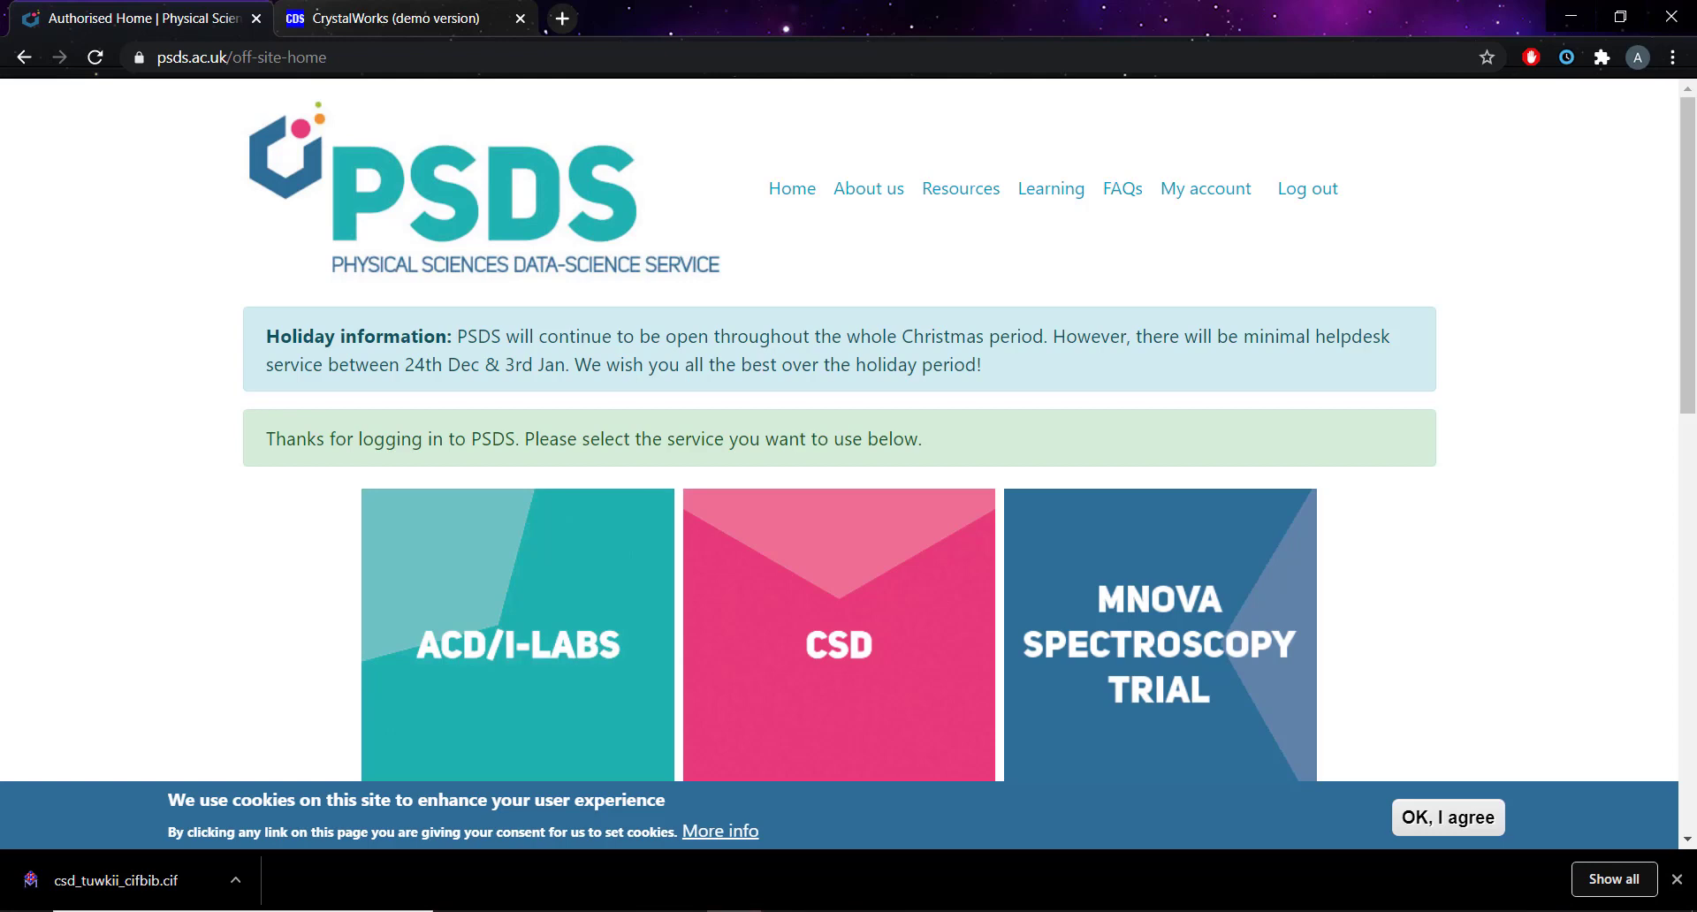
mouse_move(580, 400)
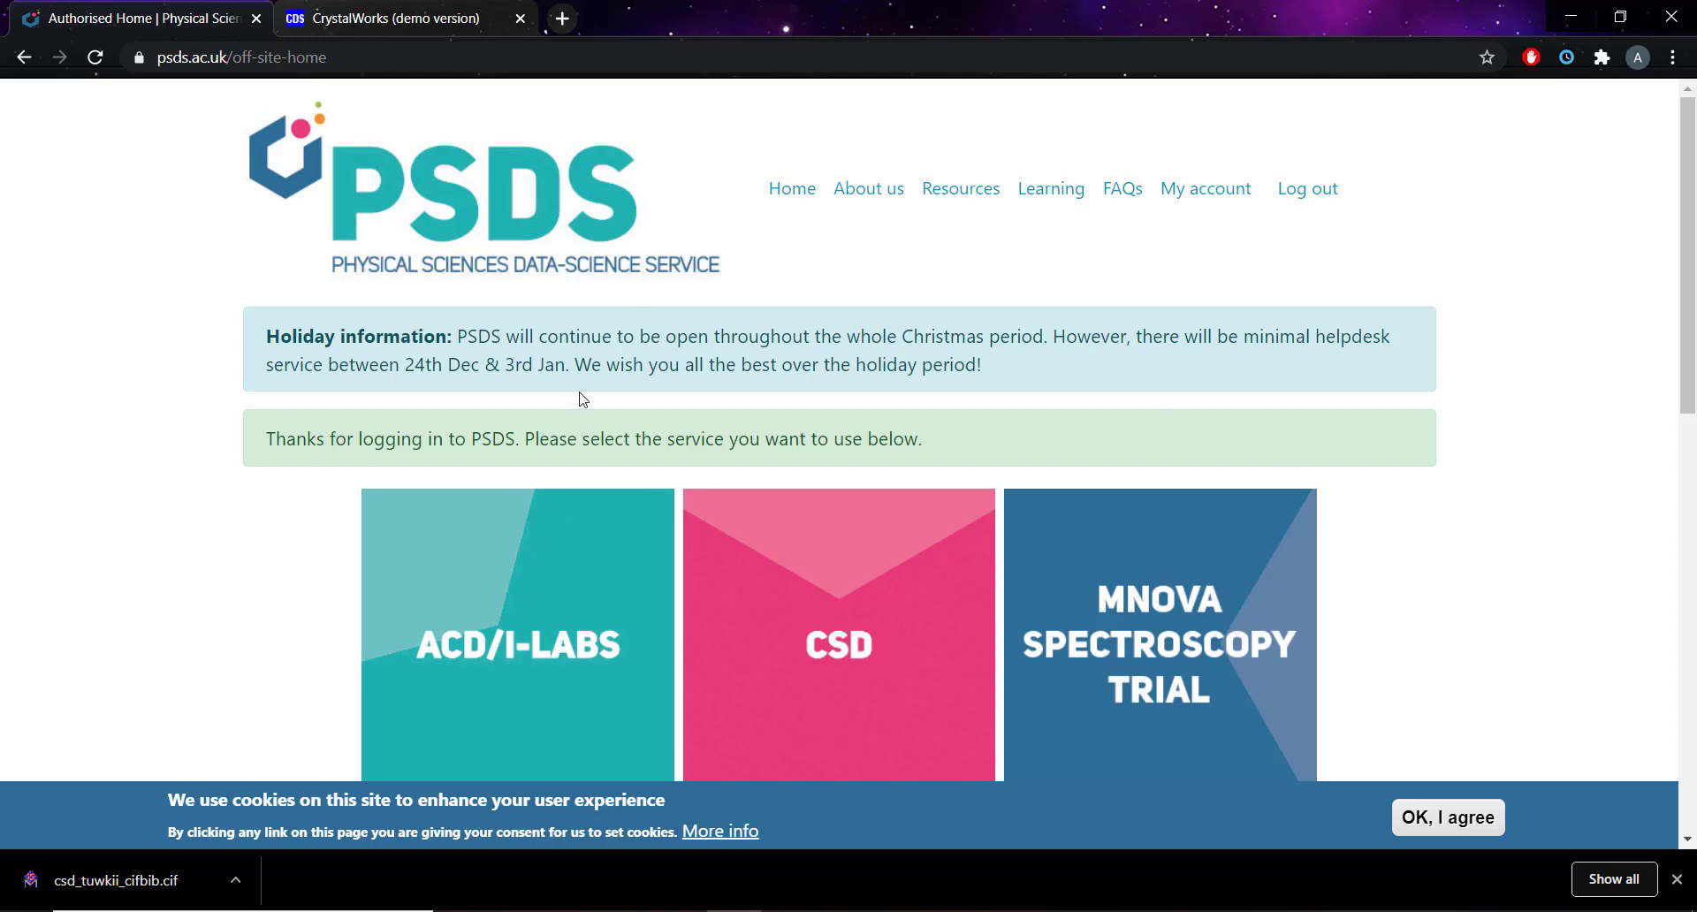
Step: Scroll the page to reach CrystalWorks showing the tuwkii MOF-5 entry summary
scroll(down, 3)
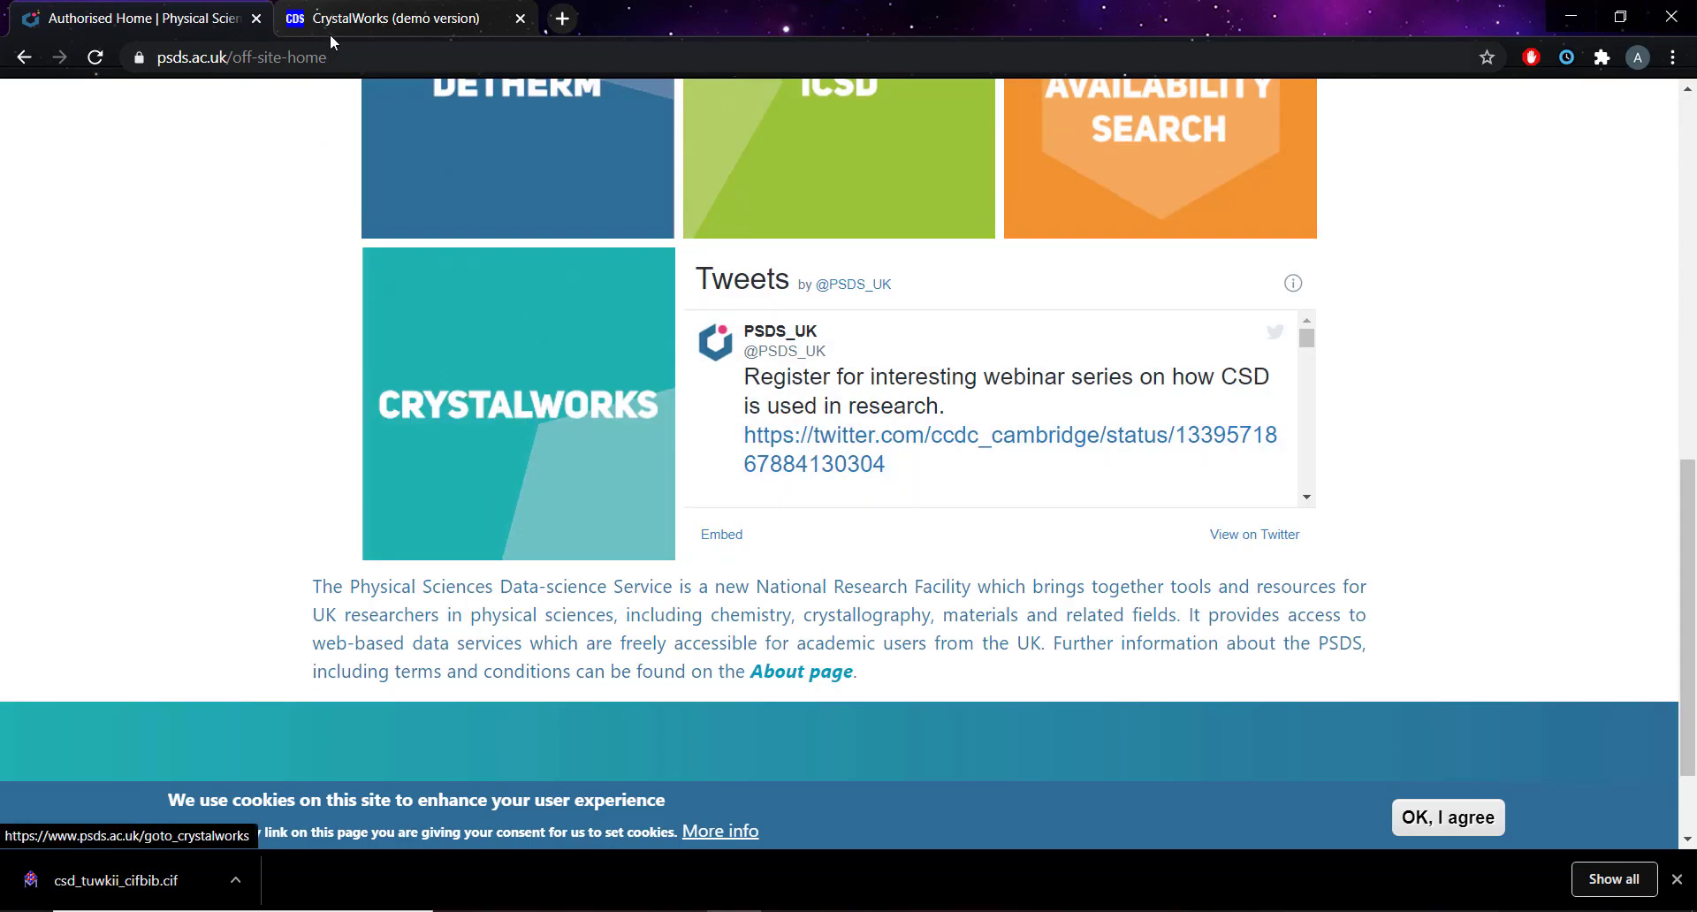
scroll(up, 3)
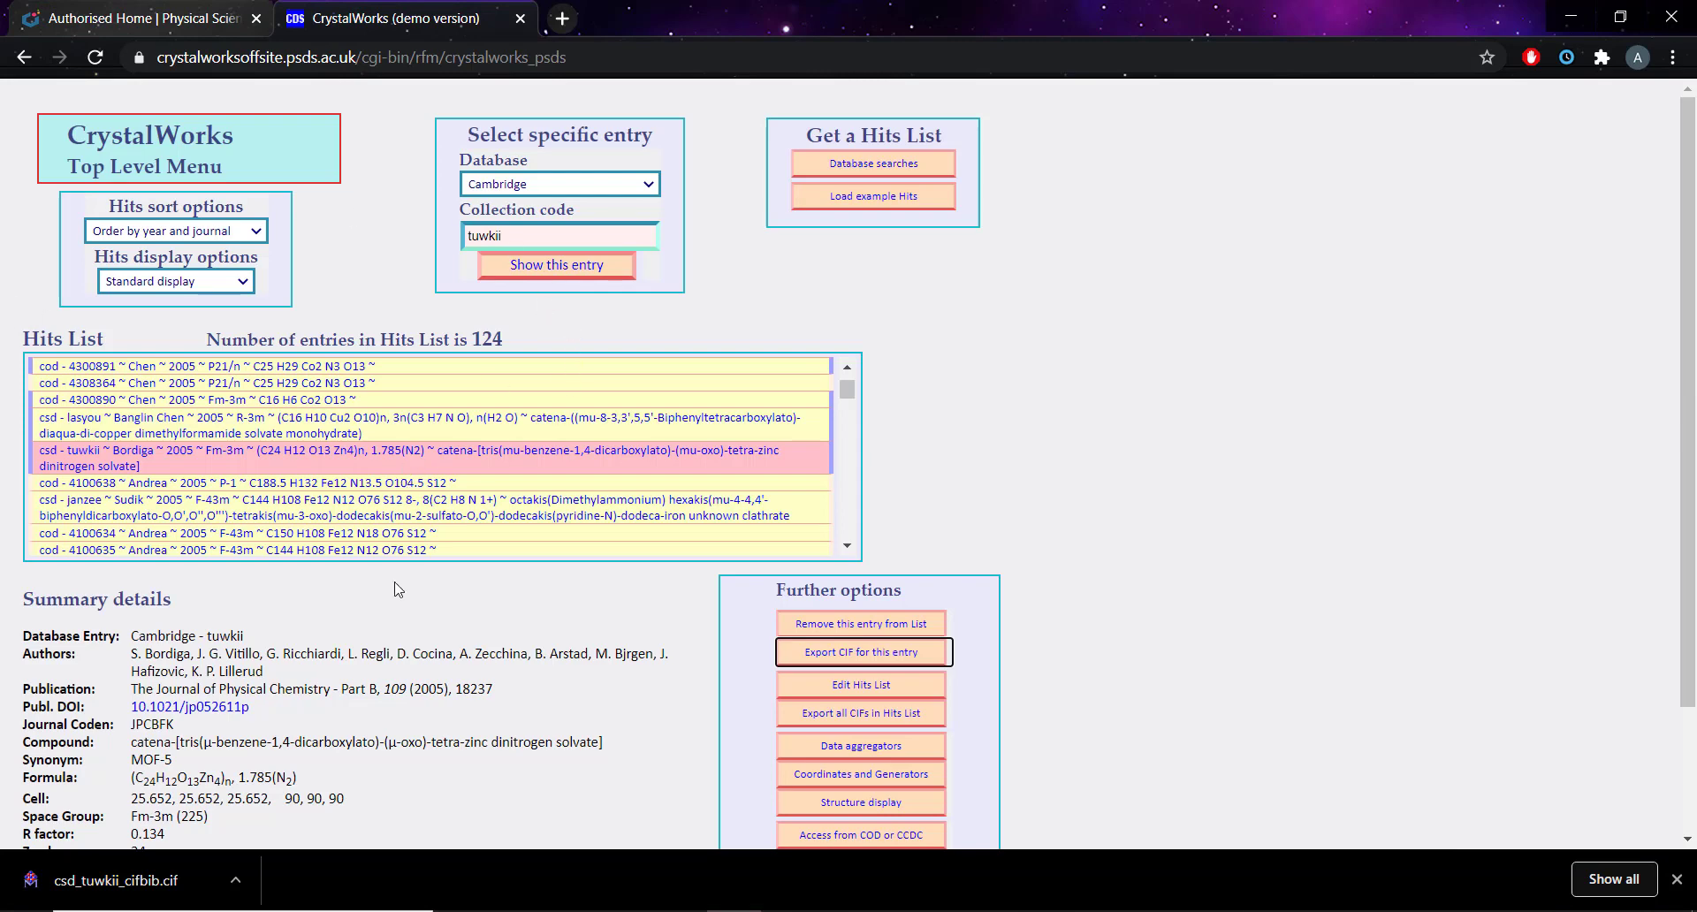
scroll(down, 3)
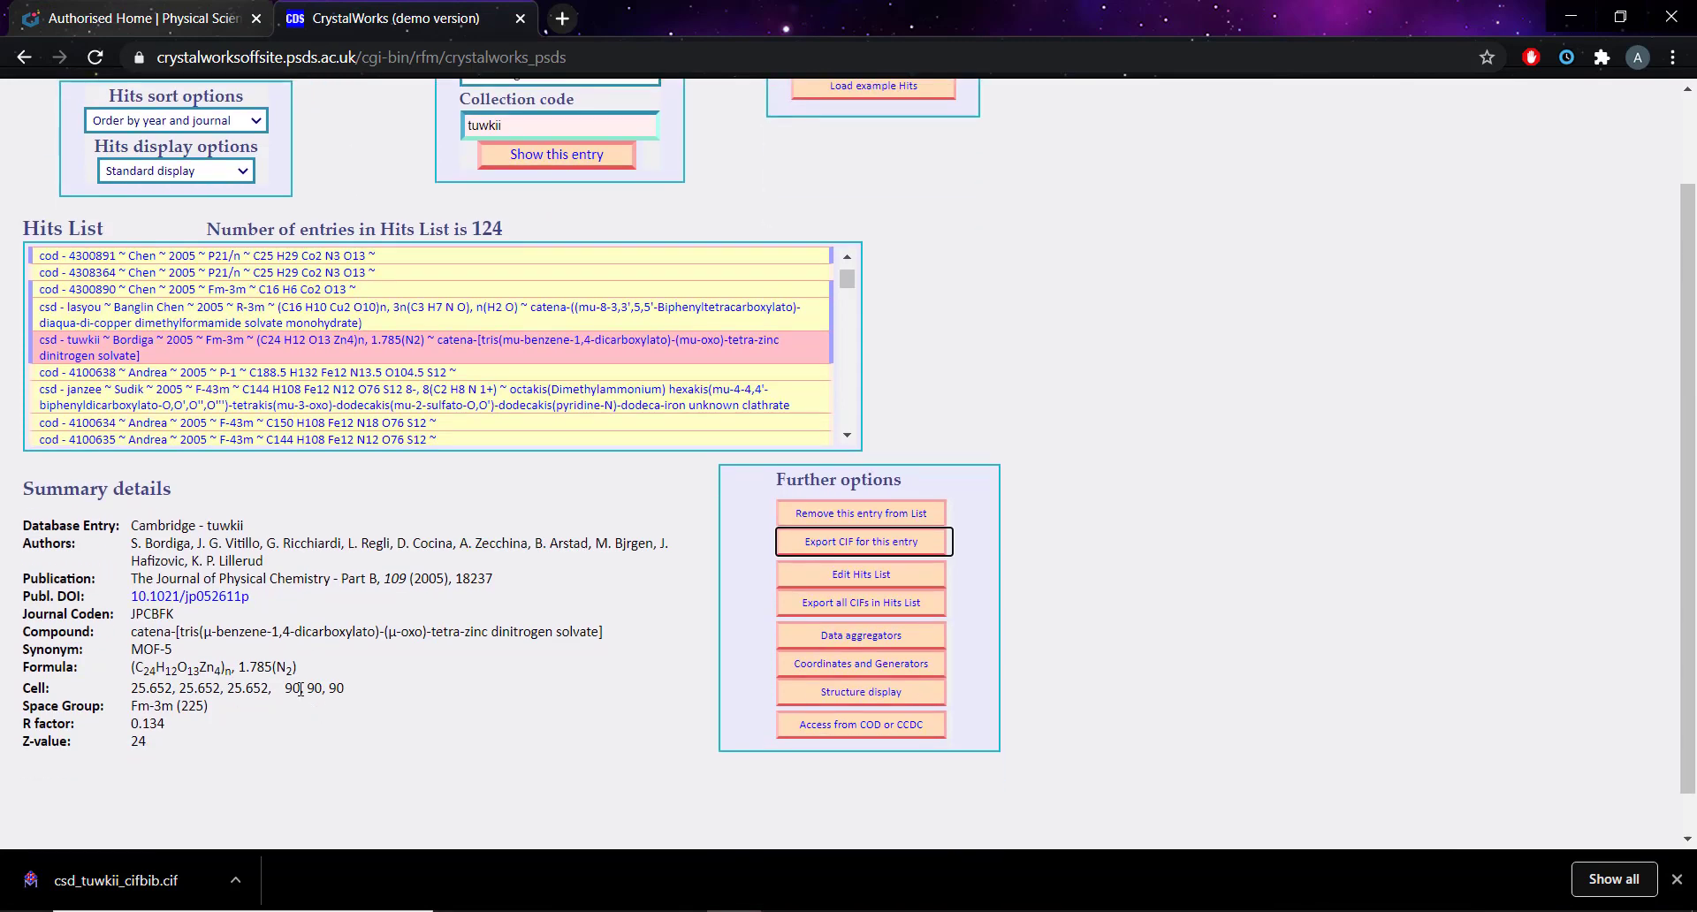
scroll(up, 3)
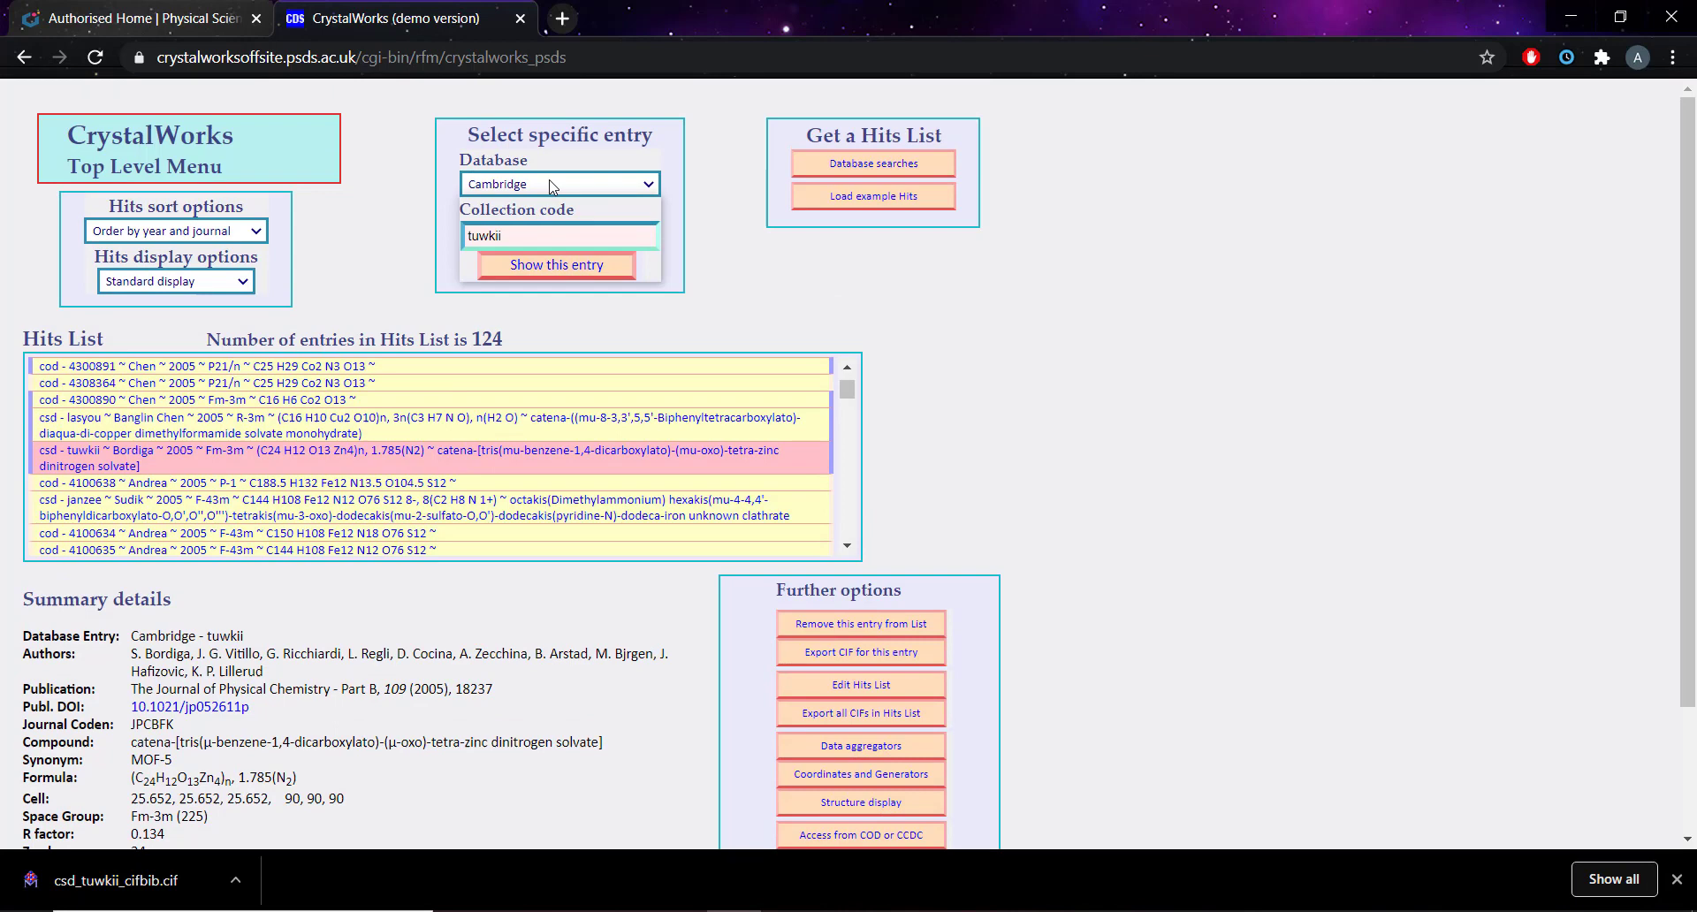
click(558, 183)
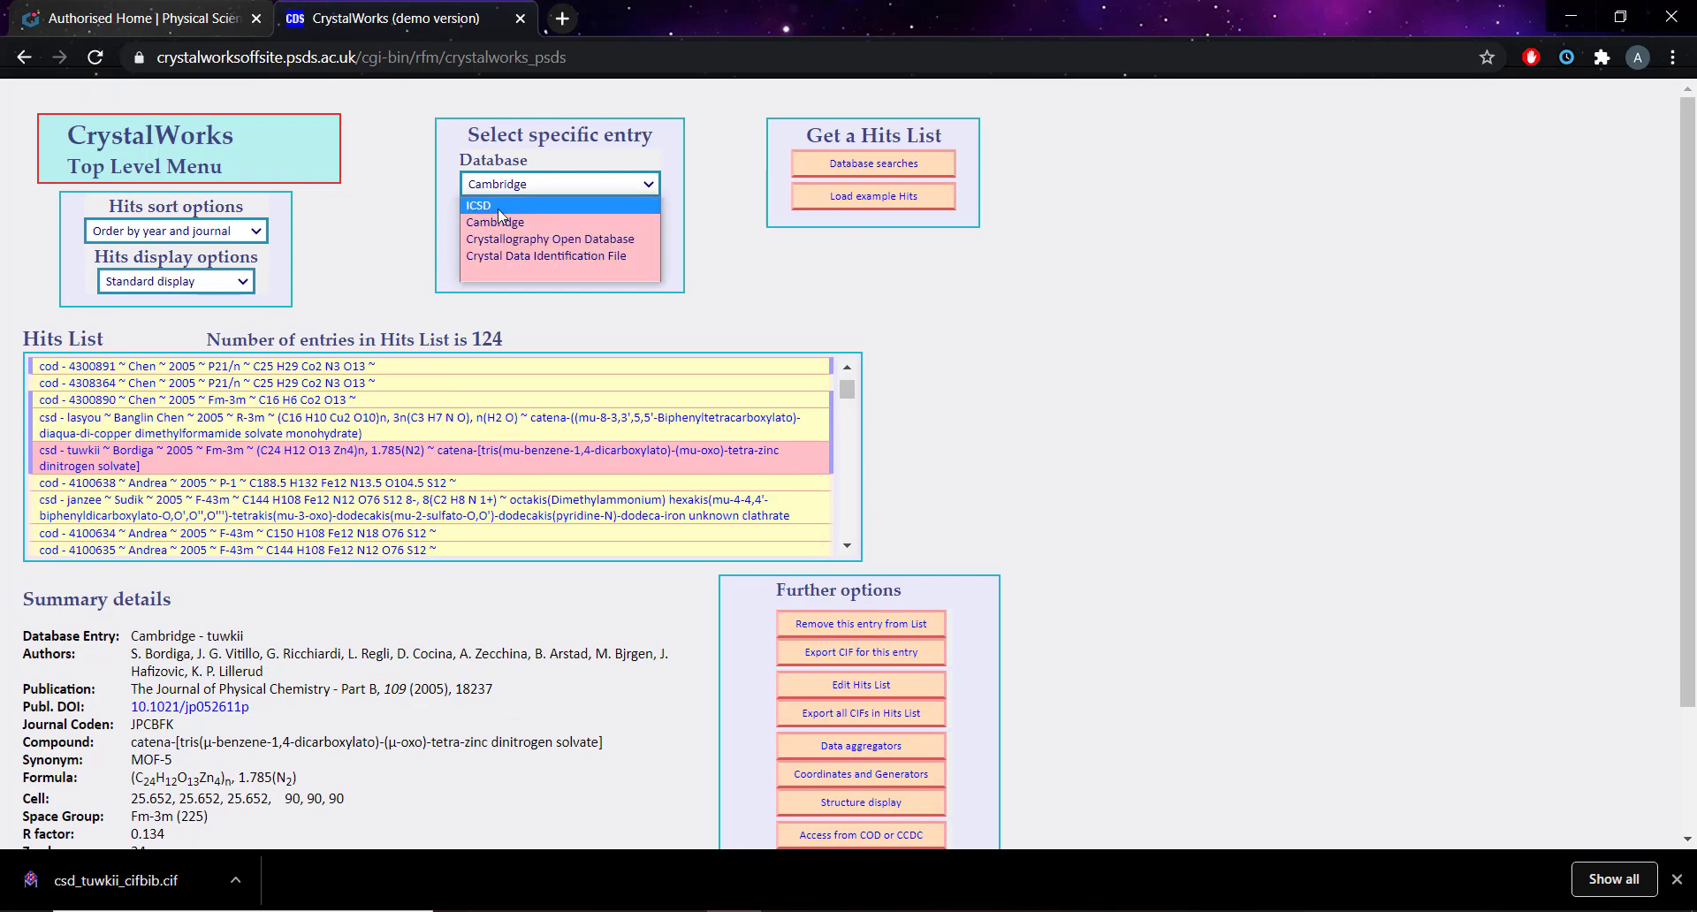
click(493, 222)
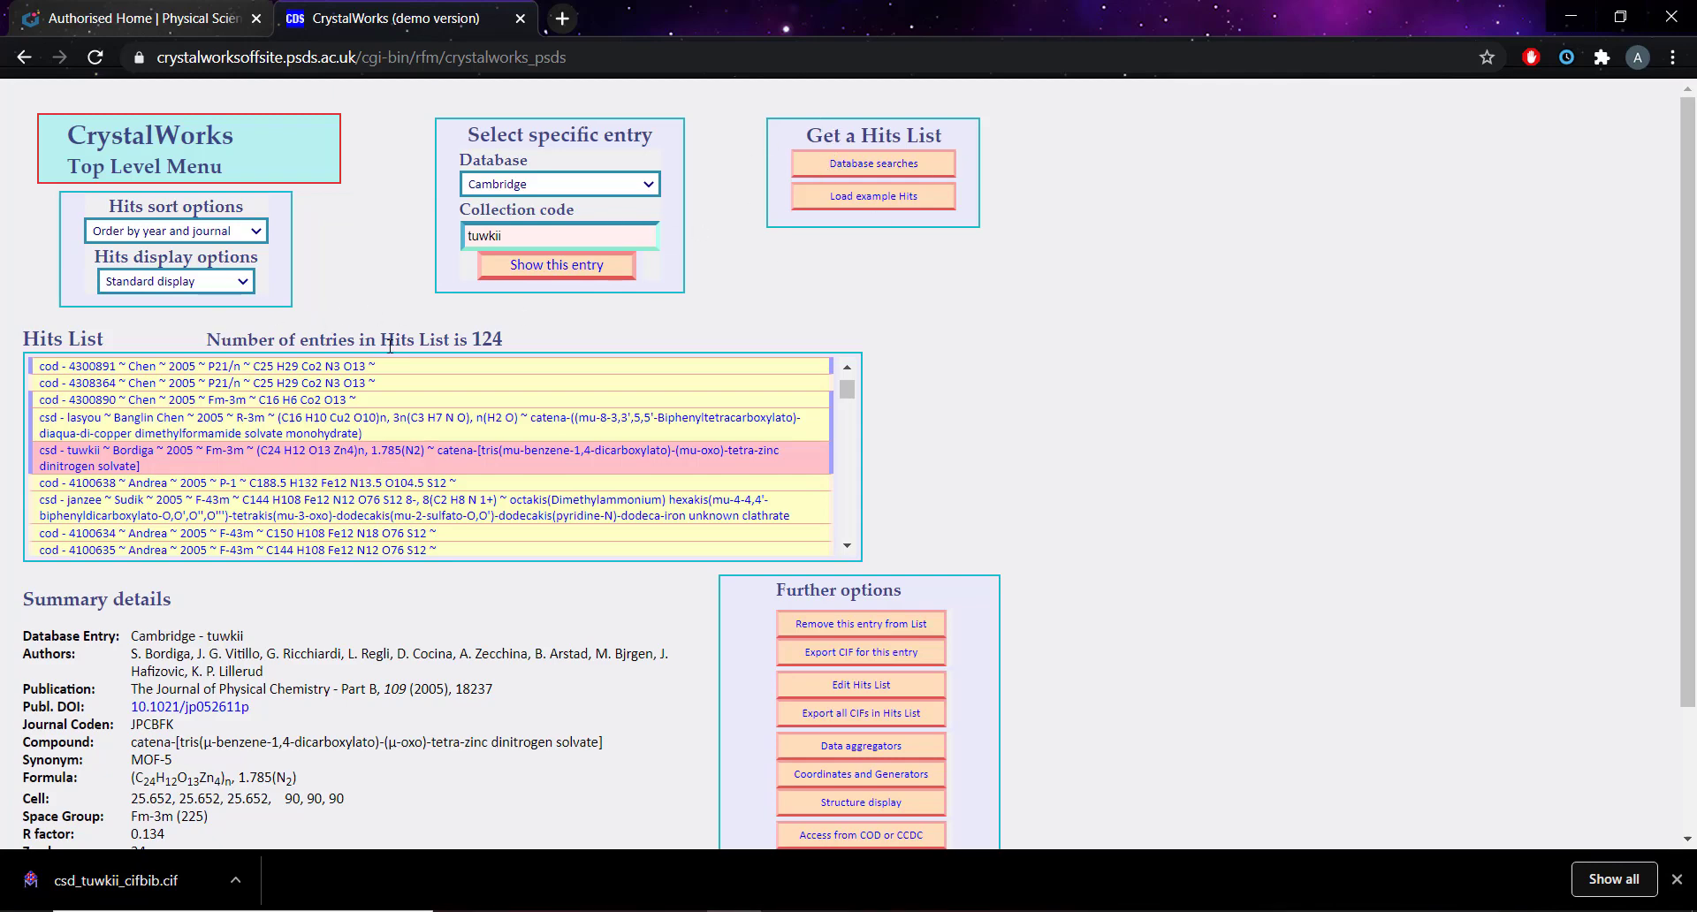
mouse_move(881, 415)
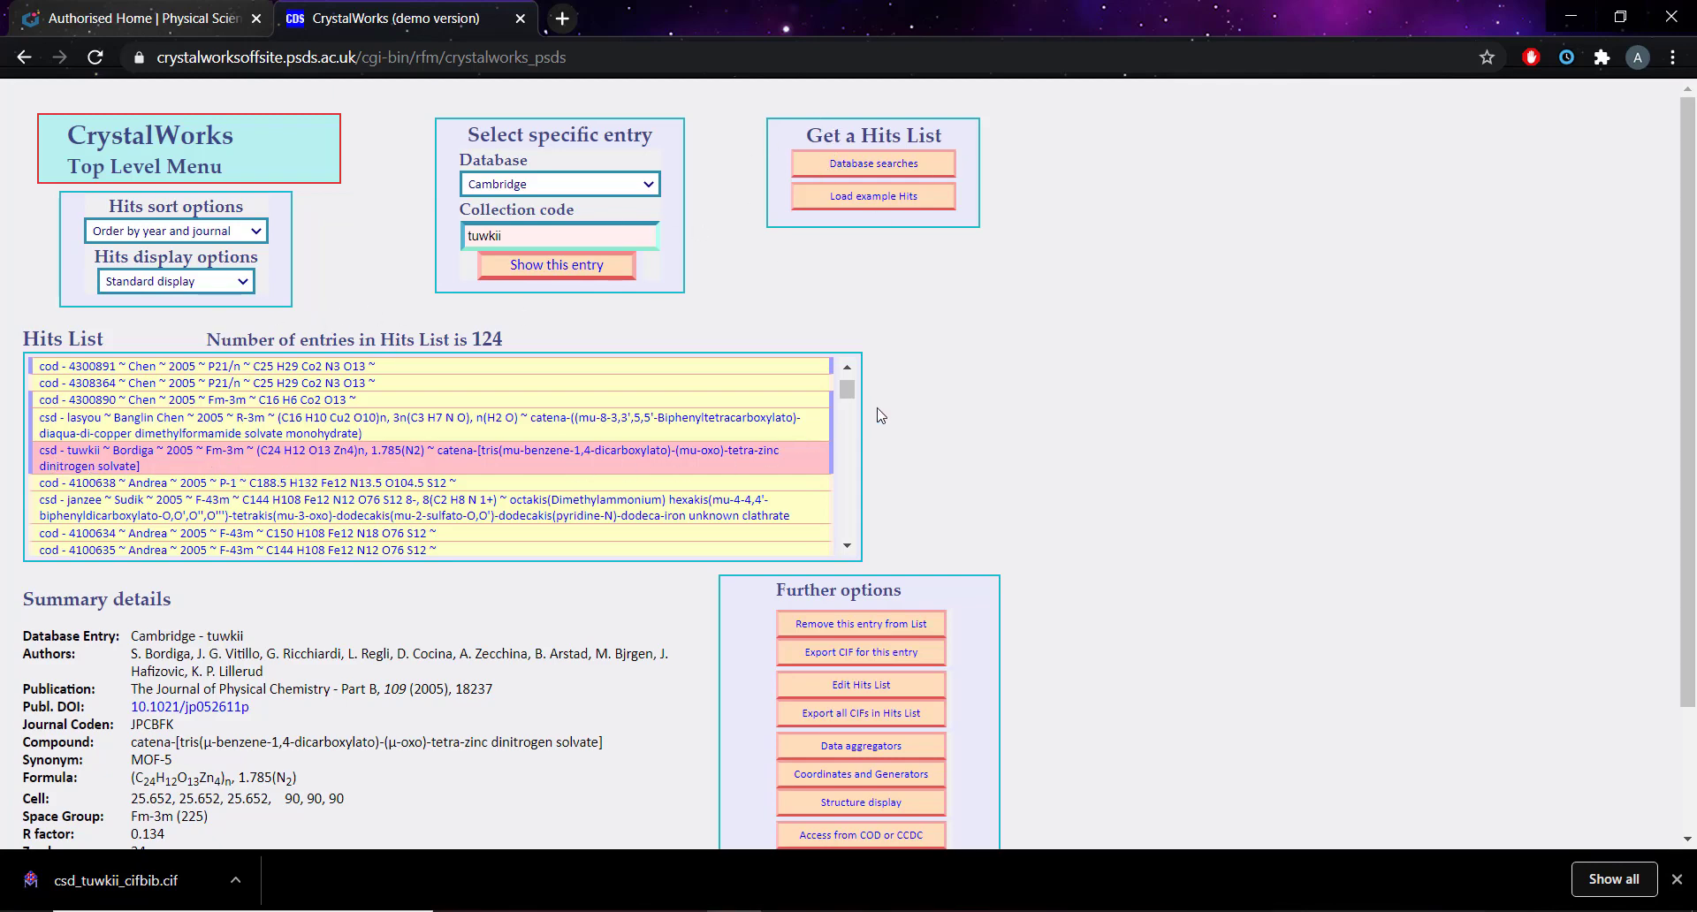
mouse_move(314, 433)
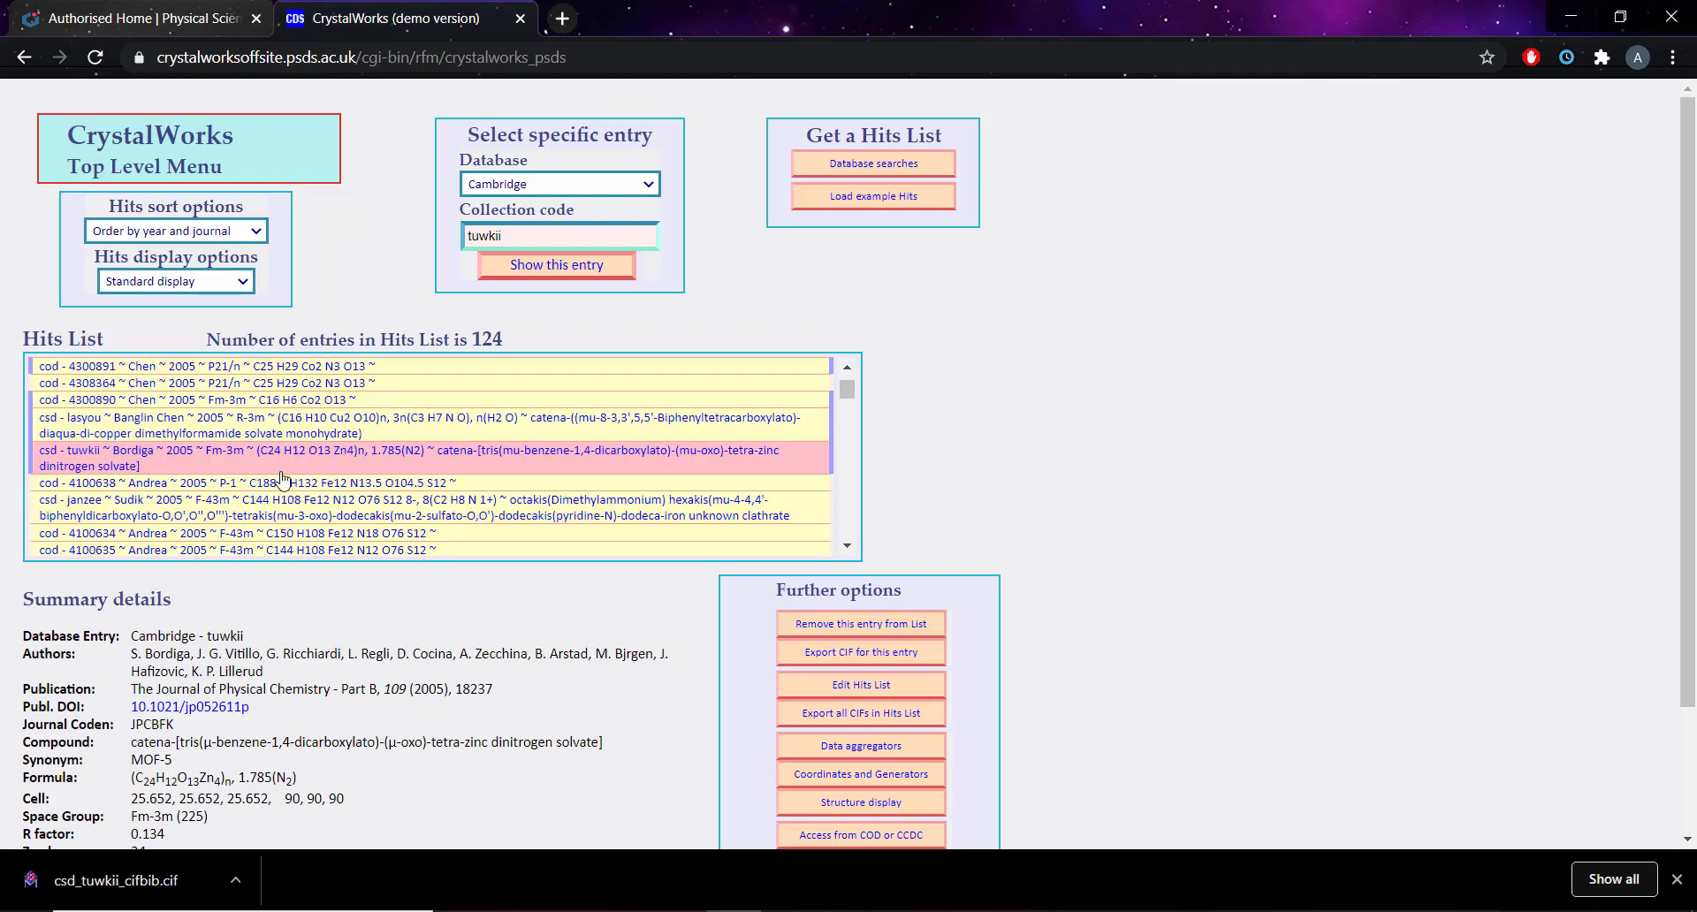
mouse_move(244, 763)
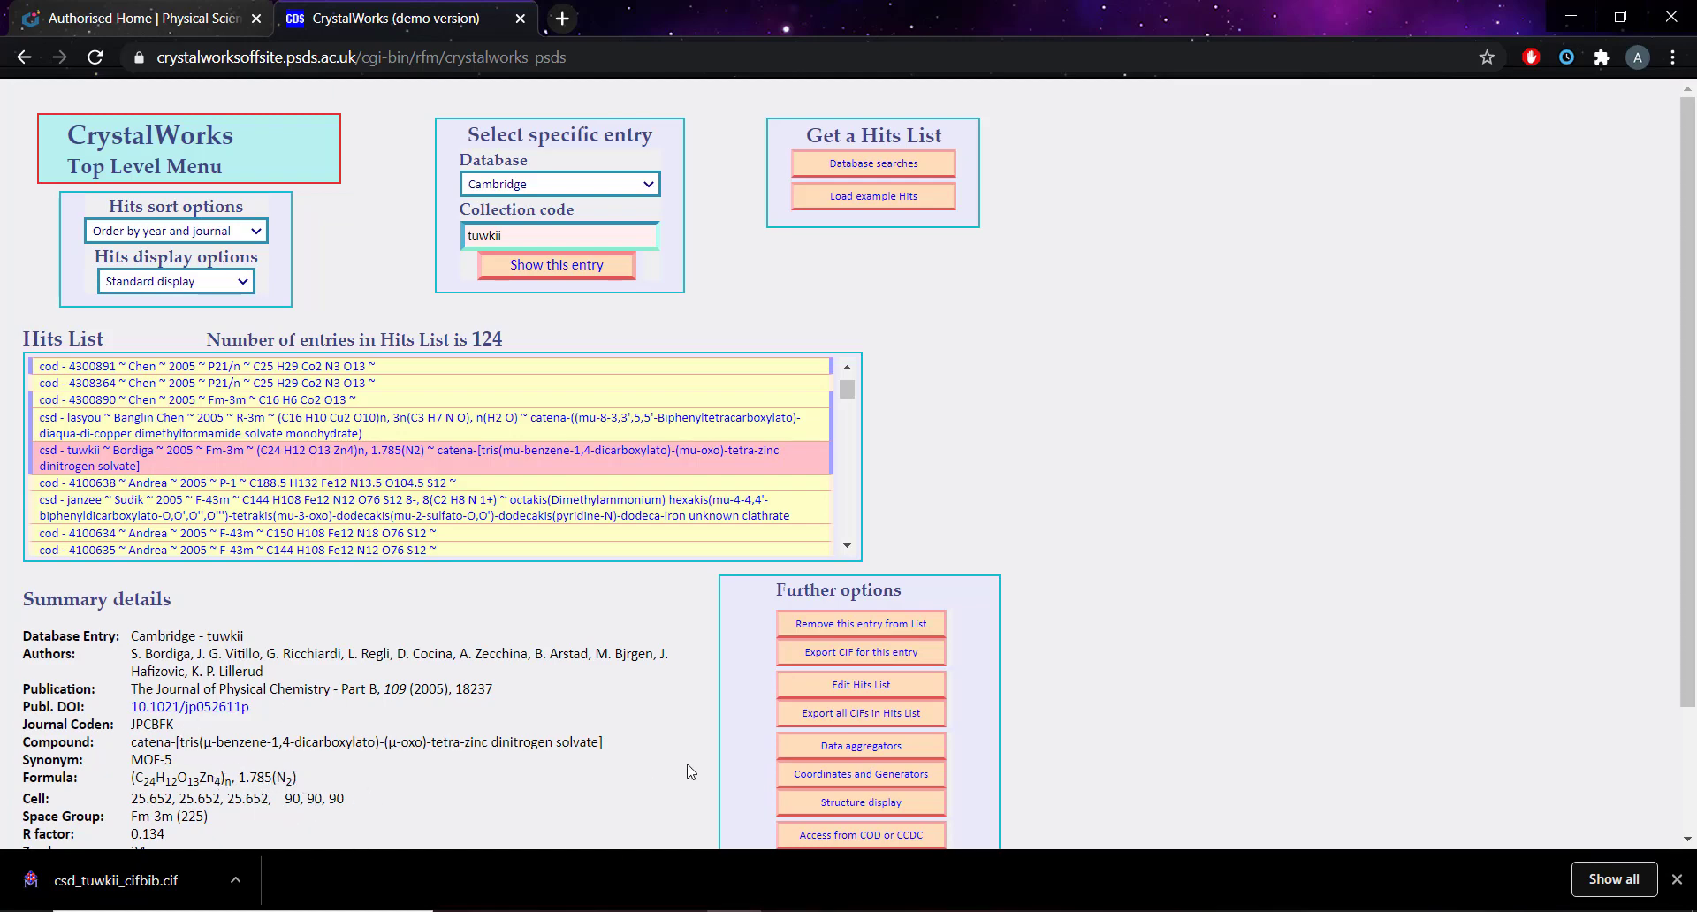
scroll(down, 3)
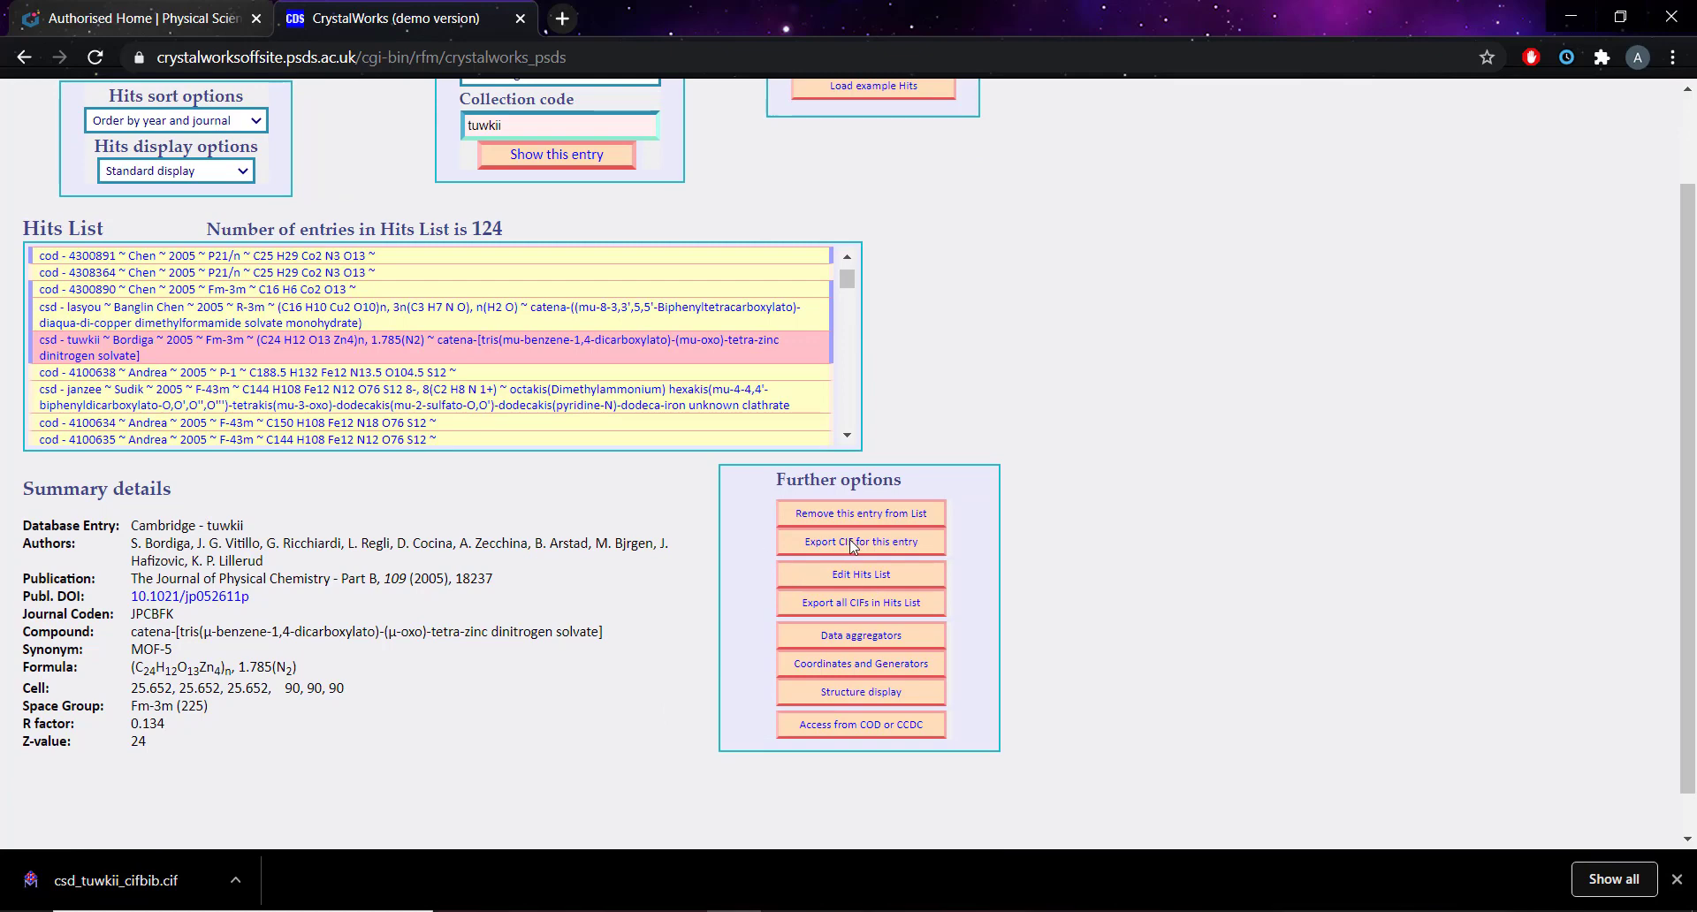
mouse_move(365, 845)
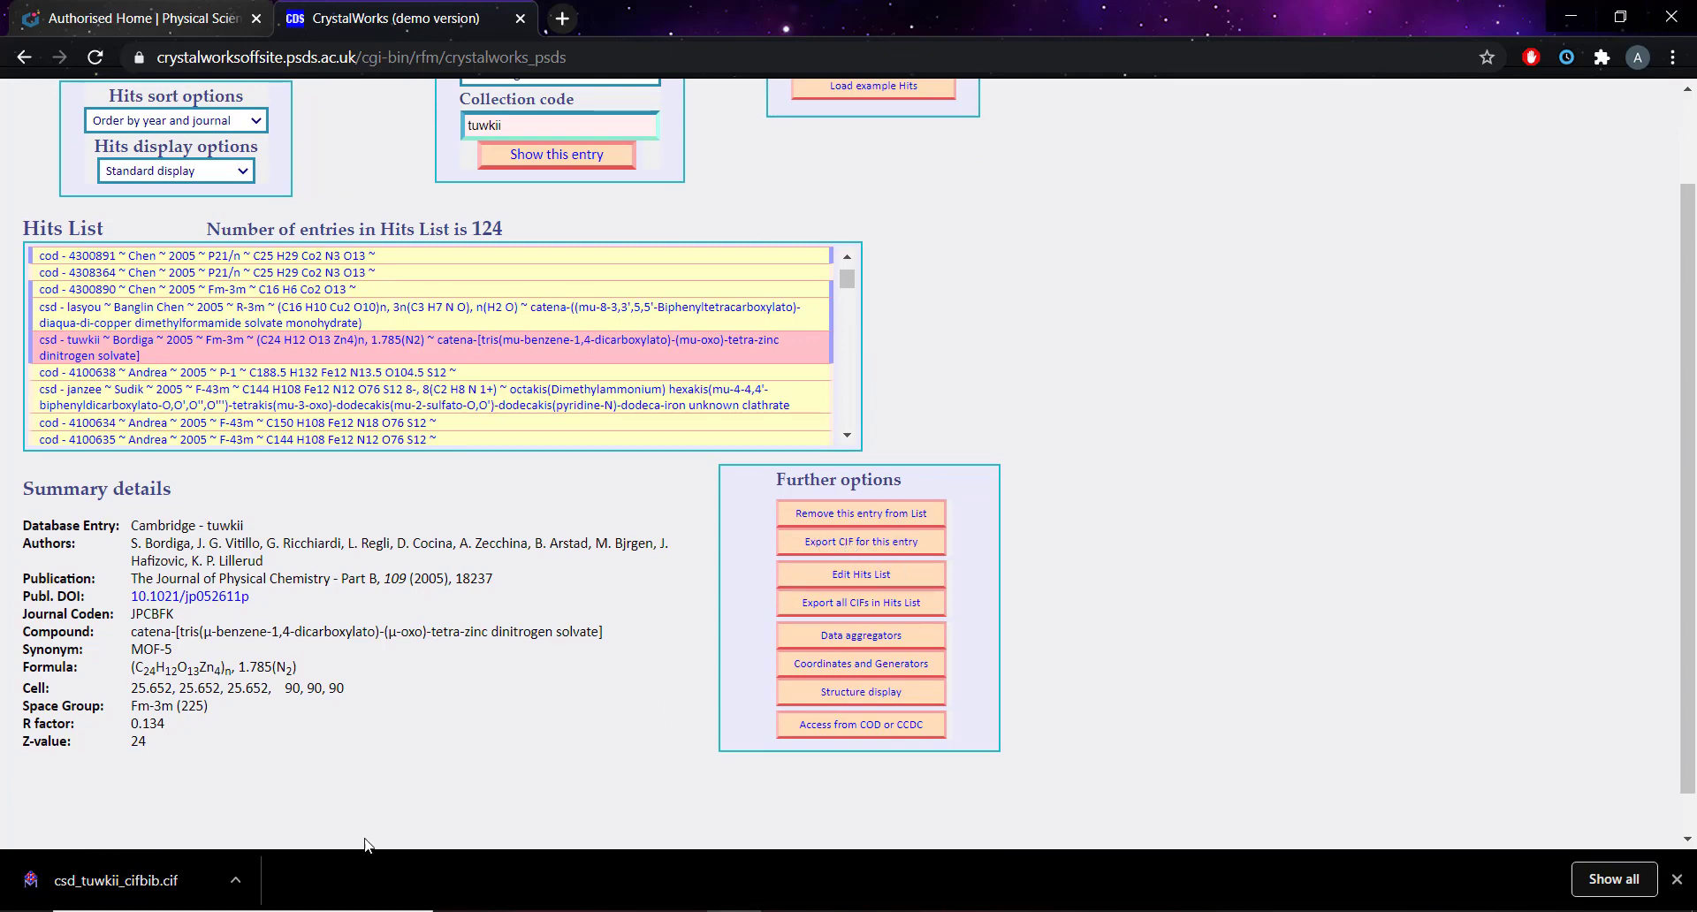
mouse_move(423, 551)
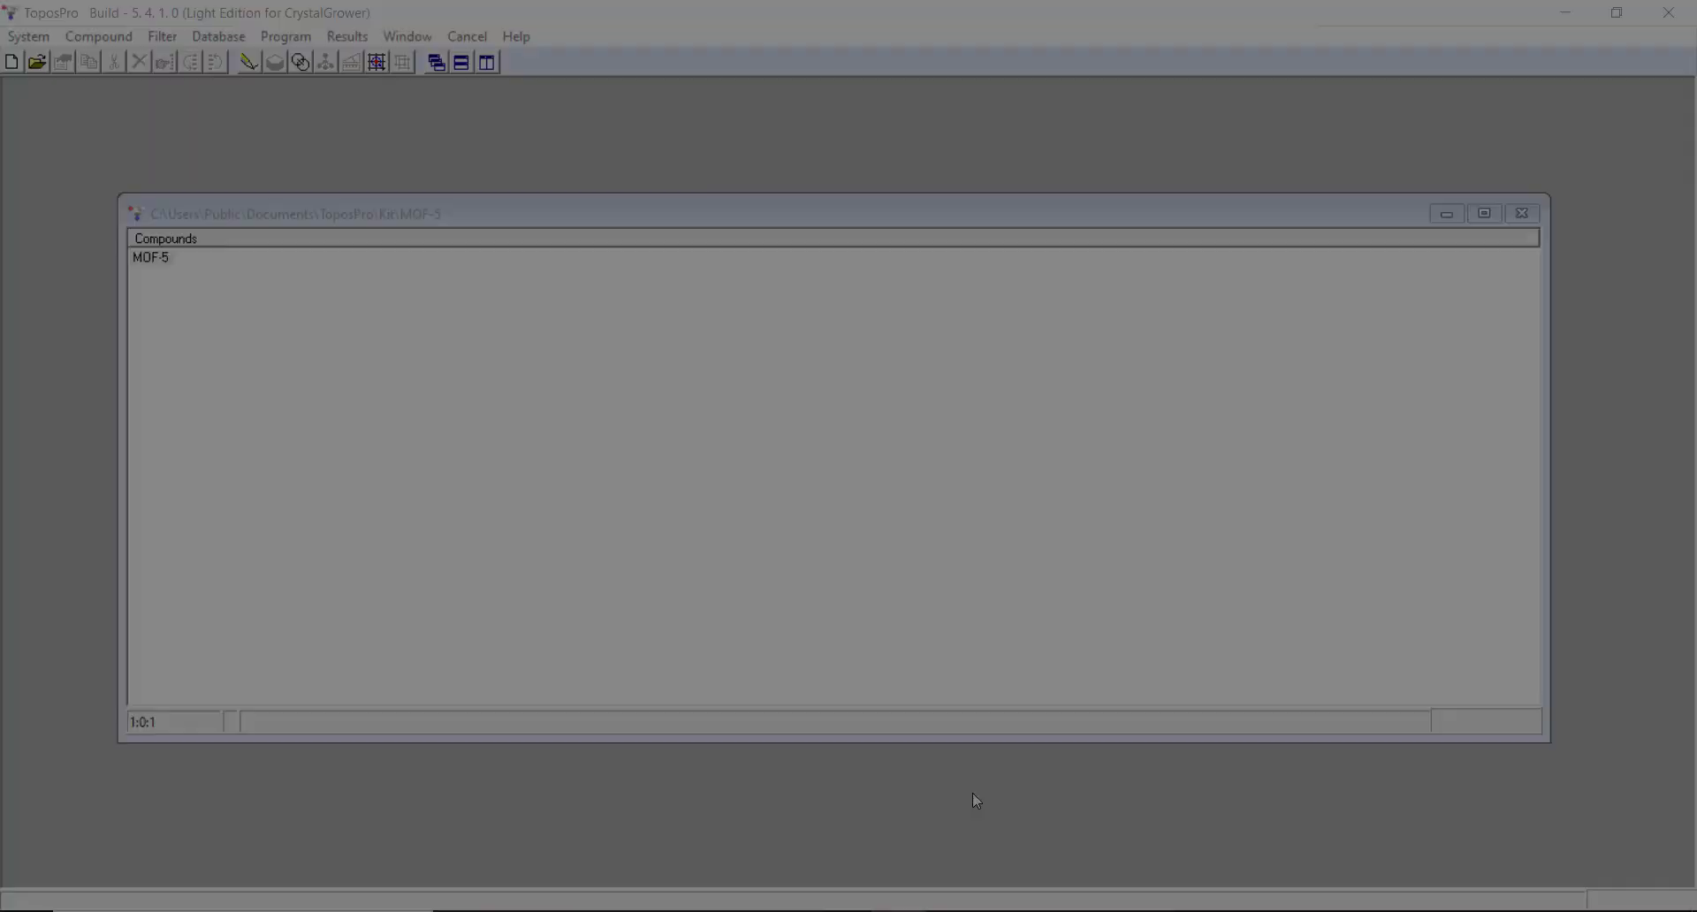
Step: Select MOF-5 in the Compounds list and load its crystal data
click(150, 257)
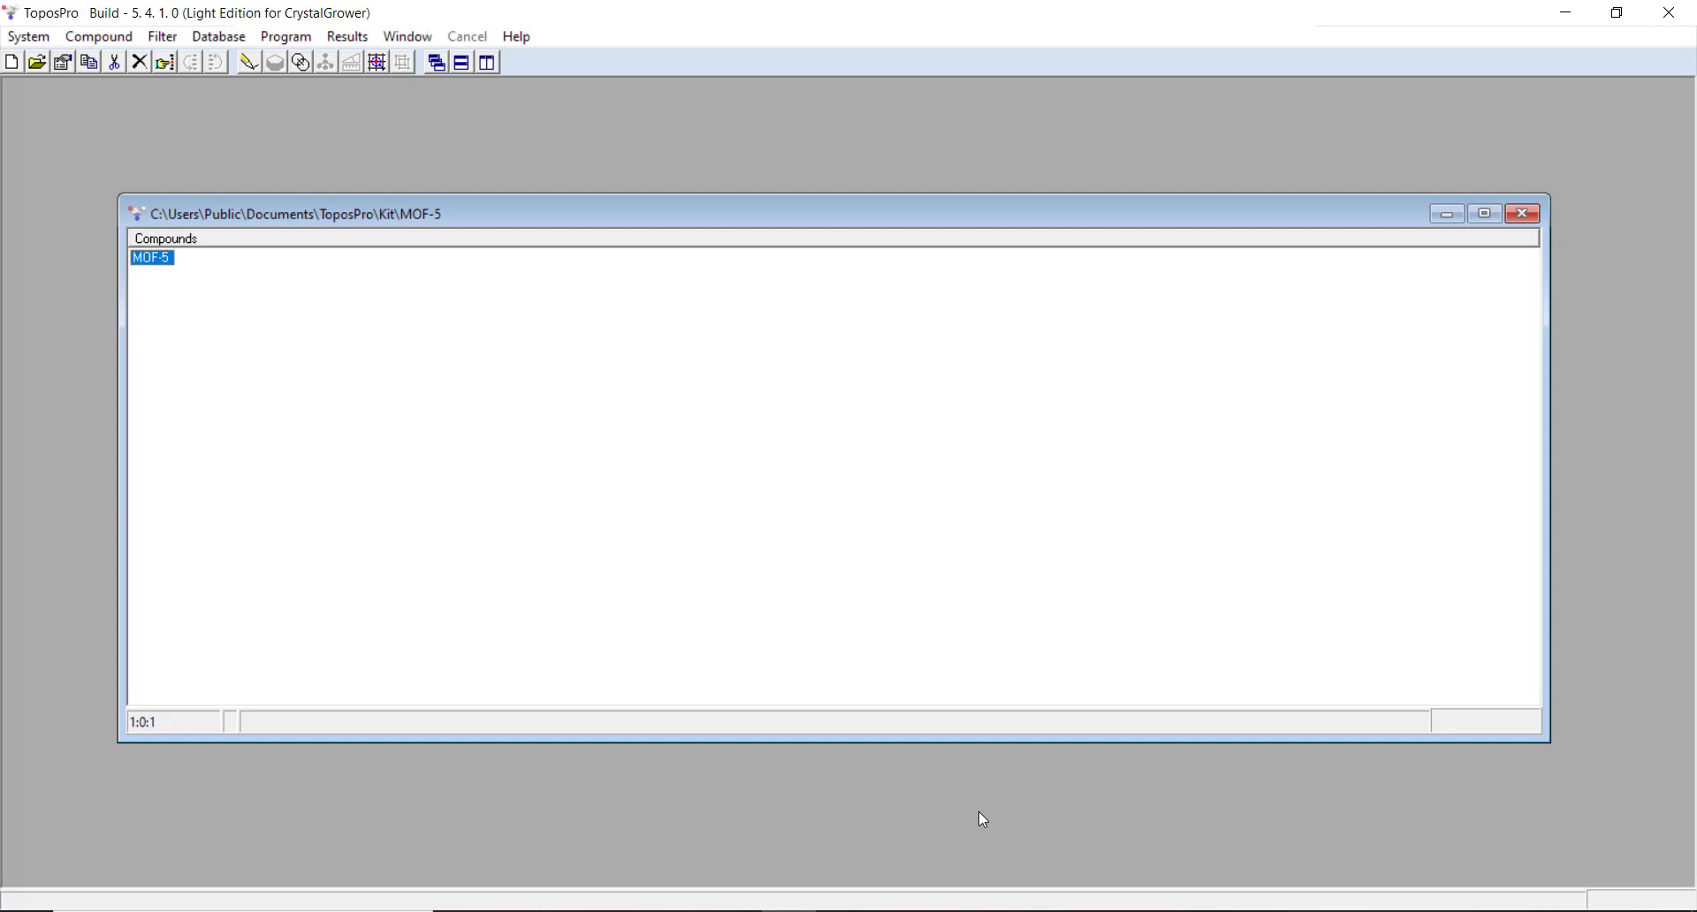
click(218, 35)
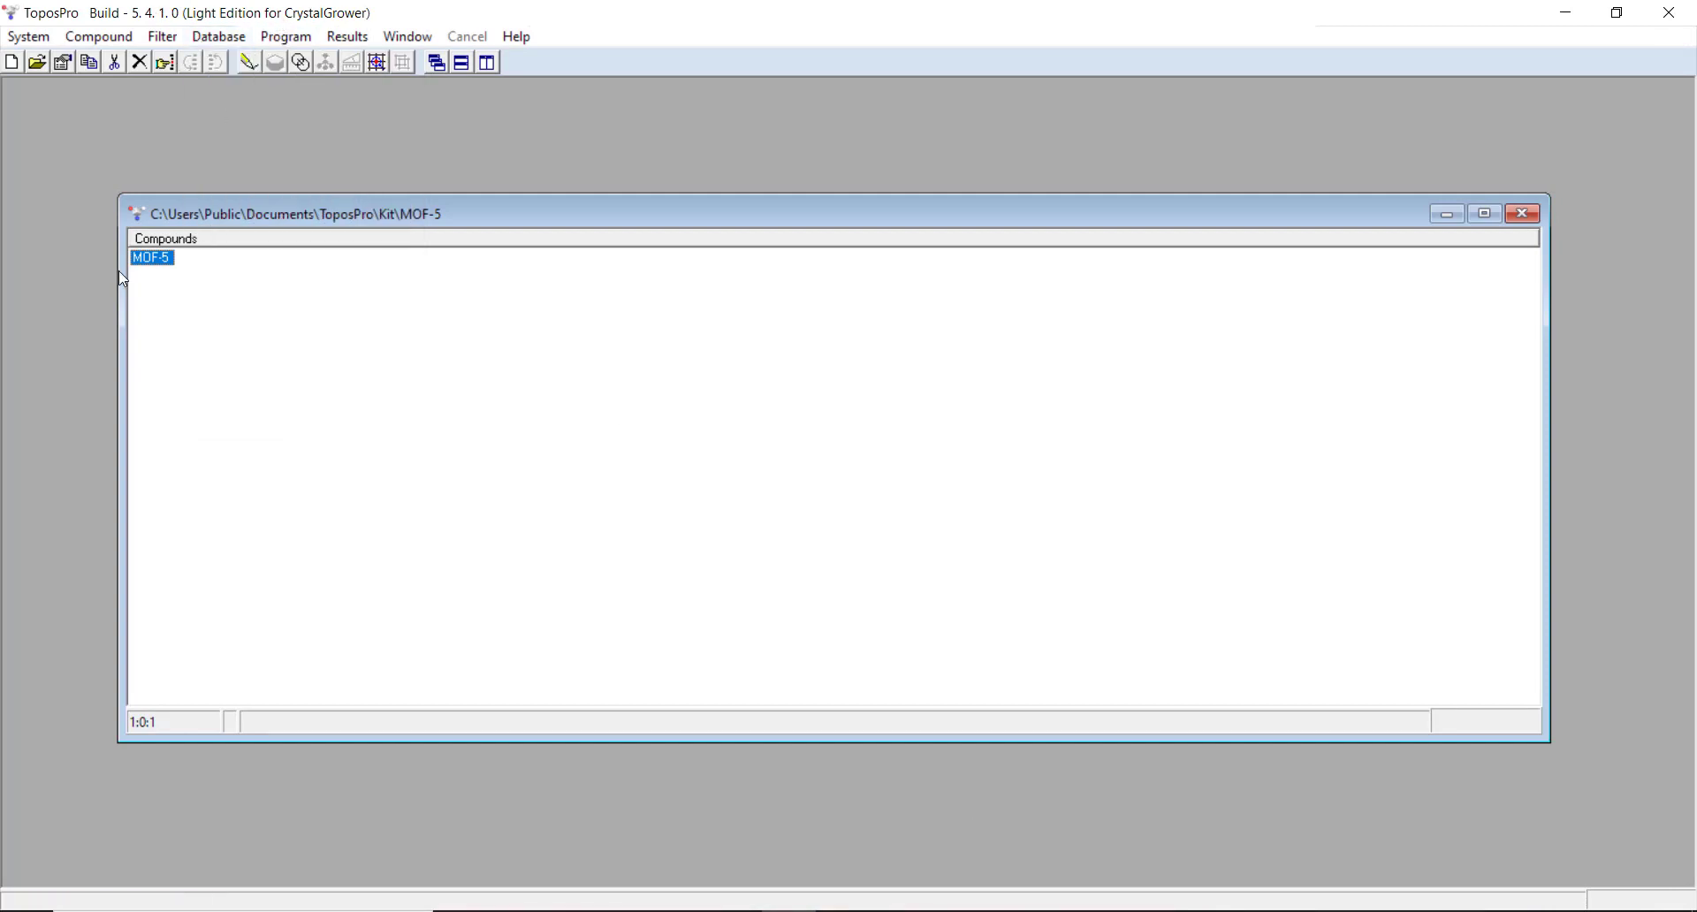
mouse_move(406, 240)
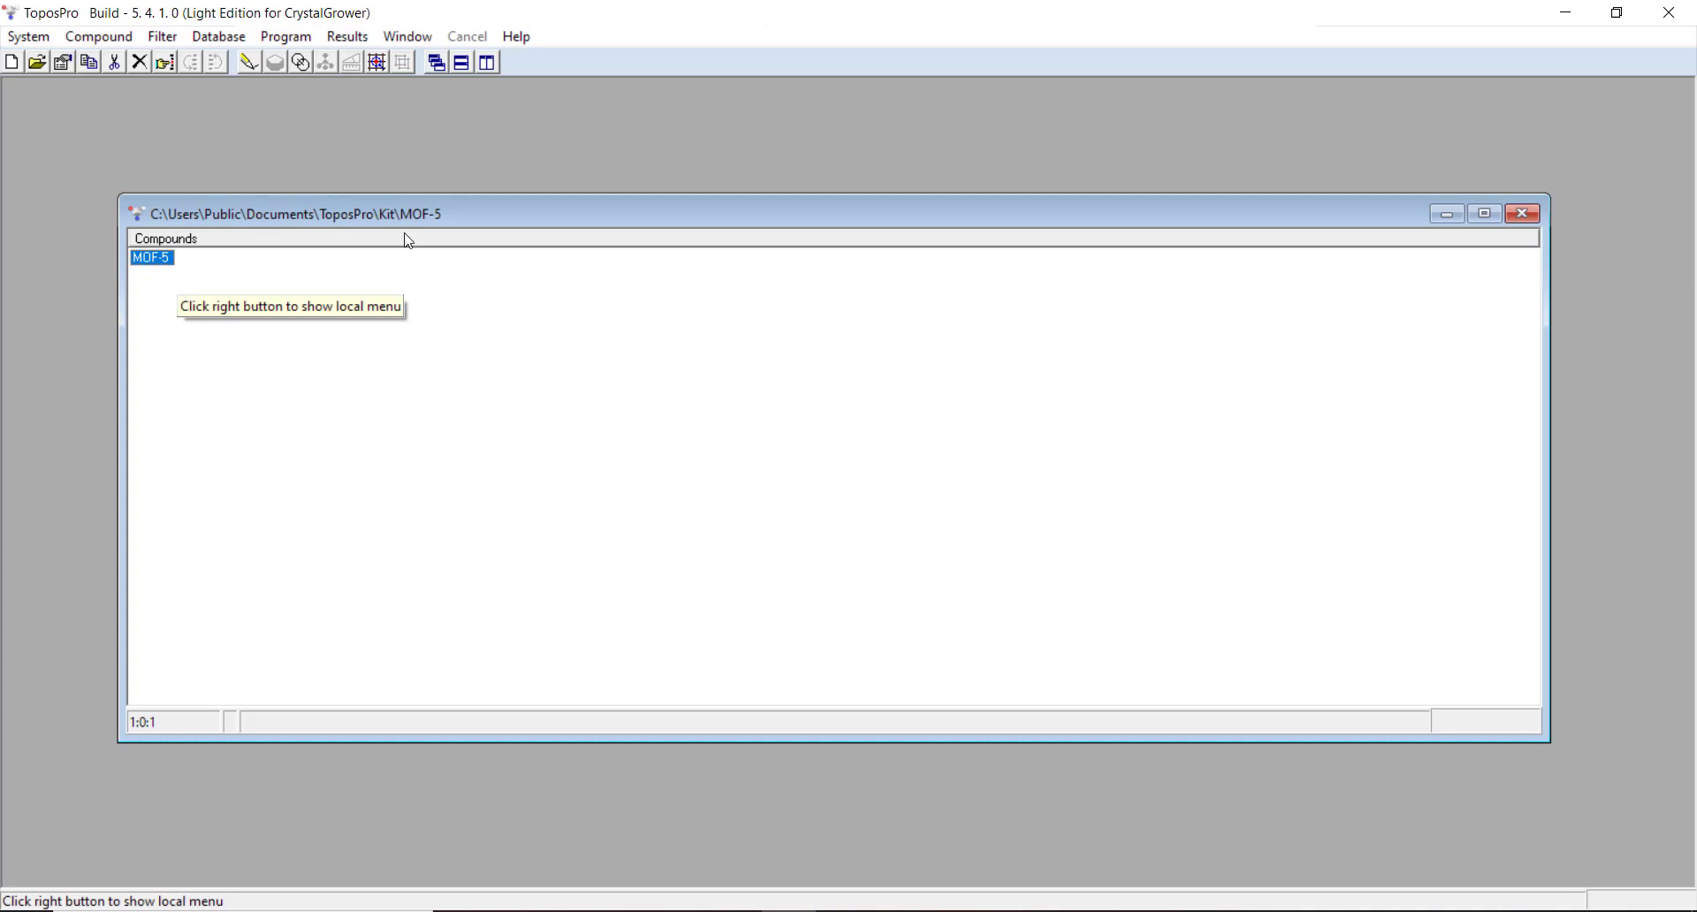
double_click(150, 258)
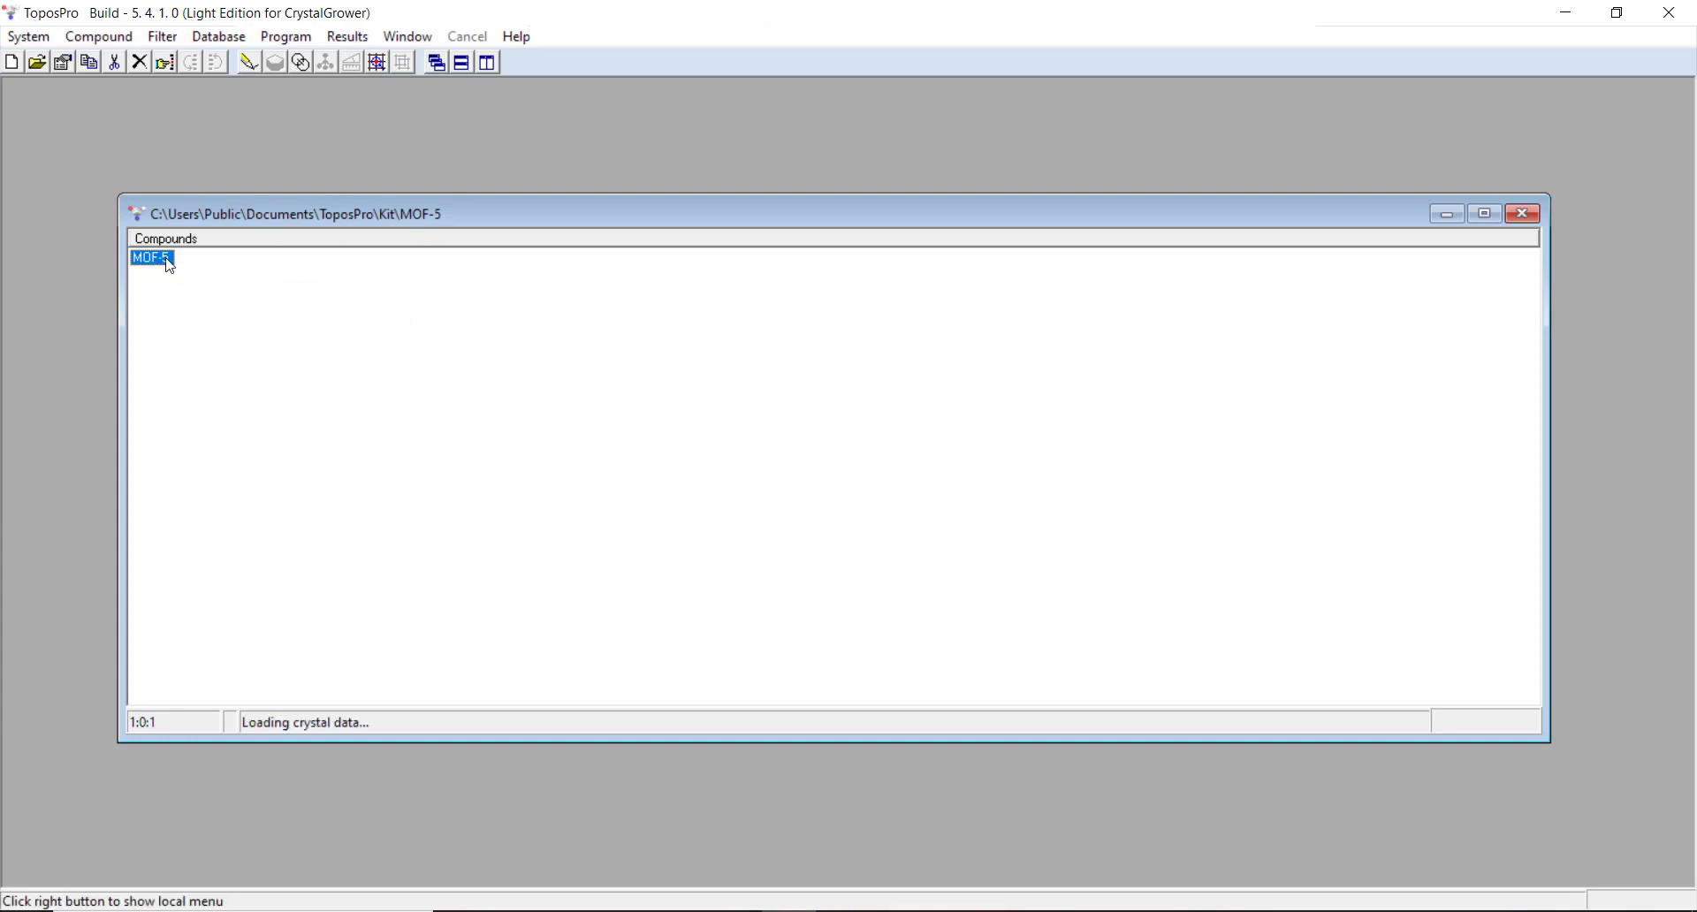
double_click(150, 257)
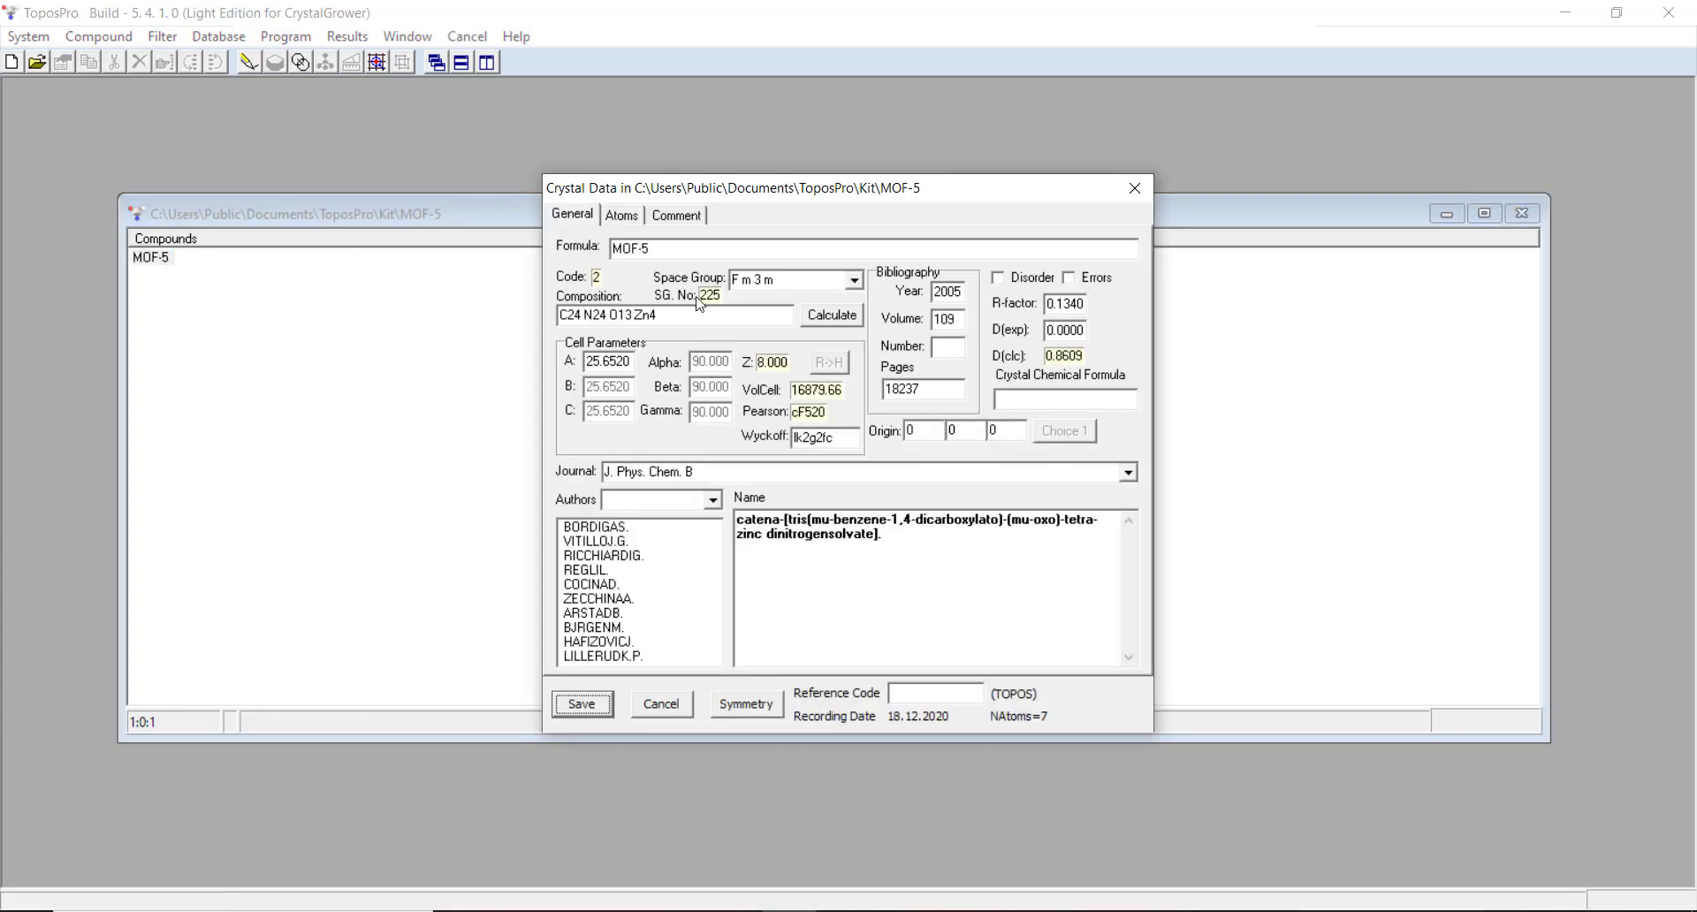
click(649, 248)
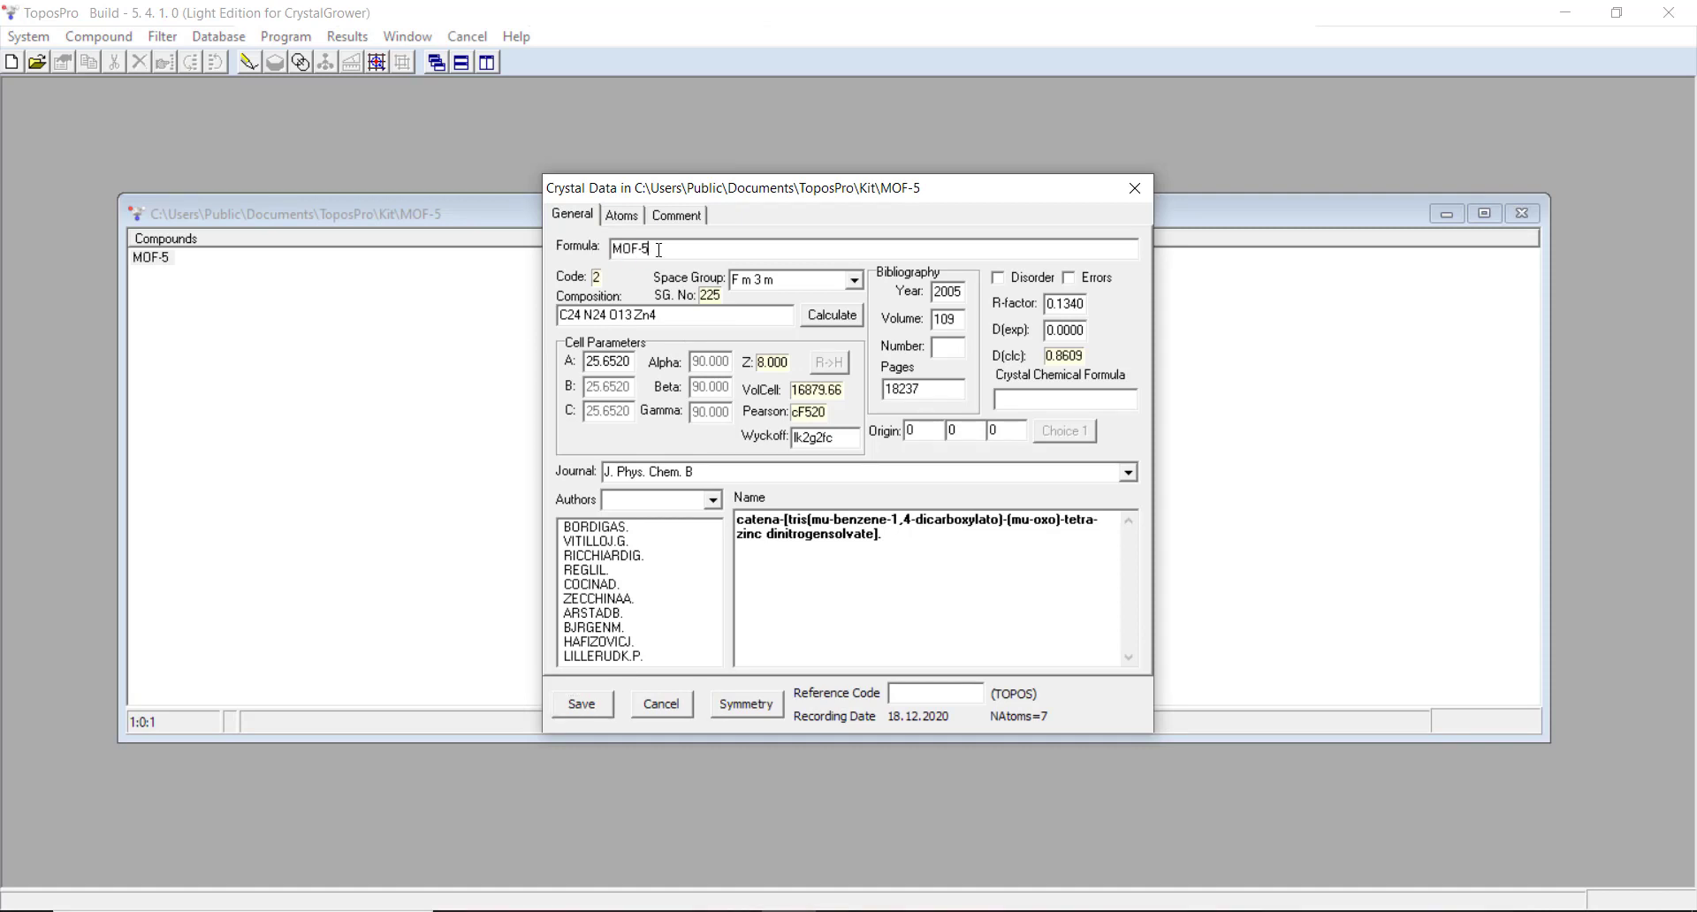
mouse_move(660, 349)
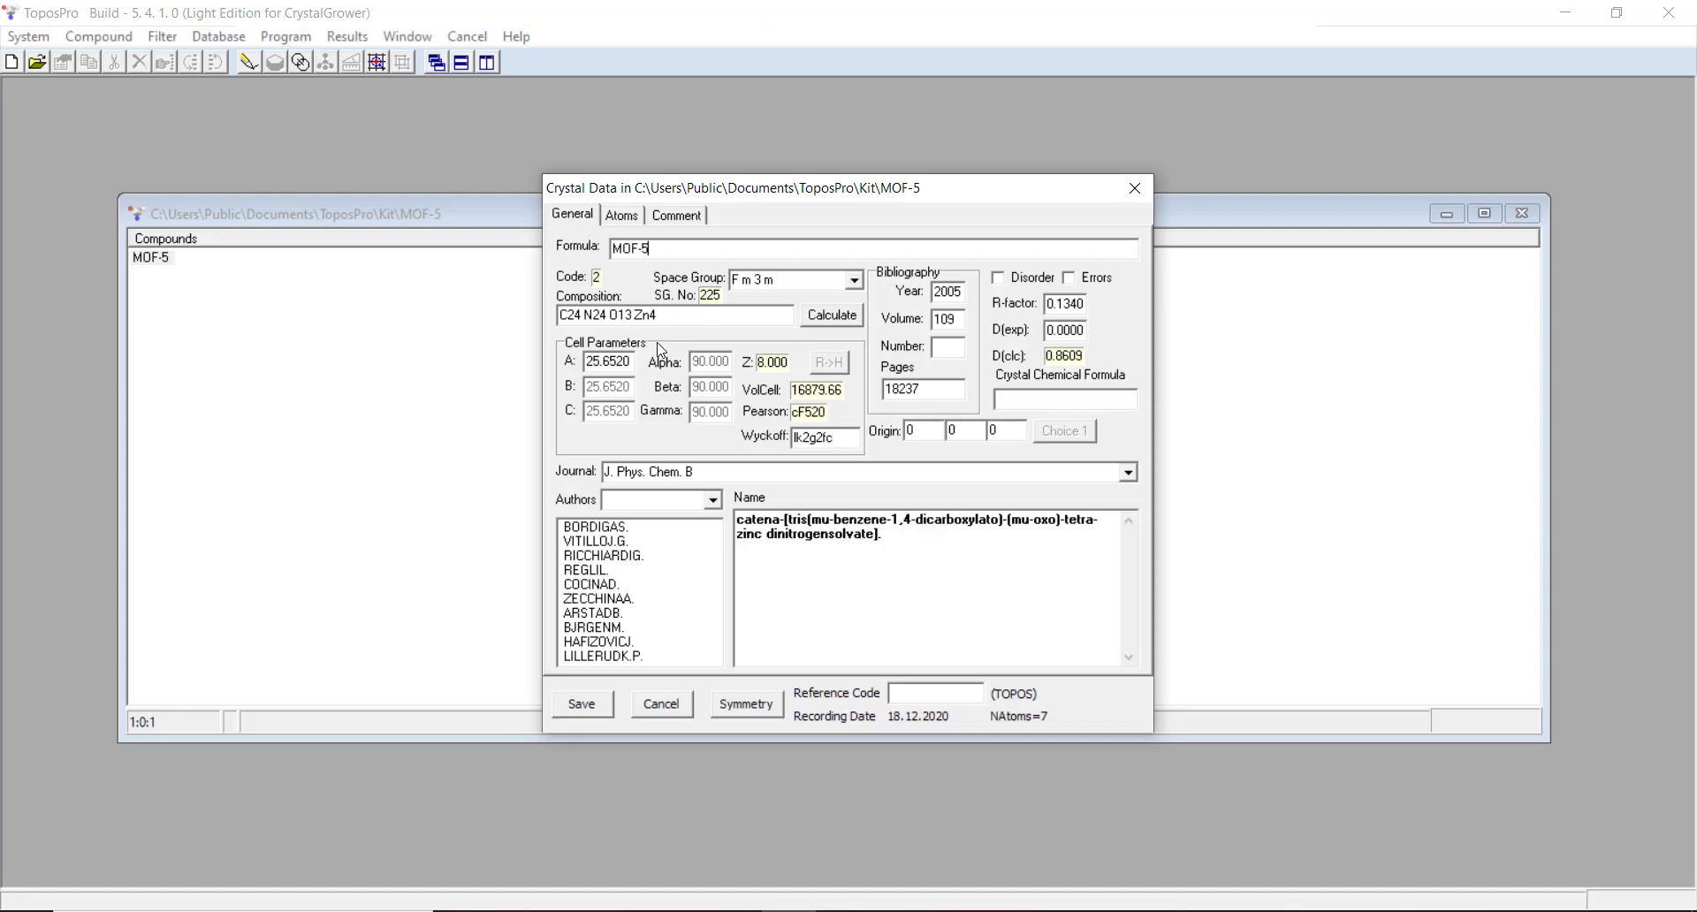
click(621, 213)
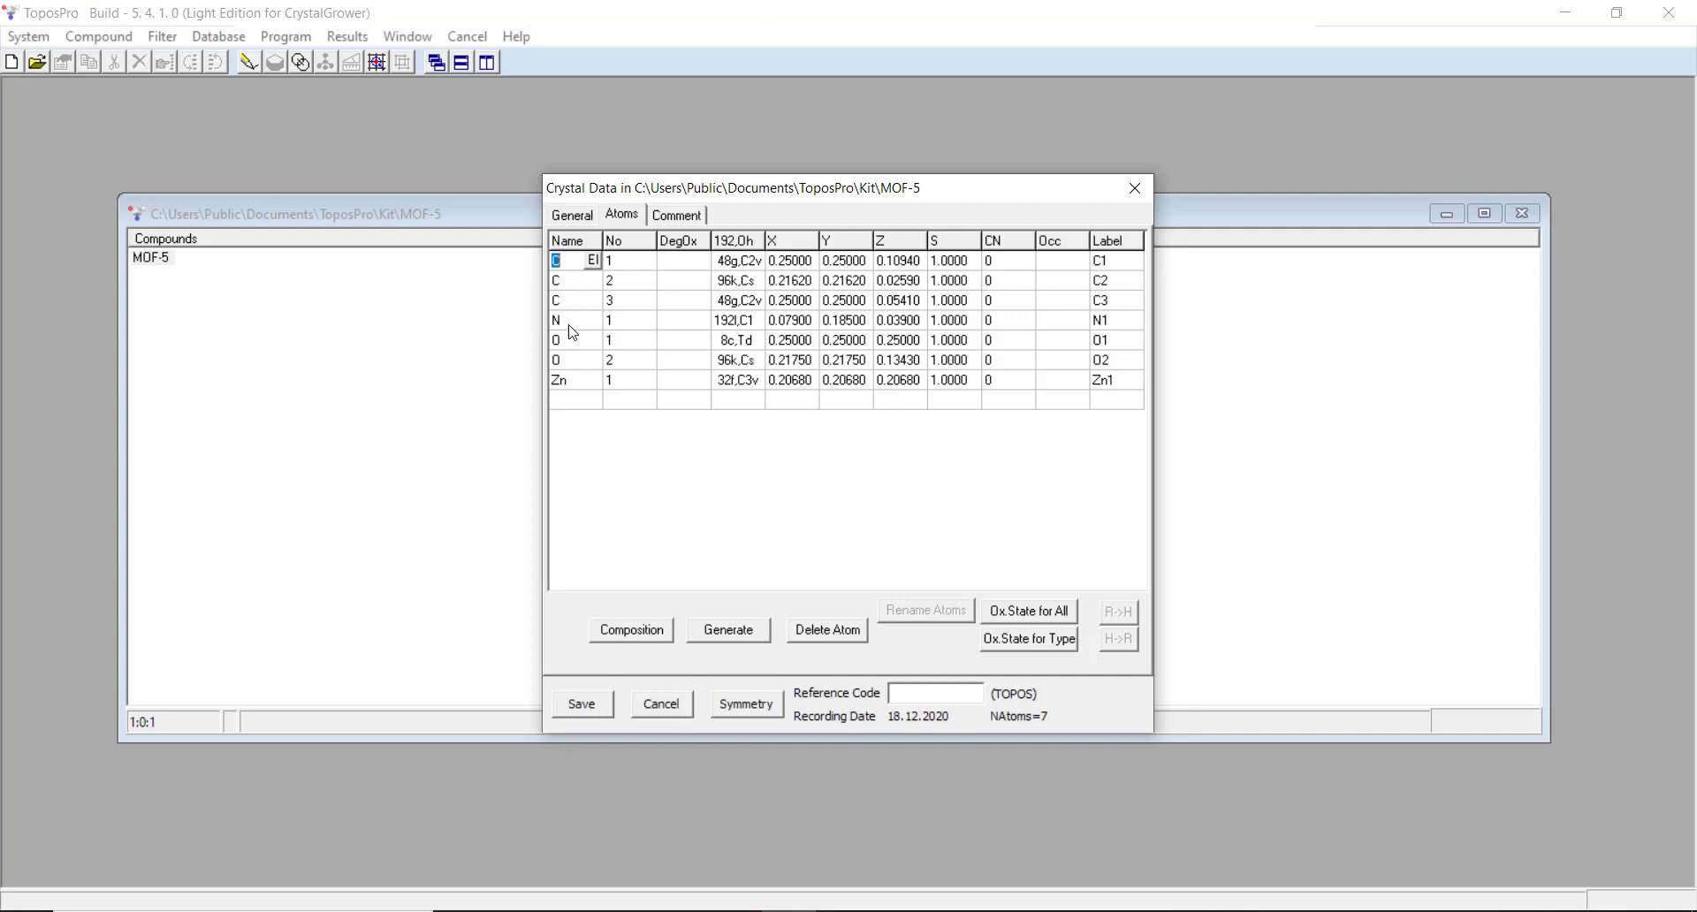
mouse_move(576, 381)
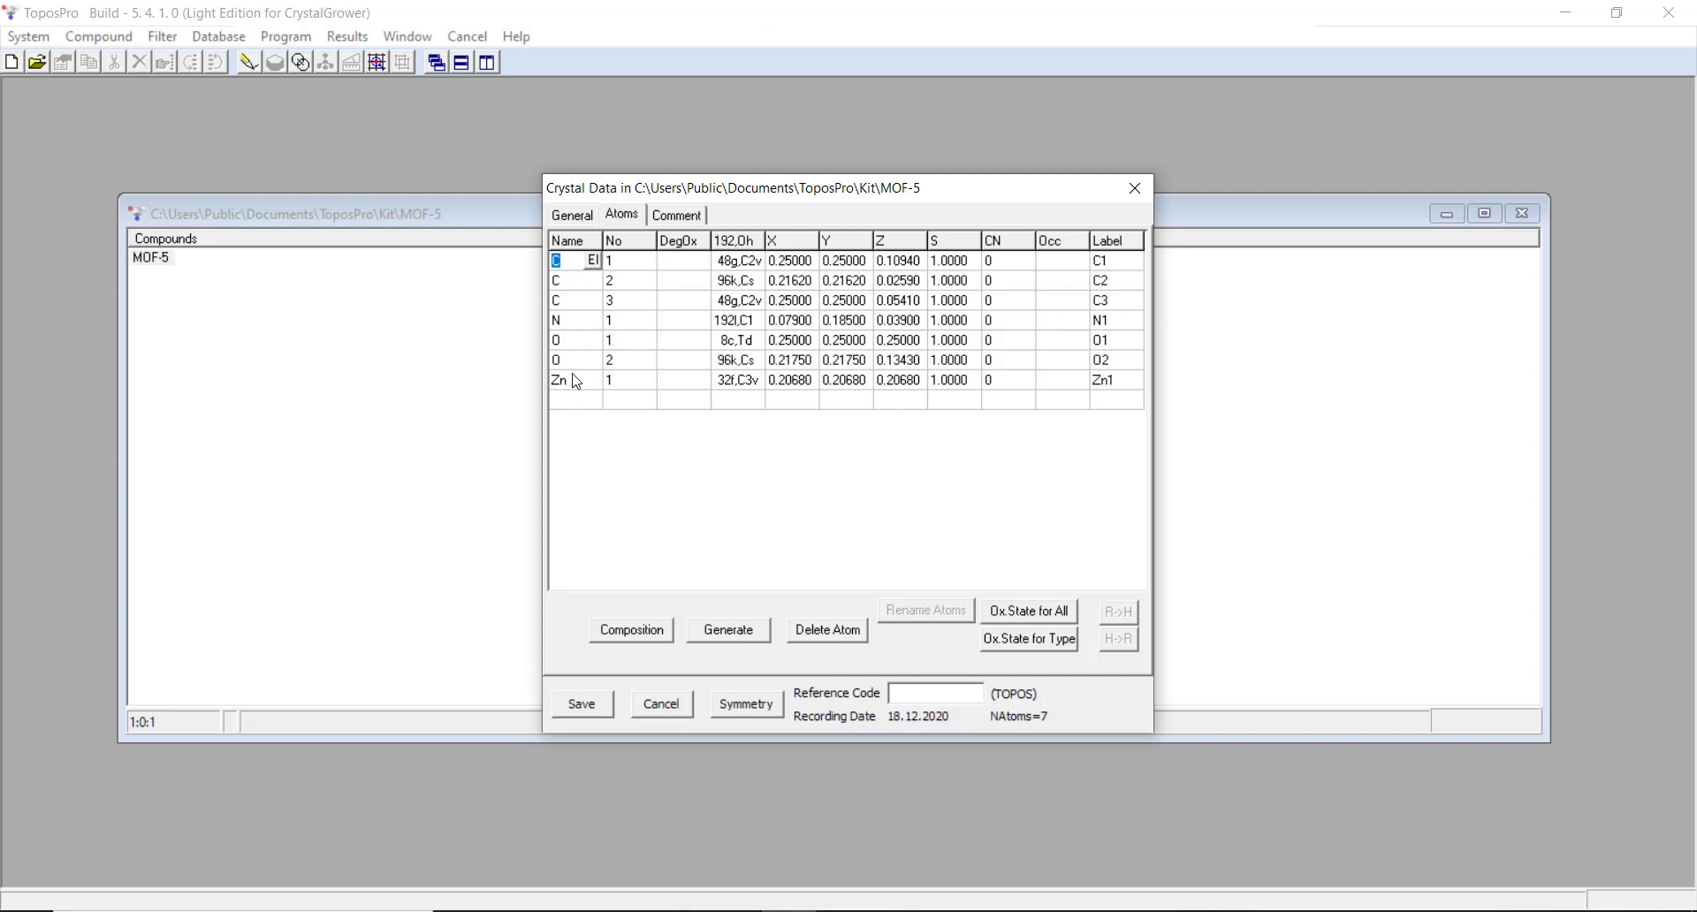
mouse_move(1139, 202)
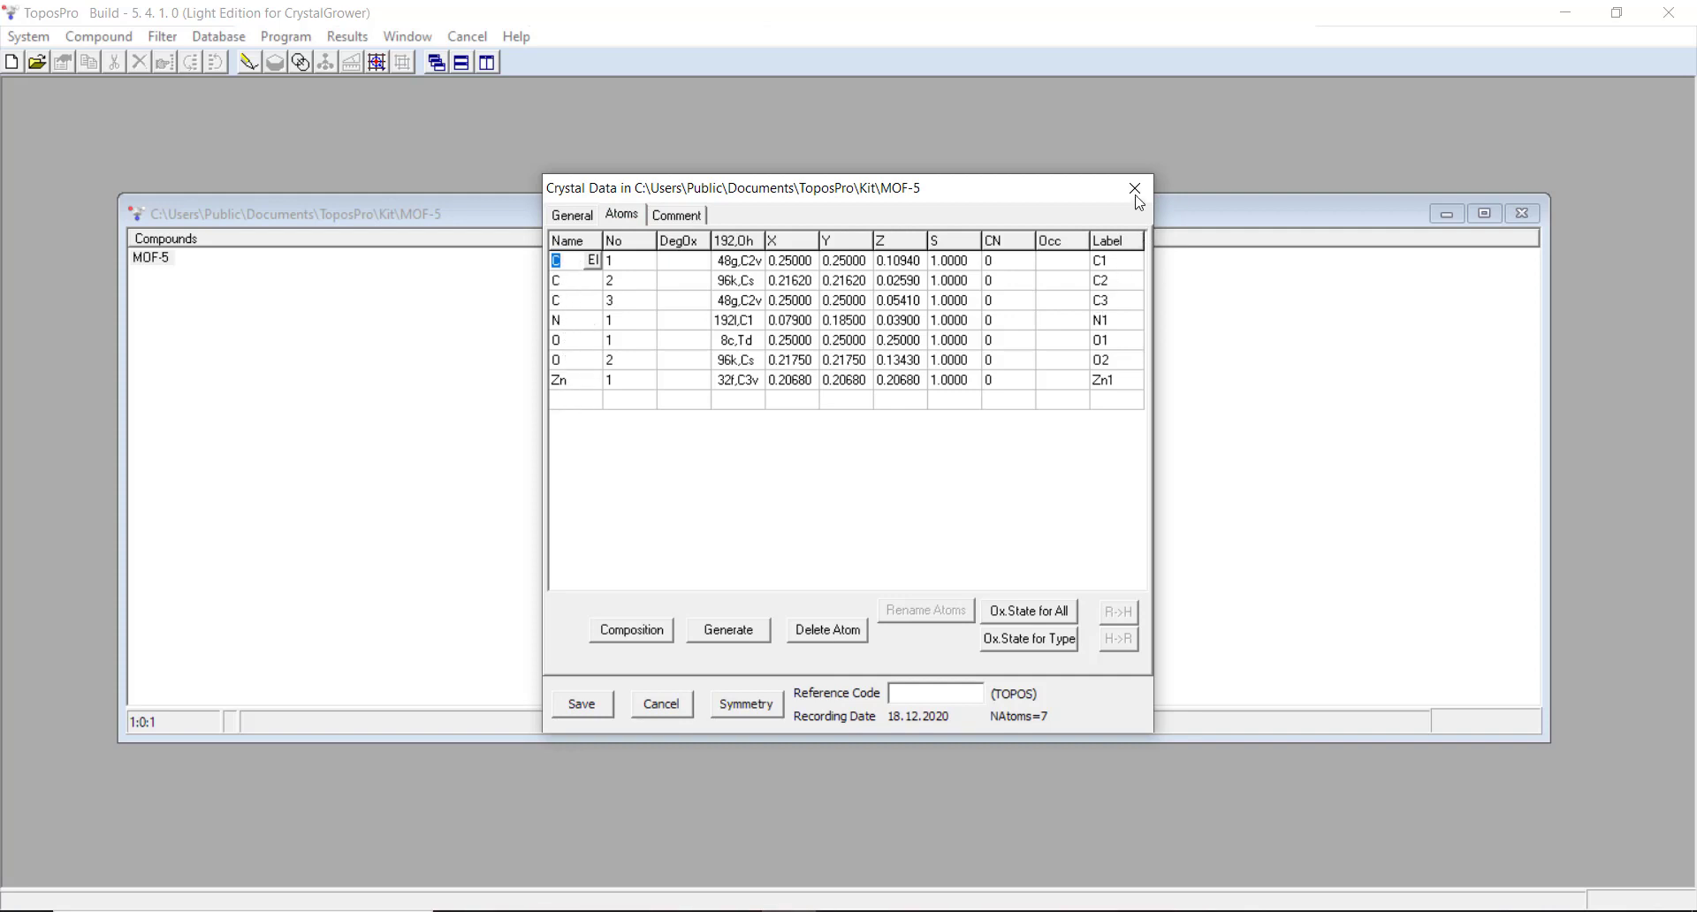
mouse_move(1134, 189)
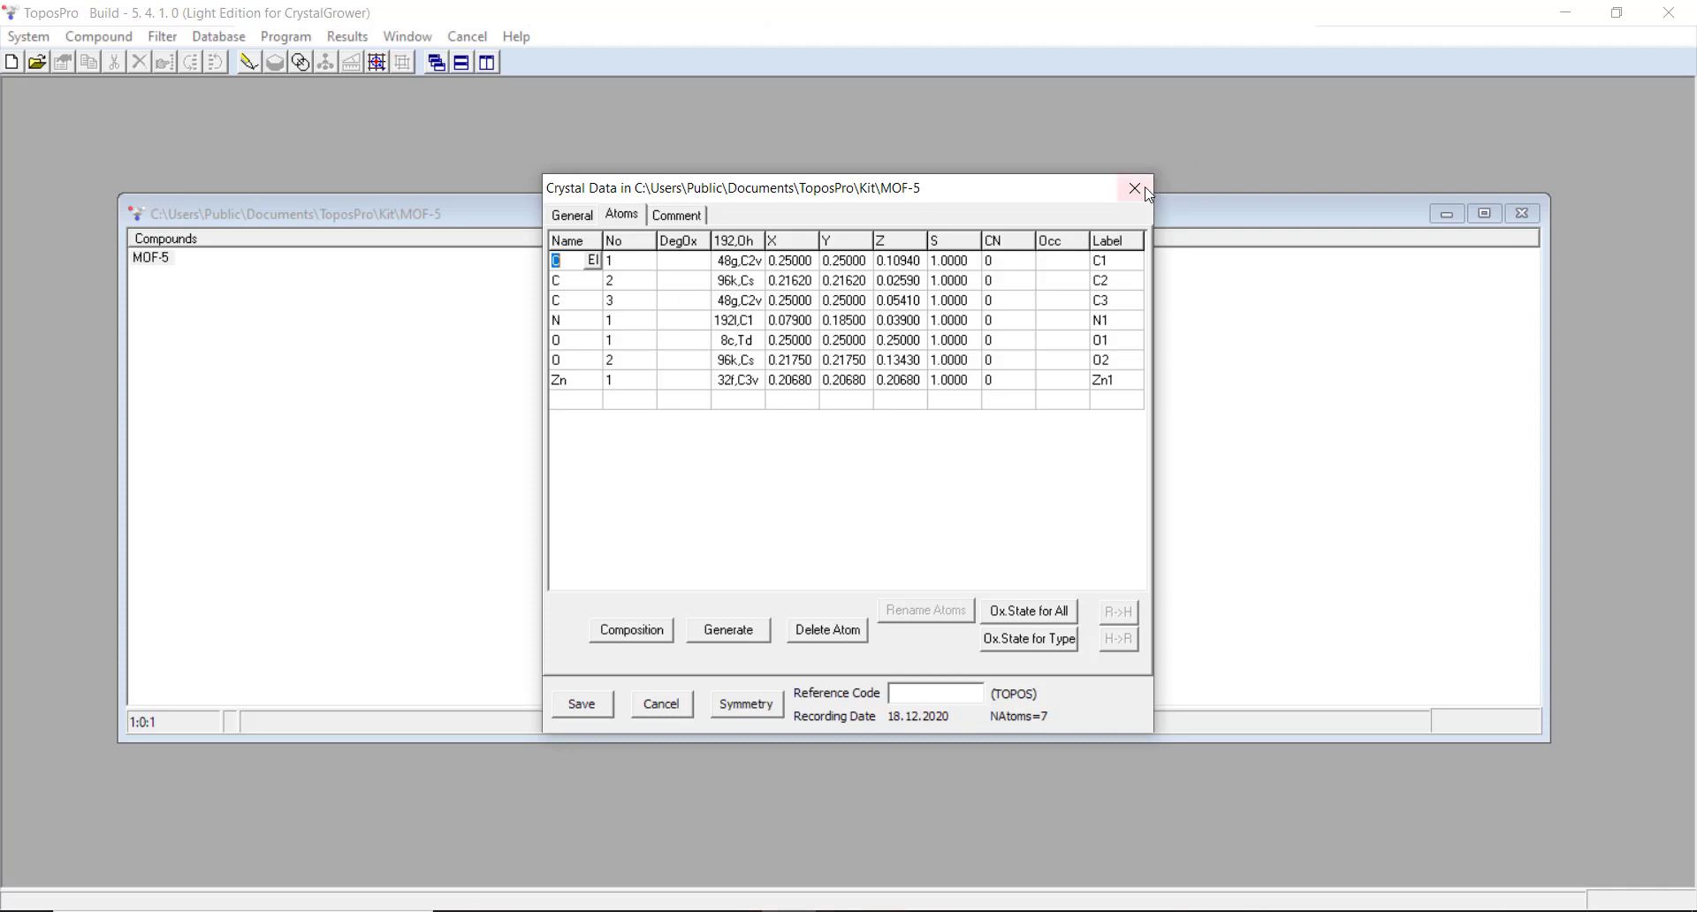
click(1134, 188)
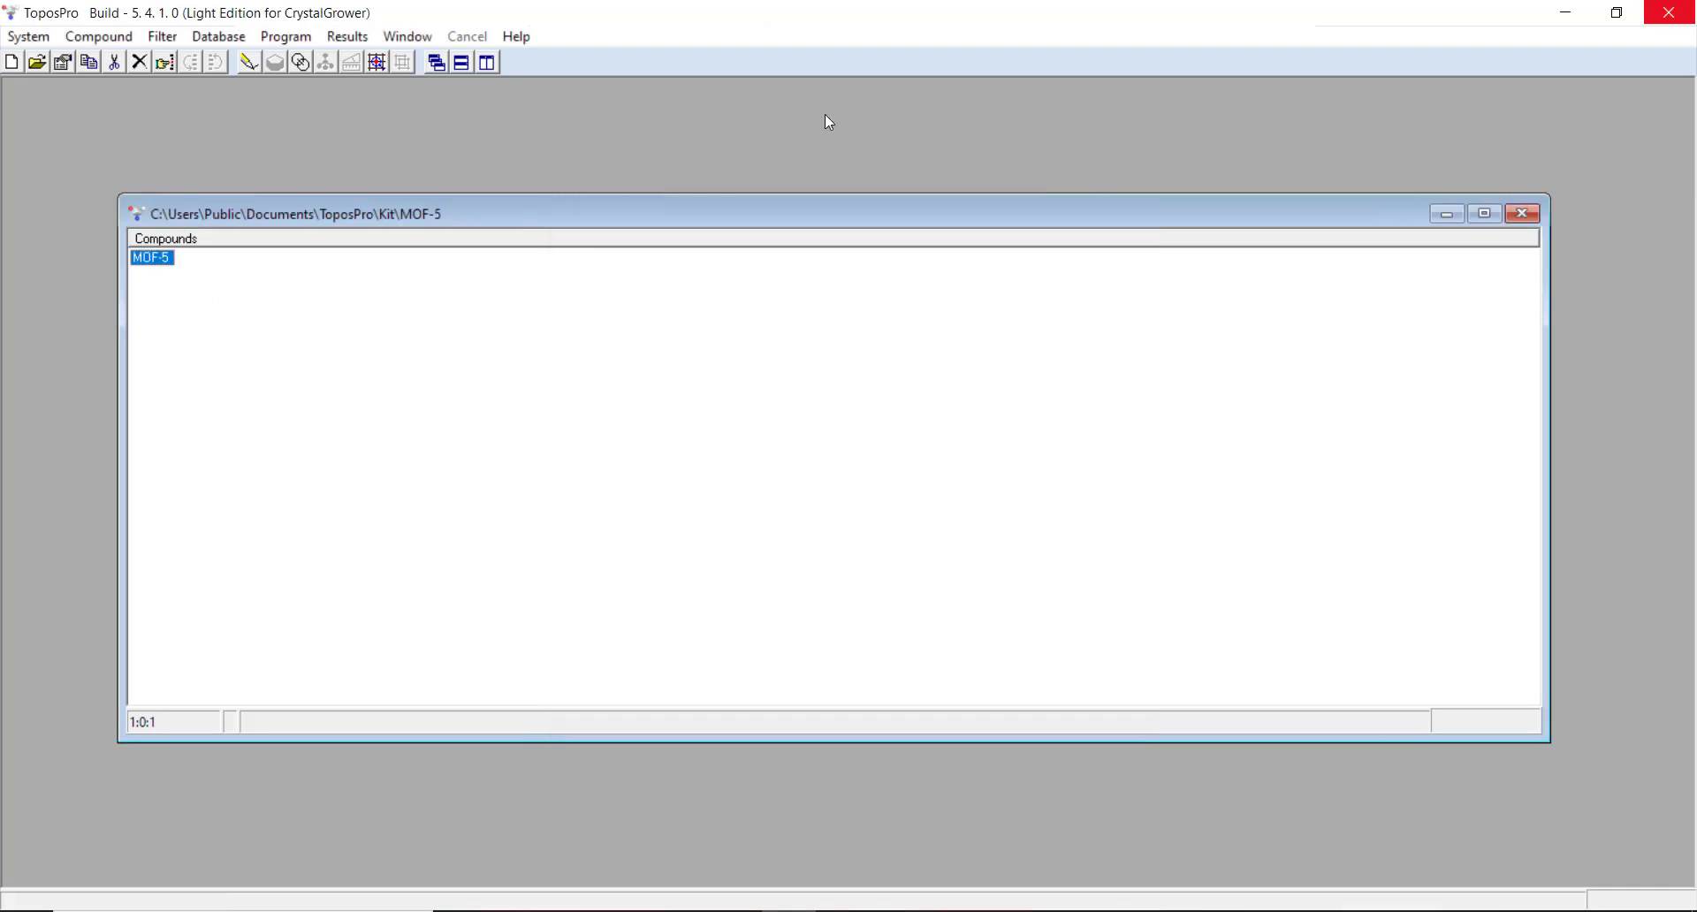
mouse_move(247, 62)
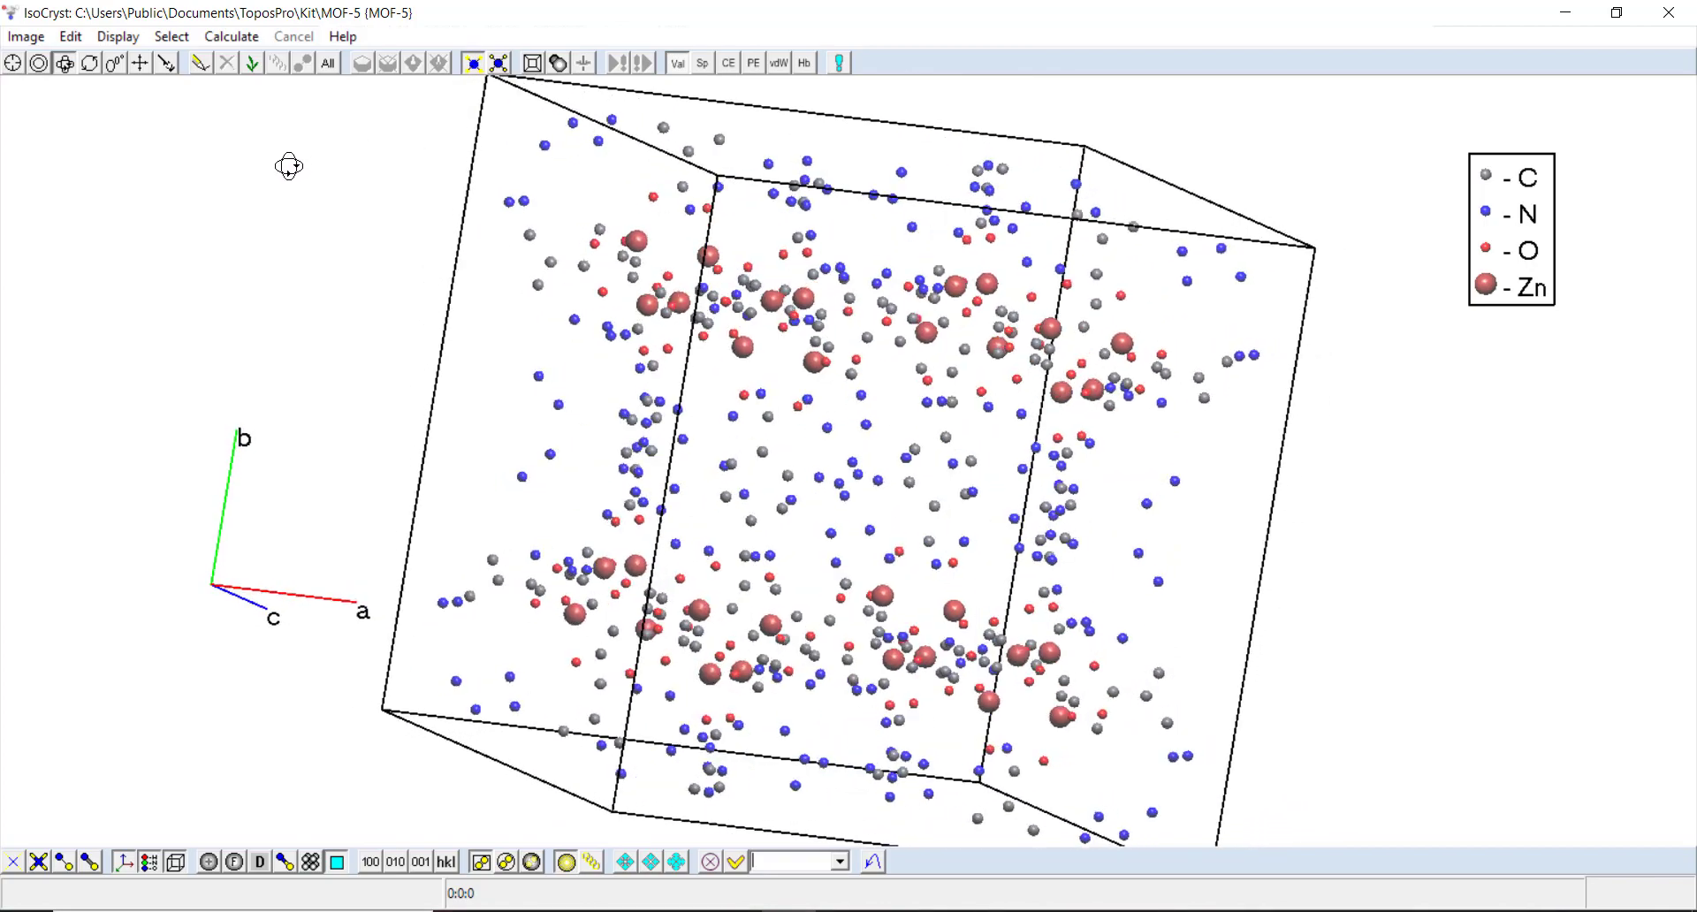
drag(289, 167, 478, 268)
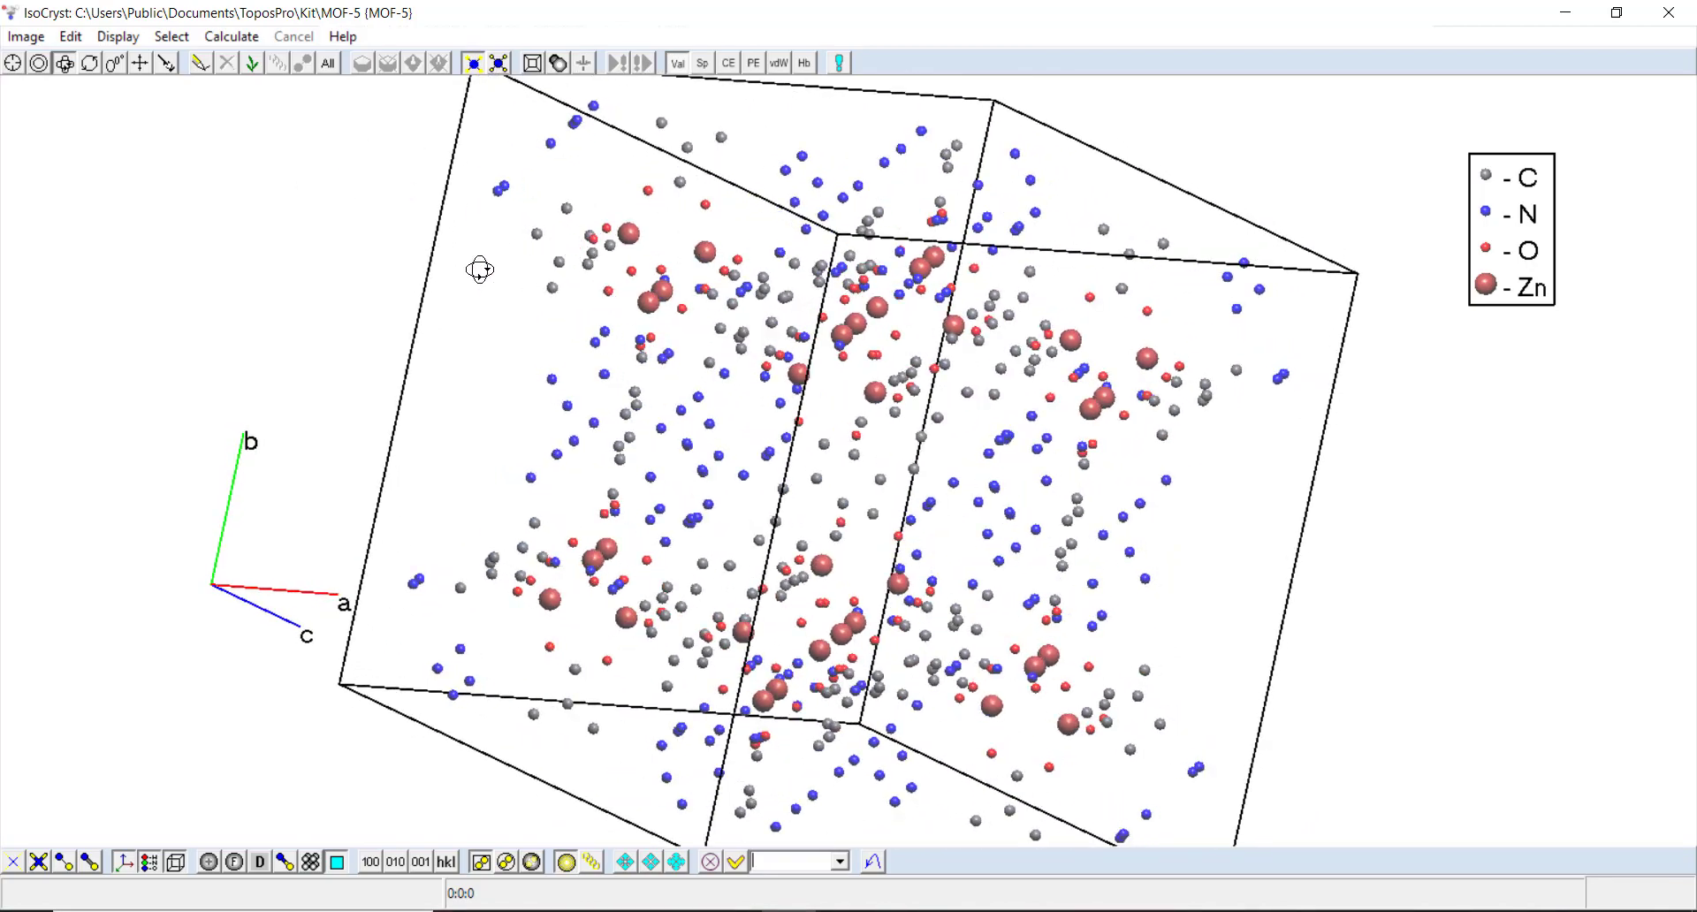
drag(482, 268, 736, 323)
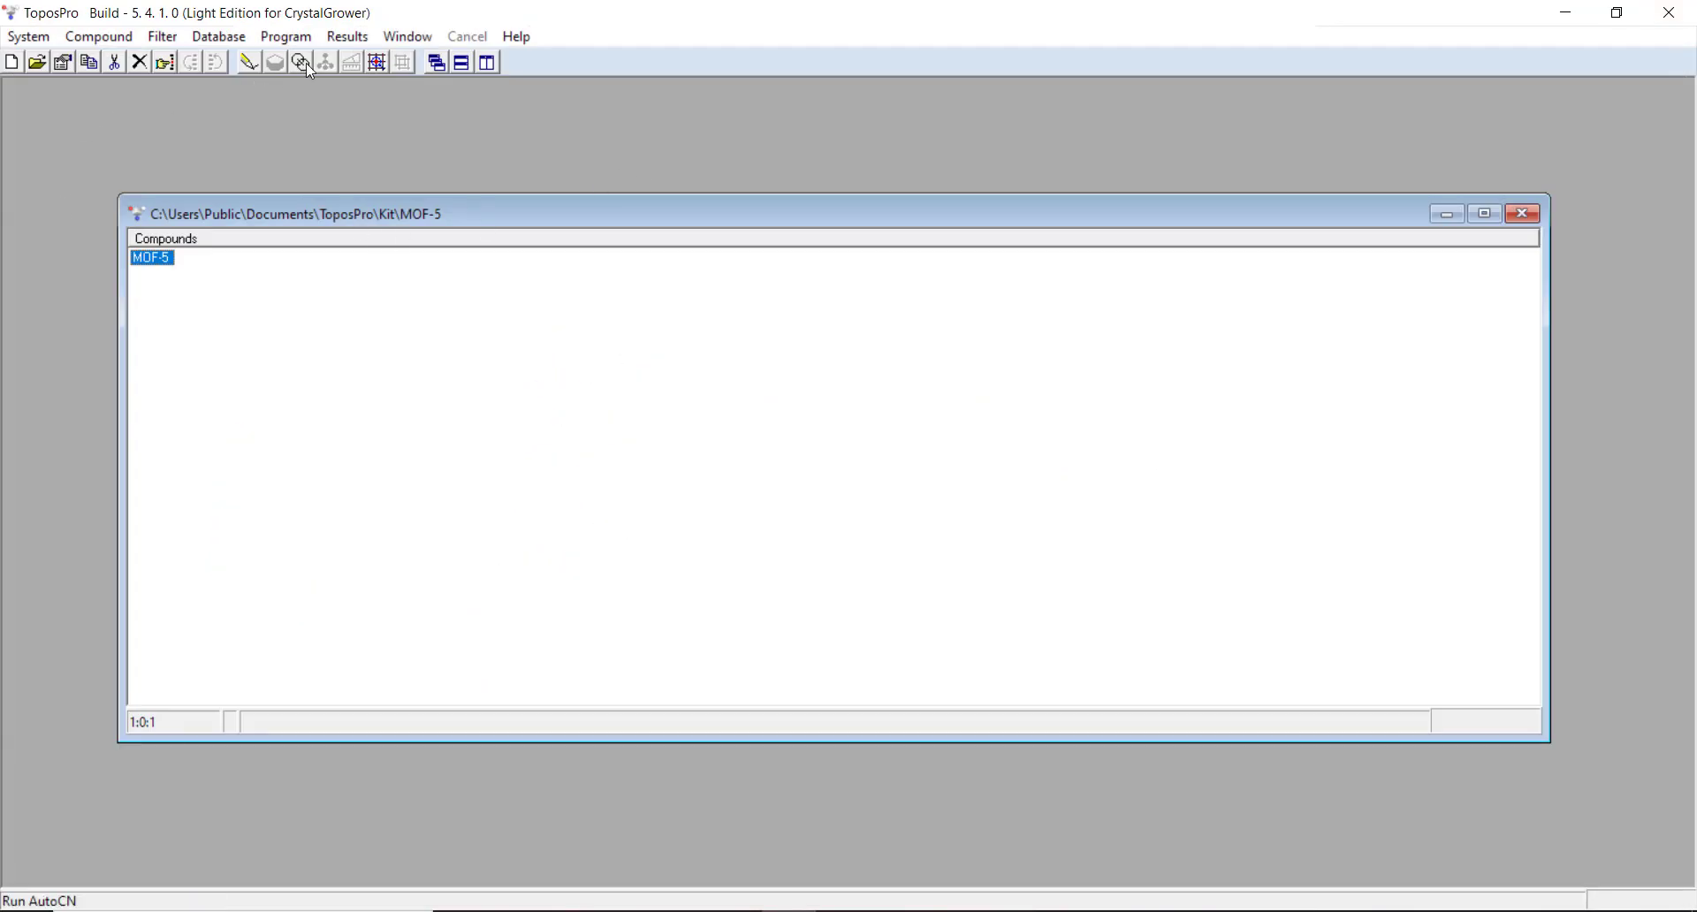
Step: Run AutoCN on MOF-5 with default options, giving Zn1 four O4 neighbours, then close results
click(299, 61)
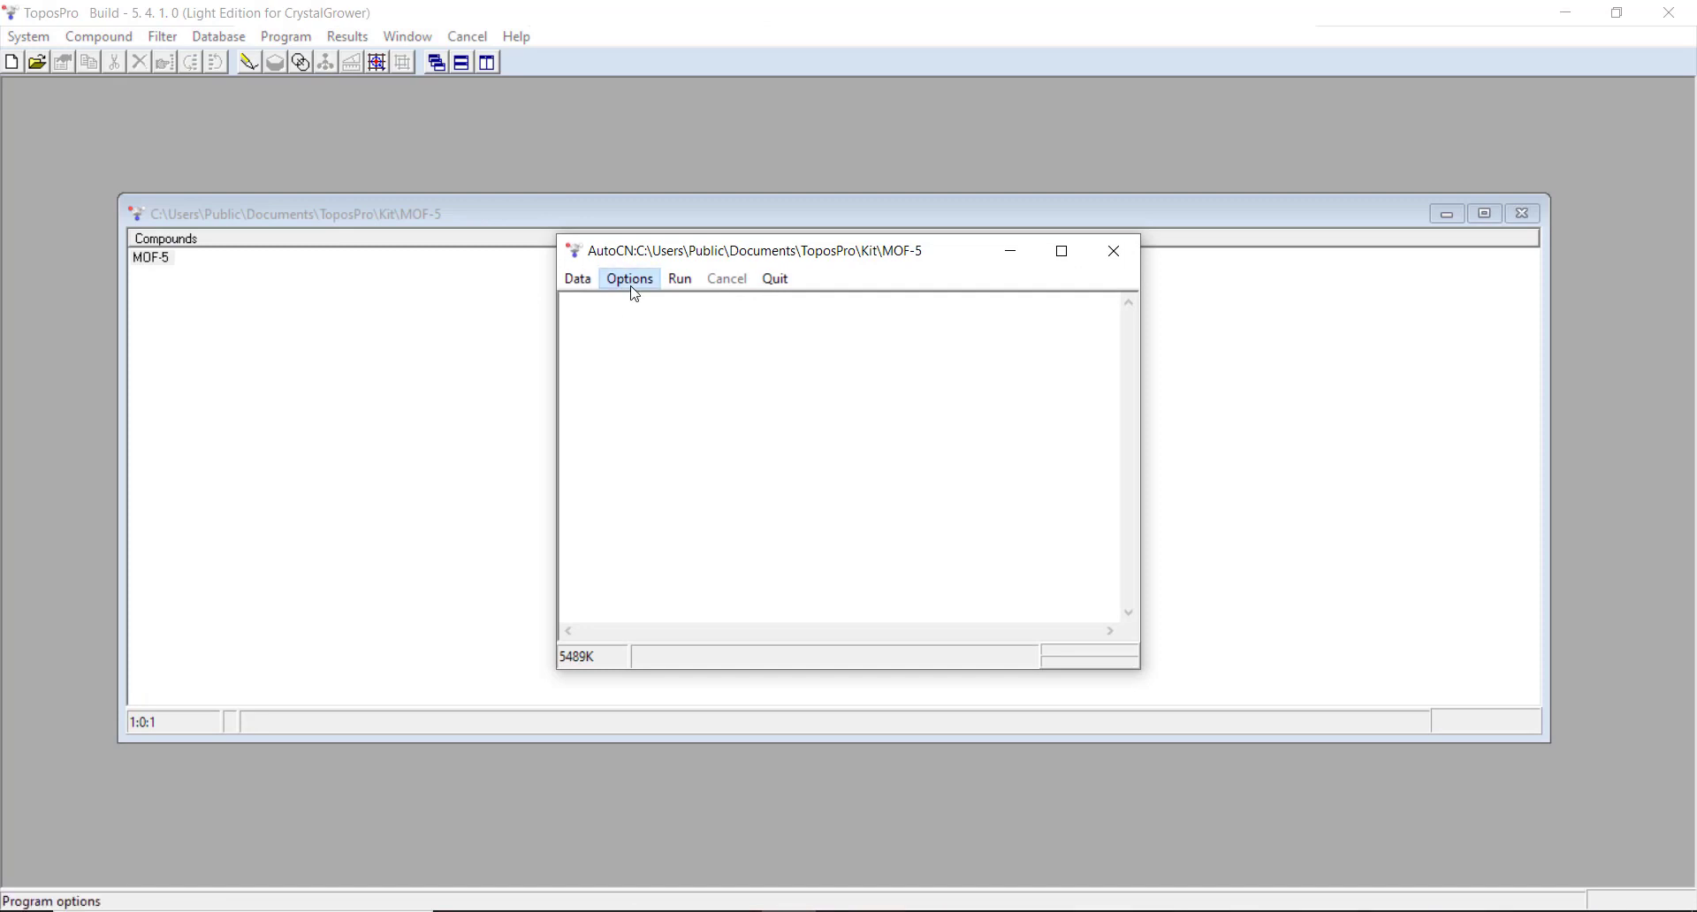
click(628, 279)
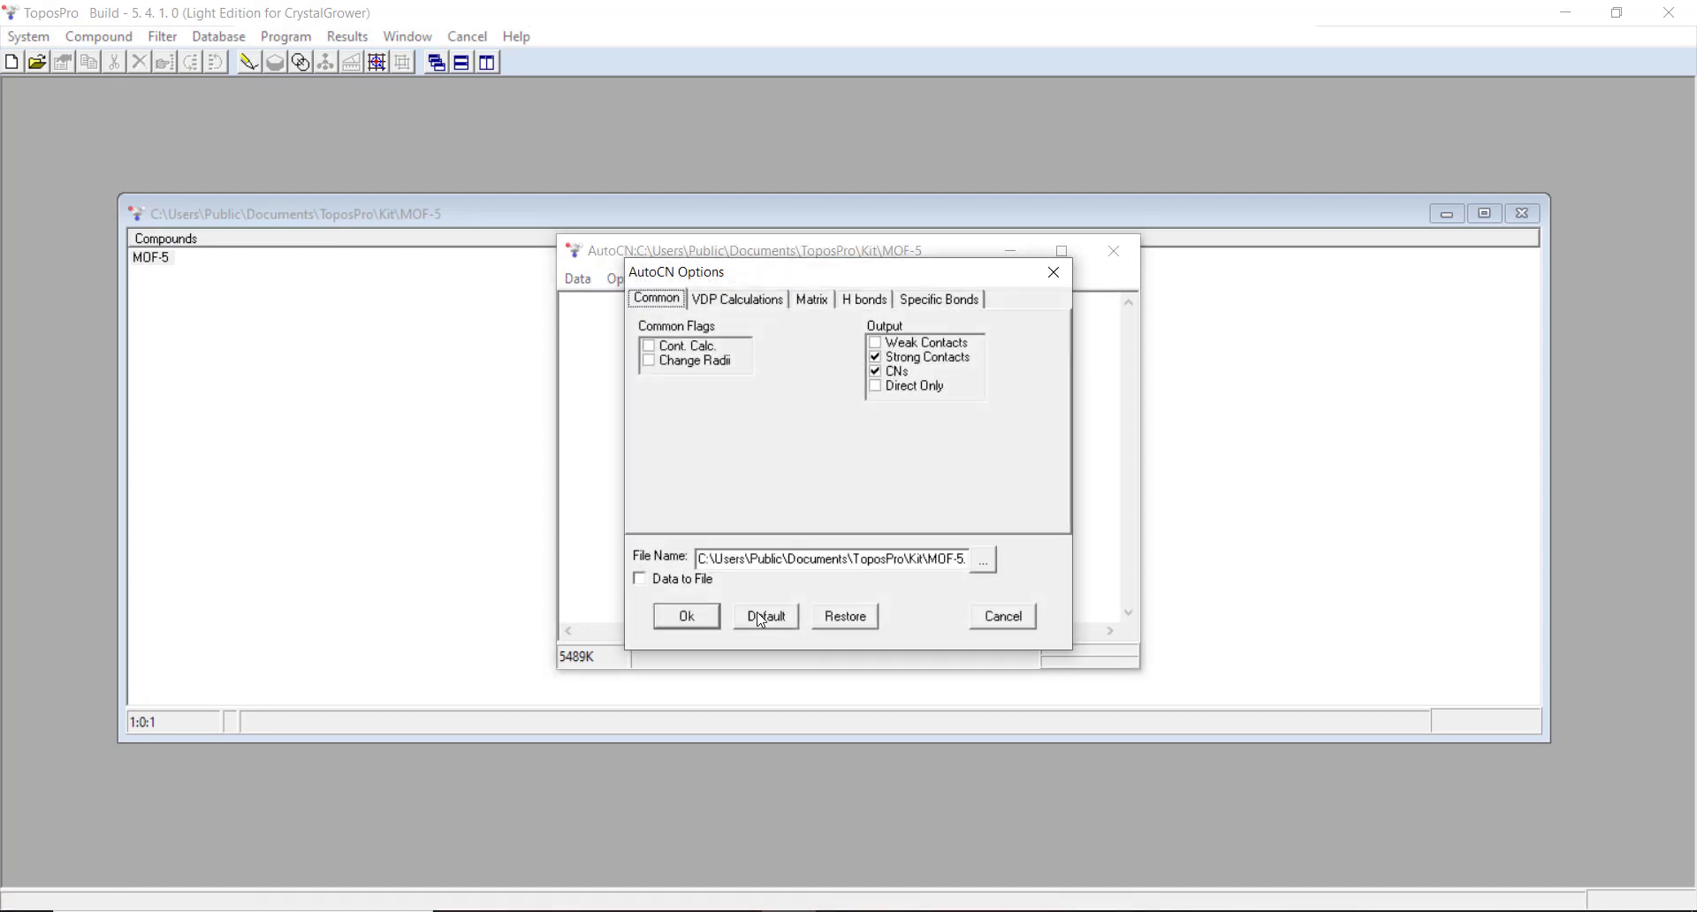
click(810, 299)
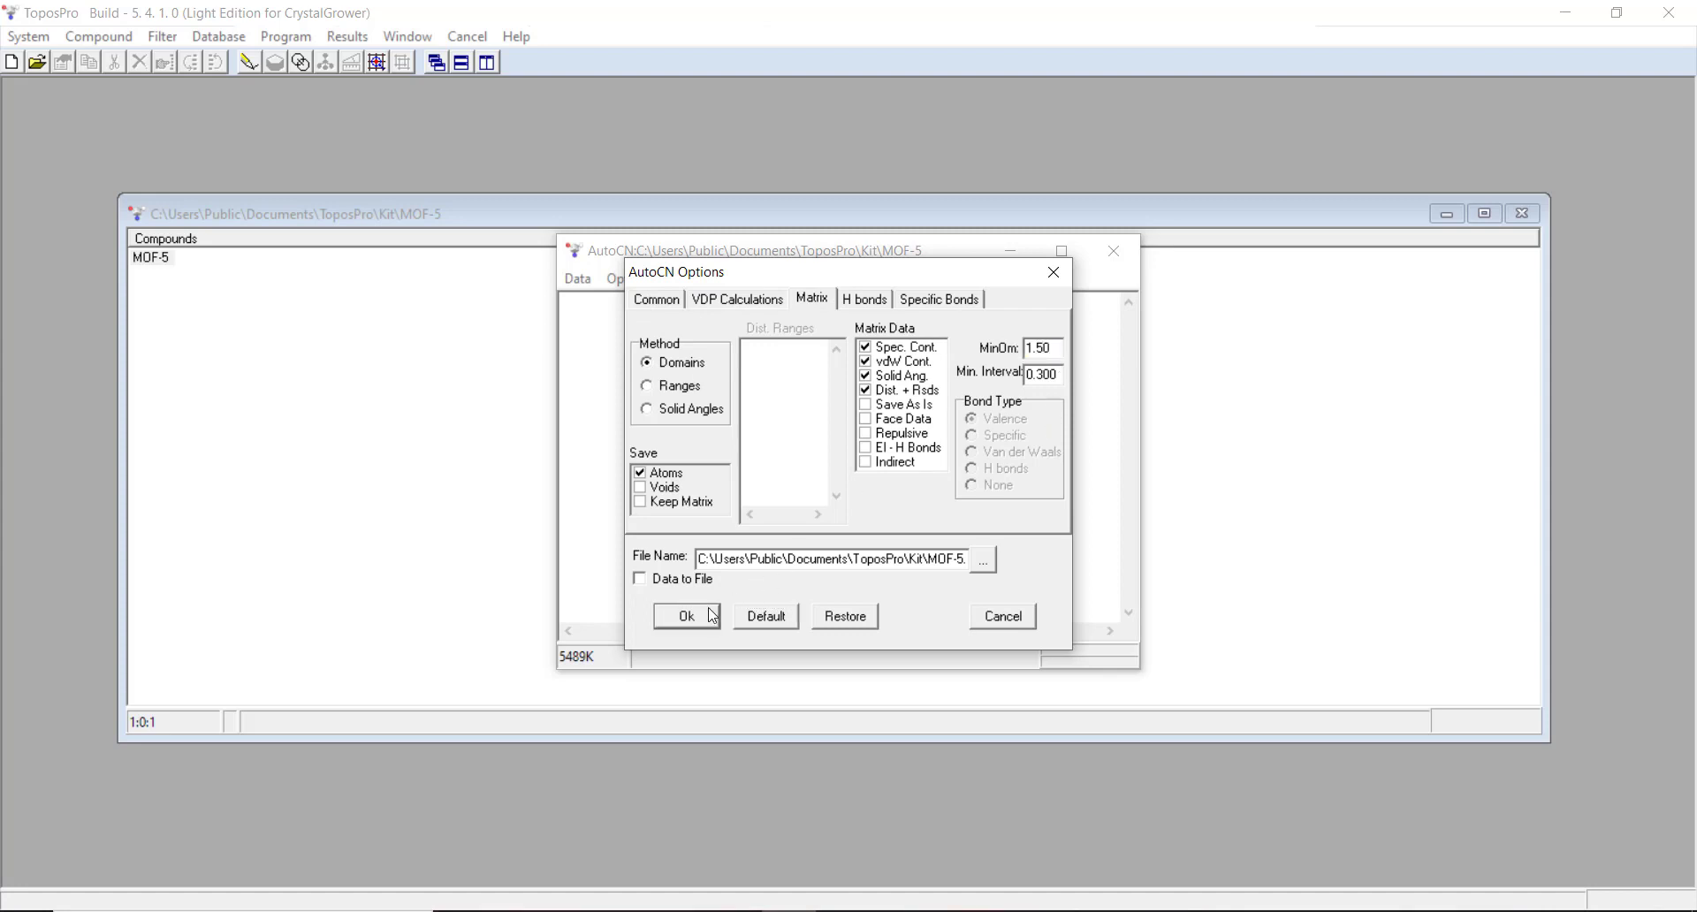
click(685, 616)
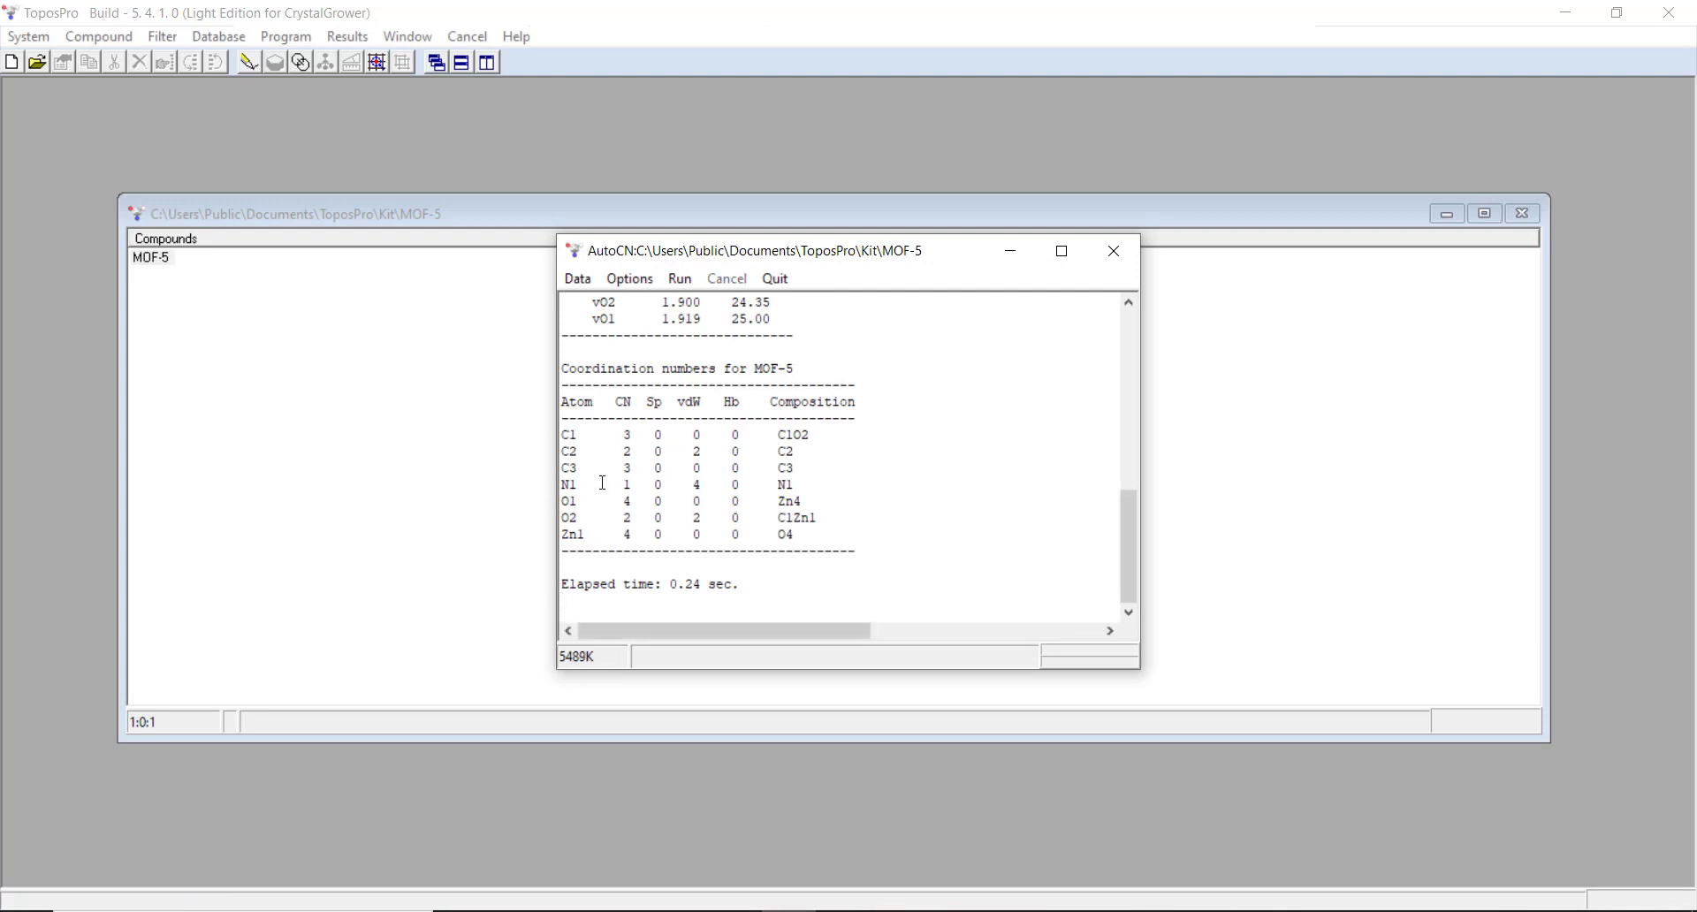
mouse_move(570, 535)
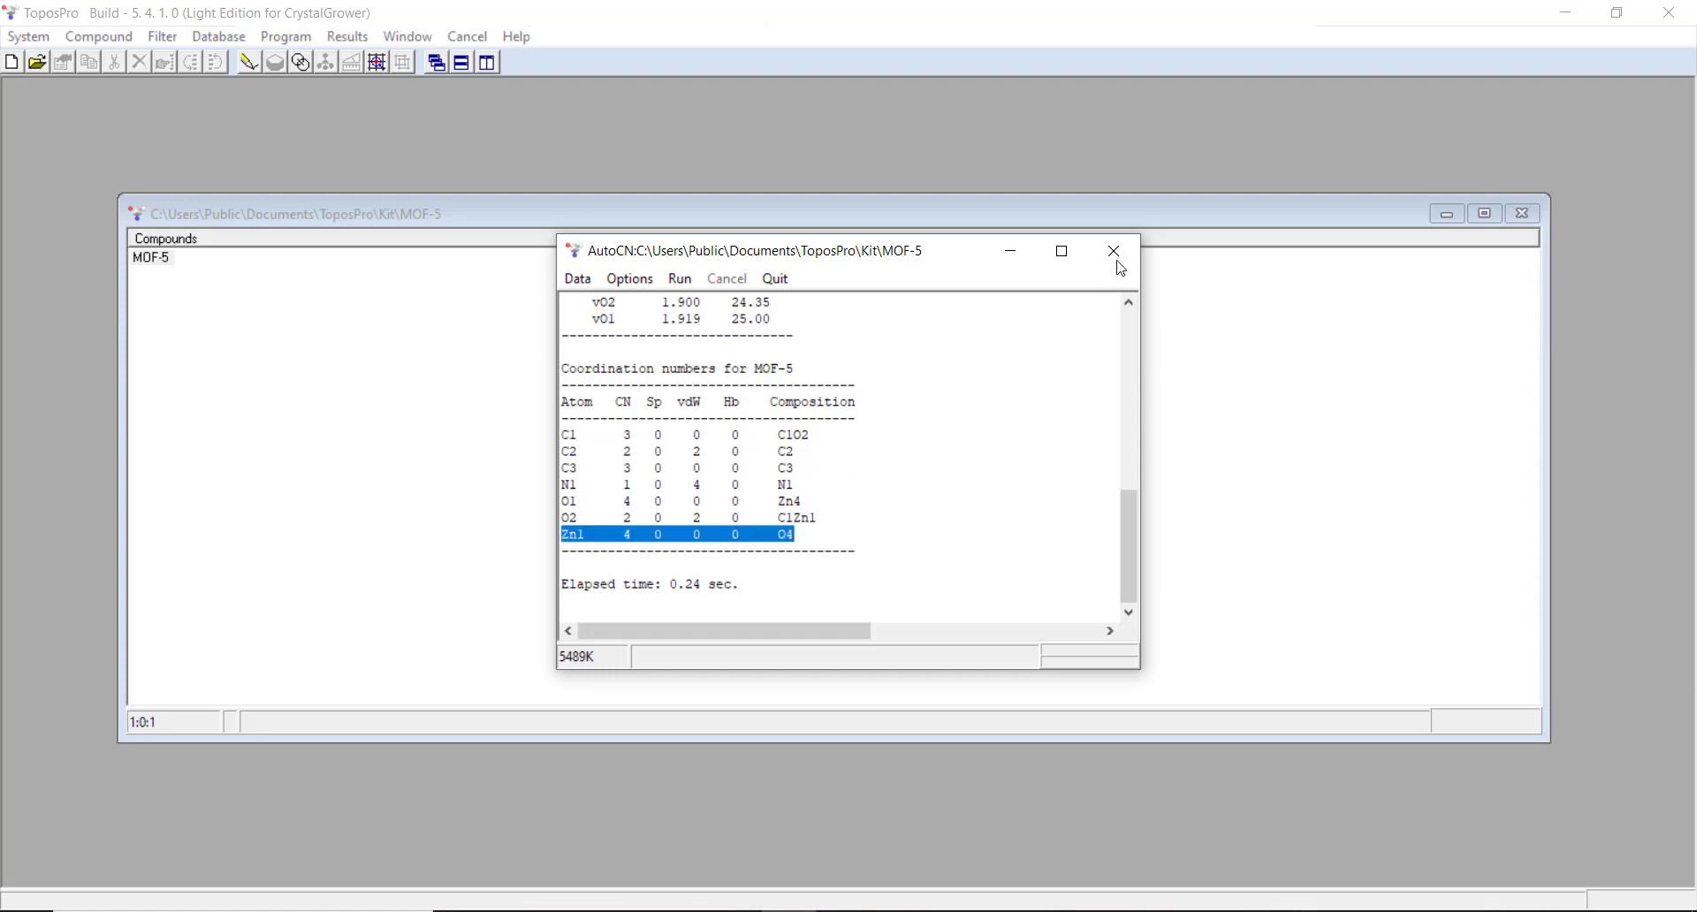
click(1113, 251)
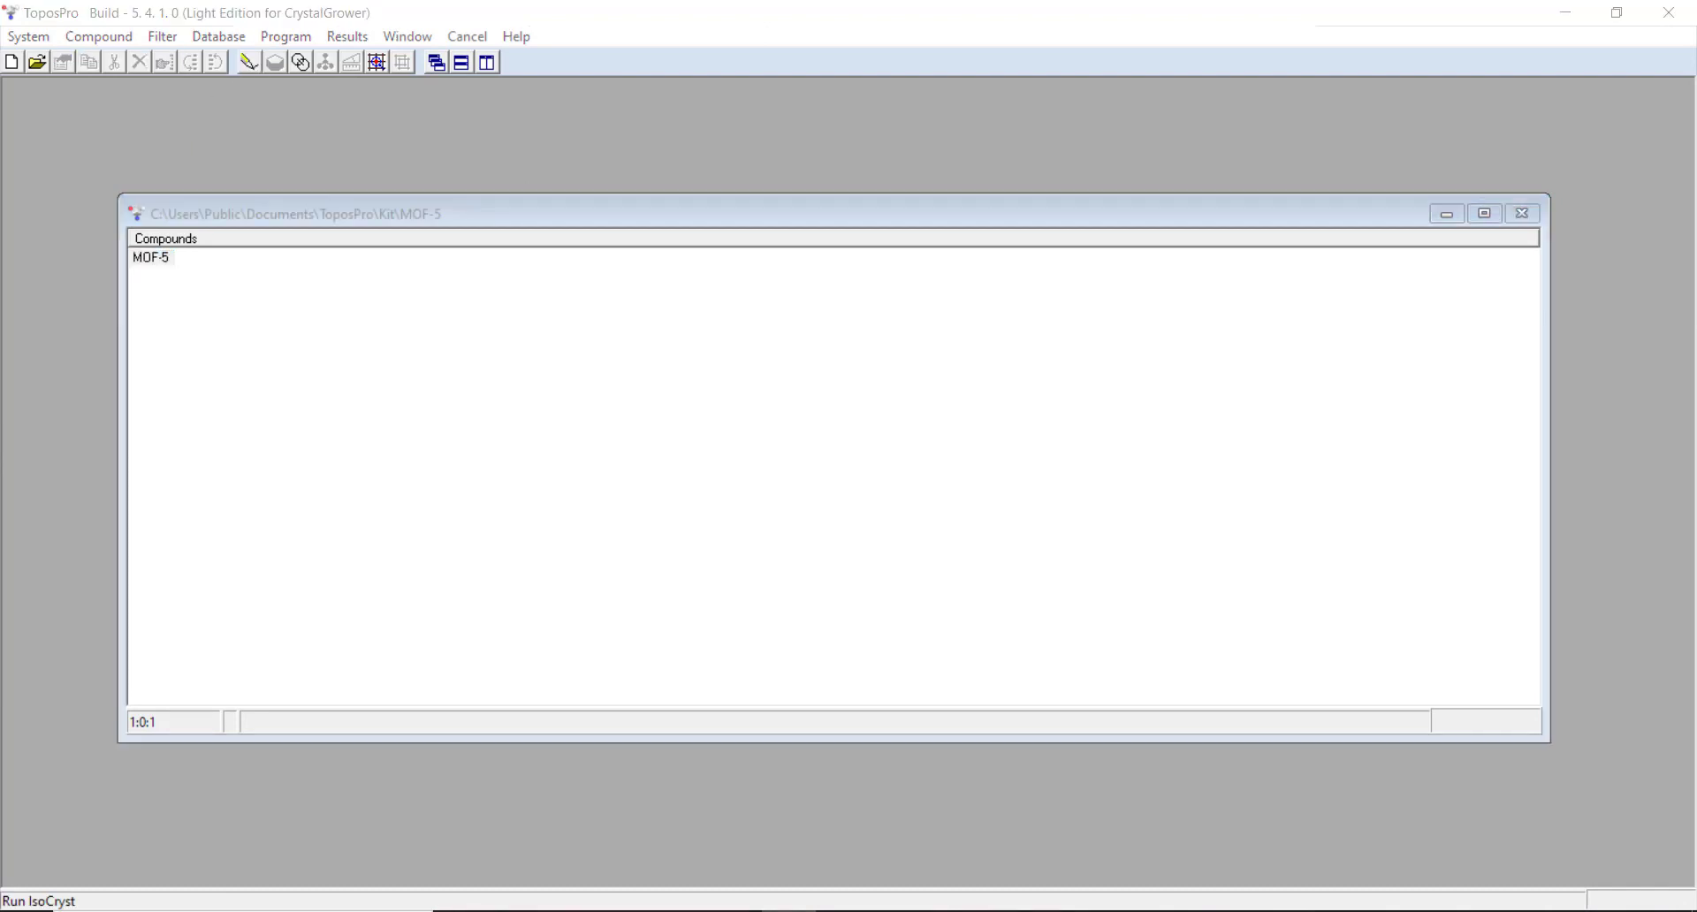
Step: View MOF-5 in IsoCryst with dashed interatomic contacts, rotating it to inspect pores and cell edges
double_click(150, 257)
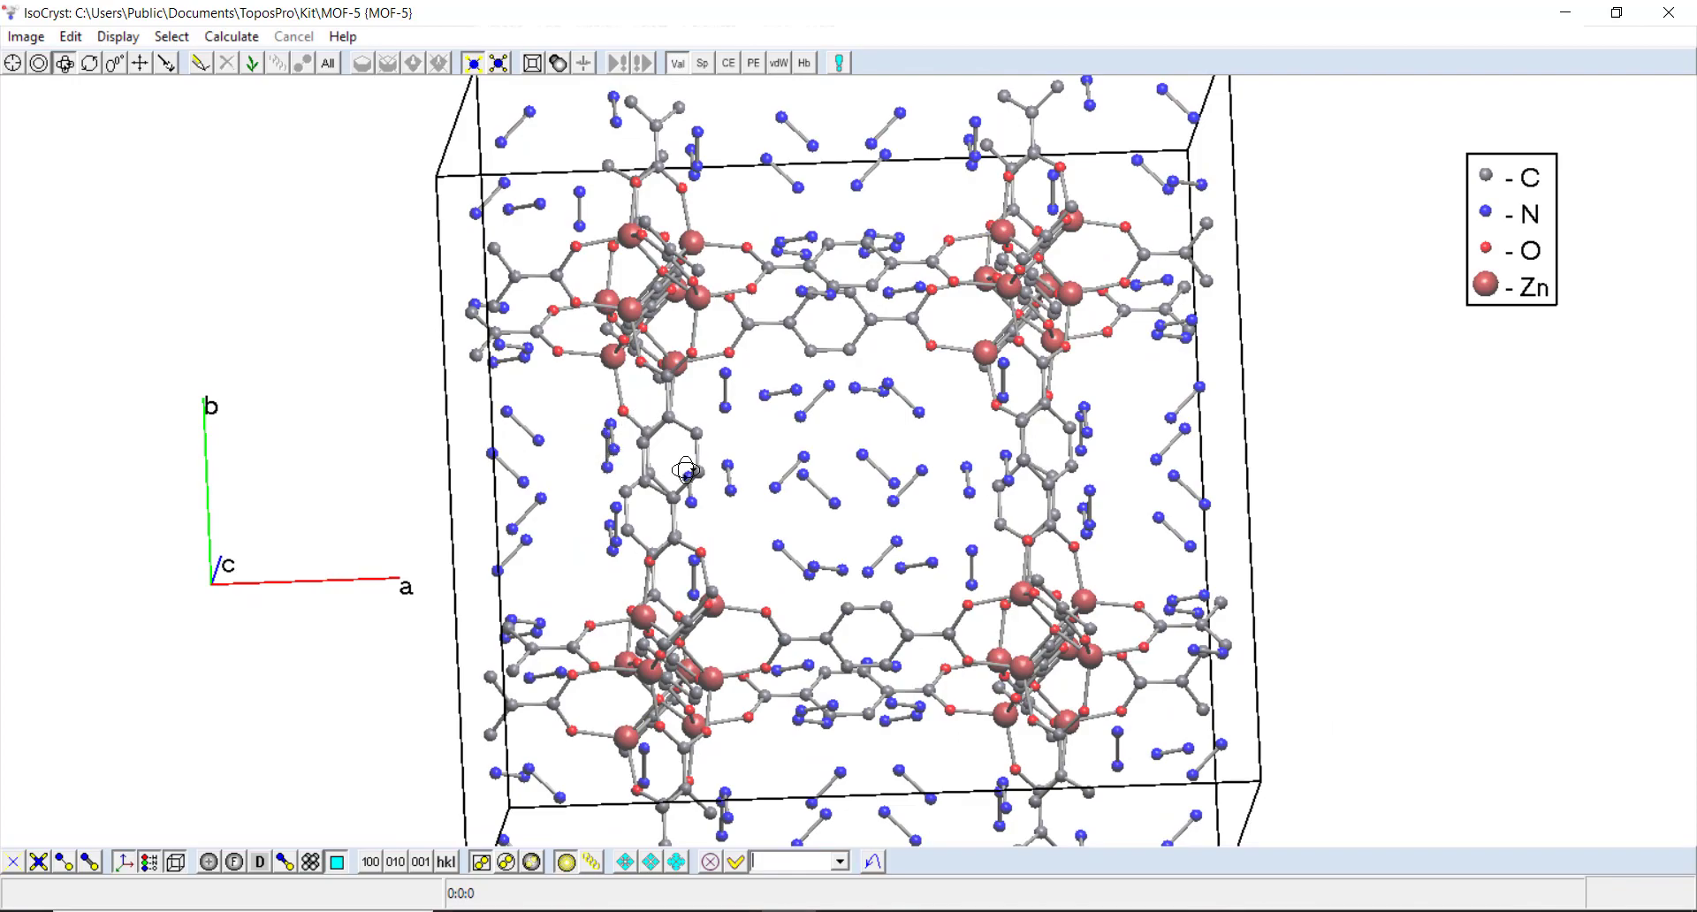
drag(693, 471, 563, 428)
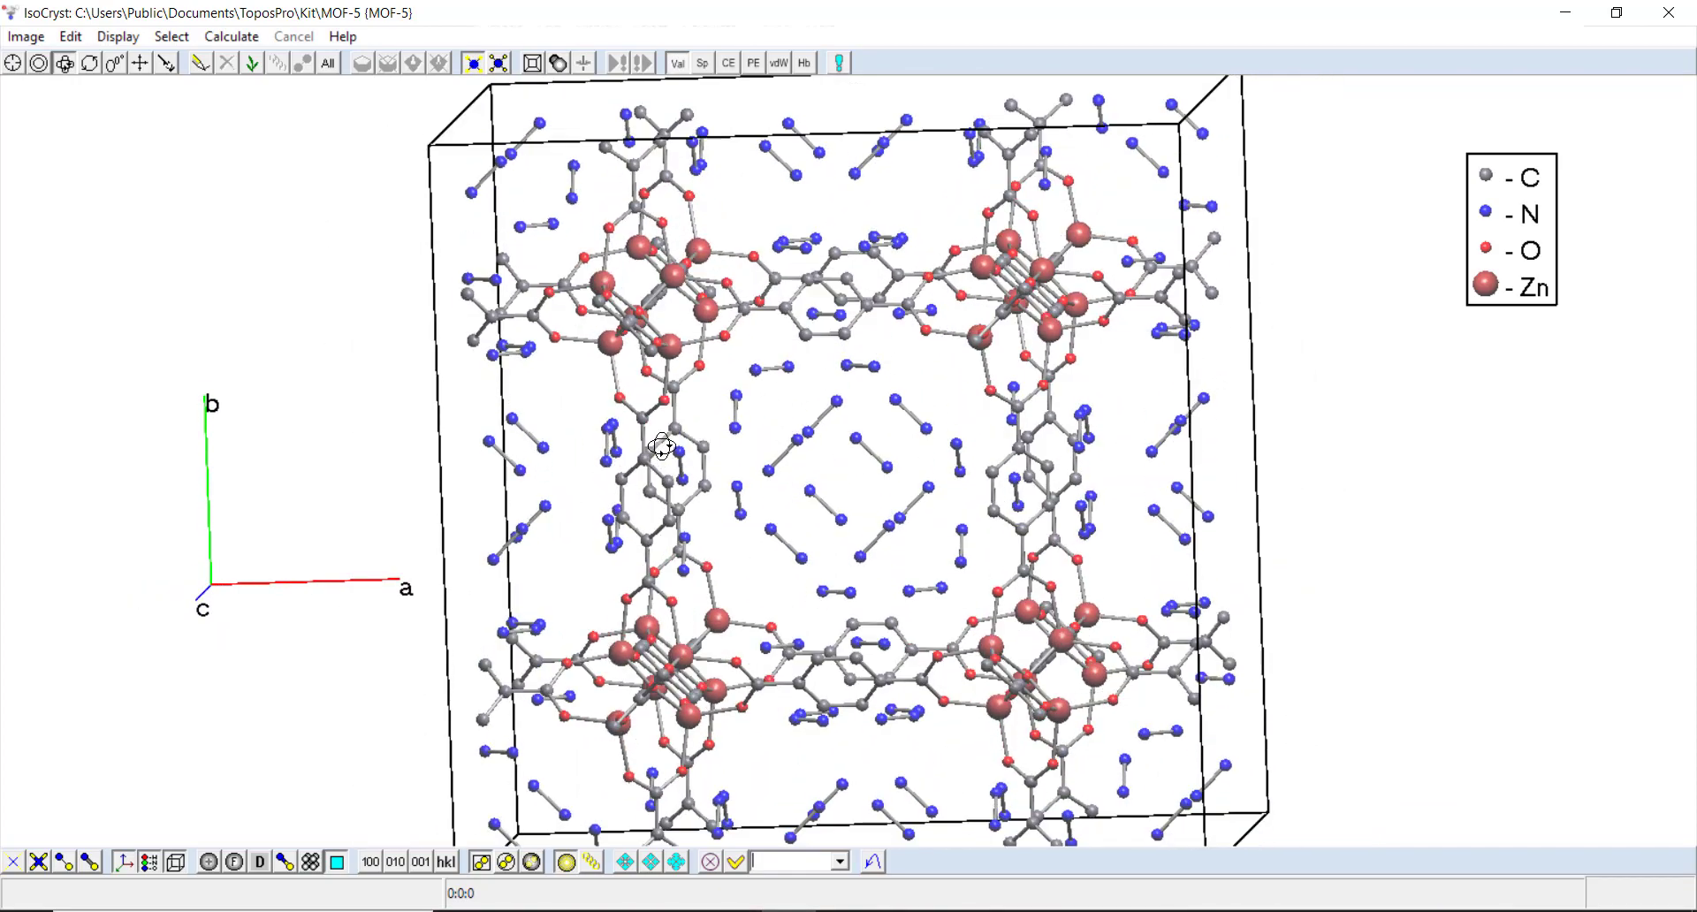
click(777, 62)
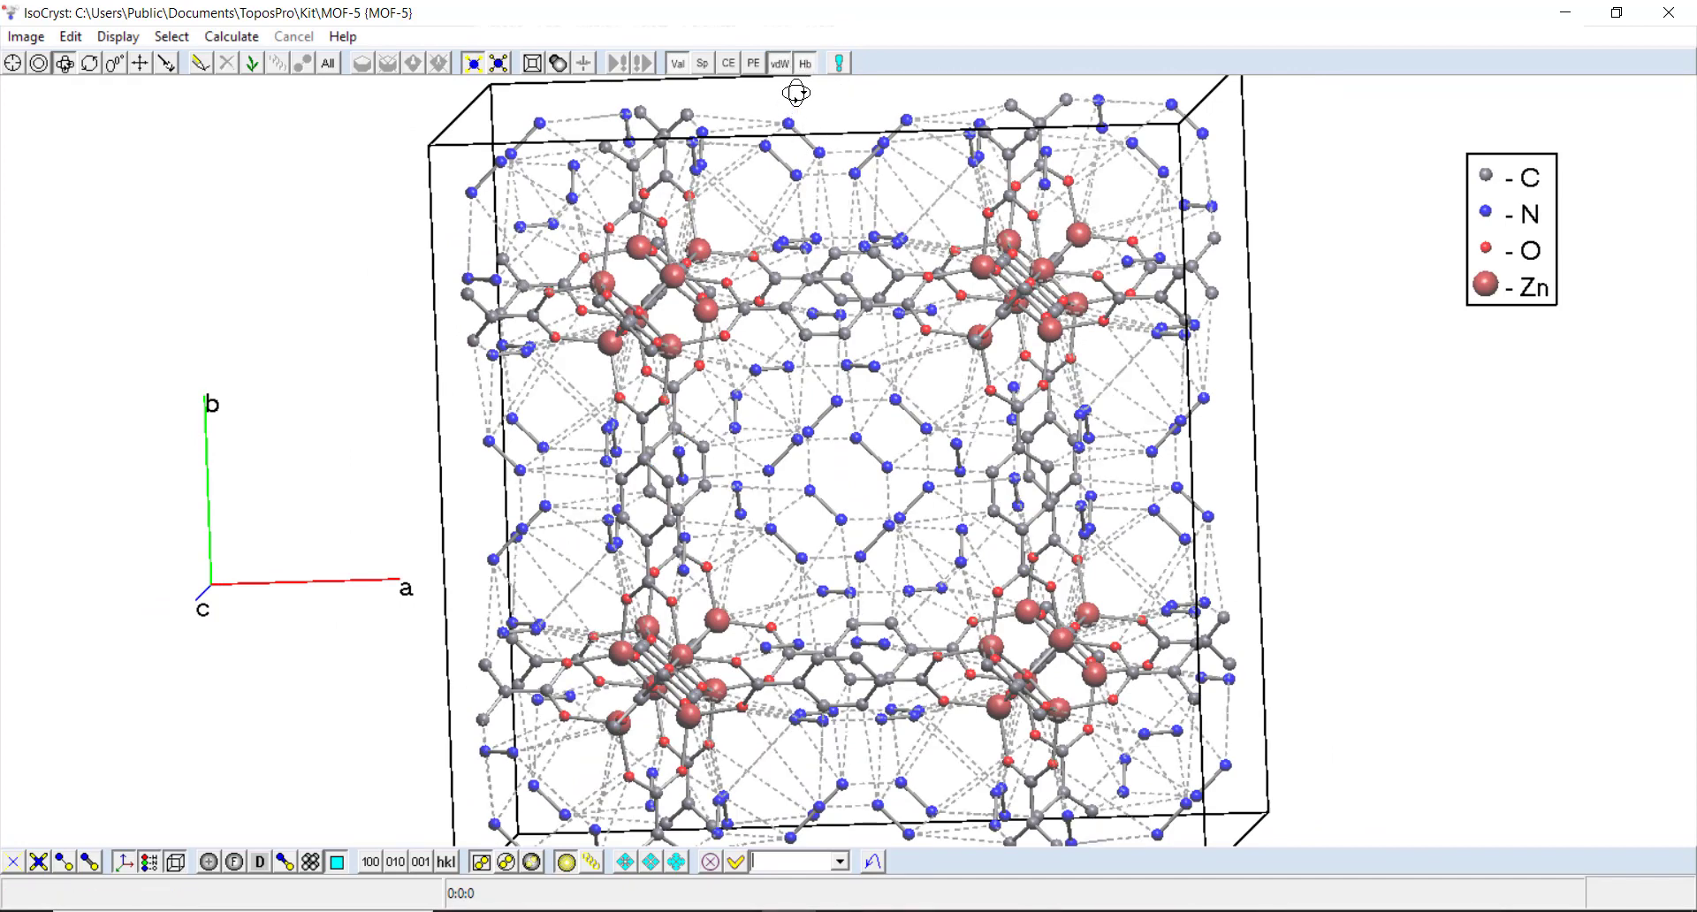
drag(795, 92, 877, 381)
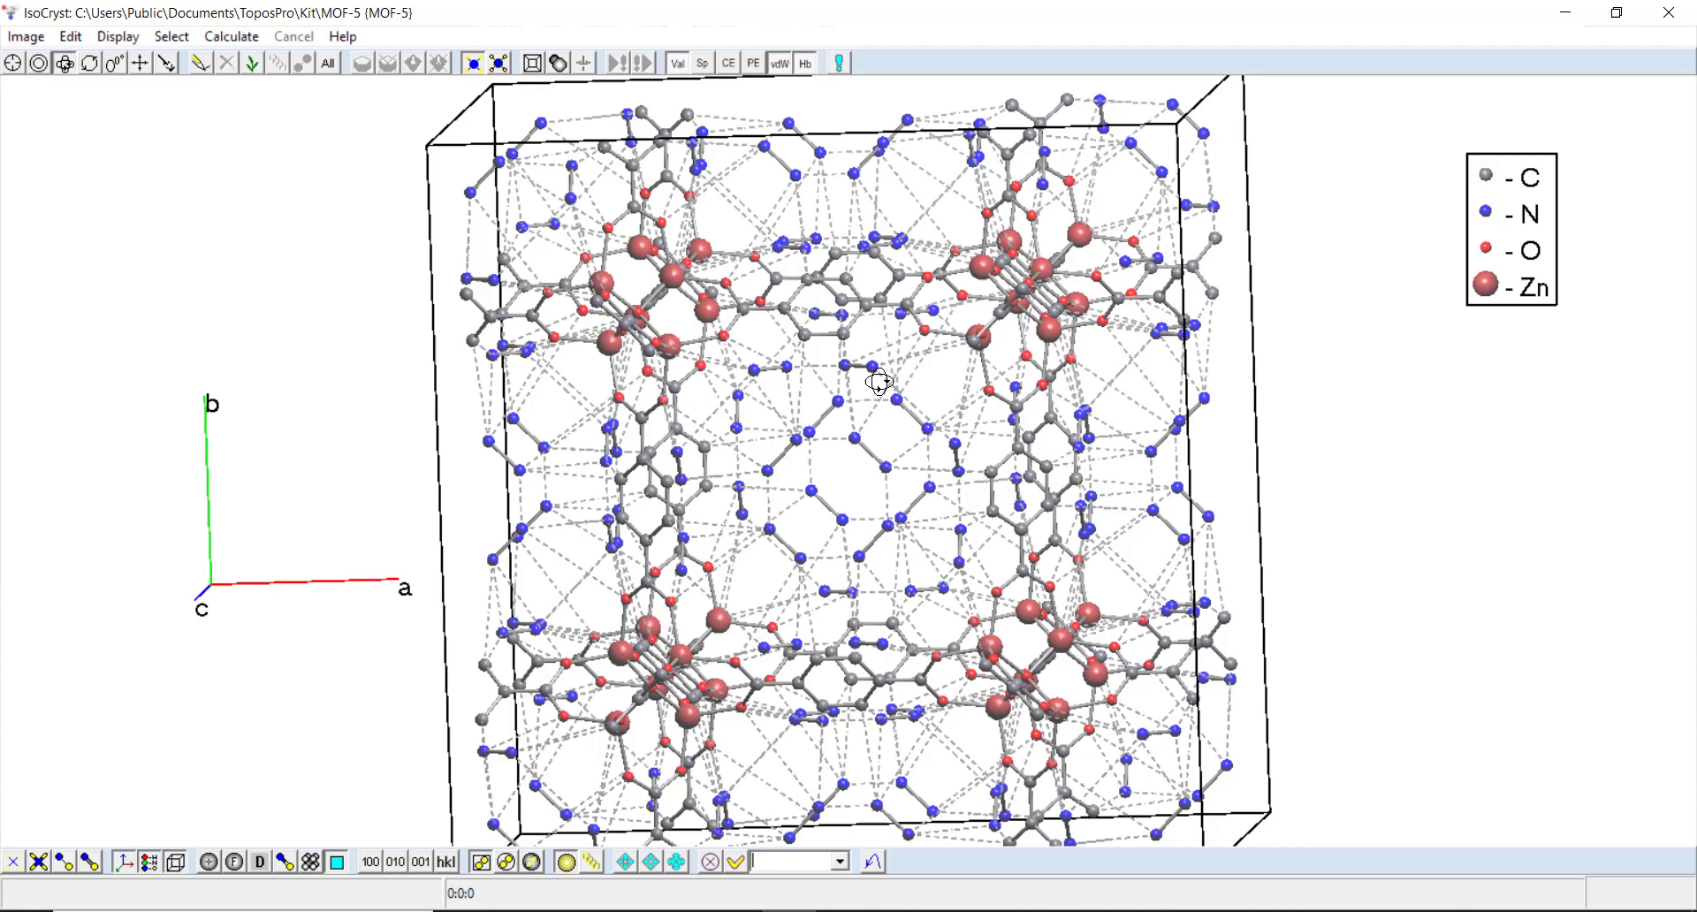
drag(876, 384, 855, 390)
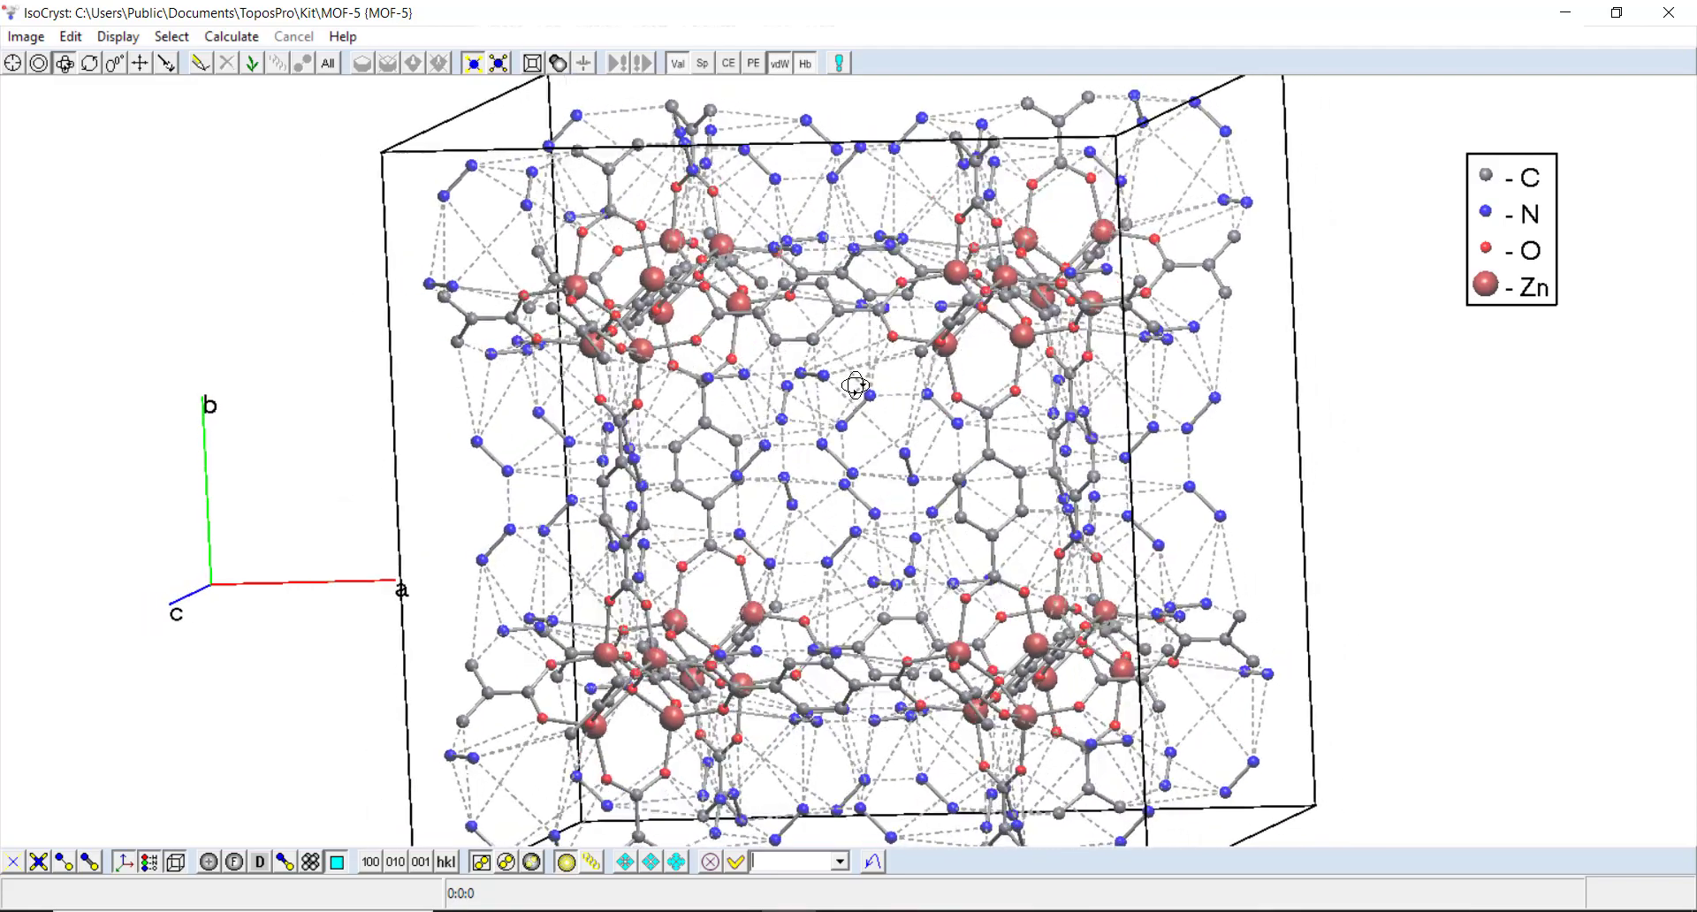
drag(855, 386, 866, 482)
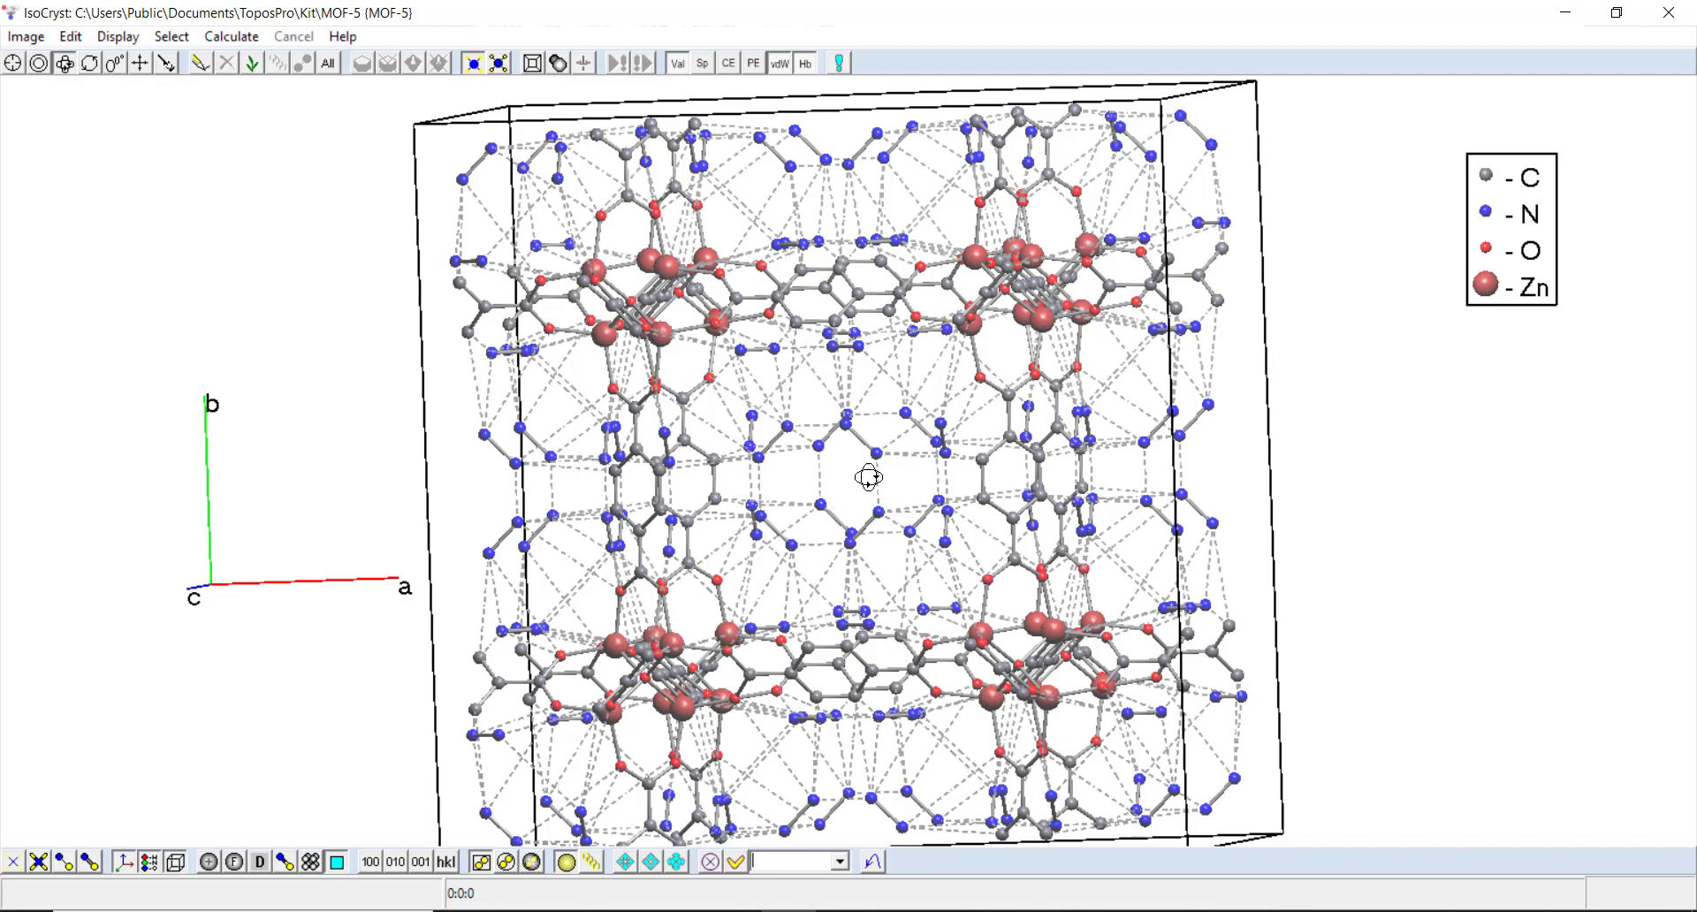
drag(869, 477, 947, 538)
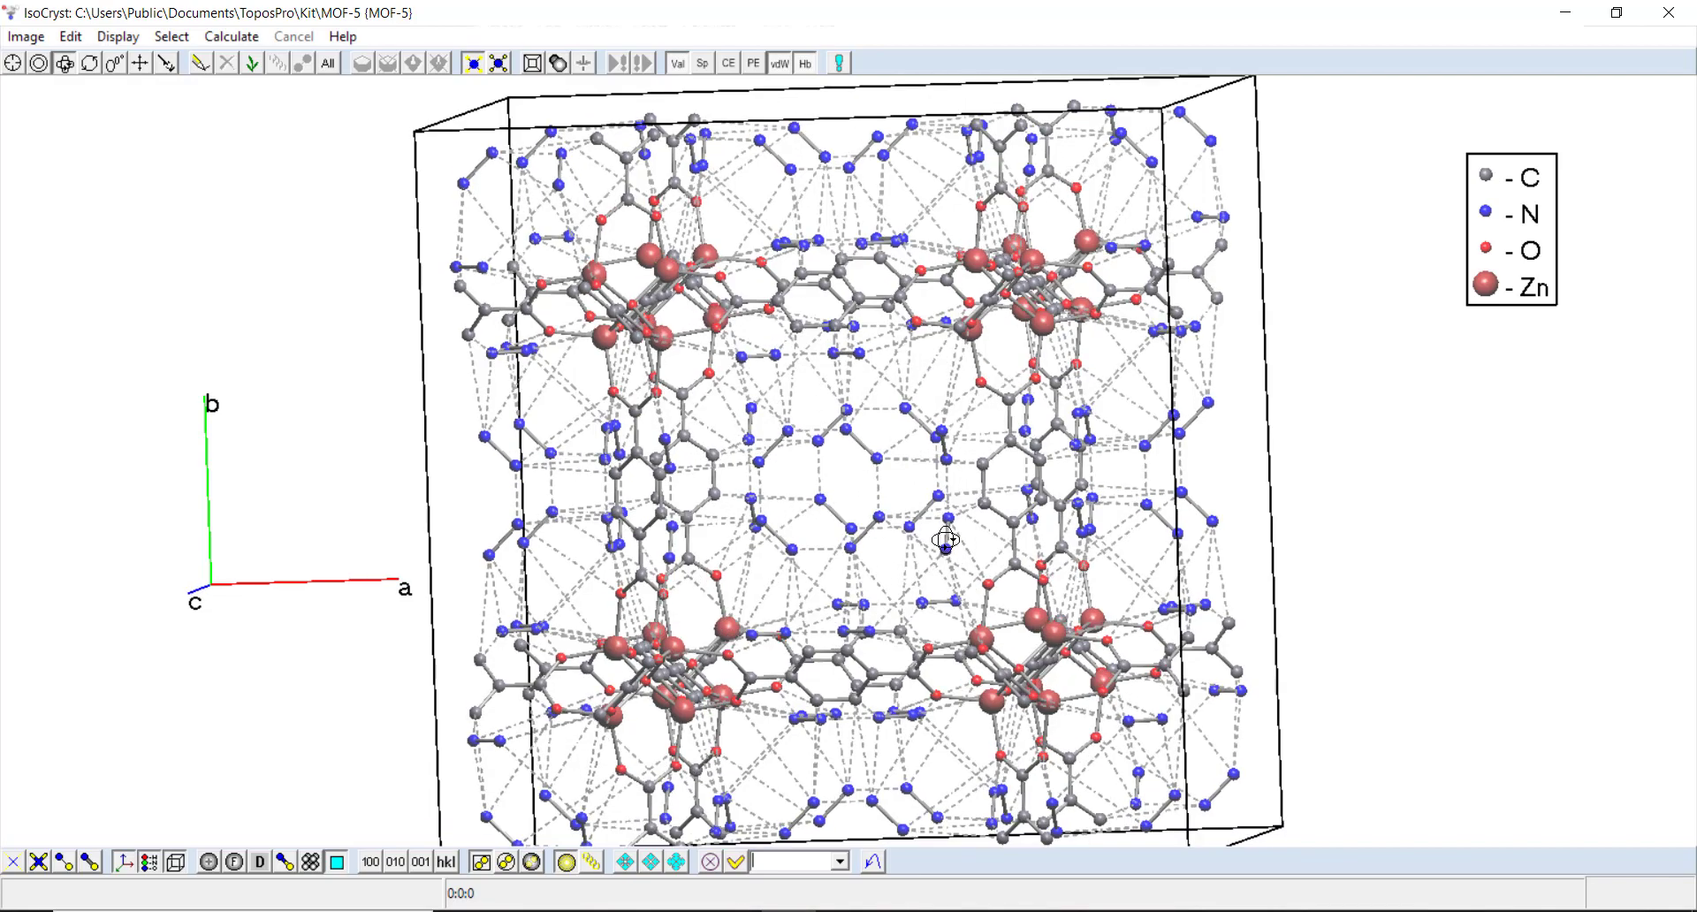
drag(941, 530, 946, 378)
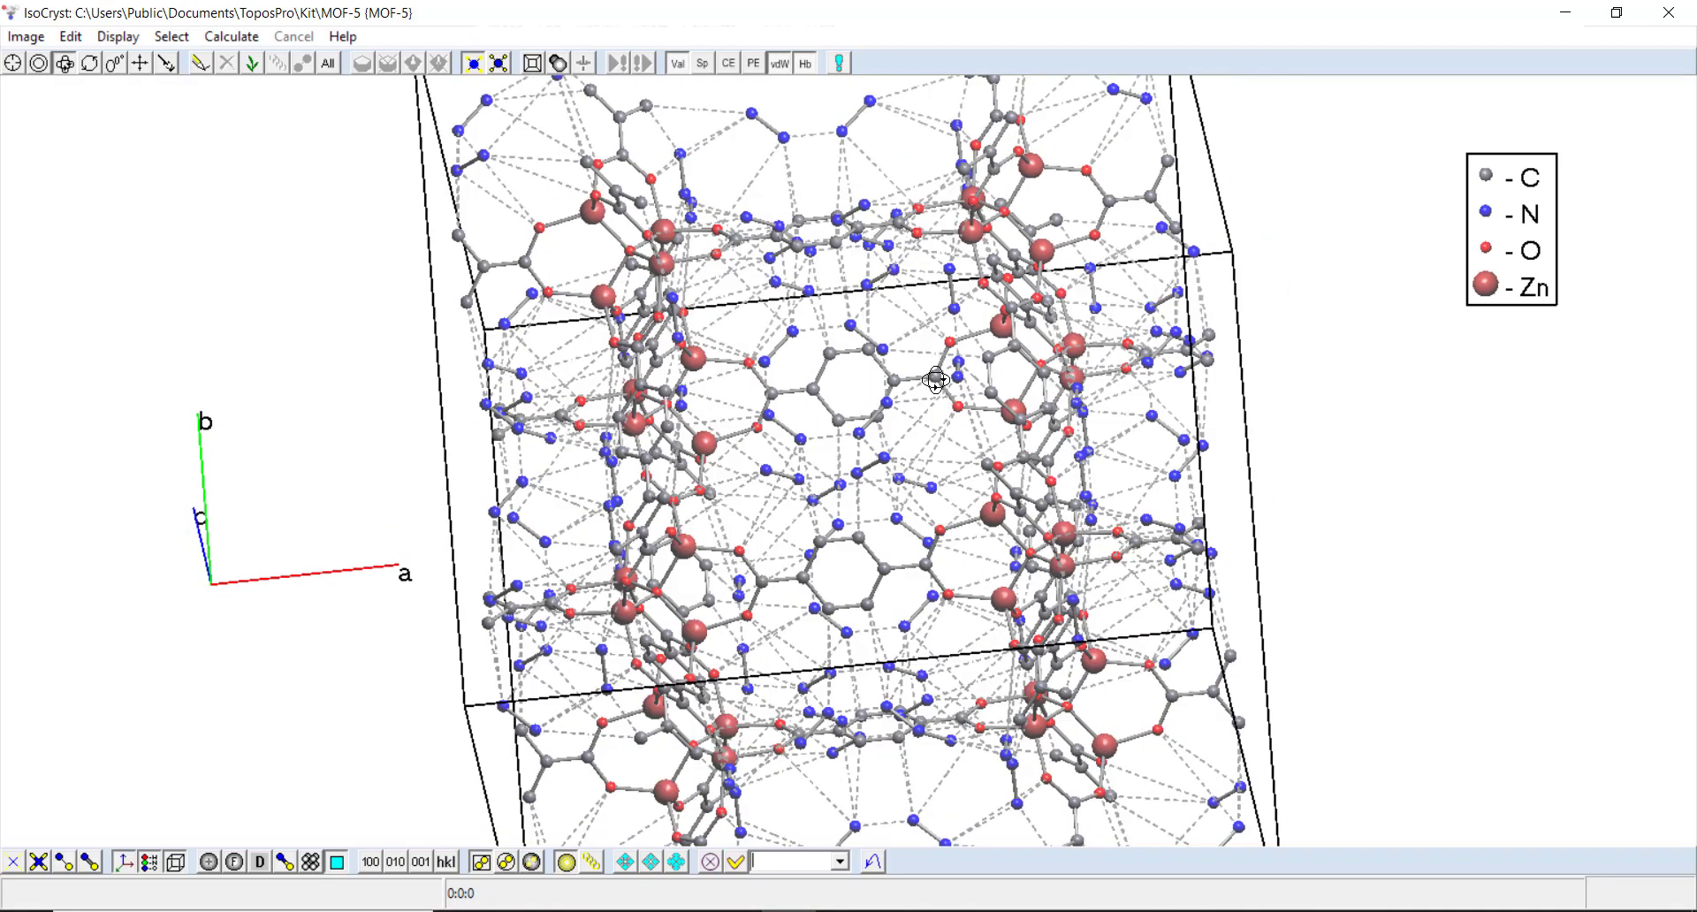
drag(941, 378, 882, 496)
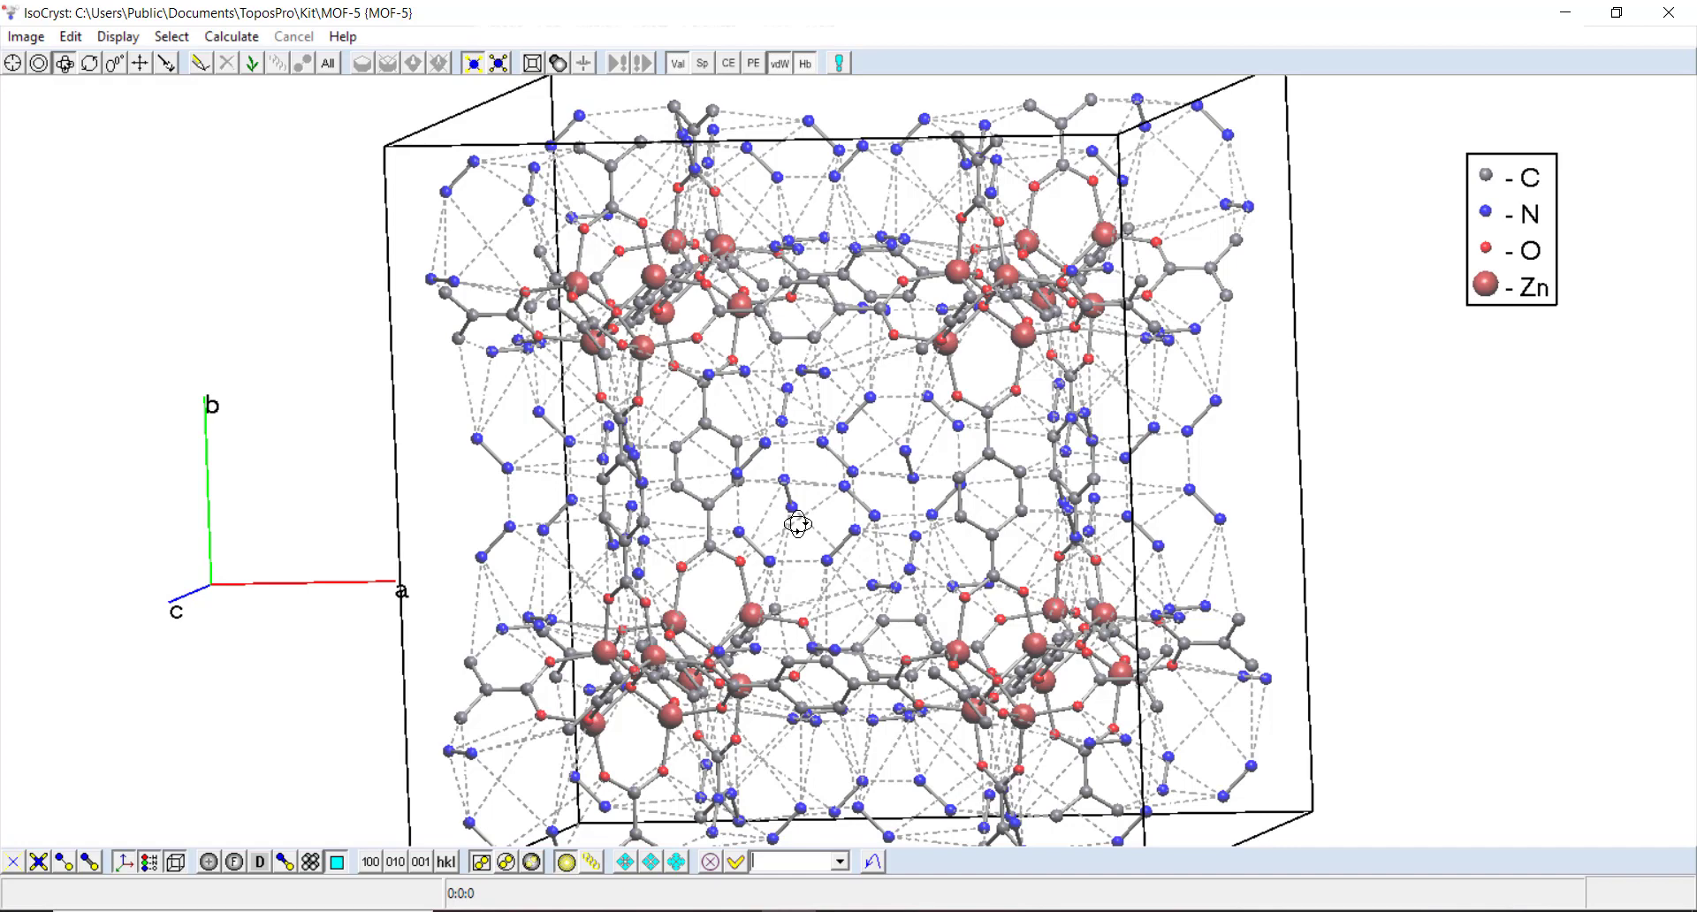
mouse_move(824, 592)
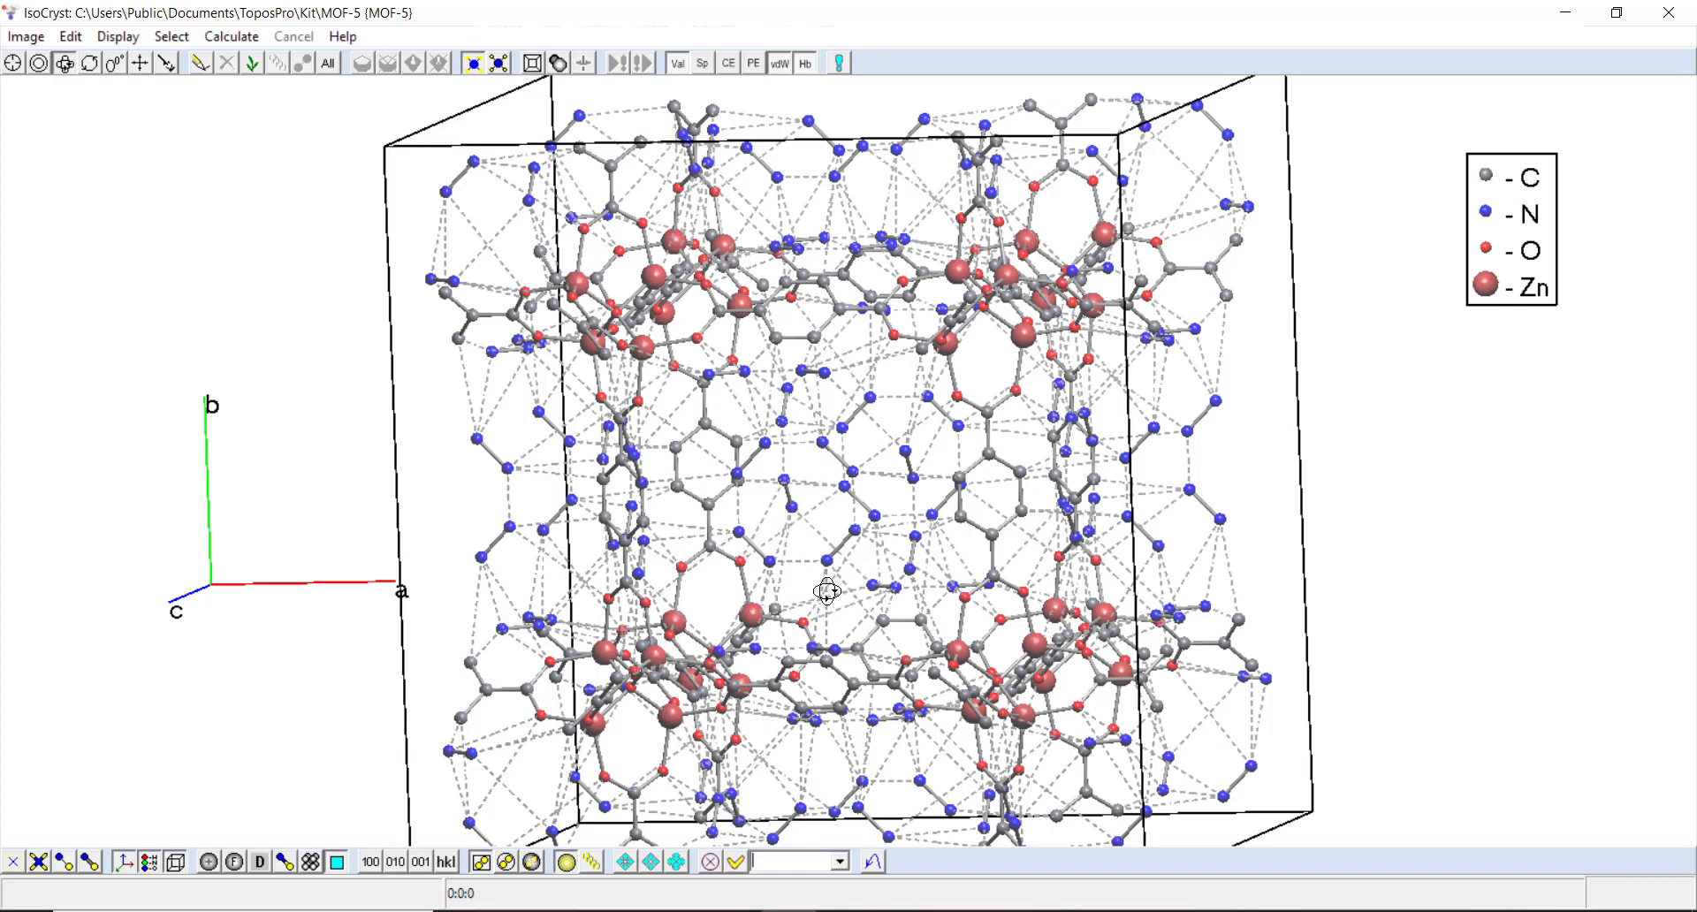
mouse_move(866, 406)
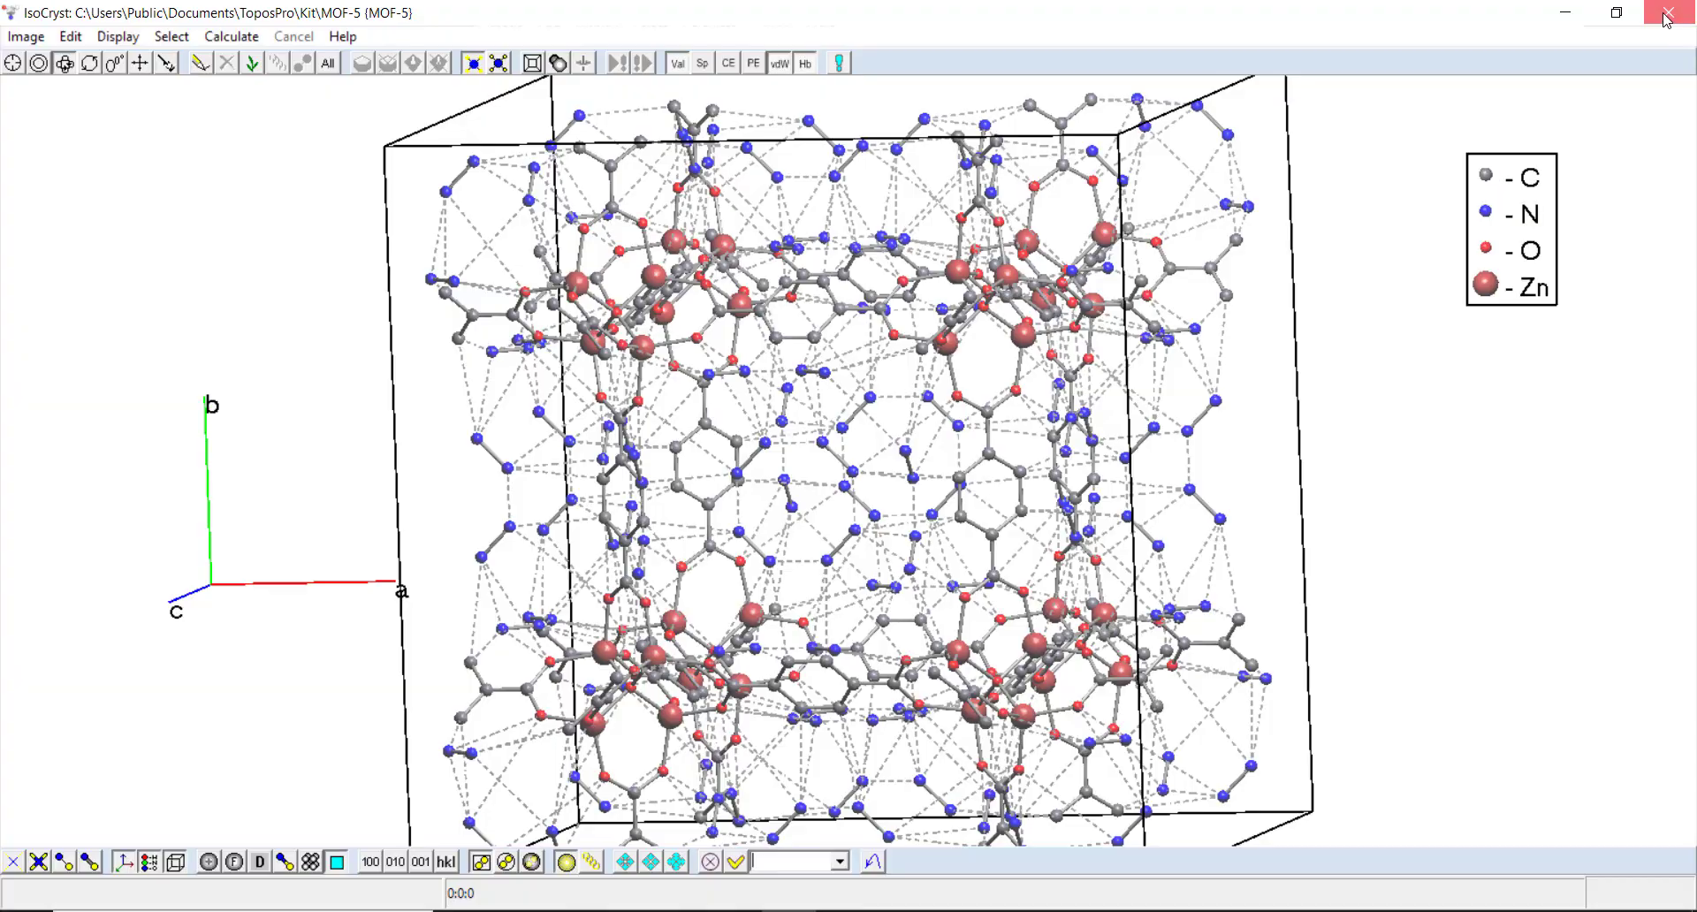
Step: Close IsoCryst and duplicate the MOF-5 entry with the right-click Copy action
click(1676, 16)
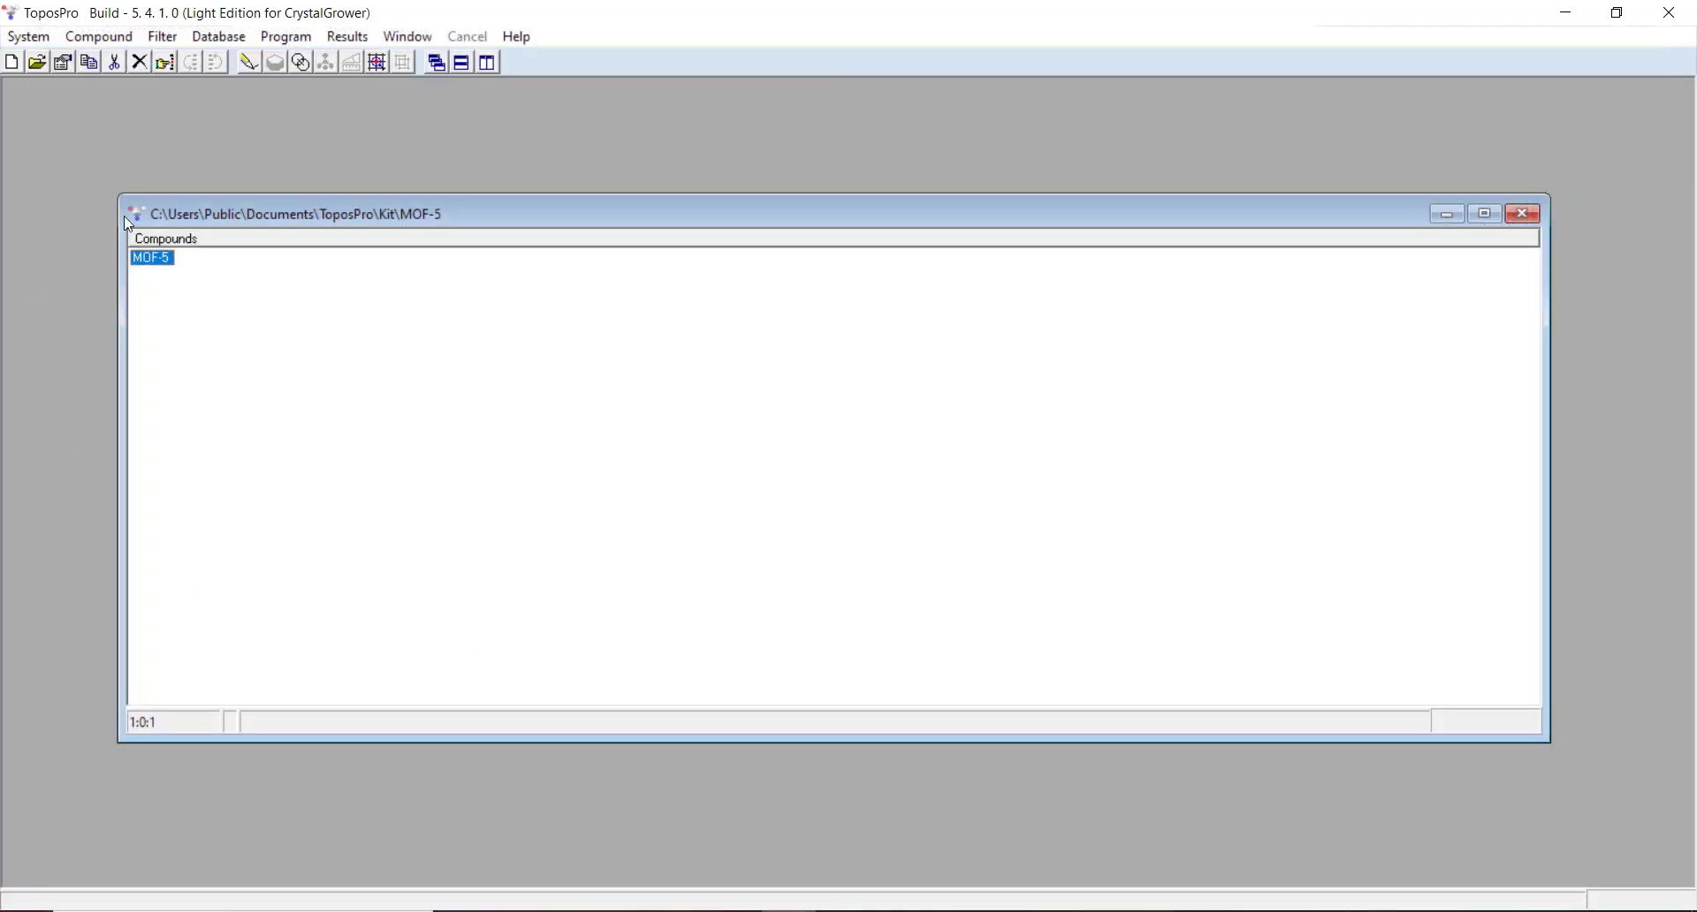
right_click(150, 257)
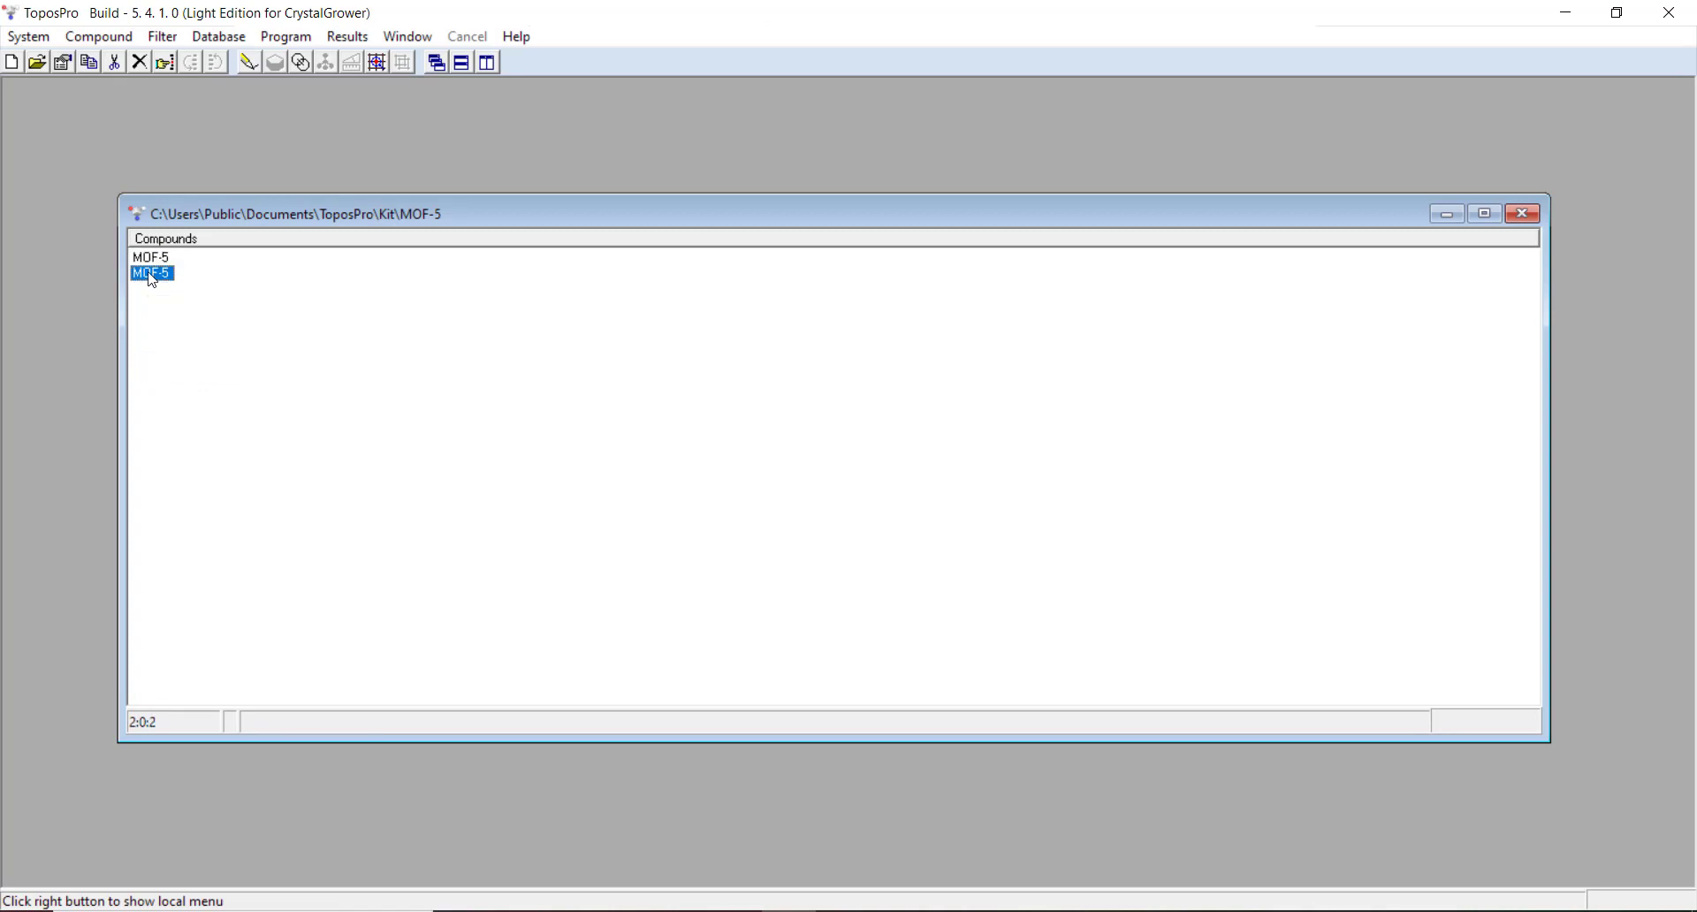
Step: Rename the copy 'MOF-5 (no-N)', delete atom N1, and save keeping existing ADM, ITS, ITL data
double_click(150, 272)
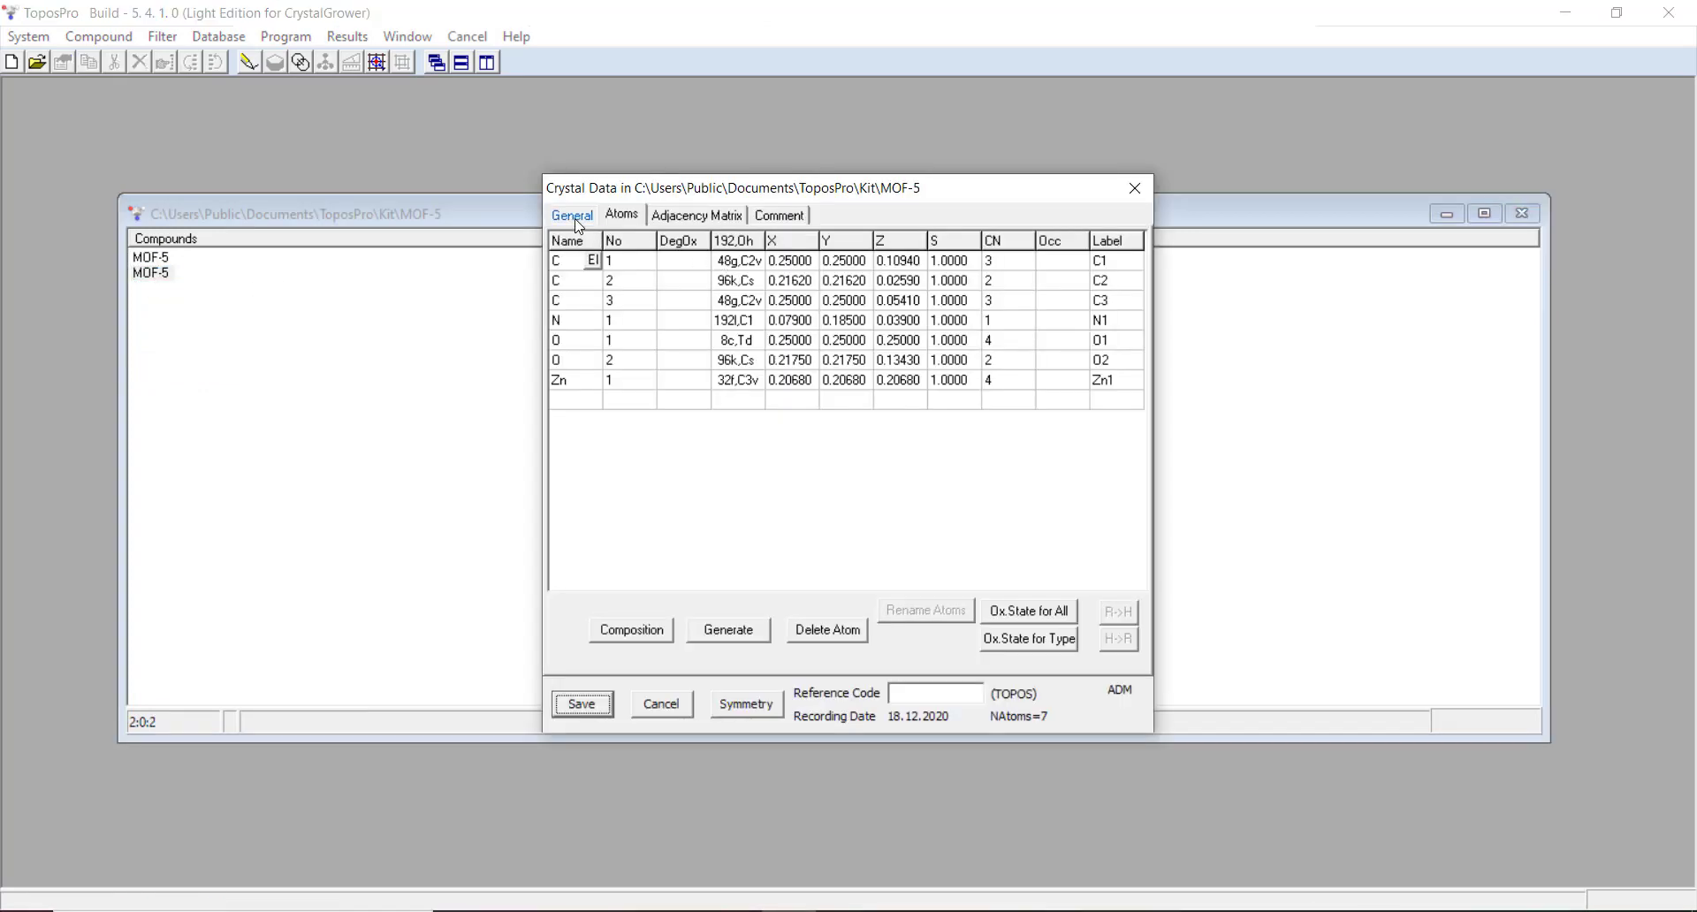
click(572, 214)
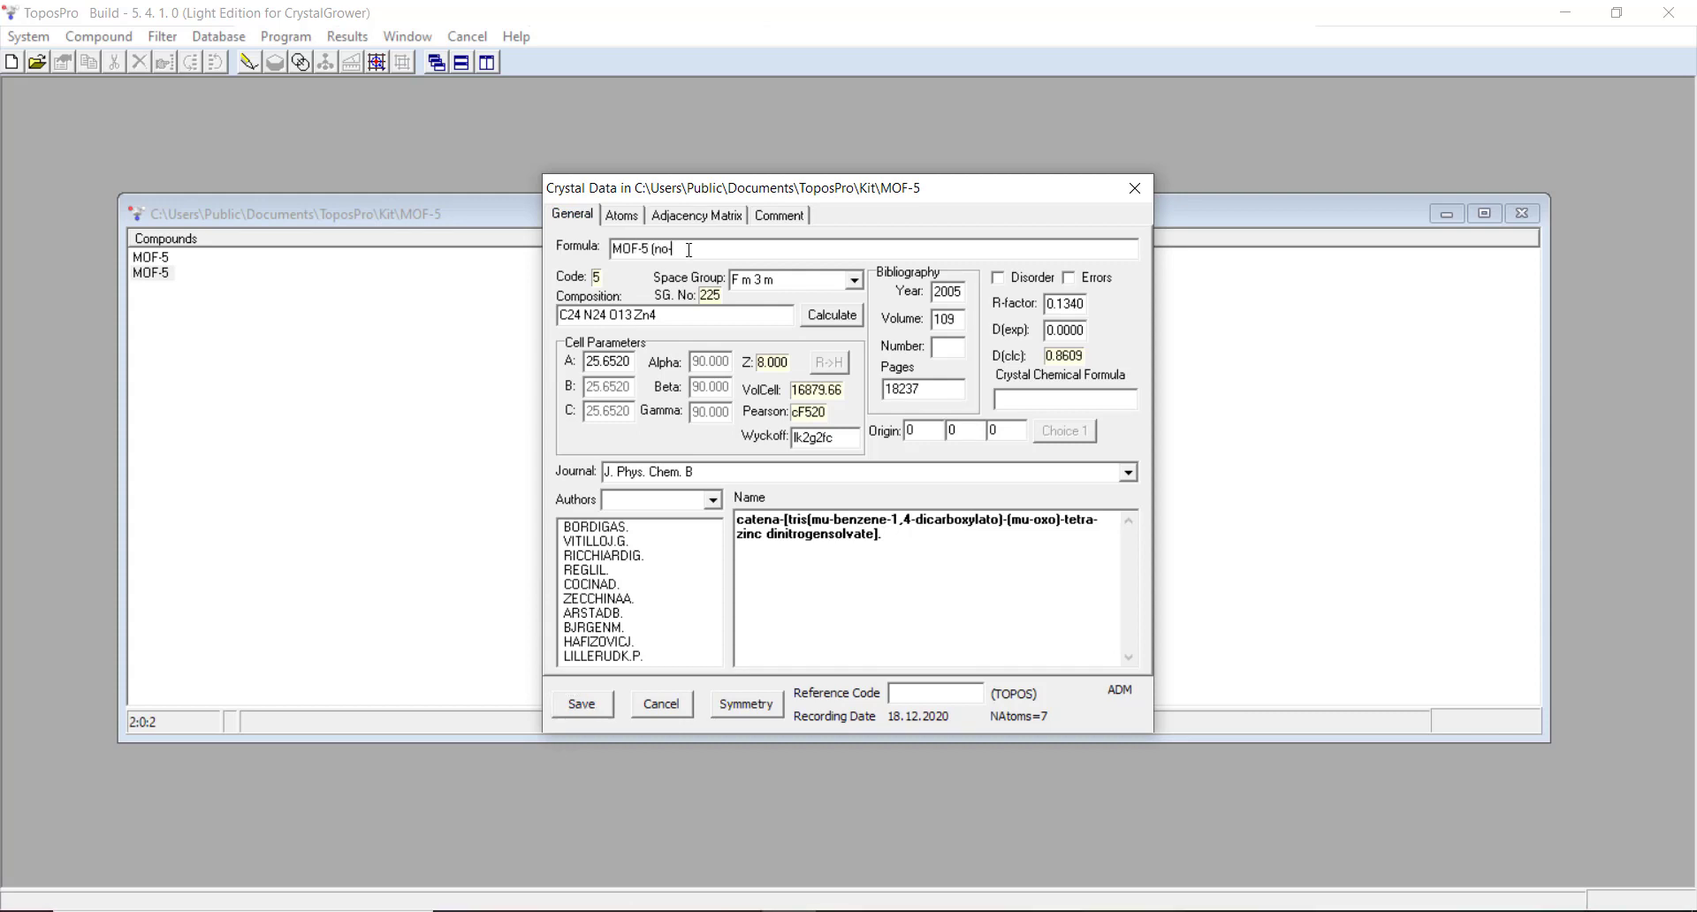
text(-N)
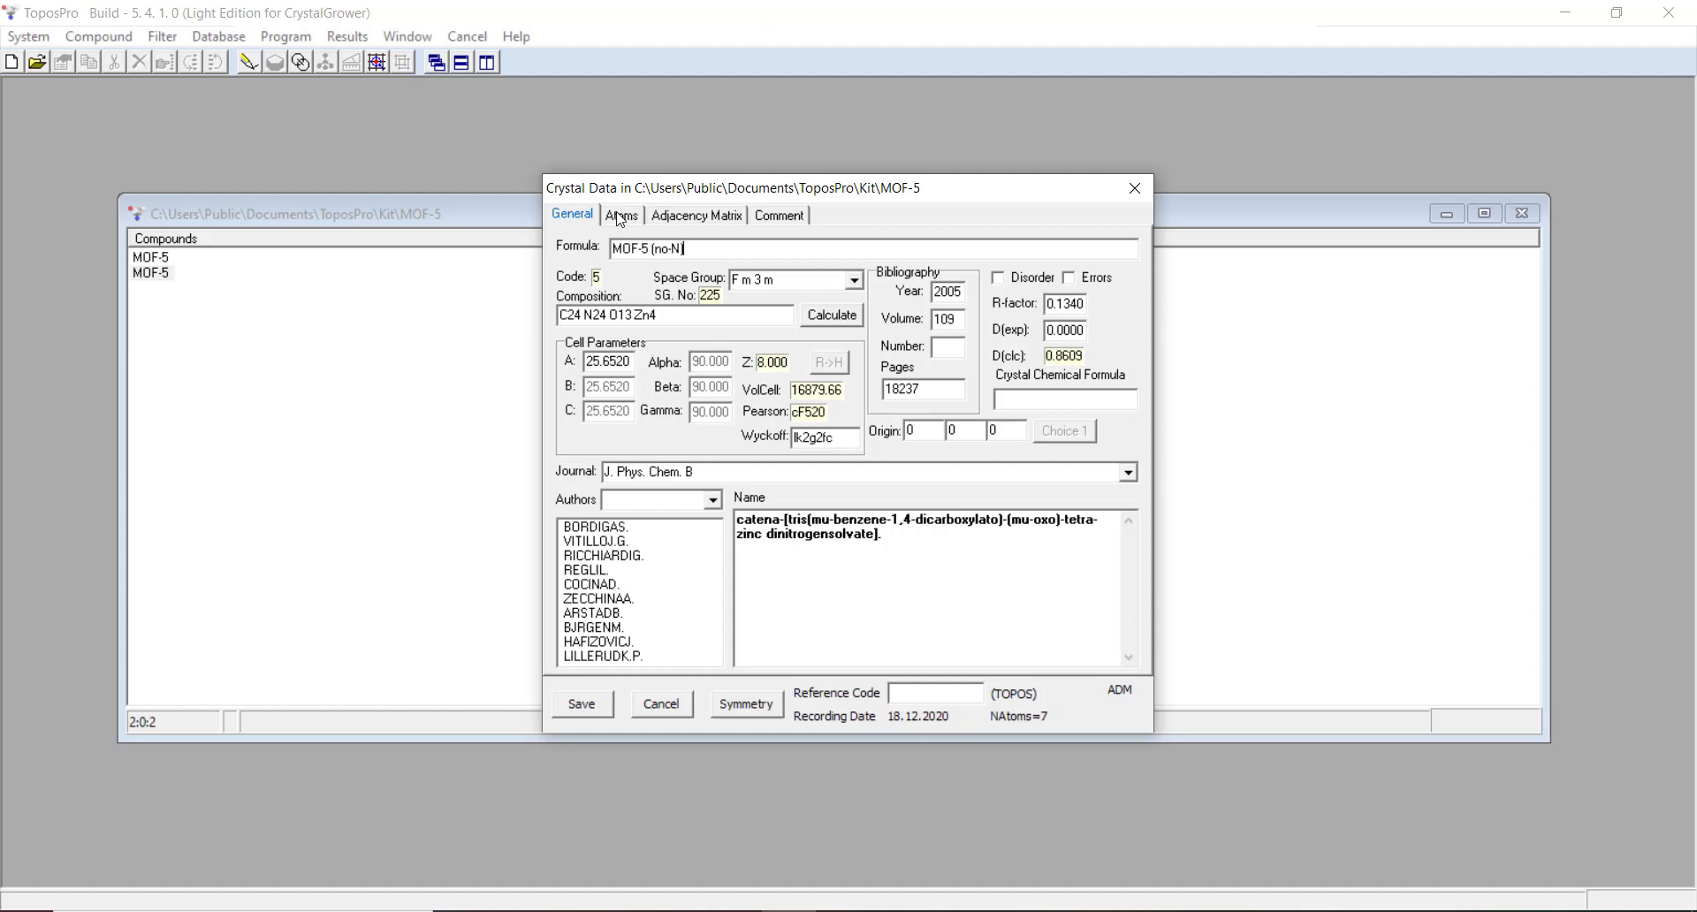
click(621, 214)
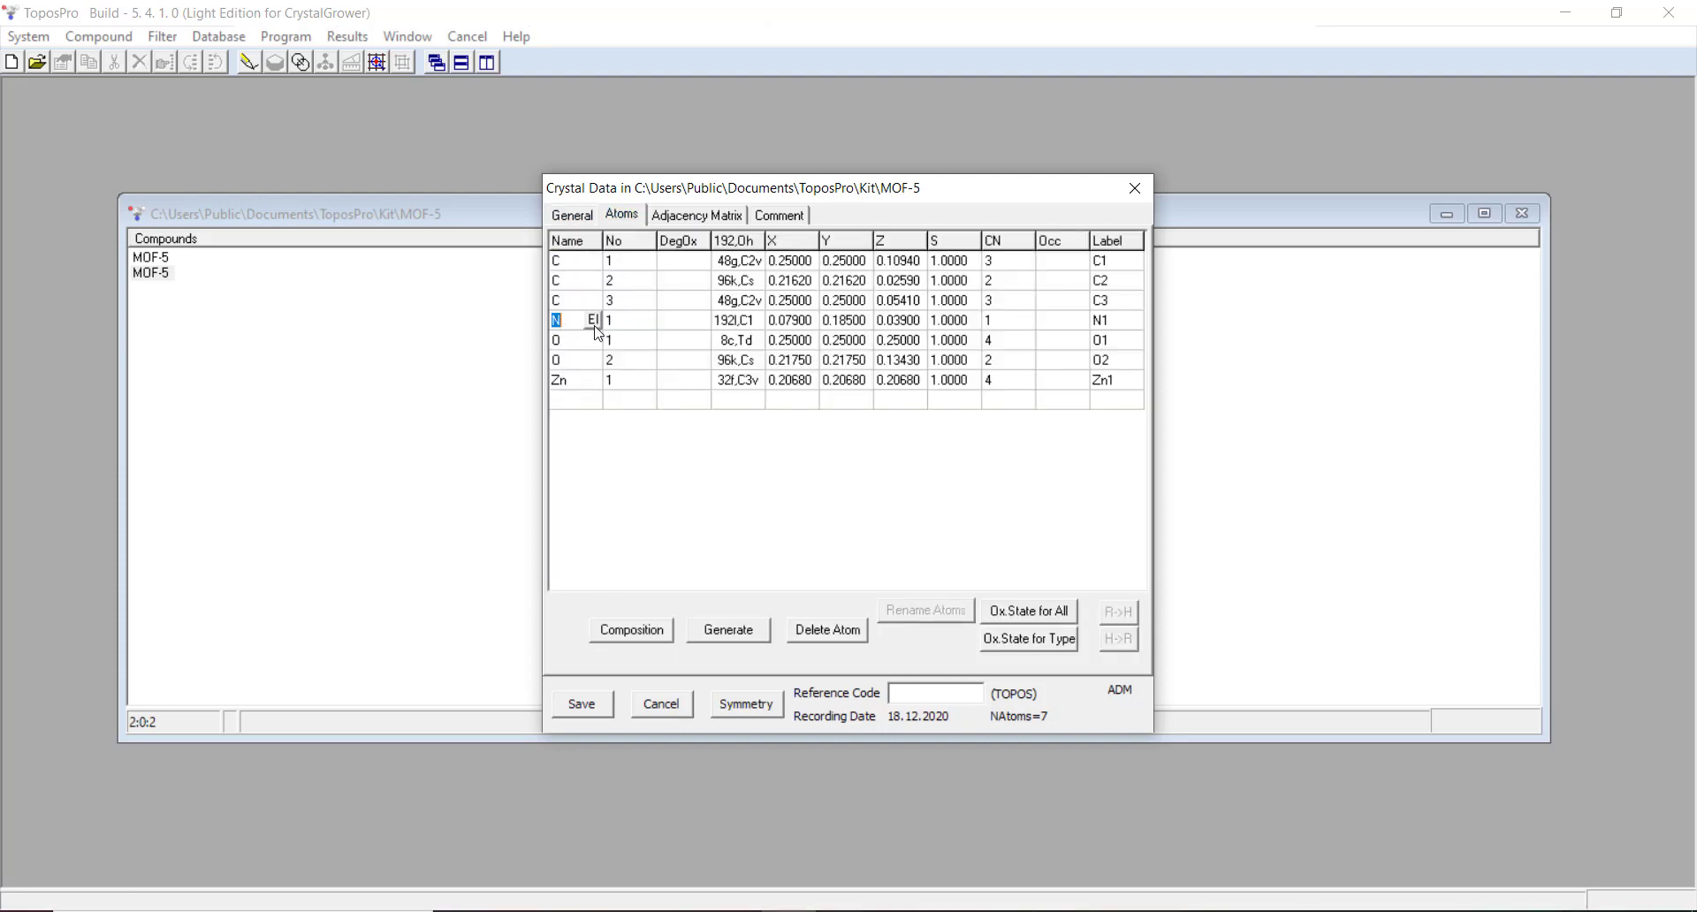
click(826, 630)
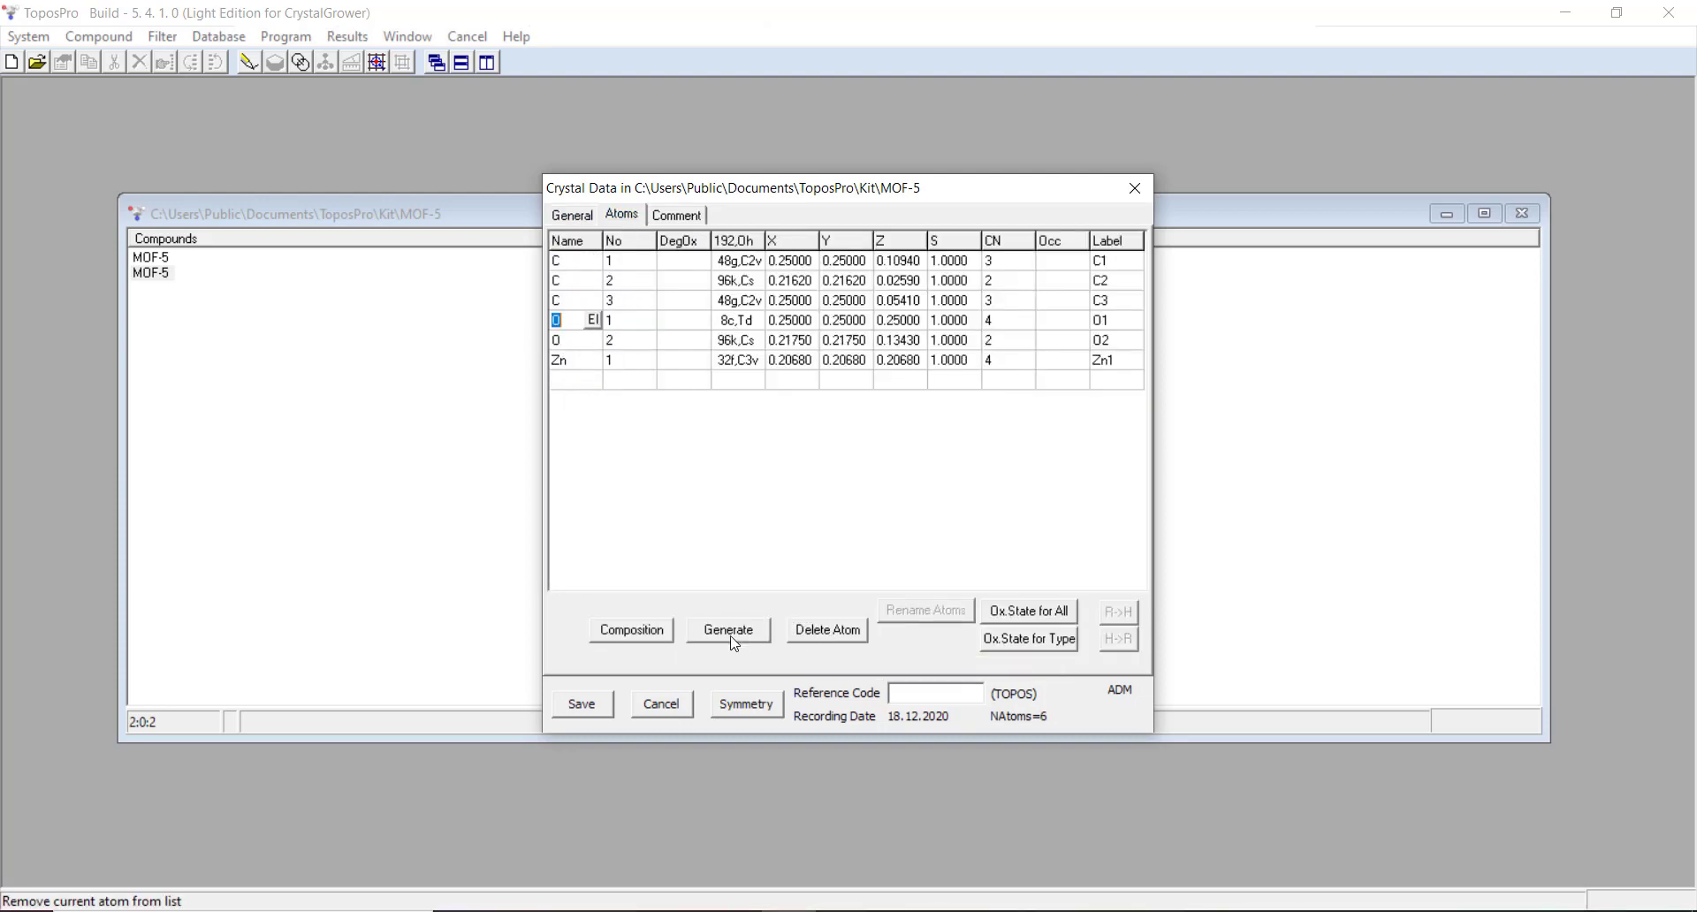
click(728, 630)
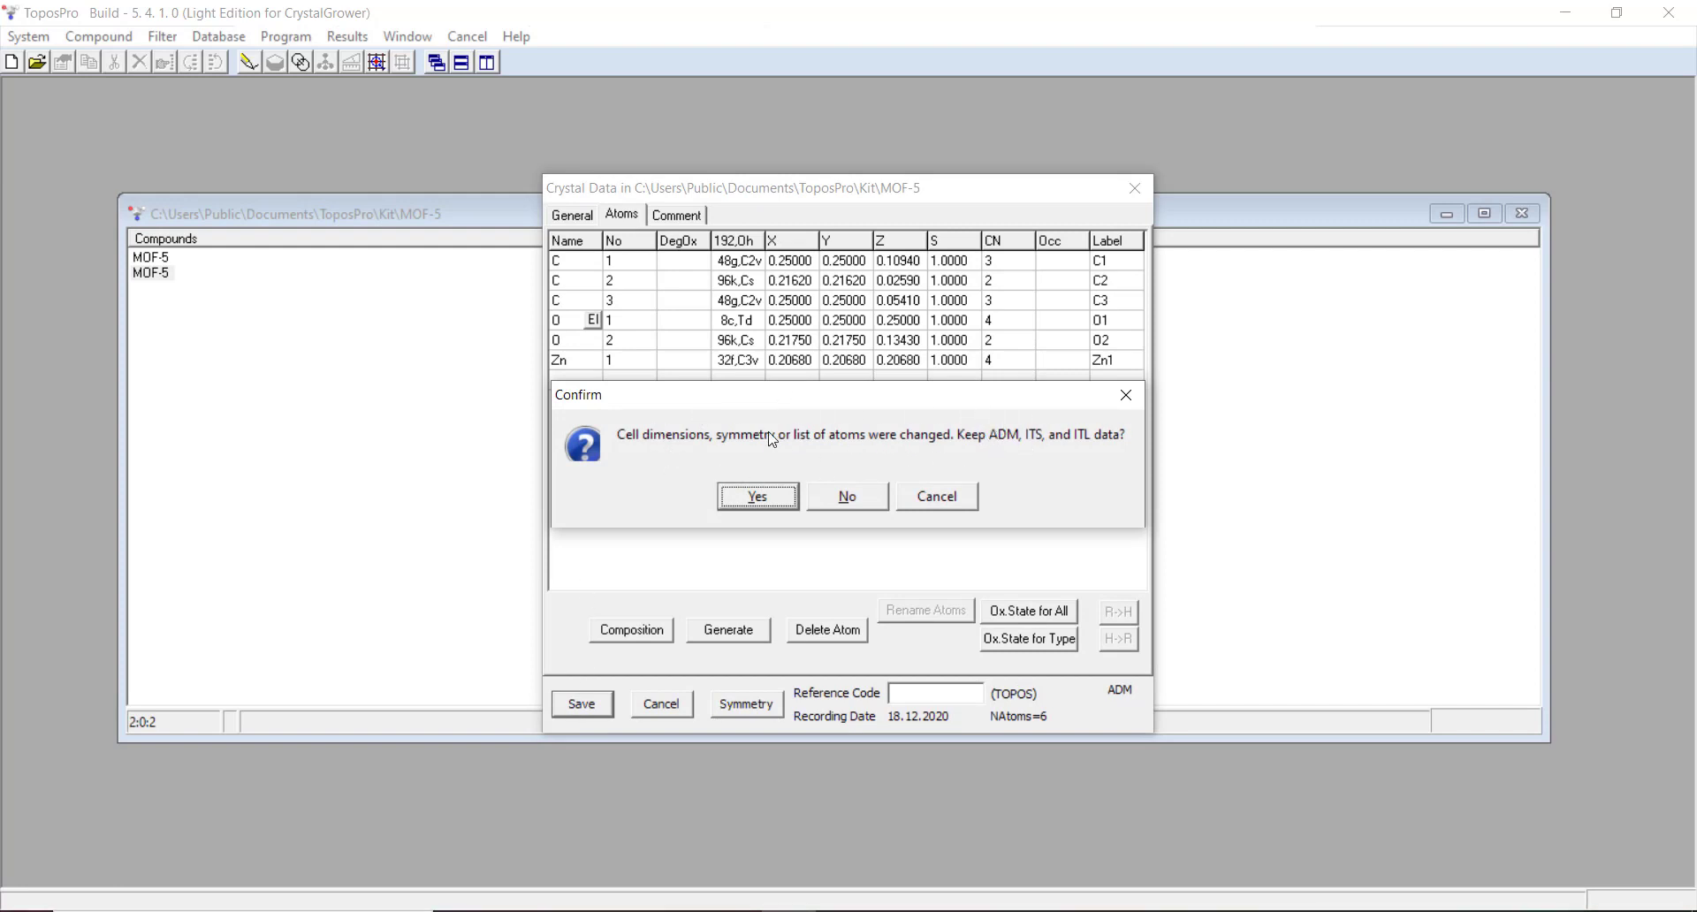
mouse_move(867, 468)
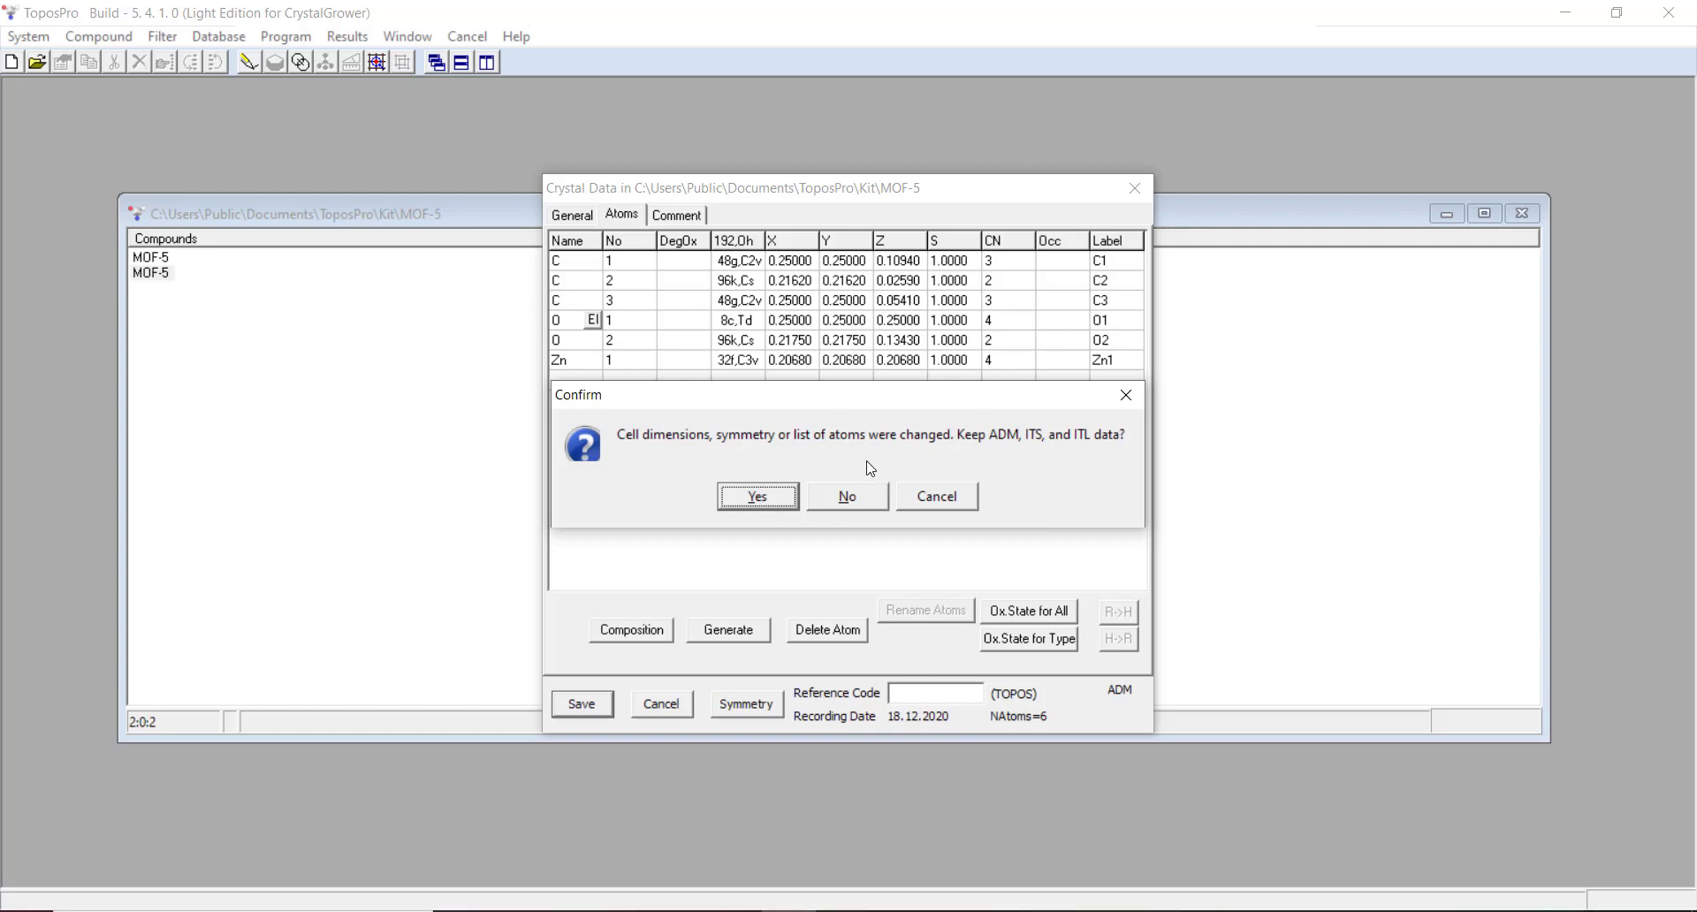
click(848, 496)
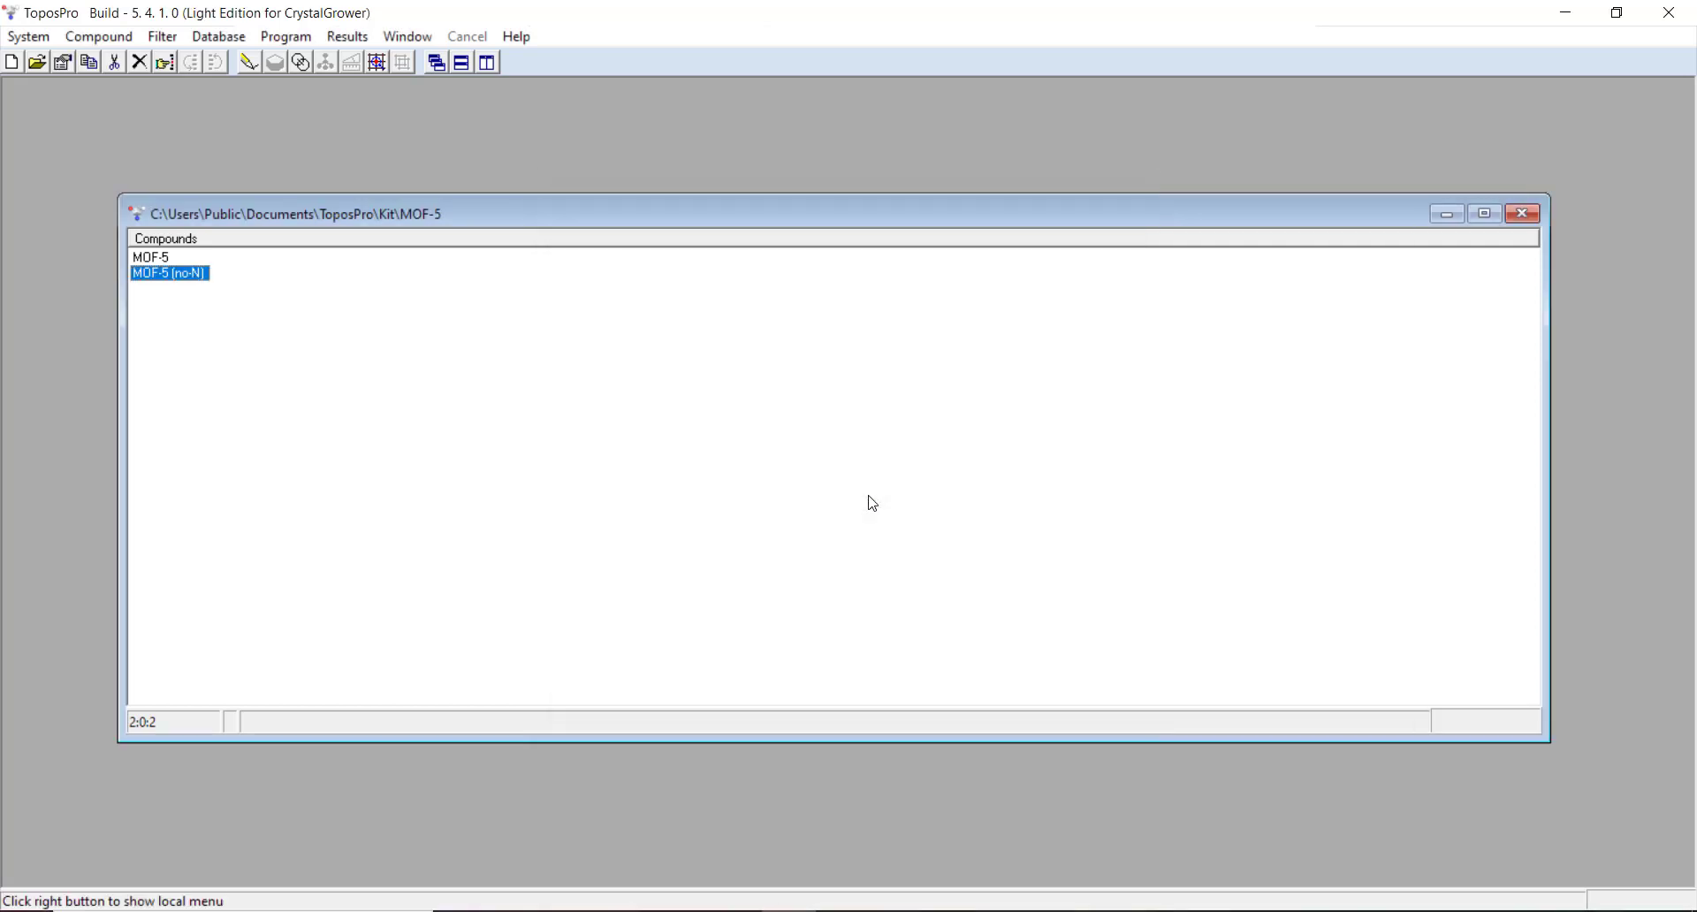
mouse_move(218, 304)
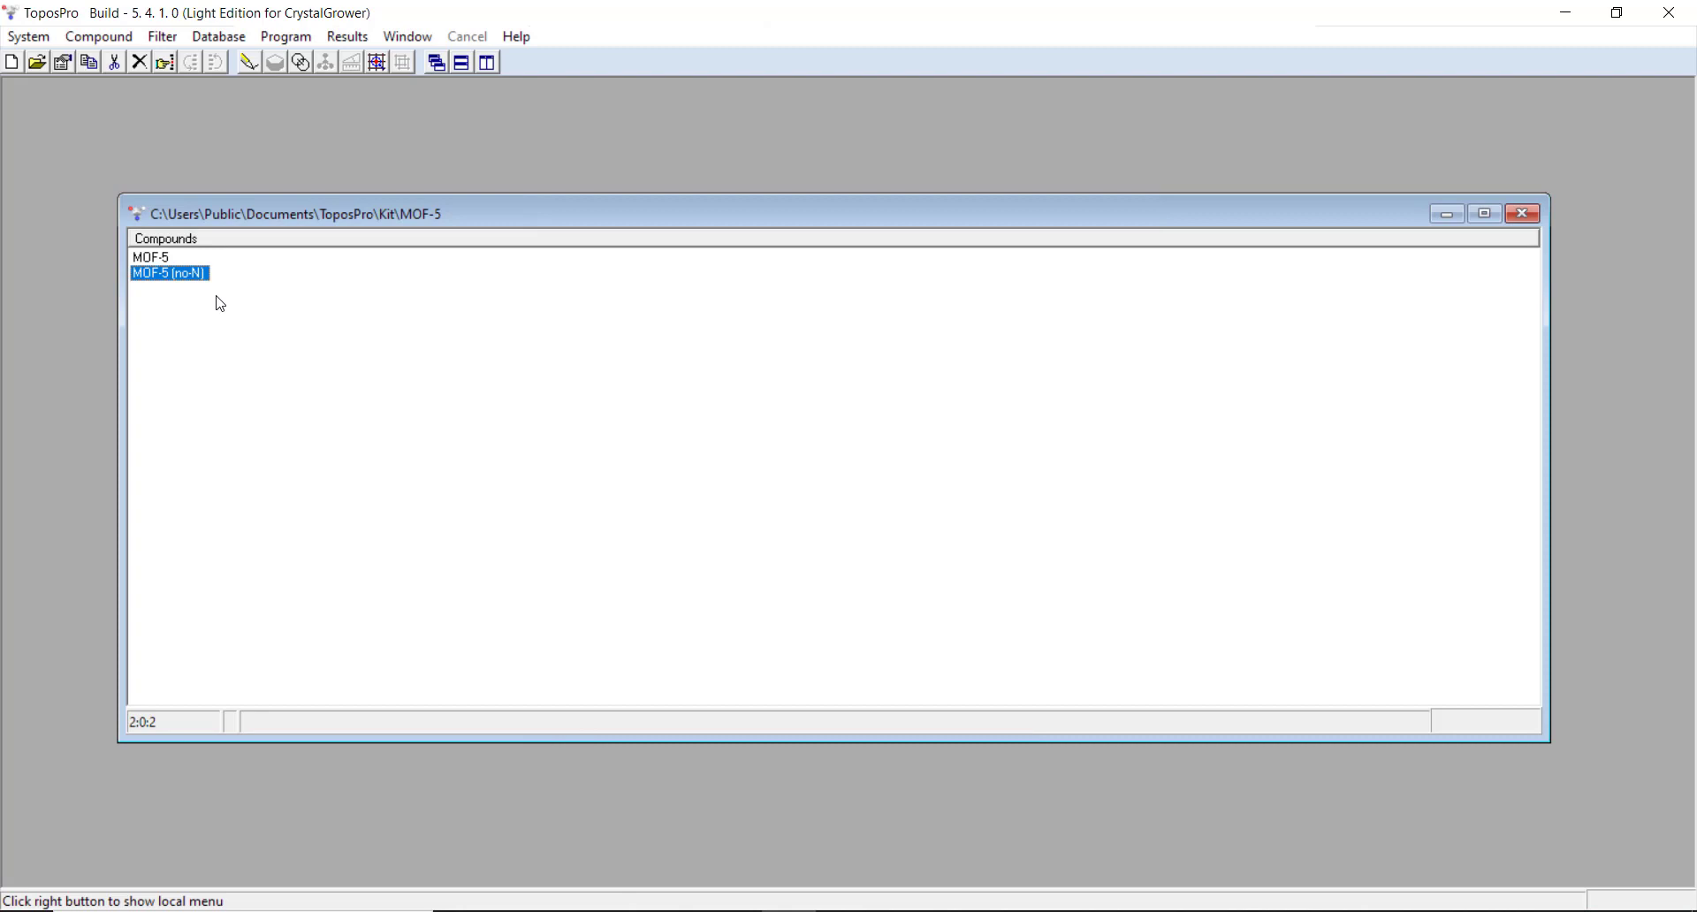
Step: Launch IsoCryst for MOF-5 (no N) from the toolbar and maximize the viewer window
double_click(169, 272)
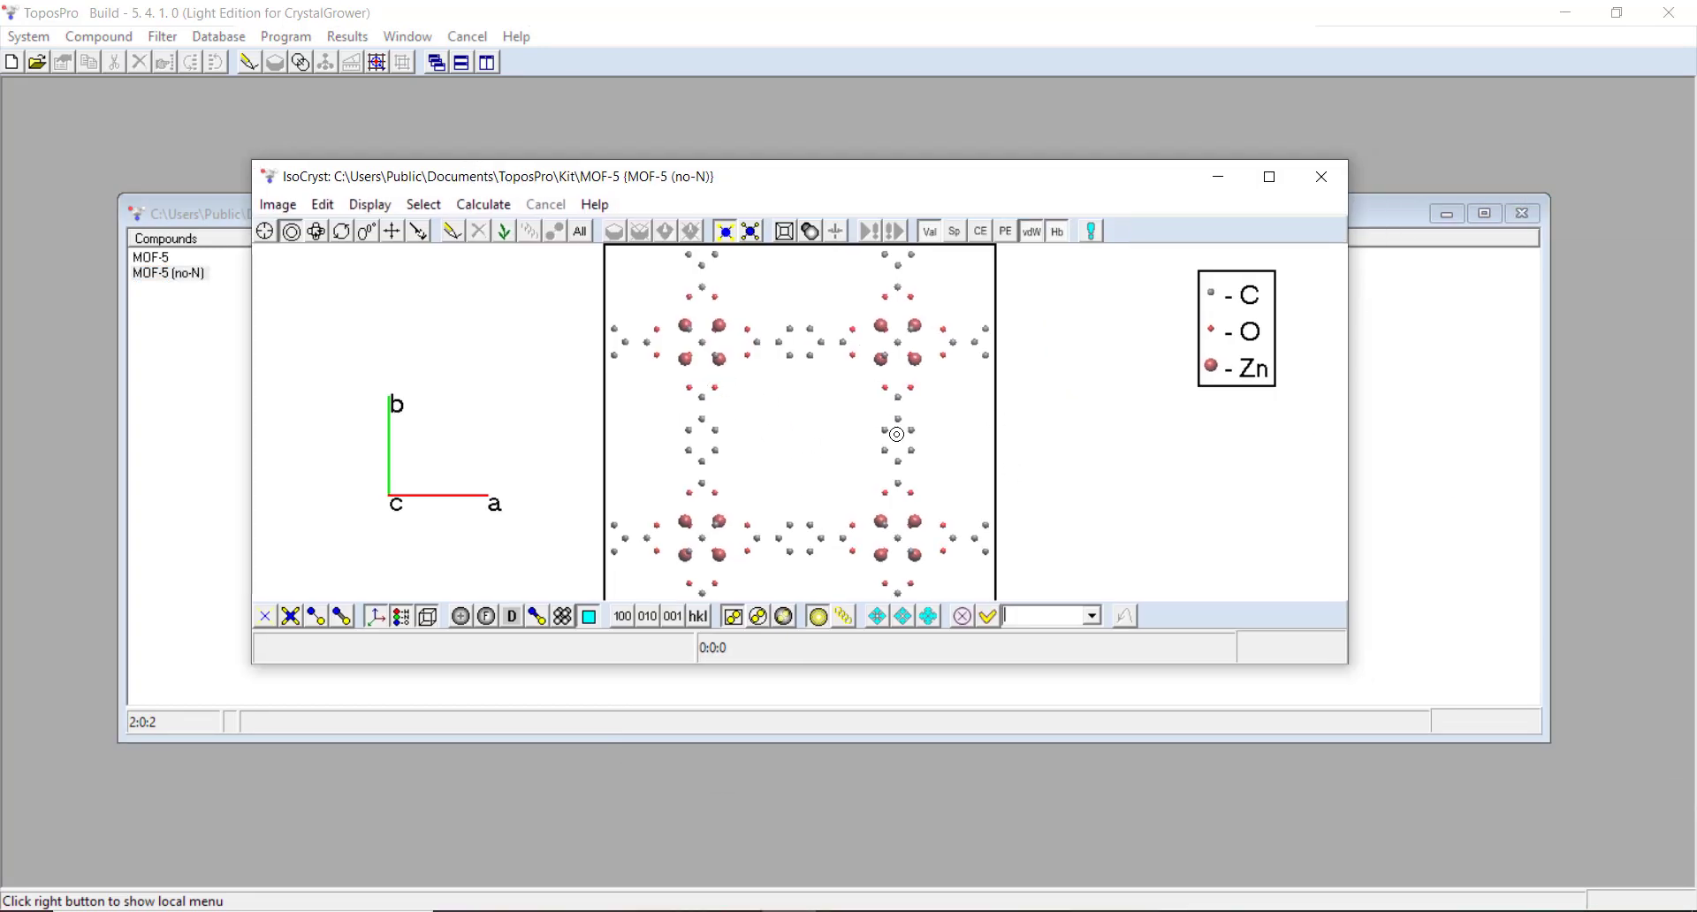
click(1320, 176)
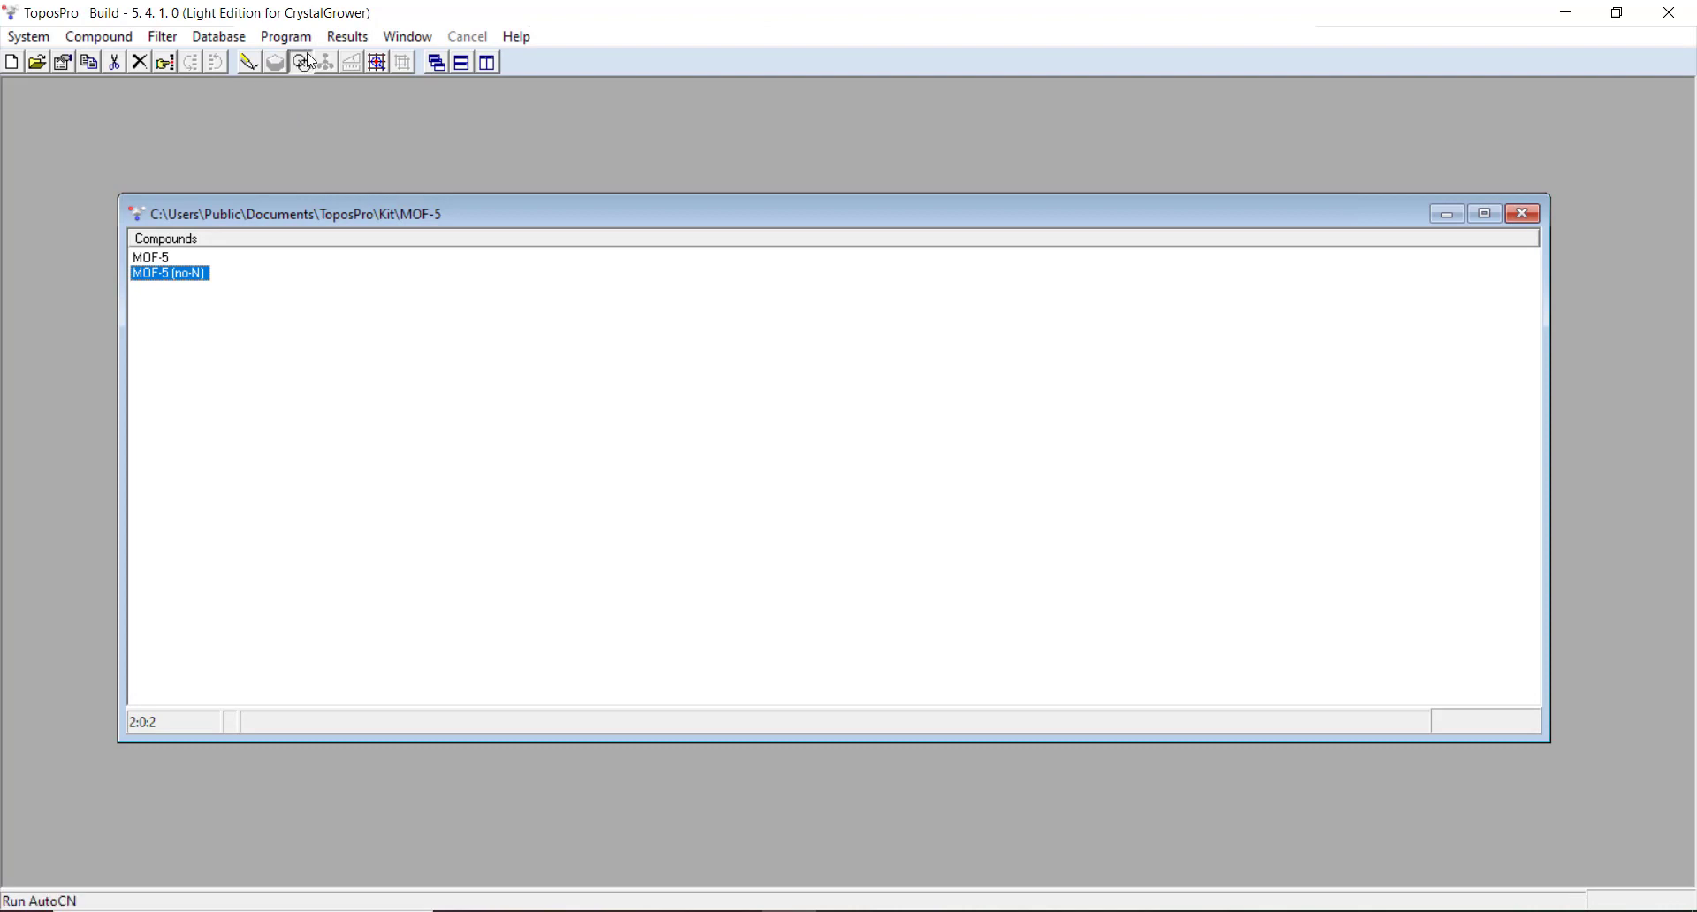
click(299, 62)
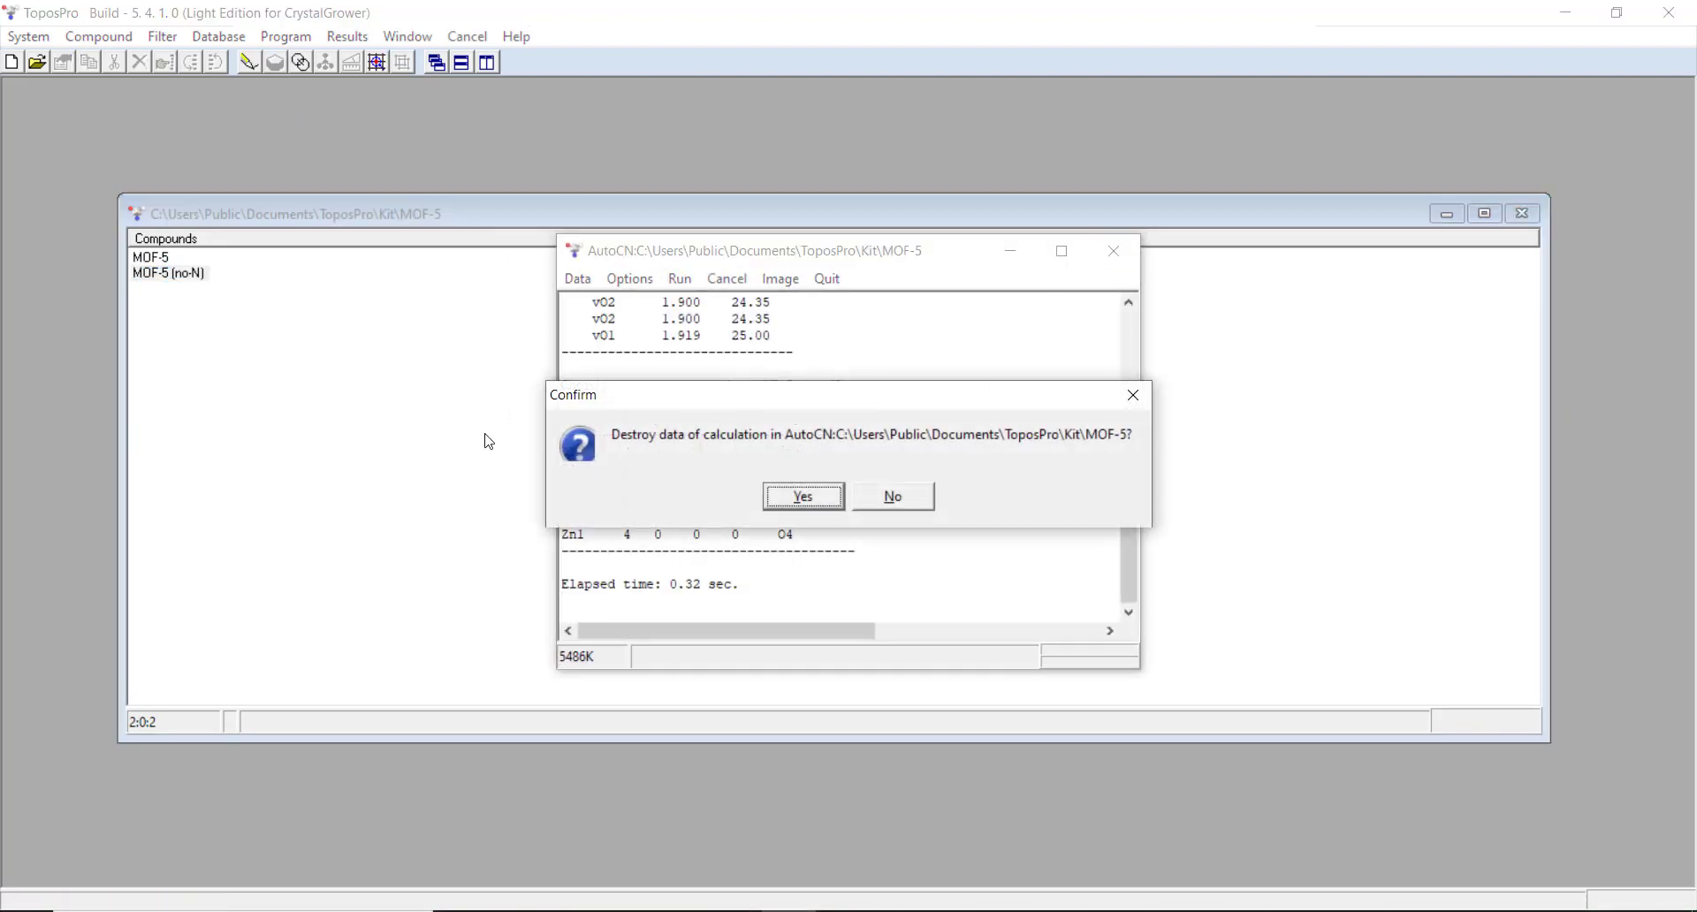
click(800, 496)
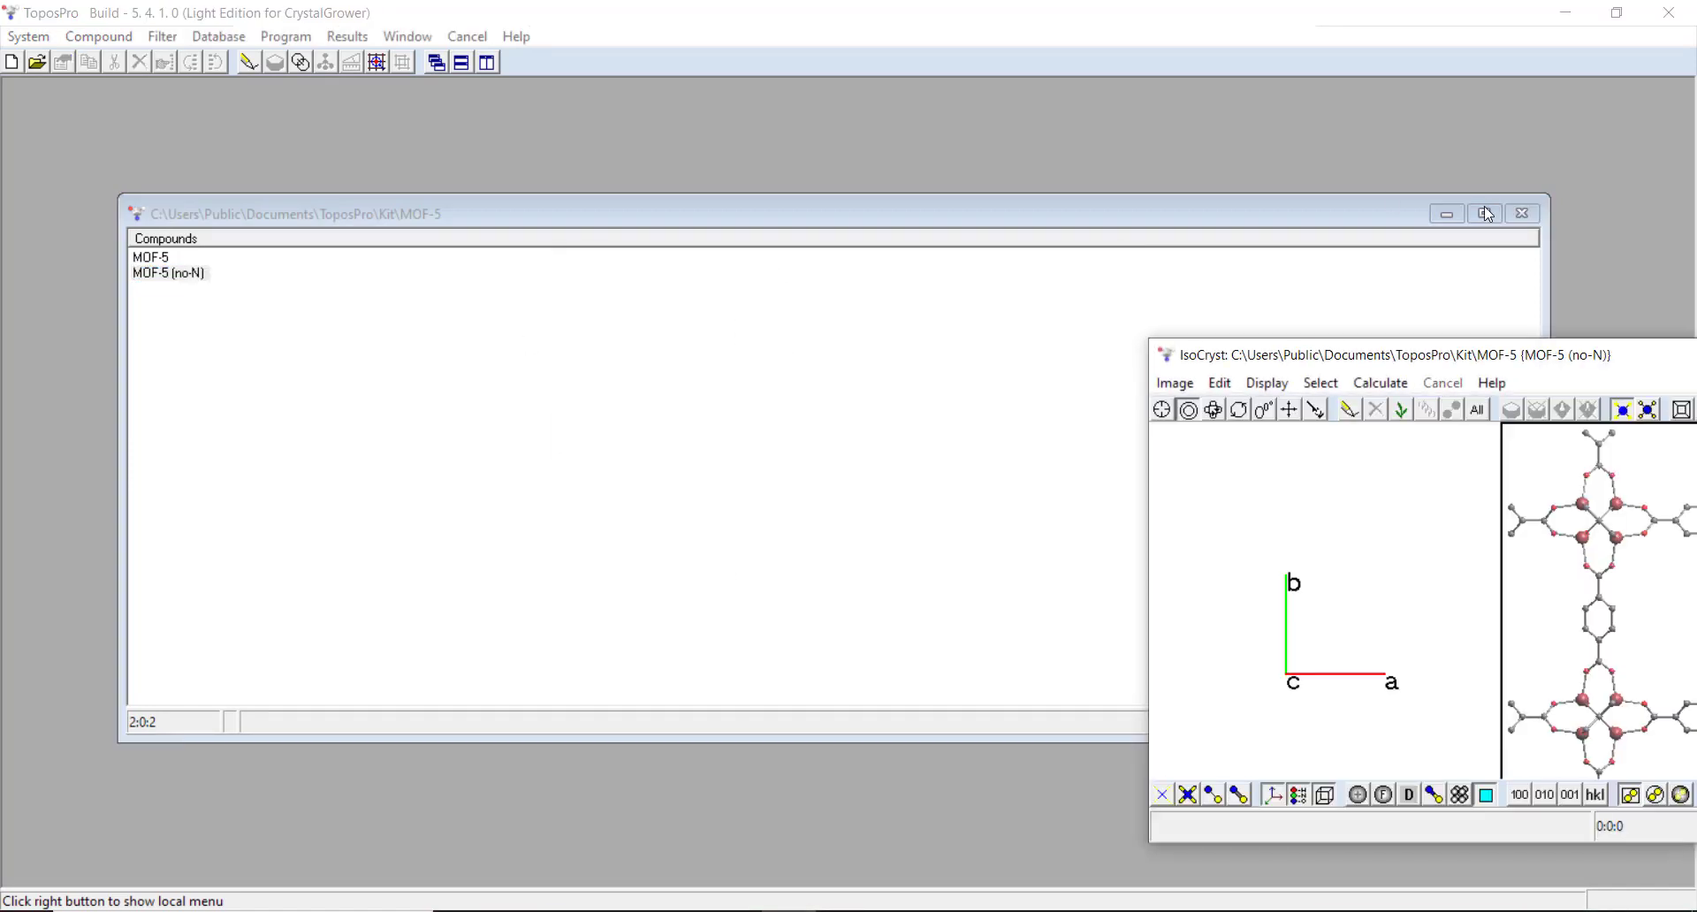
click(1484, 213)
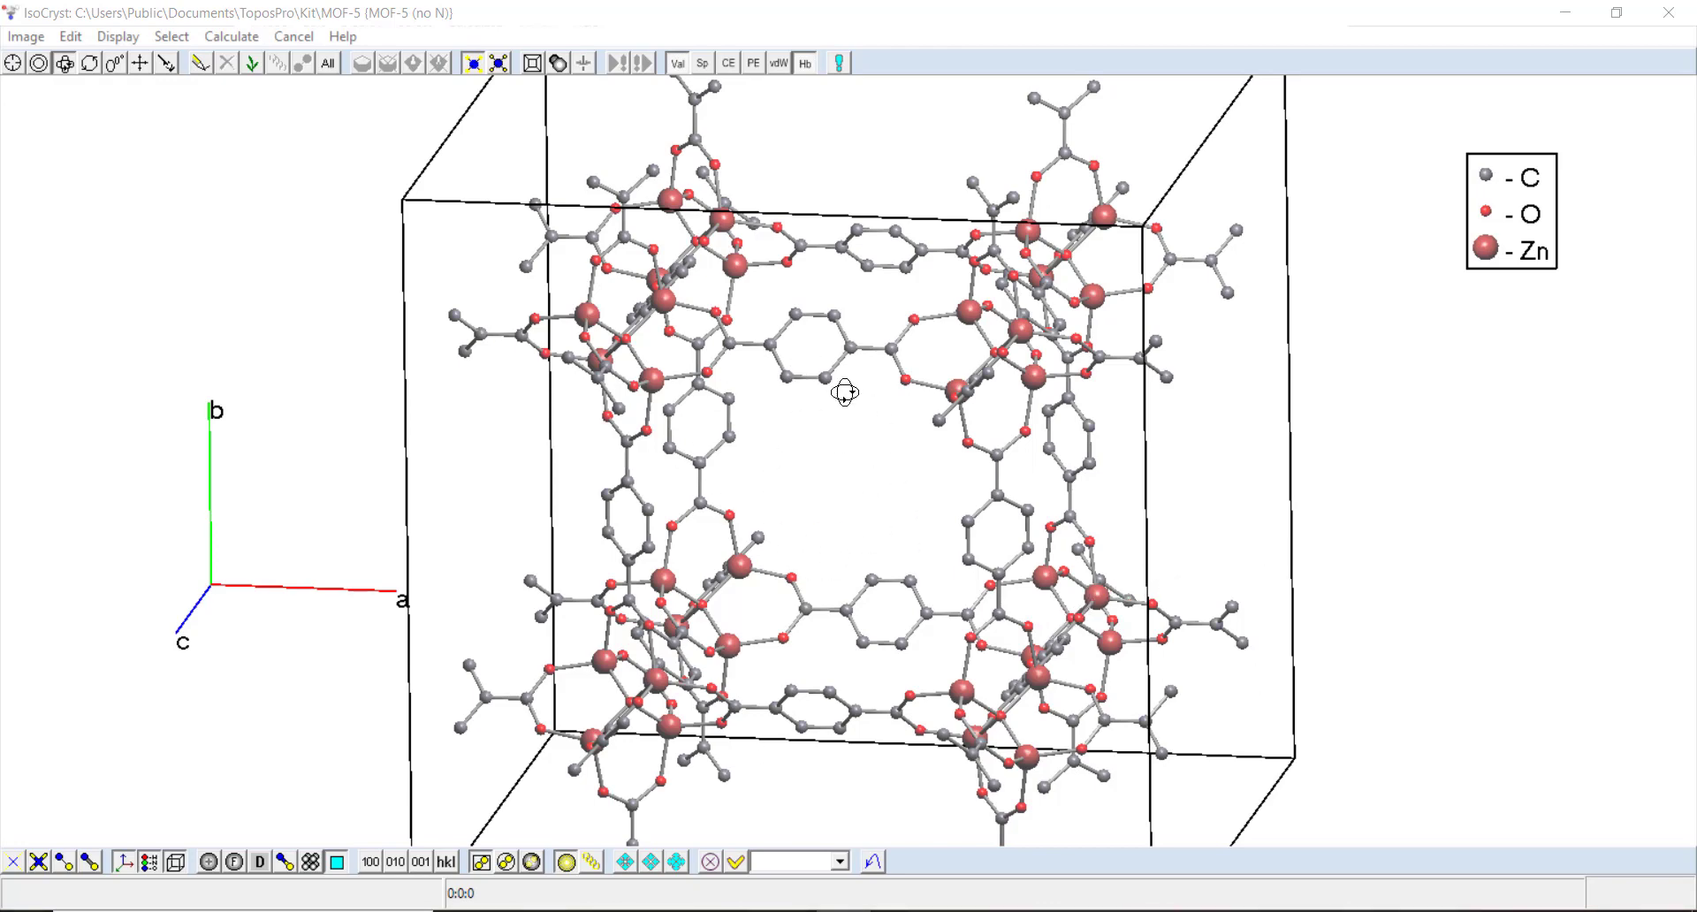
mouse_move(1057, 484)
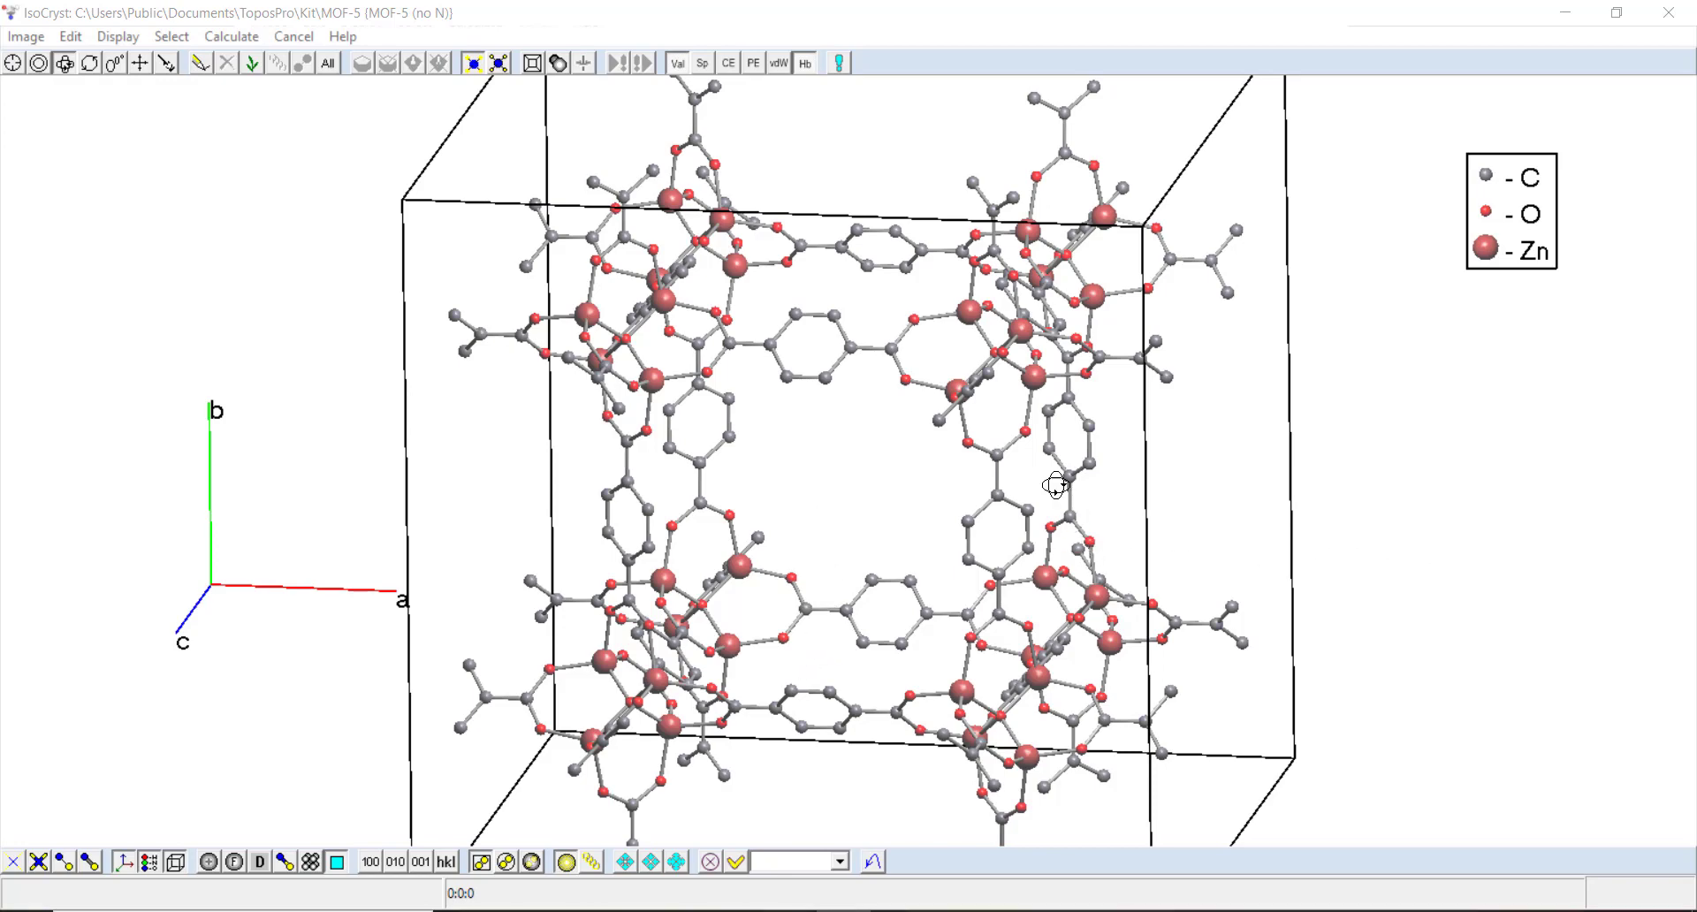
mouse_move(811, 495)
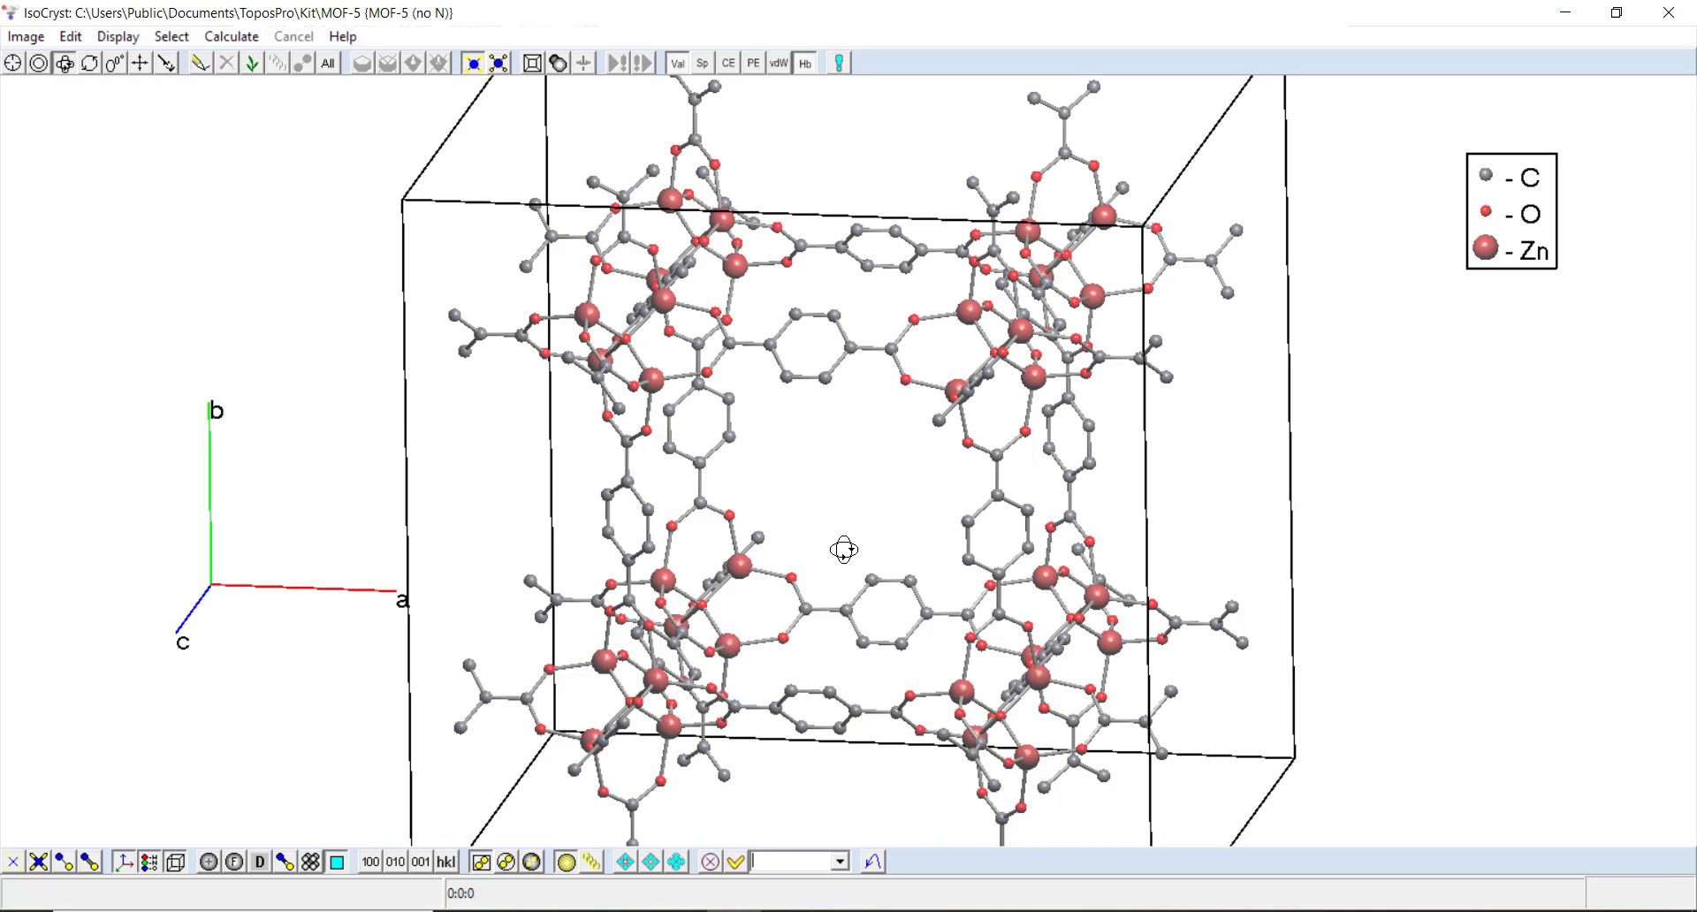
Step: Look over the MOF-5 (no N) unit cell in IsoCryst and close the viewer
drag(843, 549, 1412, 368)
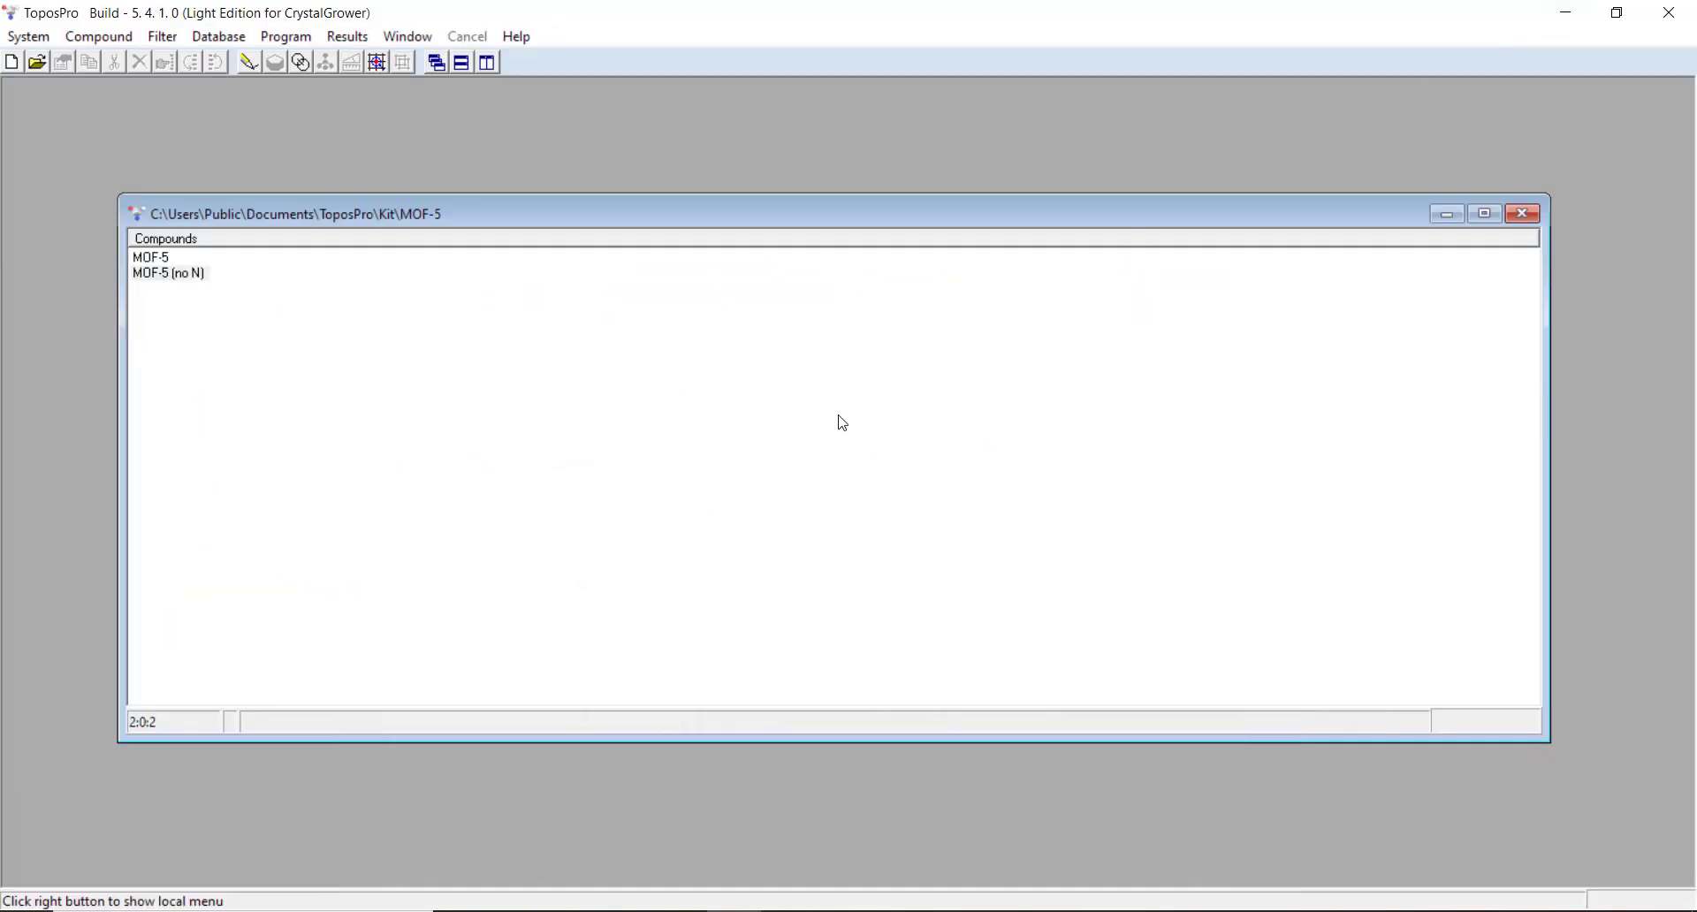
Step: Enter a Ba atom row with coordinates 0.5, 0.5, 0.5 in MOF-5 (no N) and save
double_click(150, 257)
text(Ba)
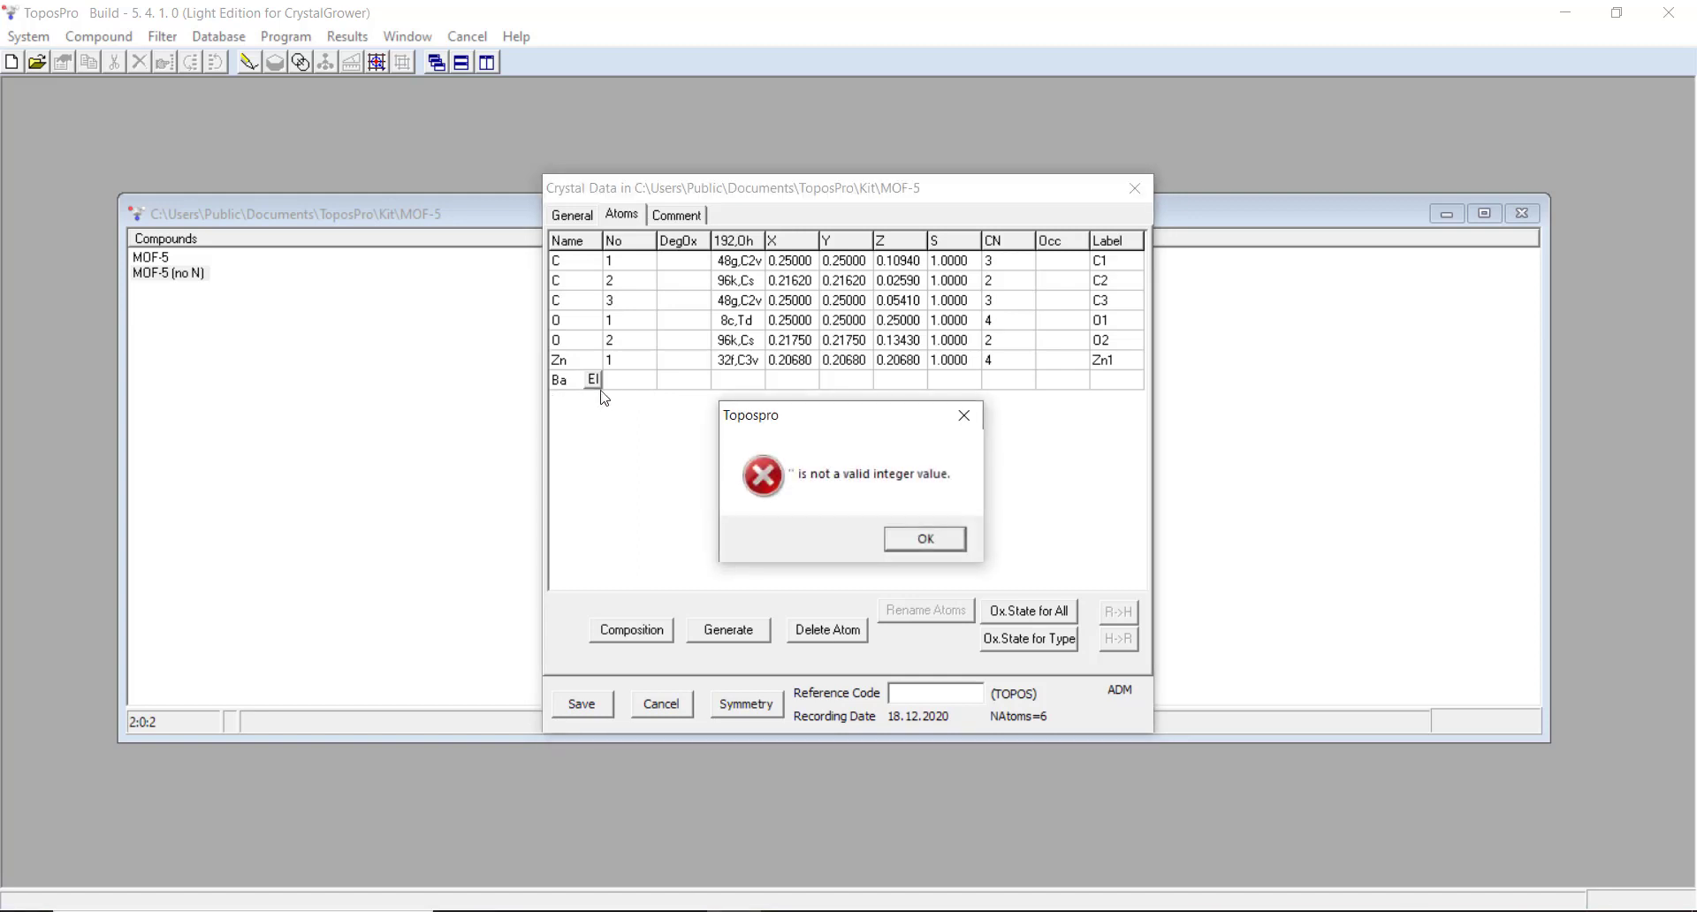
click(922, 540)
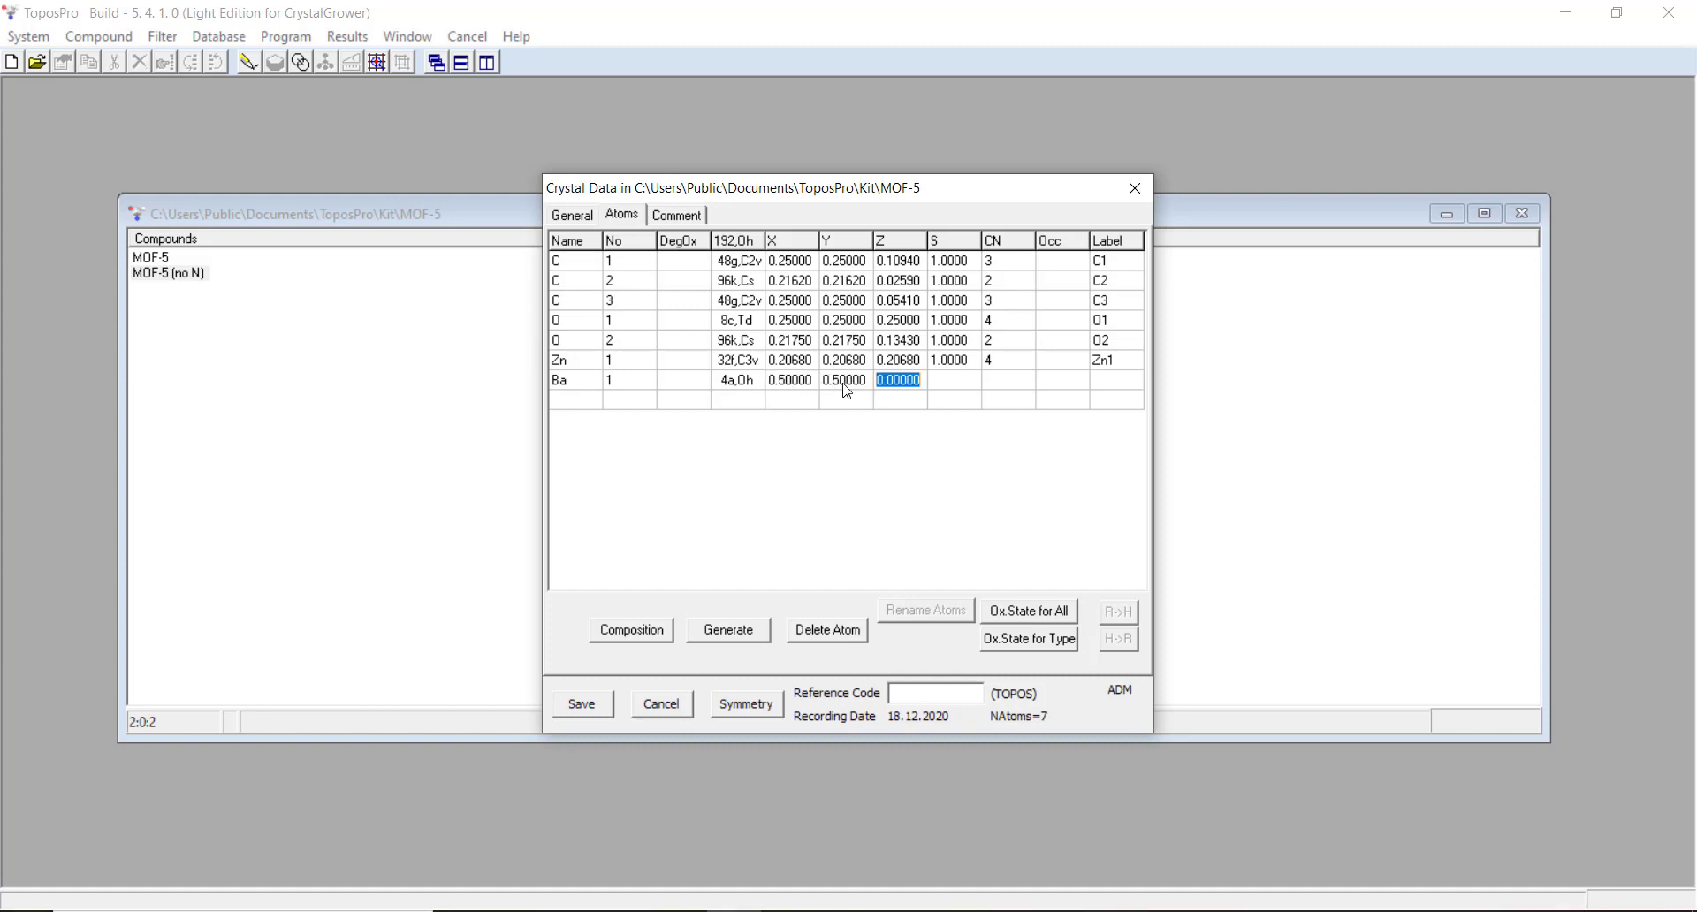
text(0.5)
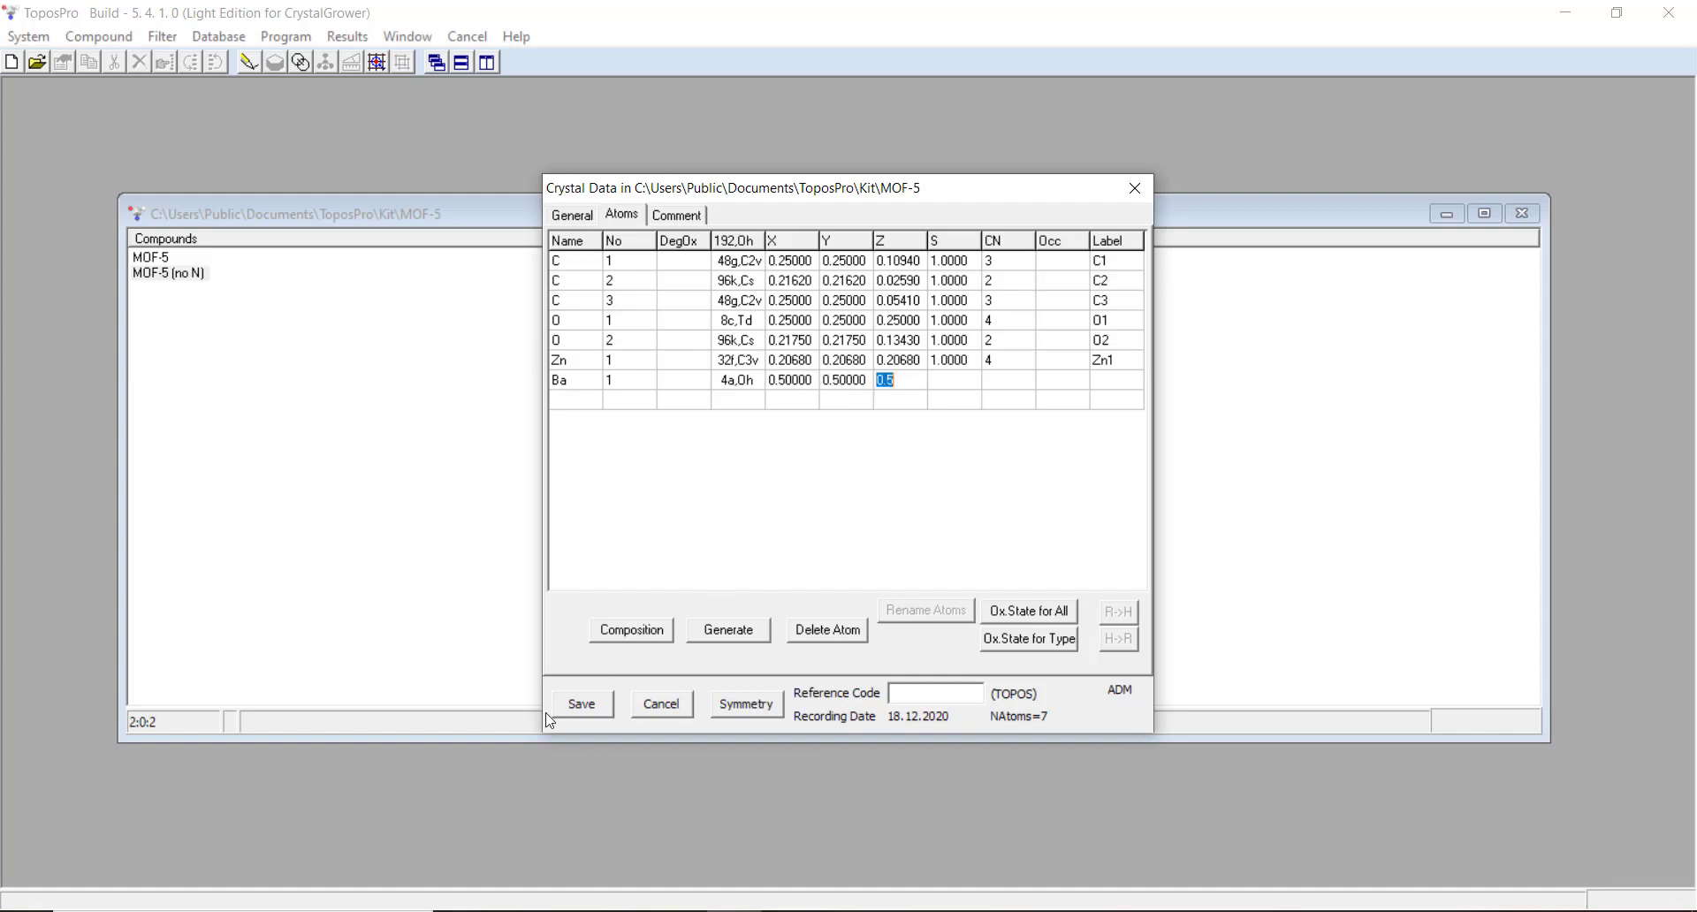
click(582, 703)
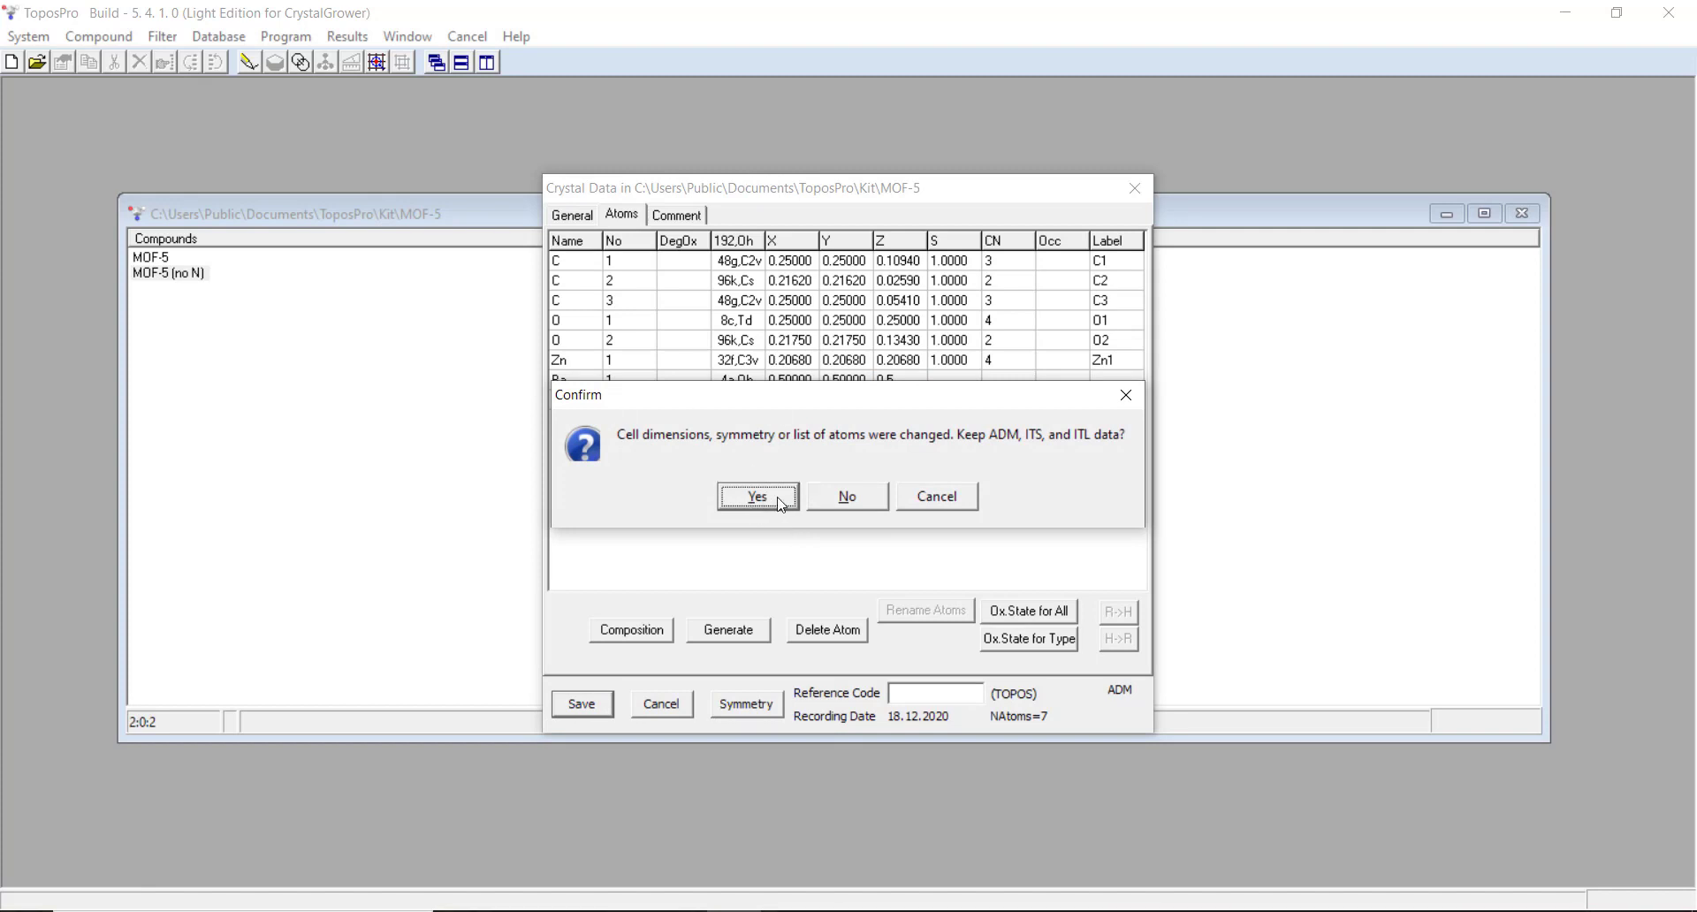
mouse_move(713, 478)
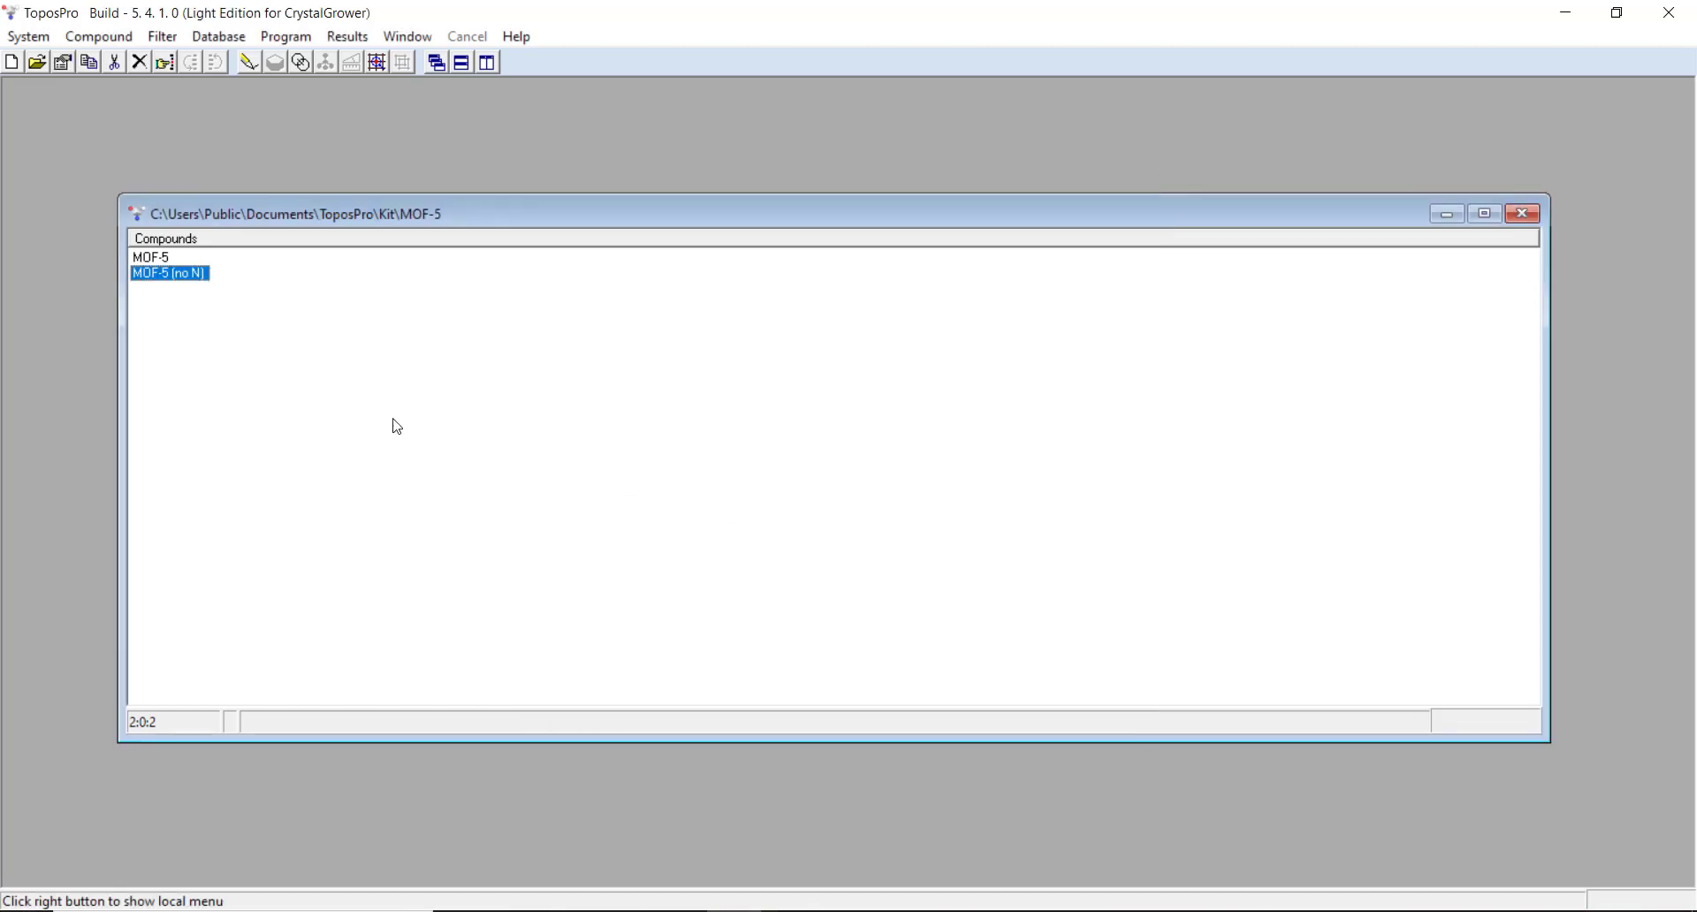
mouse_move(310, 327)
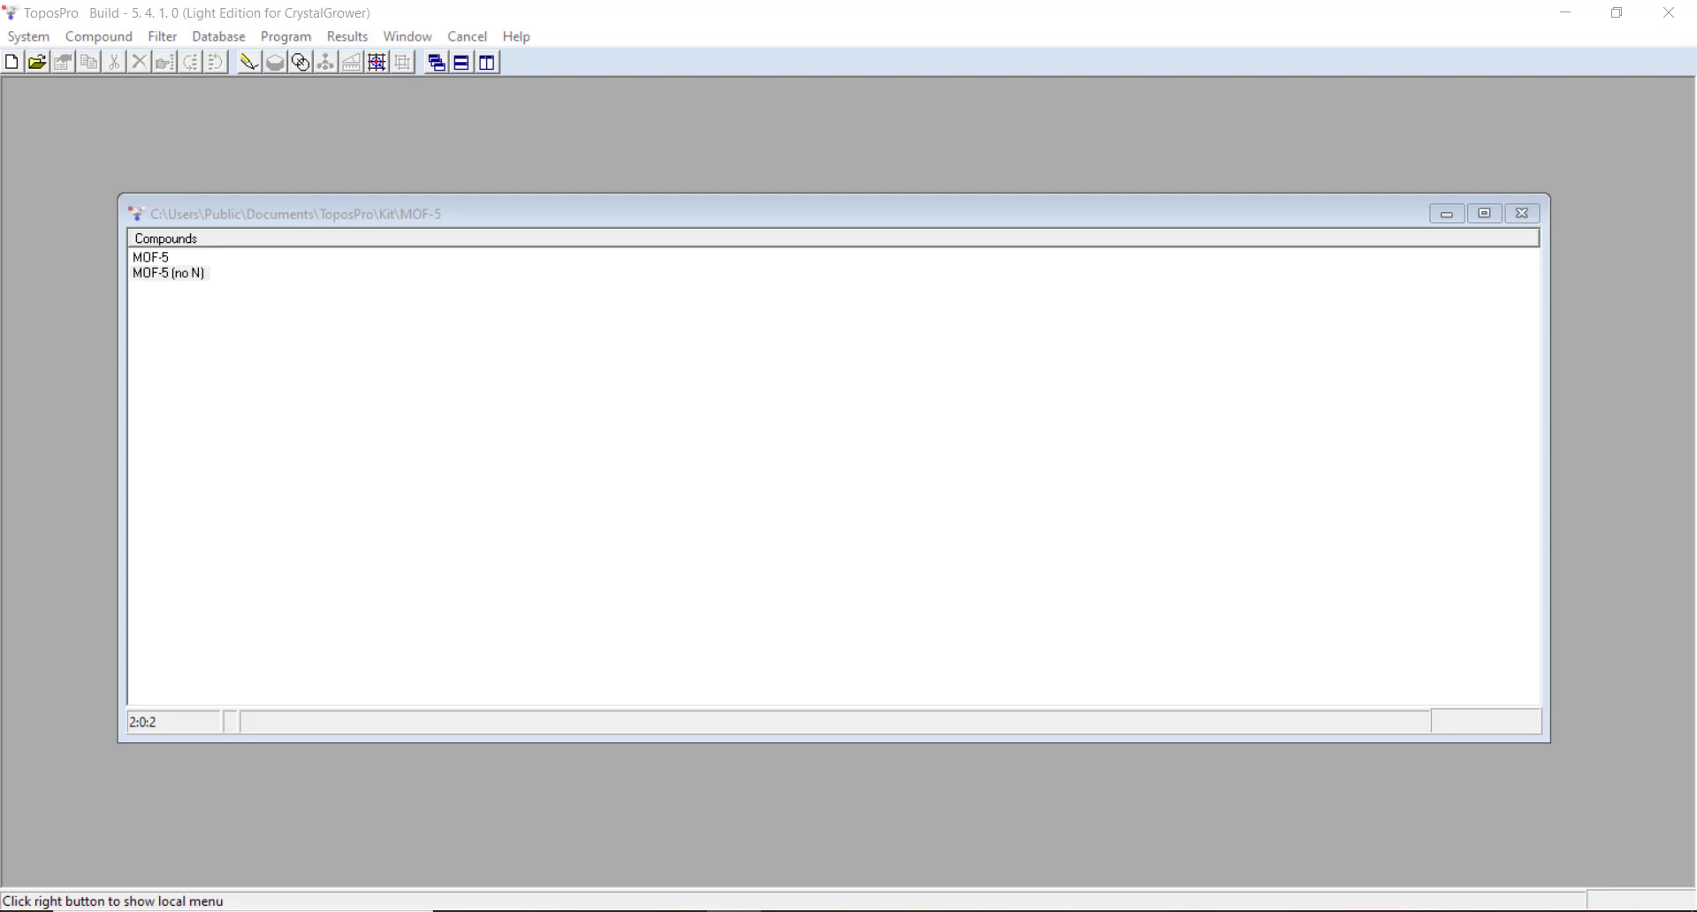
Step: Orbit the MOF-5 (no N) cell in IsoCryst to see Ba atoms in the pores, including along a
double_click(168, 272)
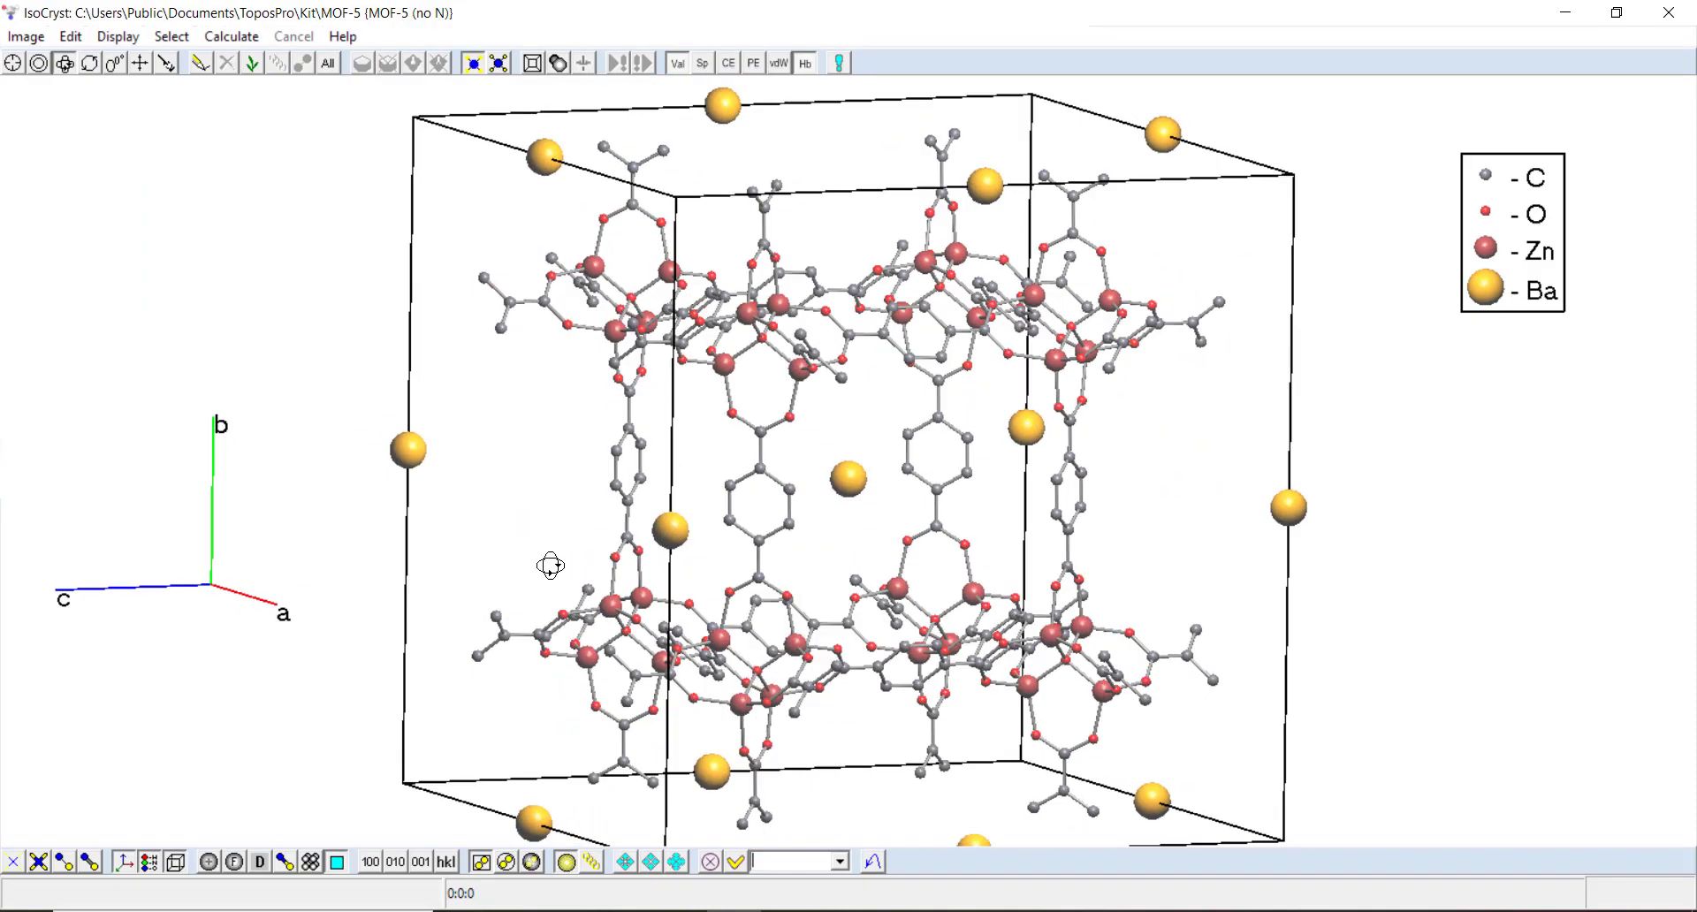
drag(549, 566, 855, 671)
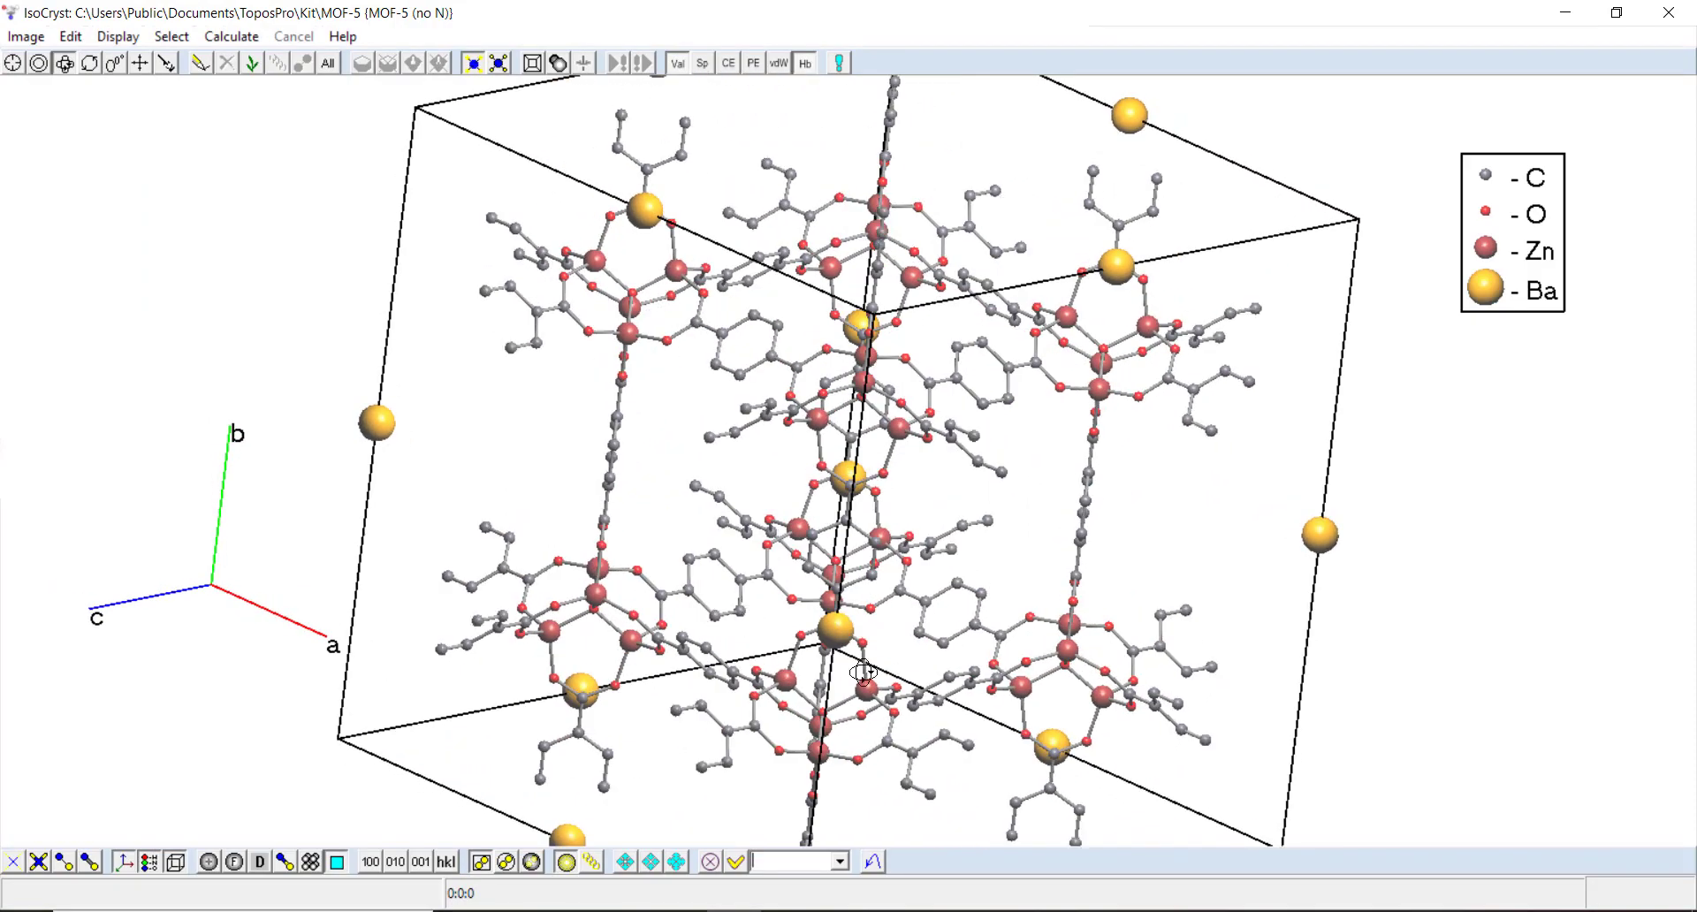
drag(866, 670, 1104, 541)
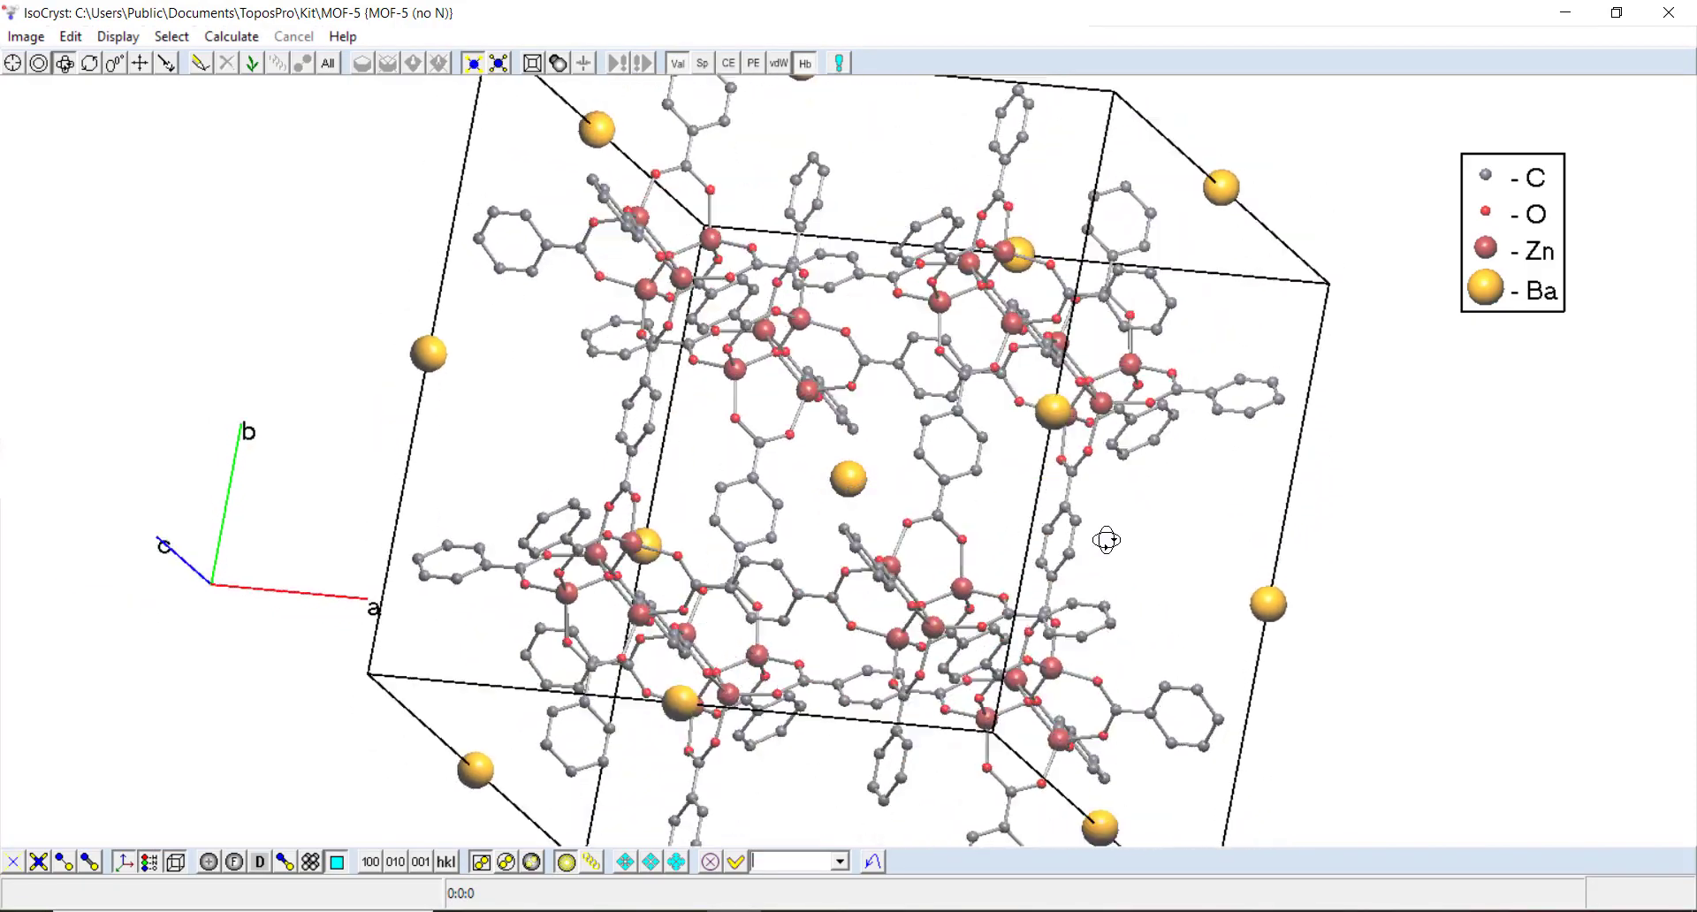
drag(1105, 539, 670, 622)
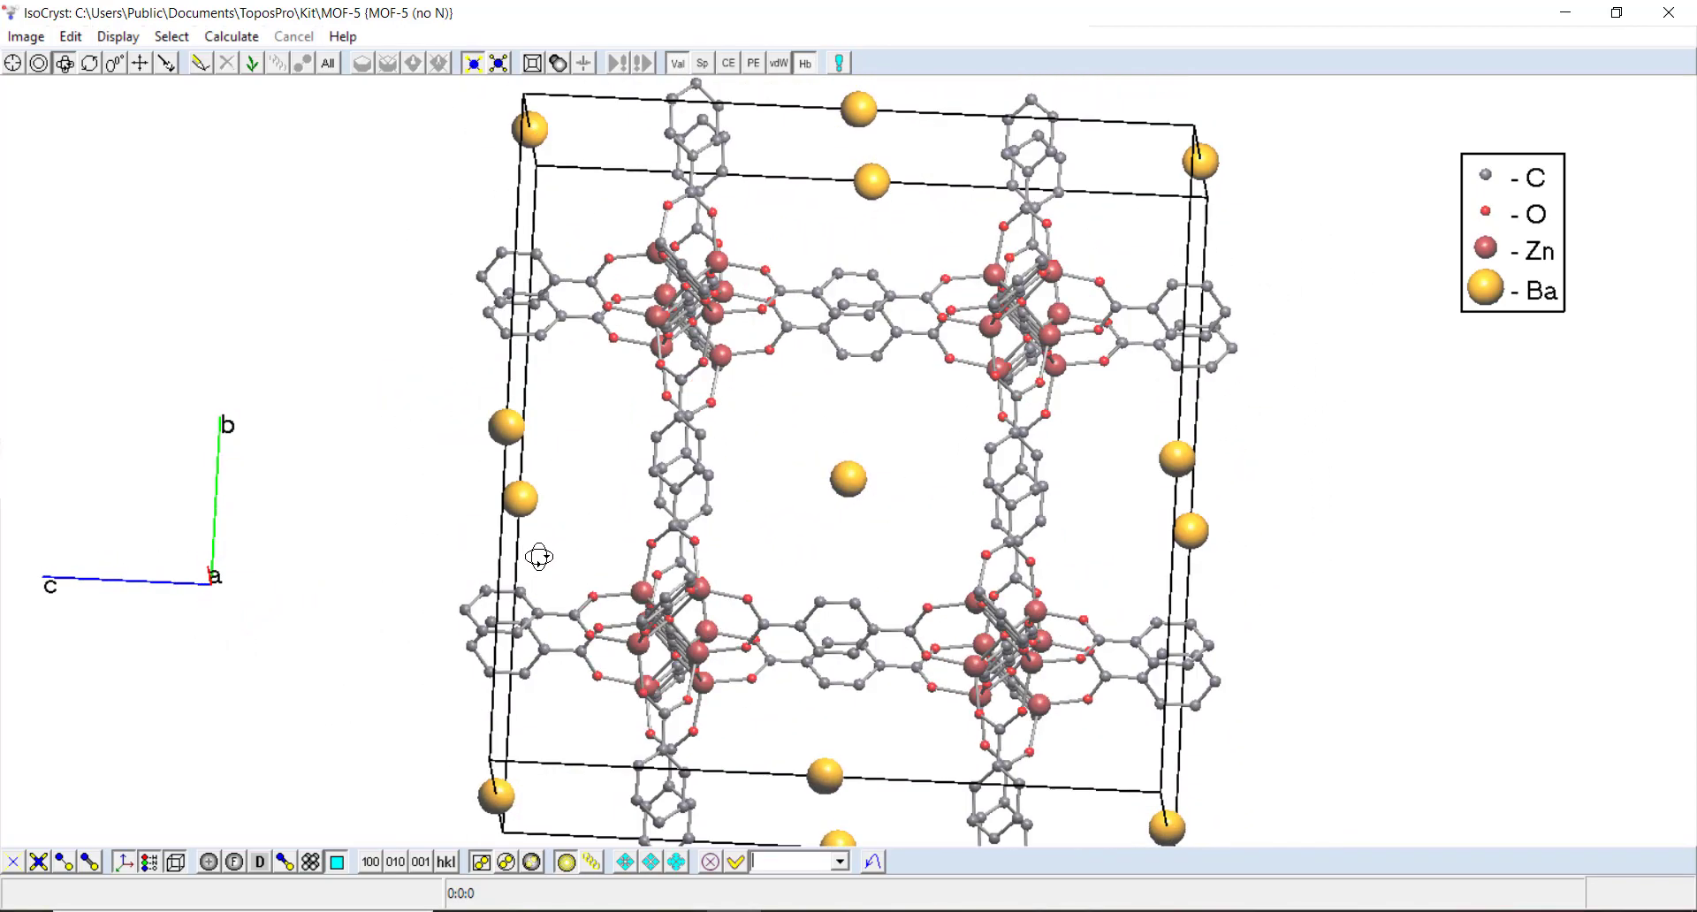
drag(538, 555, 792, 488)
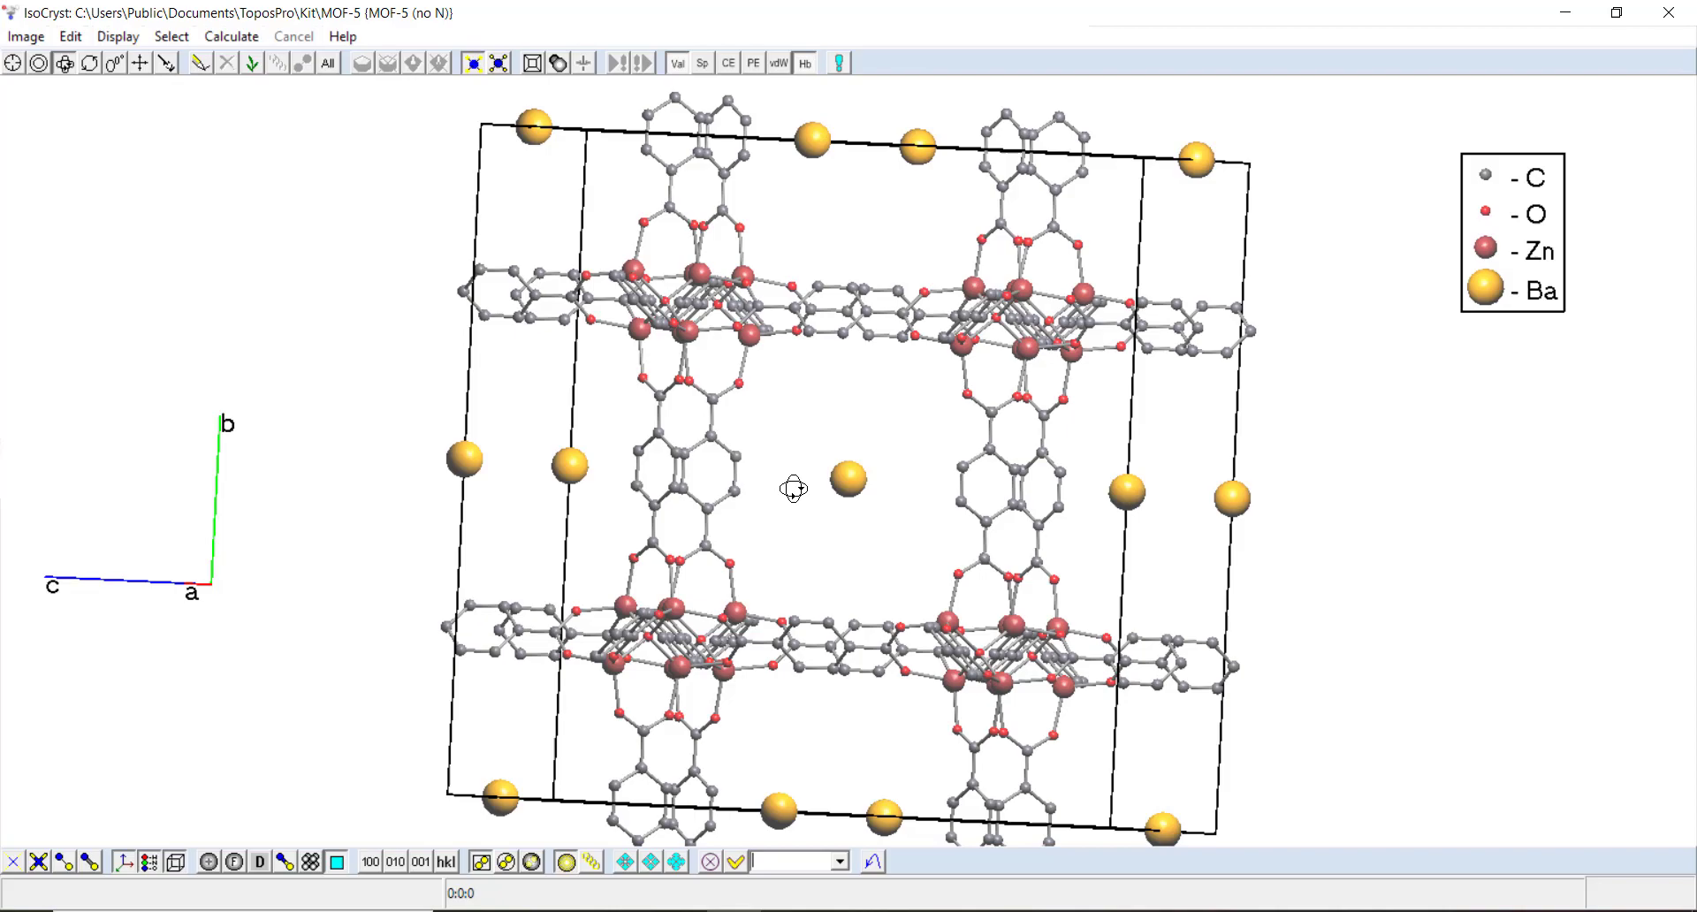
drag(794, 488, 971, 531)
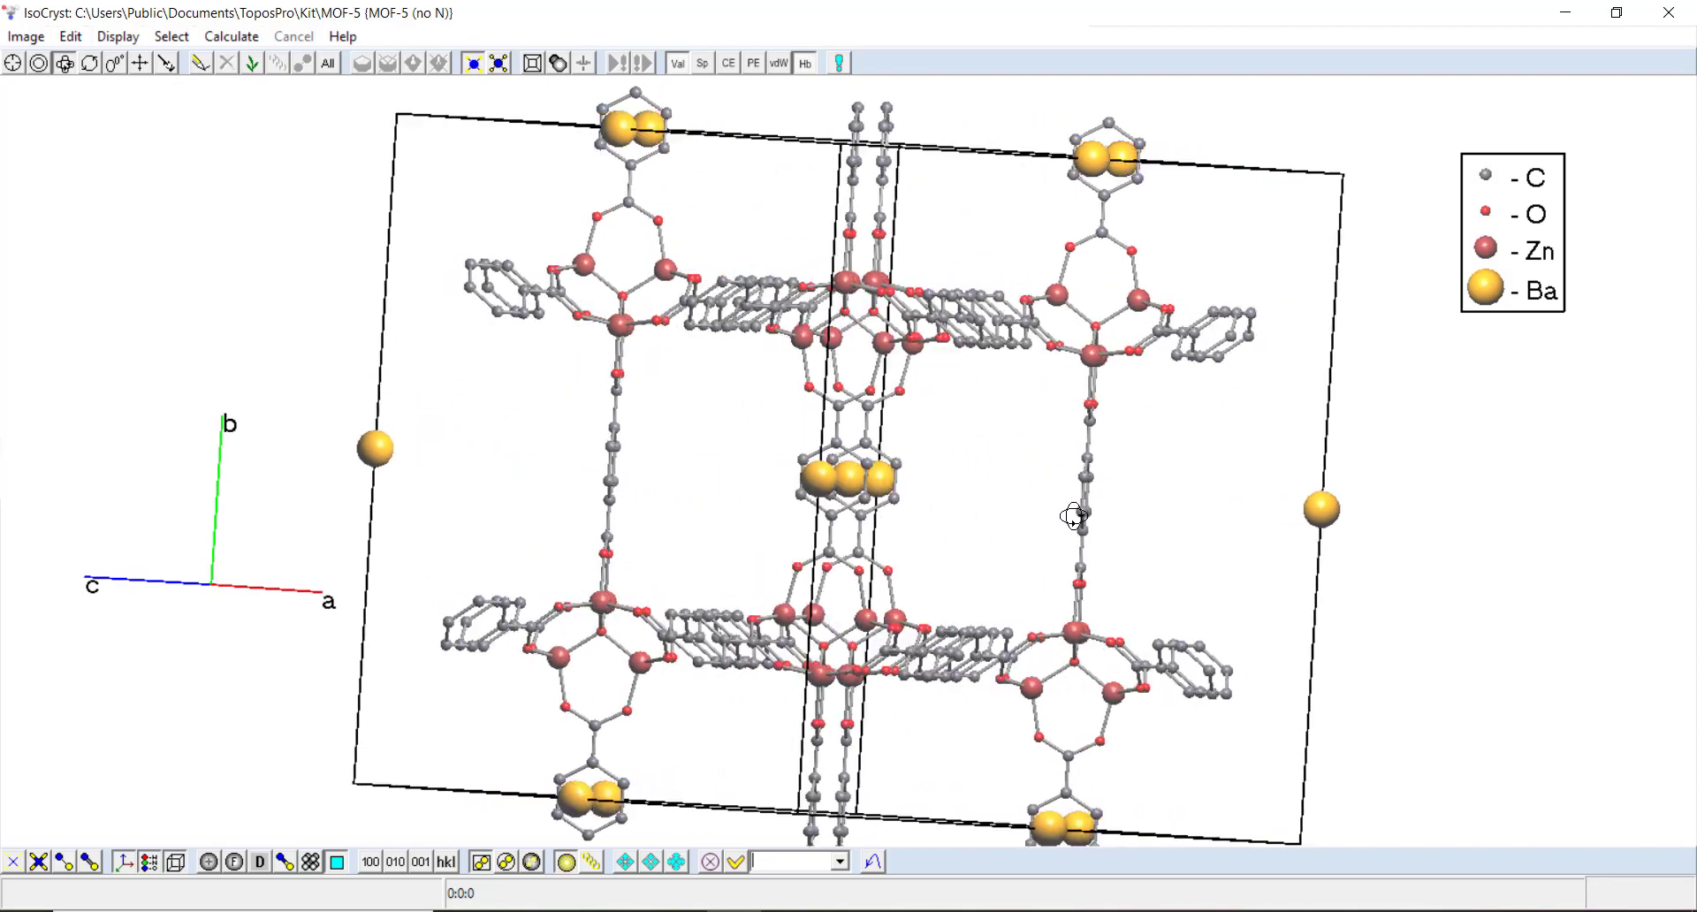
drag(1071, 517, 774, 517)
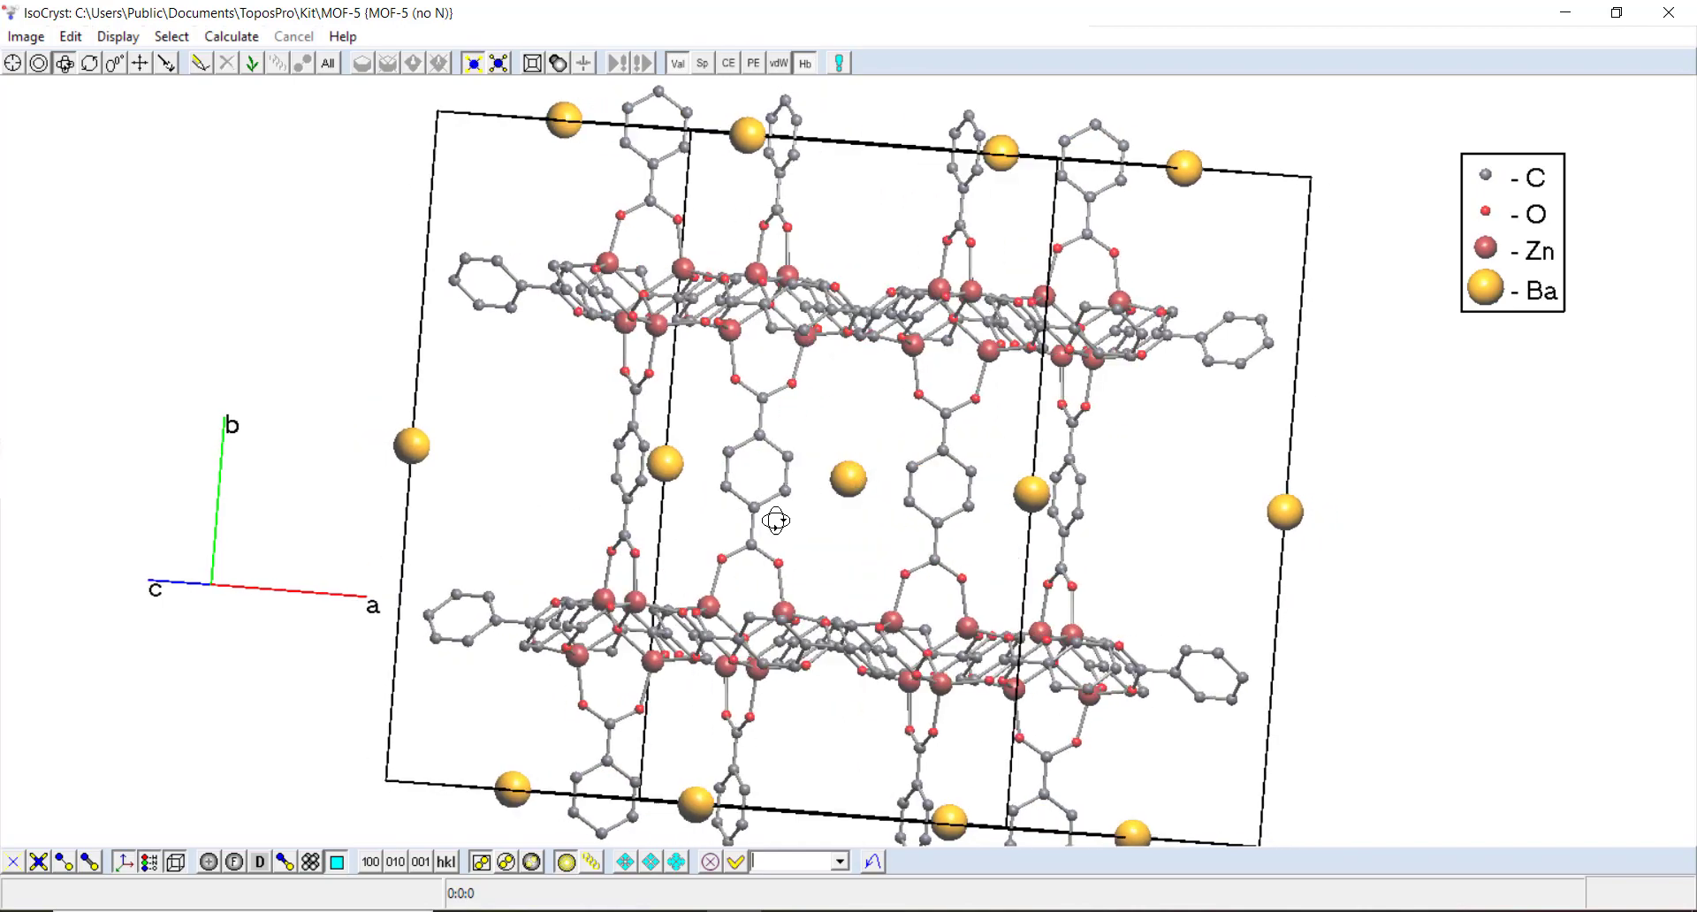
drag(776, 520, 575, 497)
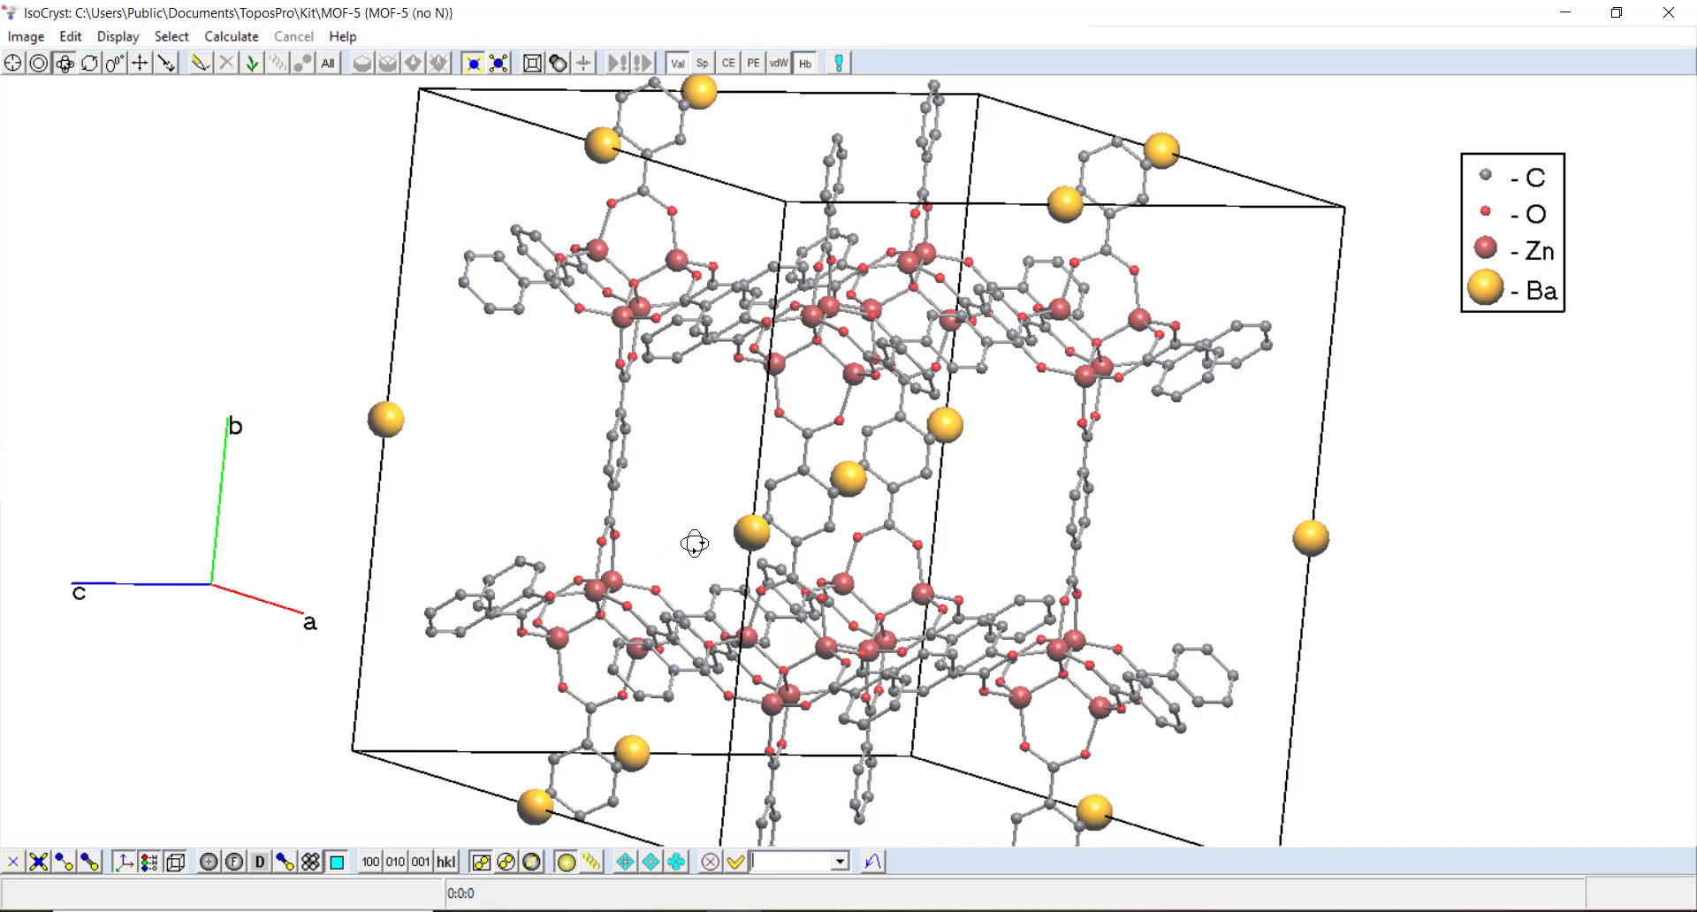
mouse_move(484, 422)
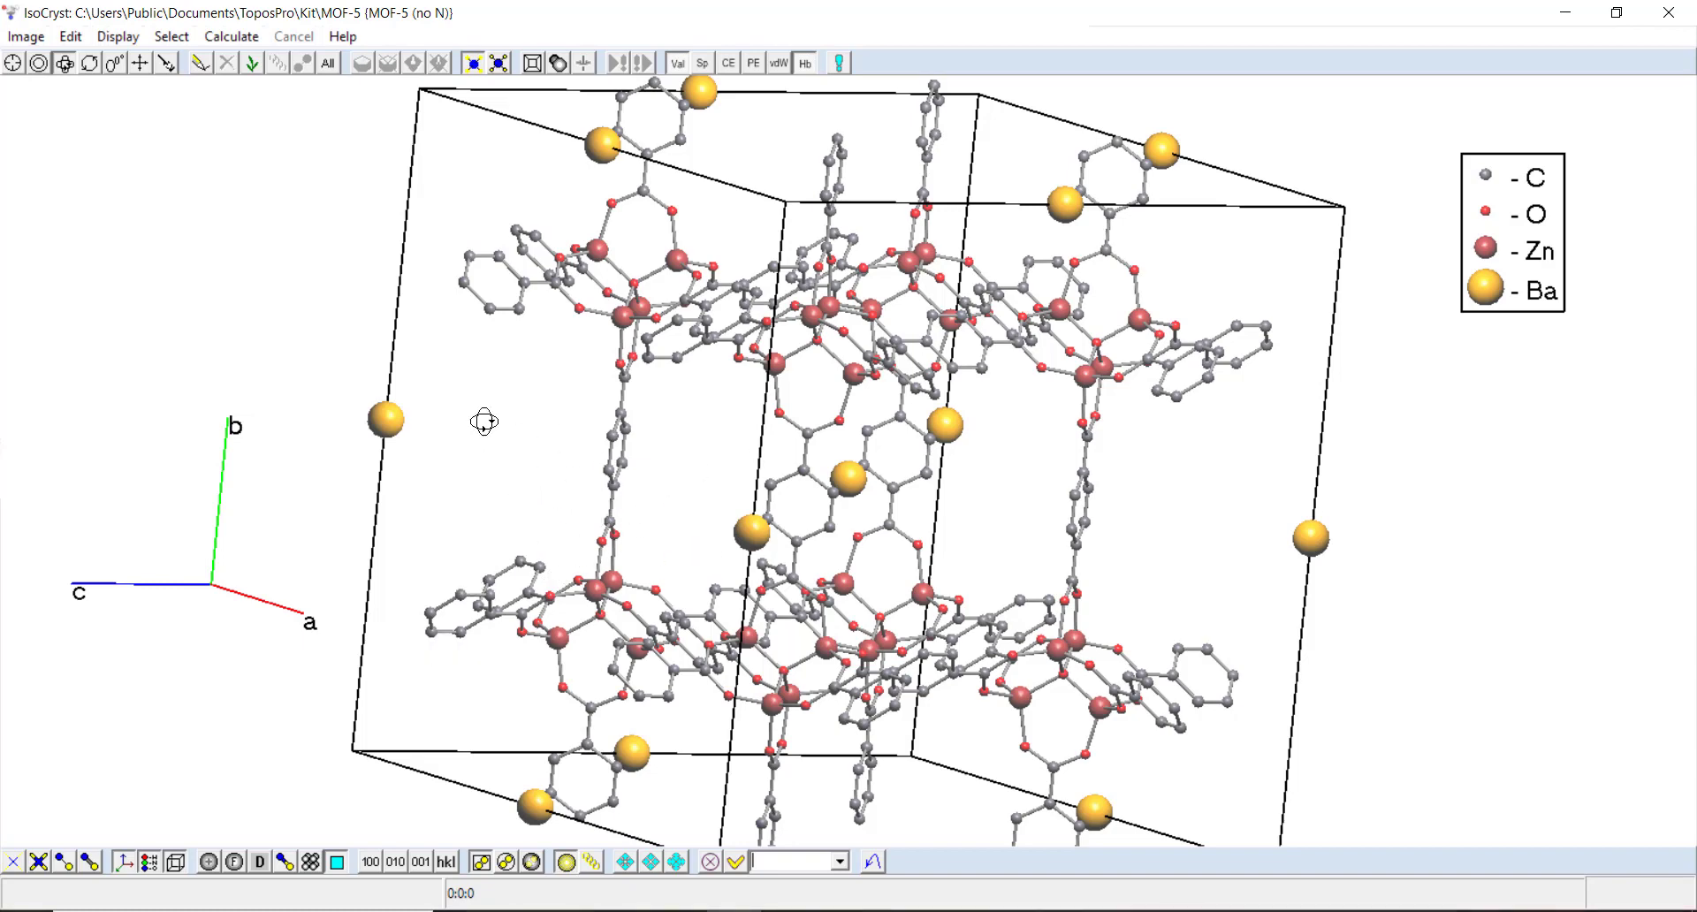
mouse_move(608, 476)
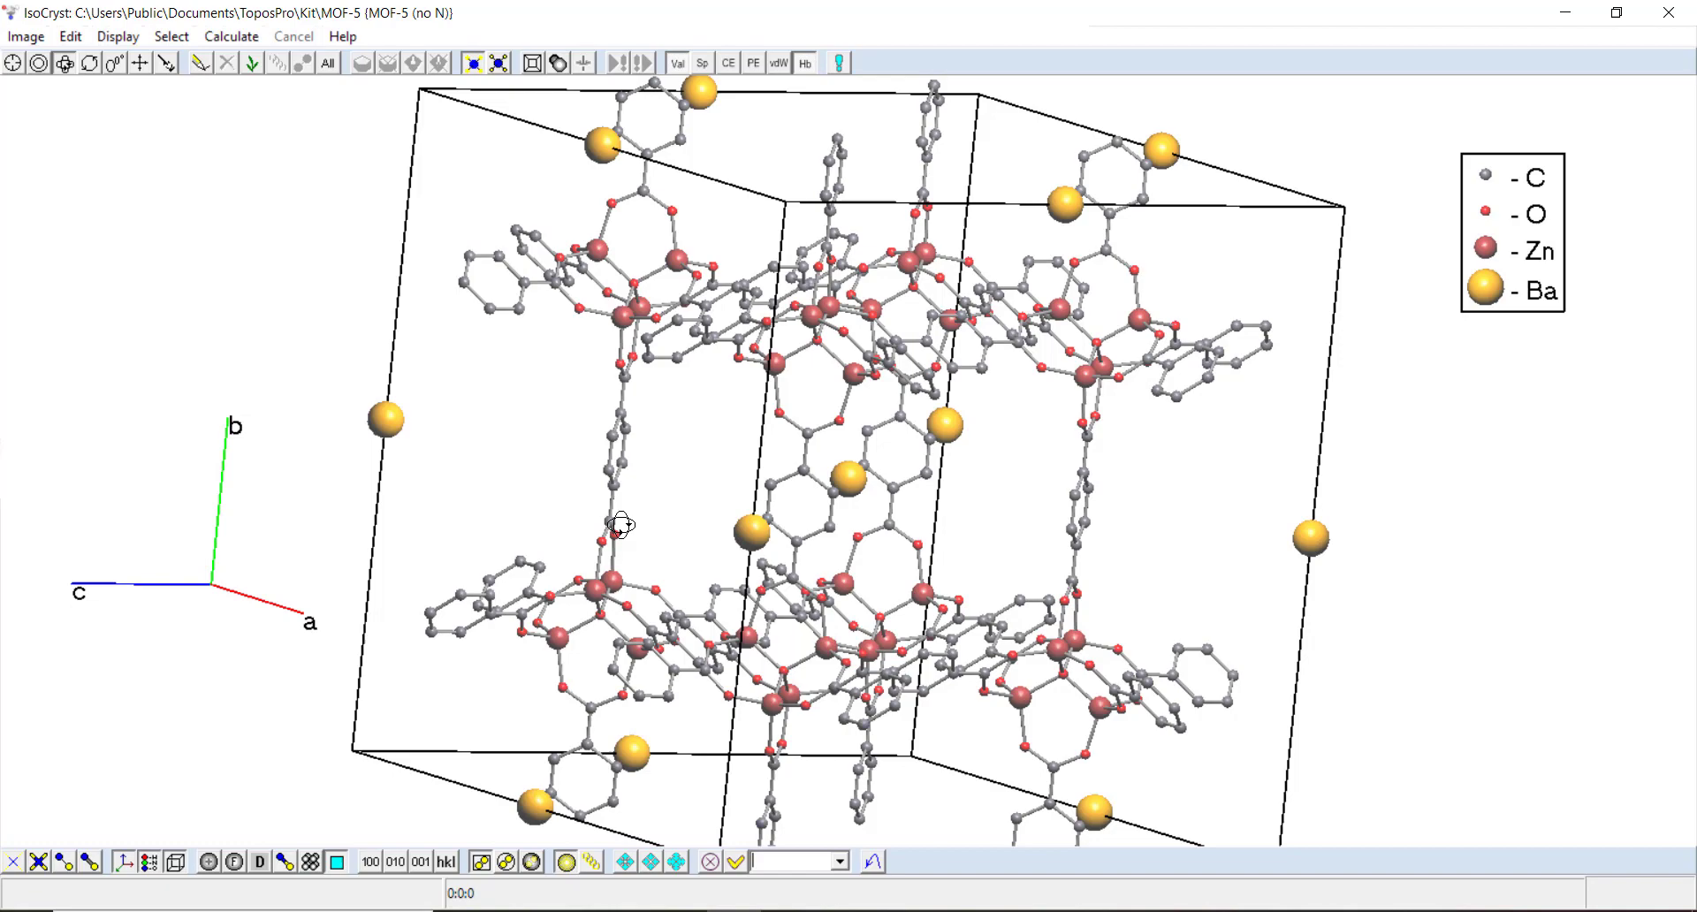
mouse_move(757, 665)
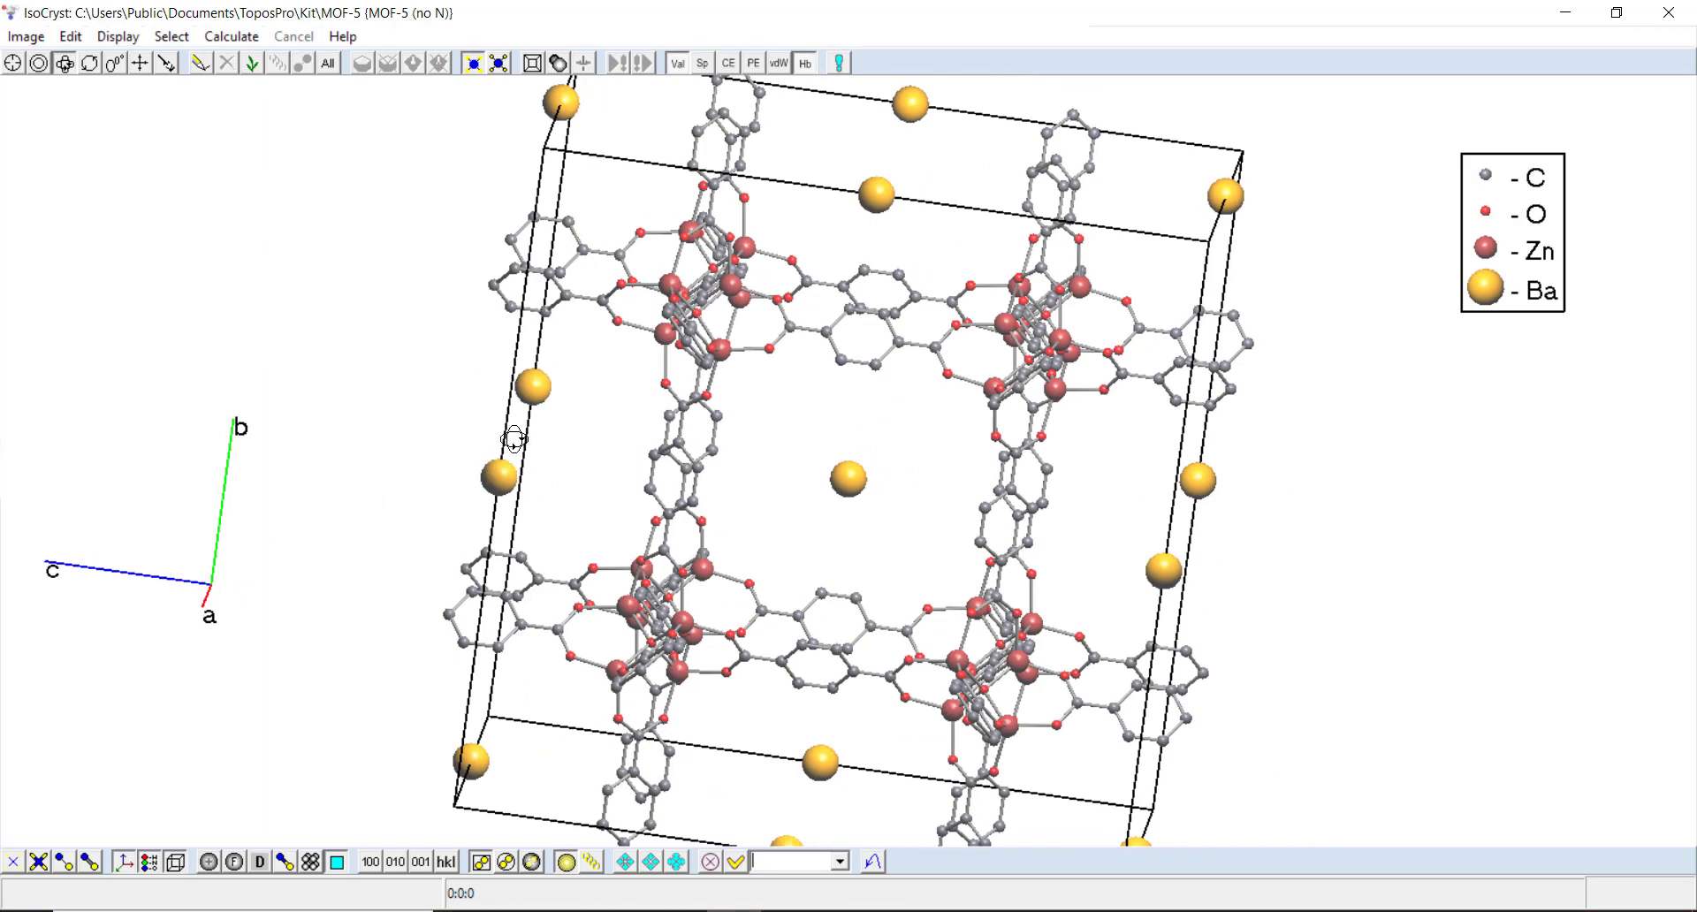
mouse_move(509, 434)
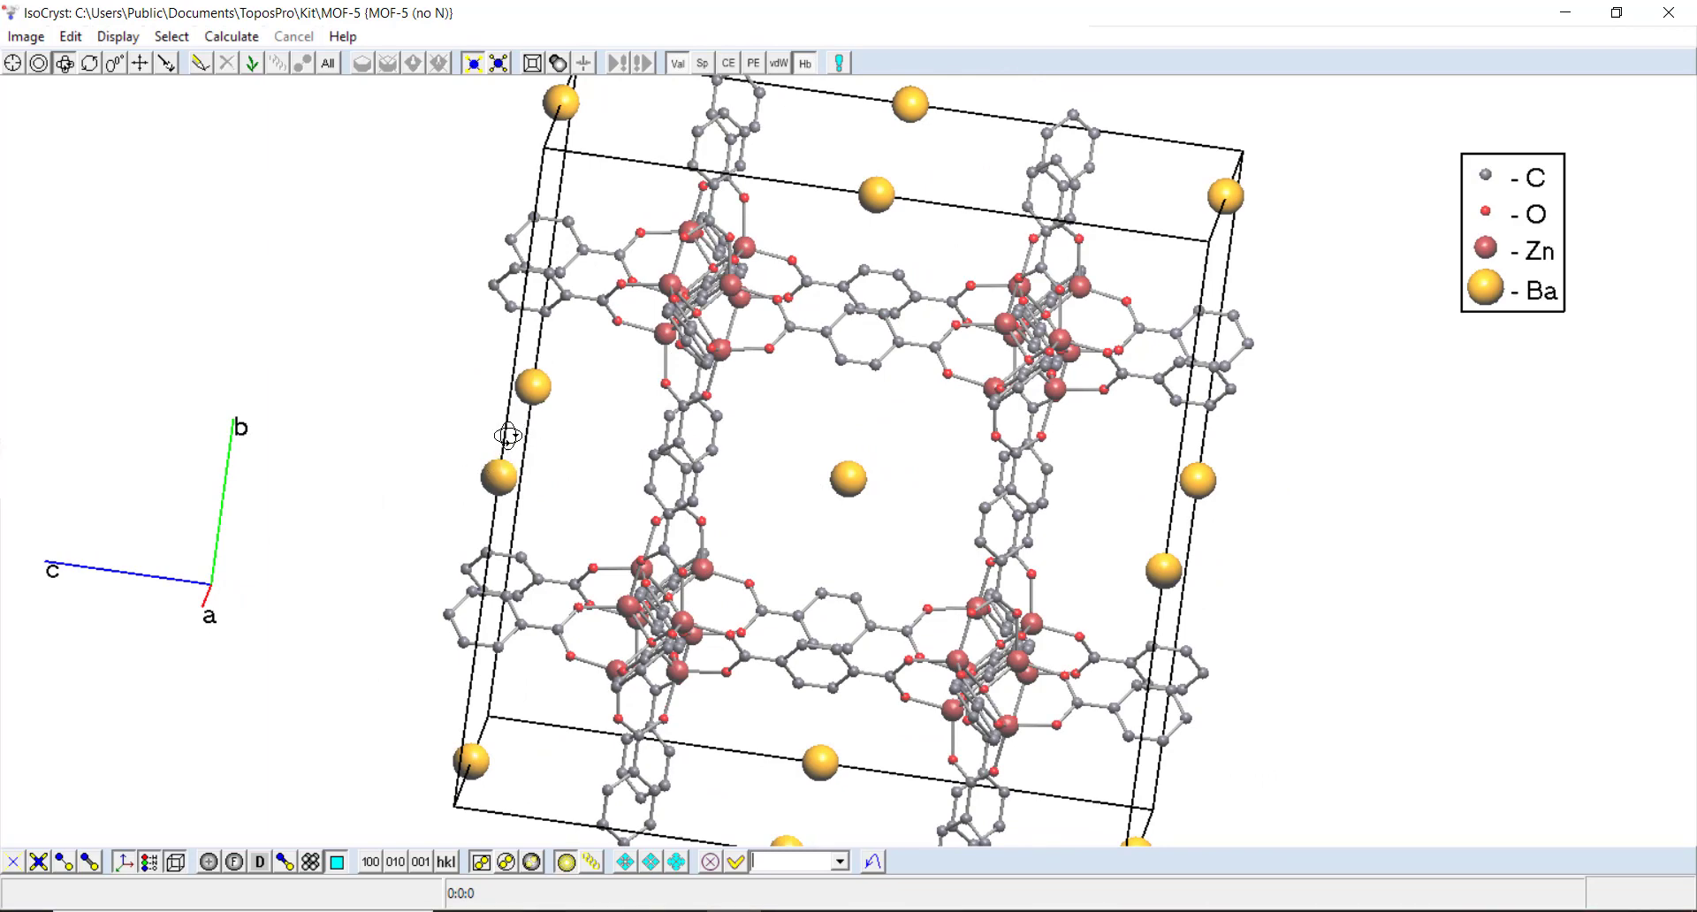
mouse_move(1219, 478)
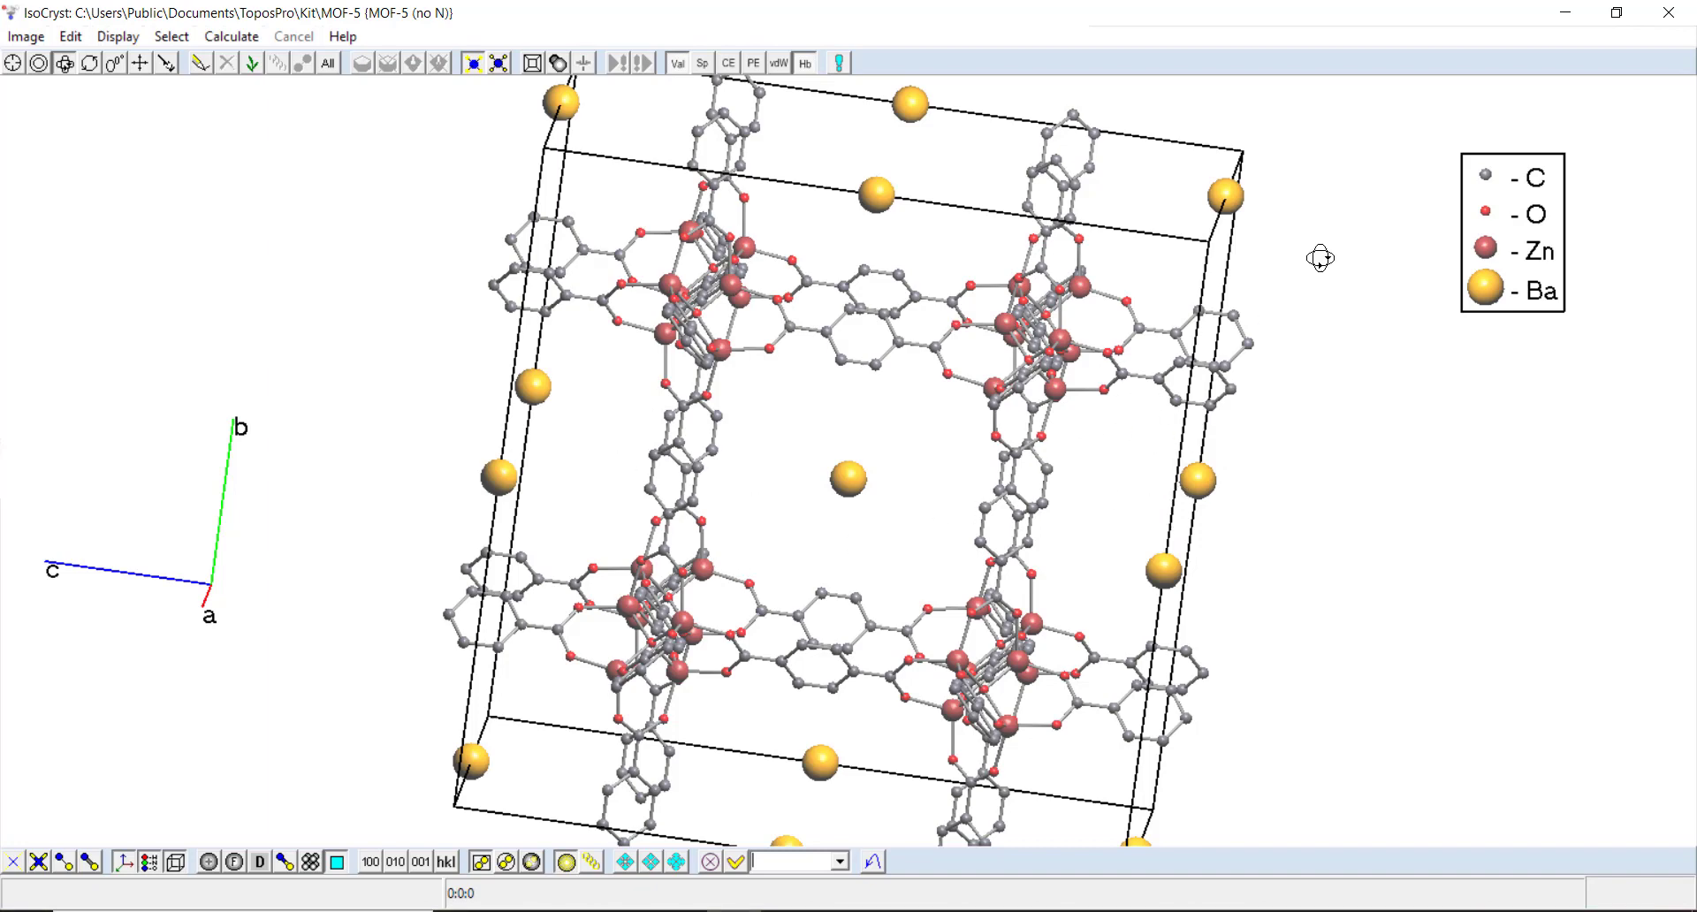
mouse_move(529, 473)
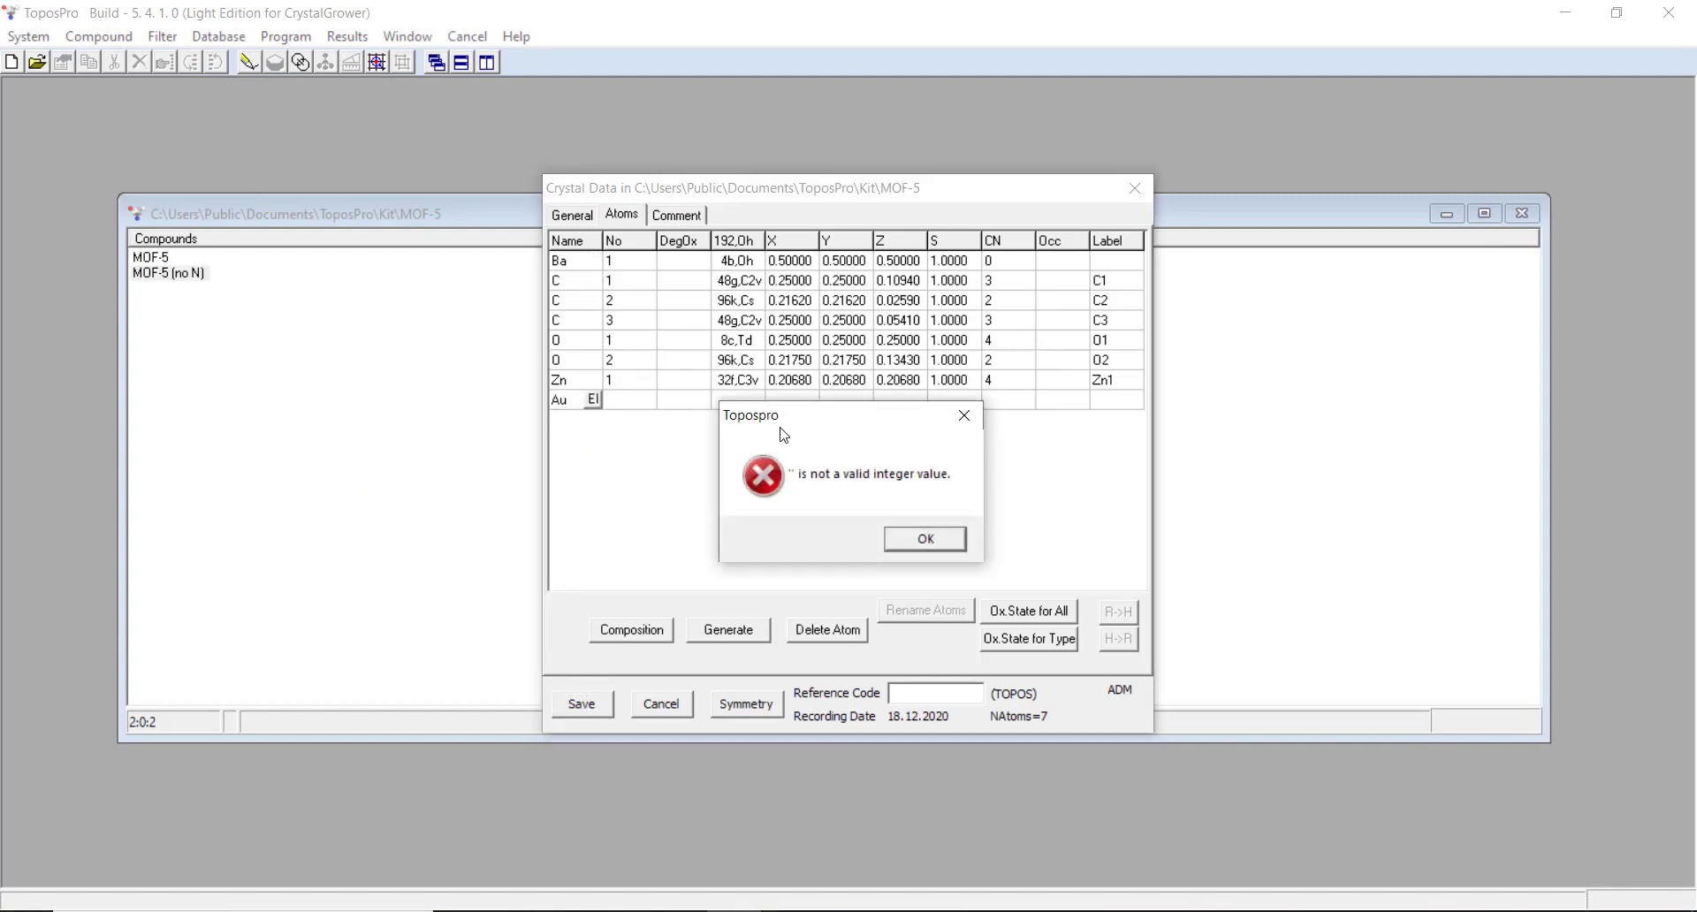
Step: Dismiss the integer error and save the Au atom at 0.5, 0.5, 0, keeping ADM data
click(922, 539)
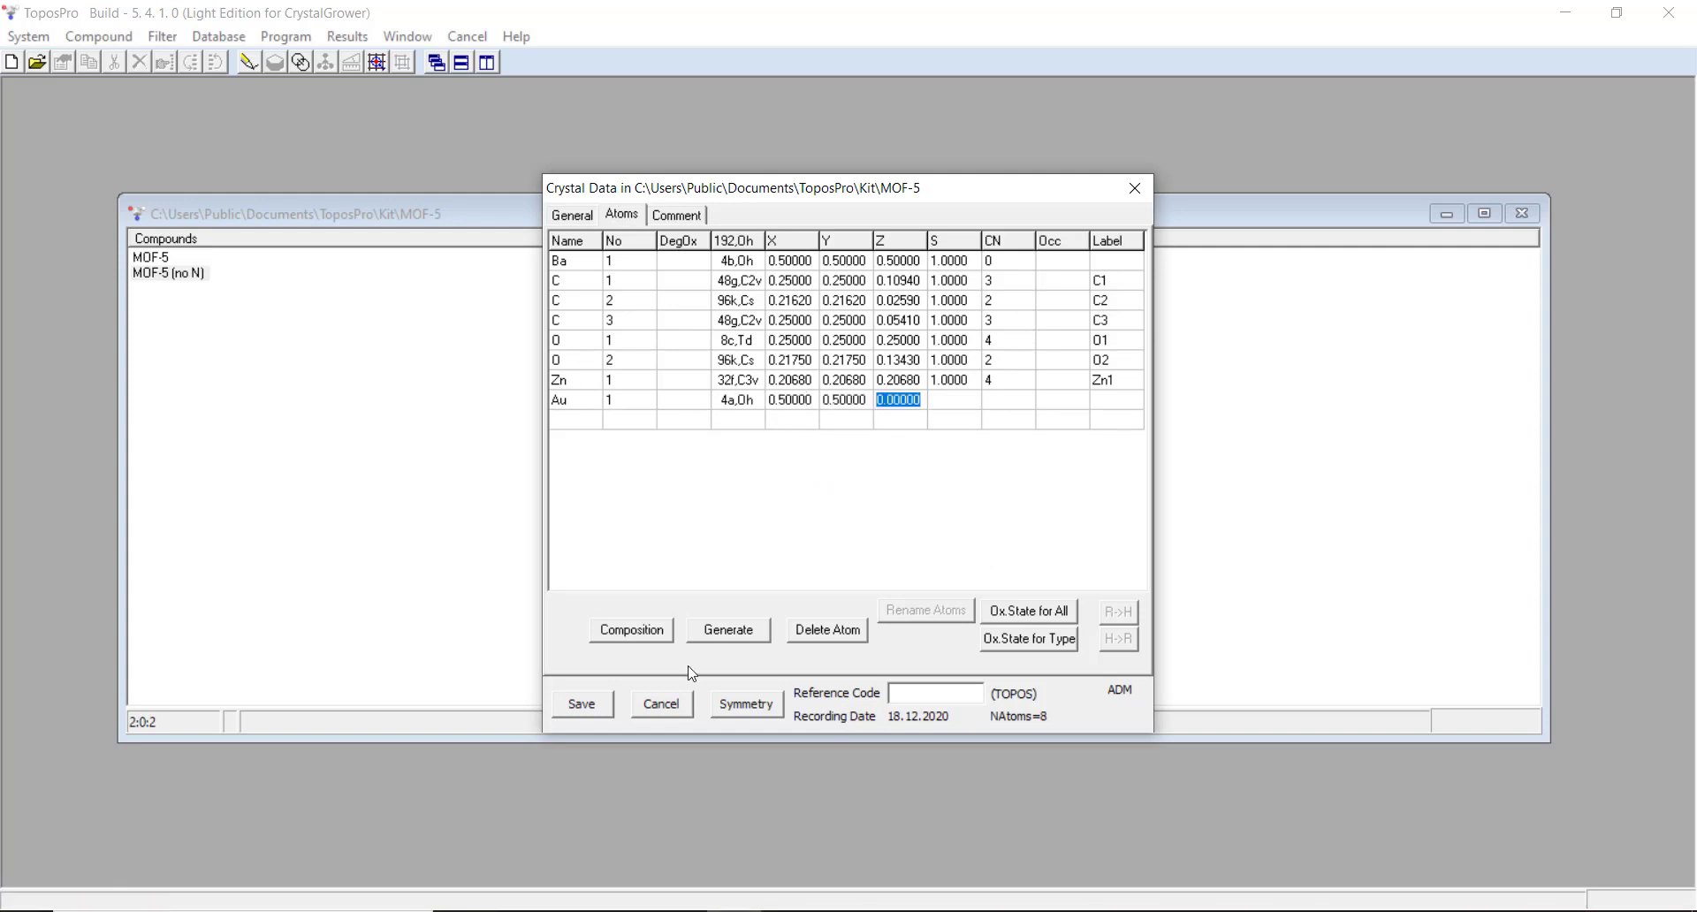
click(582, 703)
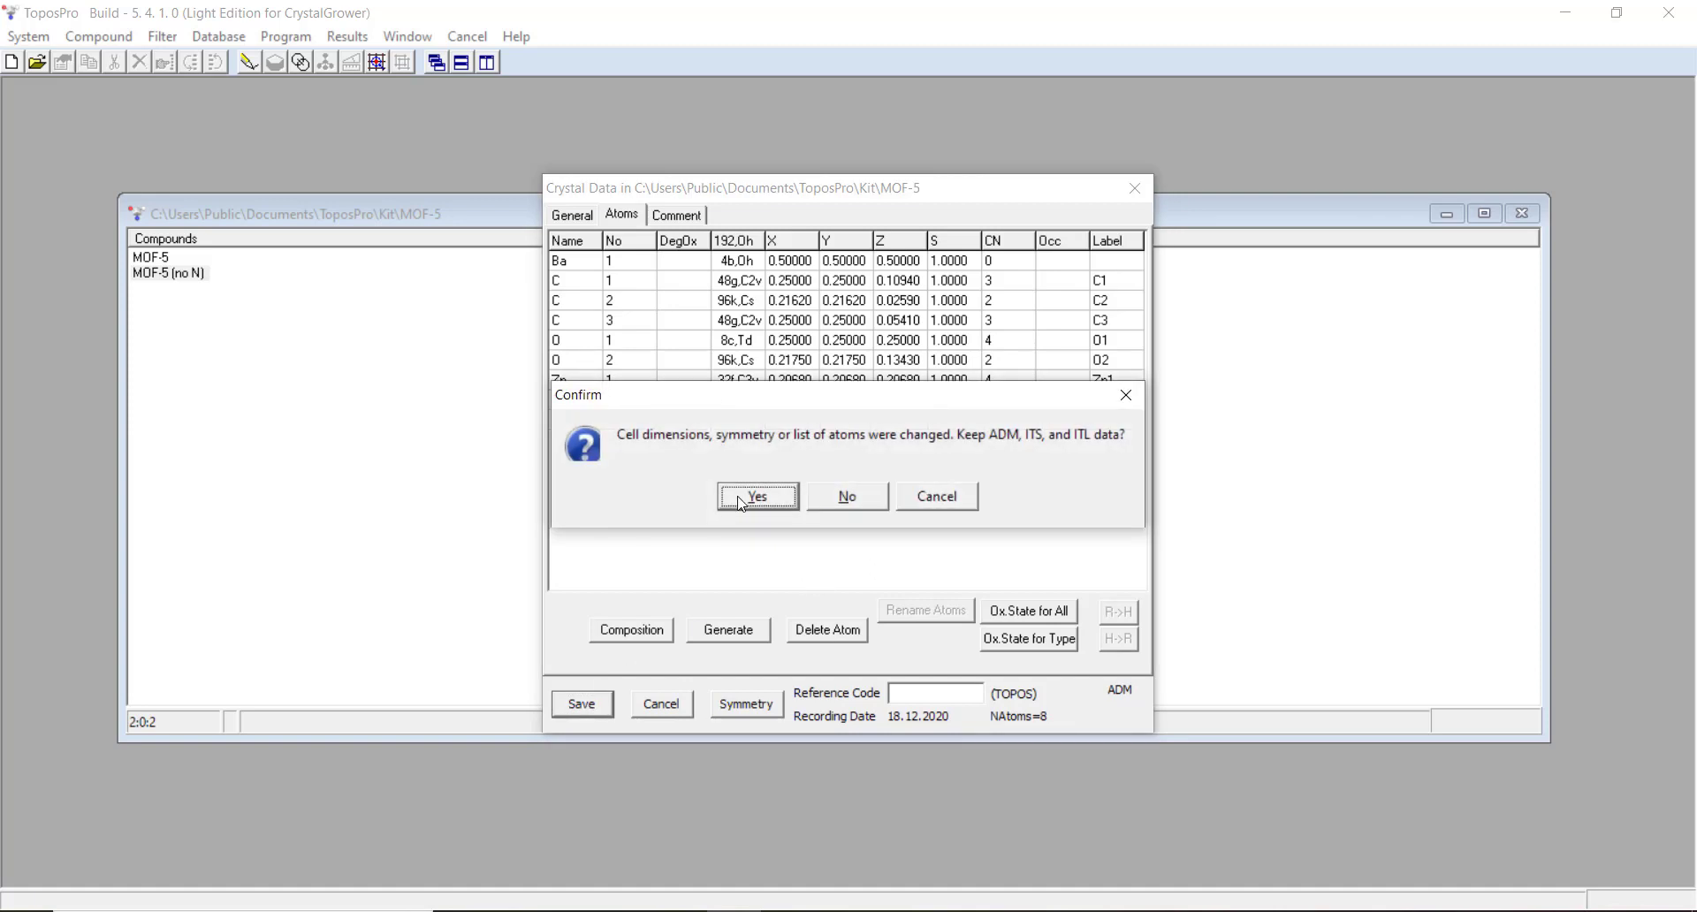
click(757, 495)
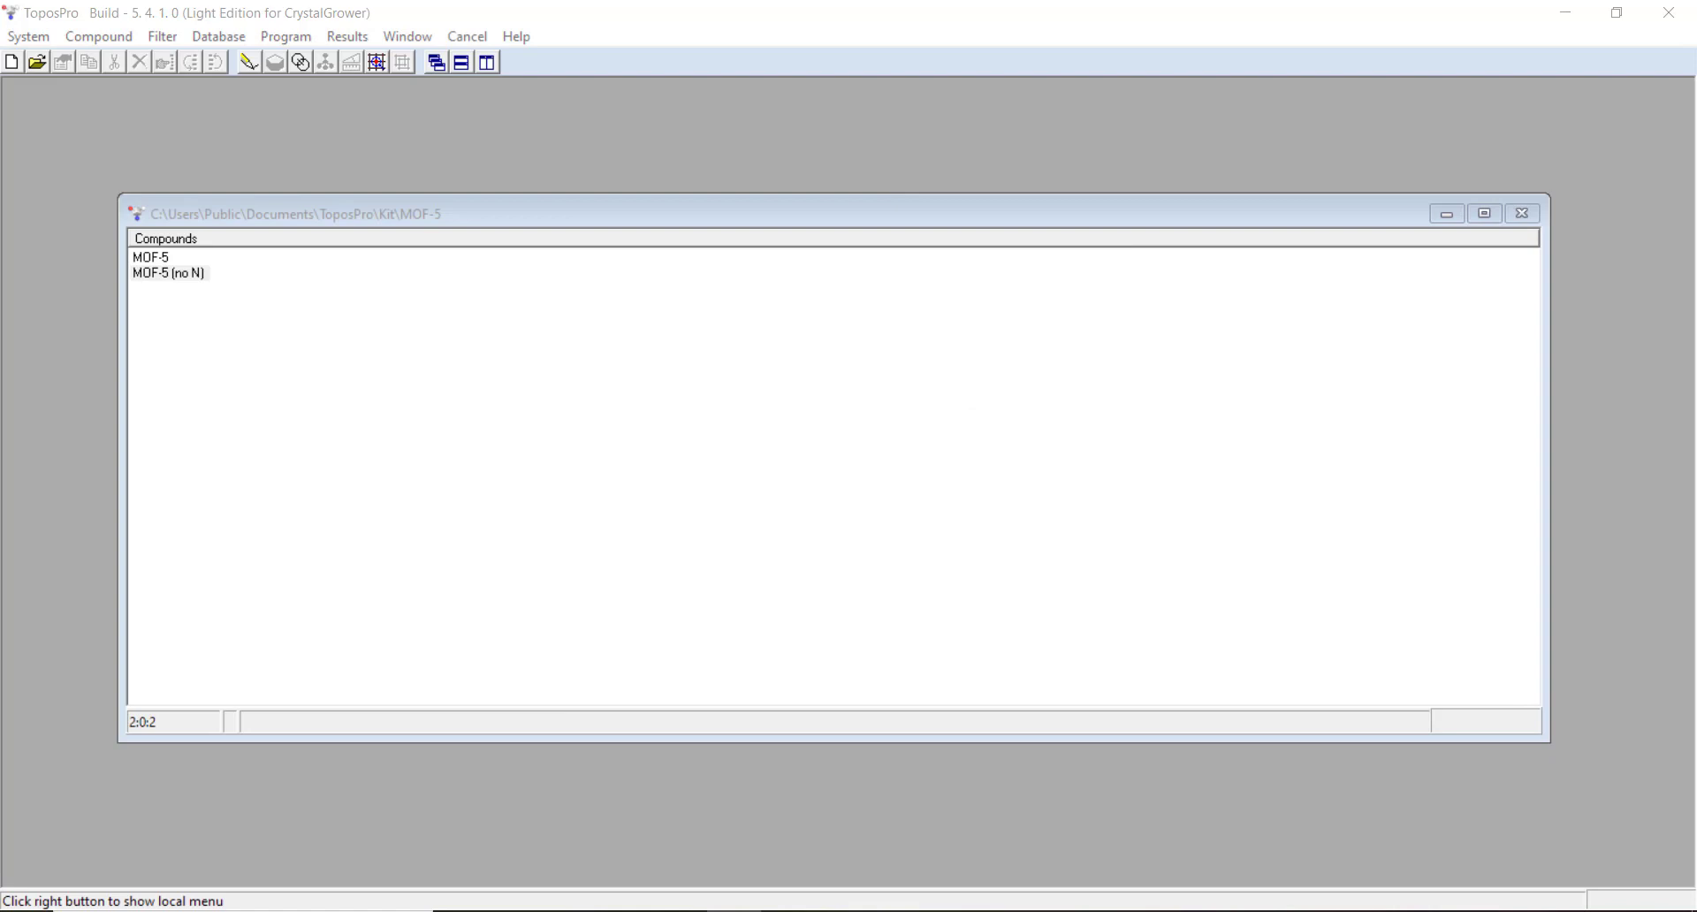
Step: Open MOF-5 (no N) in IsoCryst to show the Ba atoms alongside the new gold Au atoms
double_click(168, 272)
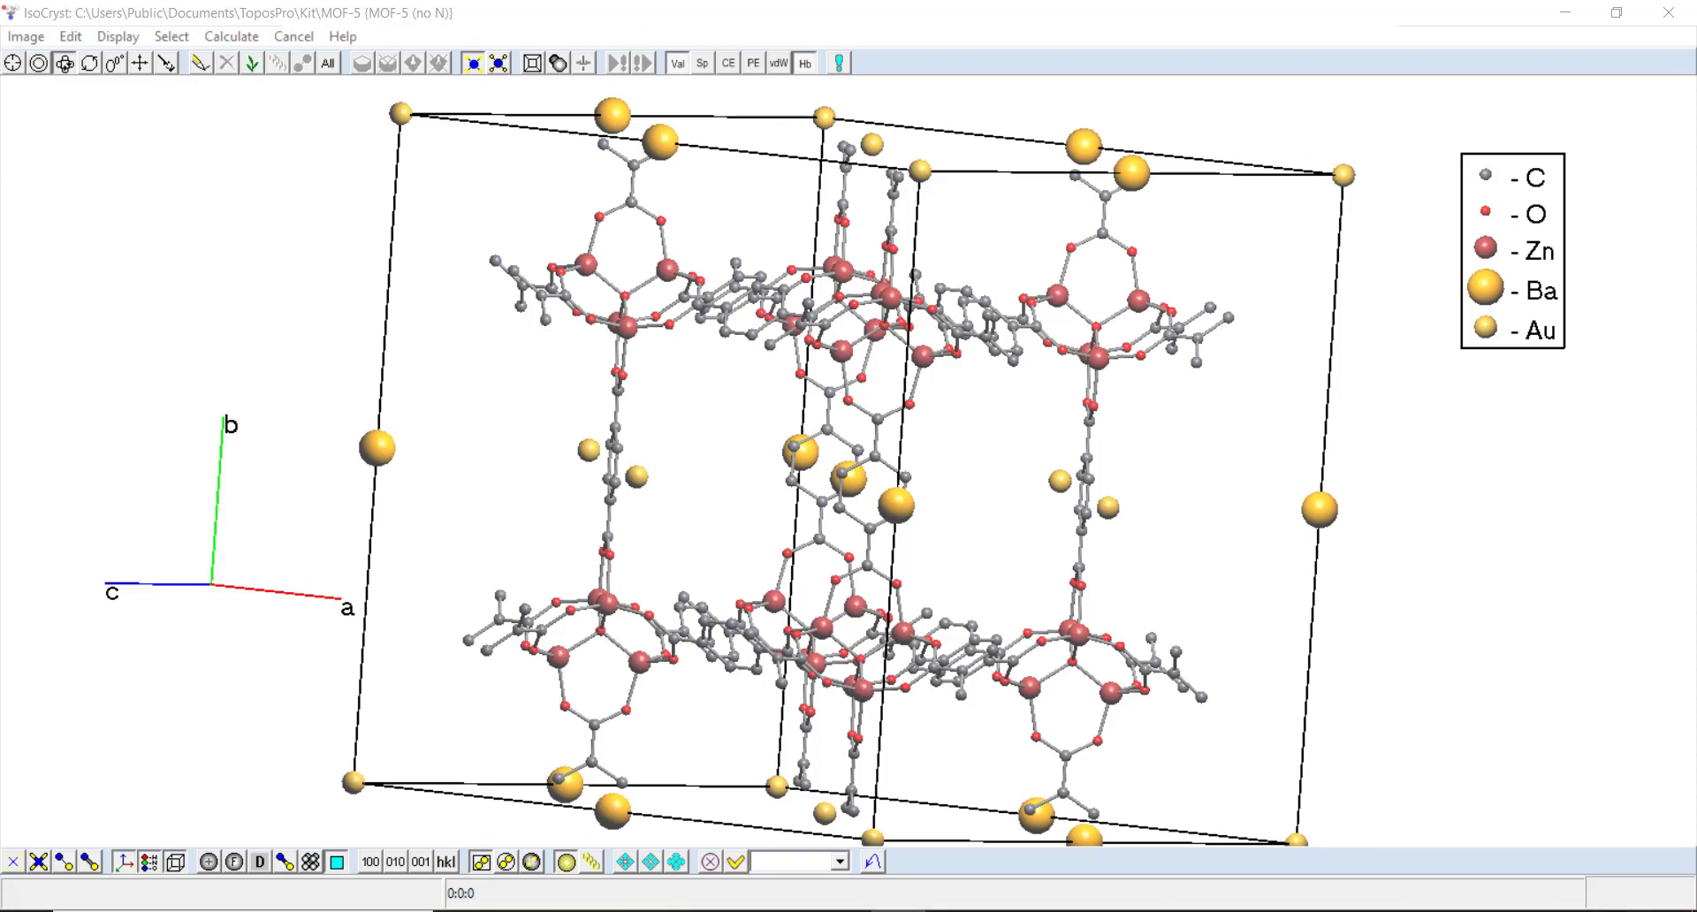
mouse_move(1426, 428)
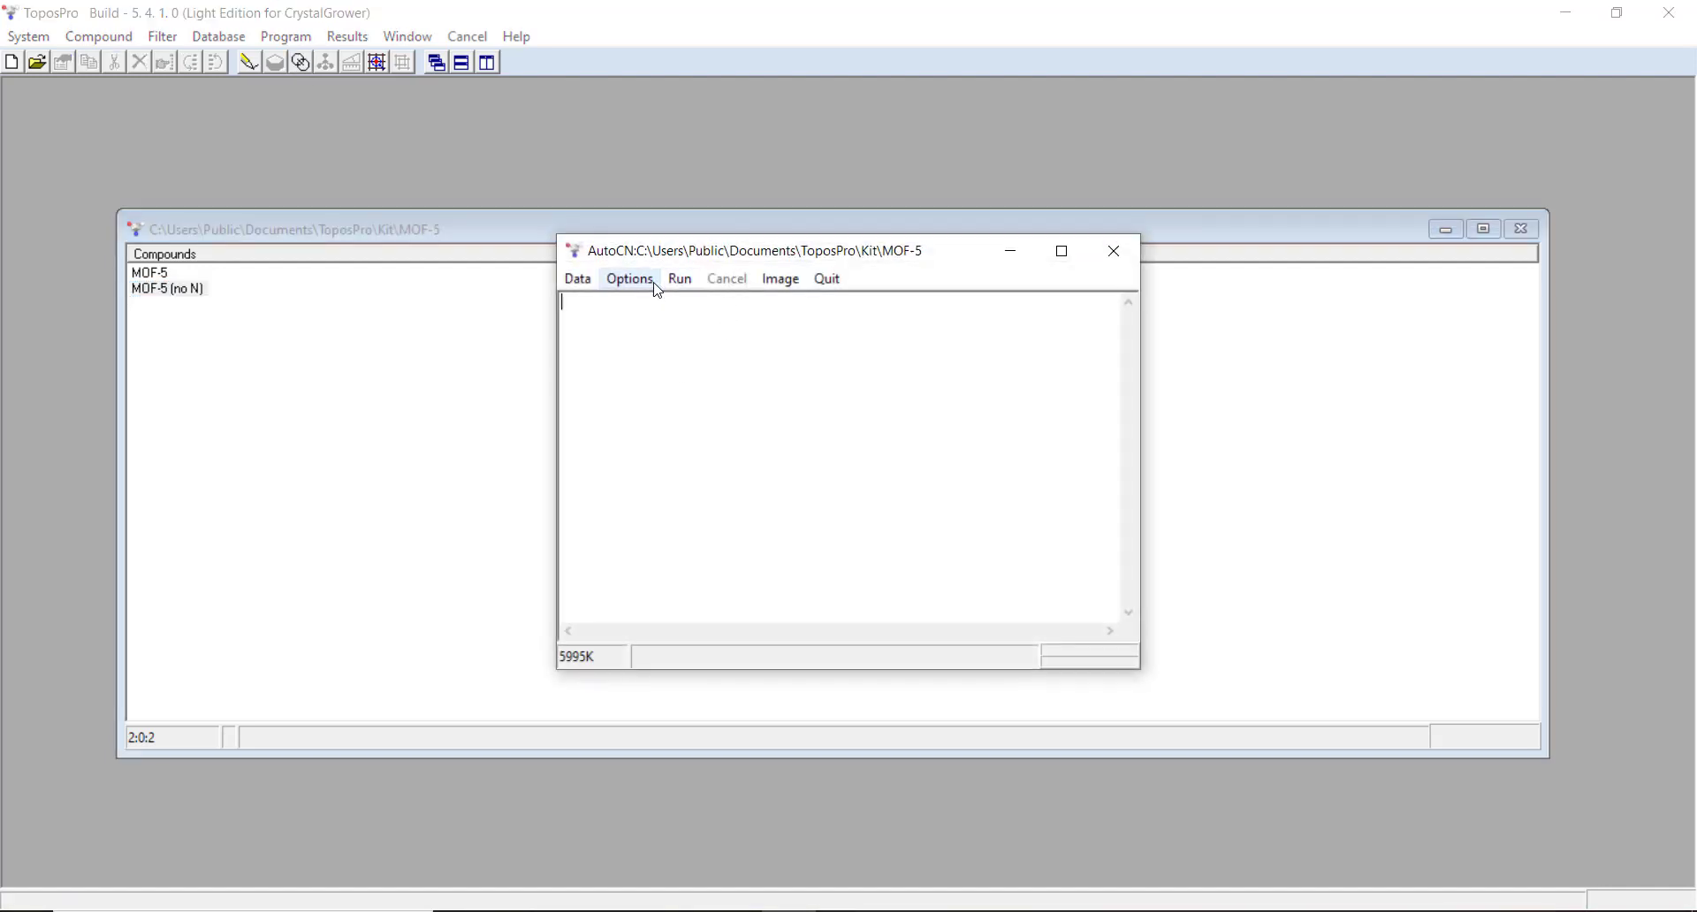
Step: Run AutoCN on MOF-5 (no N) and review the results: Au1 has 24 carbons, Ba1 none
click(630, 279)
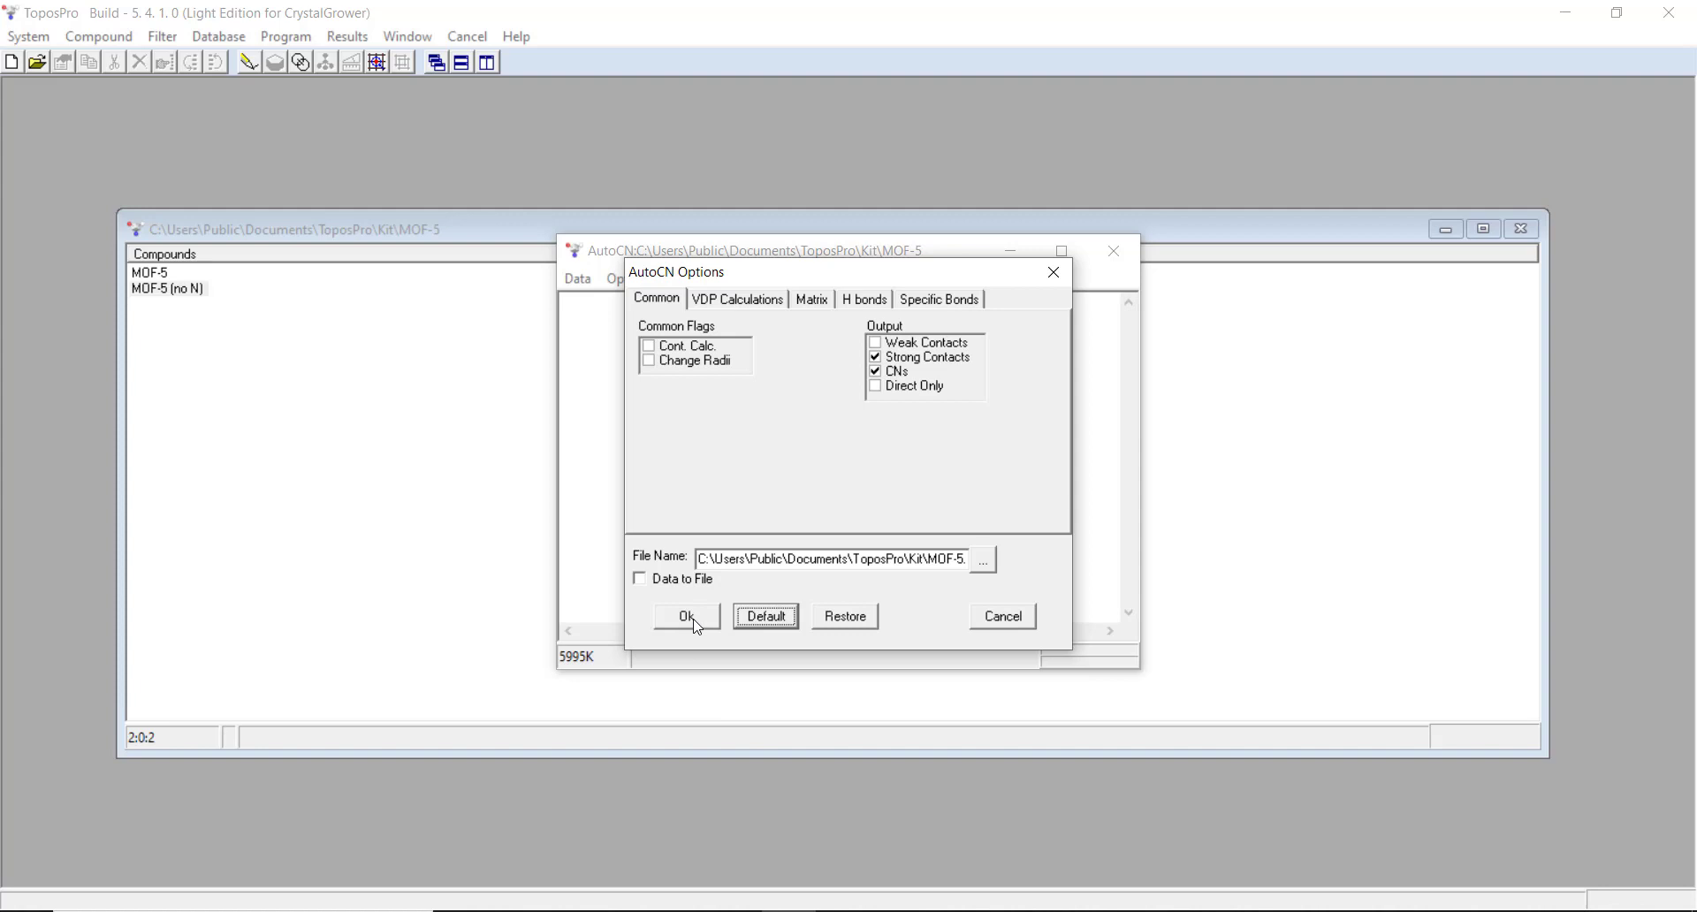
click(684, 616)
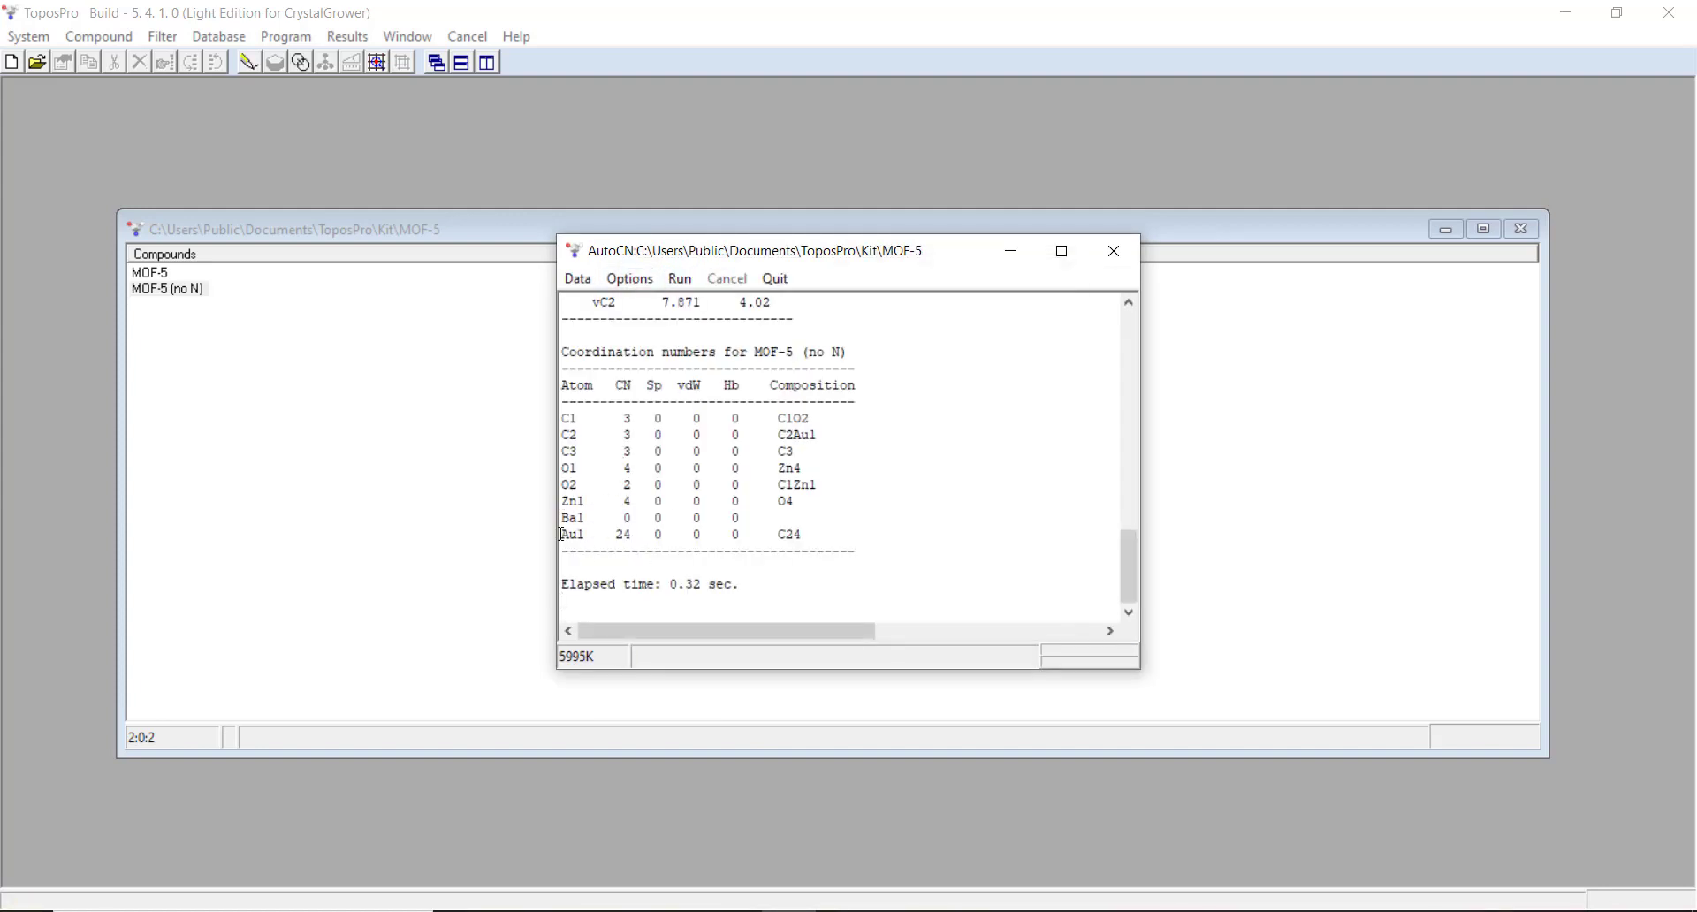
click(681, 533)
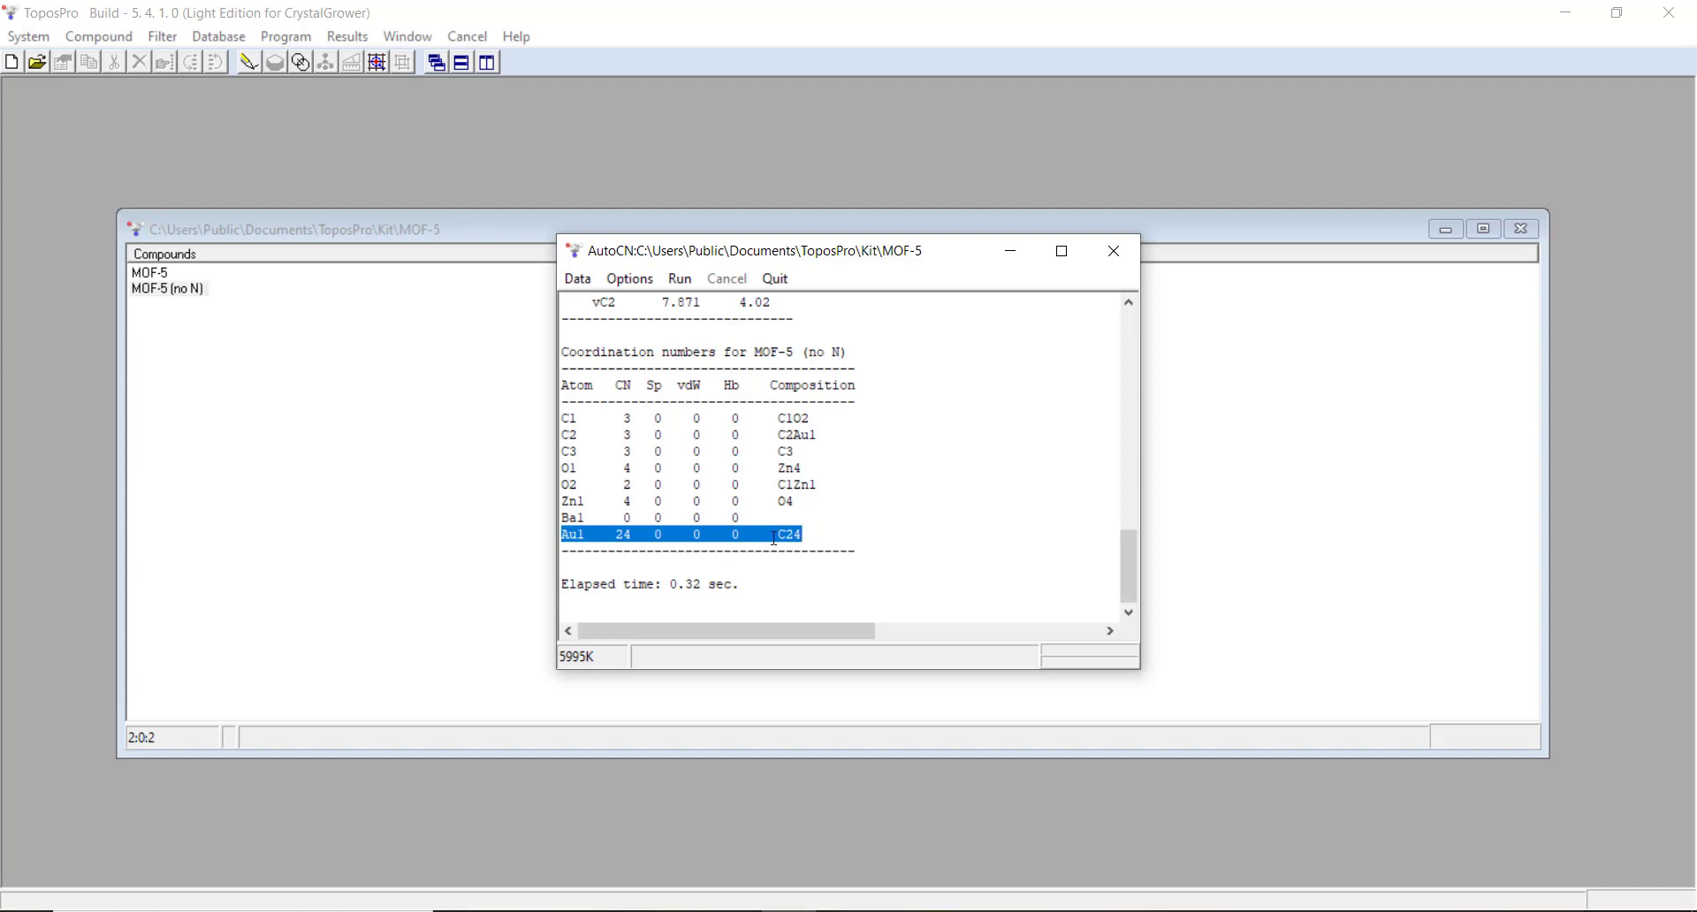
click(573, 517)
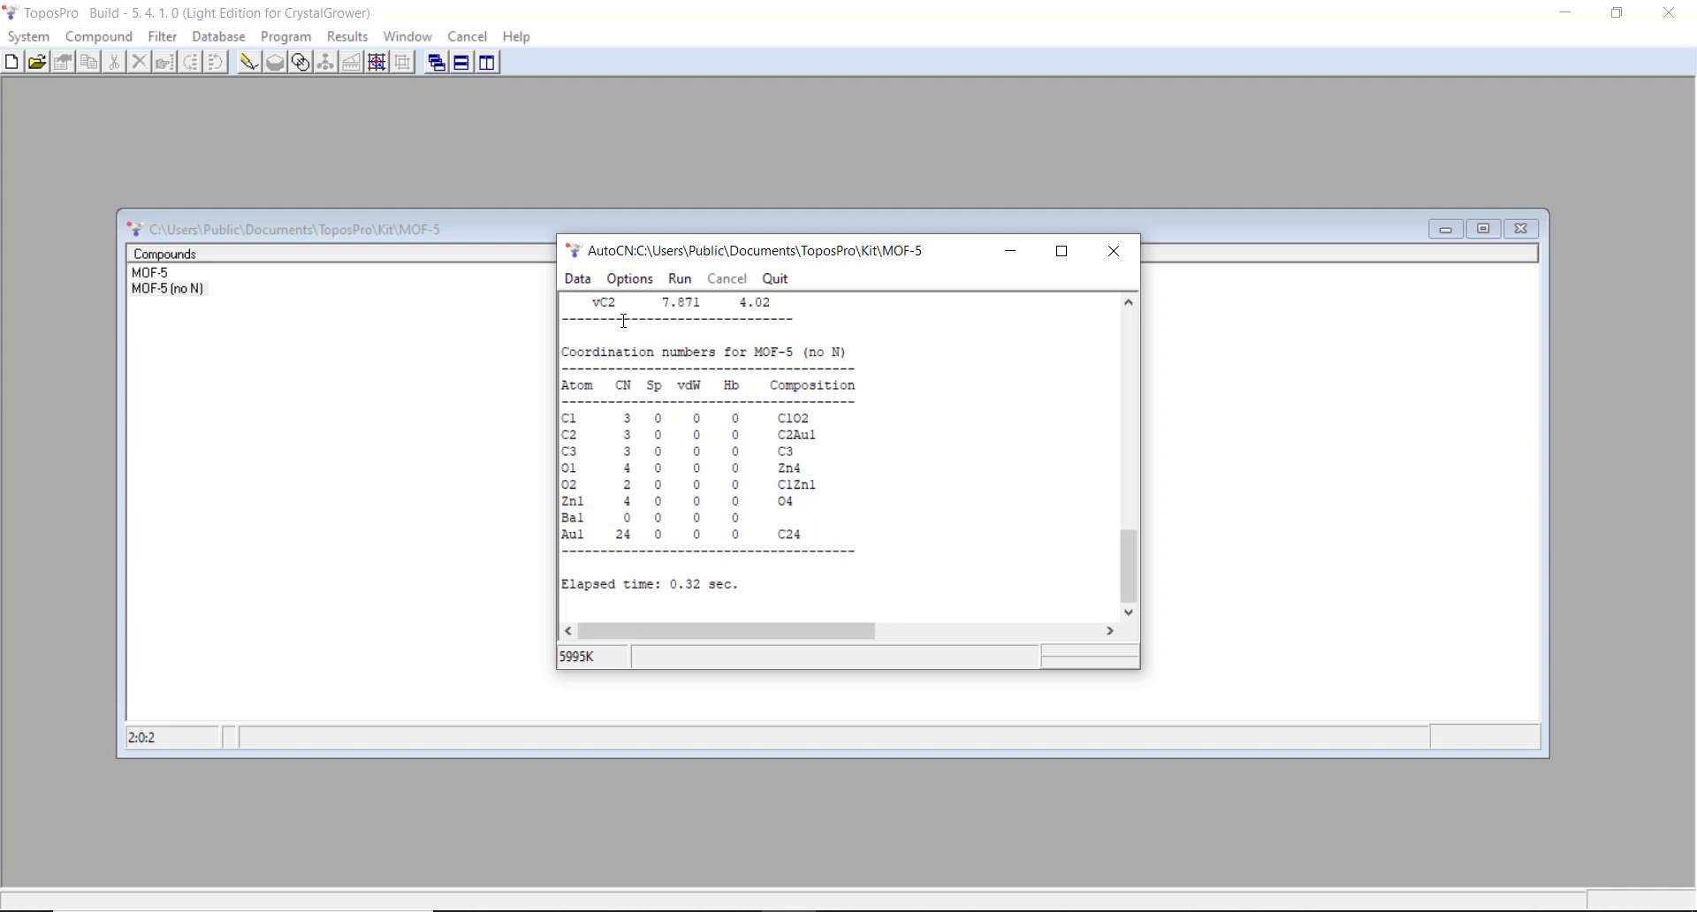
click(630, 278)
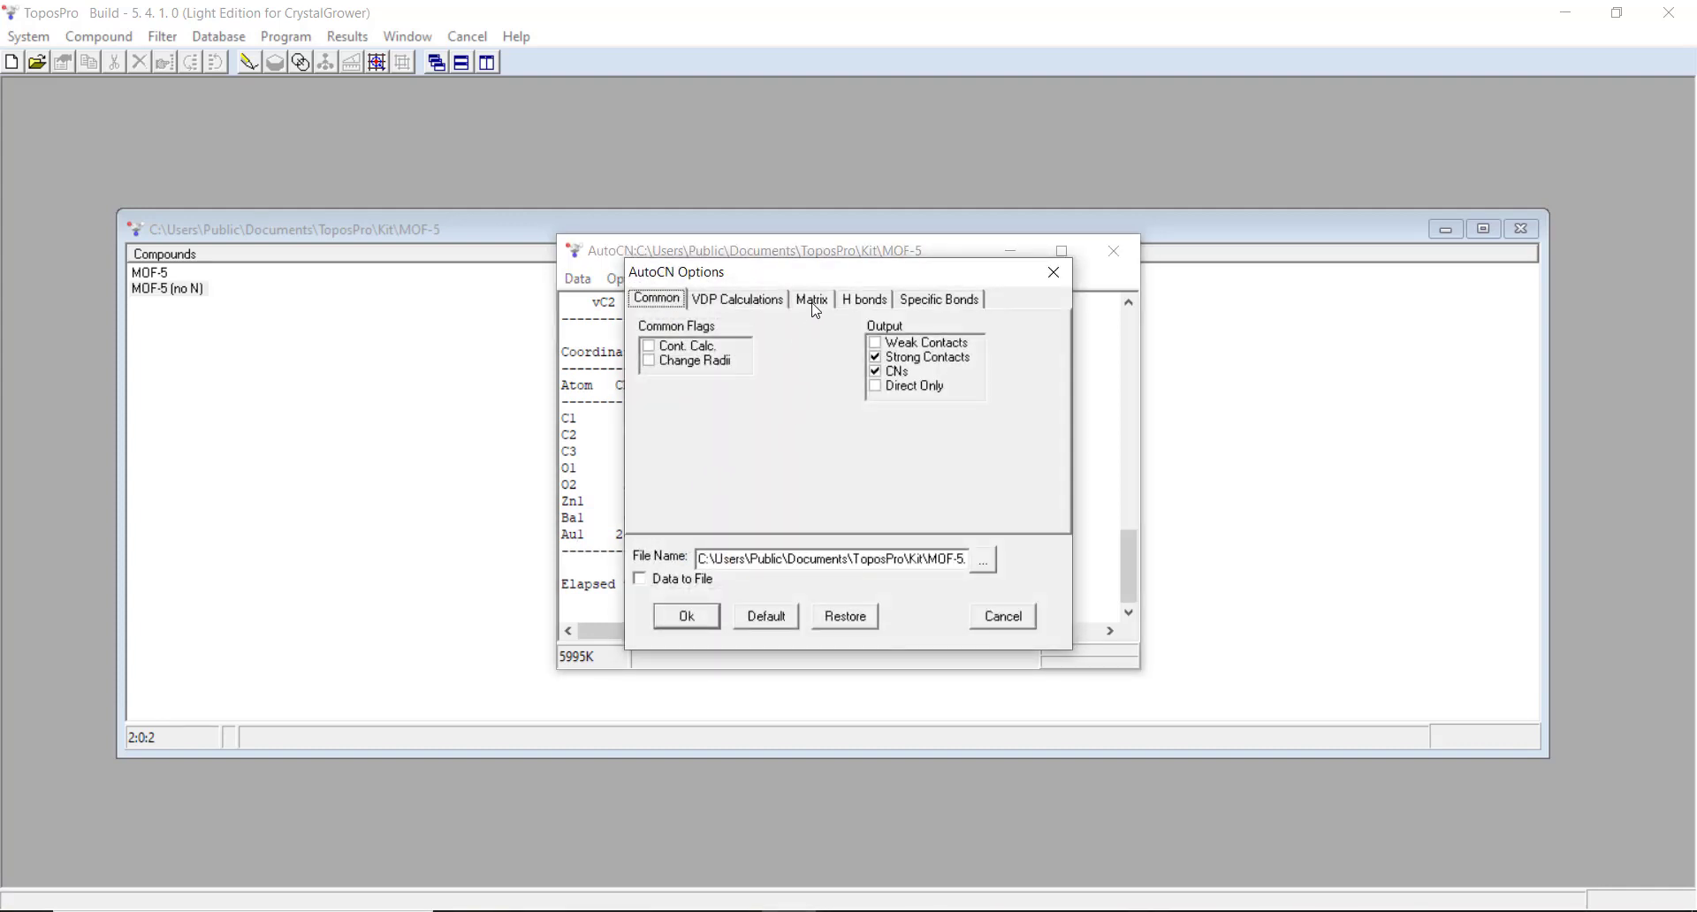
Step: Rerun AutoCN with 0:0 ranges for C-C, C-O, C-Zn, O-Zn, Zn-Zn, keeping the matrix
click(810, 300)
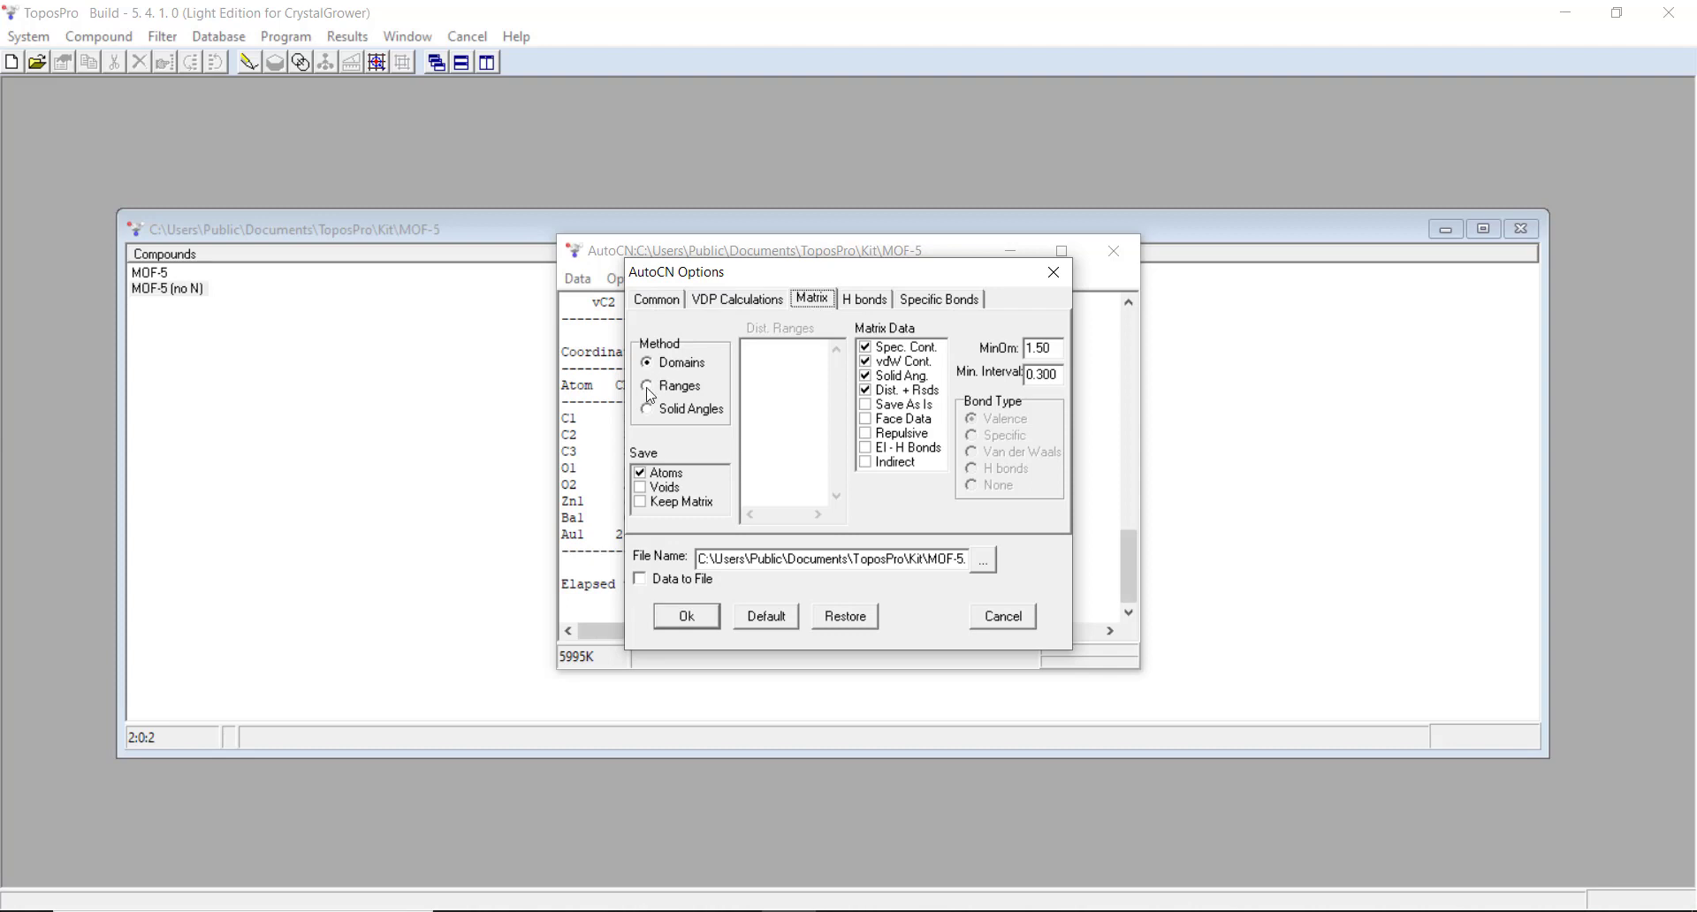
click(647, 385)
text(C)
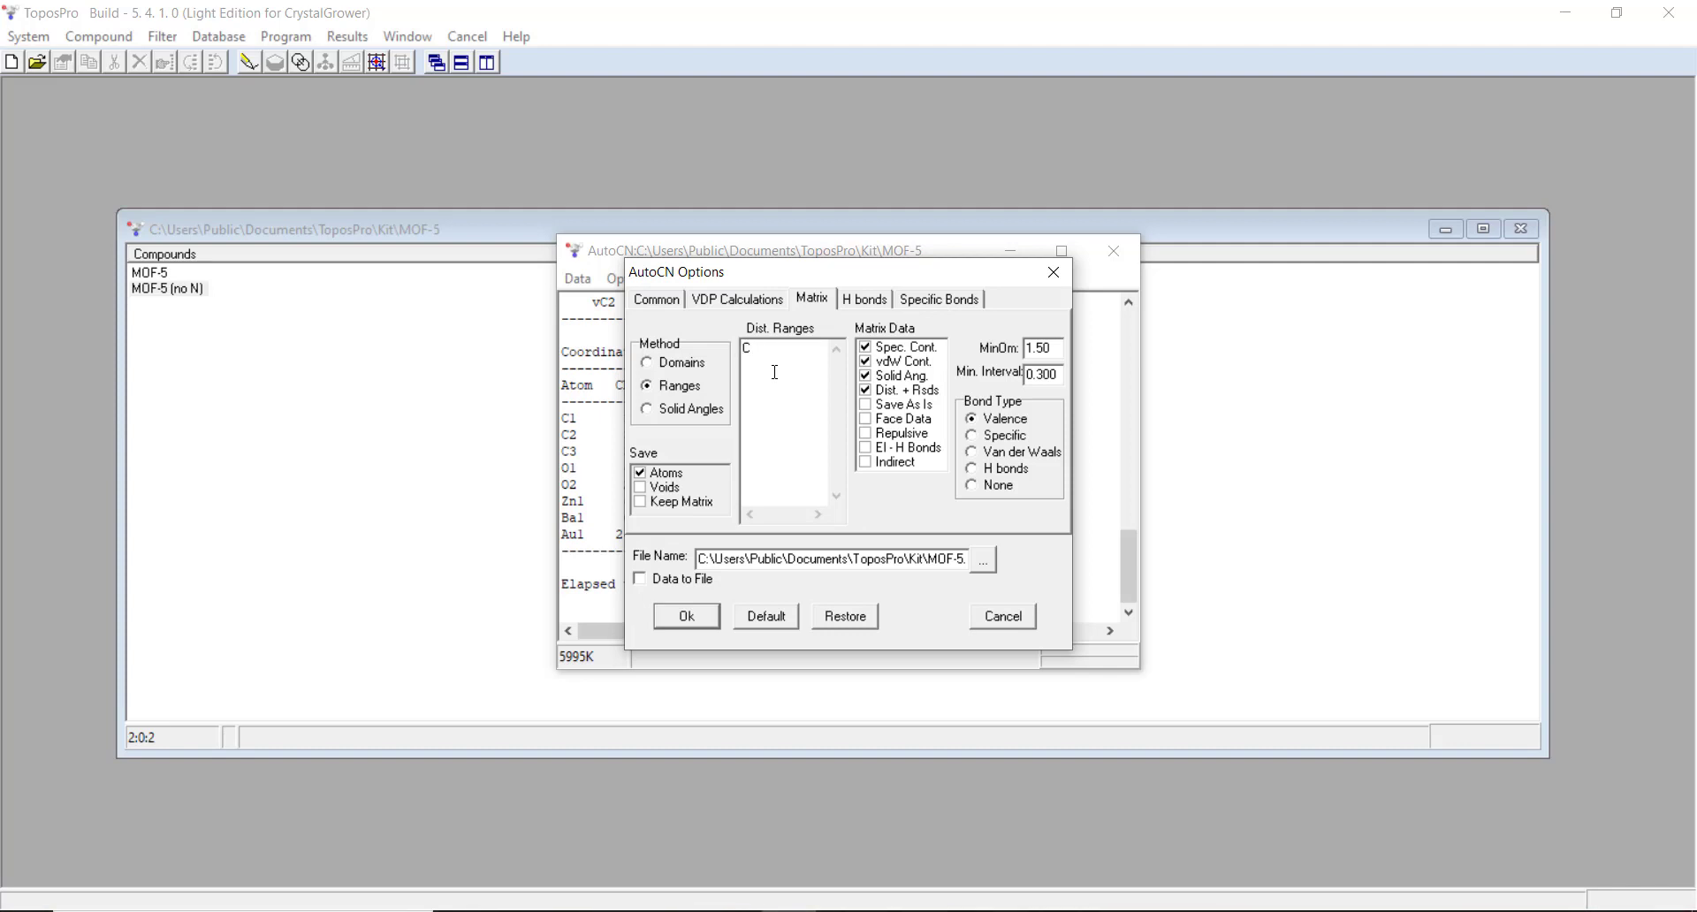
text(-C)
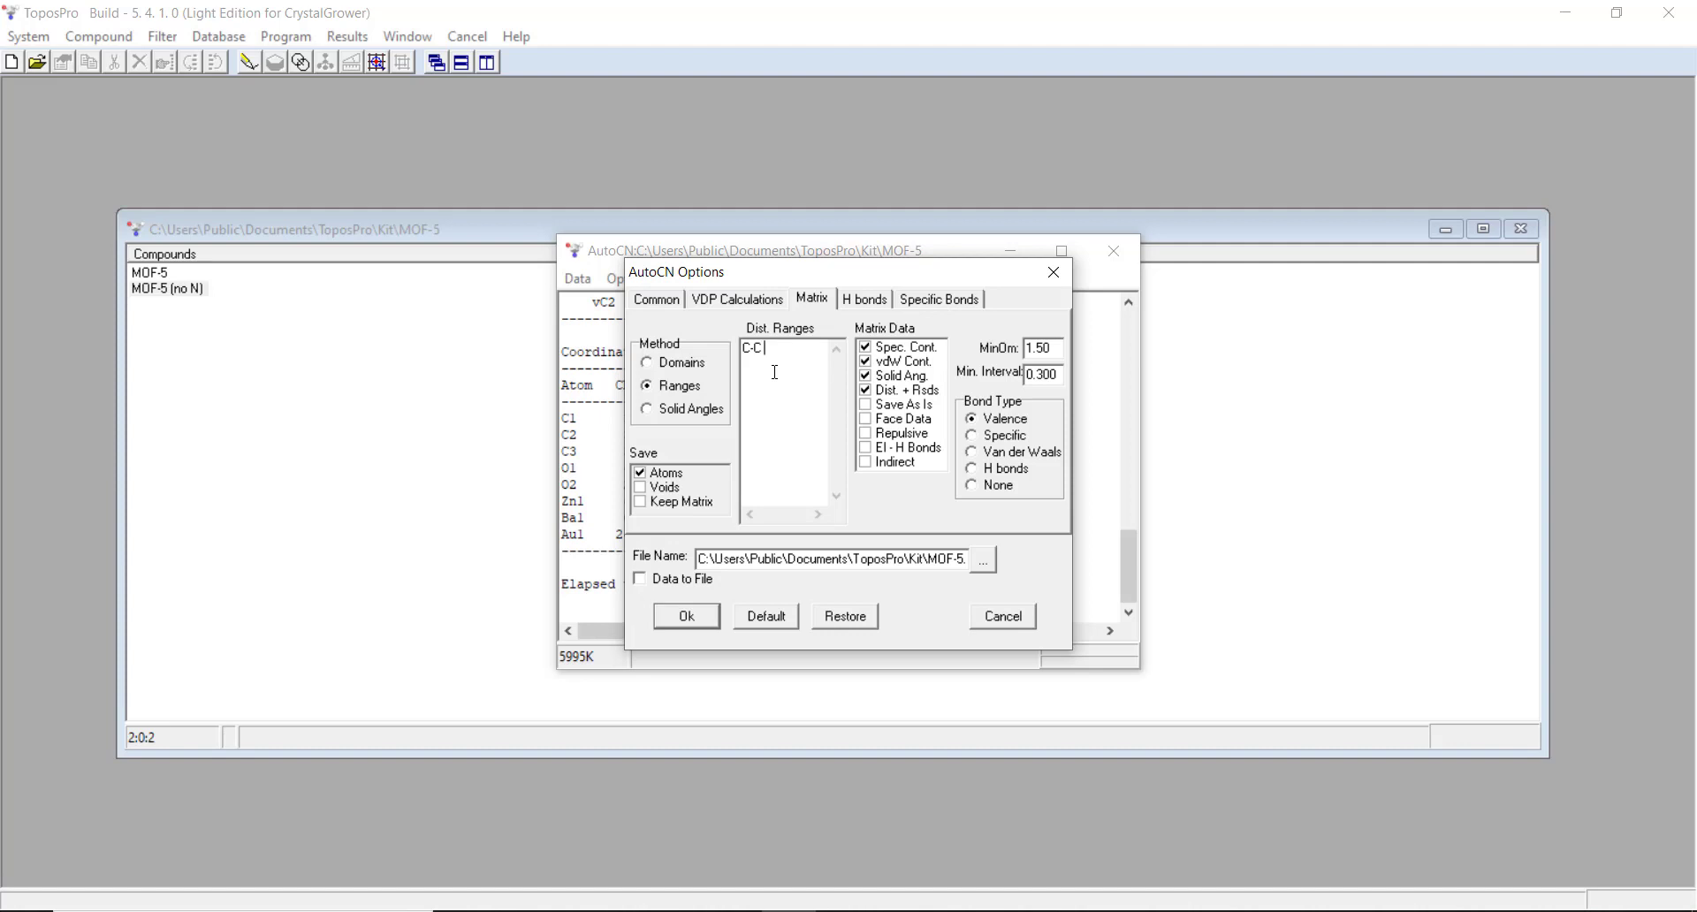
text(0:0)
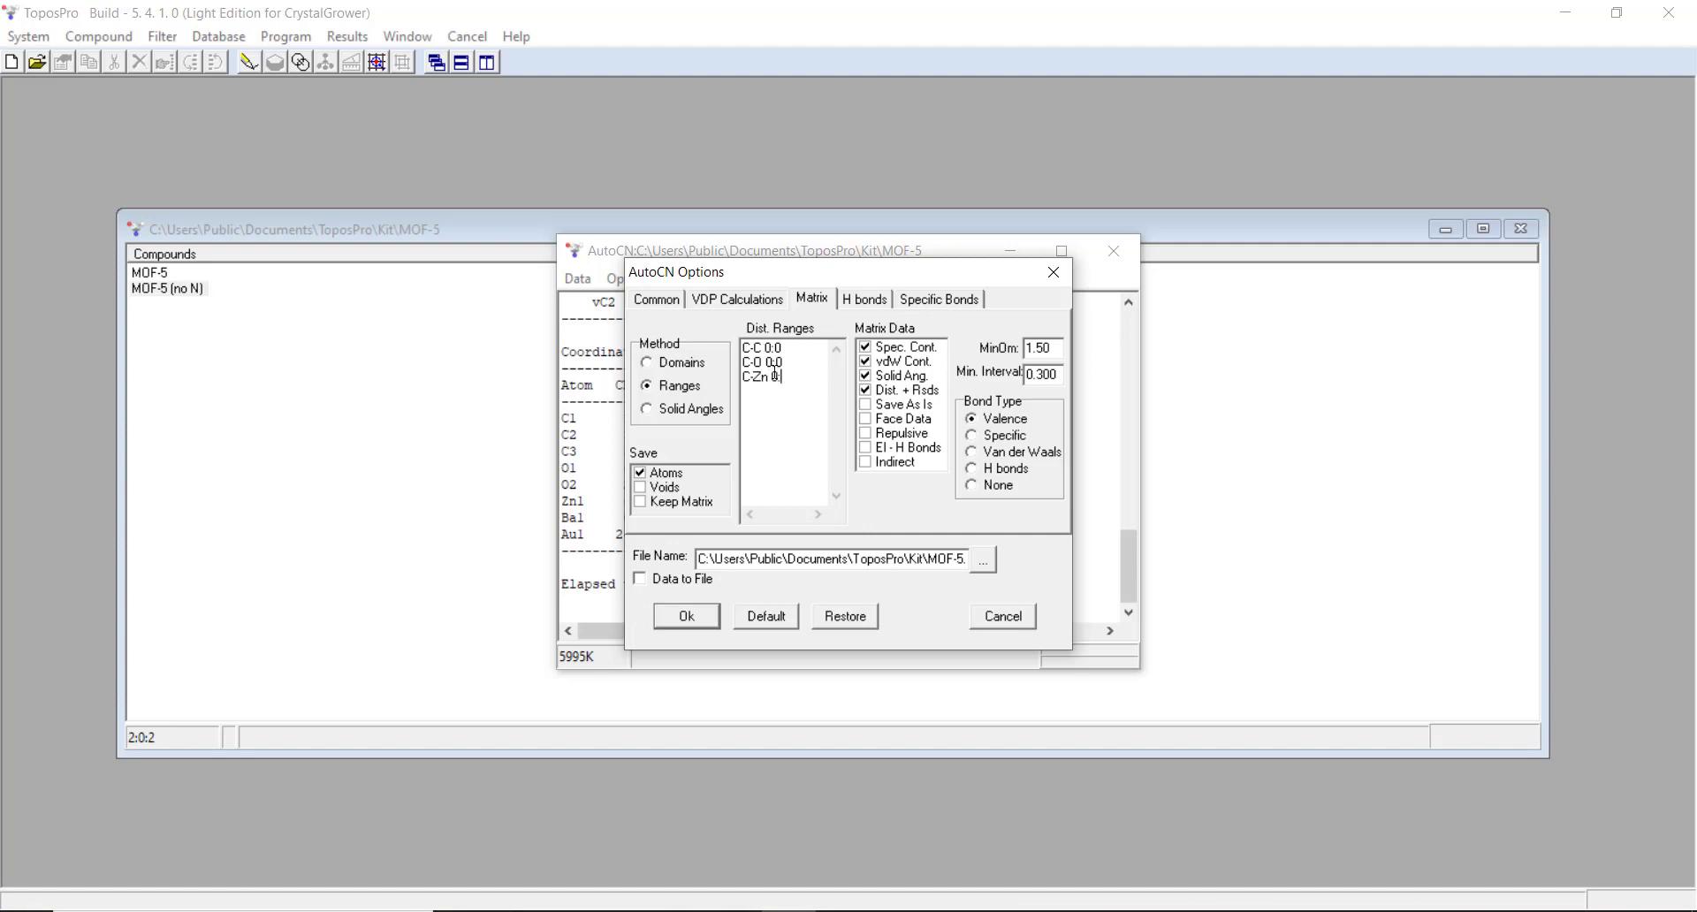
text(0:0)
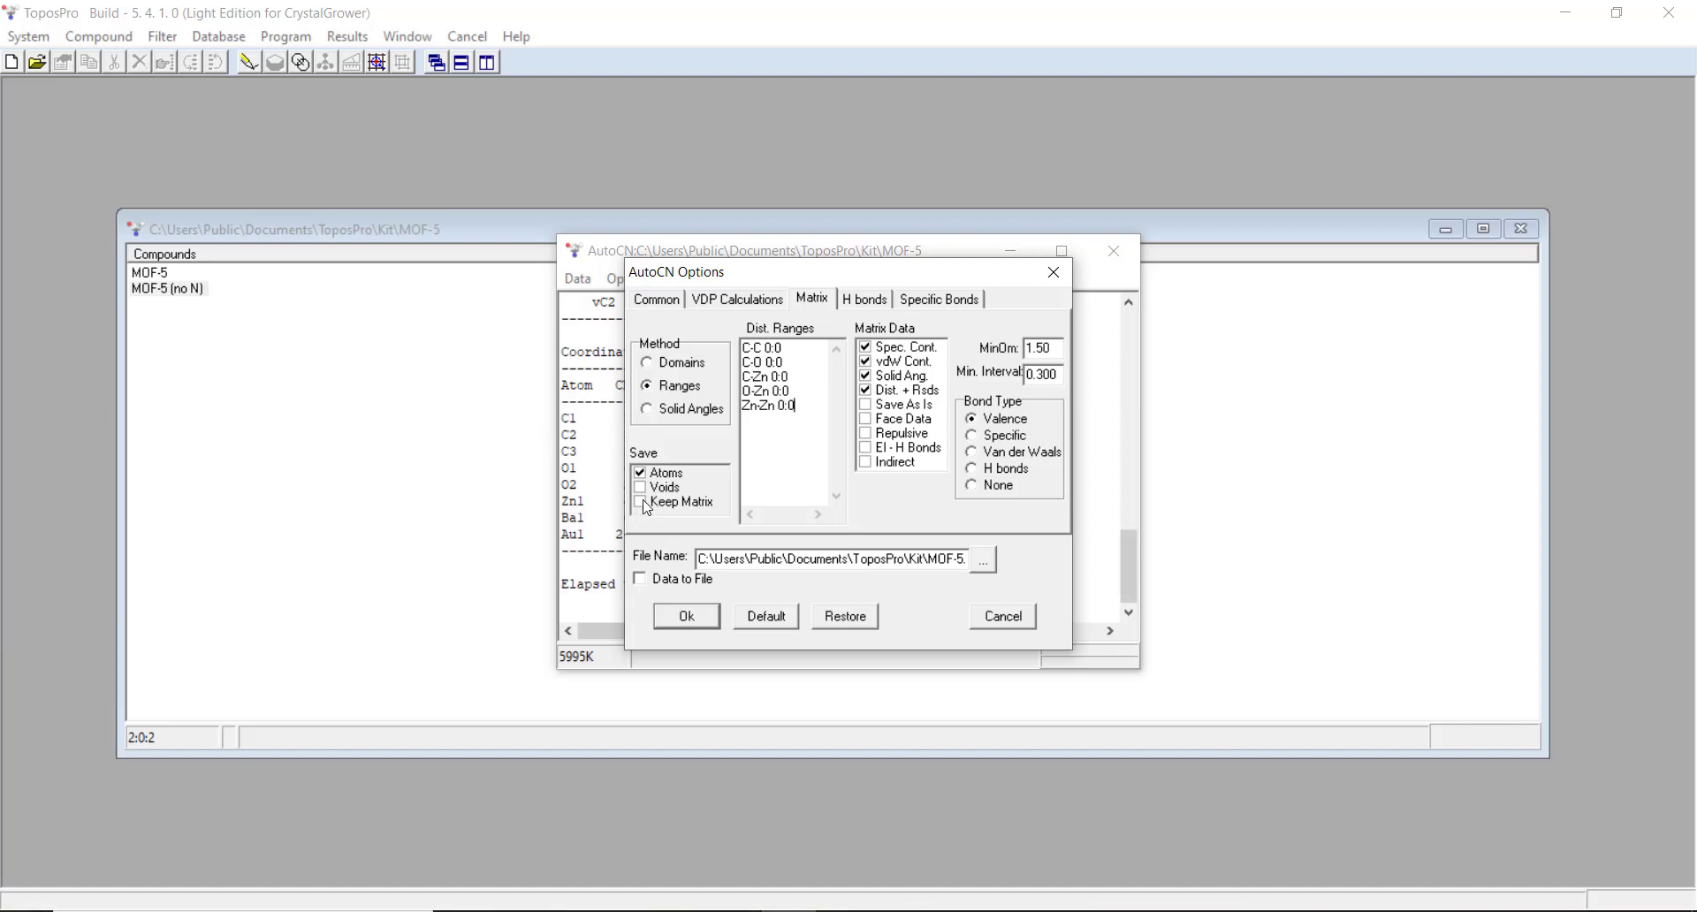
click(641, 501)
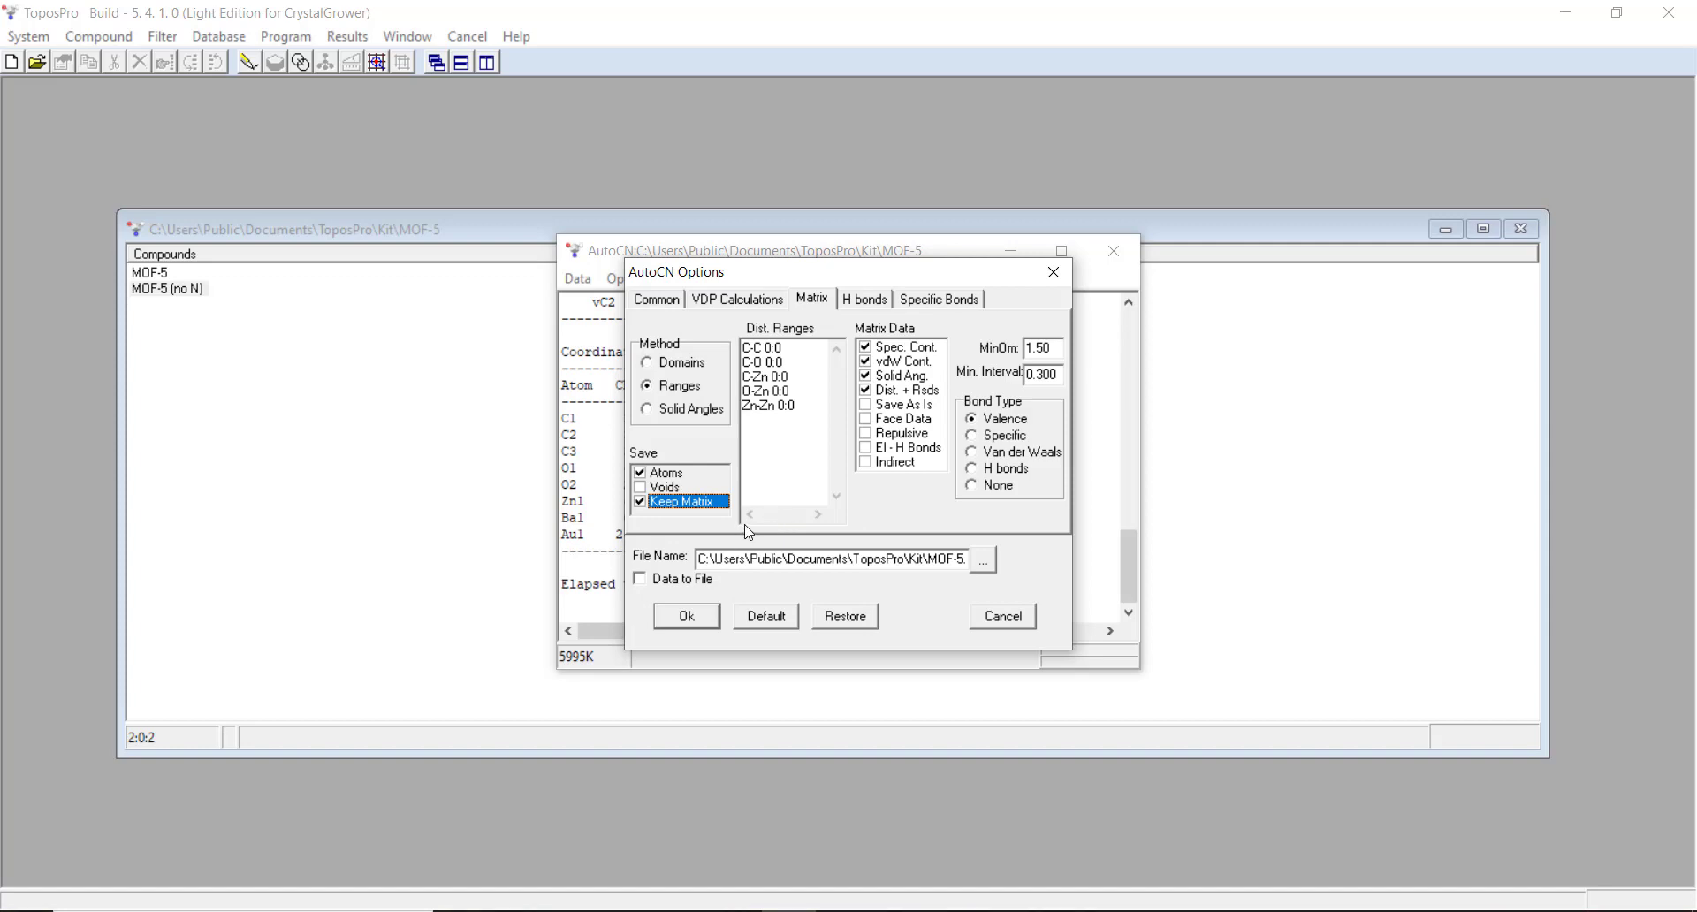
click(685, 616)
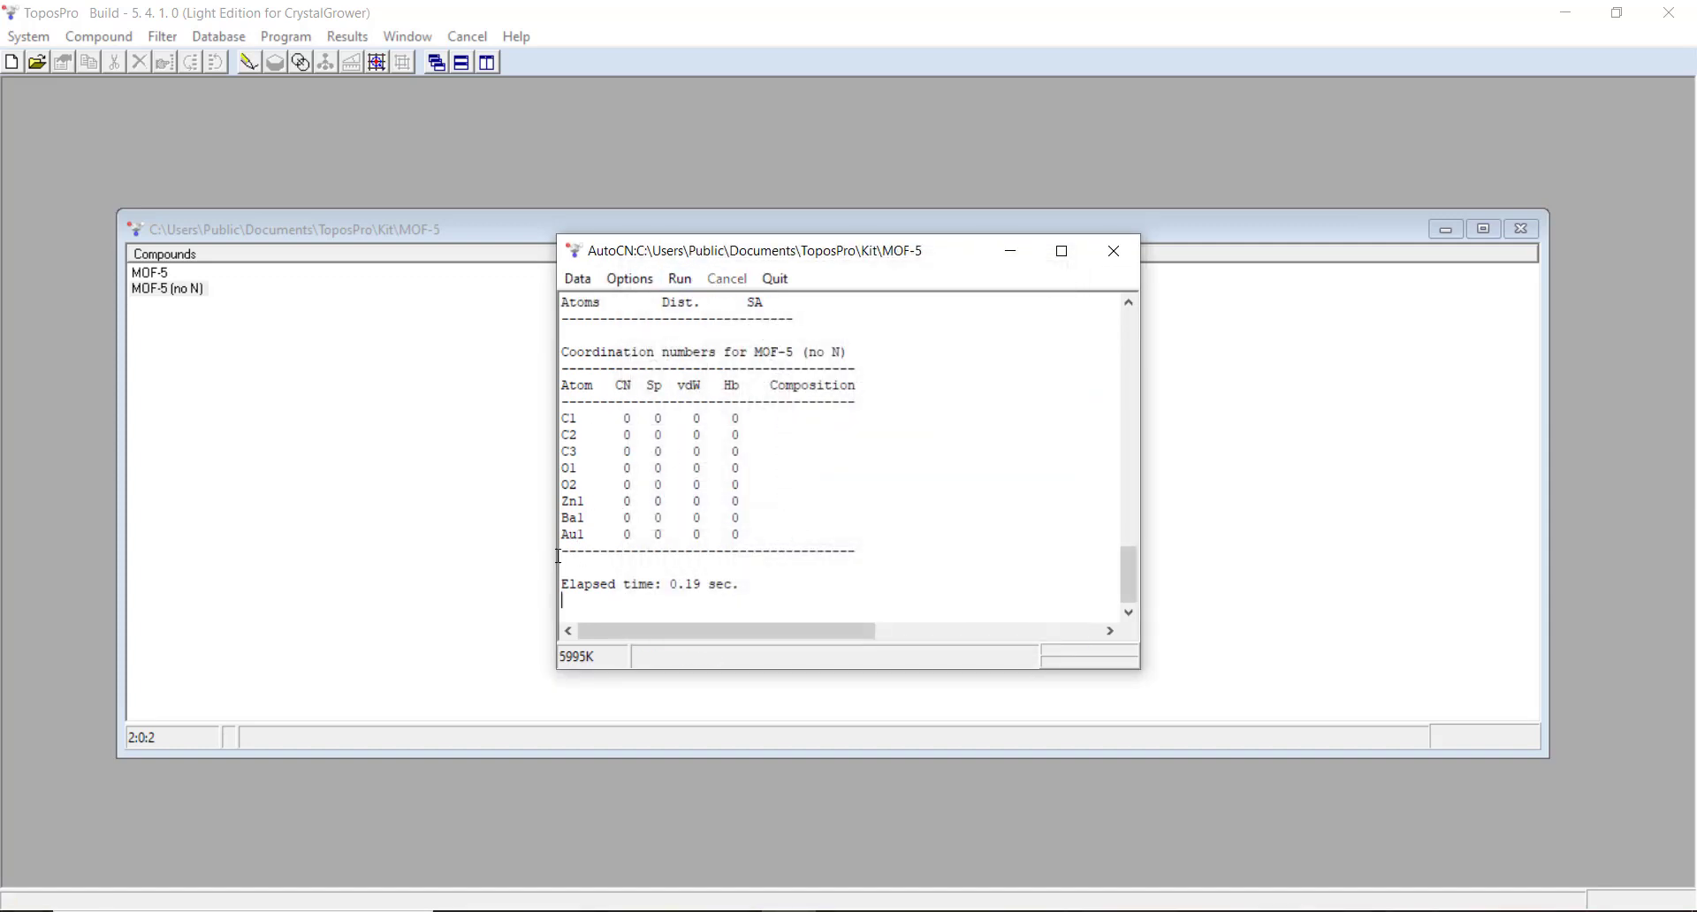
click(628, 279)
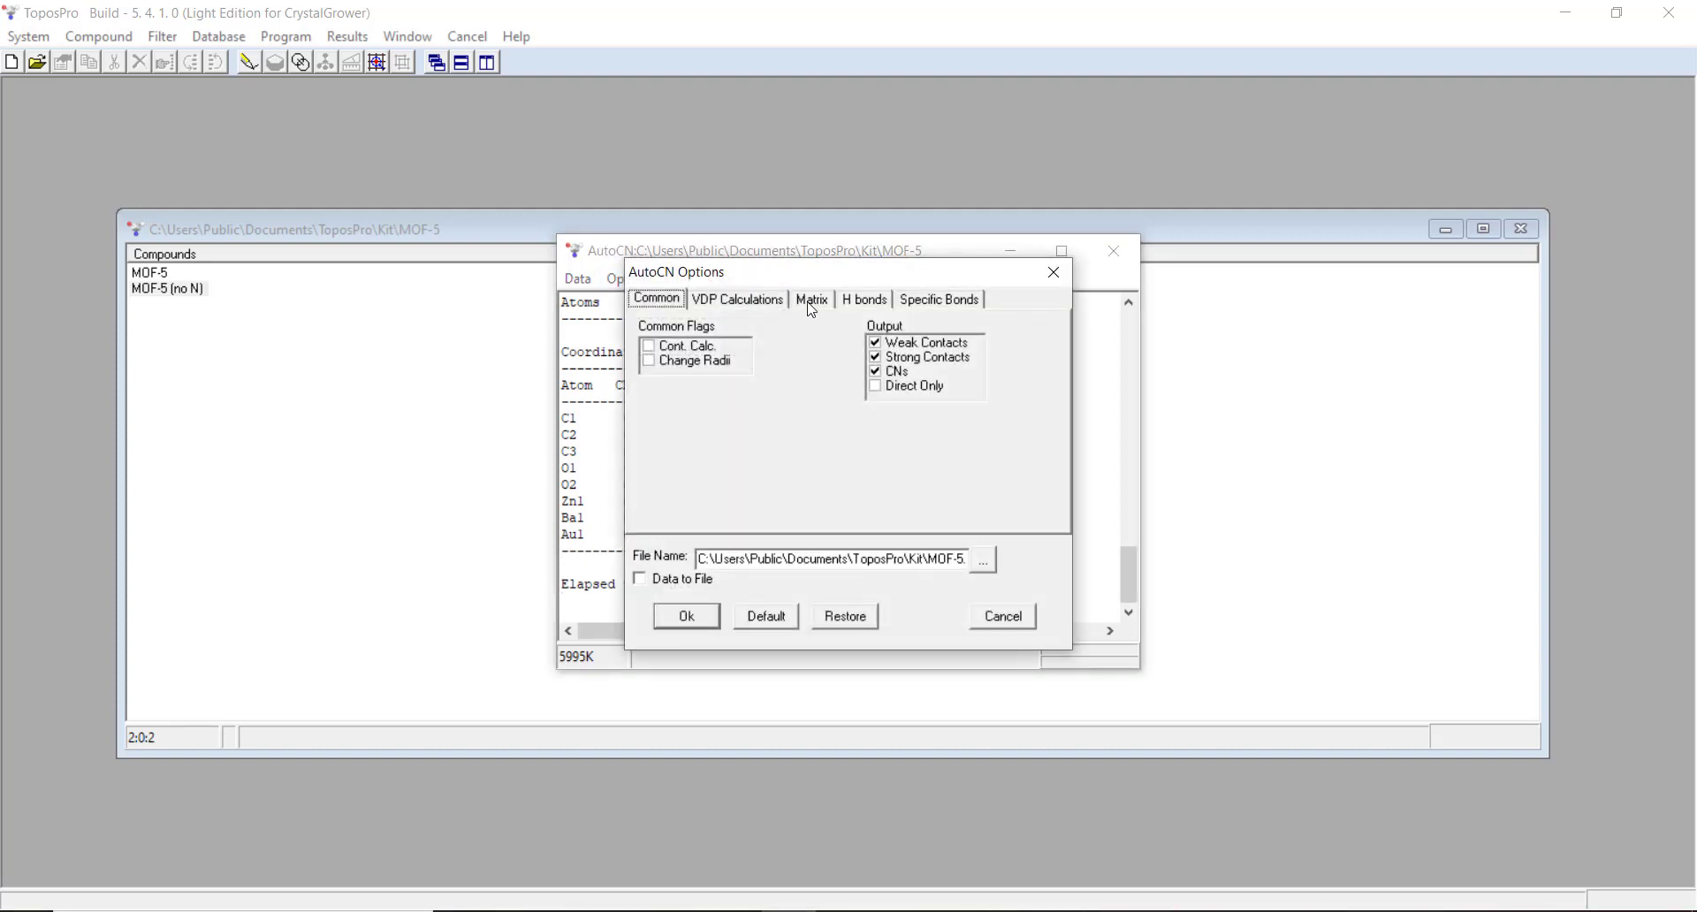
Step: Add a Ba-C distance range with upper limit 8 and rerun the coordination analysis
click(809, 299)
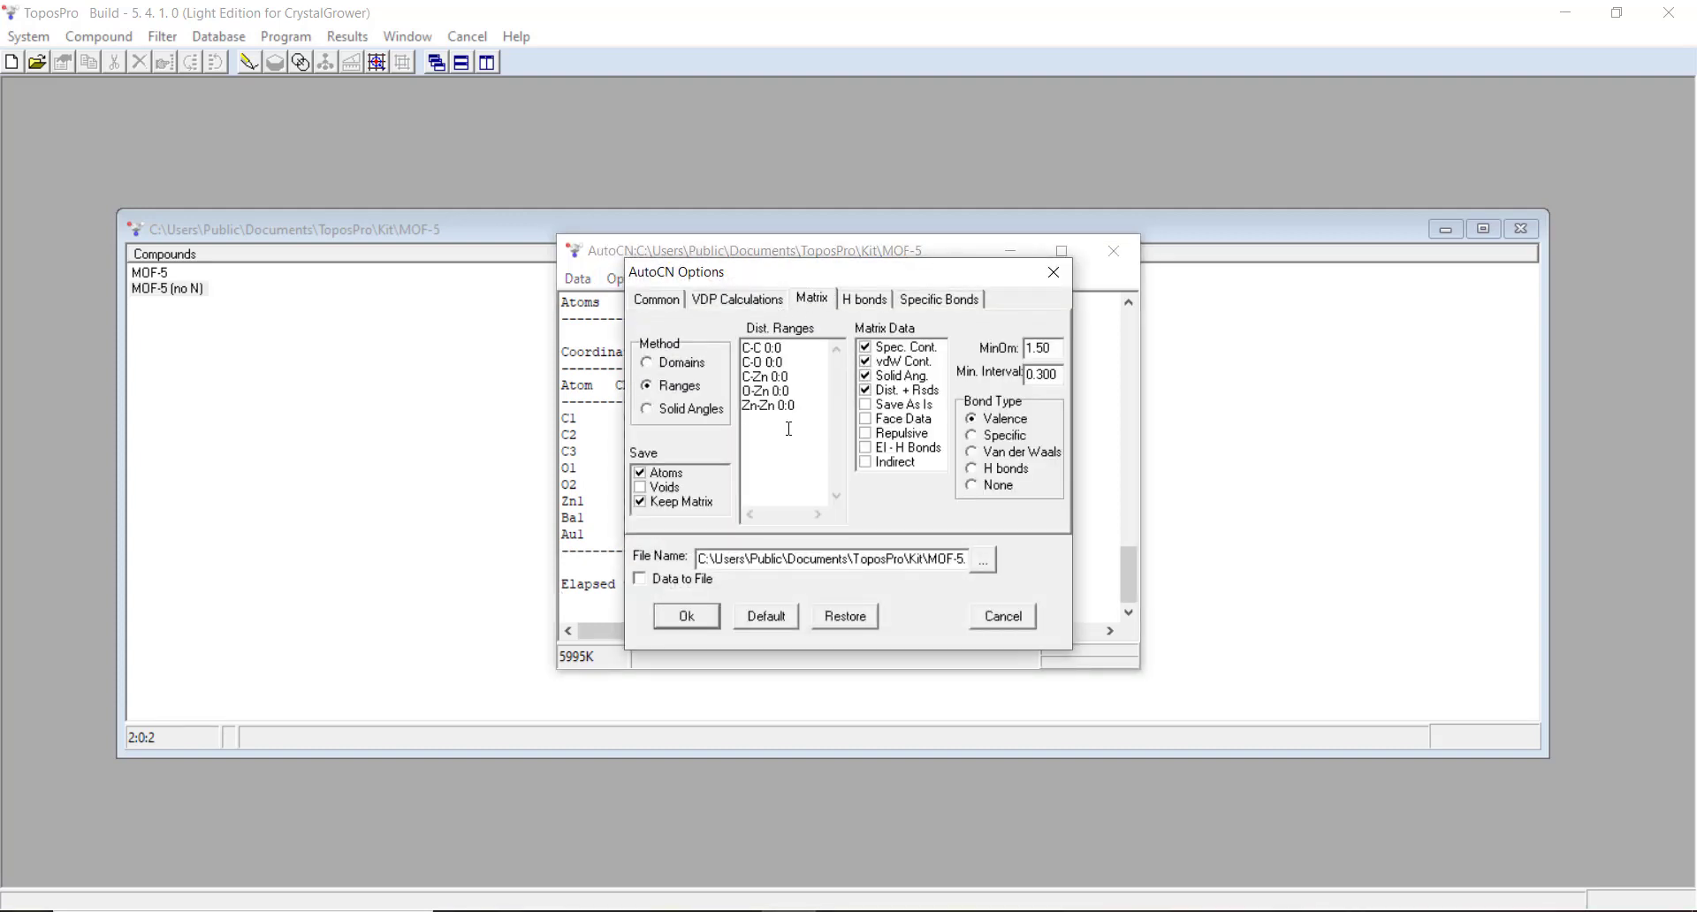
text(Ba)
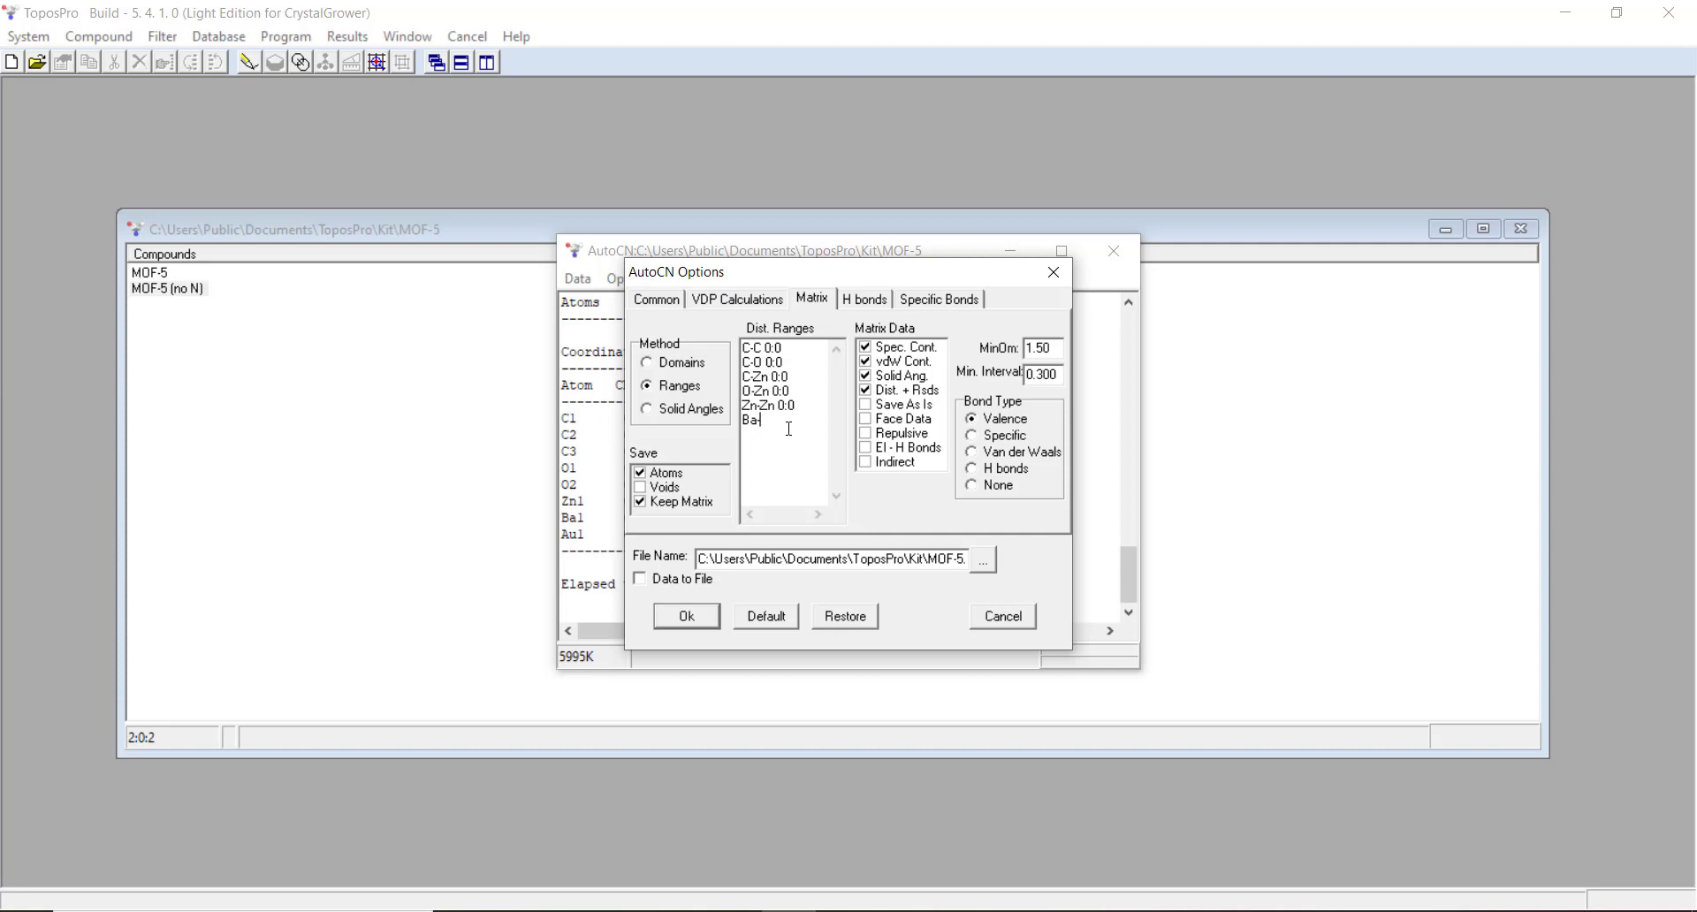
text(-C 0:)
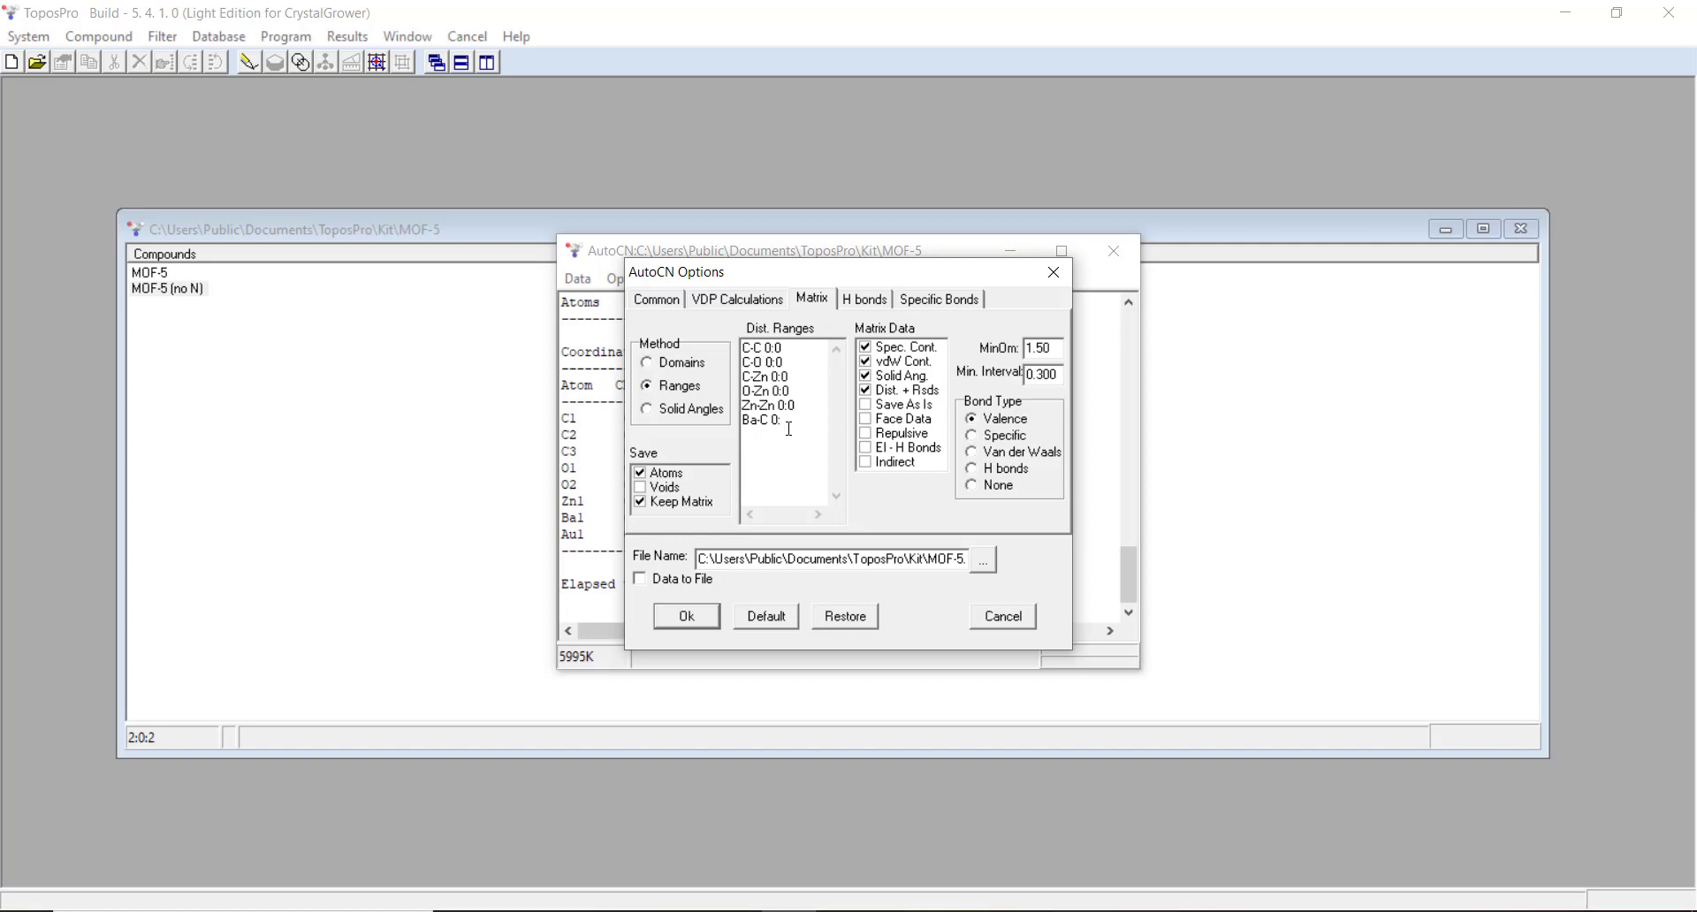
text(8)
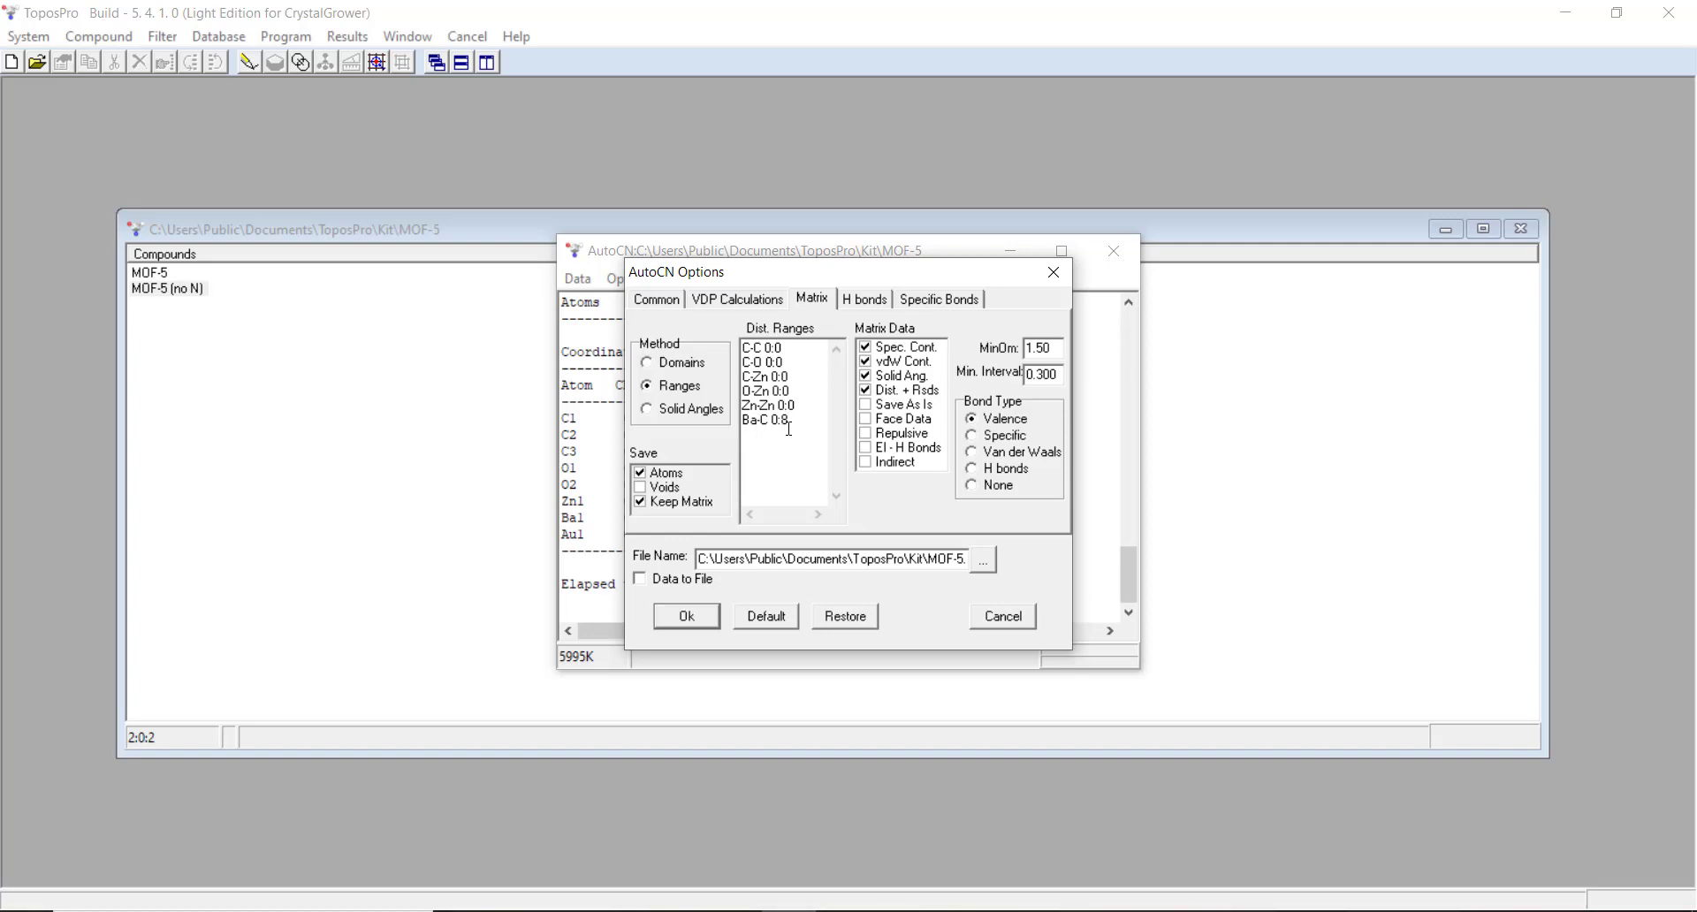
click(685, 616)
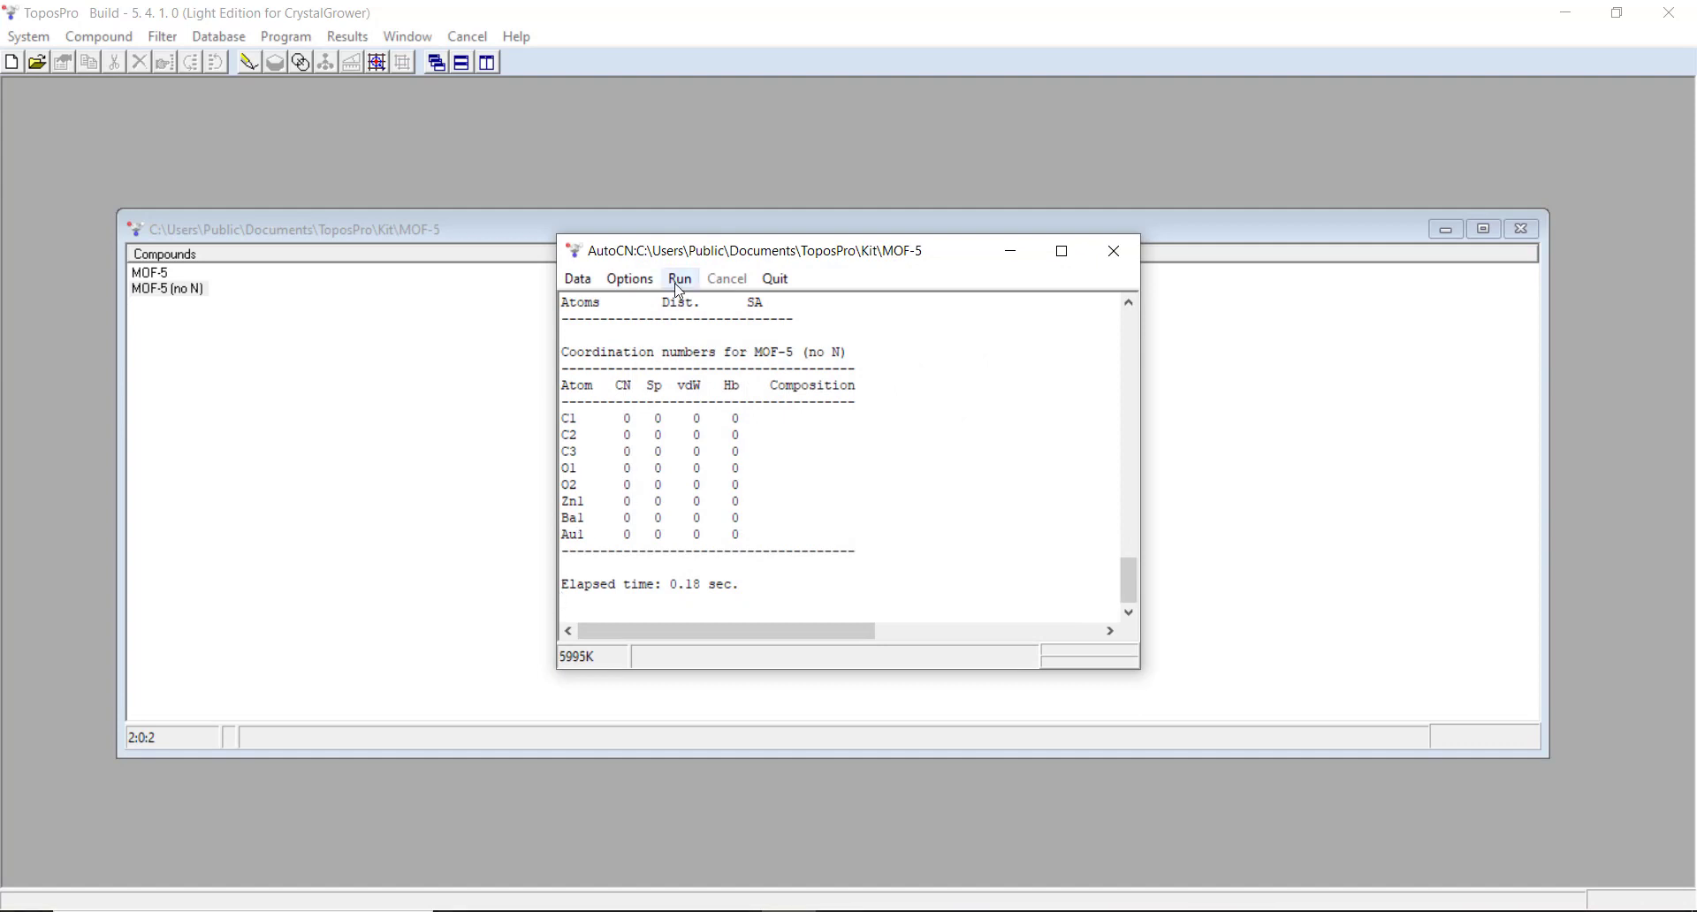
Step: Revise the Ba-C range limit to 8.5 and recheck the distance matrix settings
click(629, 278)
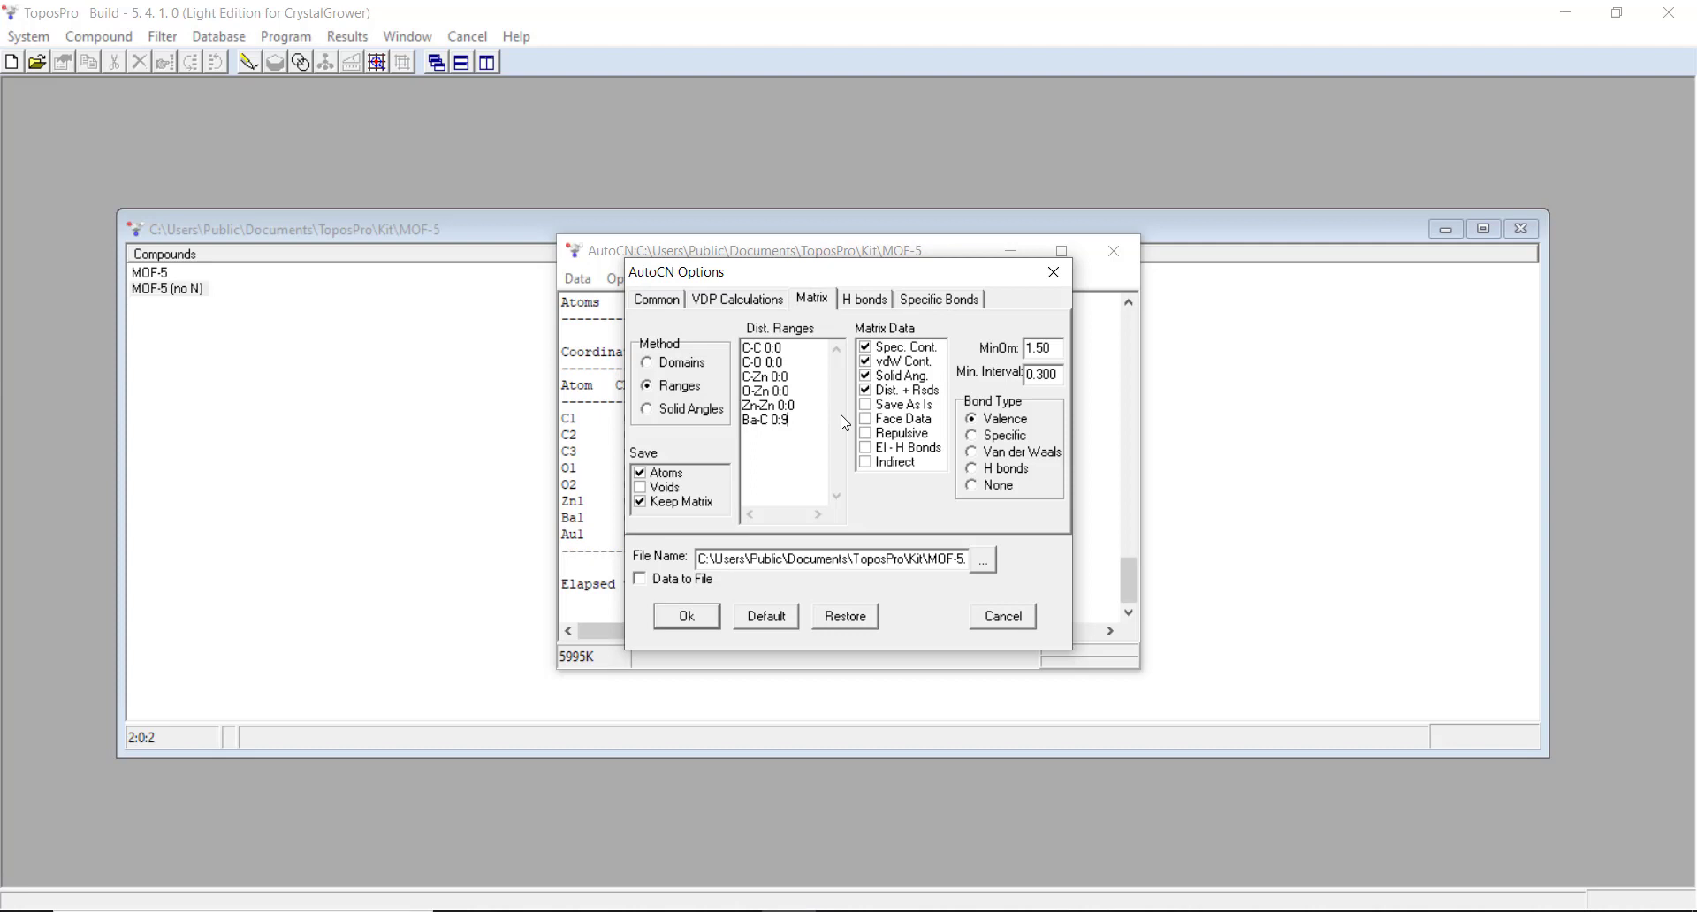
text(8.5)
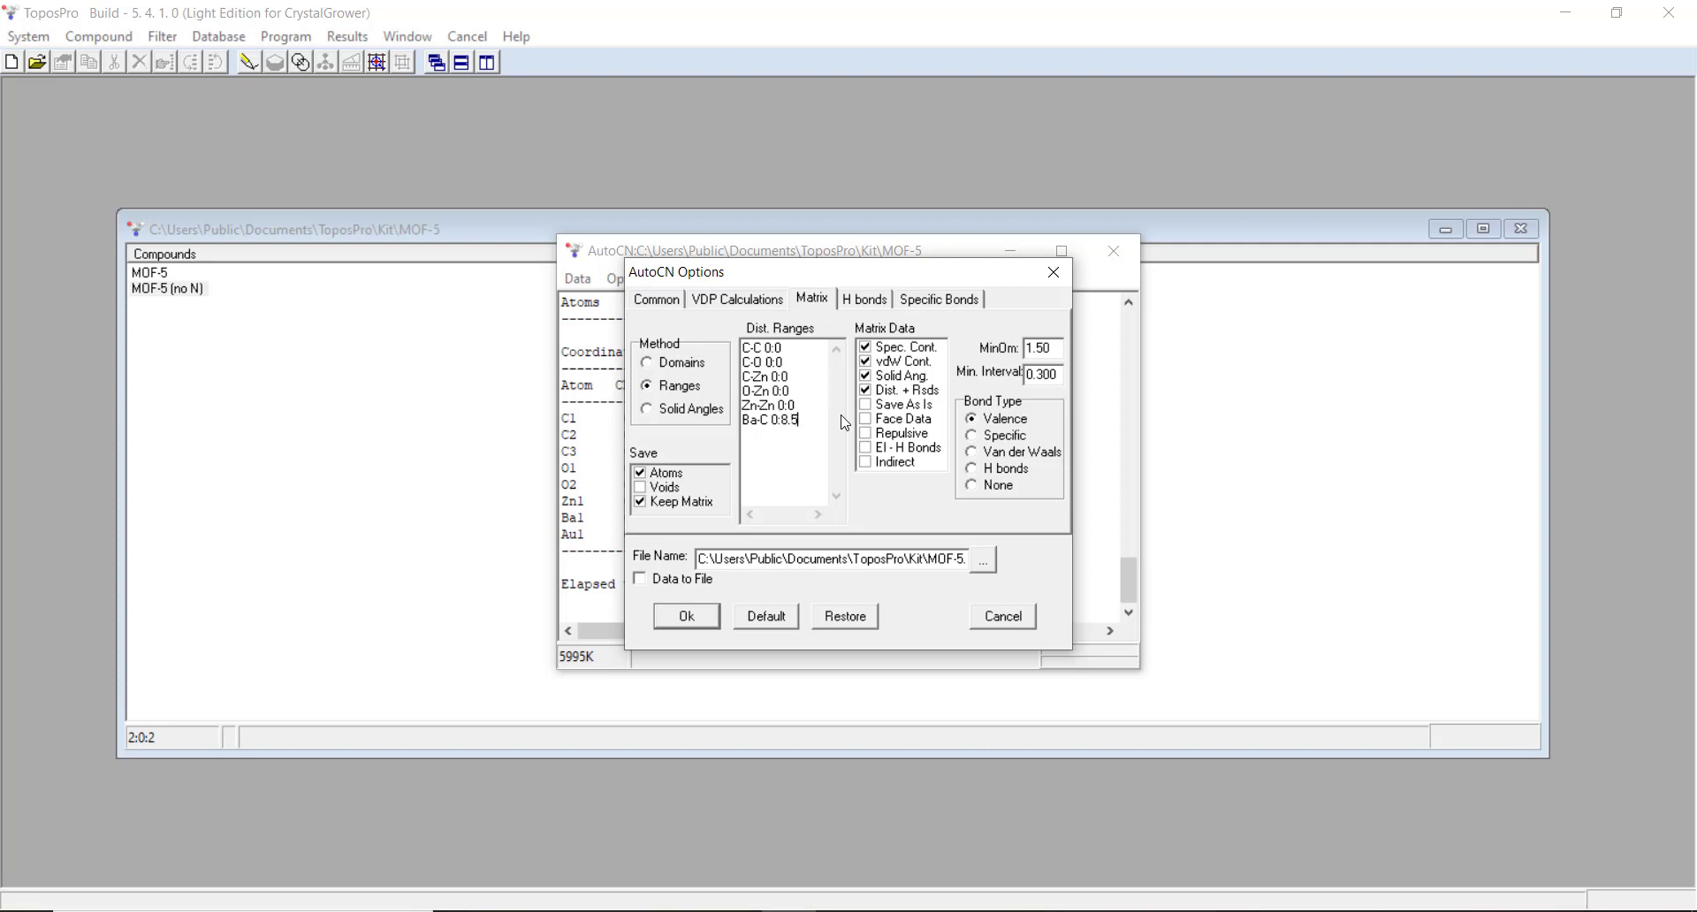
click(684, 616)
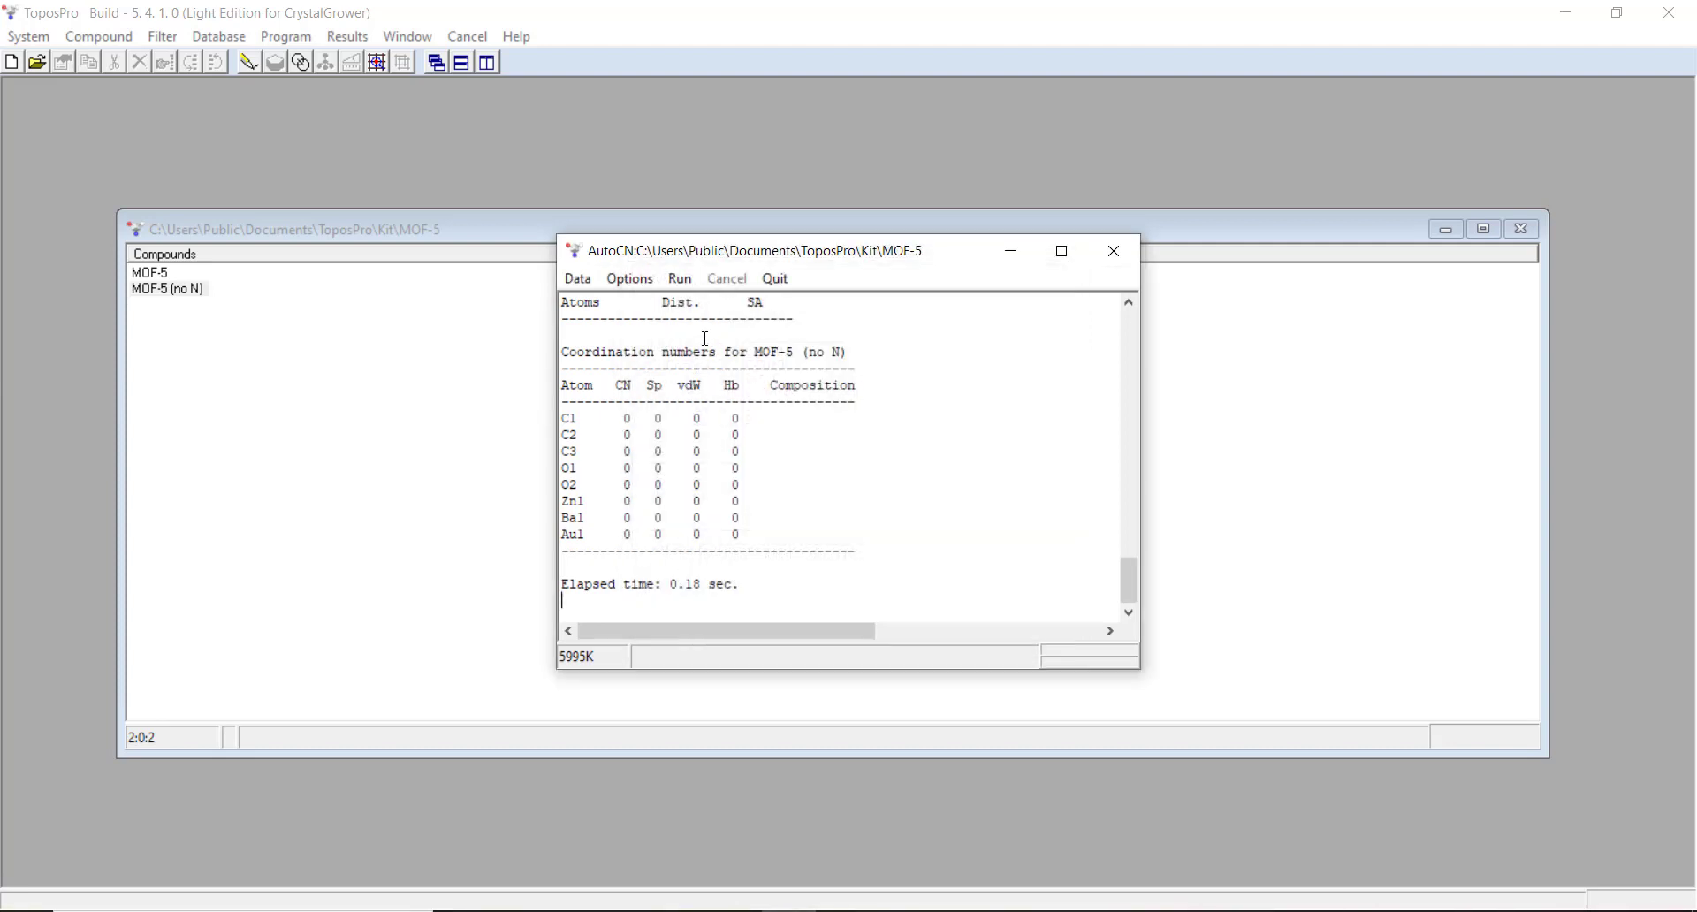
click(628, 278)
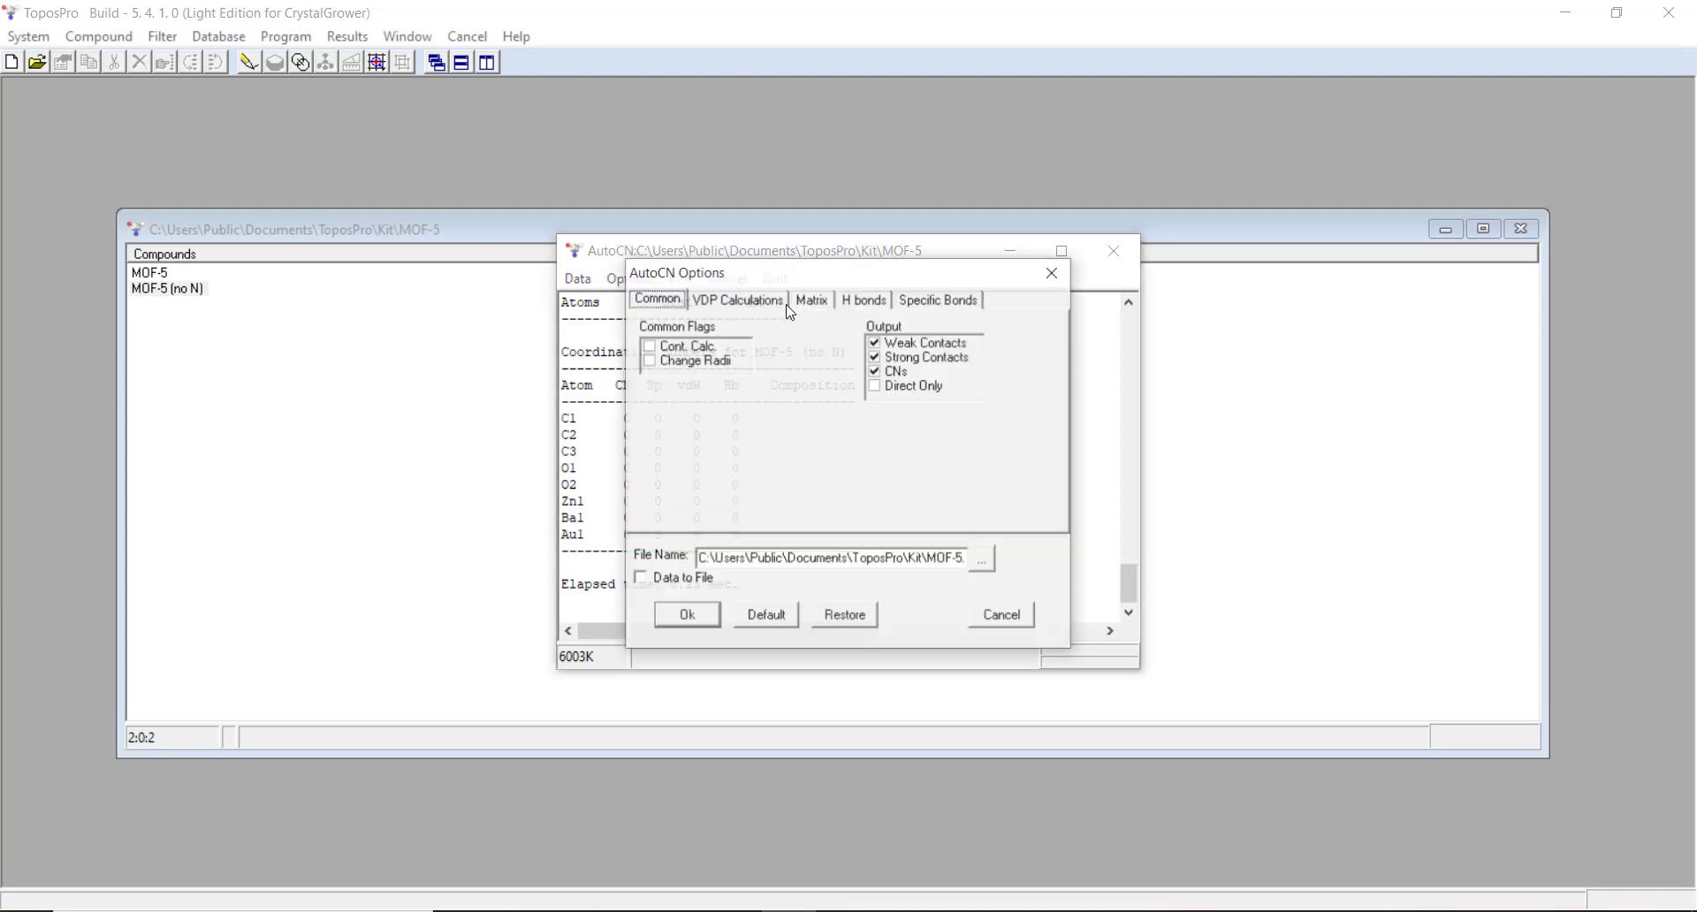
click(811, 299)
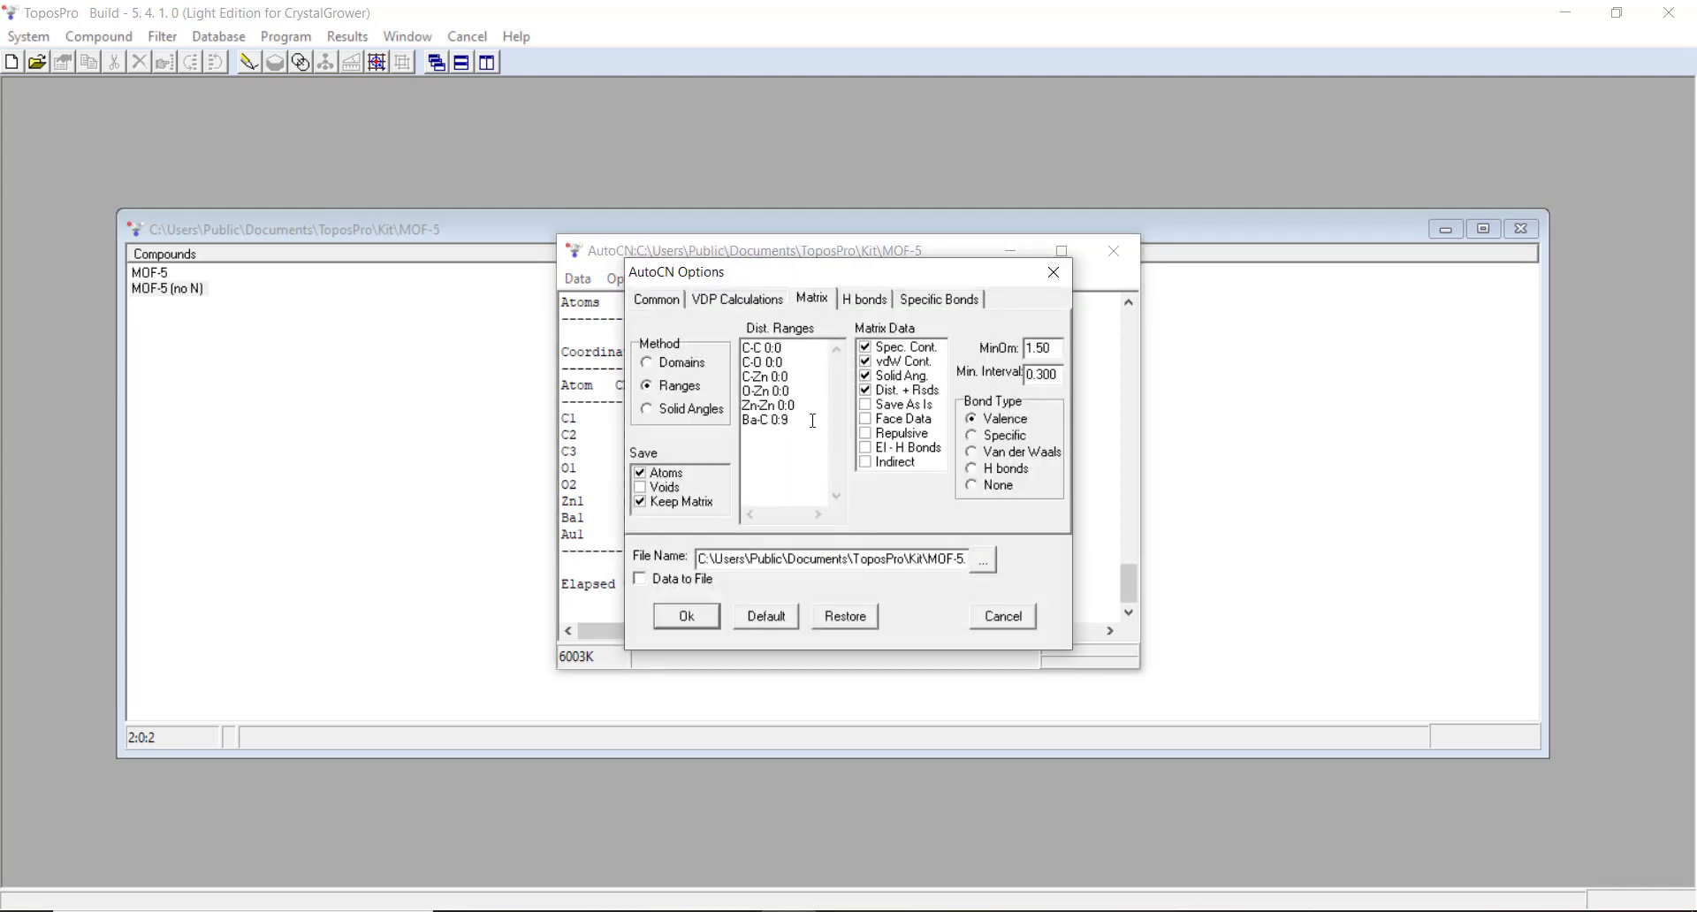
click(685, 616)
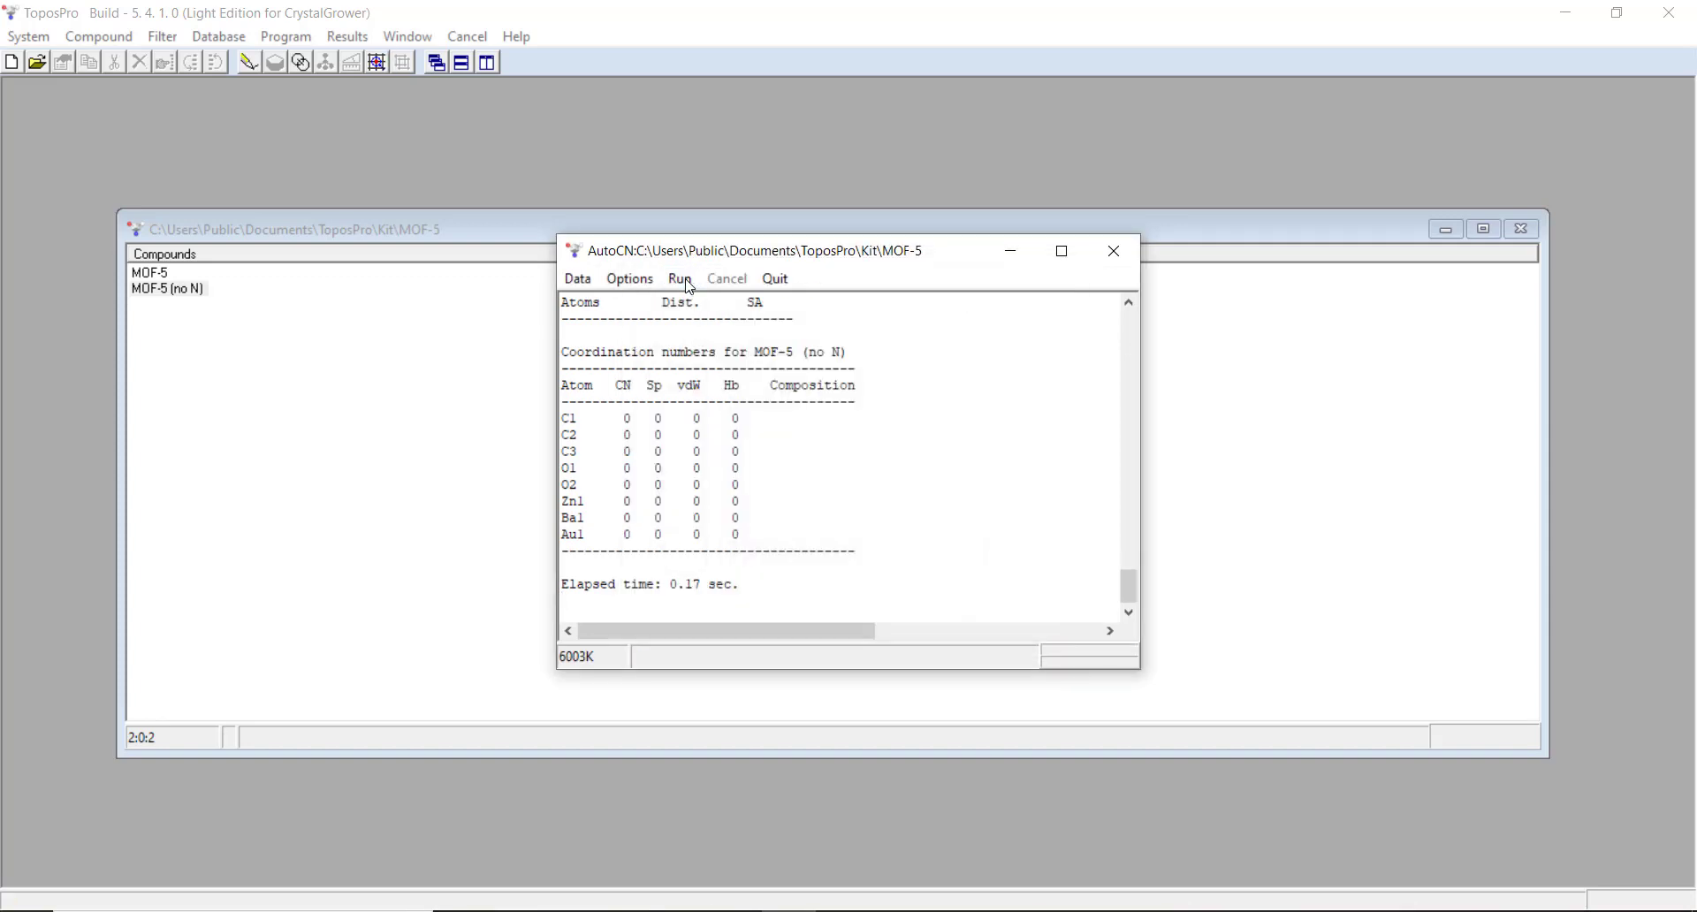
Step: Confirm the Ba-C range, rerun AutoCN, and verify Ba1 has 72 carbon neighbours
click(628, 278)
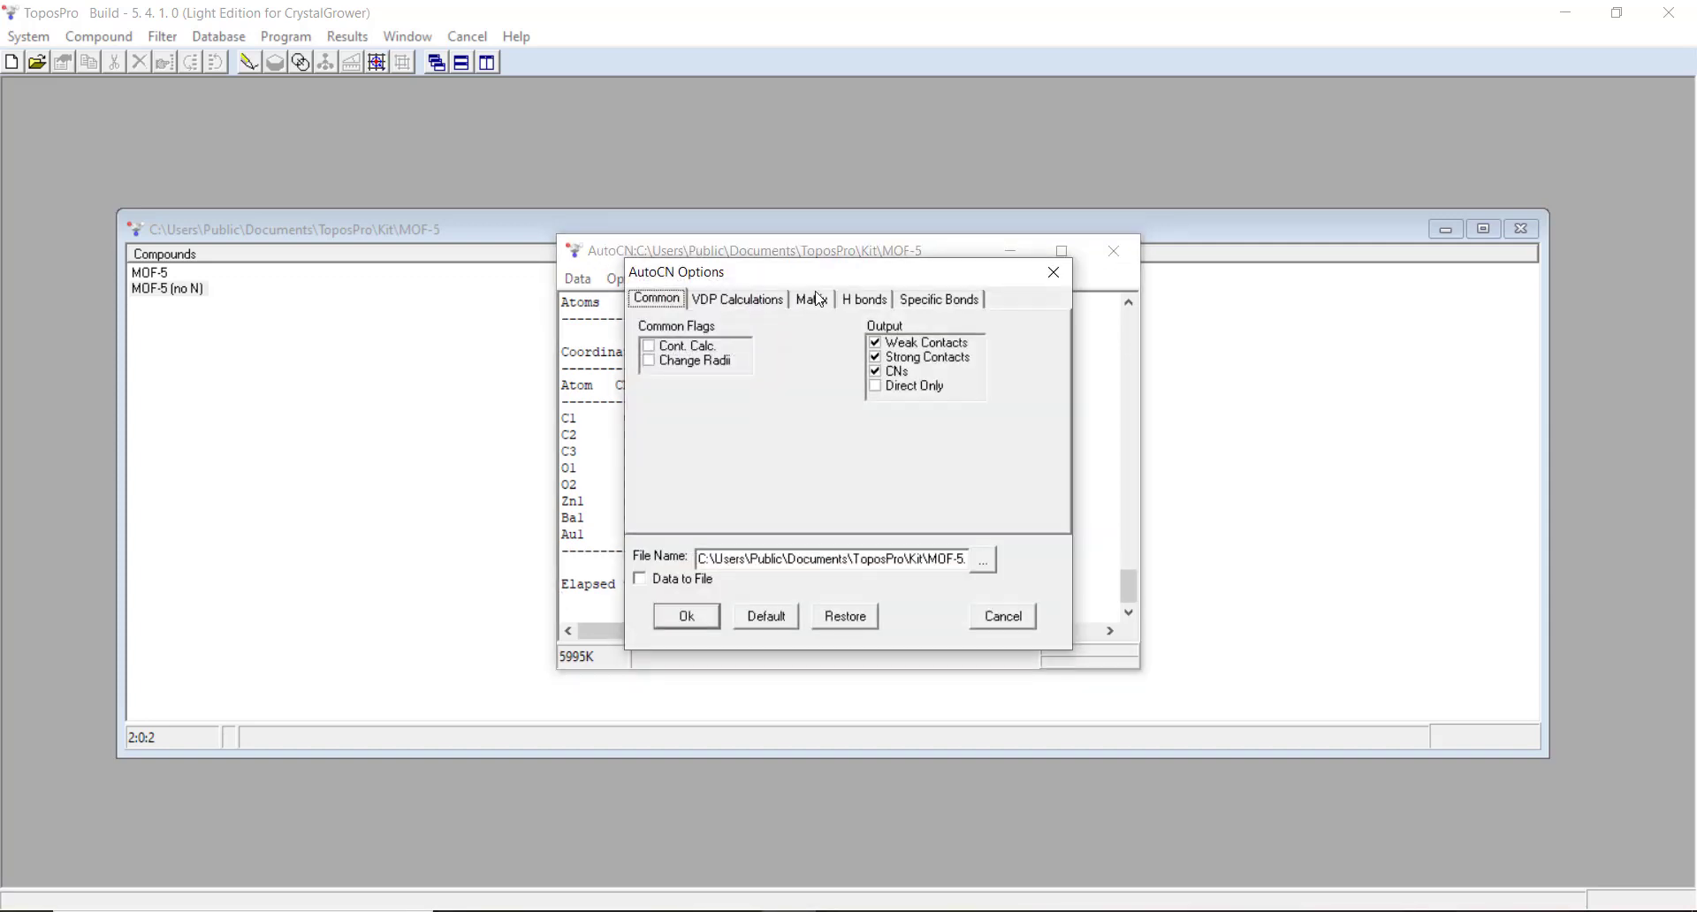
click(811, 299)
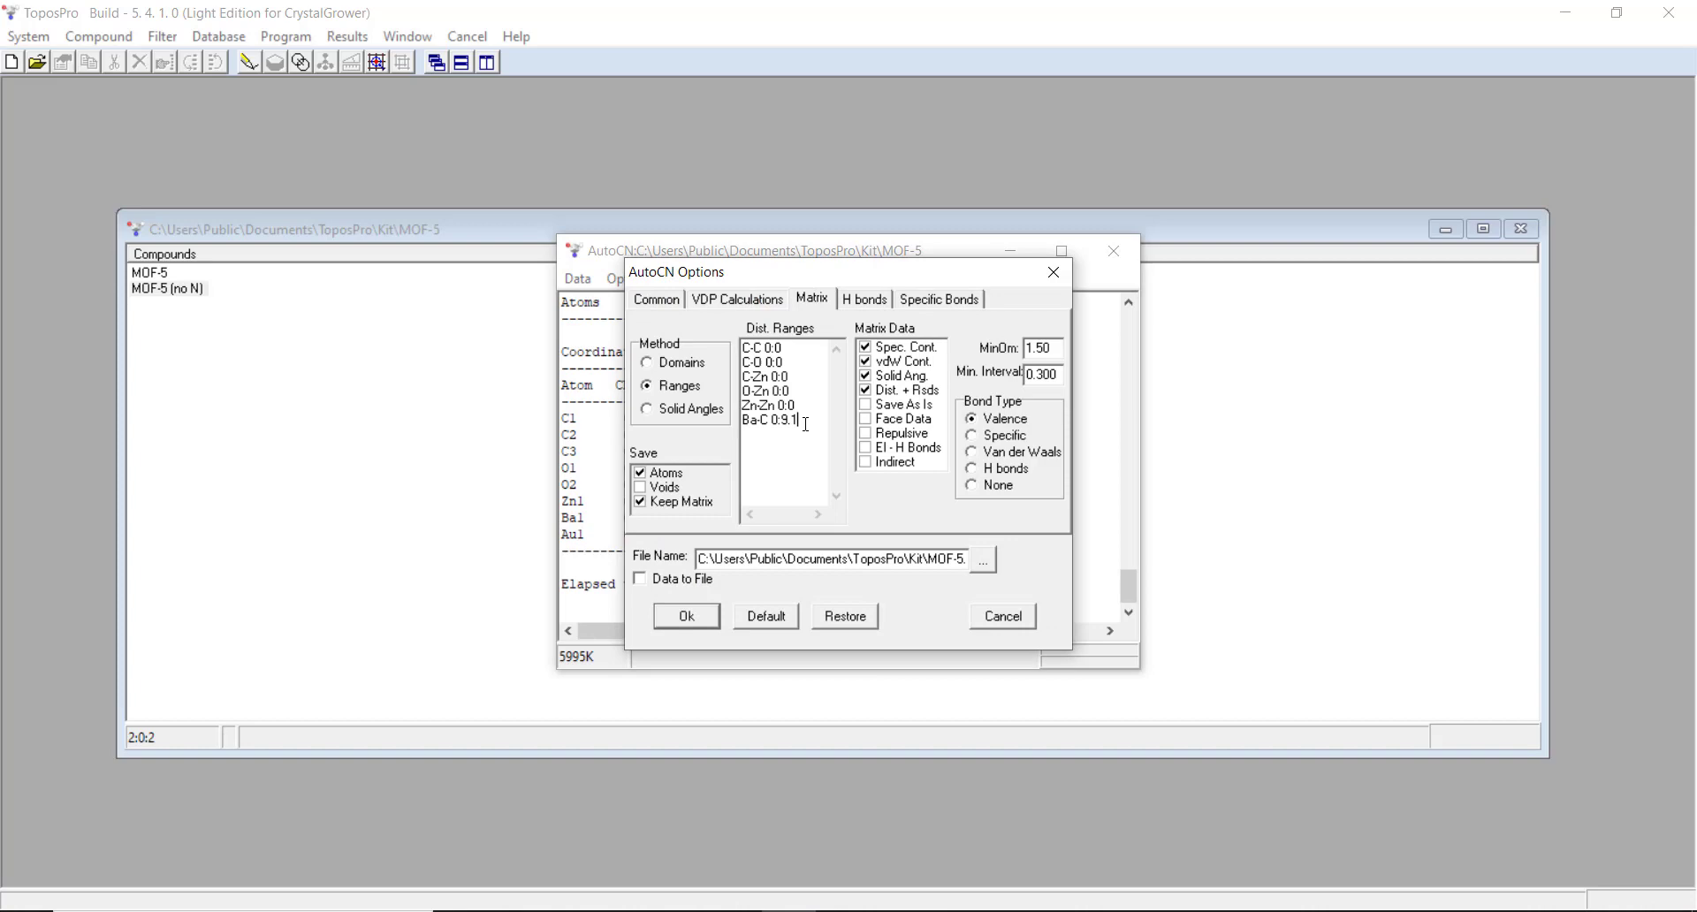
click(685, 616)
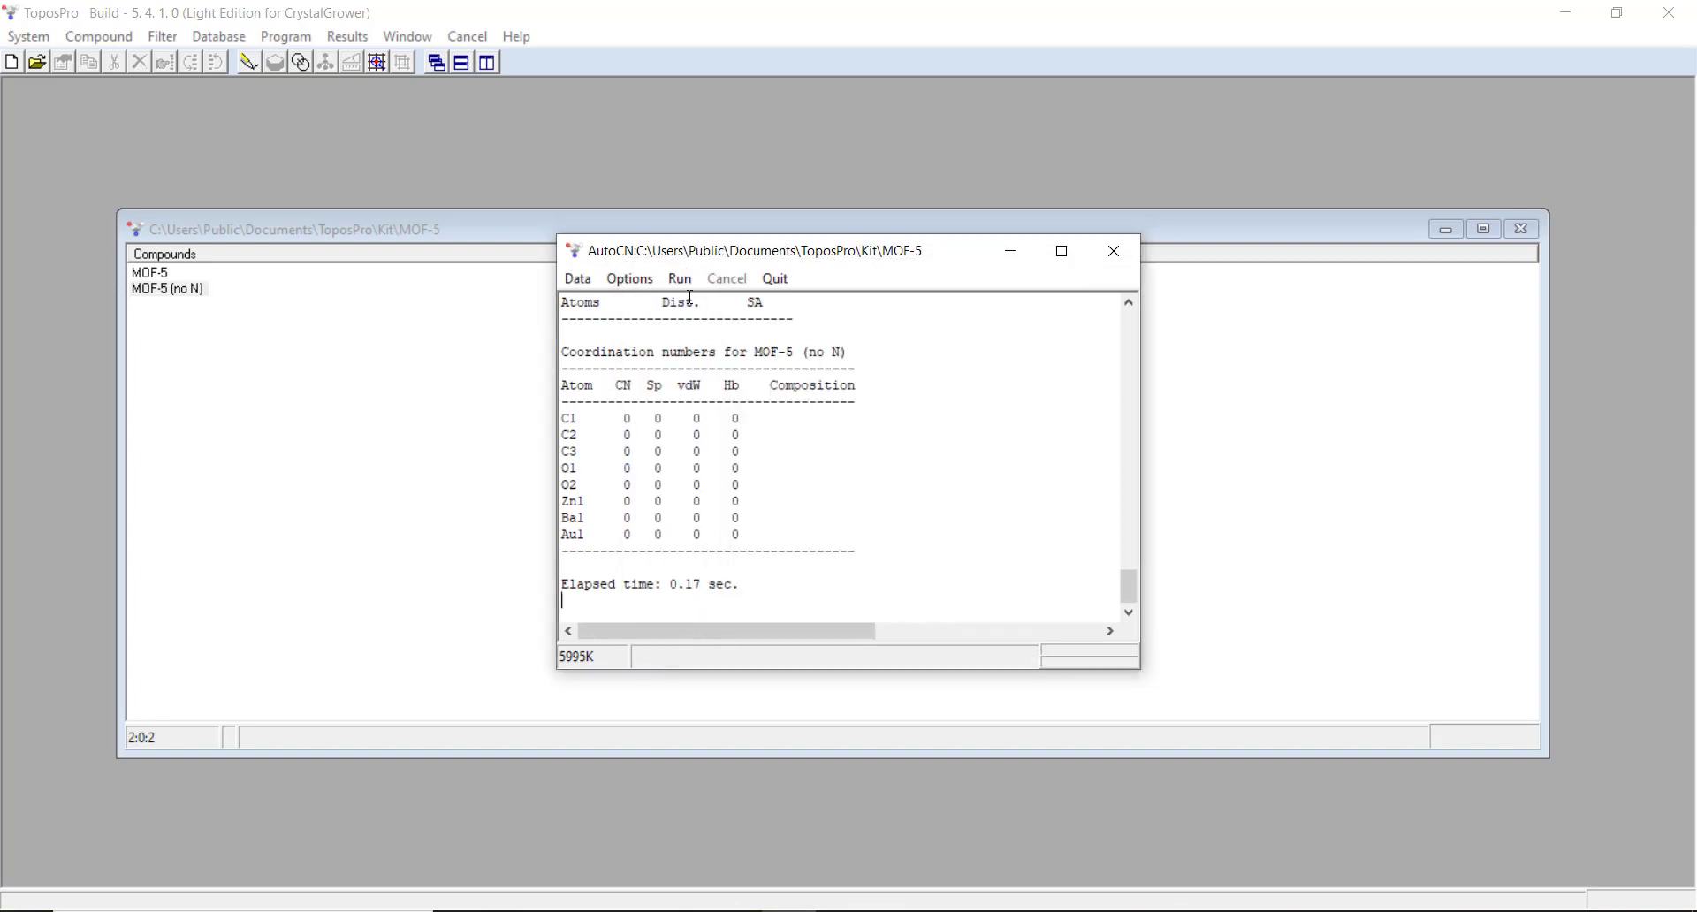
click(628, 279)
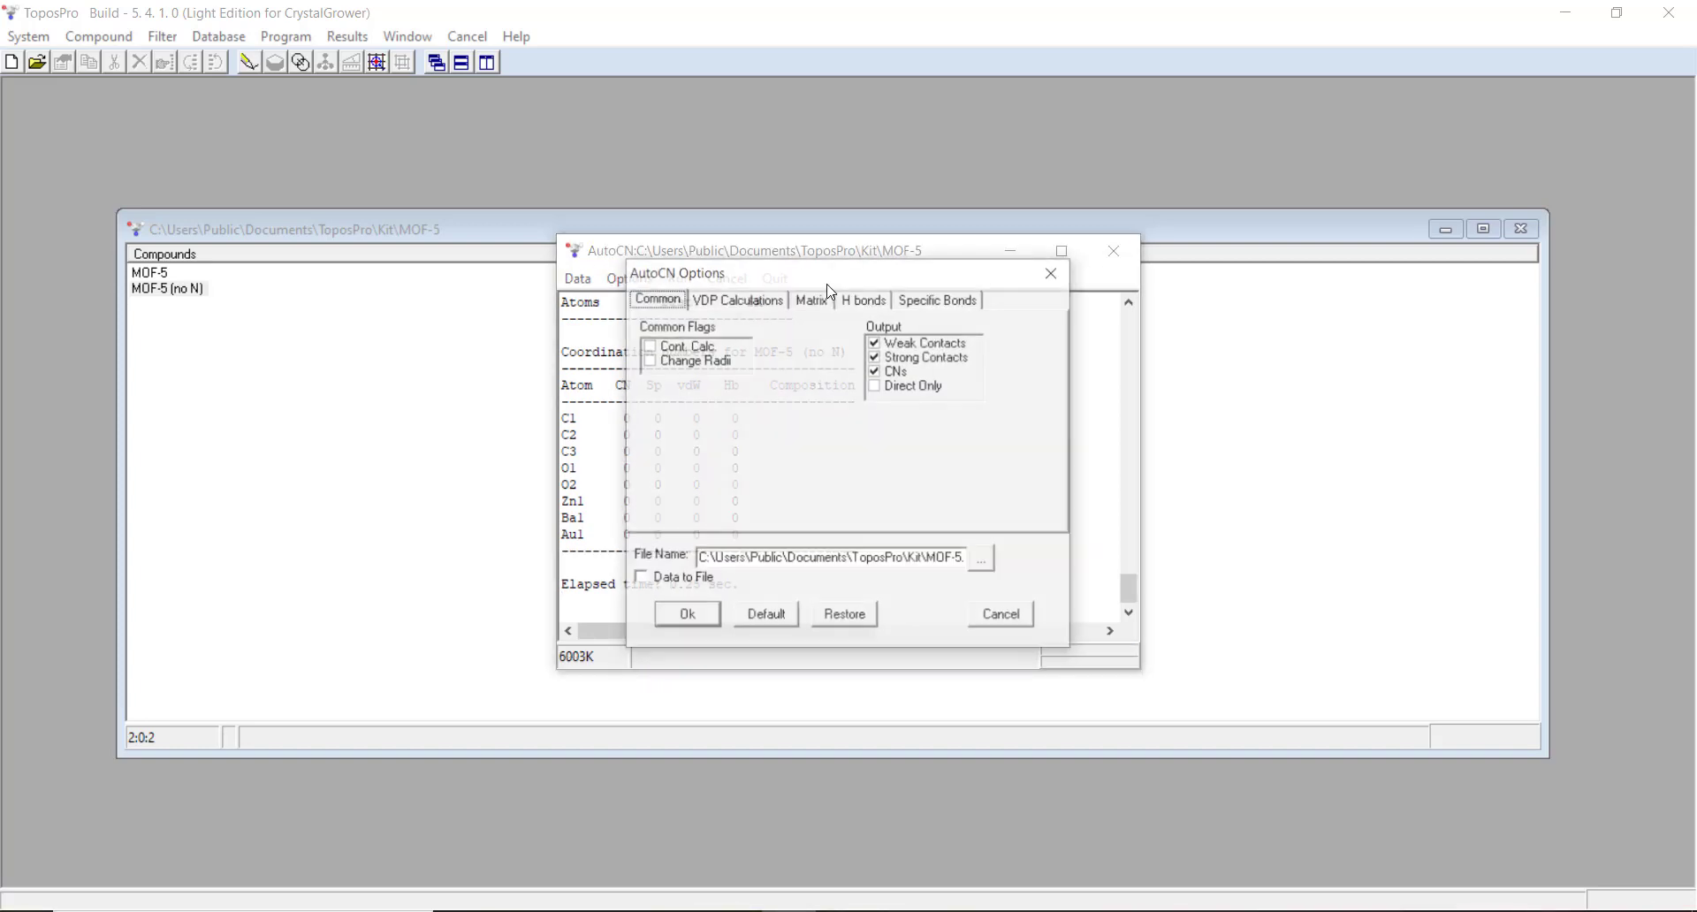
click(810, 299)
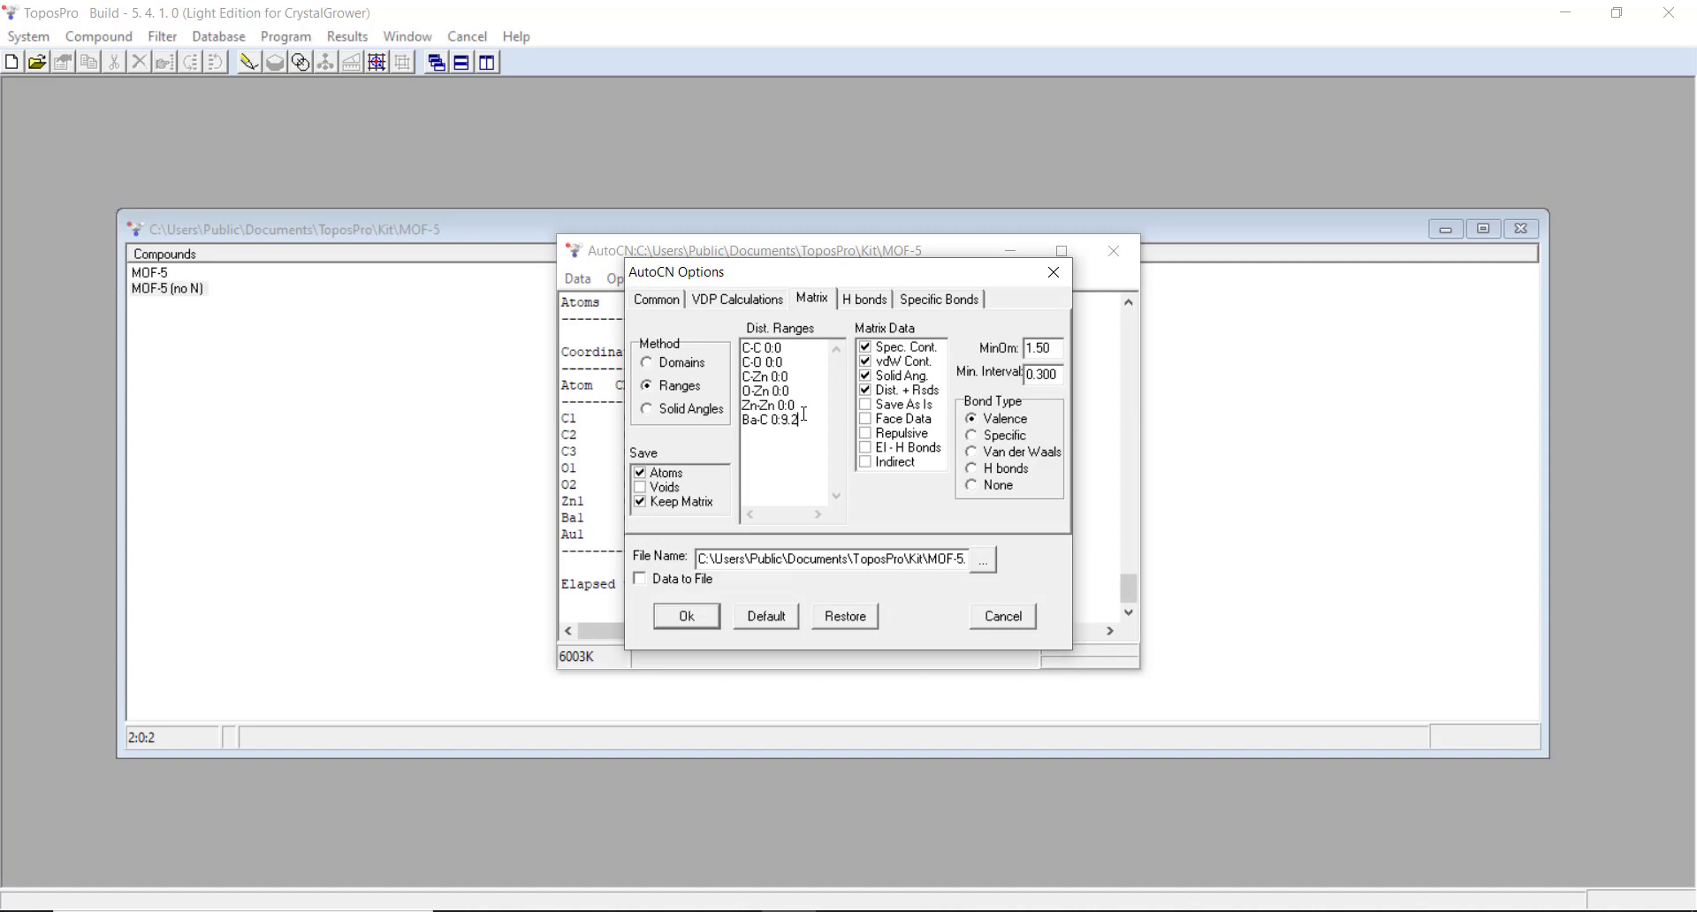
click(684, 616)
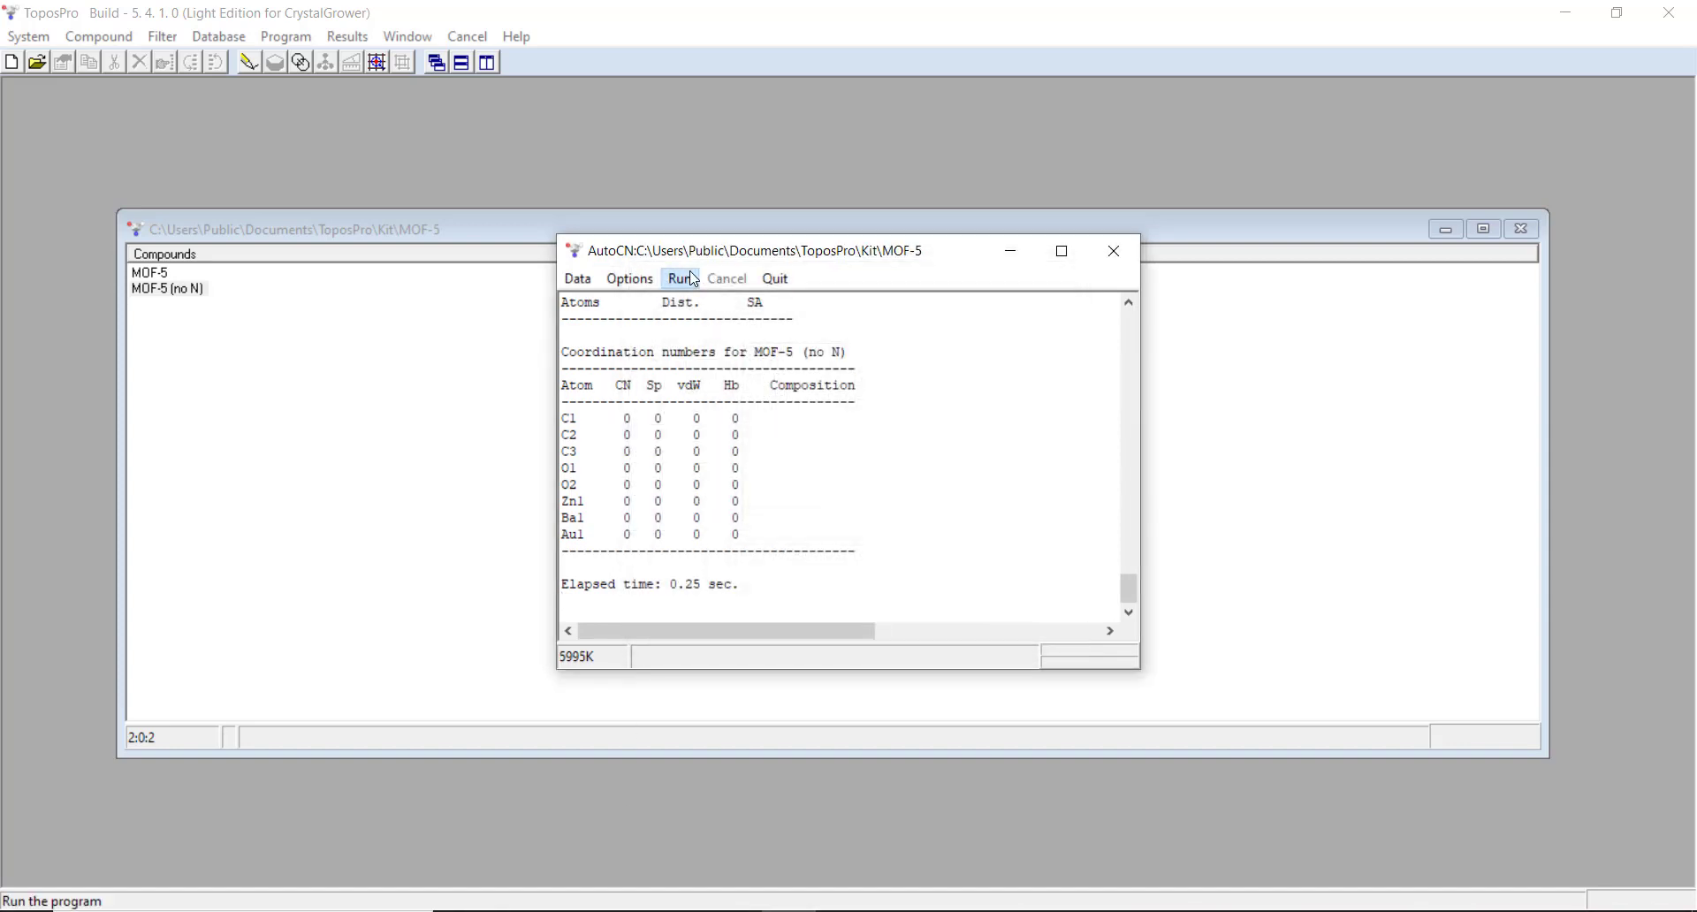
click(679, 278)
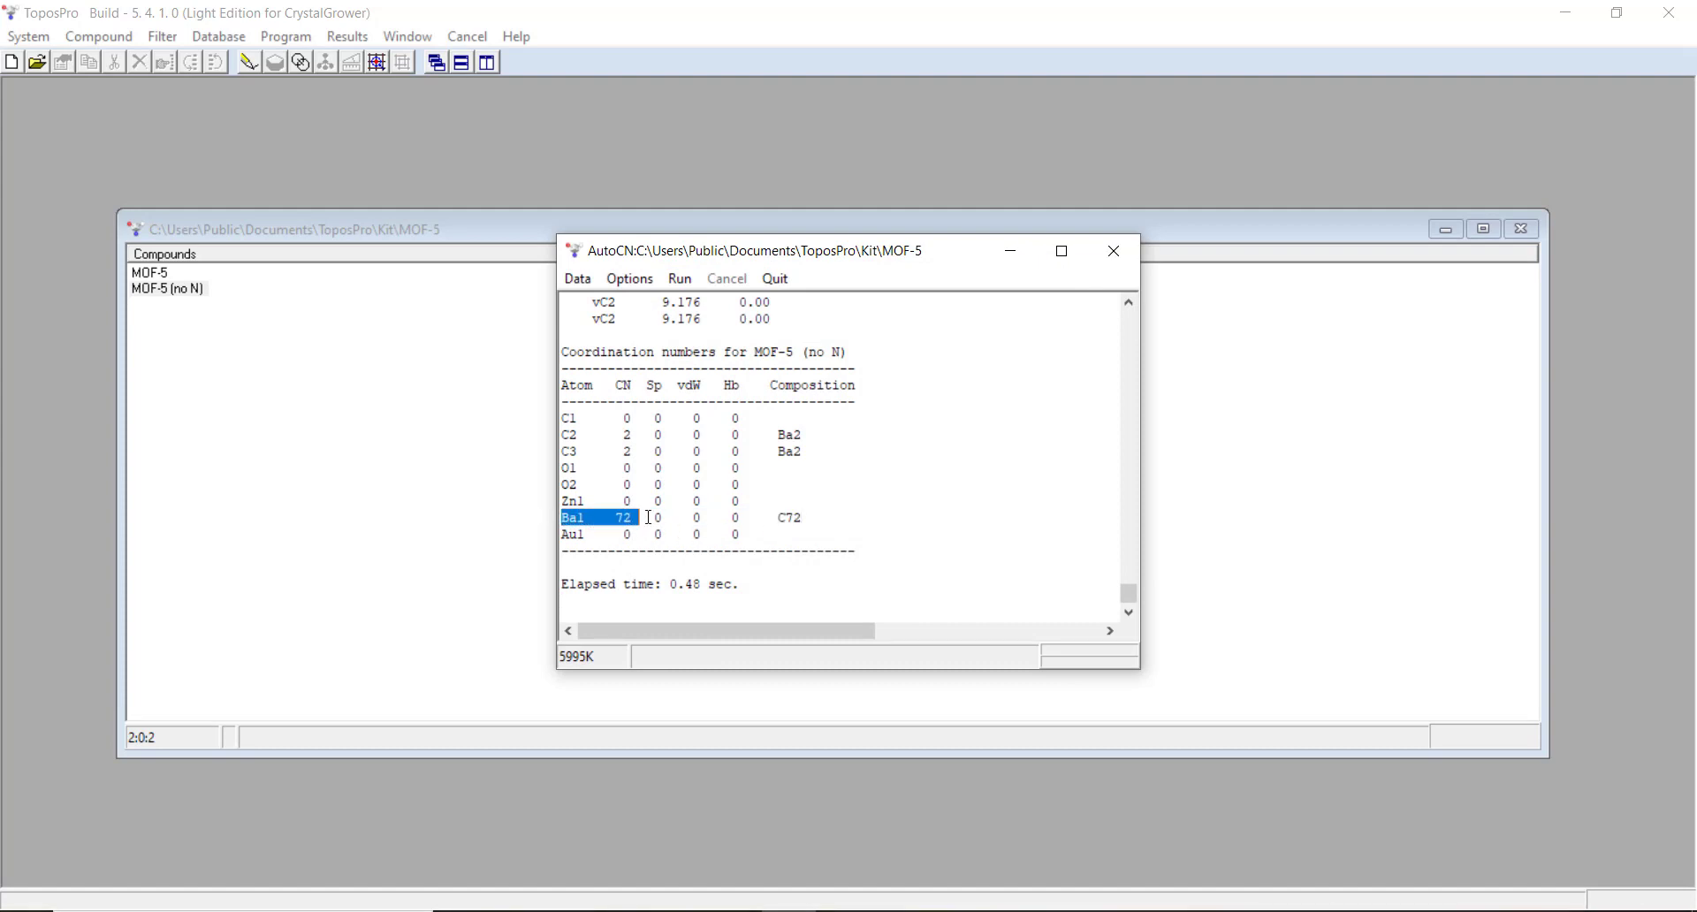
click(779, 500)
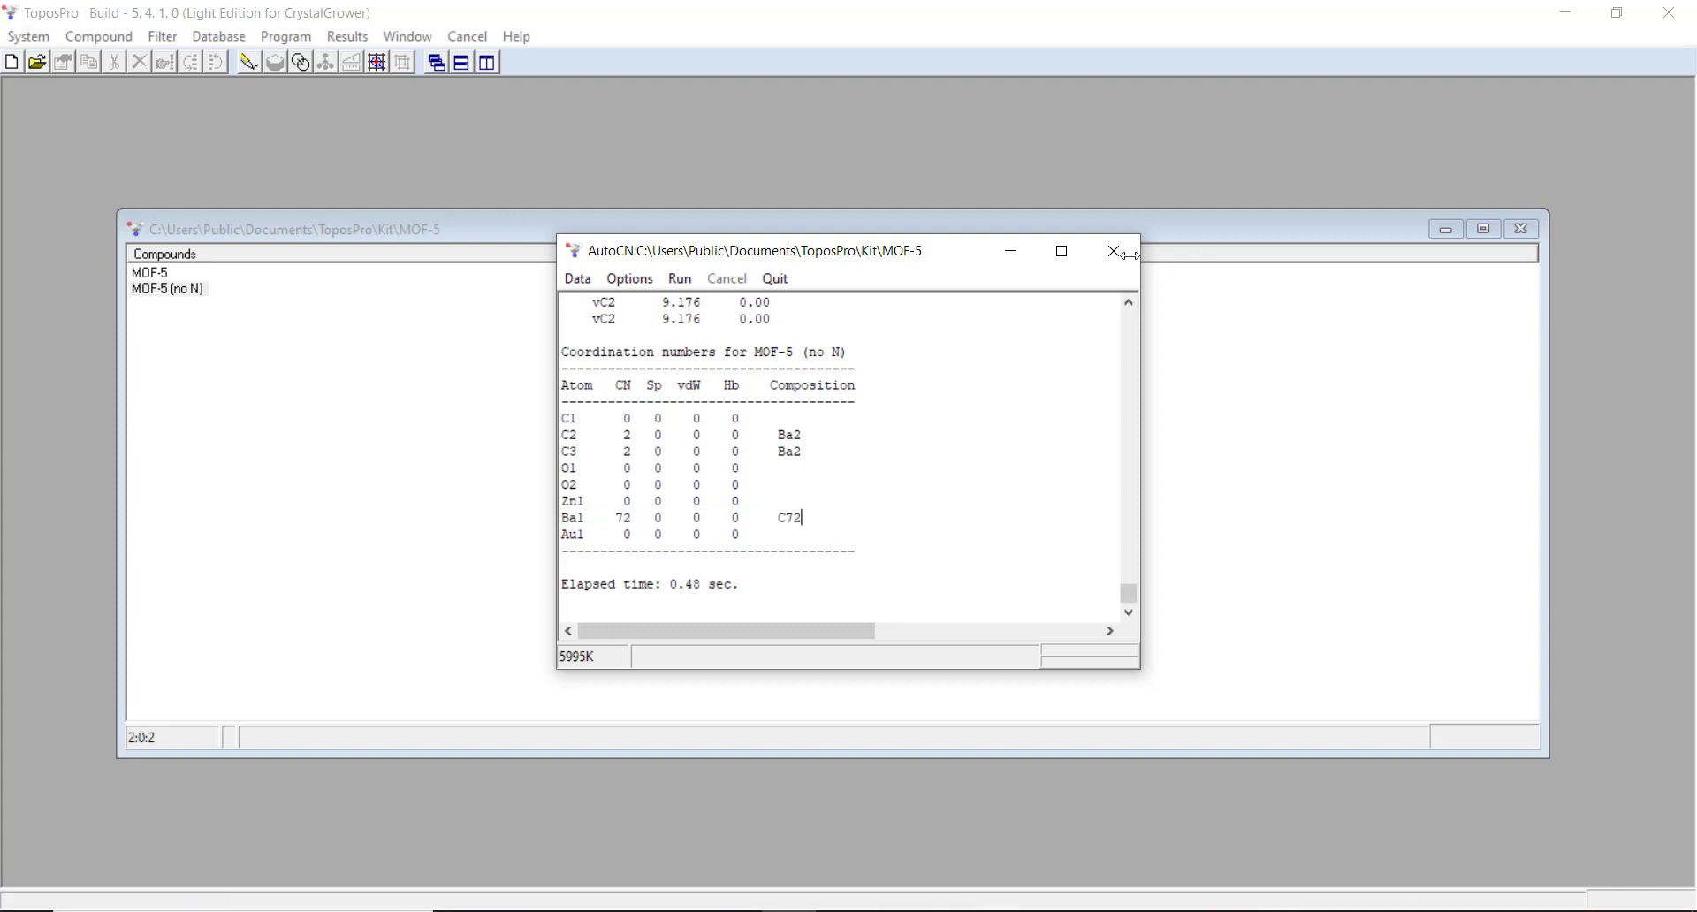
click(1111, 251)
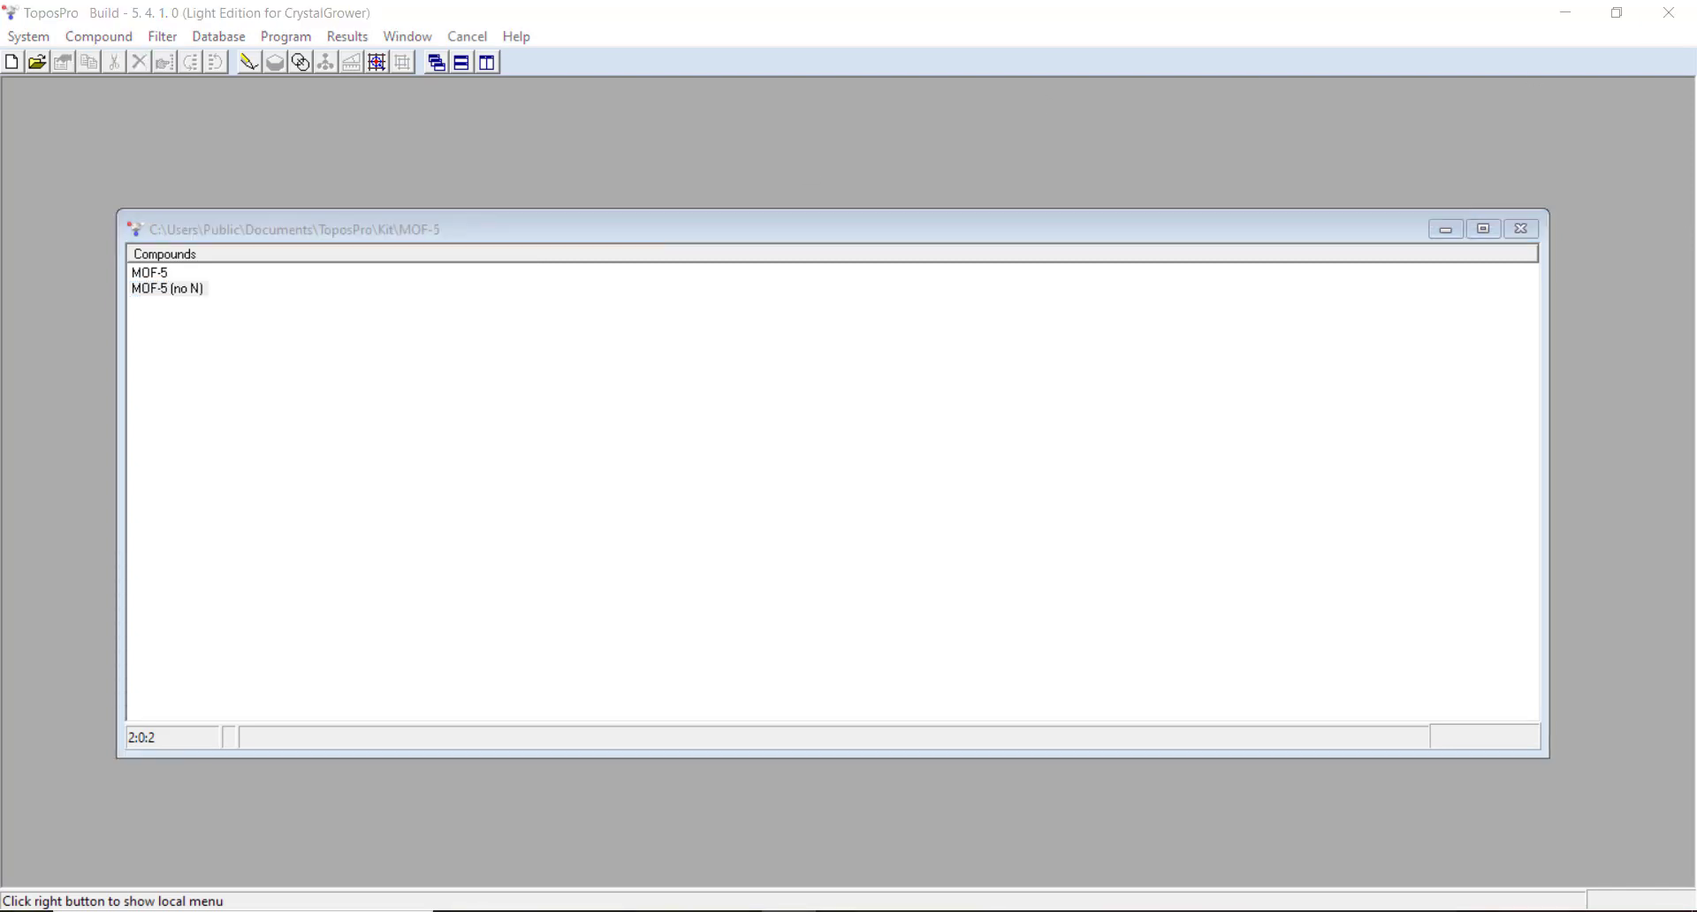
Step: Open MOF-5 (no N) in IsoCryst to view the Ba atoms' long contacts to carbons
double_click(168, 288)
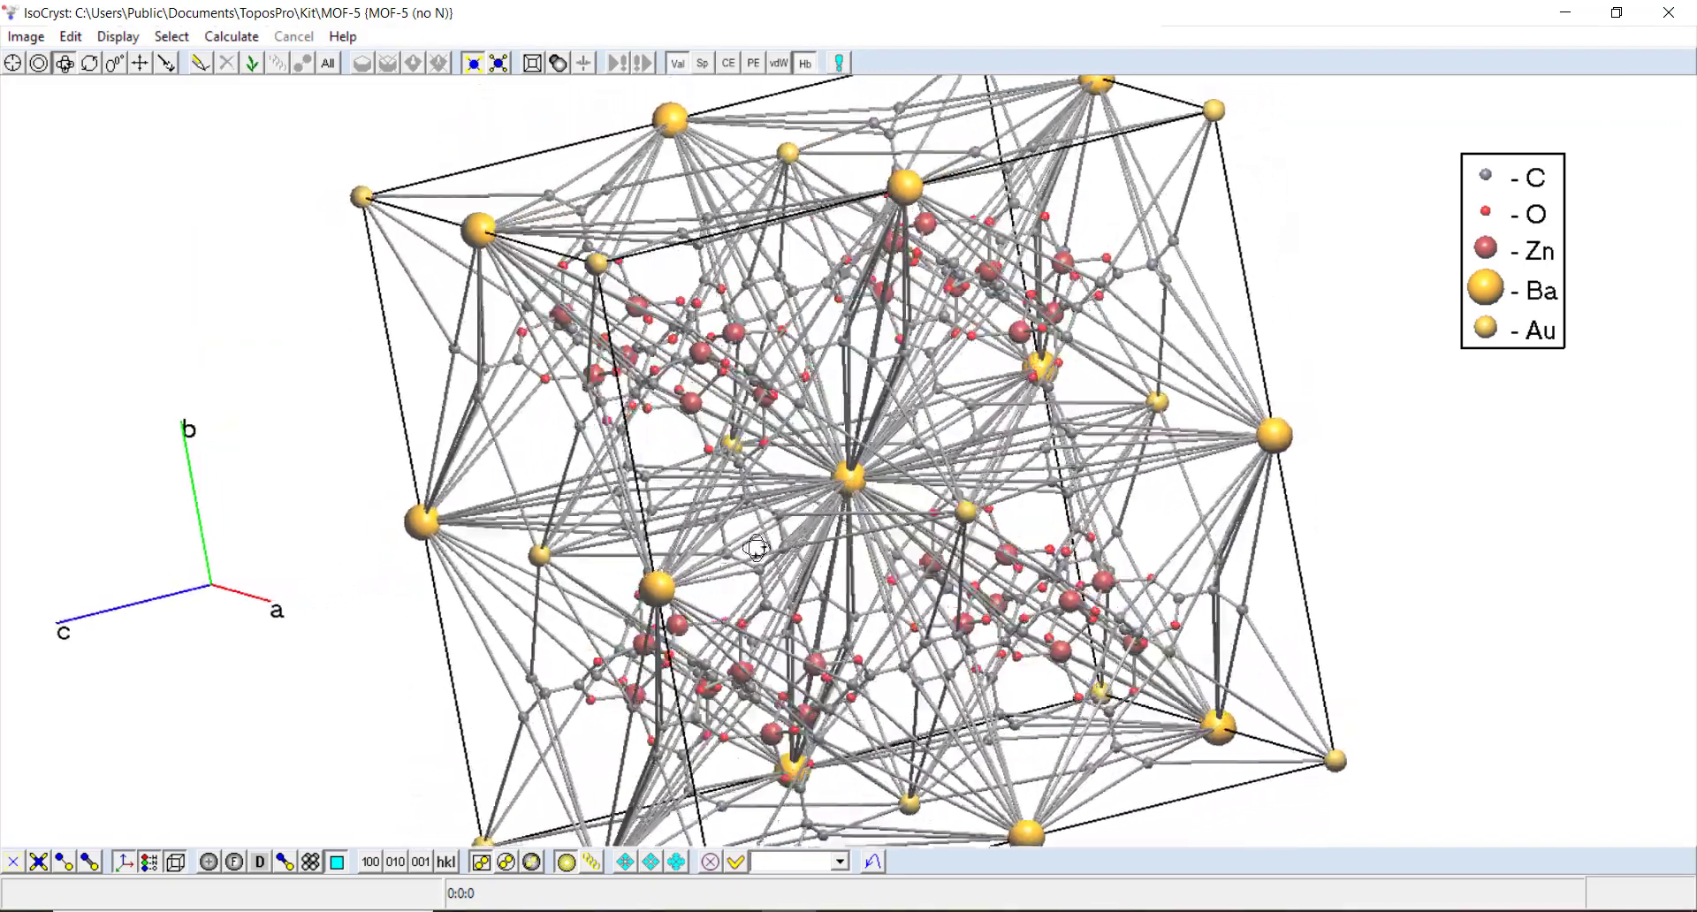
Step: Orbit the MOF-5 (no N) cell to inspect the pores and Ba1–C contacts from several angles
drag(757, 547, 682, 513)
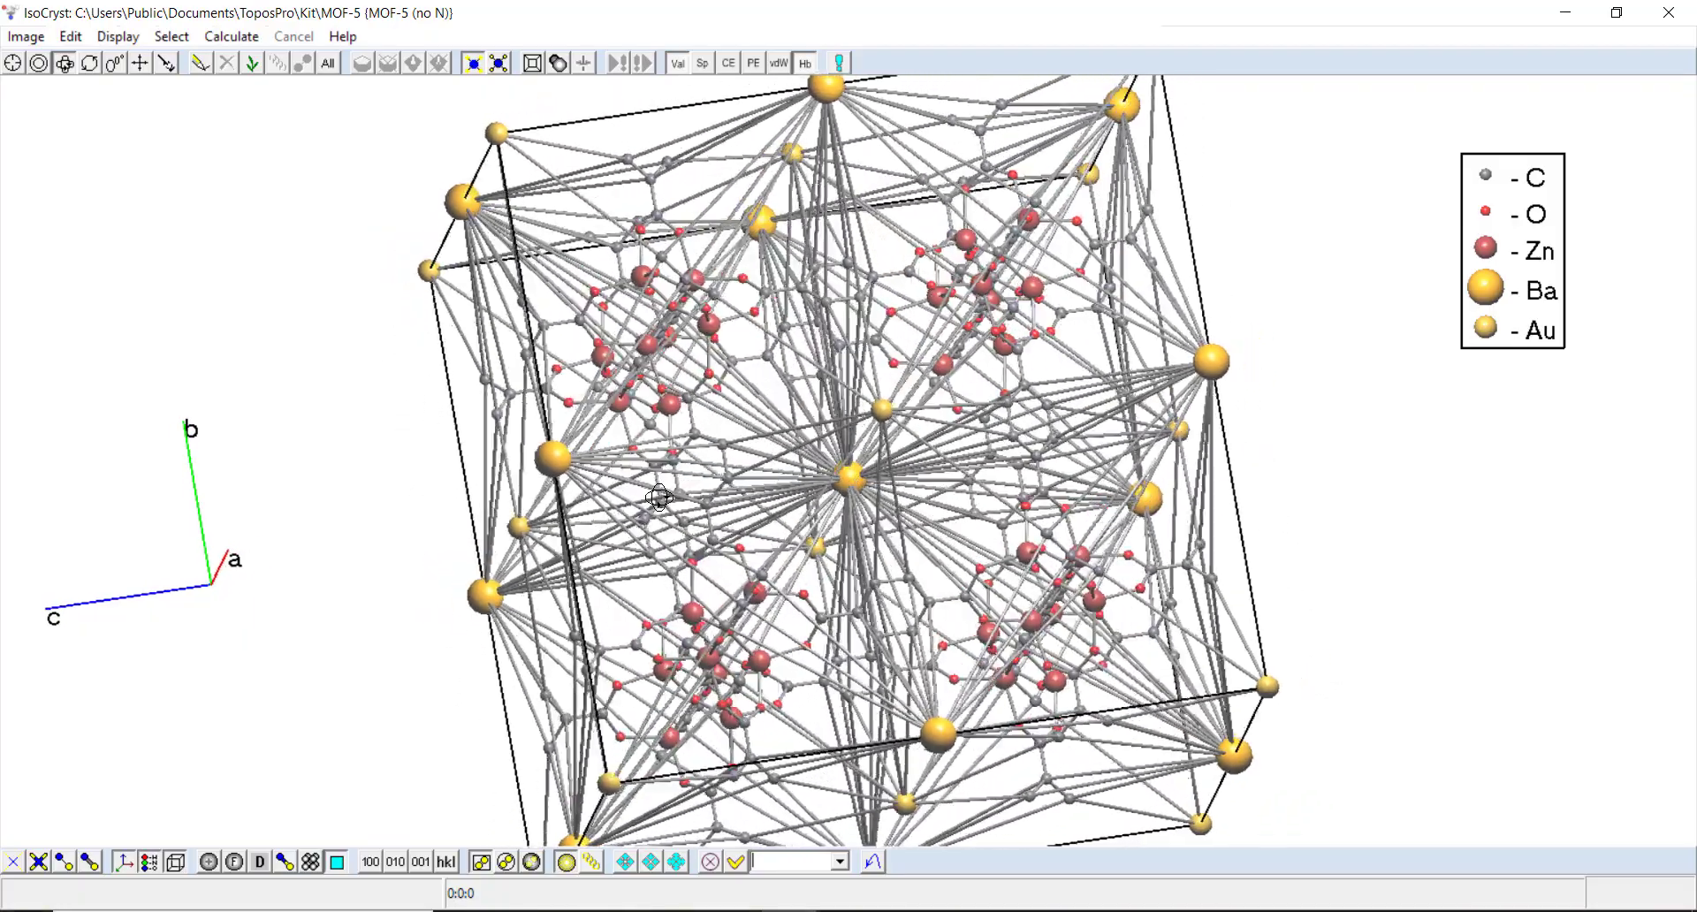
drag(661, 497, 810, 540)
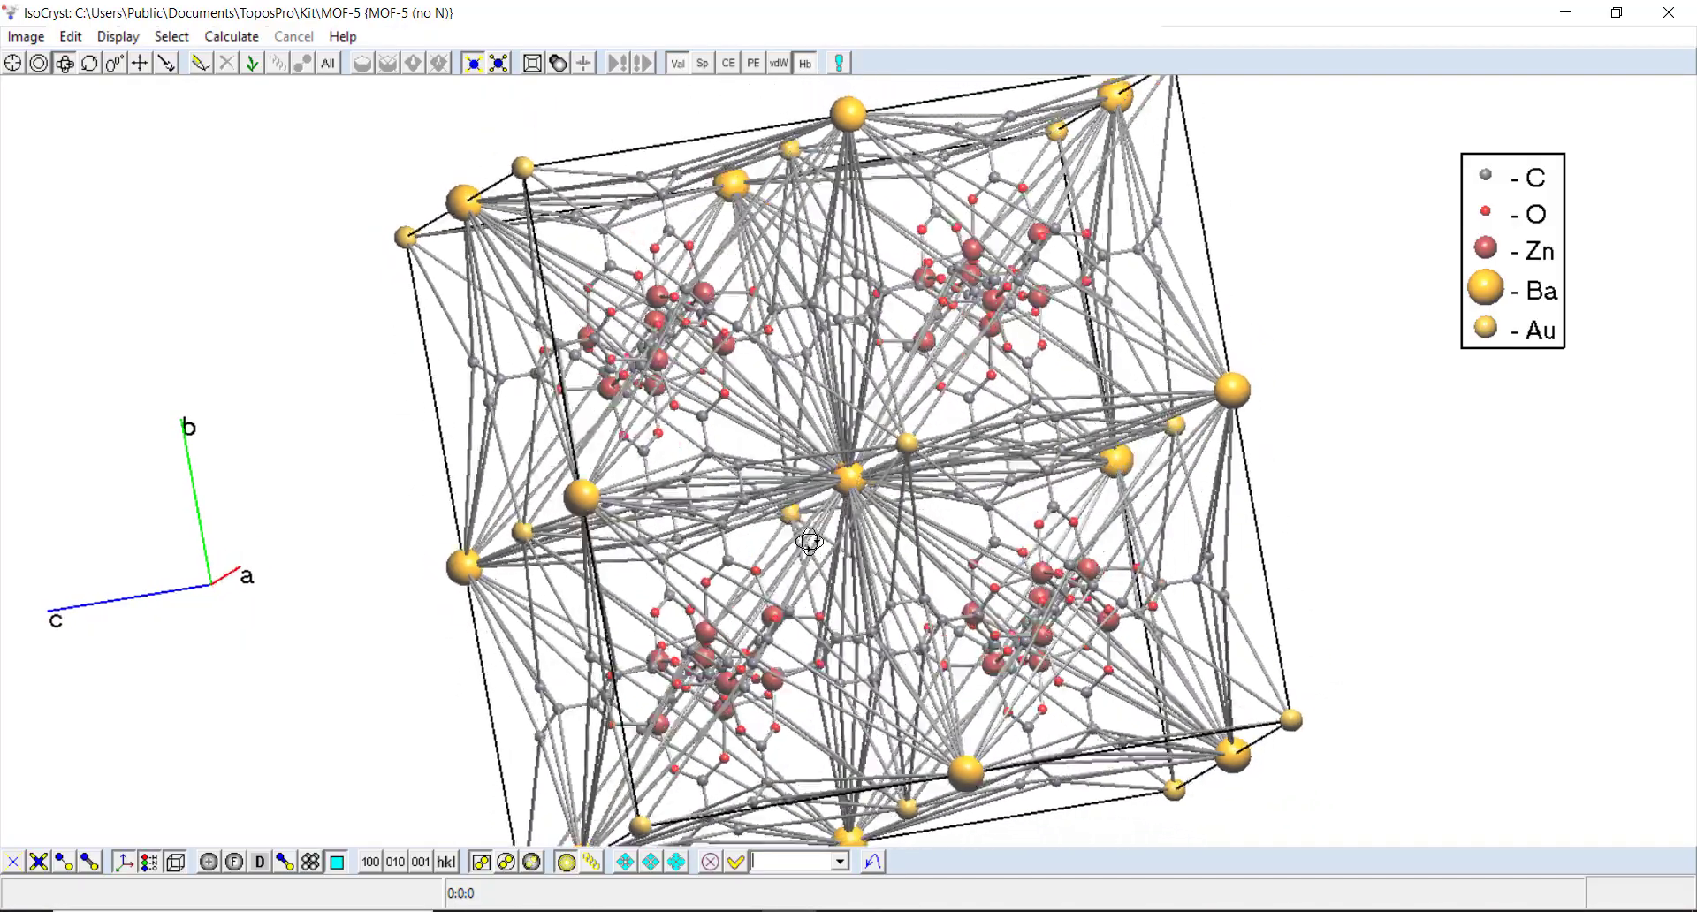
drag(810, 541, 1023, 525)
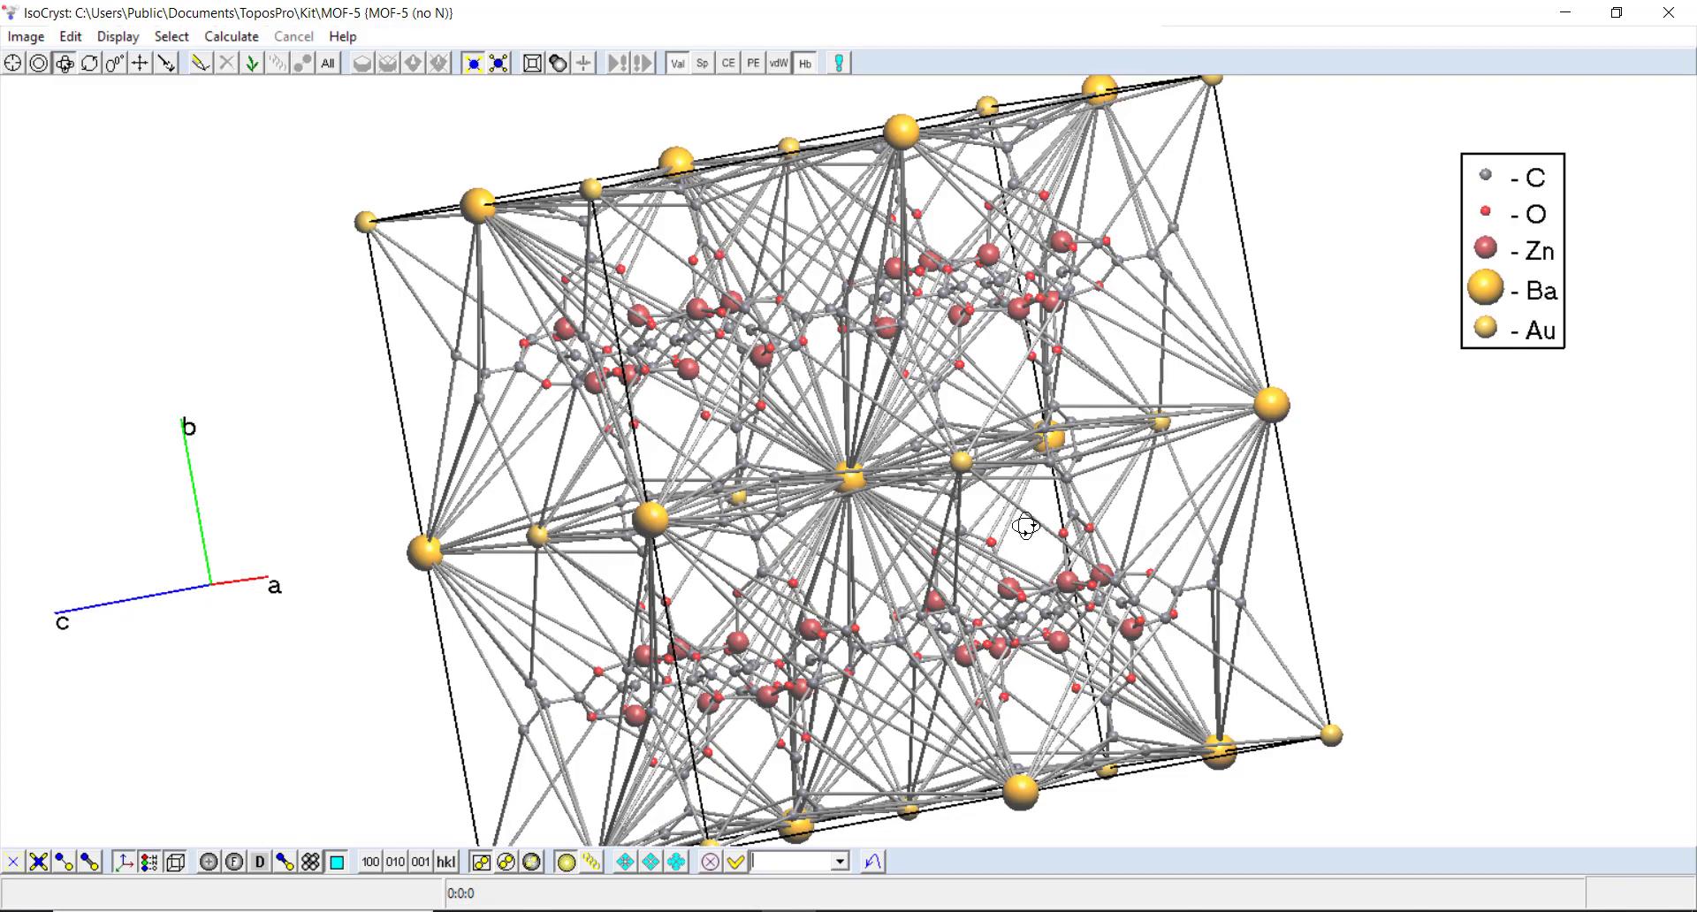
drag(1023, 524, 1071, 508)
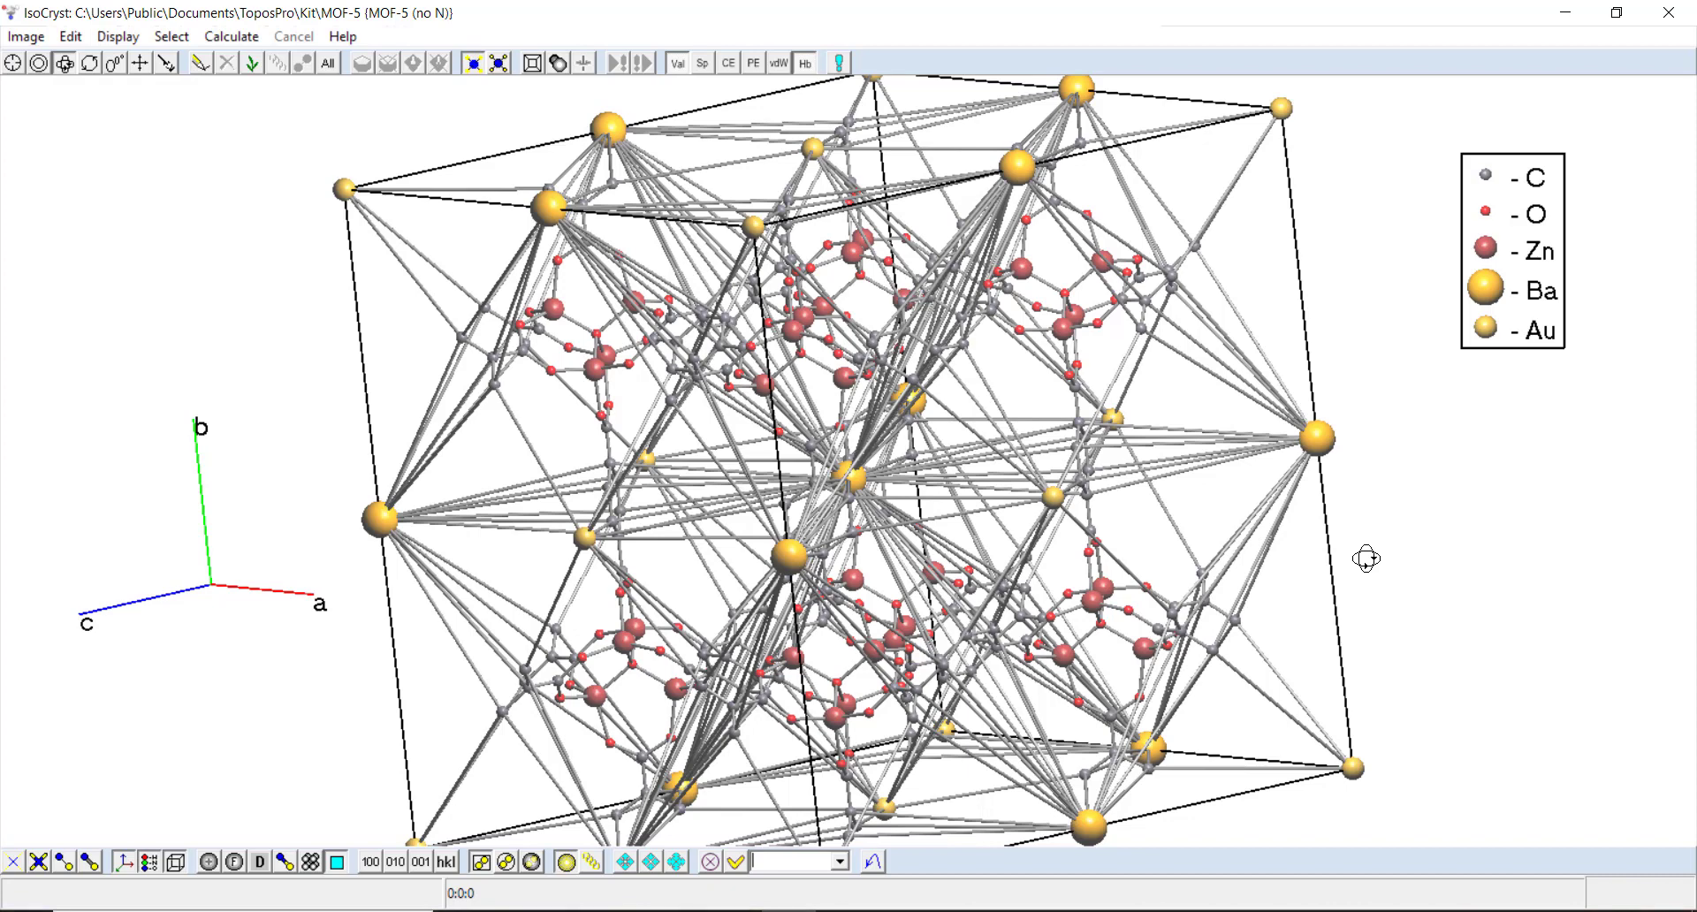
mouse_move(1214, 670)
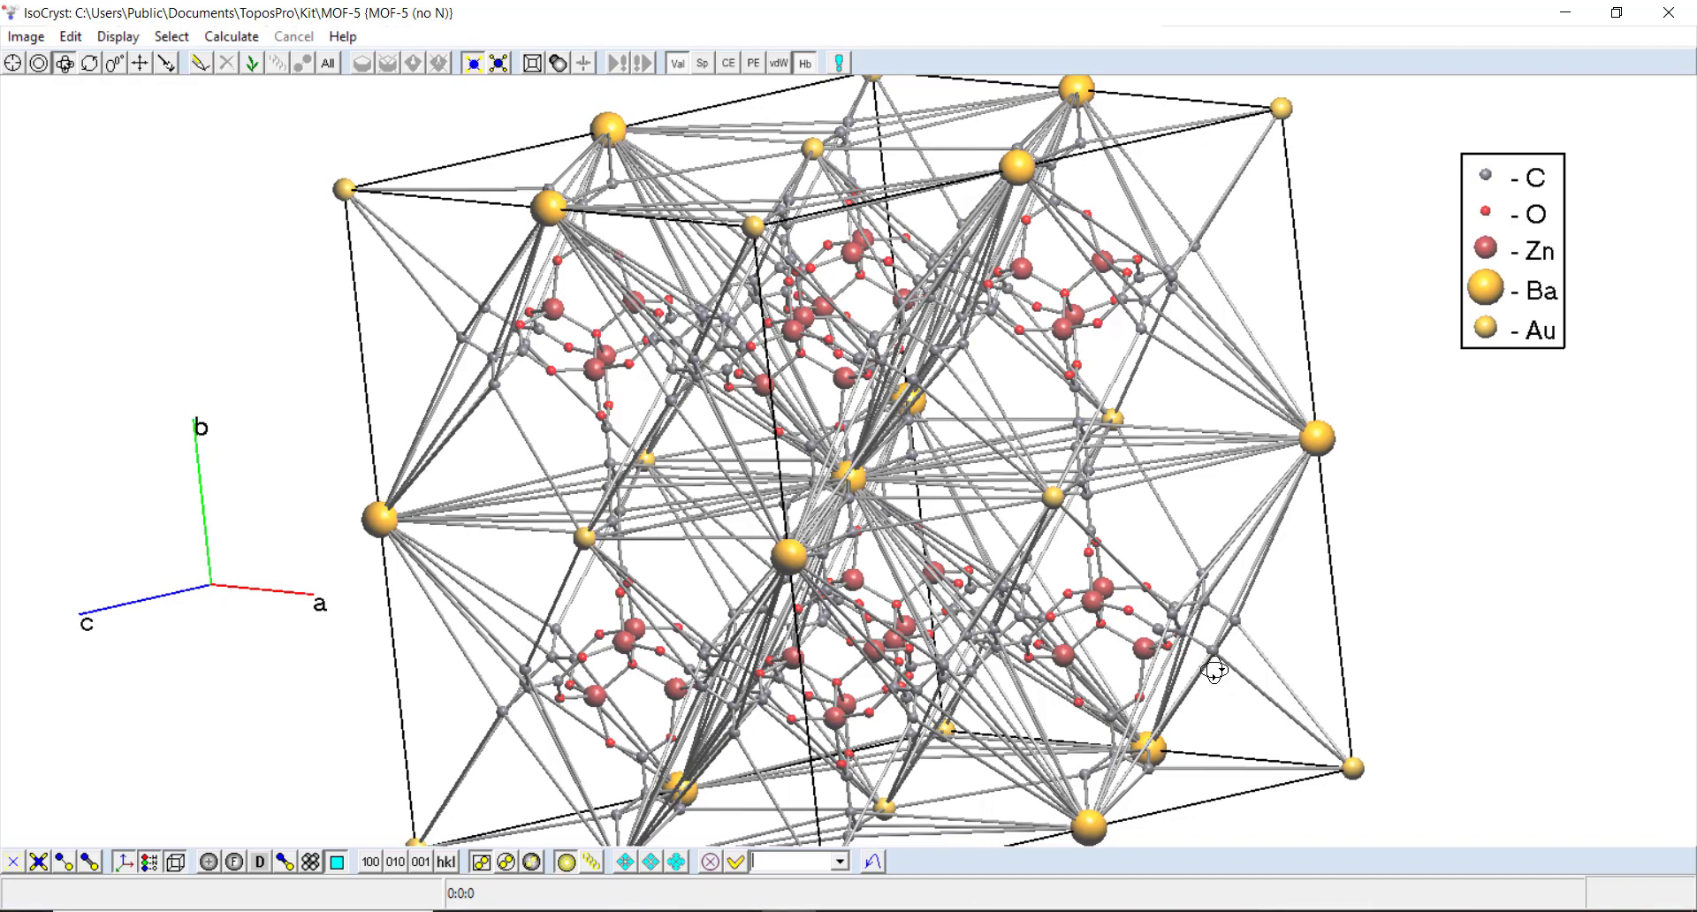
mouse_move(1303, 634)
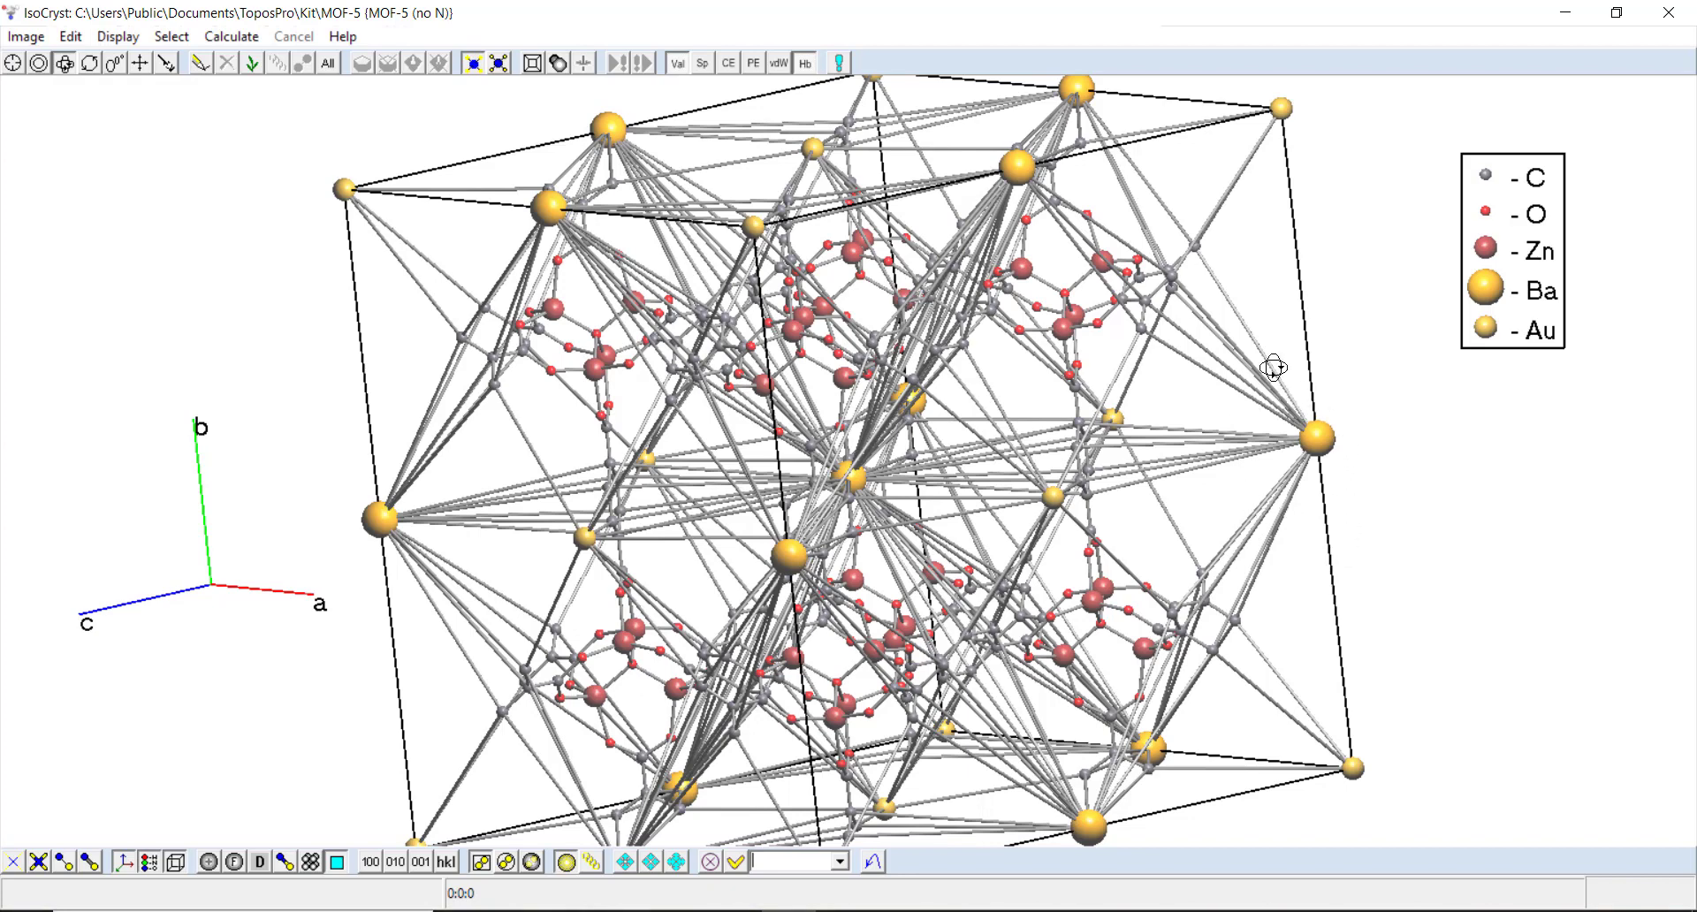
mouse_move(1281, 455)
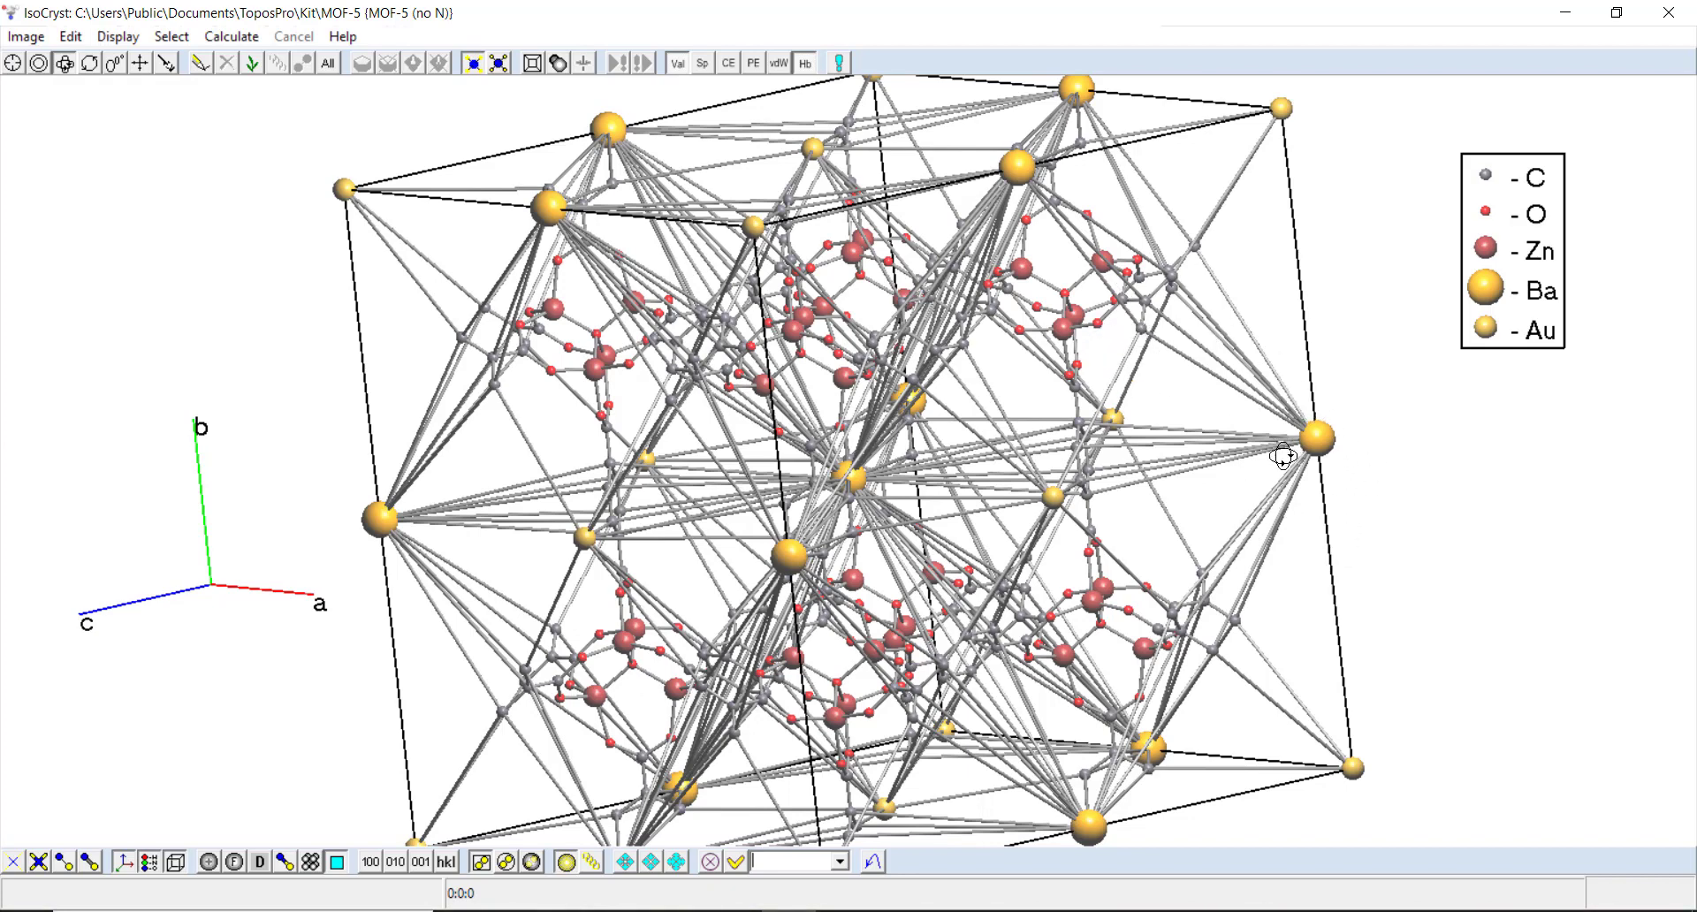
mouse_move(1248, 439)
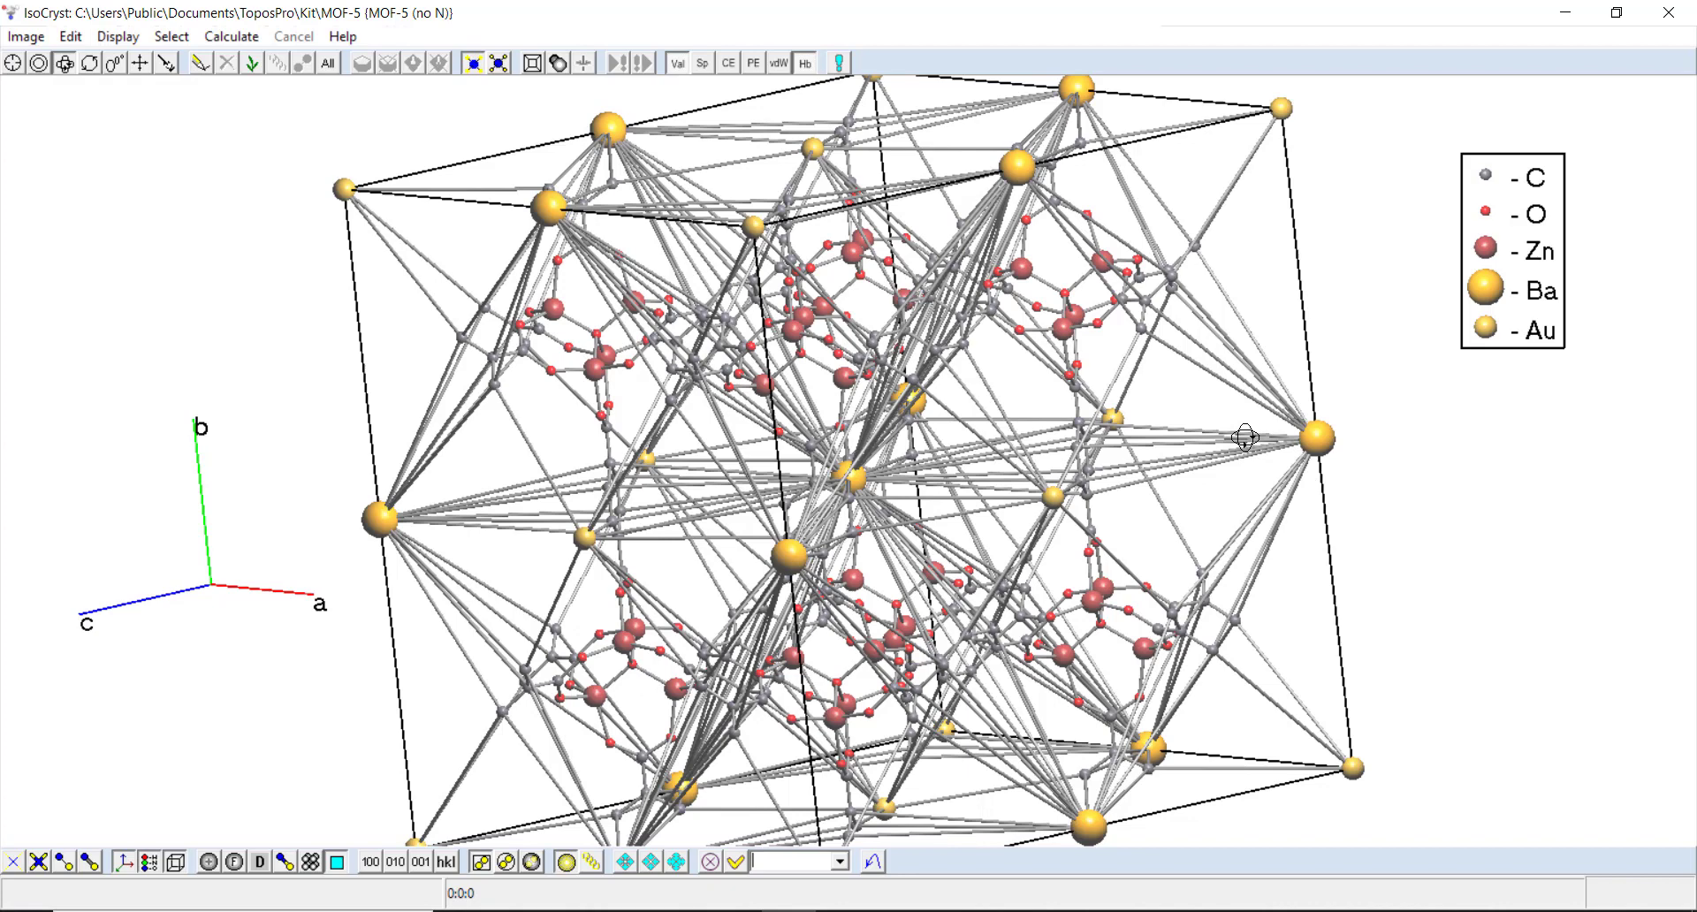
mouse_move(1247, 449)
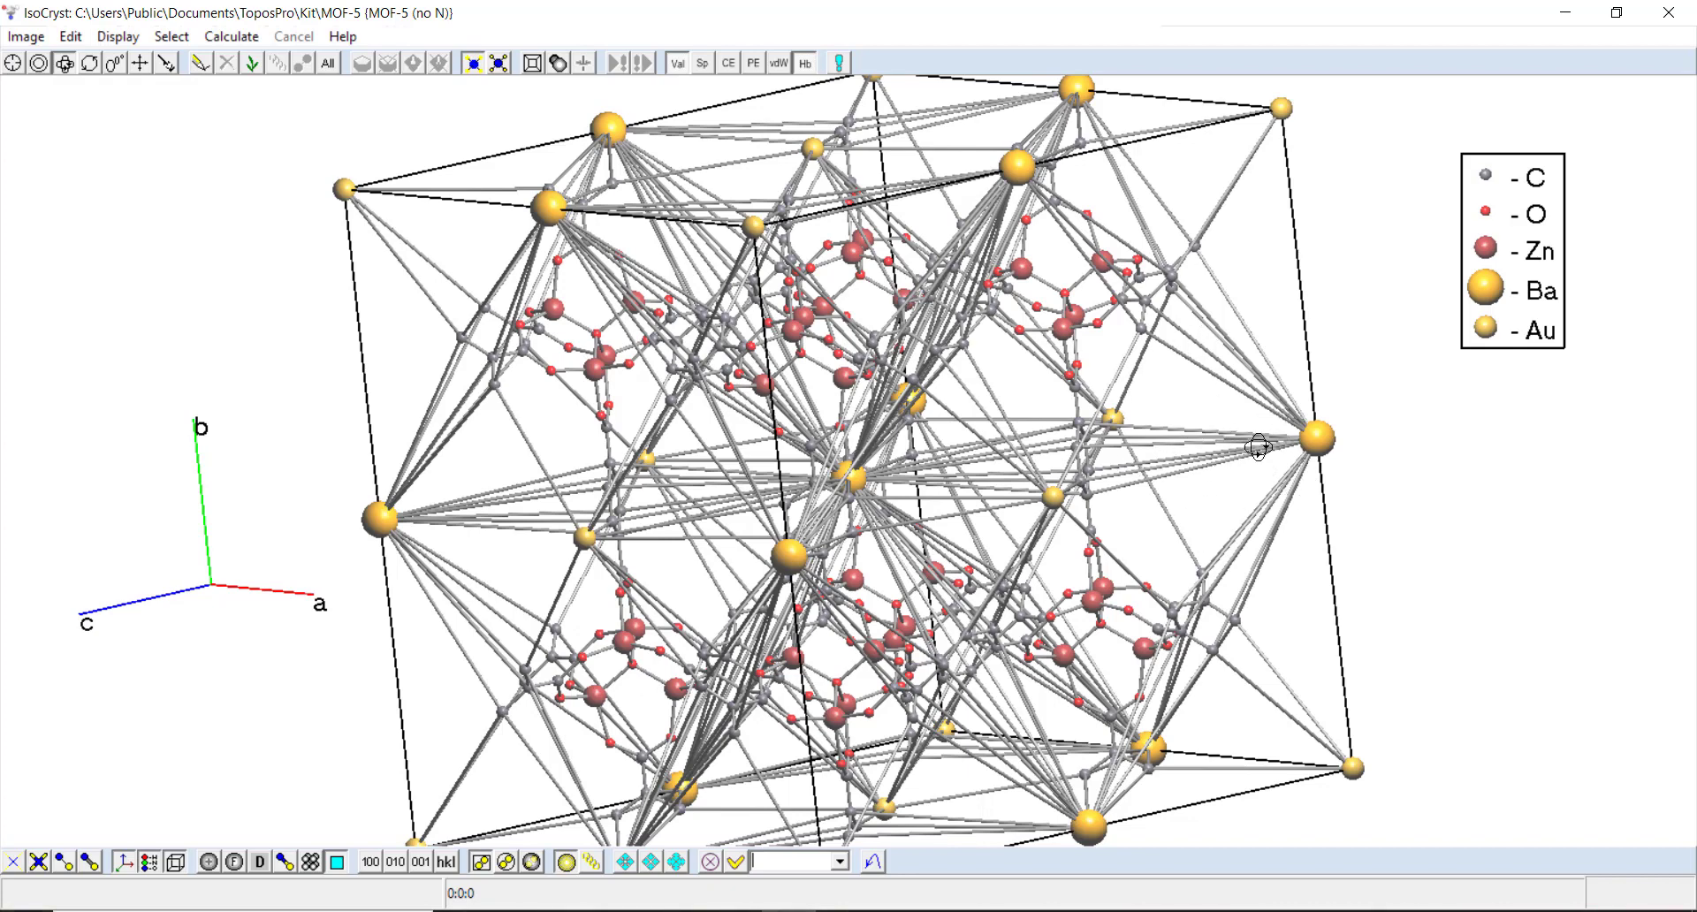
mouse_move(1390, 492)
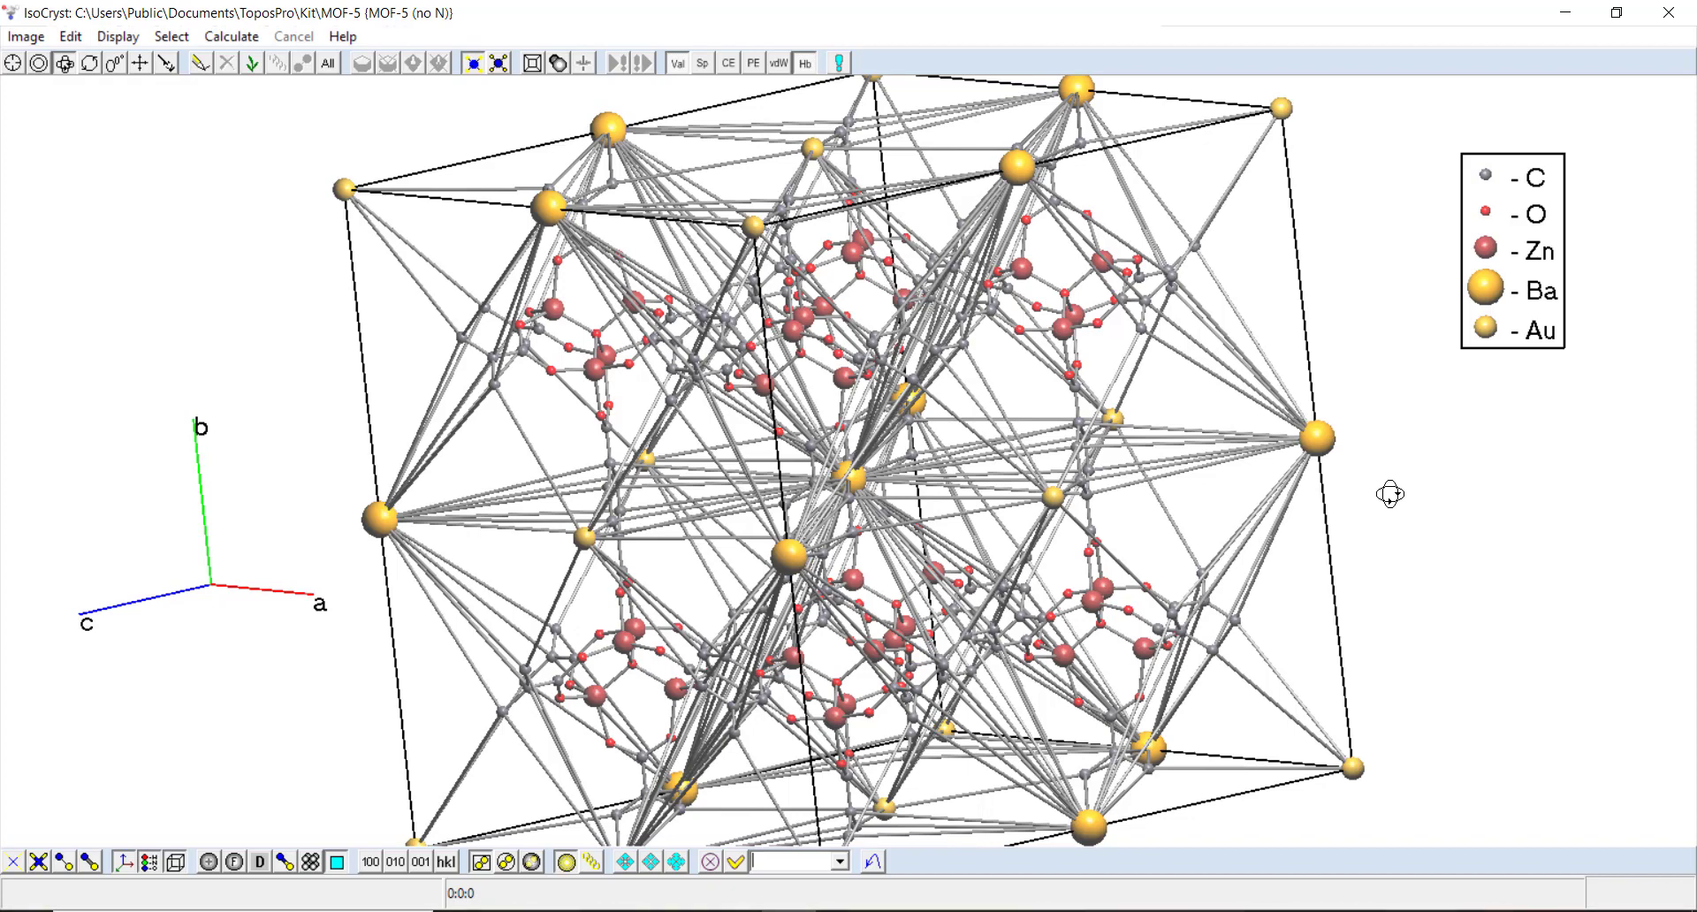
mouse_move(1125, 622)
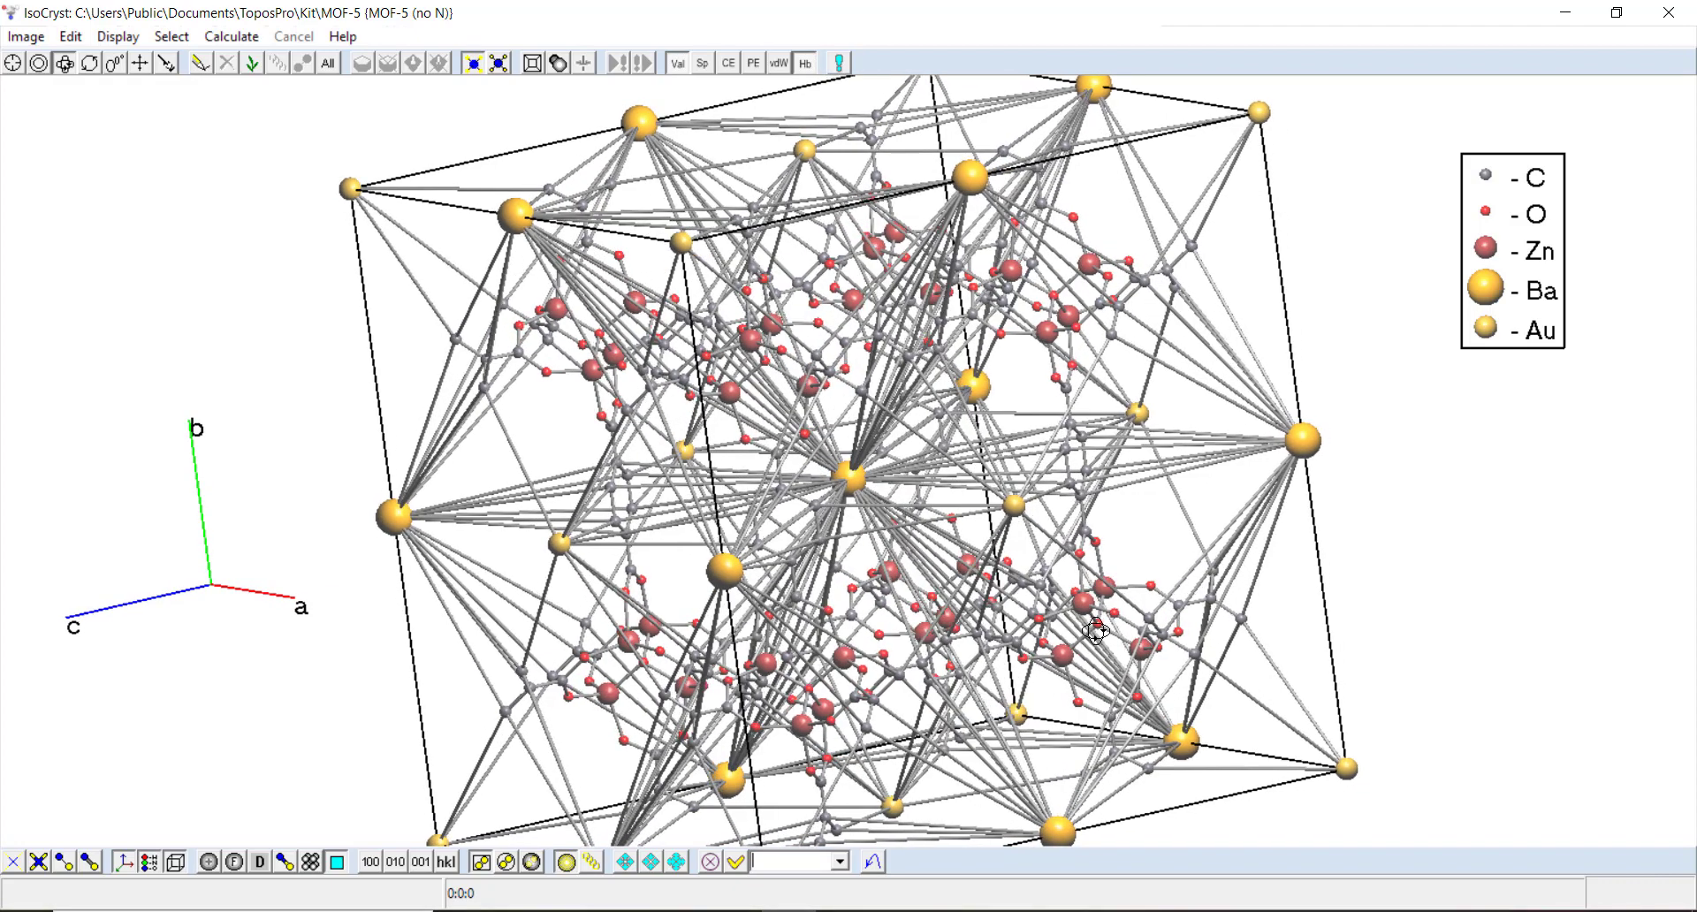
mouse_move(1027, 544)
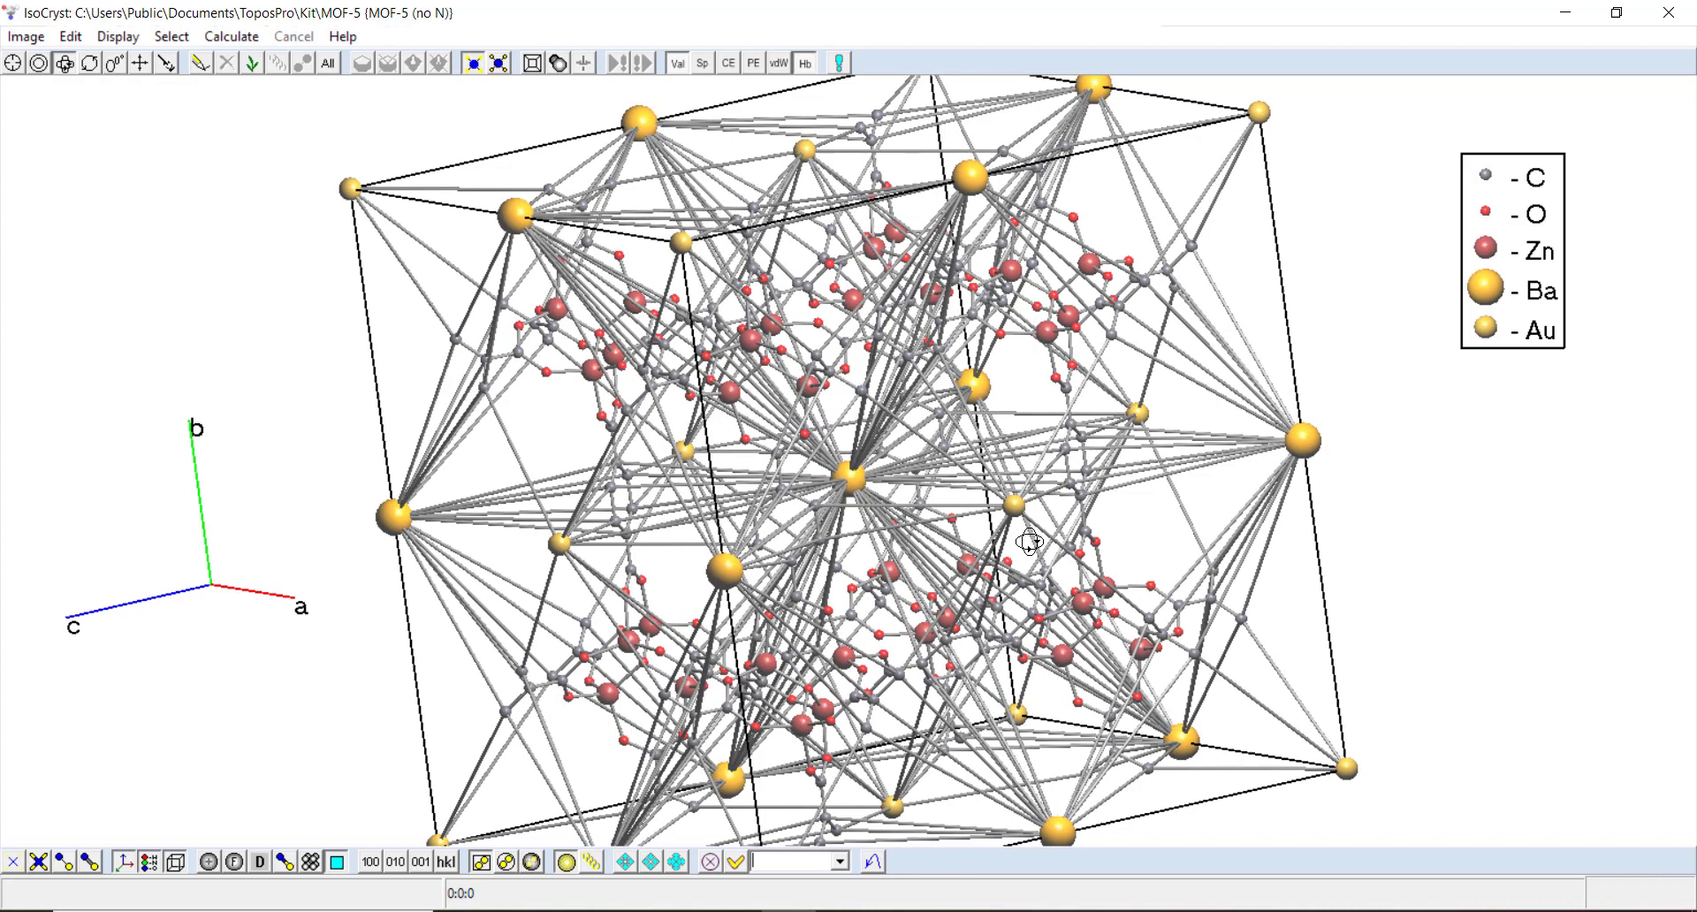
mouse_move(968, 501)
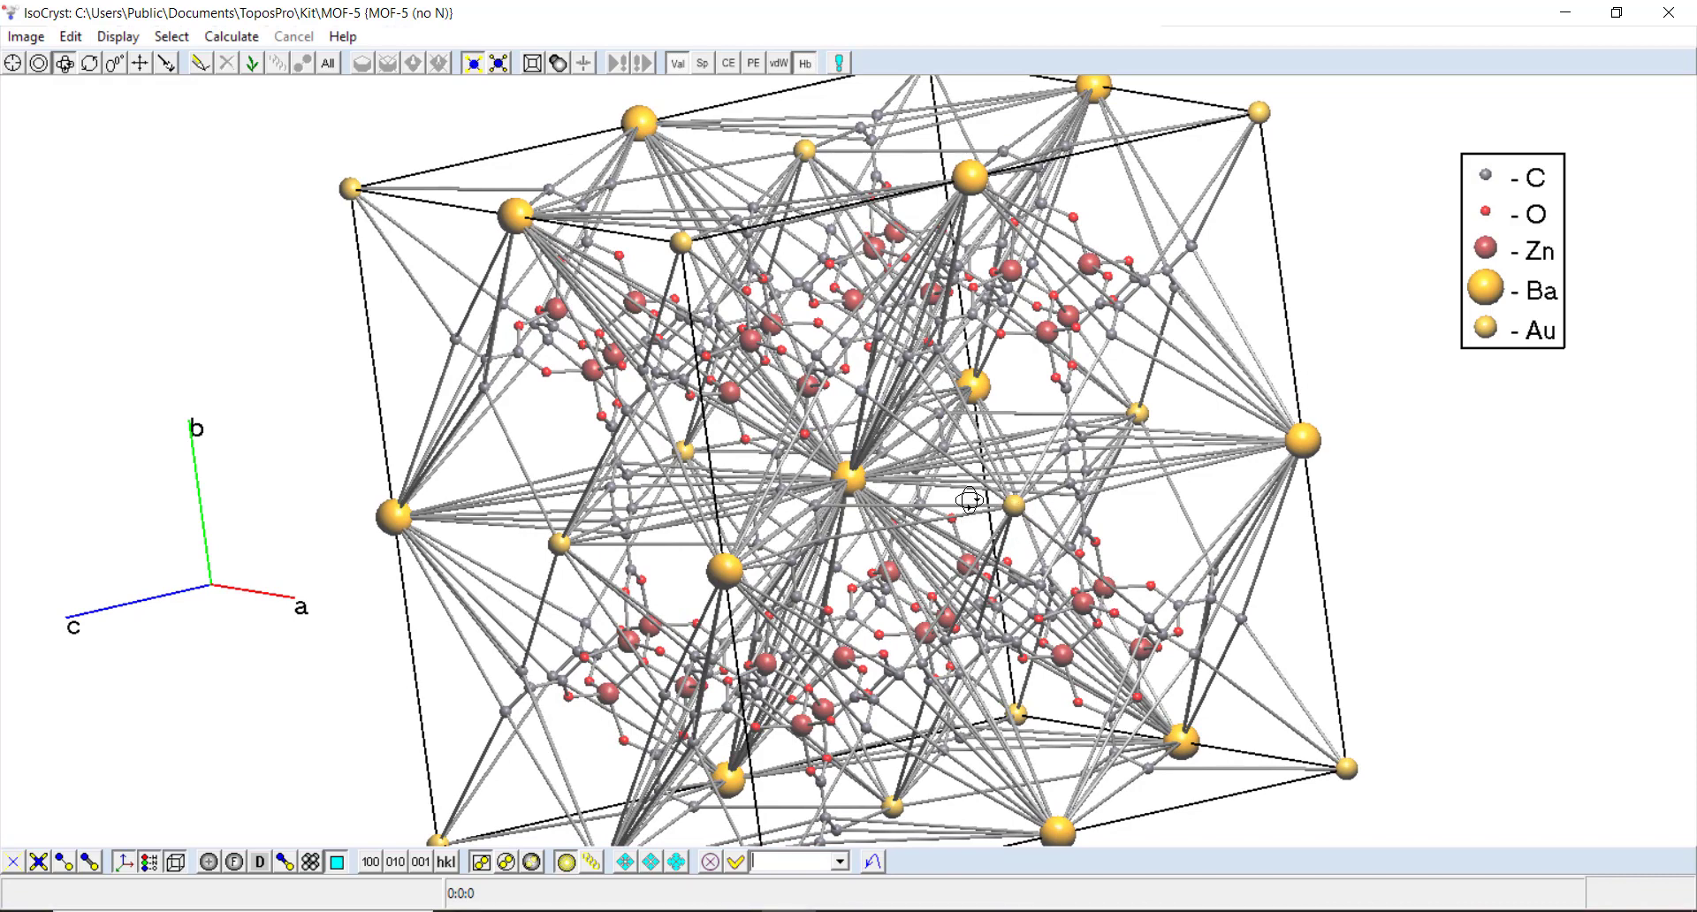
mouse_move(1044, 520)
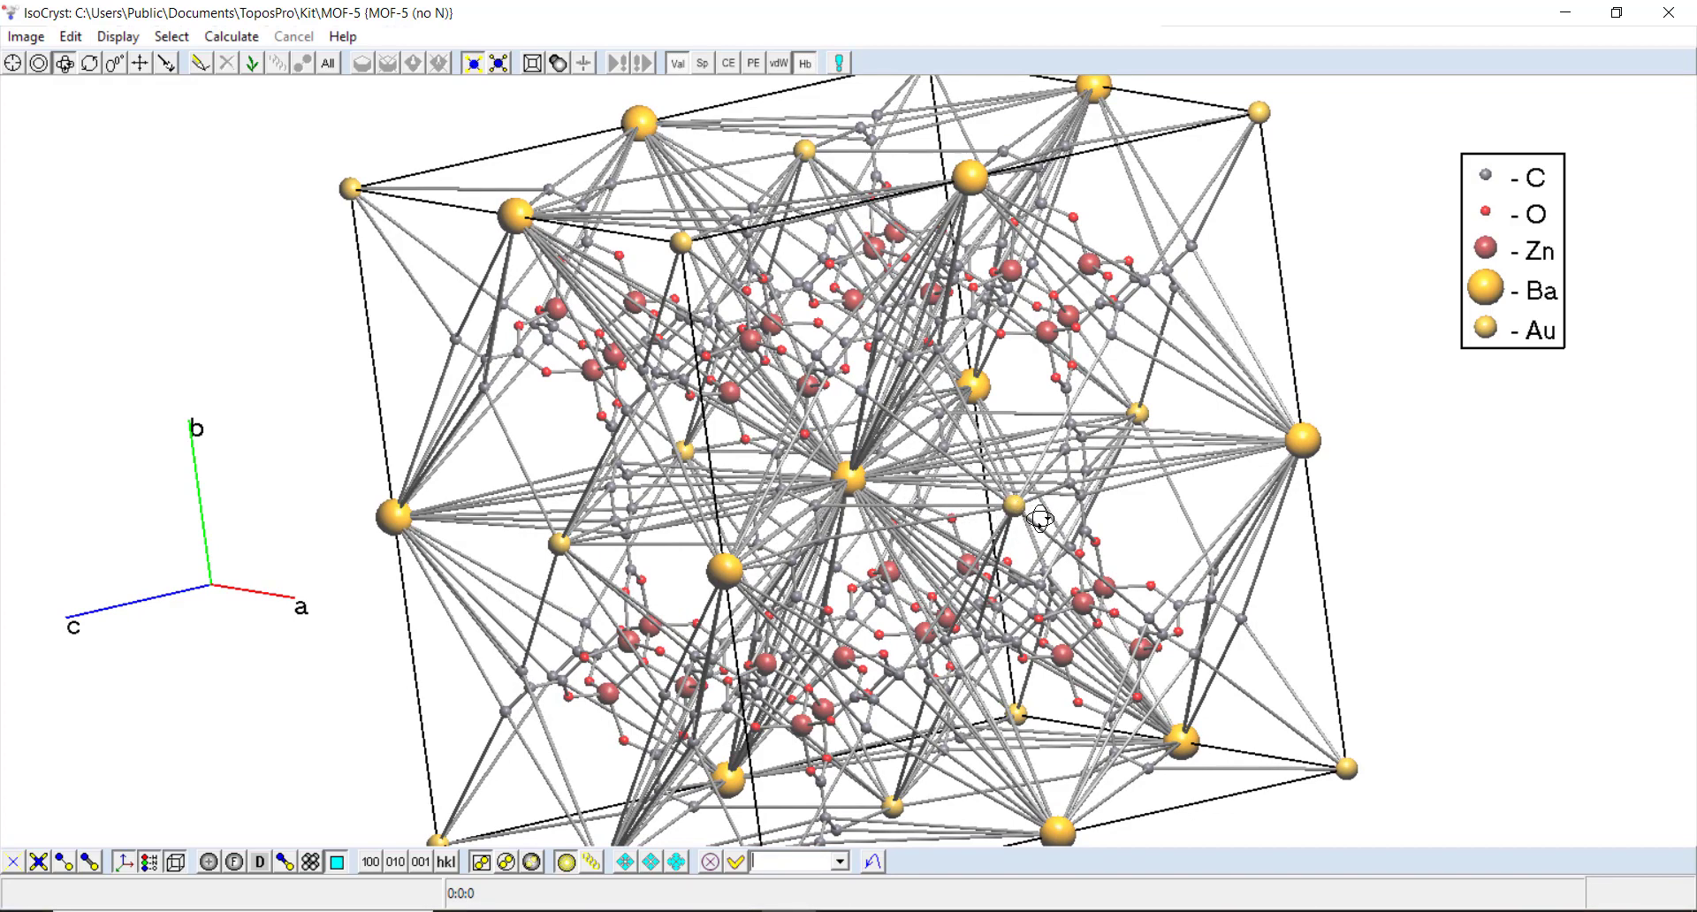
mouse_move(1028, 573)
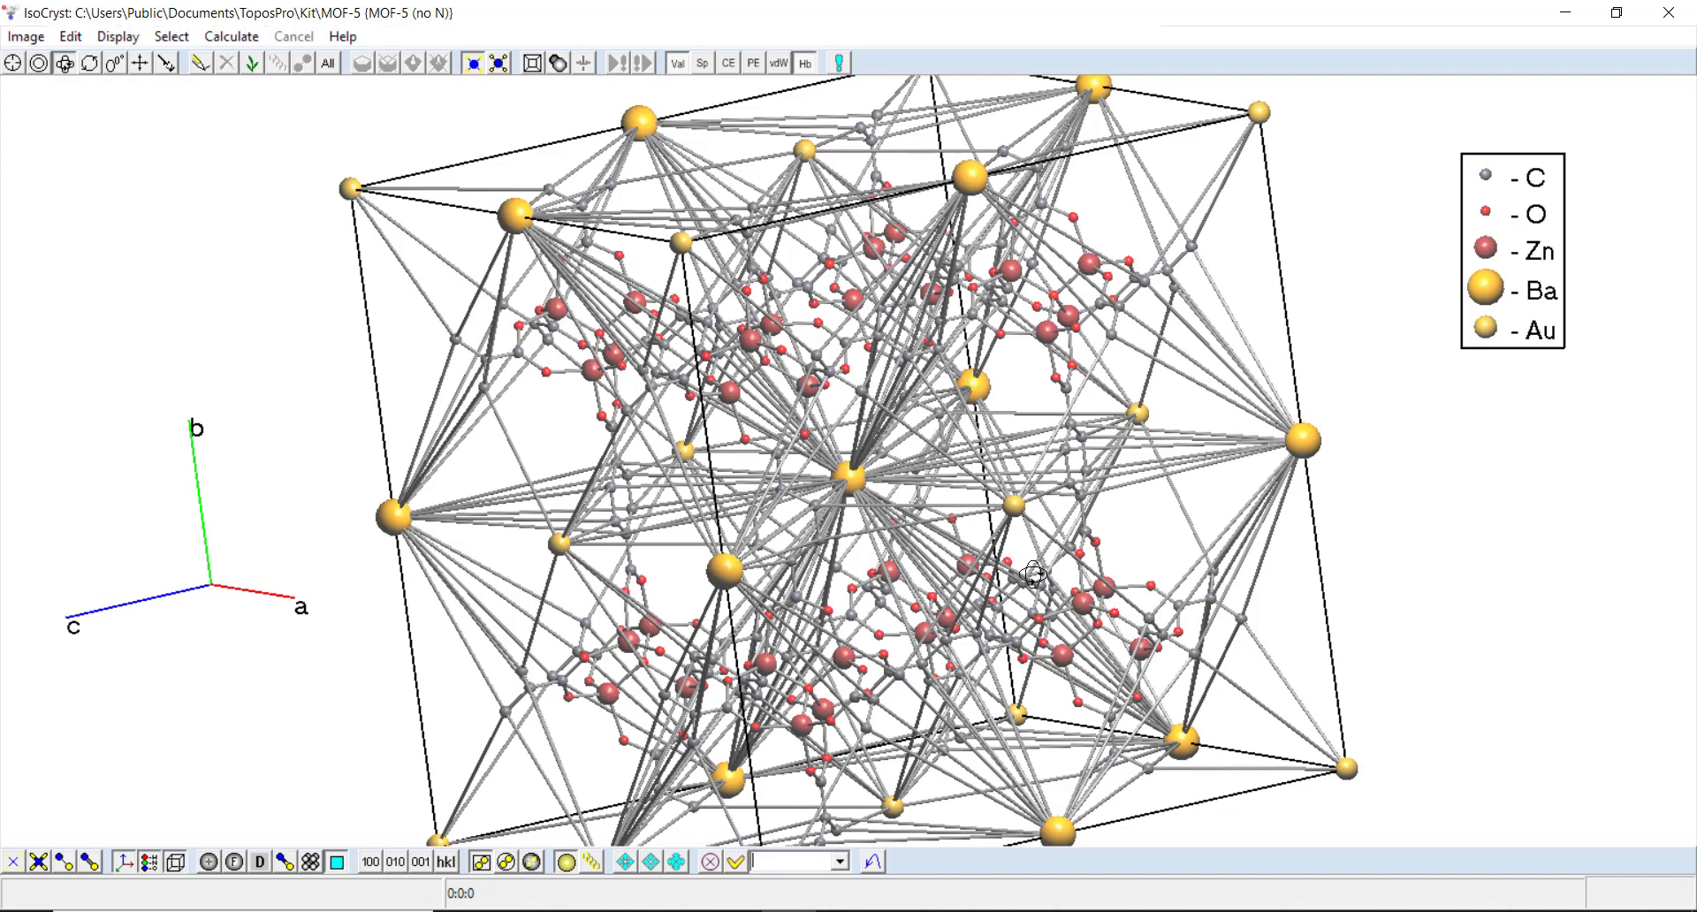
mouse_move(1033, 500)
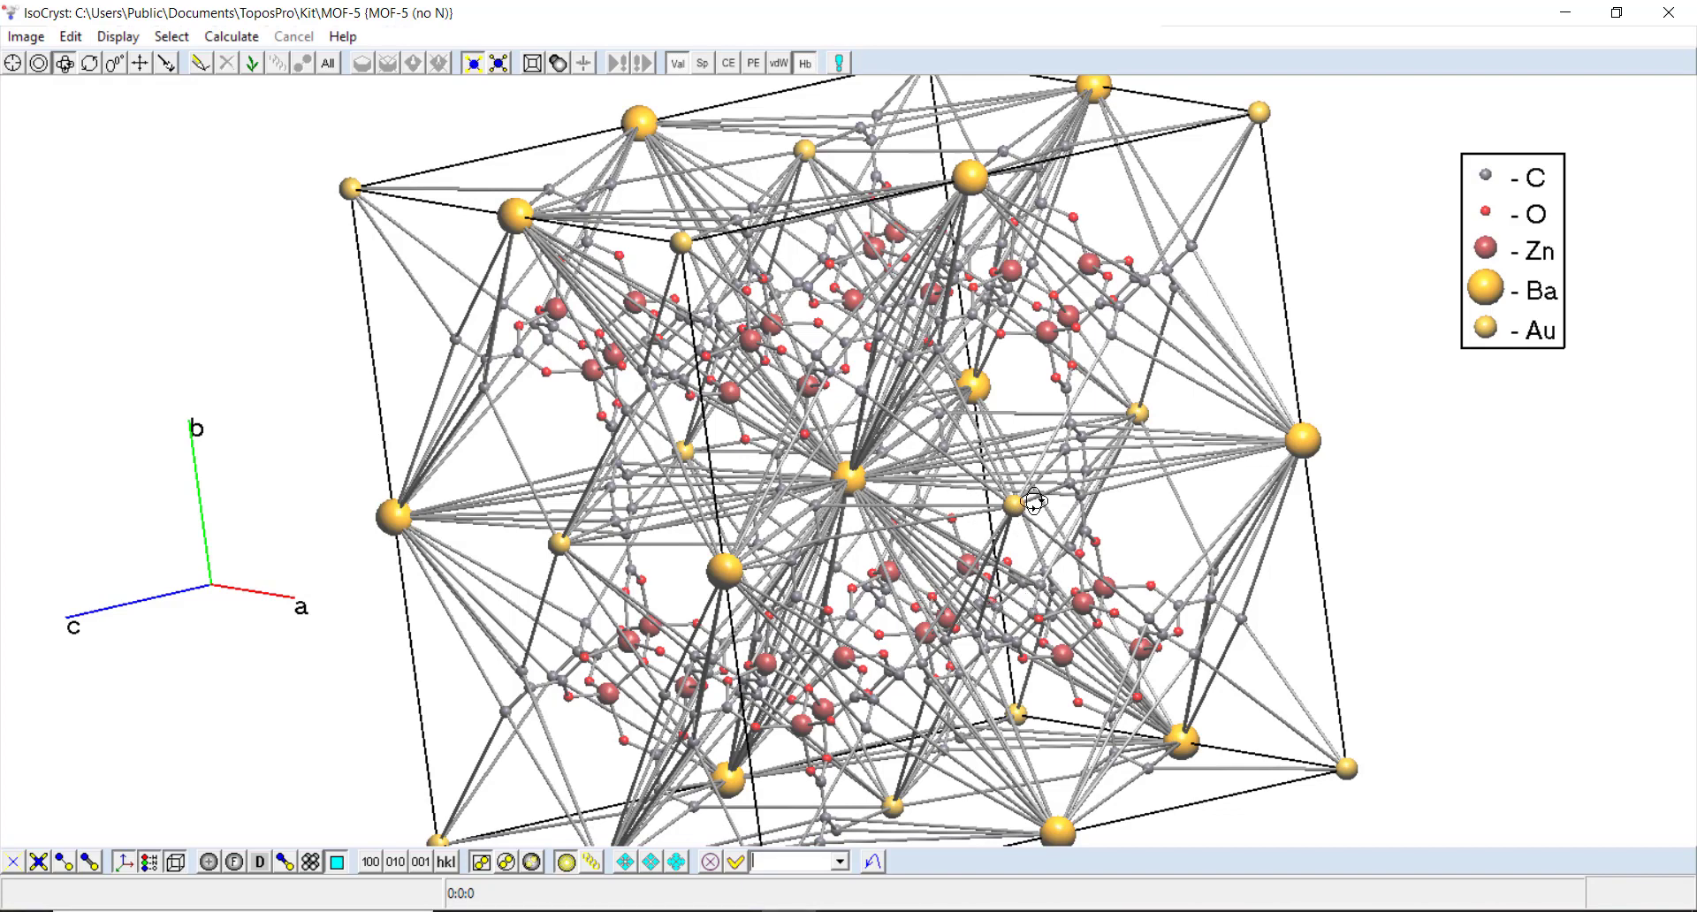
mouse_move(787, 495)
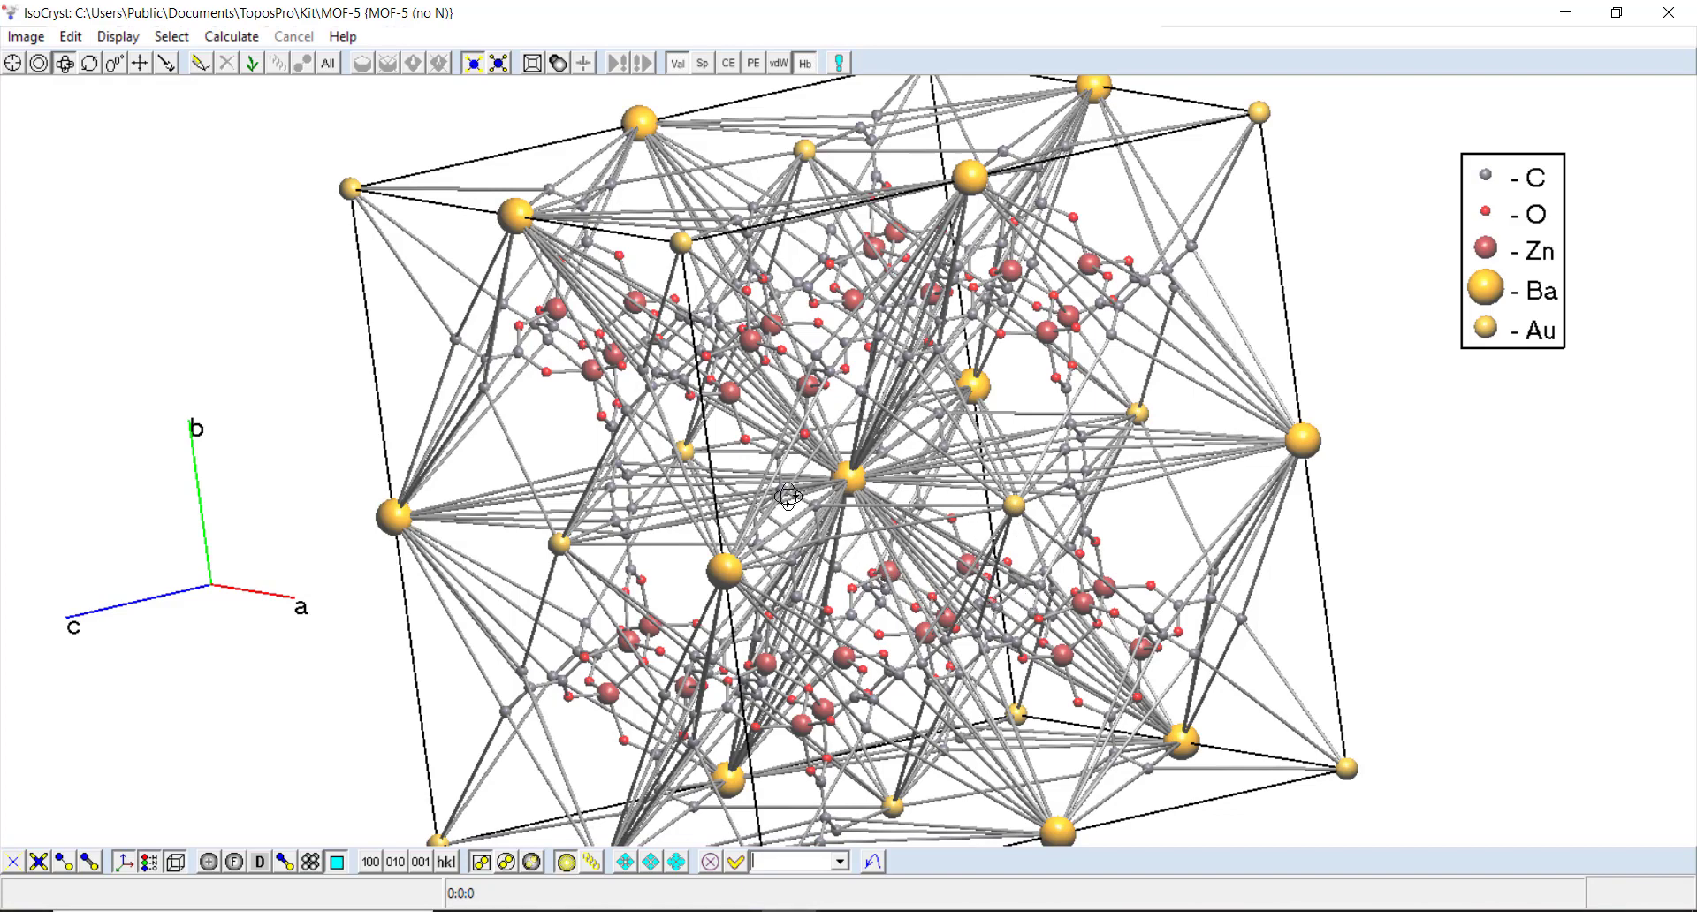
mouse_move(770, 609)
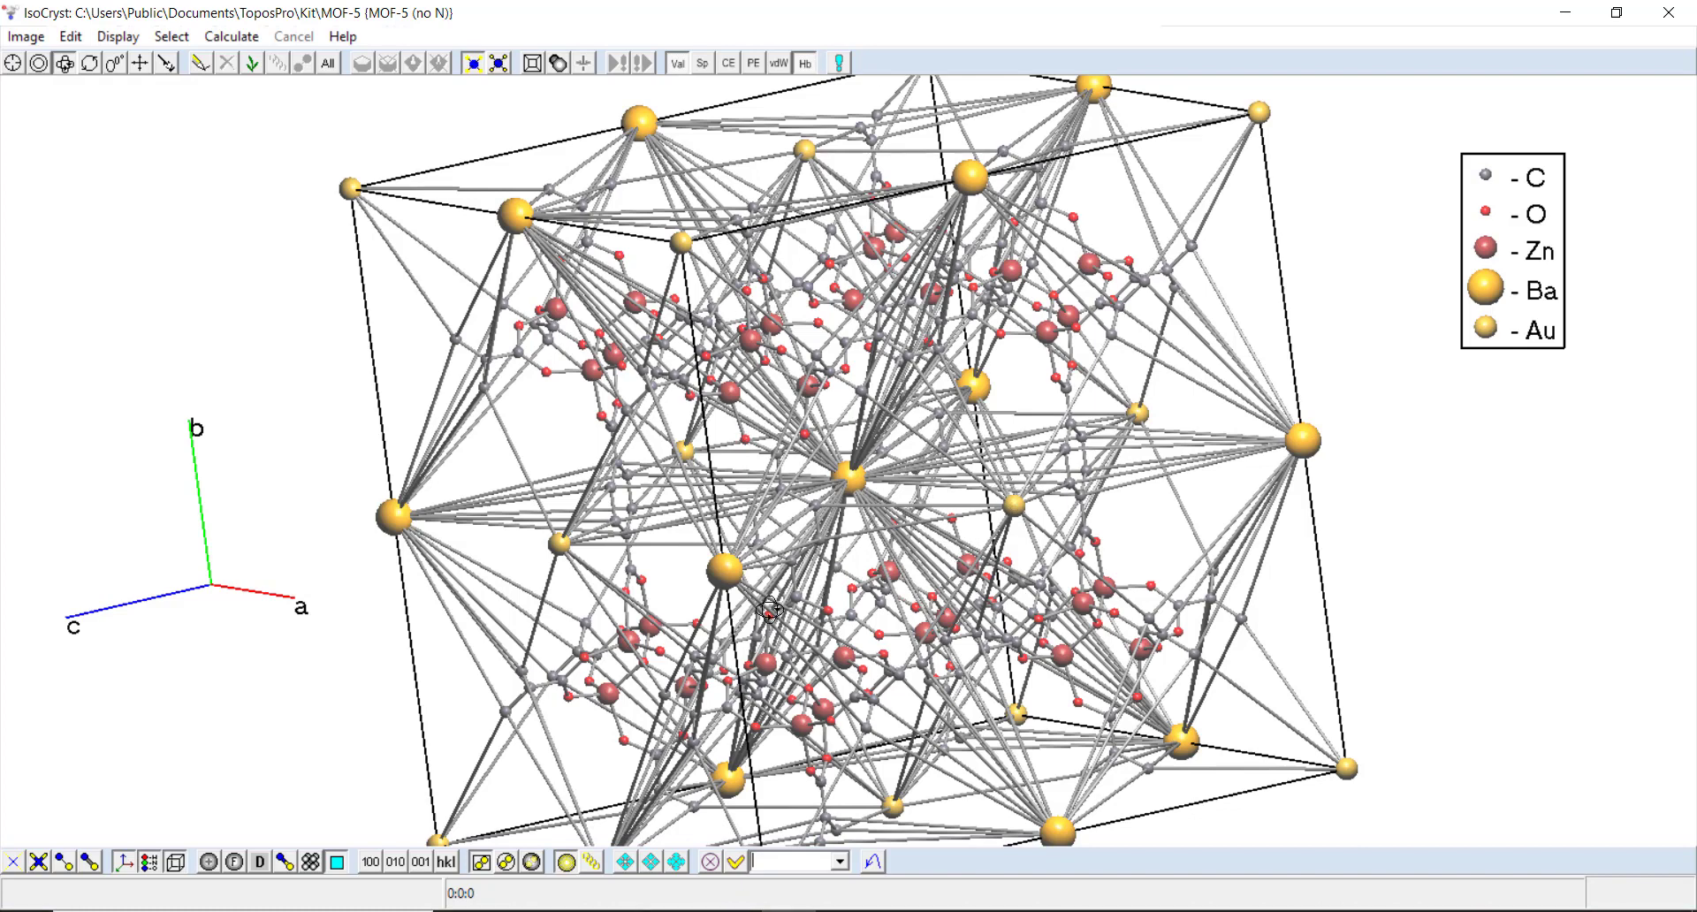
mouse_move(817, 637)
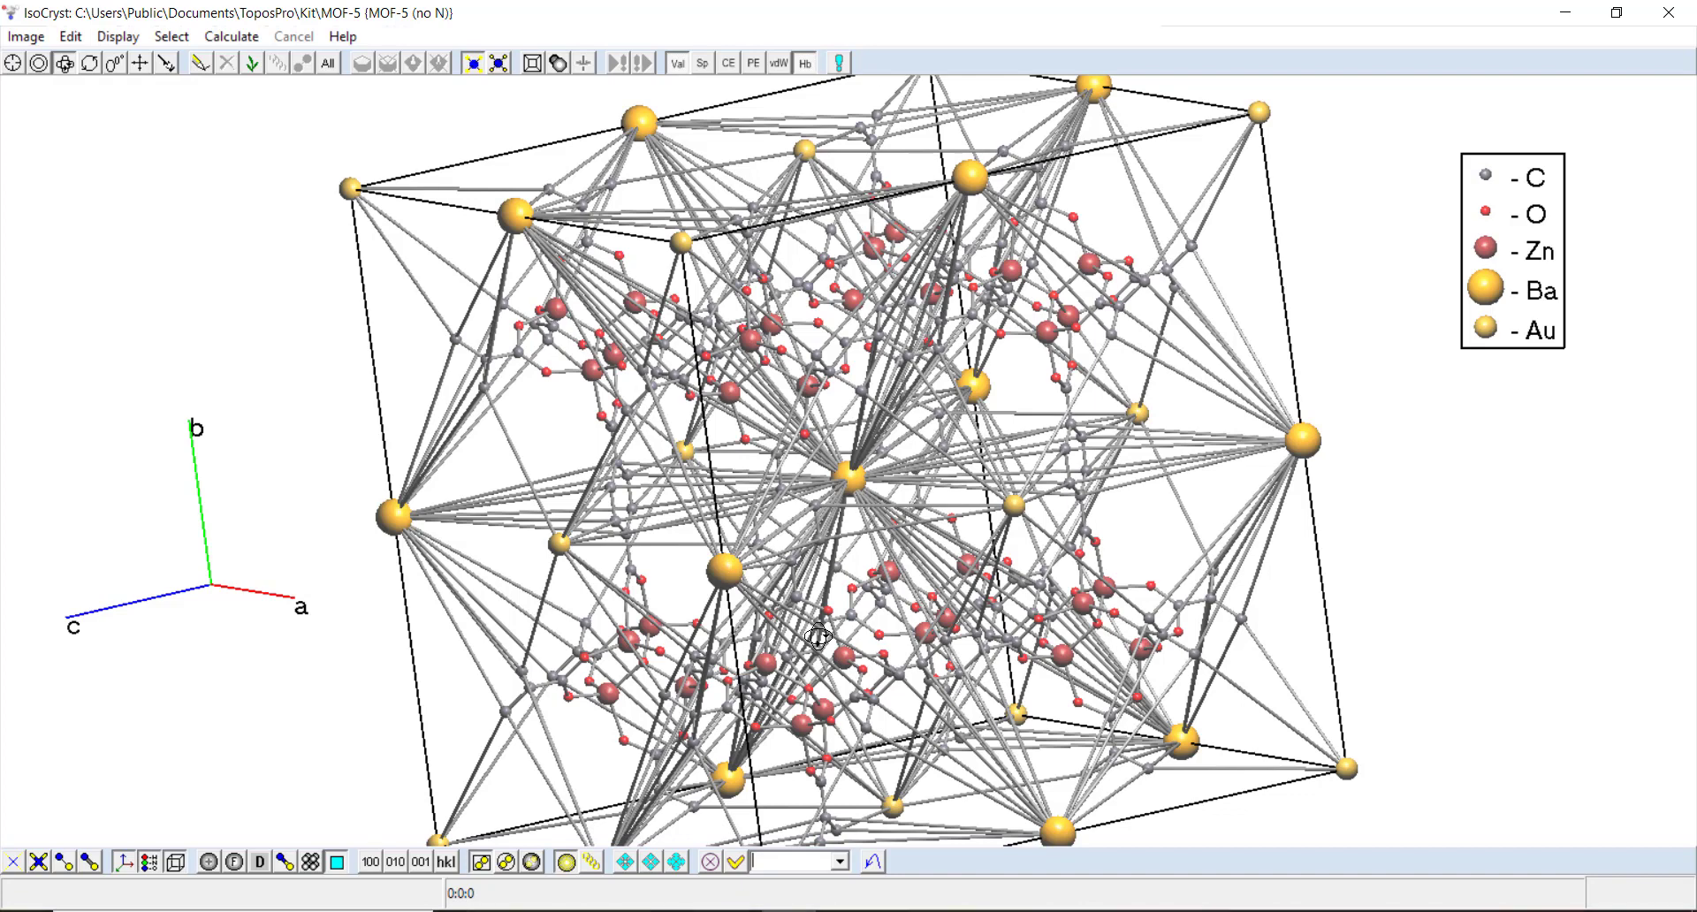
mouse_move(1140, 492)
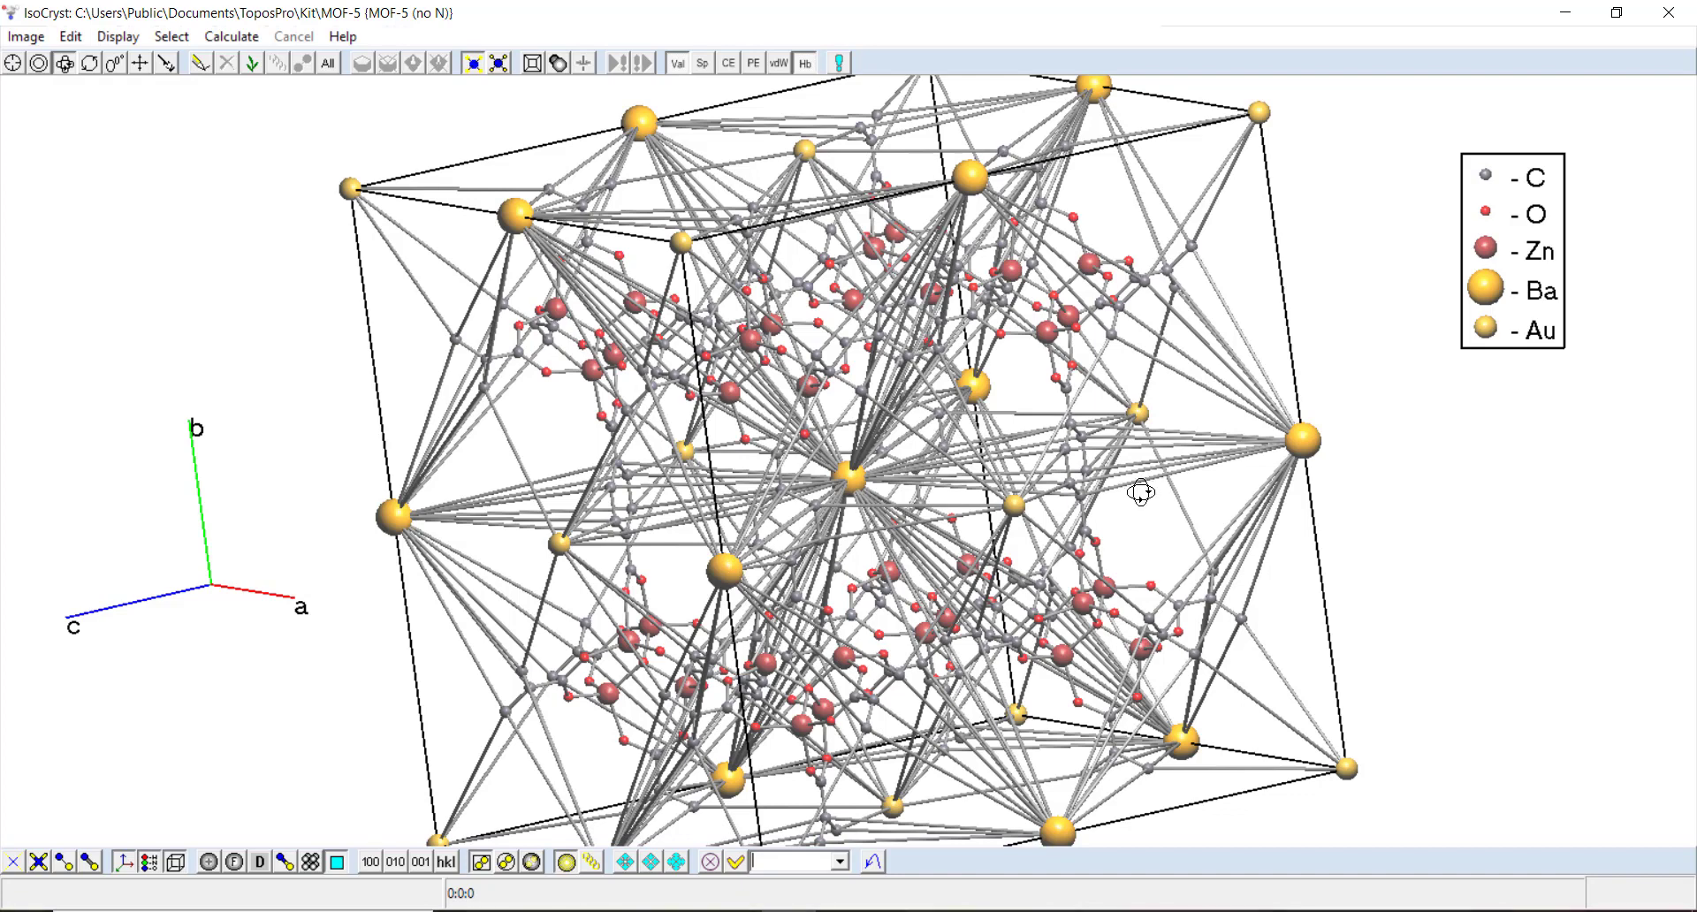
mouse_move(319, 391)
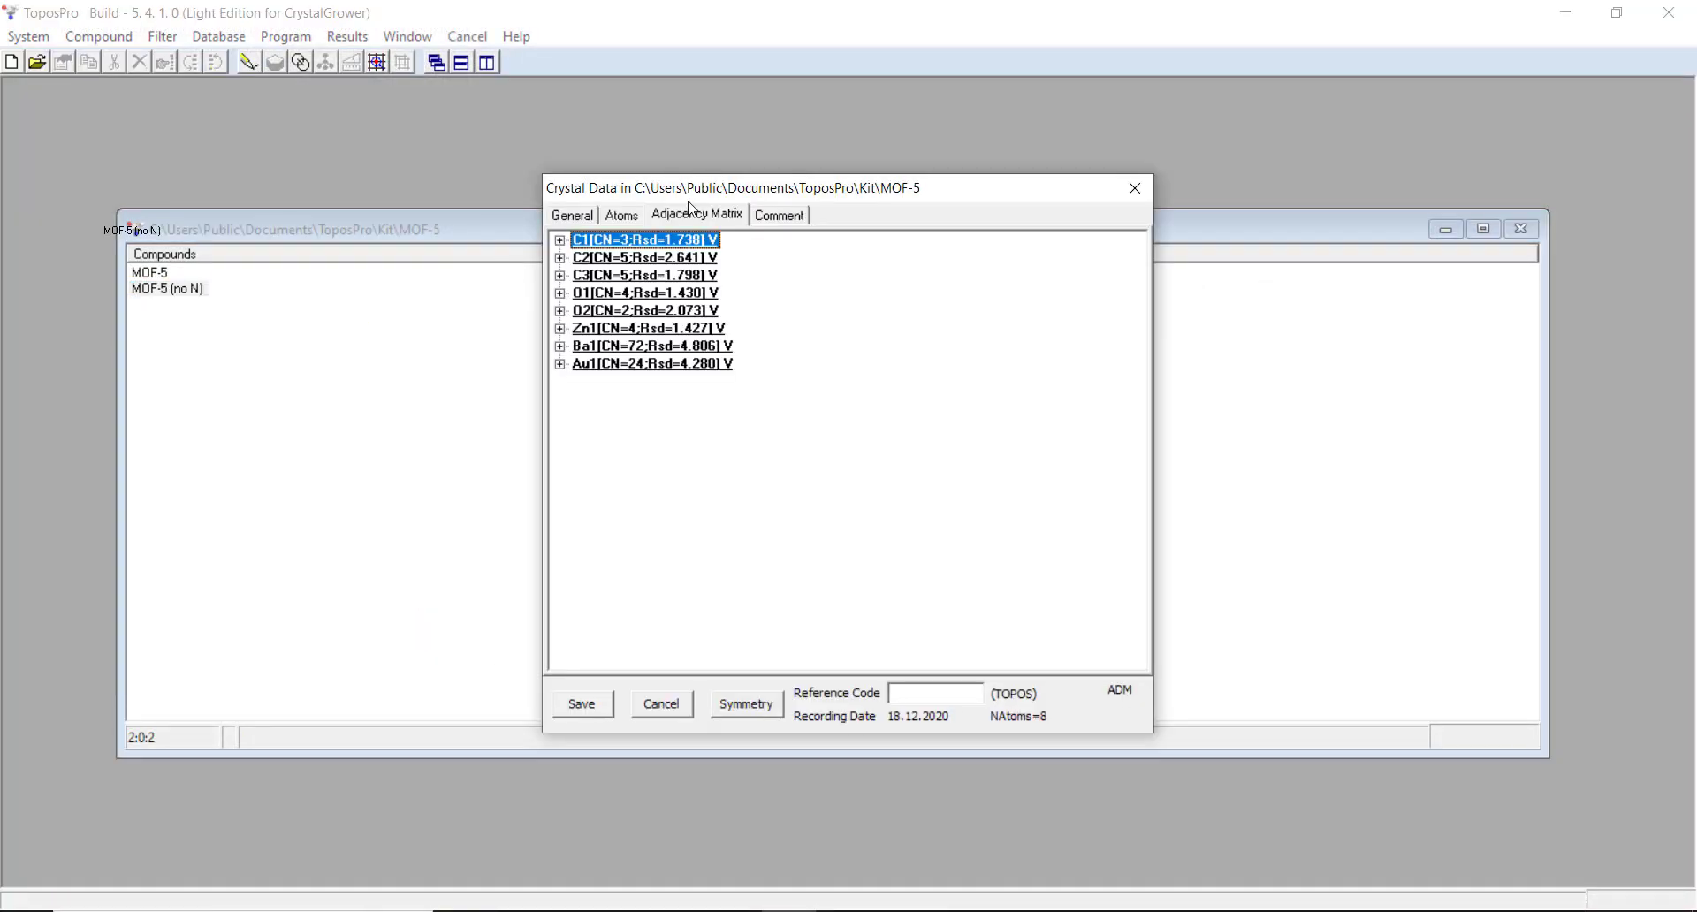
Step: Change the Au1 and Ba1 contacts with C2 and C3 to H type
click(560, 363)
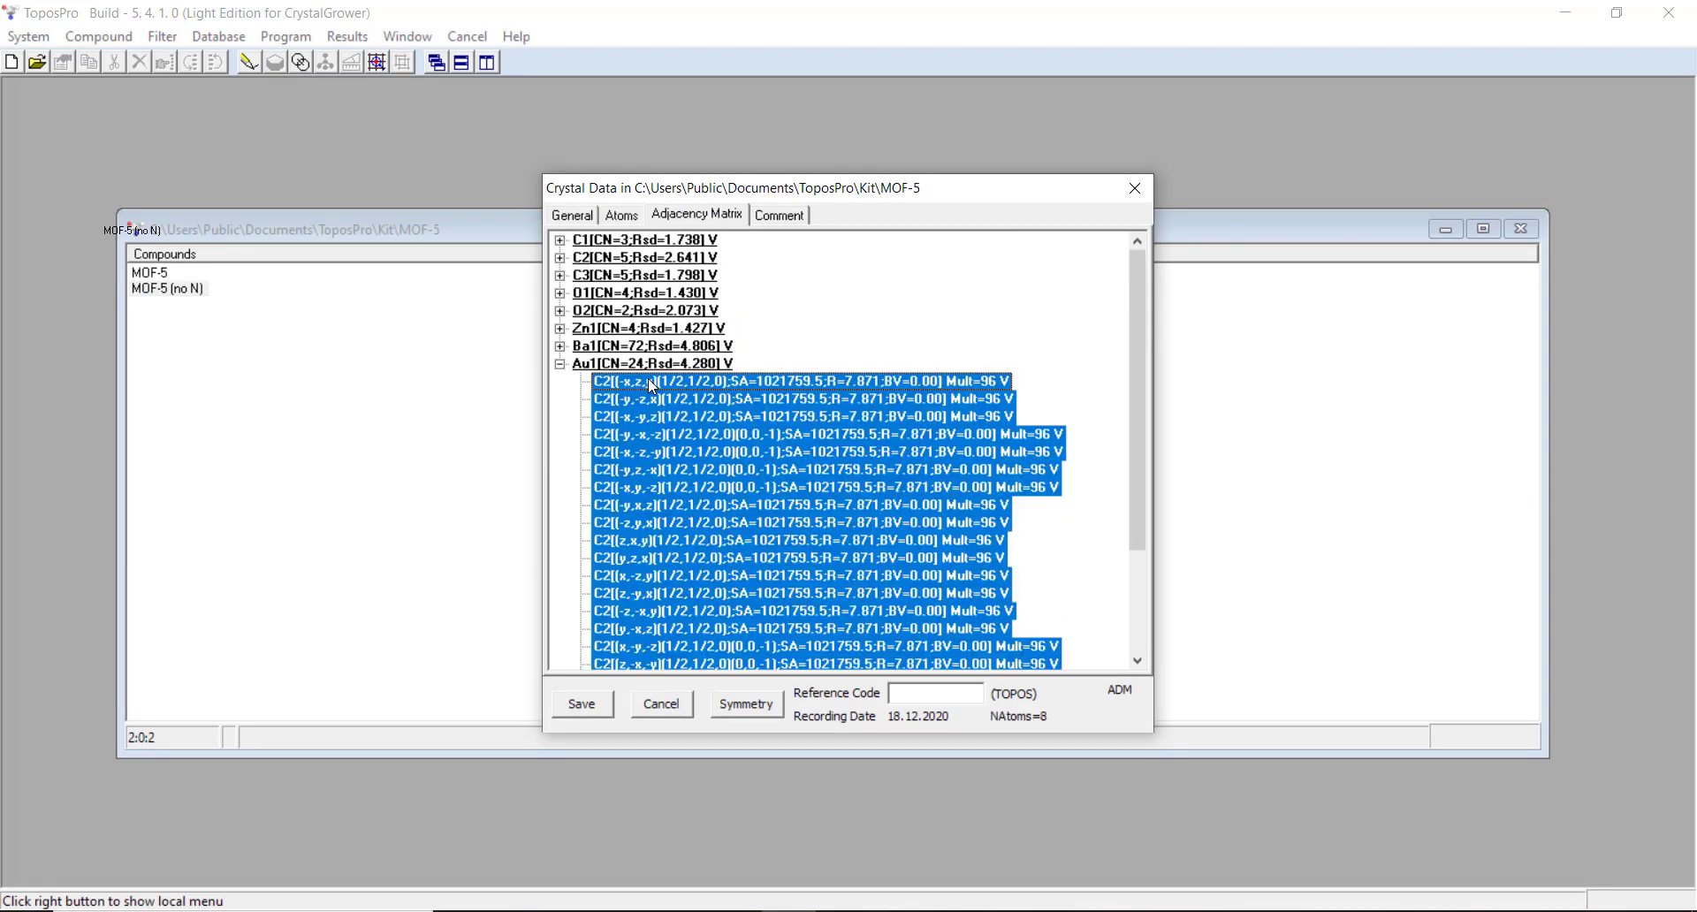
scroll(down, 3)
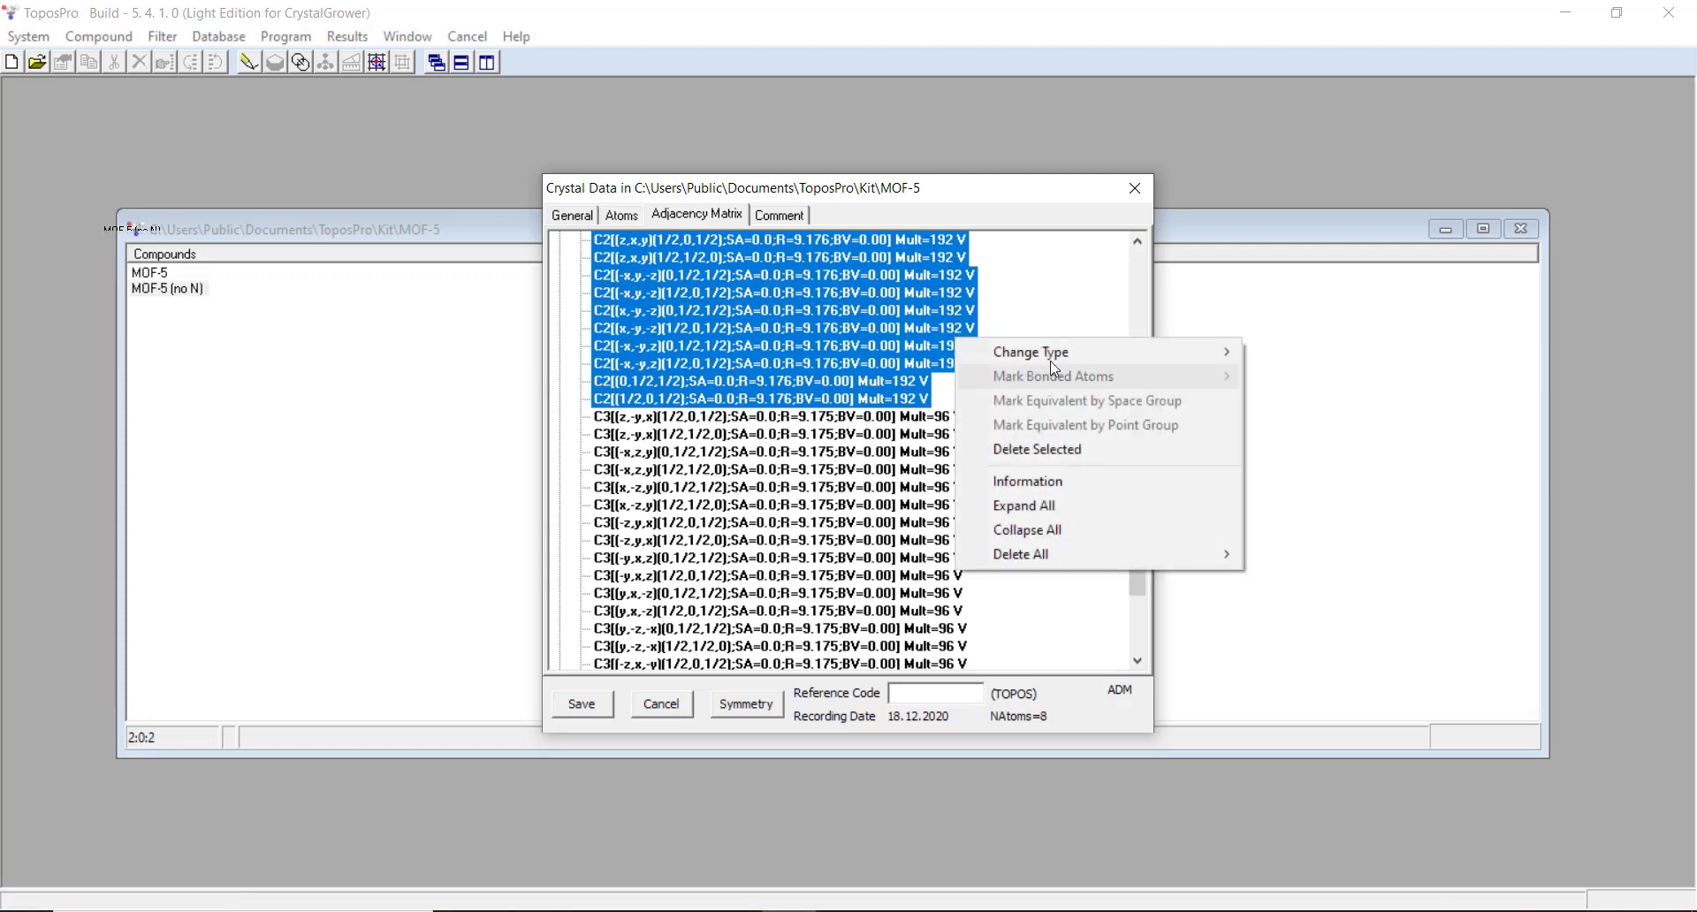
click(1029, 351)
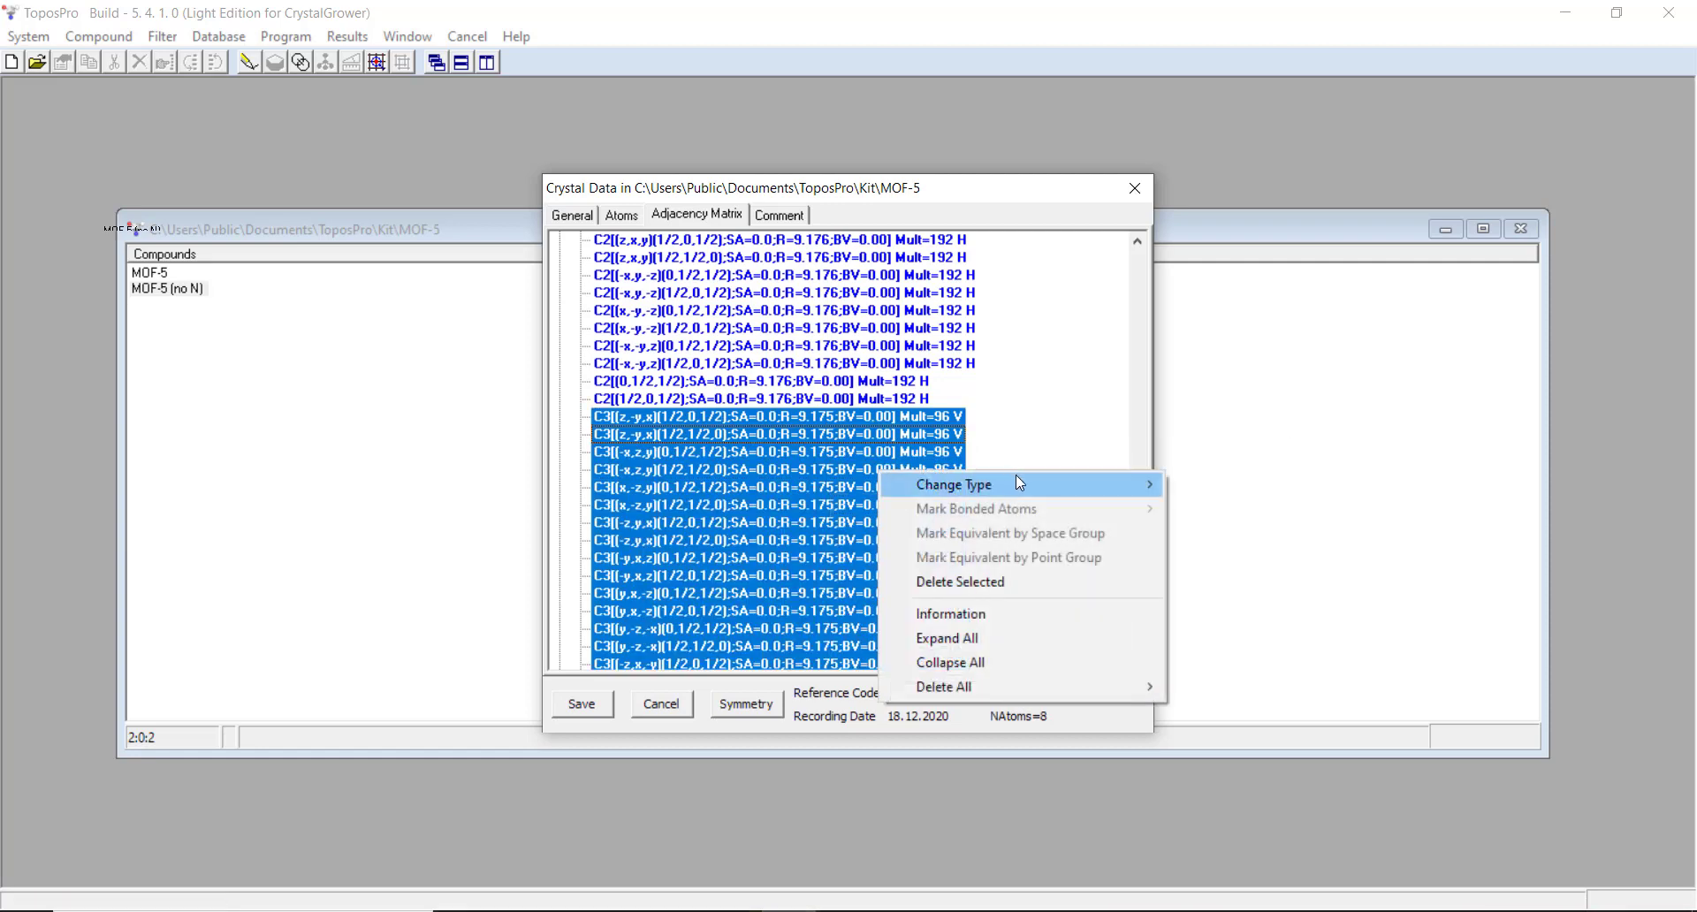
click(954, 483)
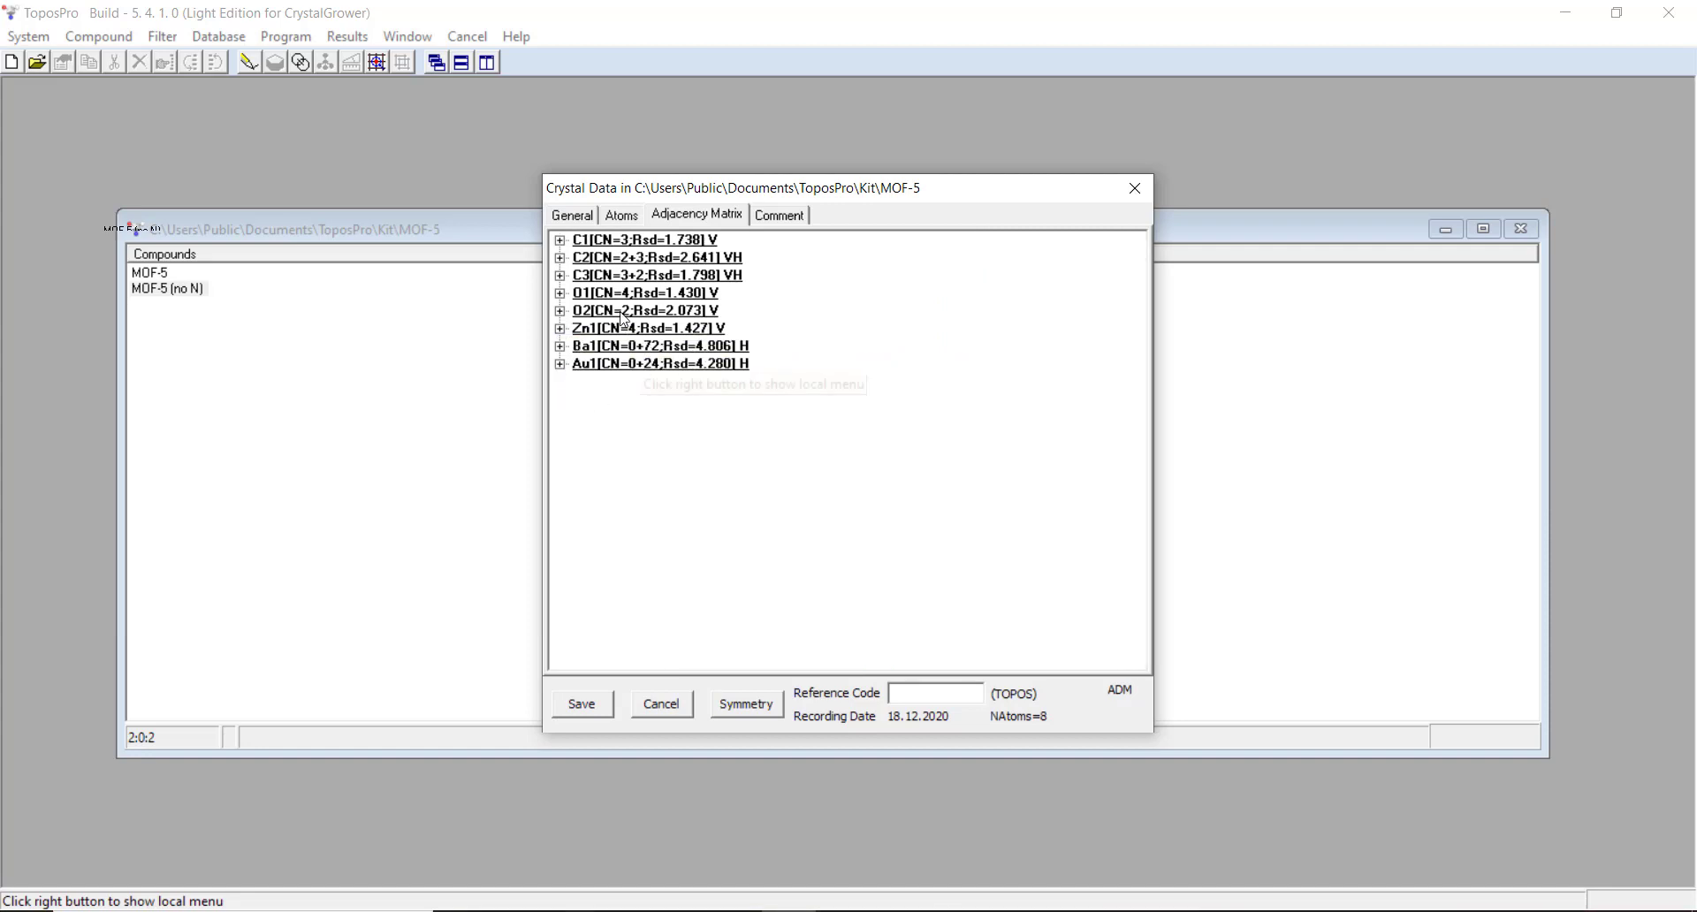
mouse_move(562, 319)
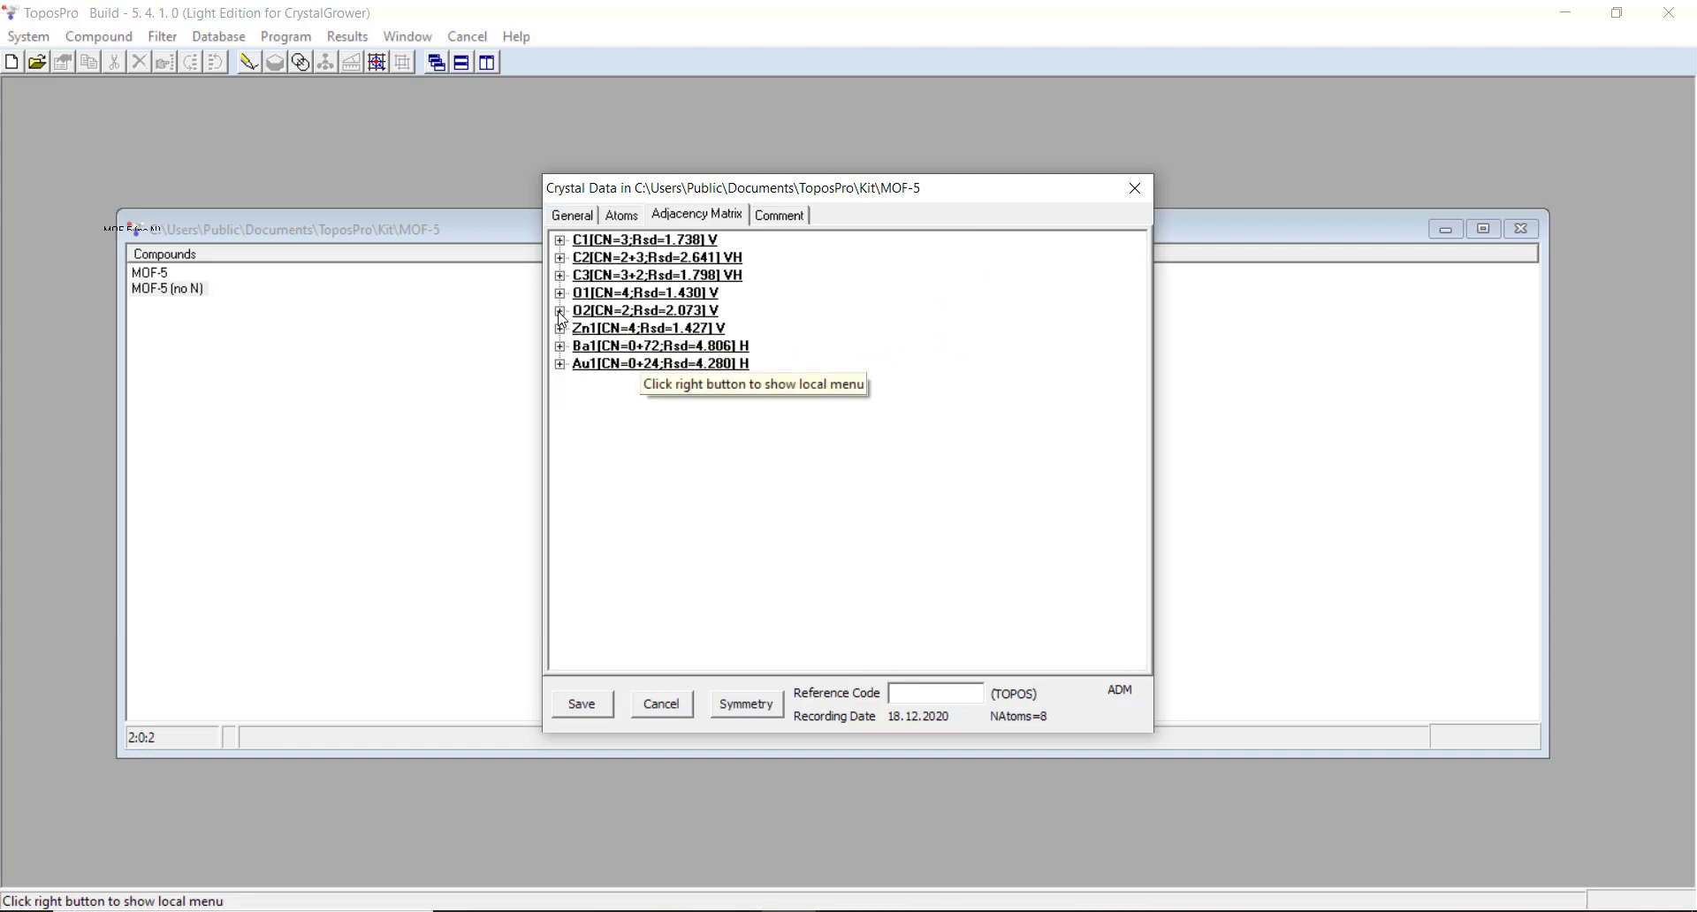
mouse_move(616, 484)
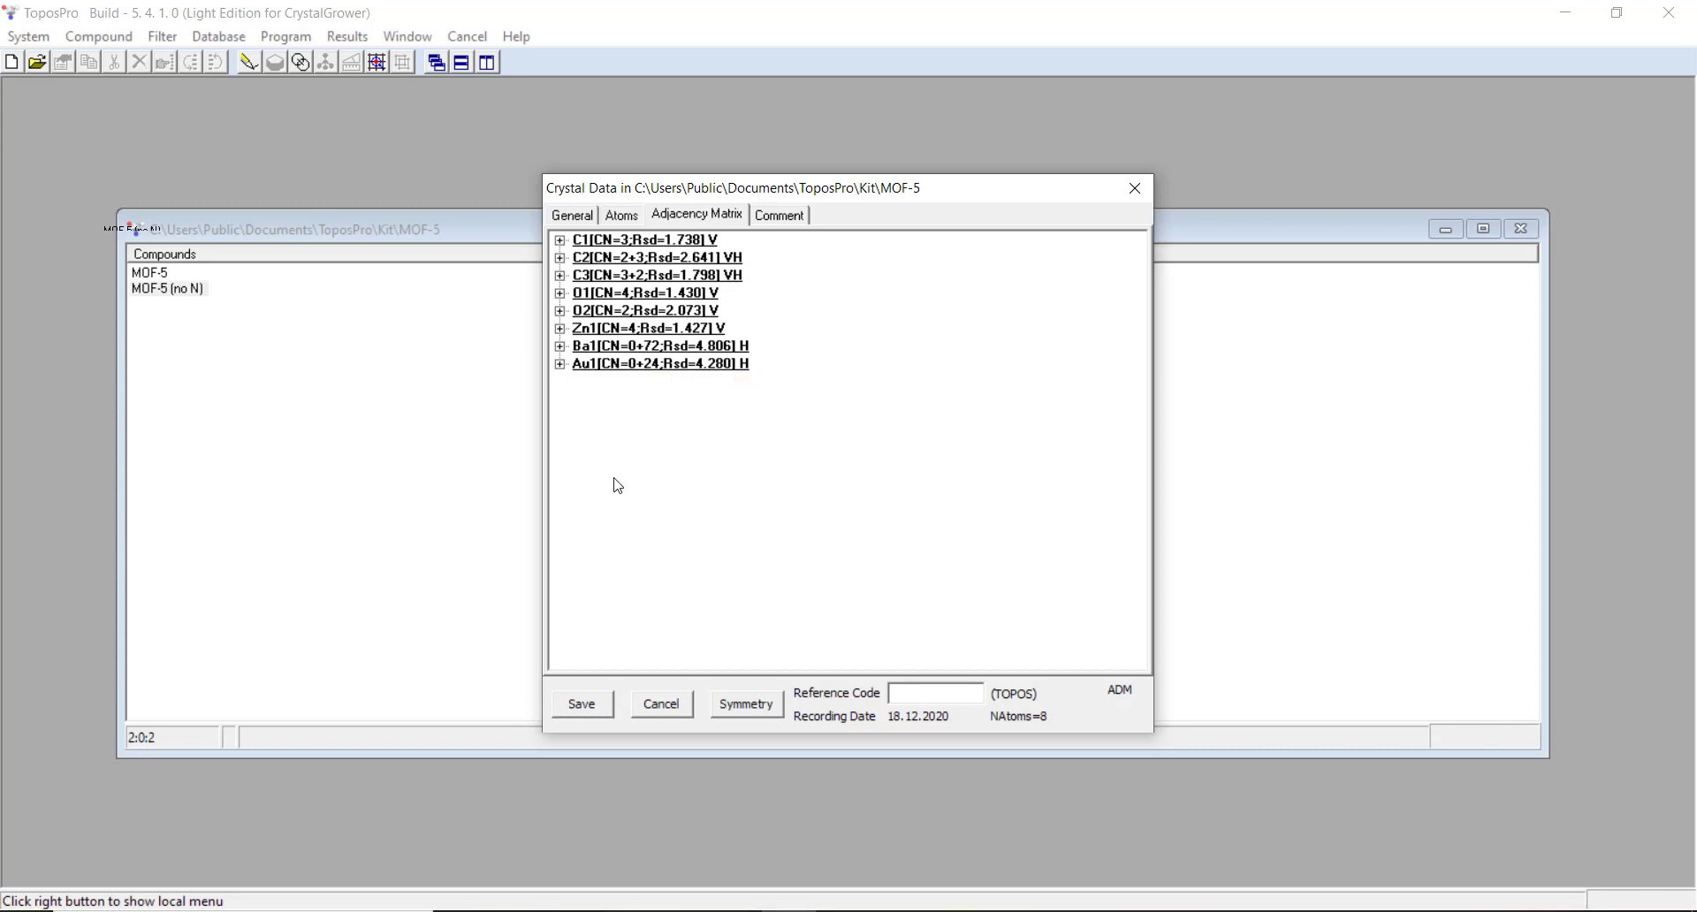
Step: Make Zn1's three O2 contacts hydrogen bonds, giving CN 1+3, and save the compound
click(560, 327)
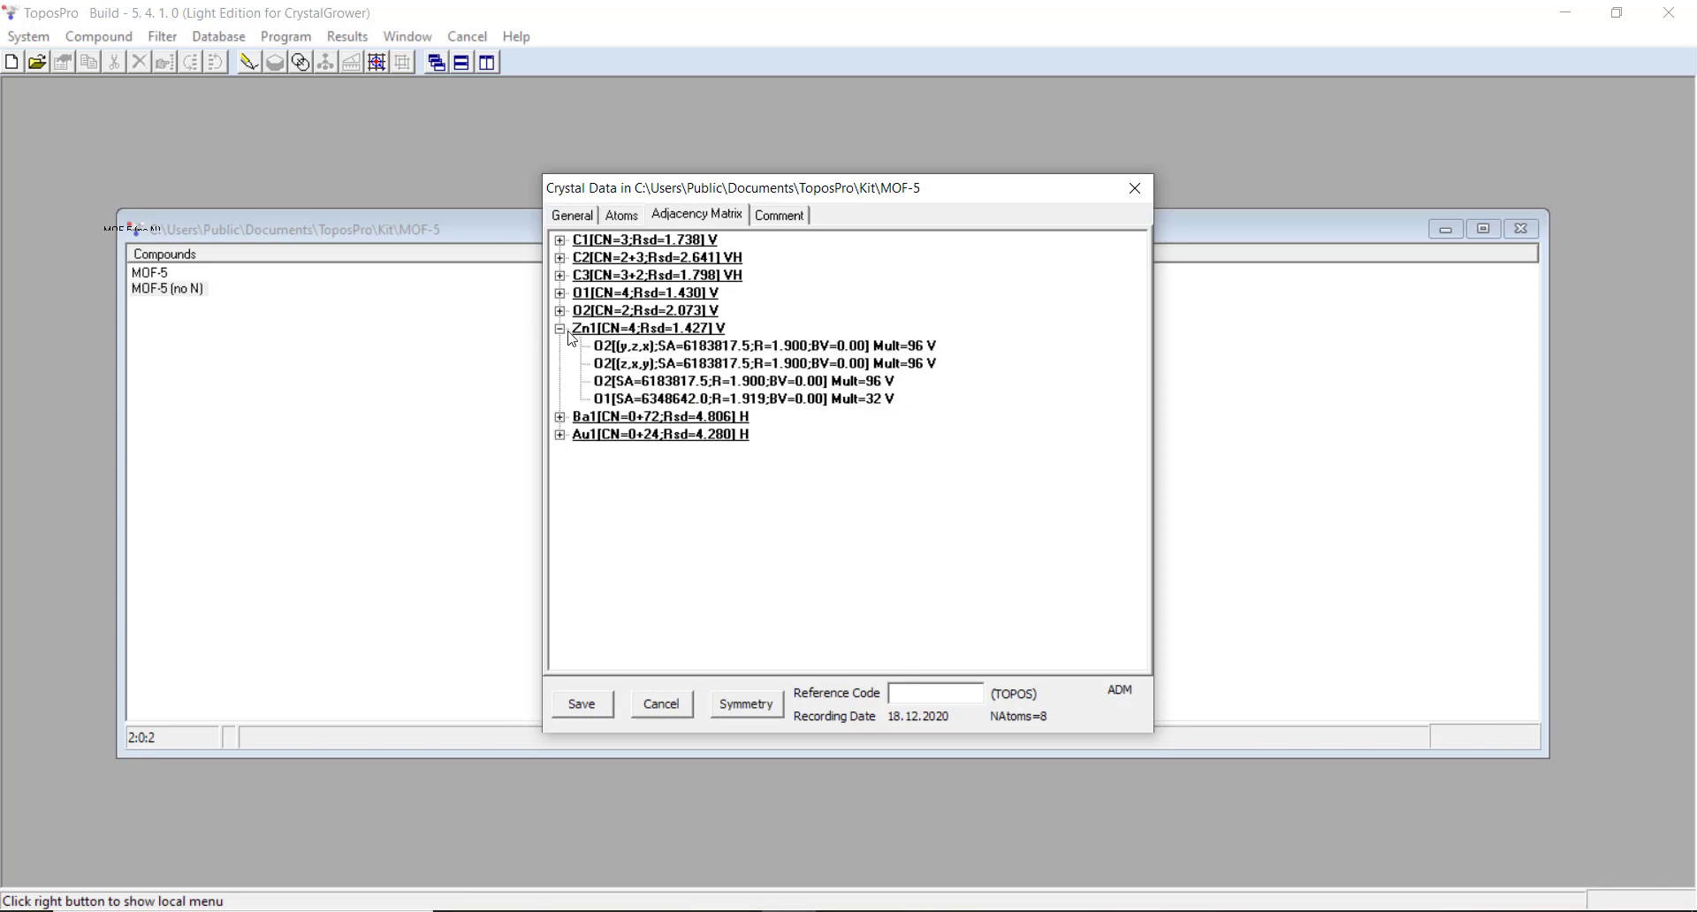
click(757, 345)
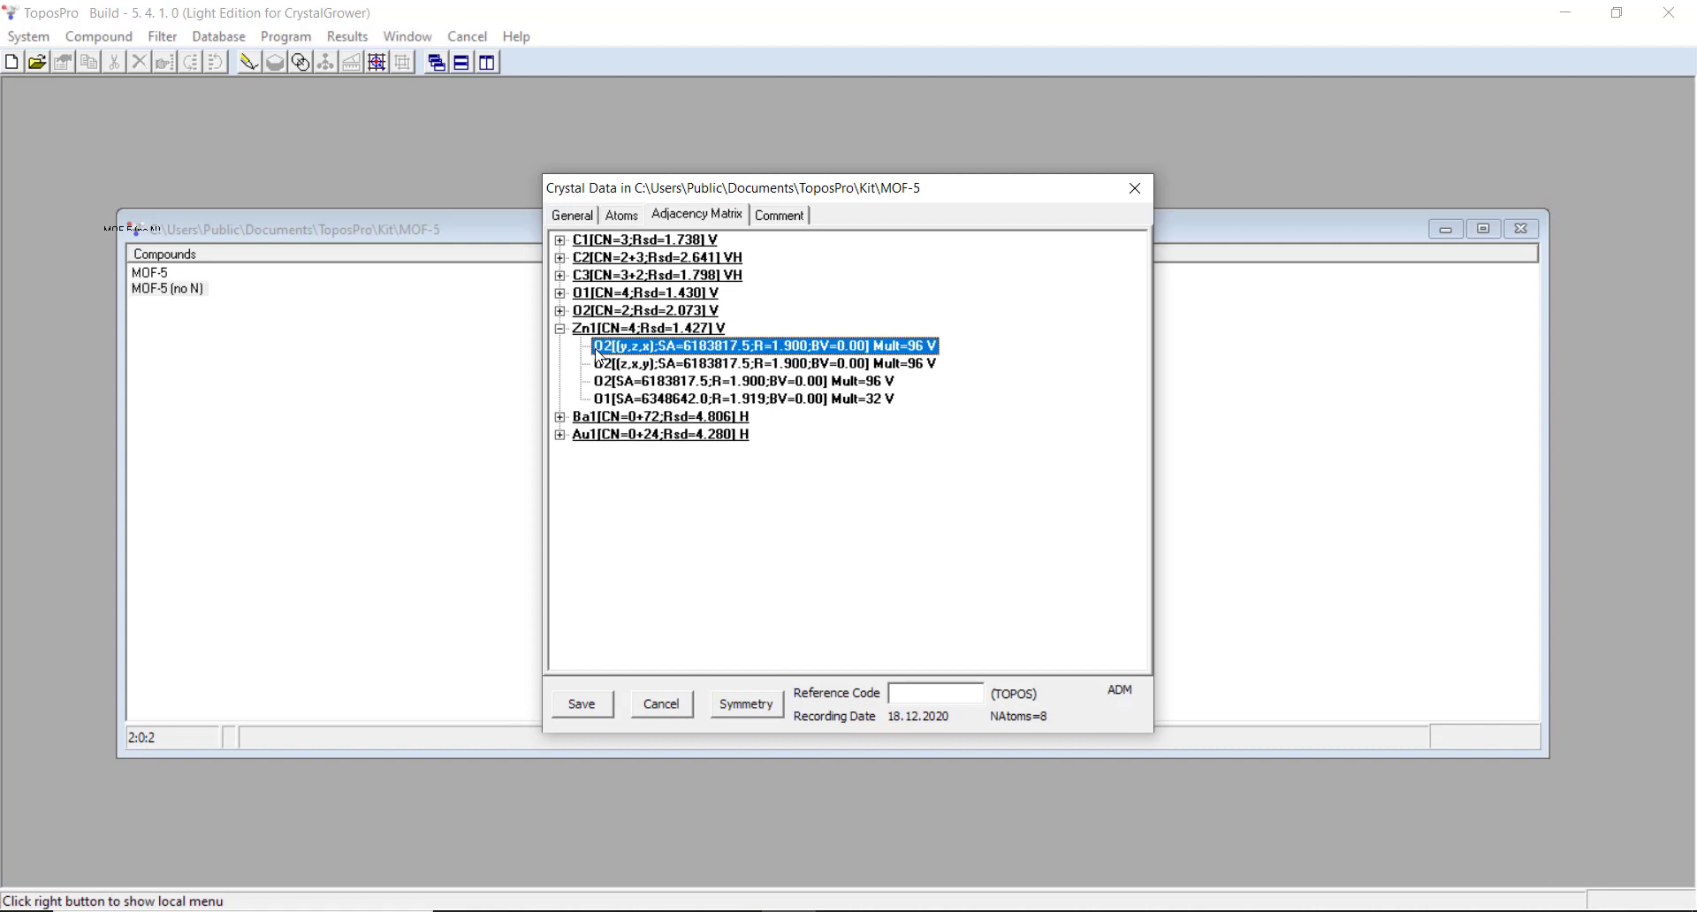
click(744, 380)
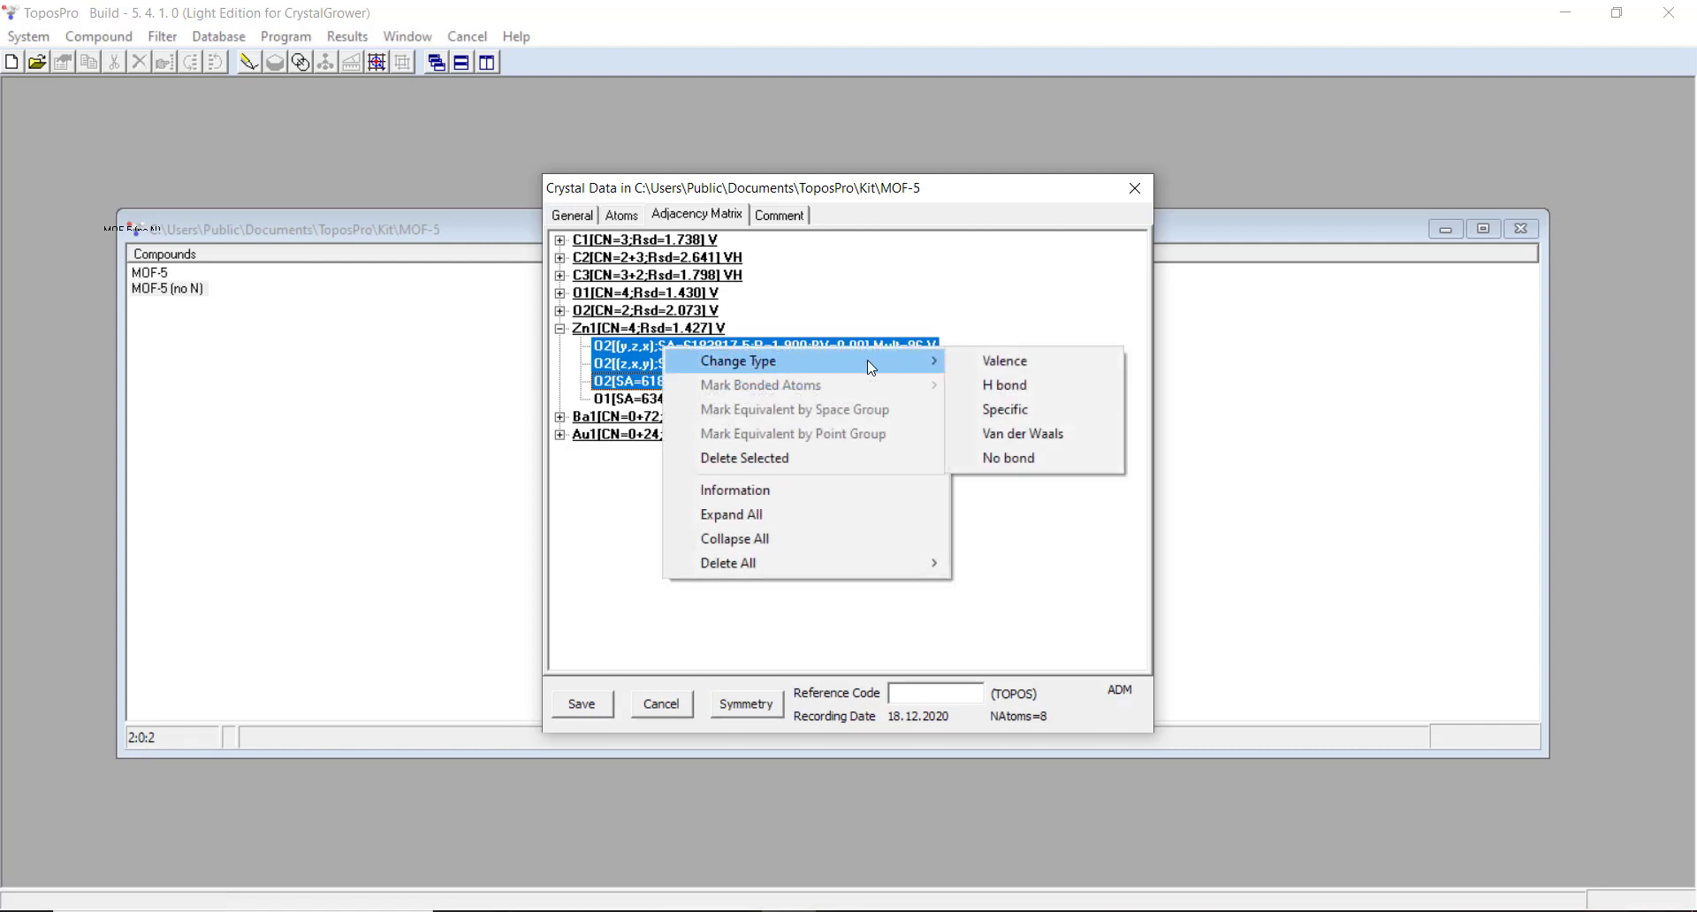
click(1003, 385)
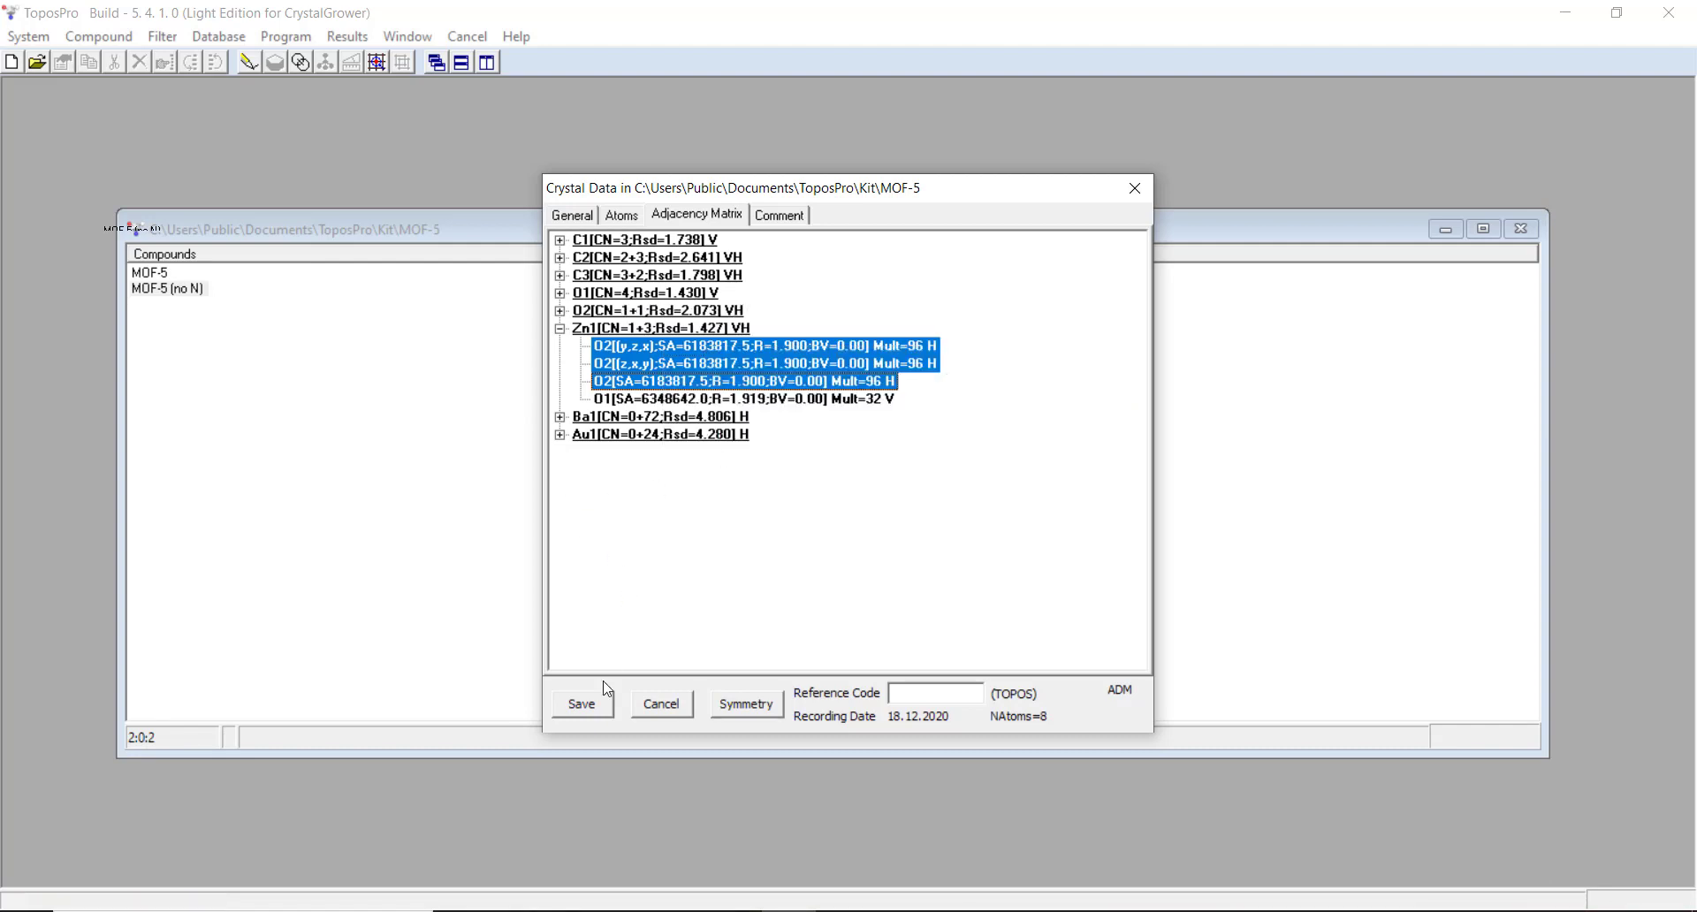
click(661, 703)
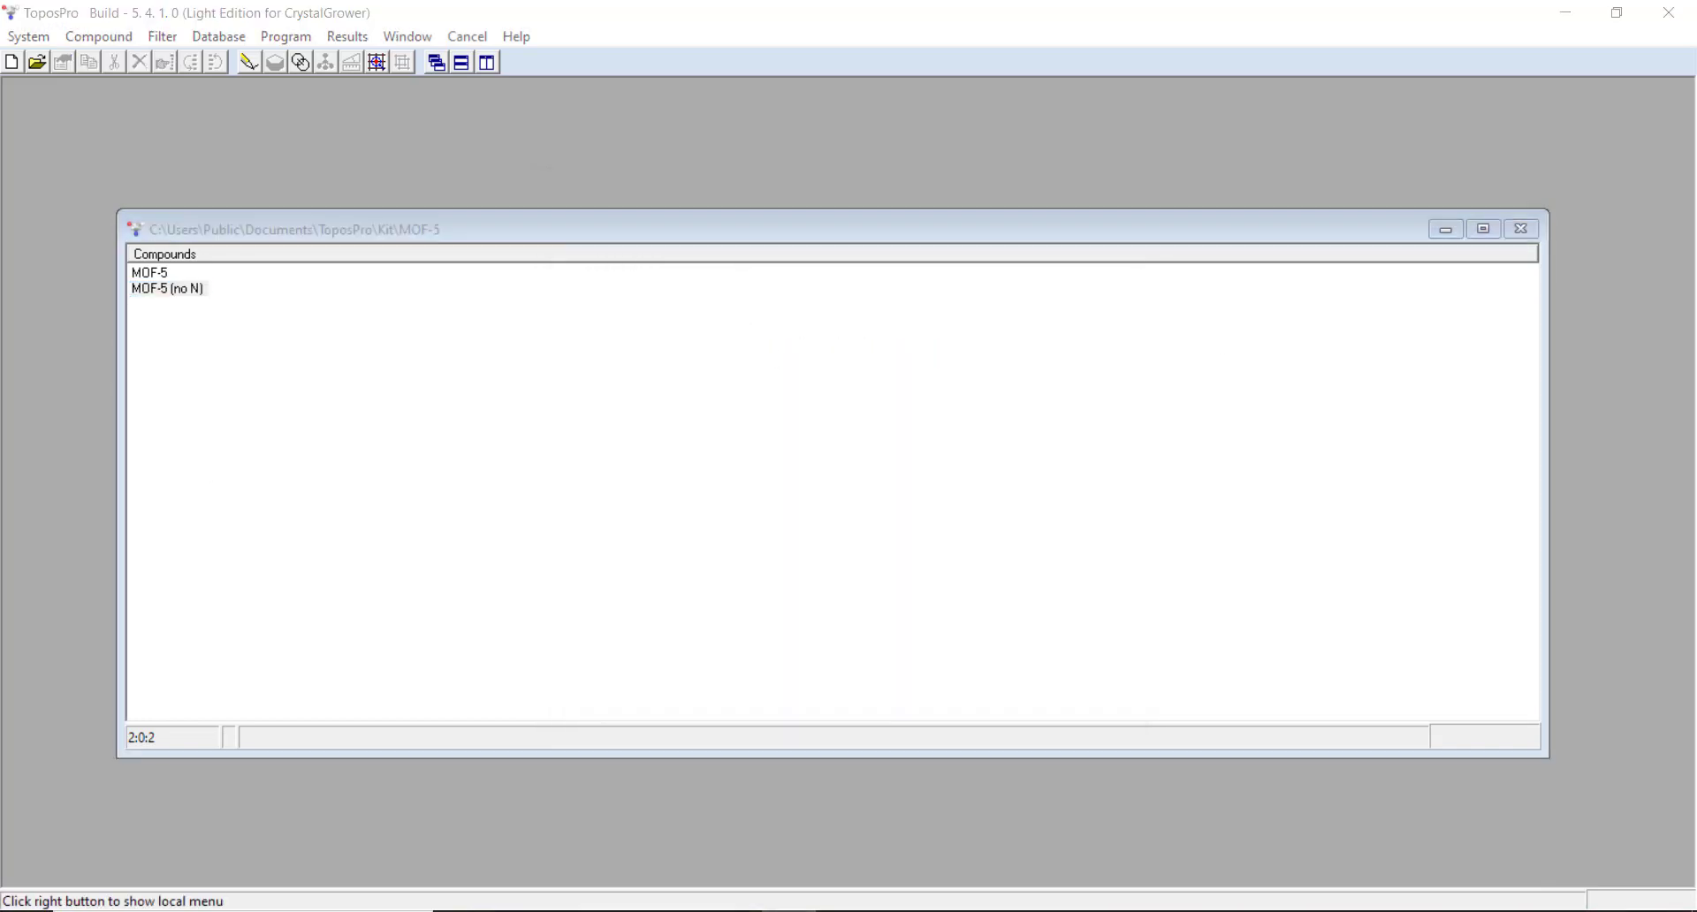
Step: Reopen MOF-5 (no N) in IsoCryst and rotate it to several viewing angles
double_click(167, 289)
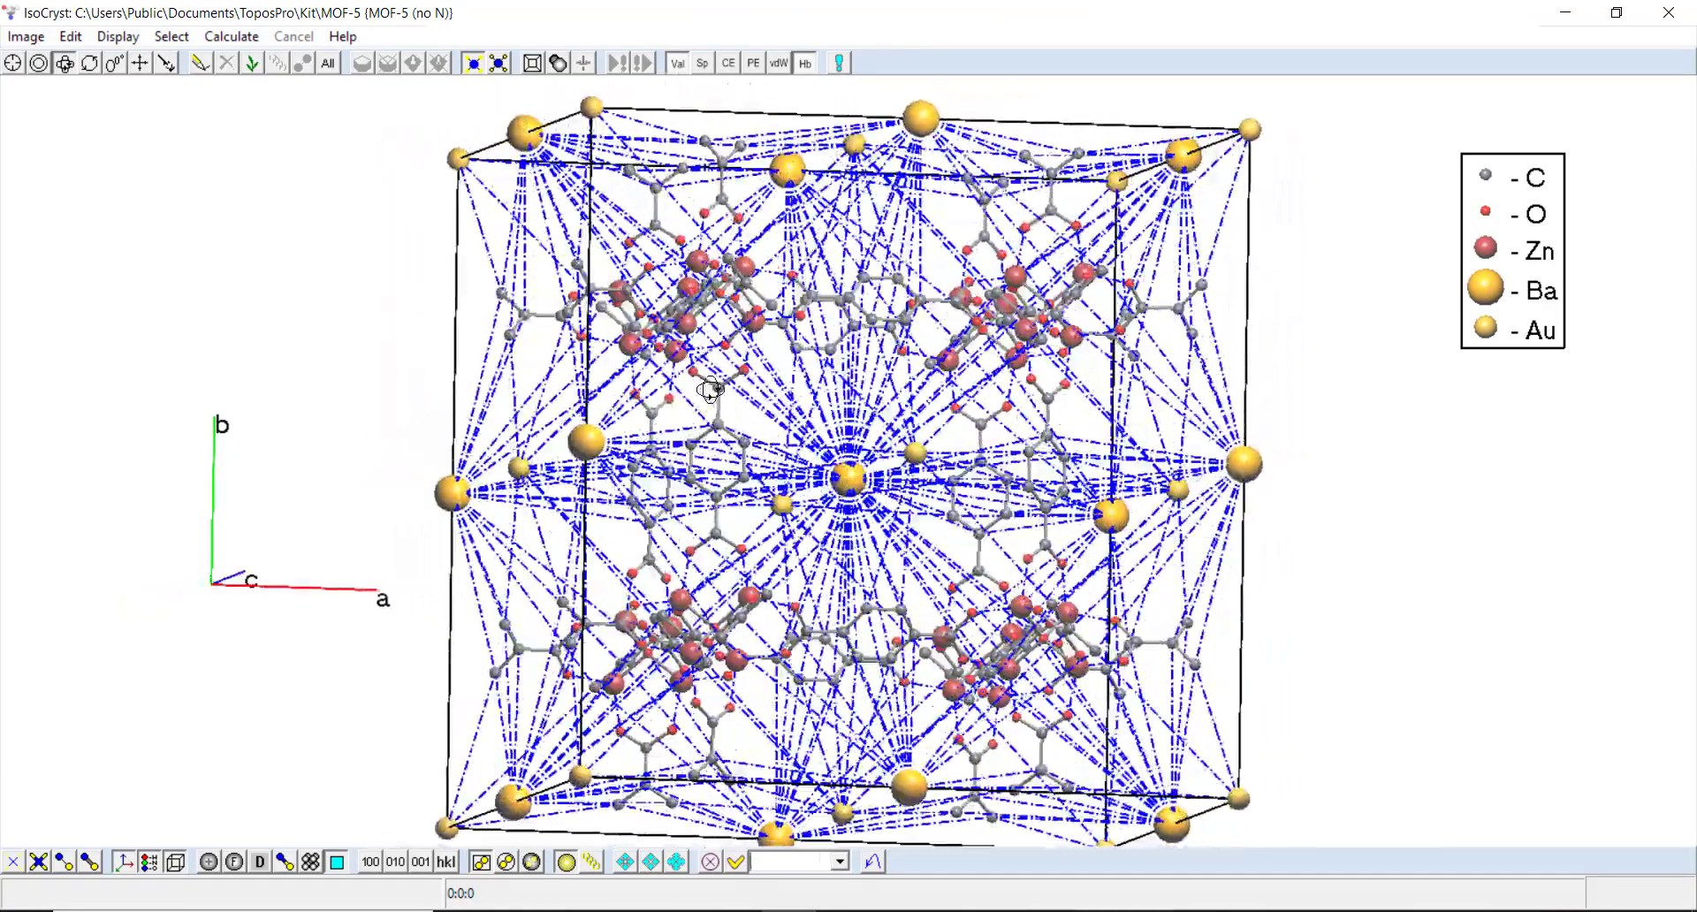
drag(709, 390, 817, 368)
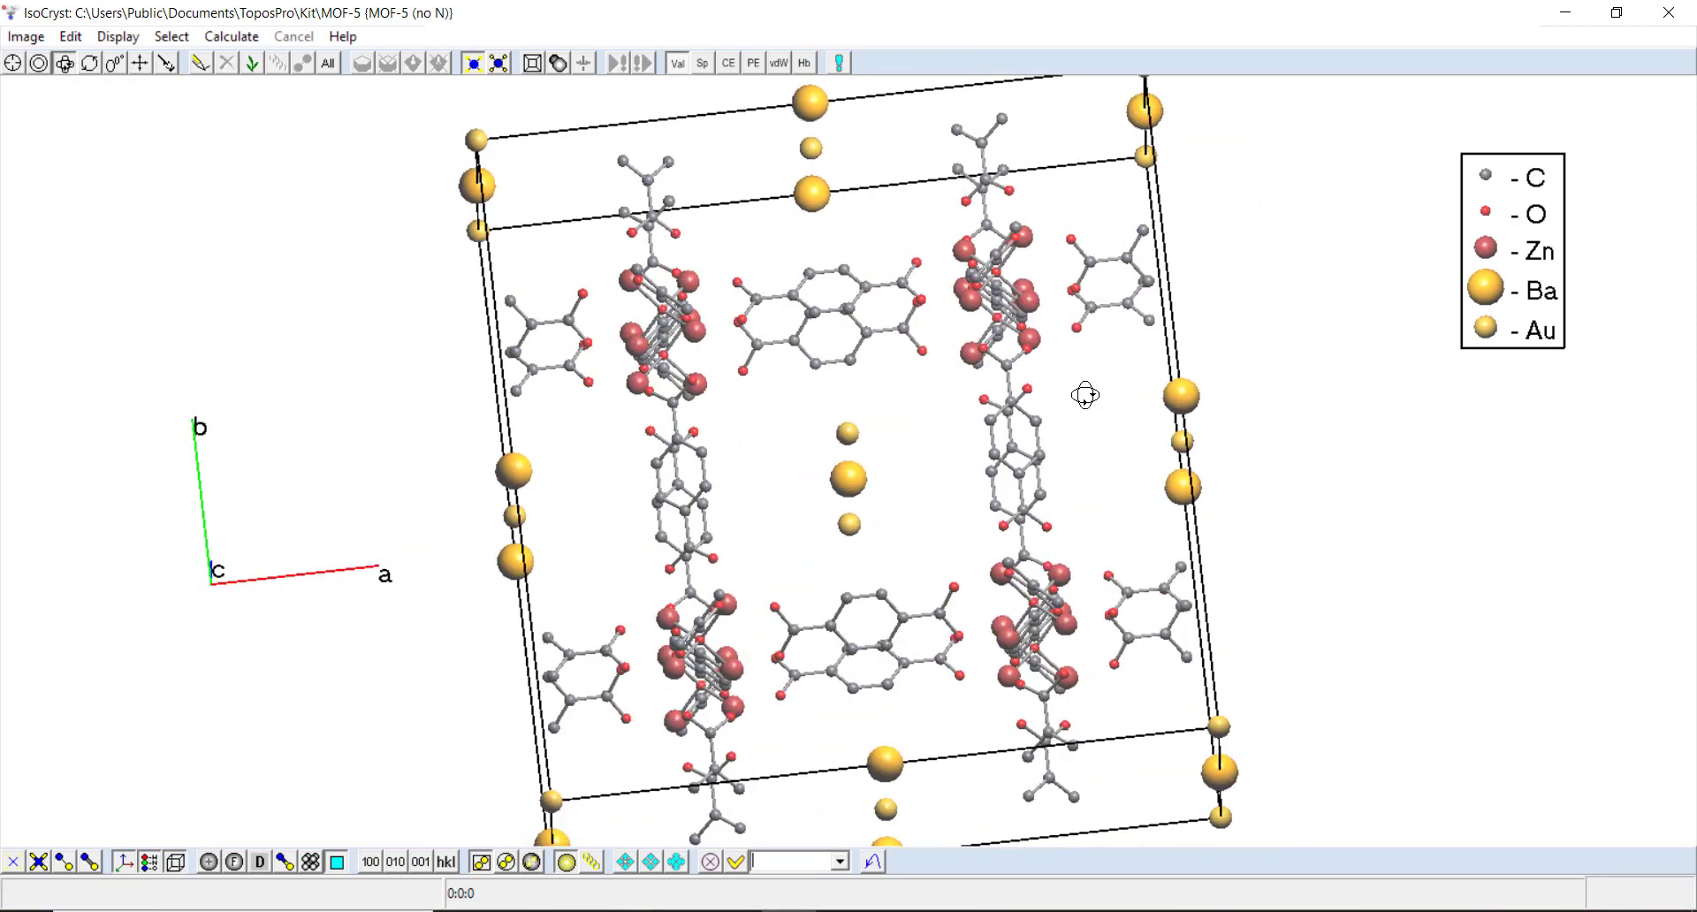
drag(1082, 395, 931, 537)
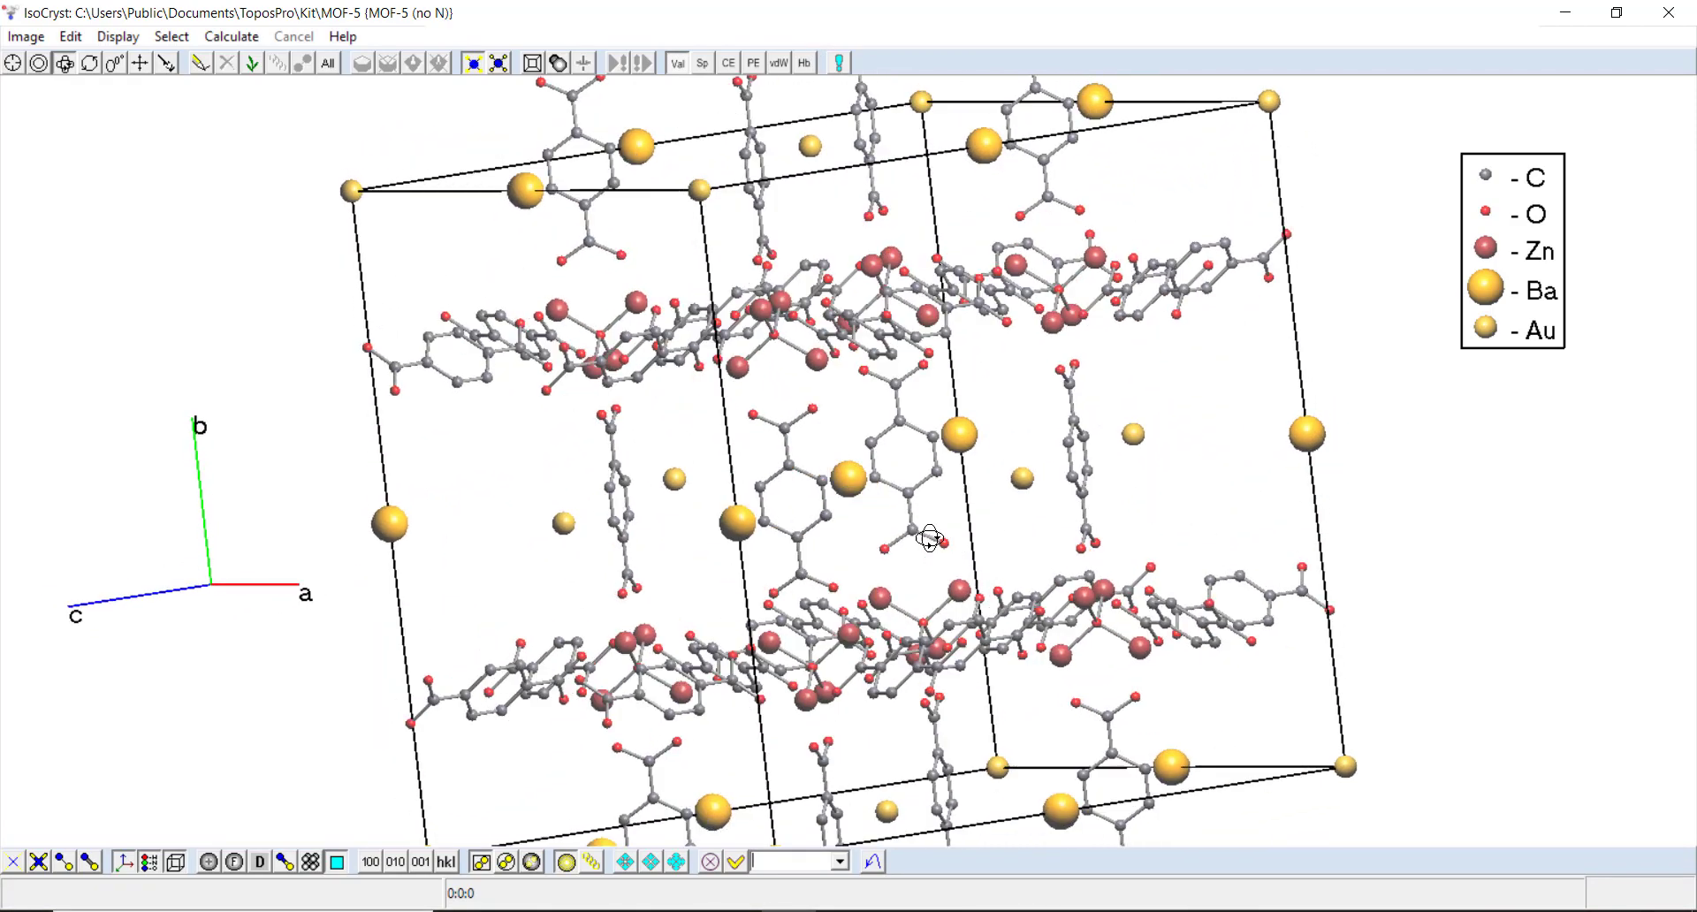
drag(925, 537, 416, 622)
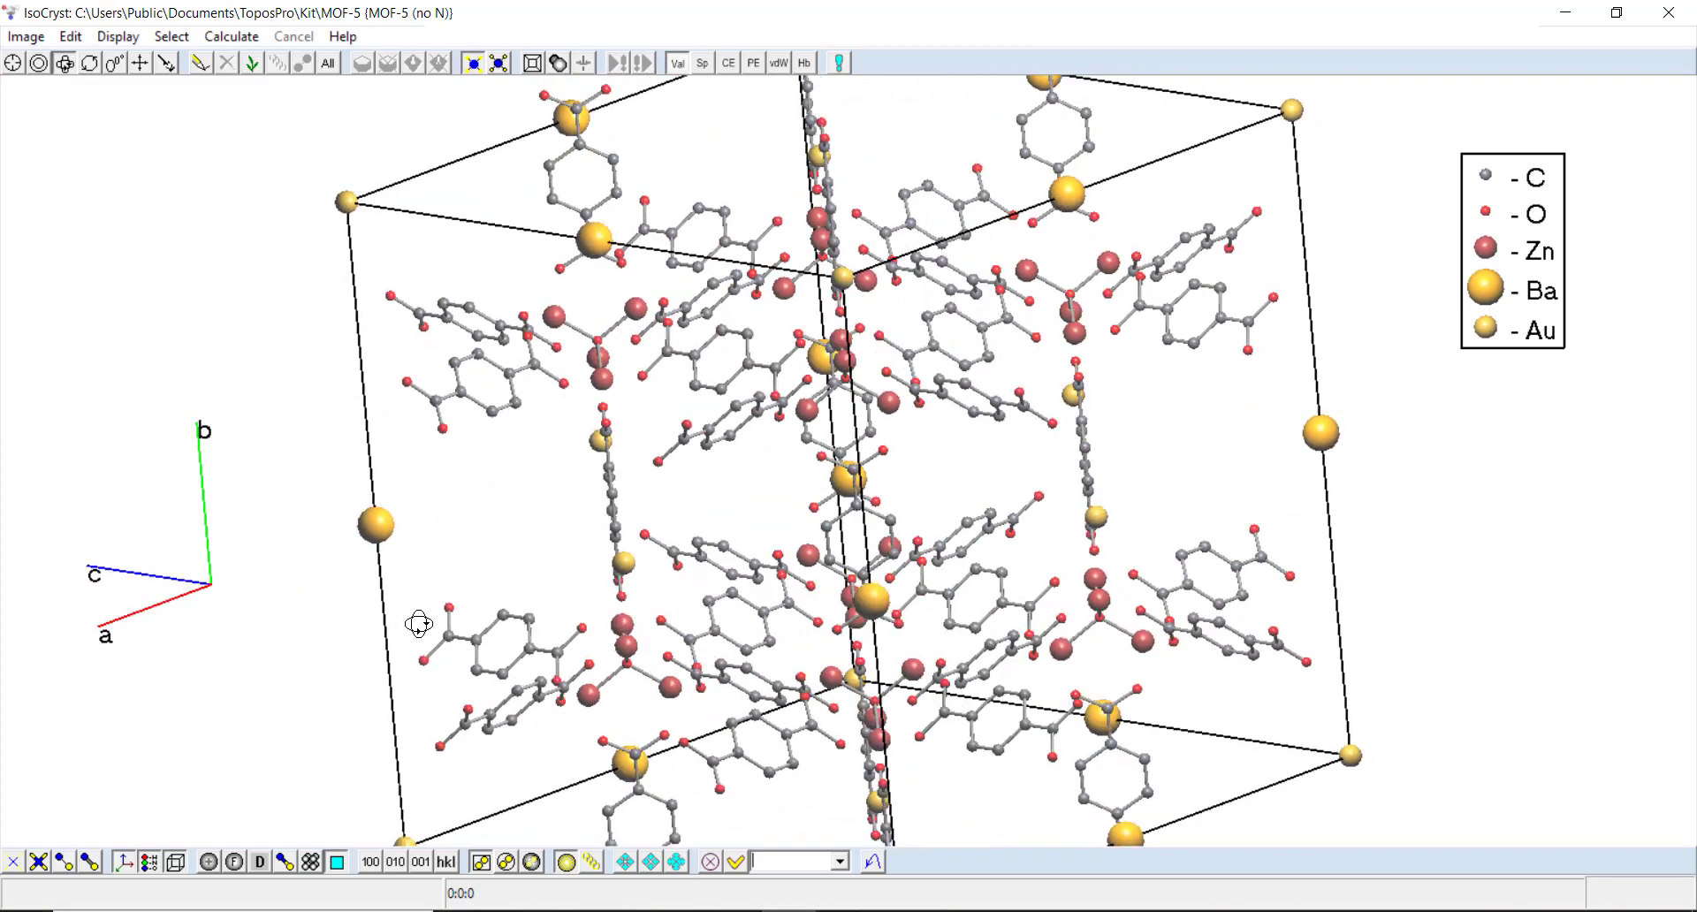
drag(416, 622, 617, 460)
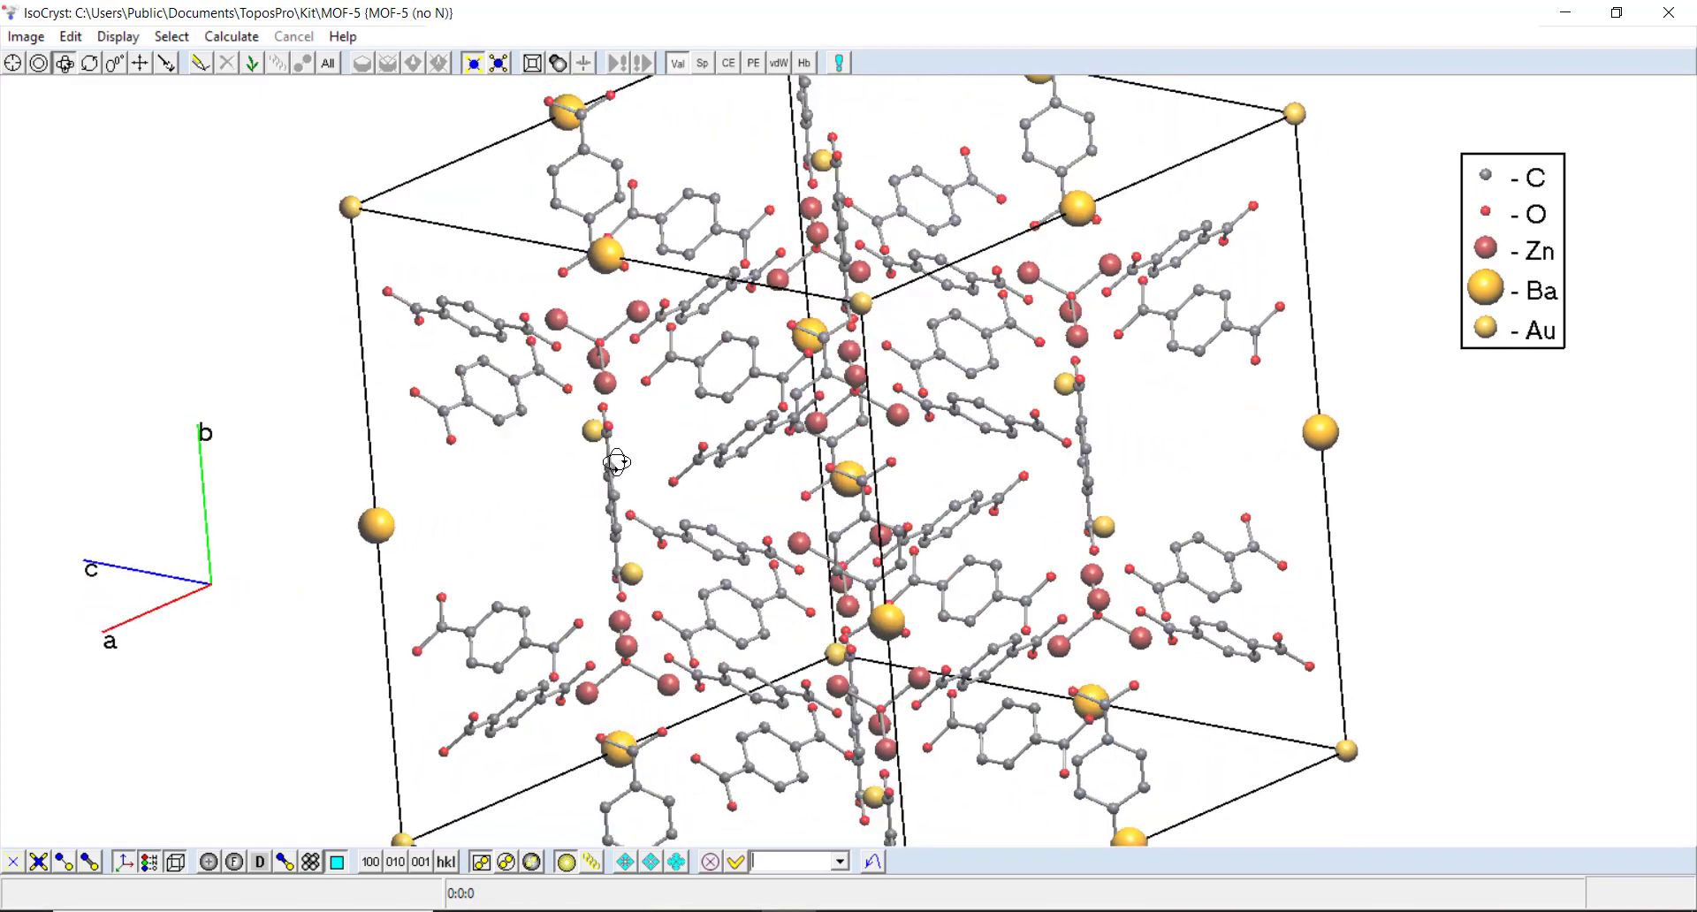
drag(616, 463, 835, 513)
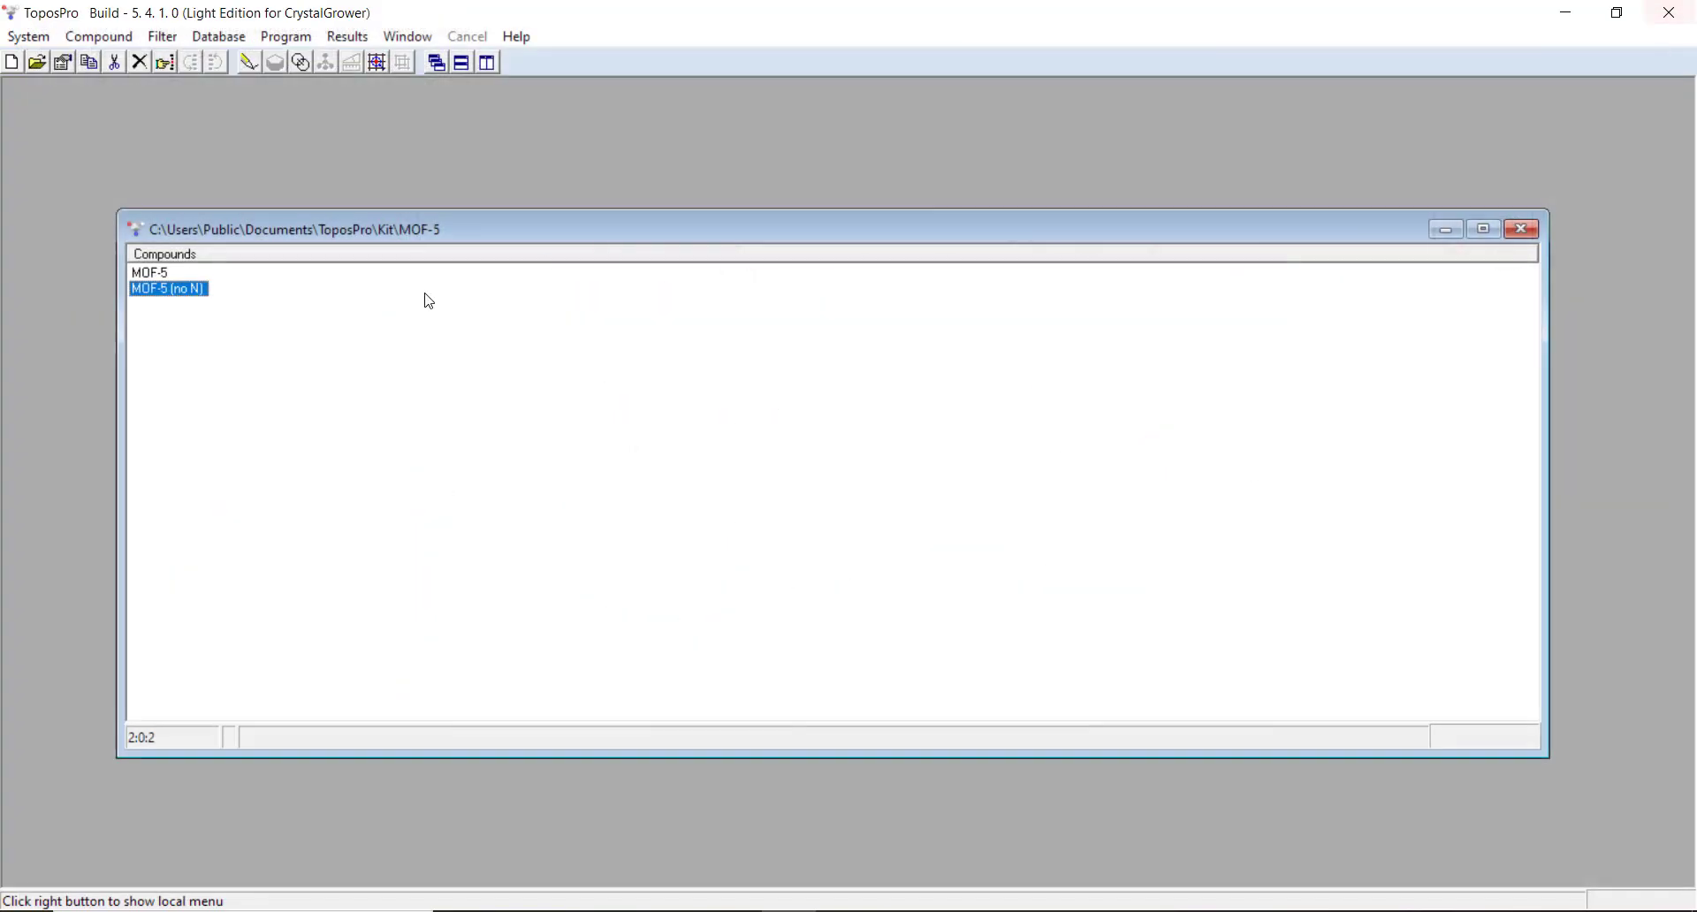
mouse_move(376, 62)
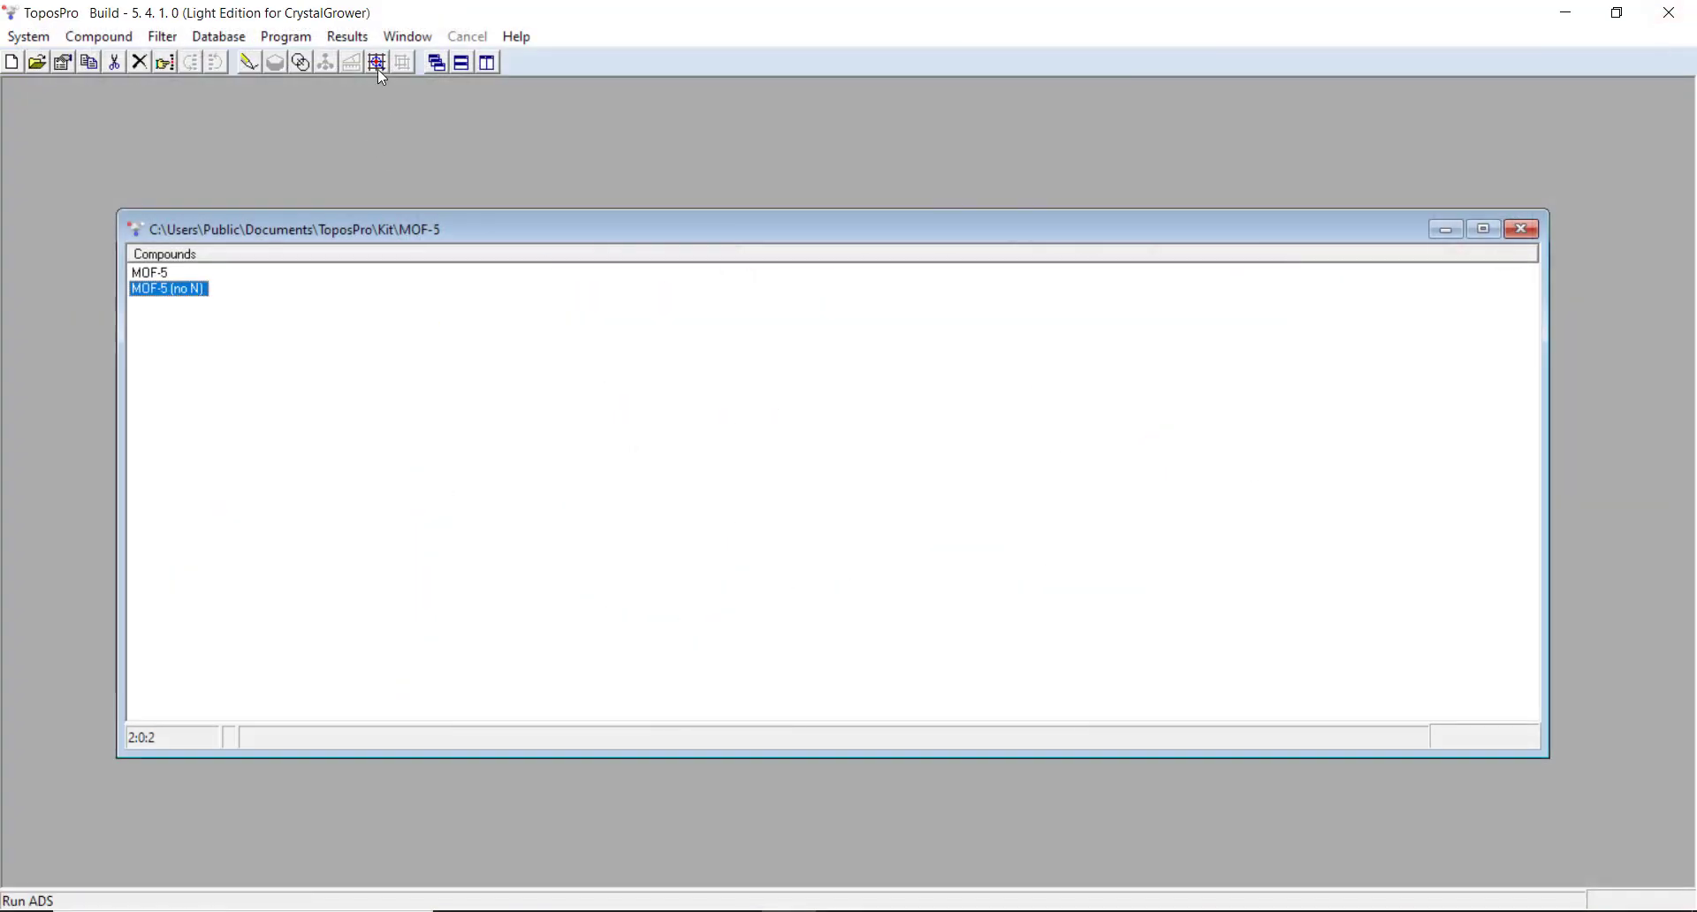
Step: Open ADS options and set hydrogen bonds to Mol. on the Topology tab, confirming with Ok
click(377, 62)
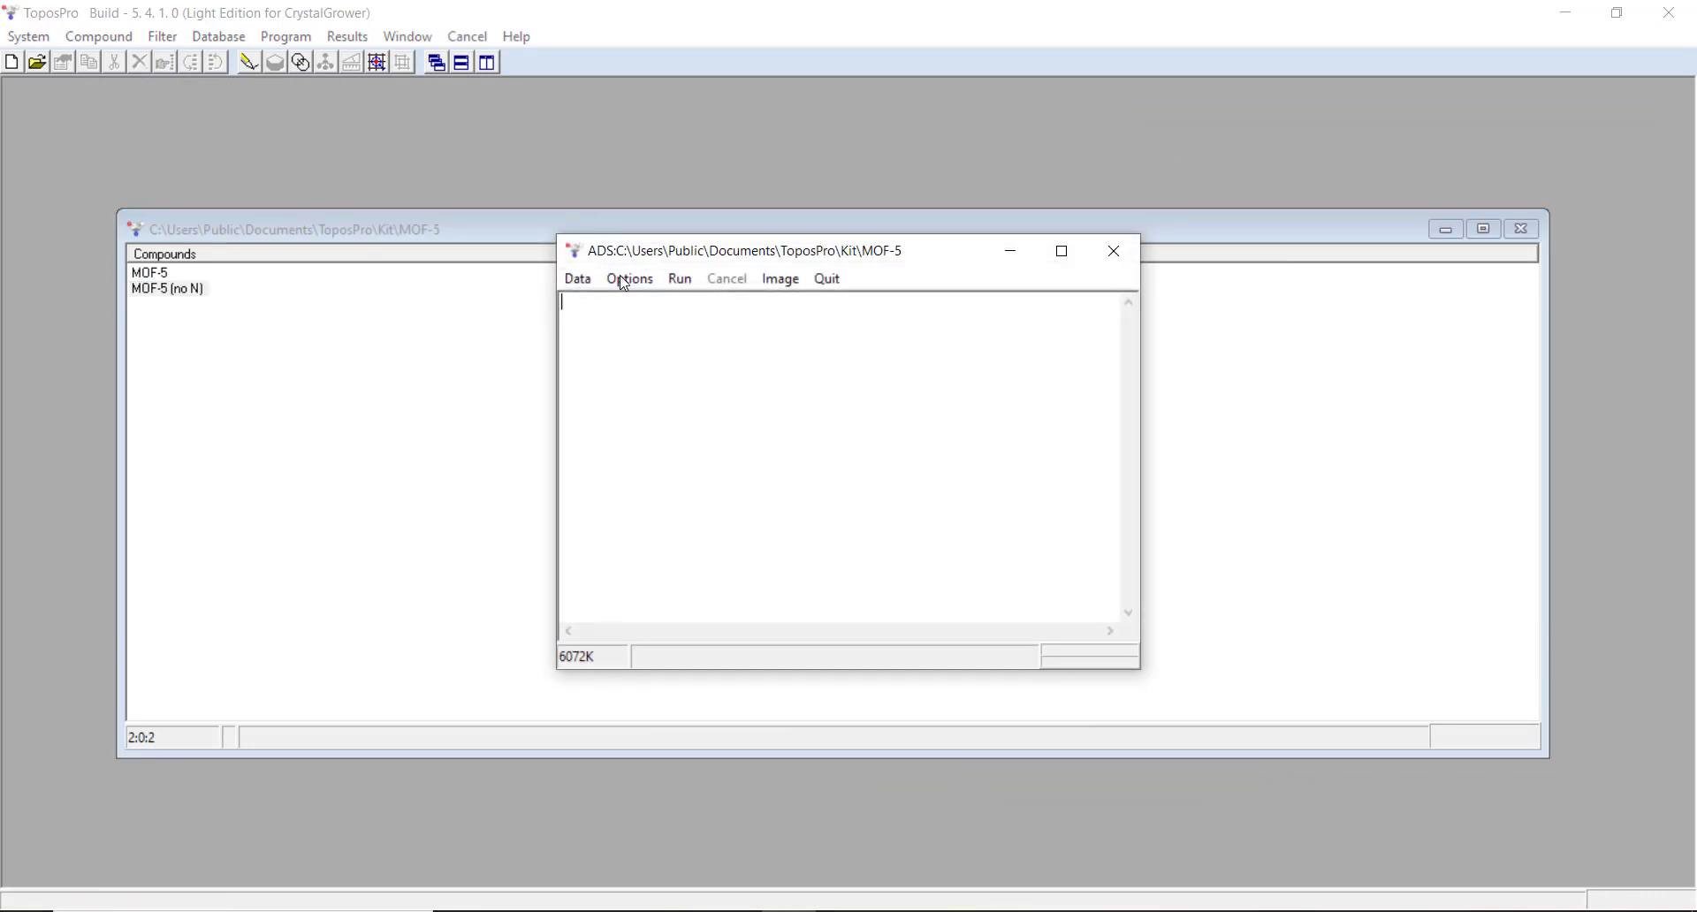
click(628, 278)
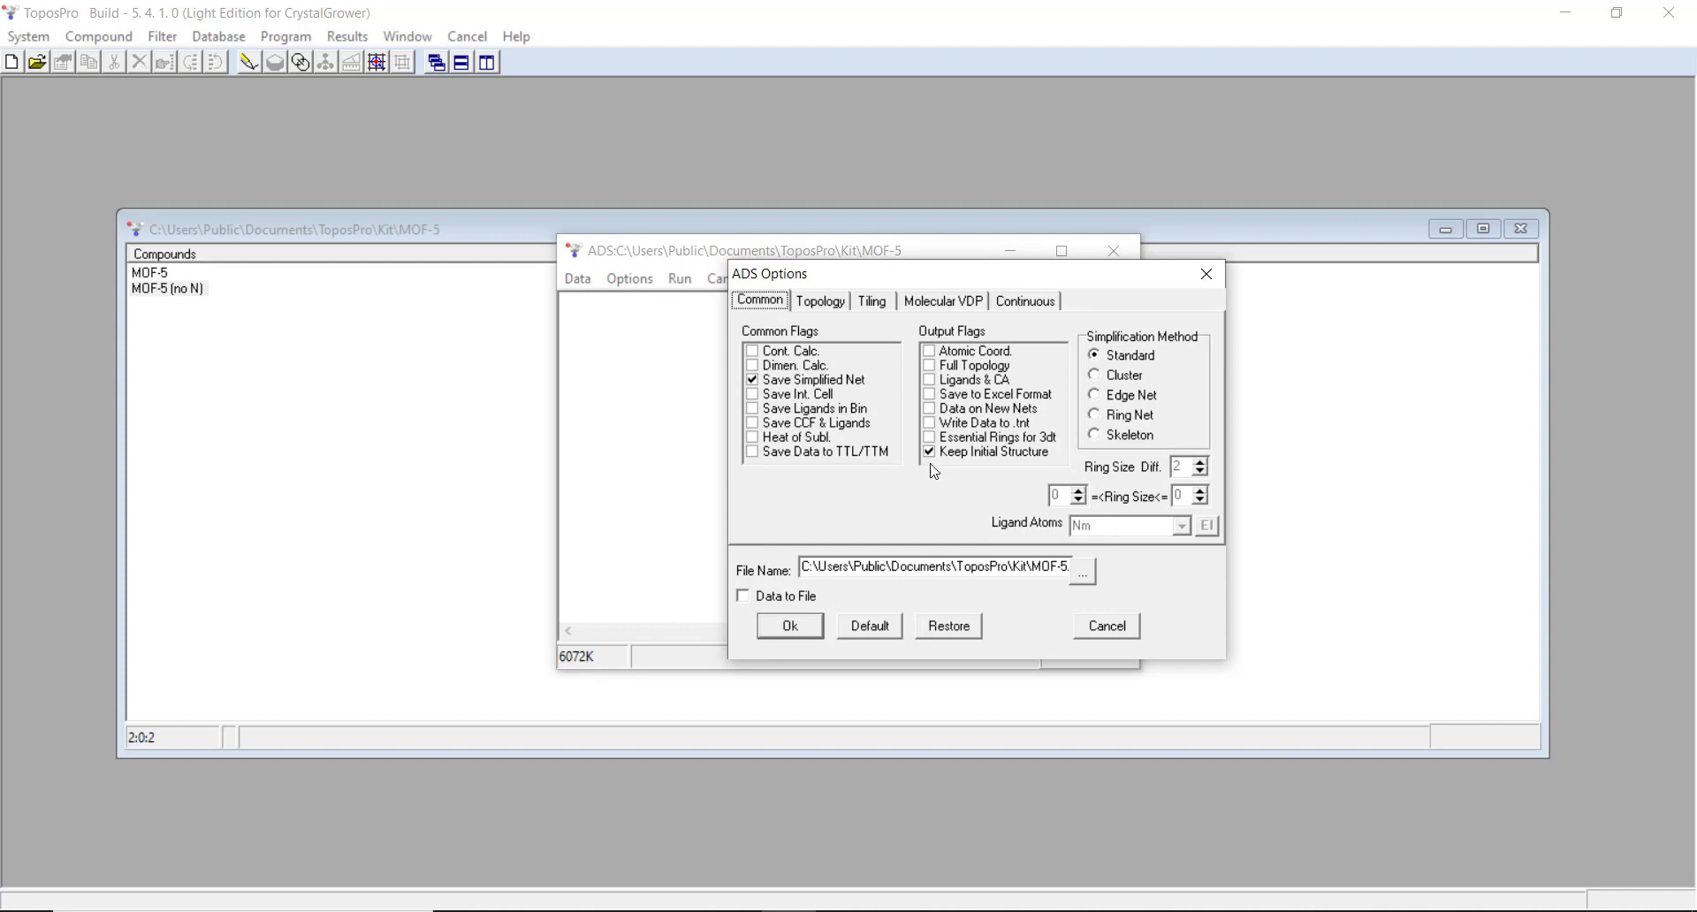
mouse_move(998, 472)
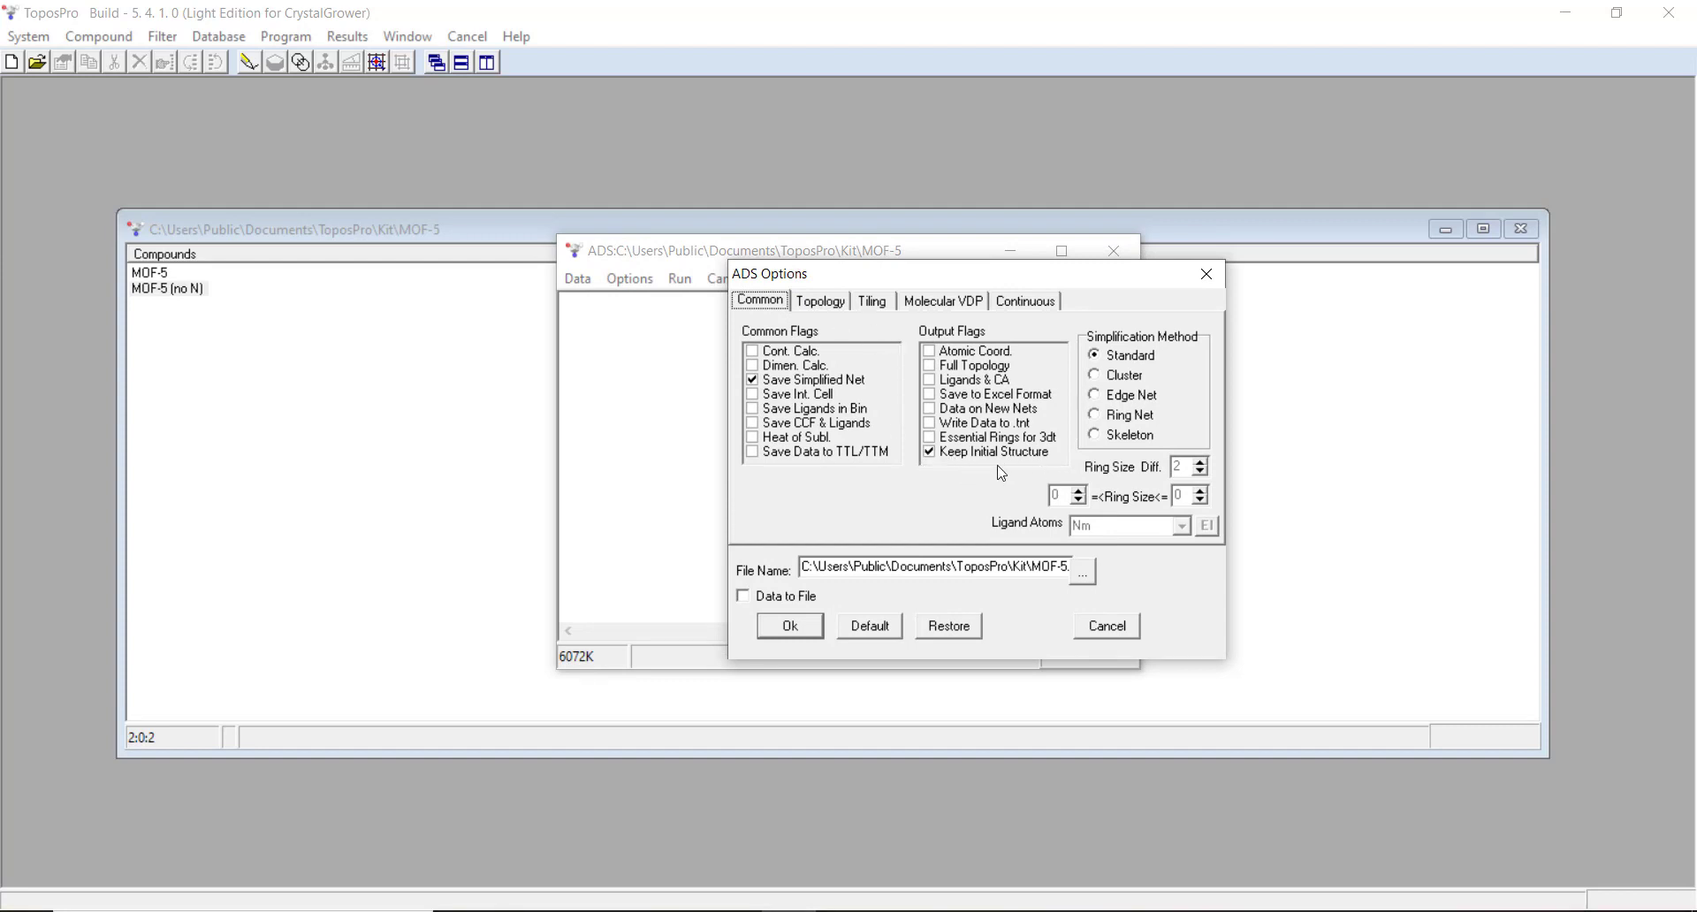
mouse_move(757, 357)
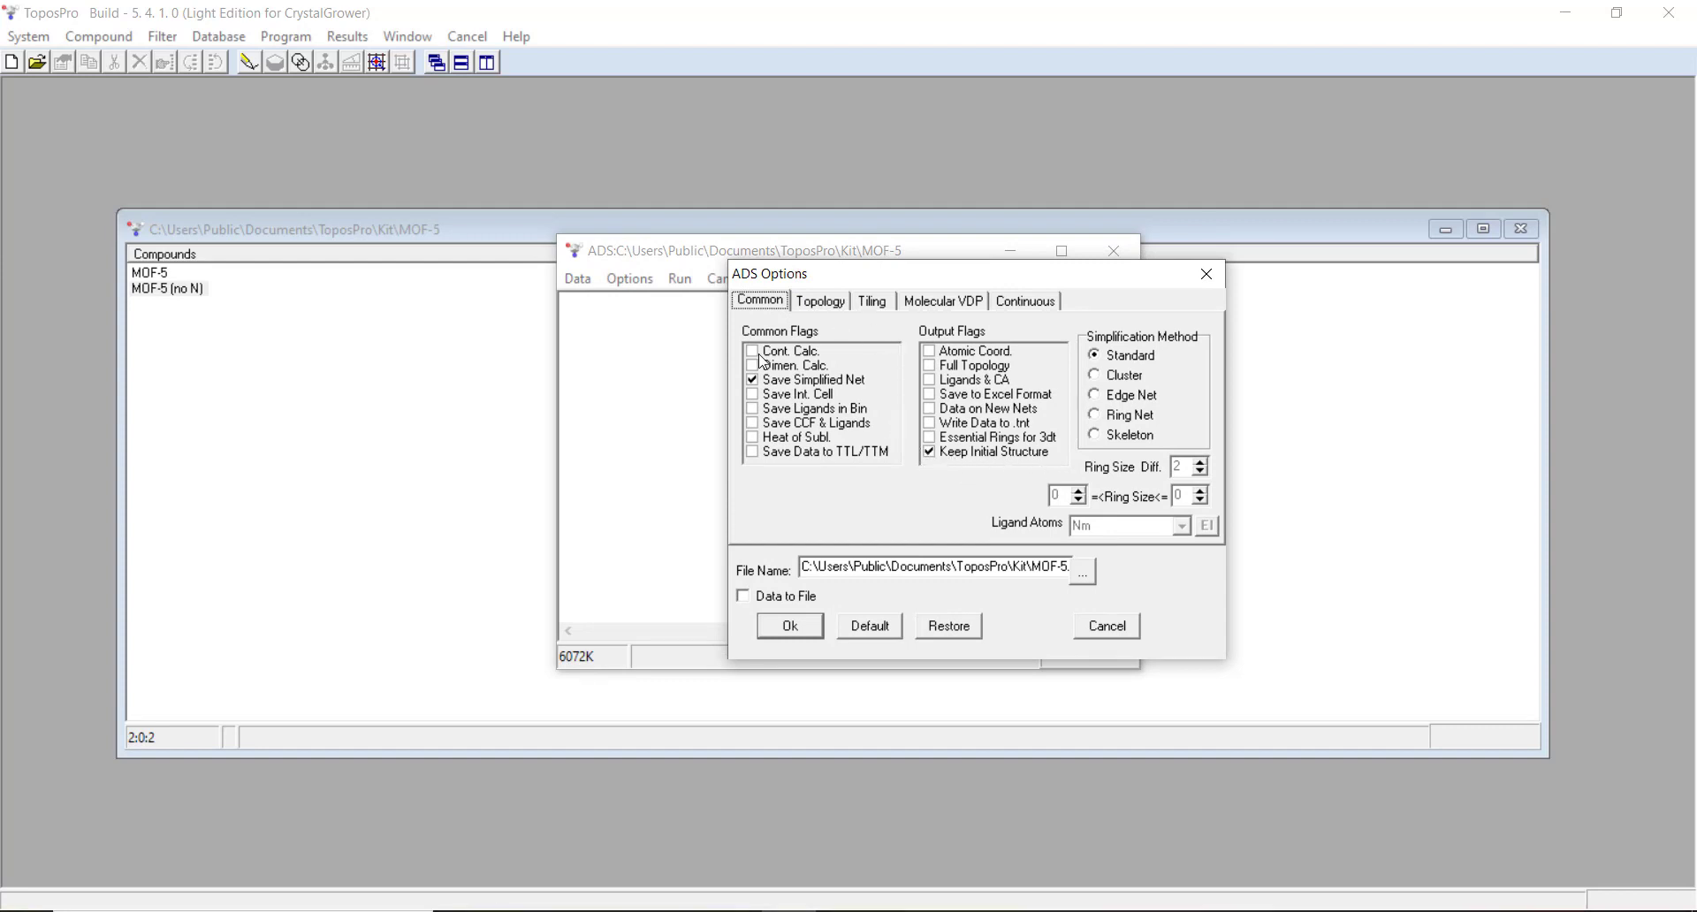
click(819, 301)
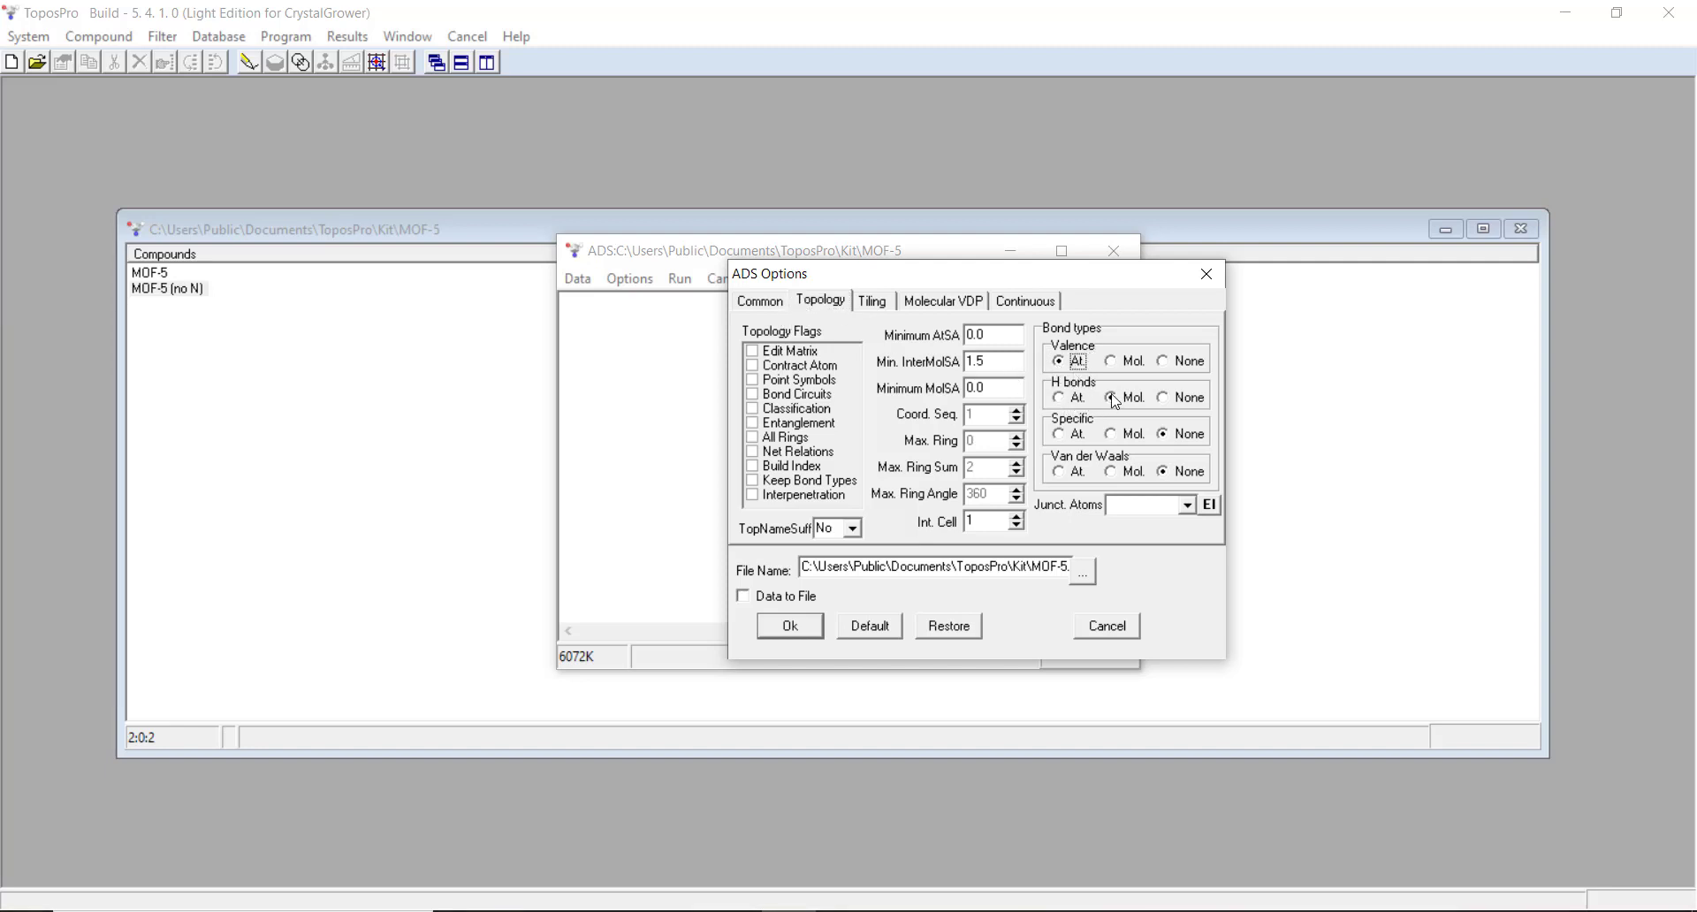
click(1109, 397)
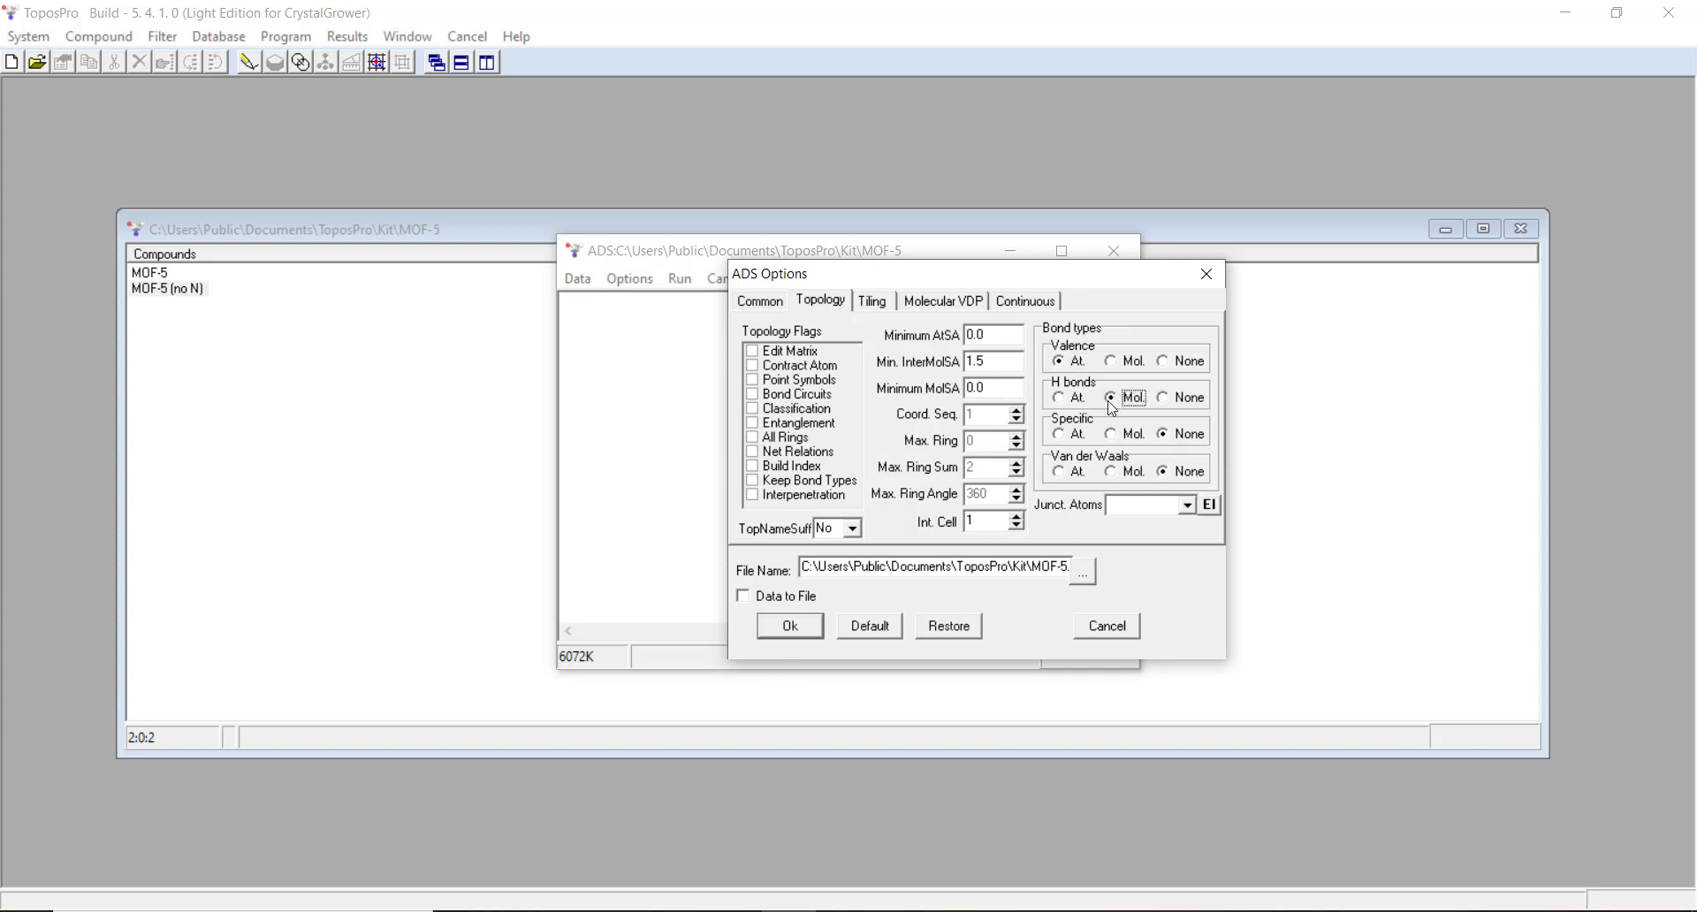
mouse_move(874, 336)
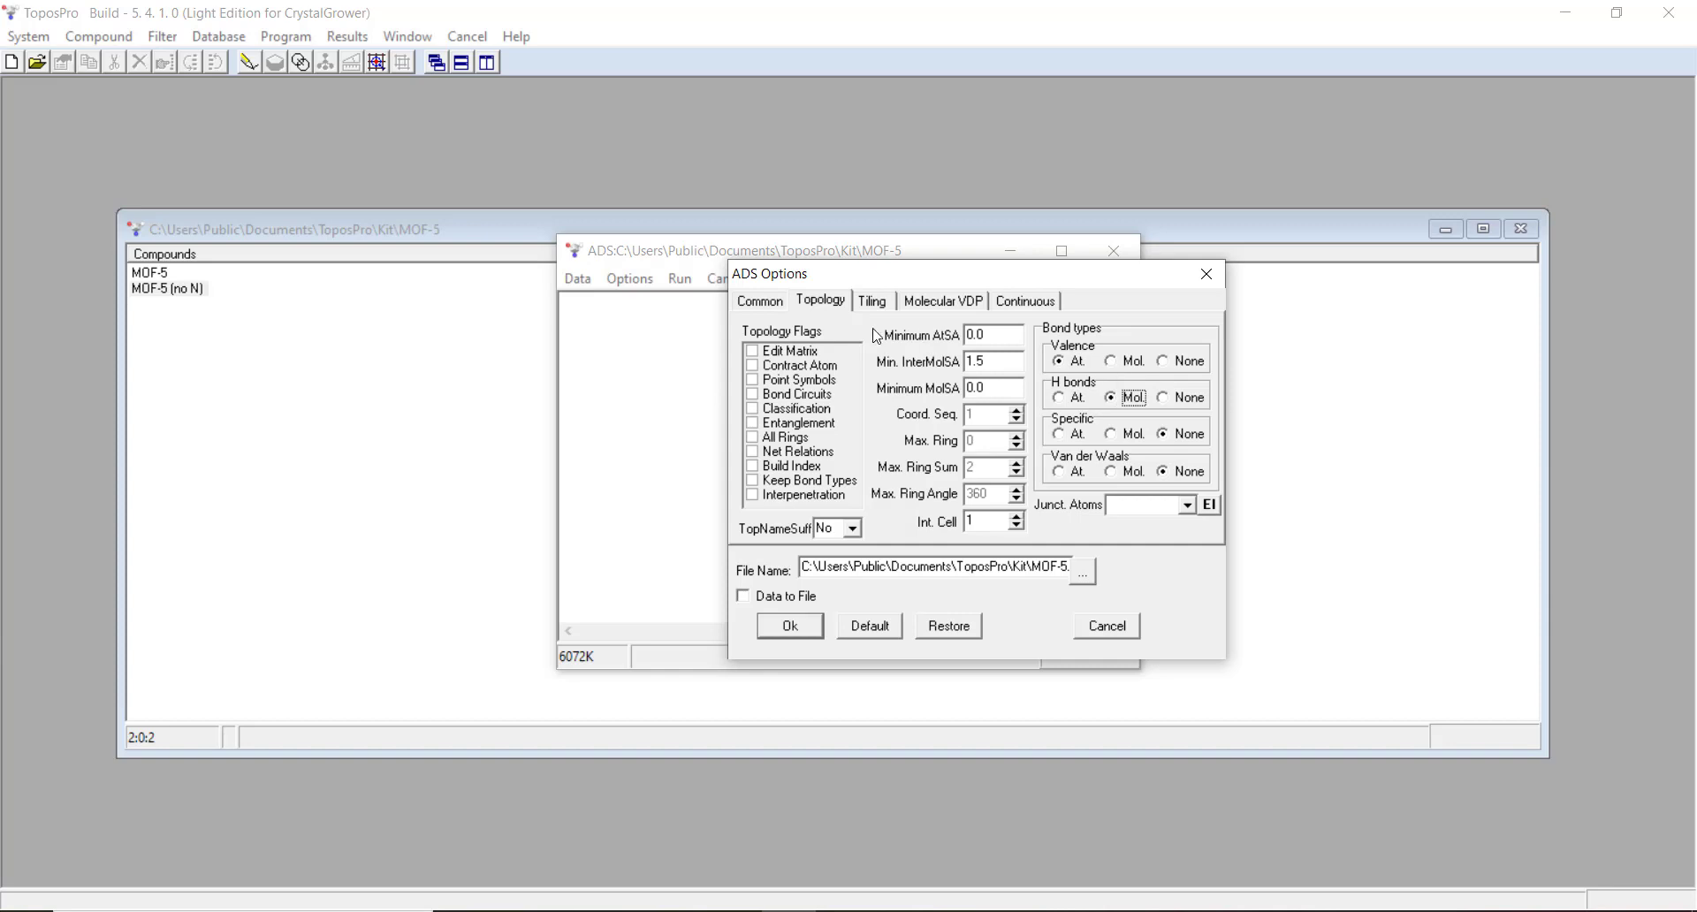
click(789, 625)
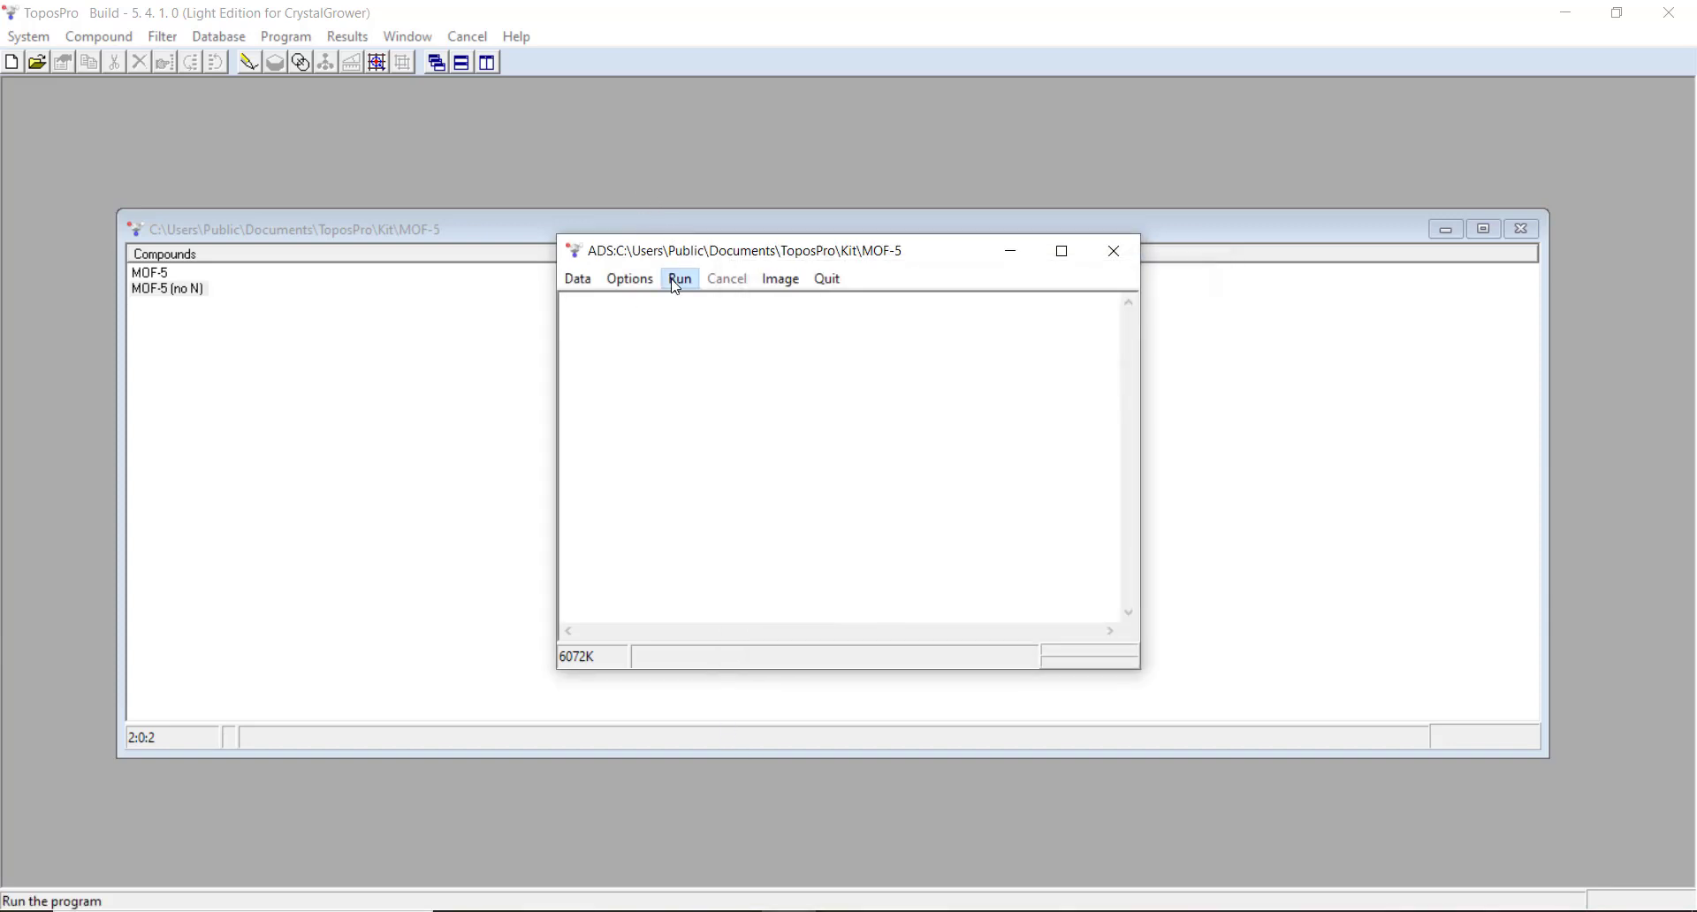
Step: Run the ADS topology analysis on MOF-5 (no N)
click(680, 279)
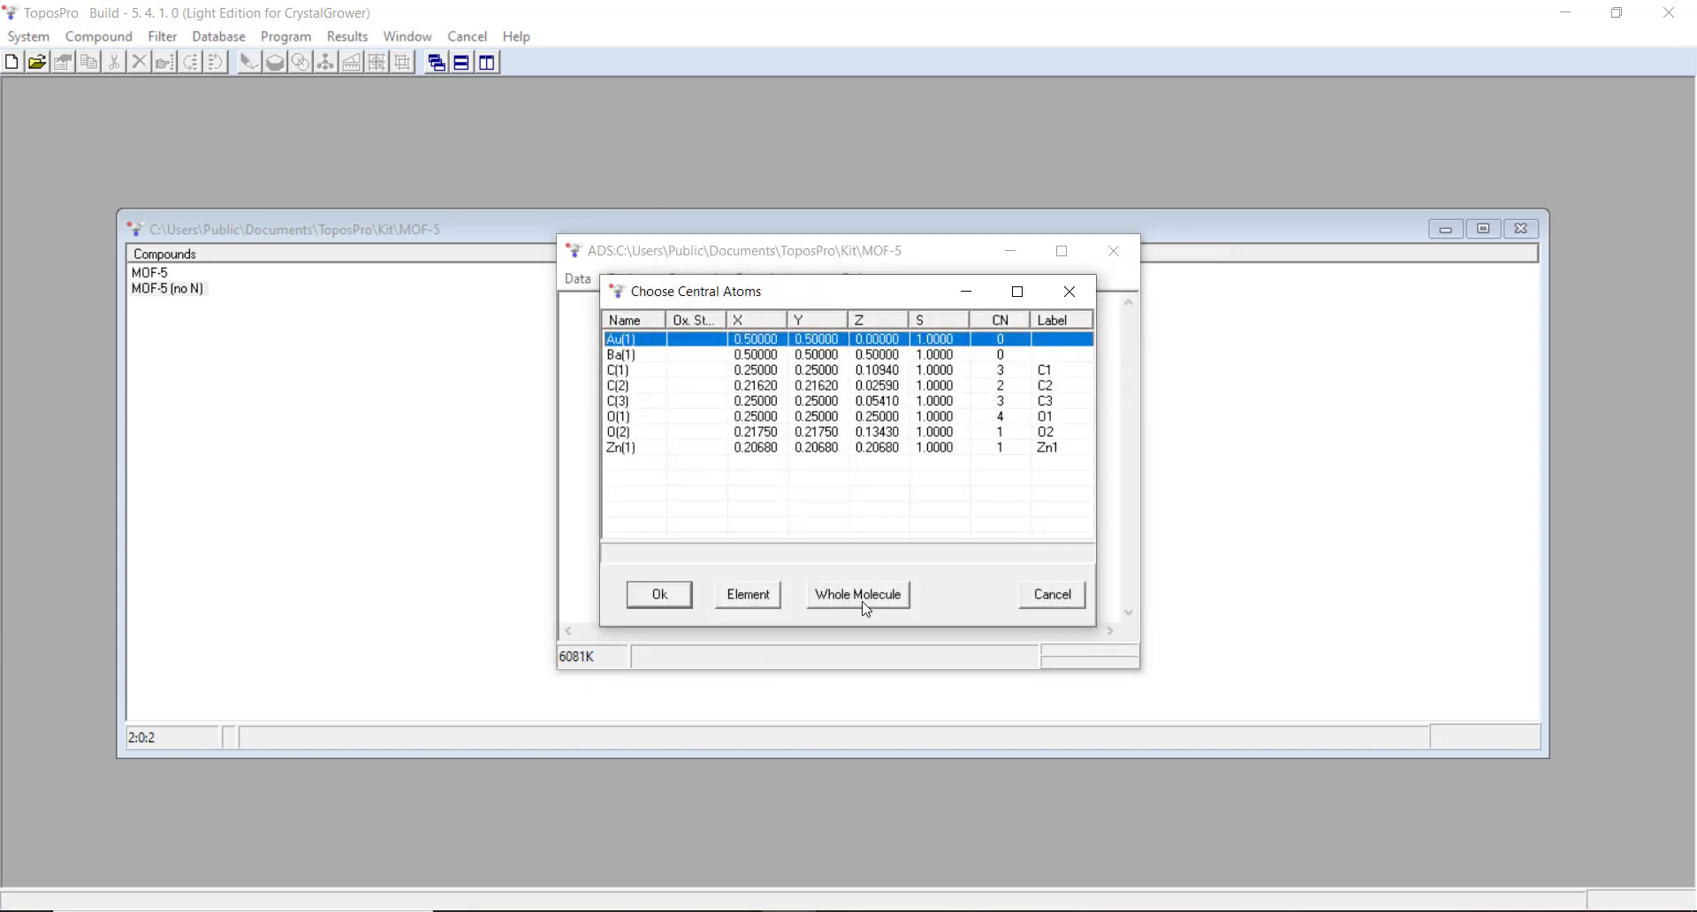
mouse_move(877, 617)
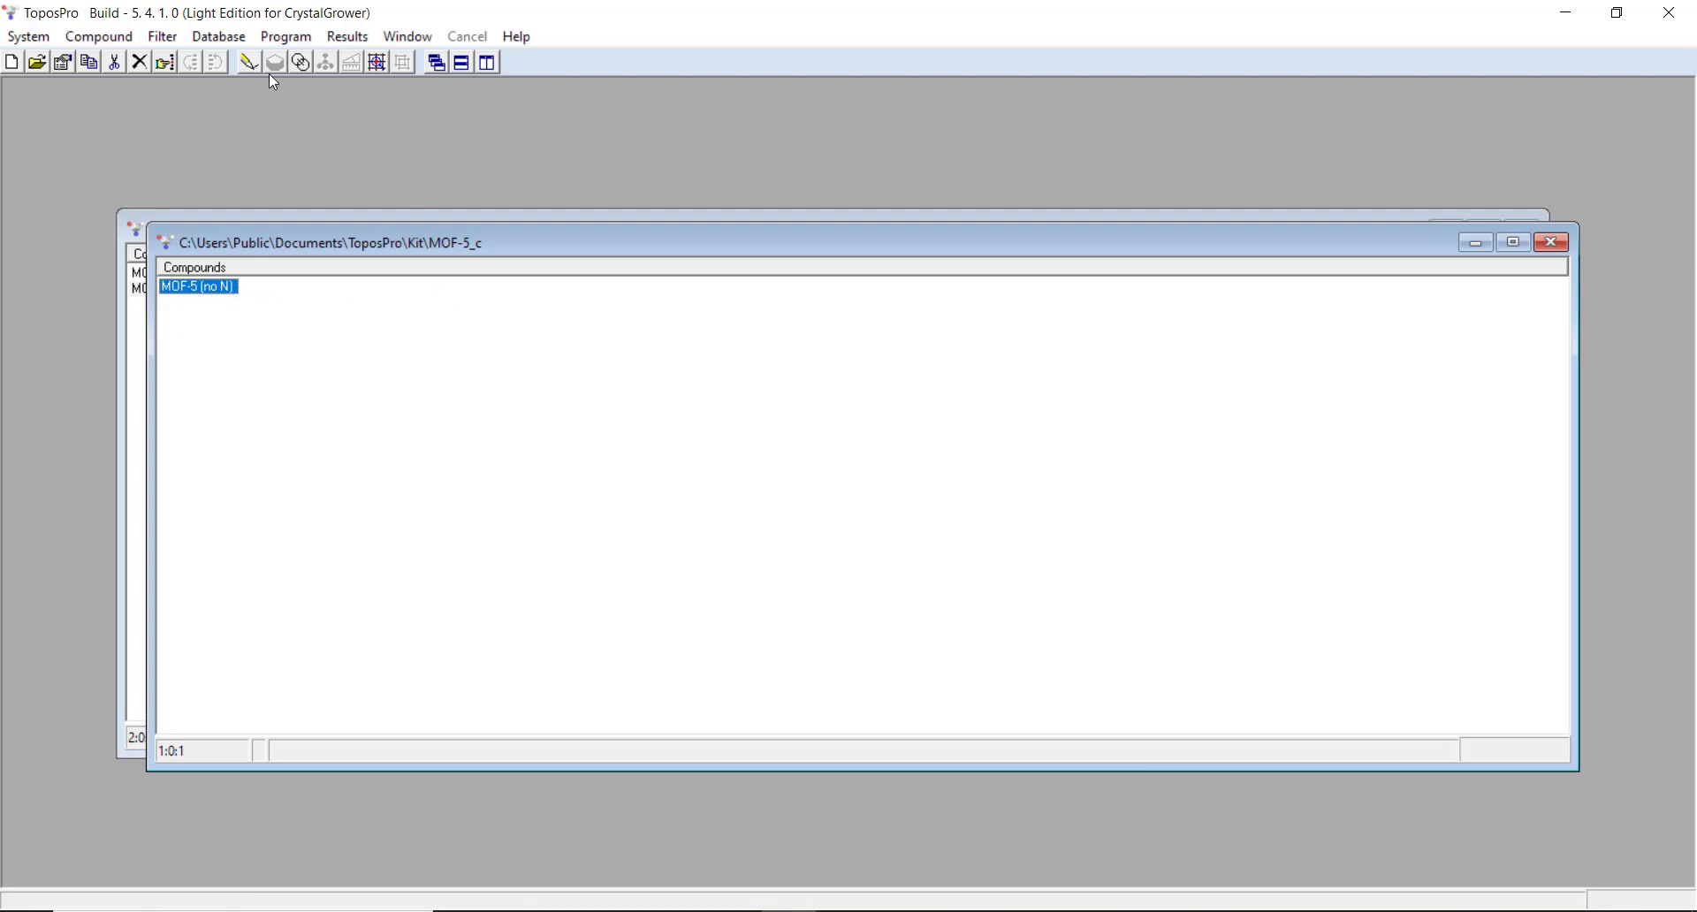
mouse_move(309, 82)
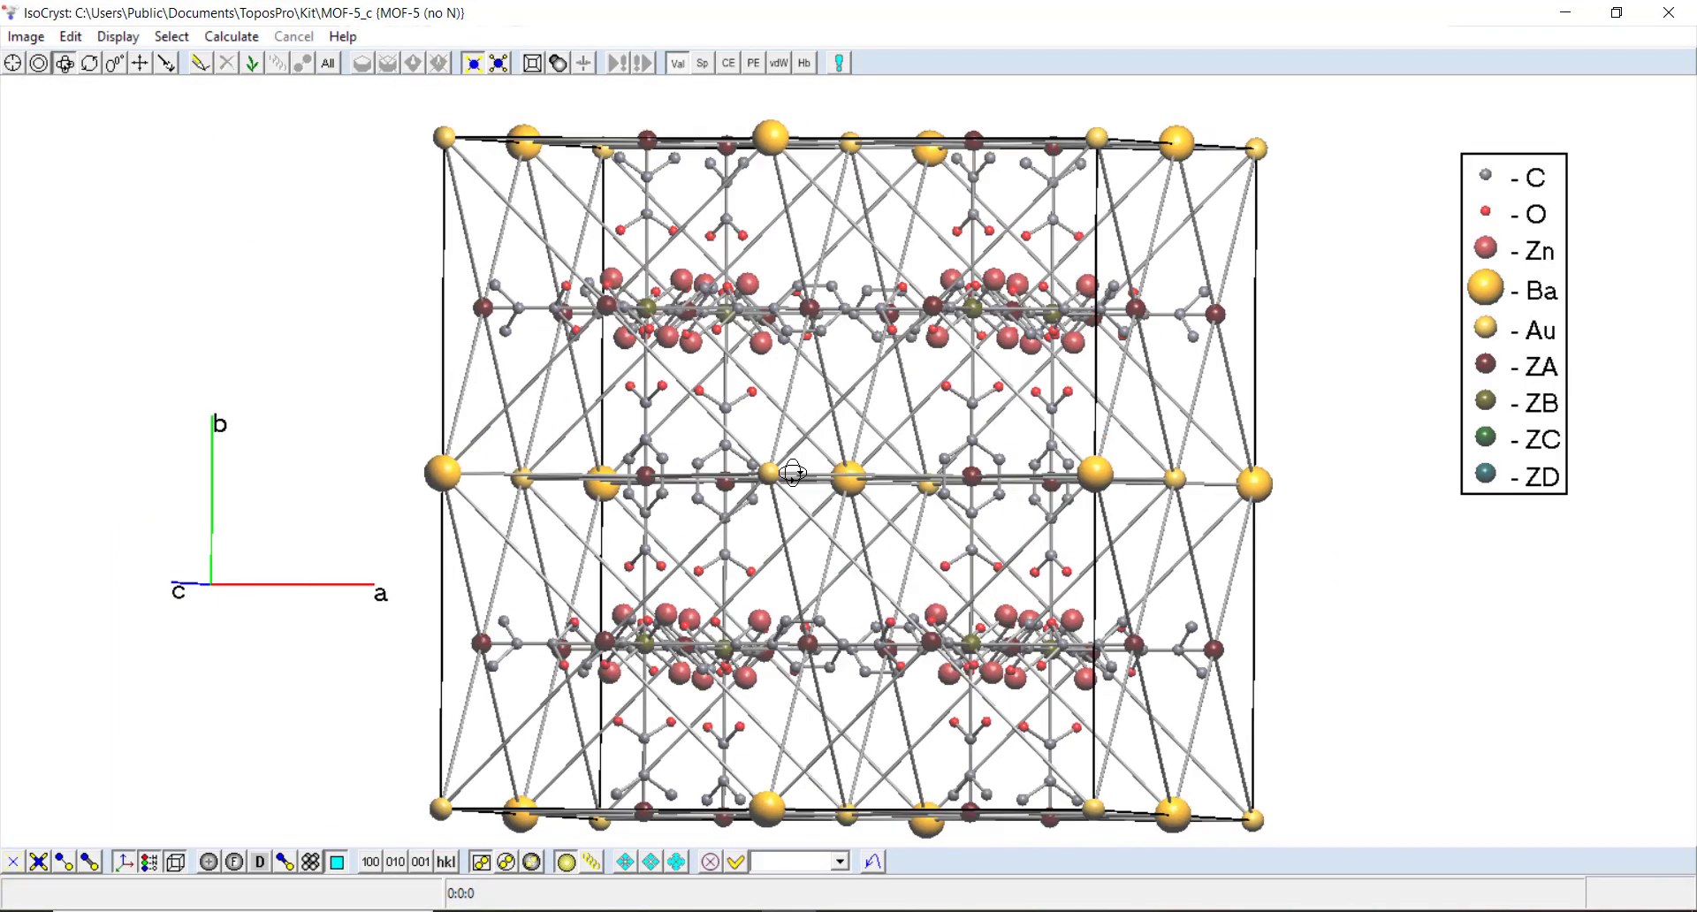
drag(790, 472, 741, 496)
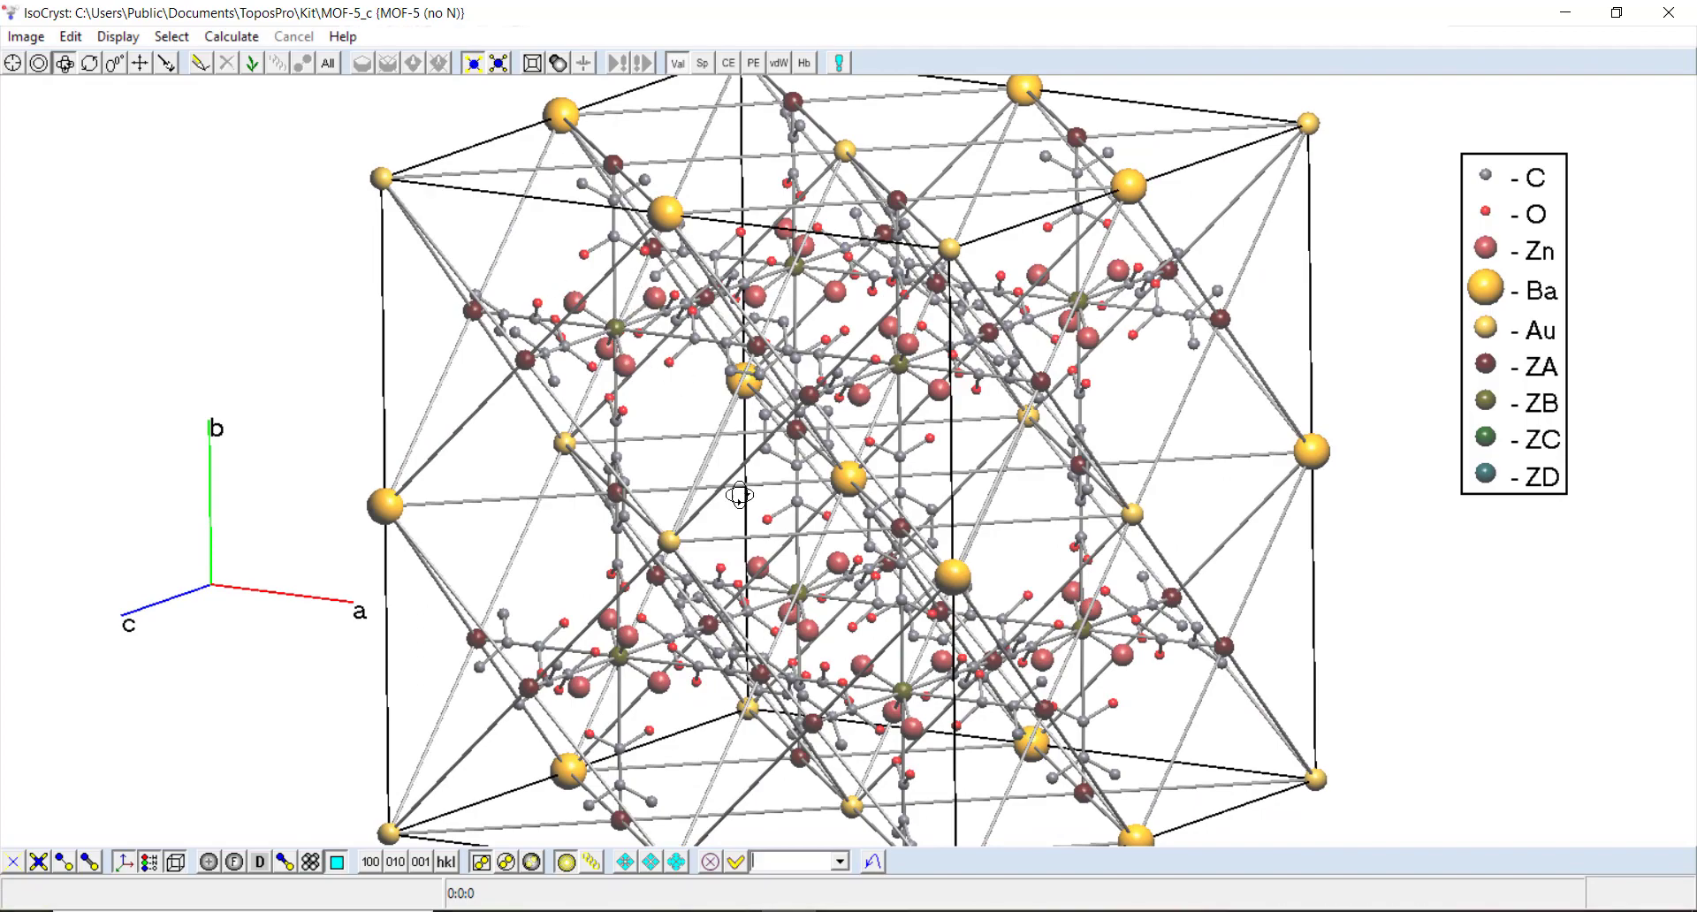
drag(741, 498, 751, 530)
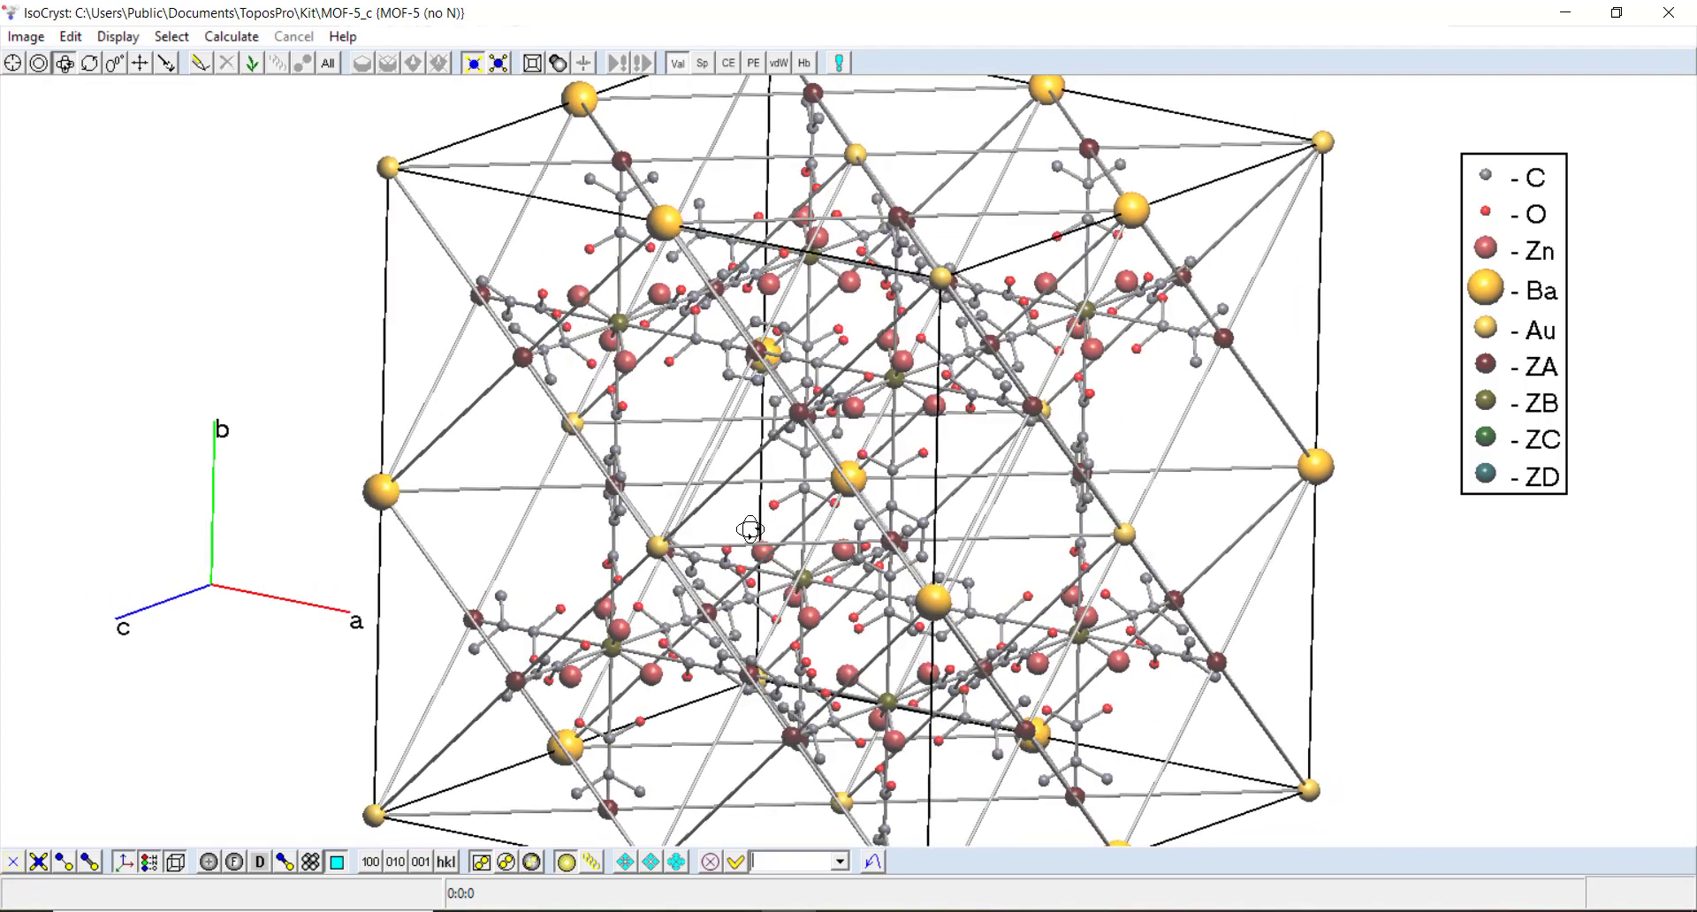
drag(747, 530, 920, 404)
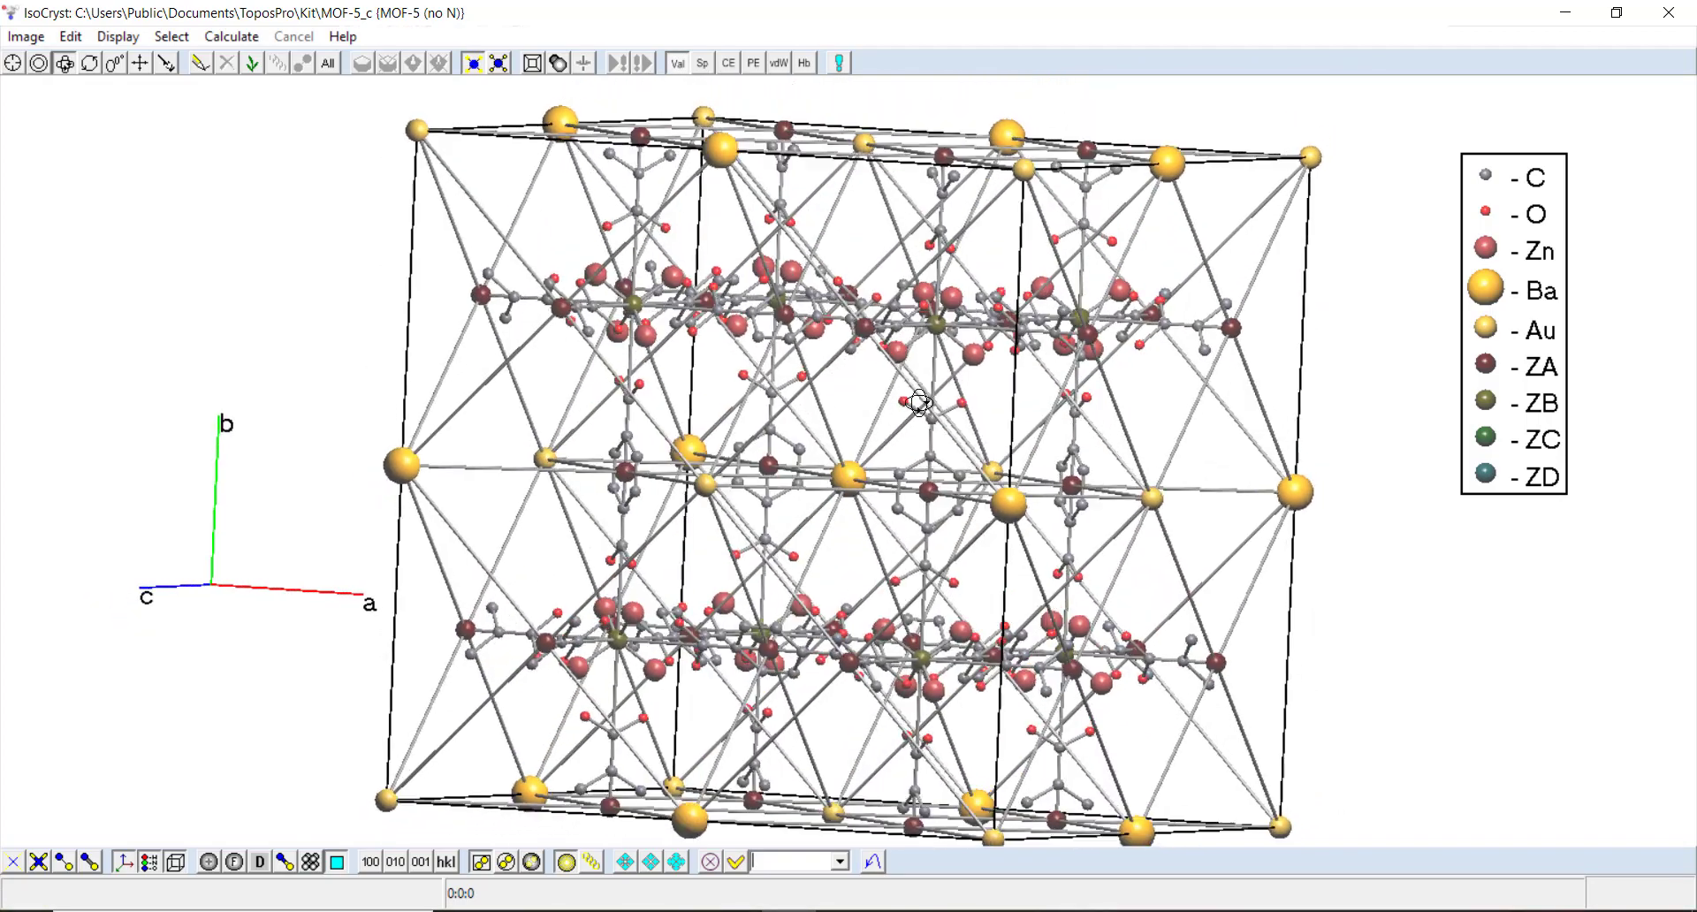
drag(920, 404, 698, 503)
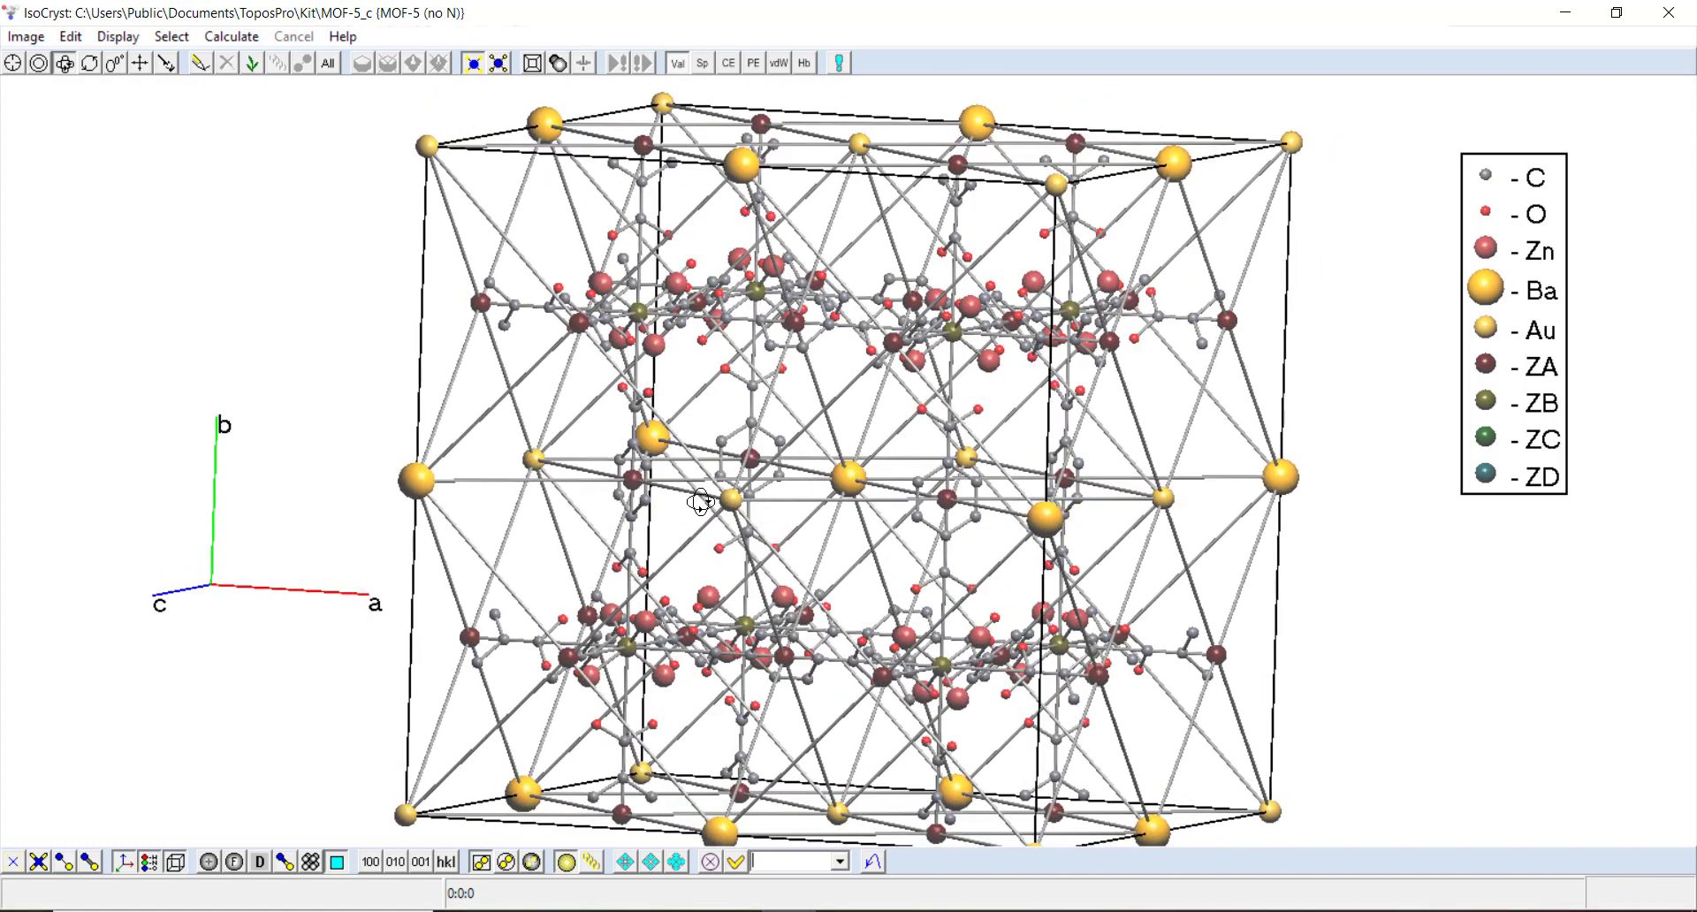
mouse_move(846, 473)
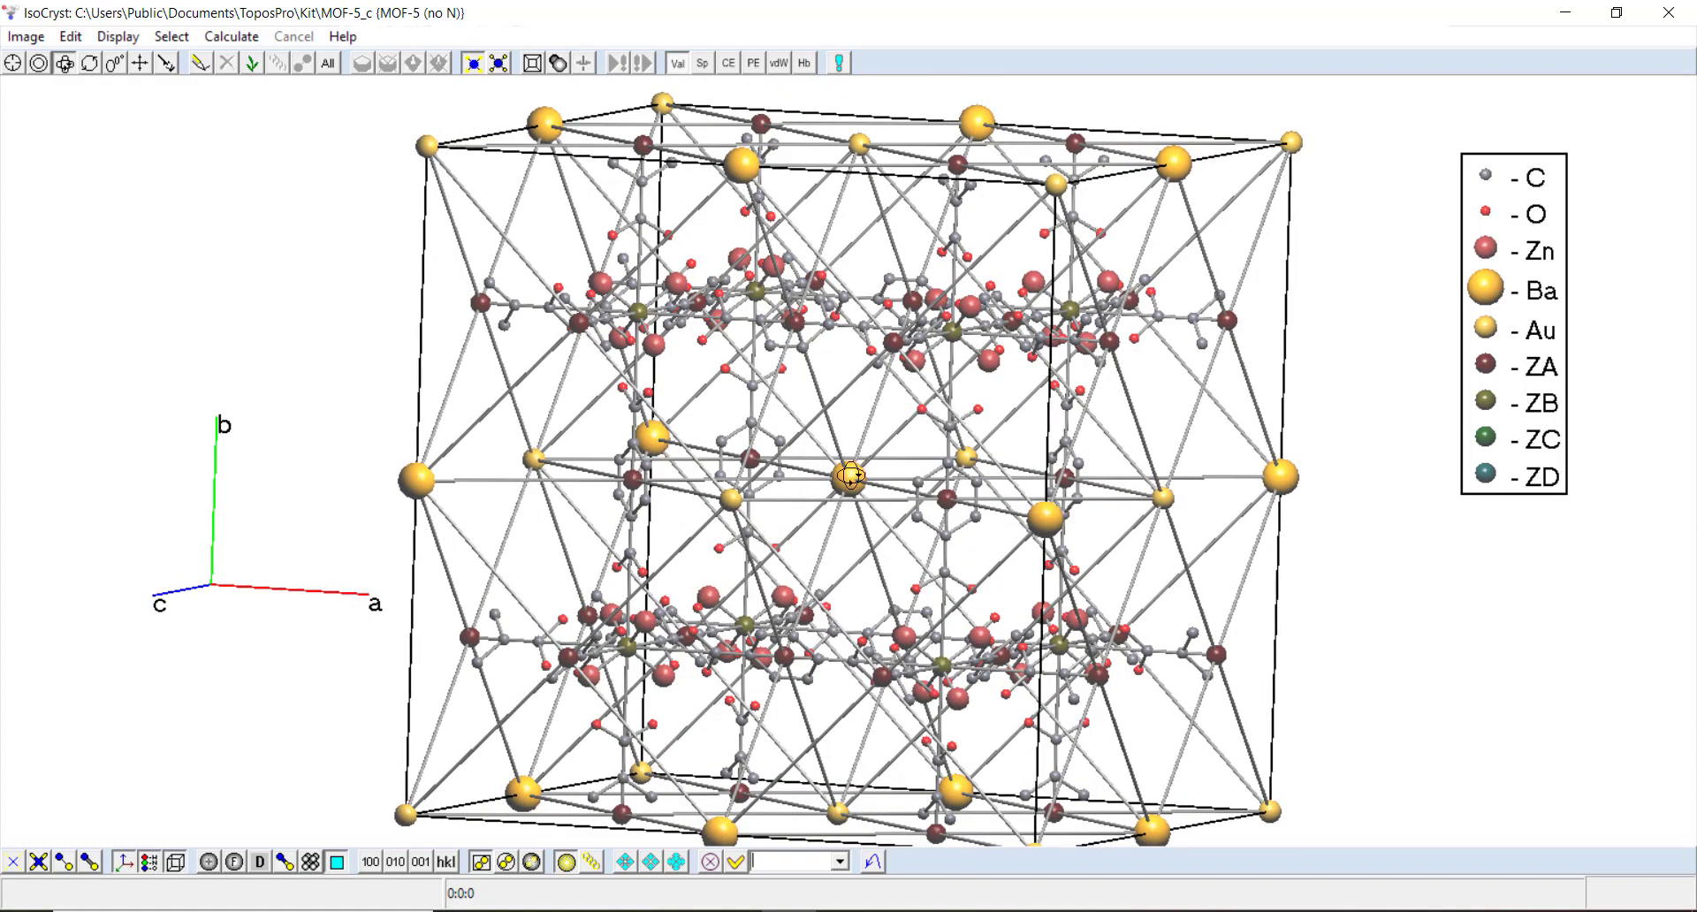
mouse_move(1431, 397)
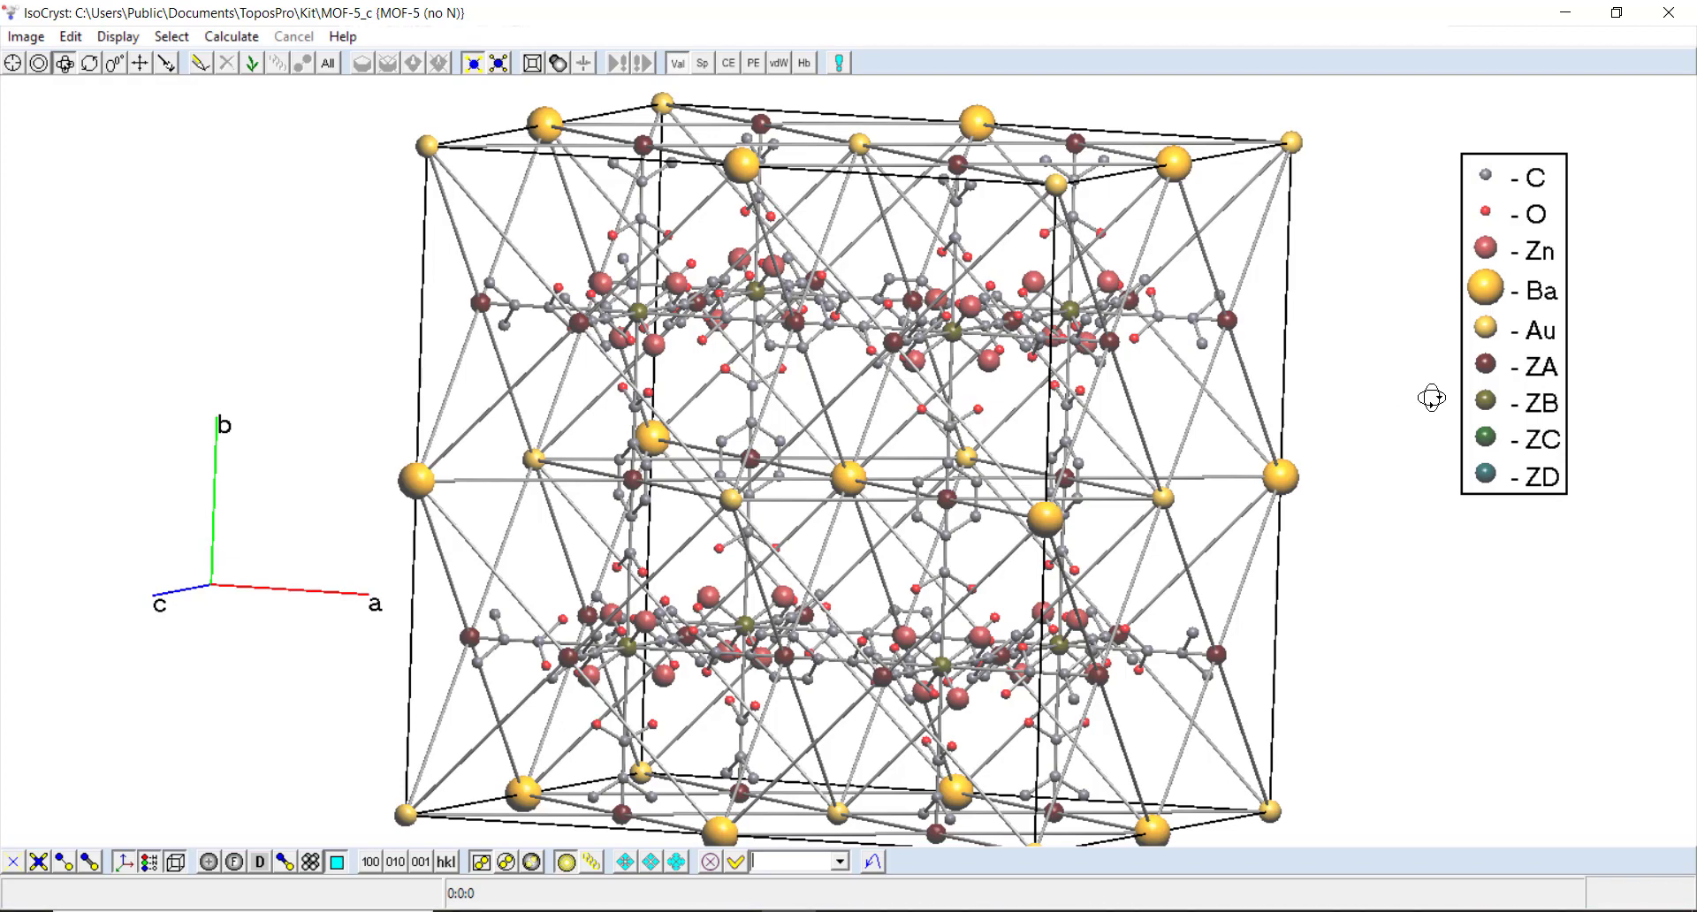
mouse_move(1491, 404)
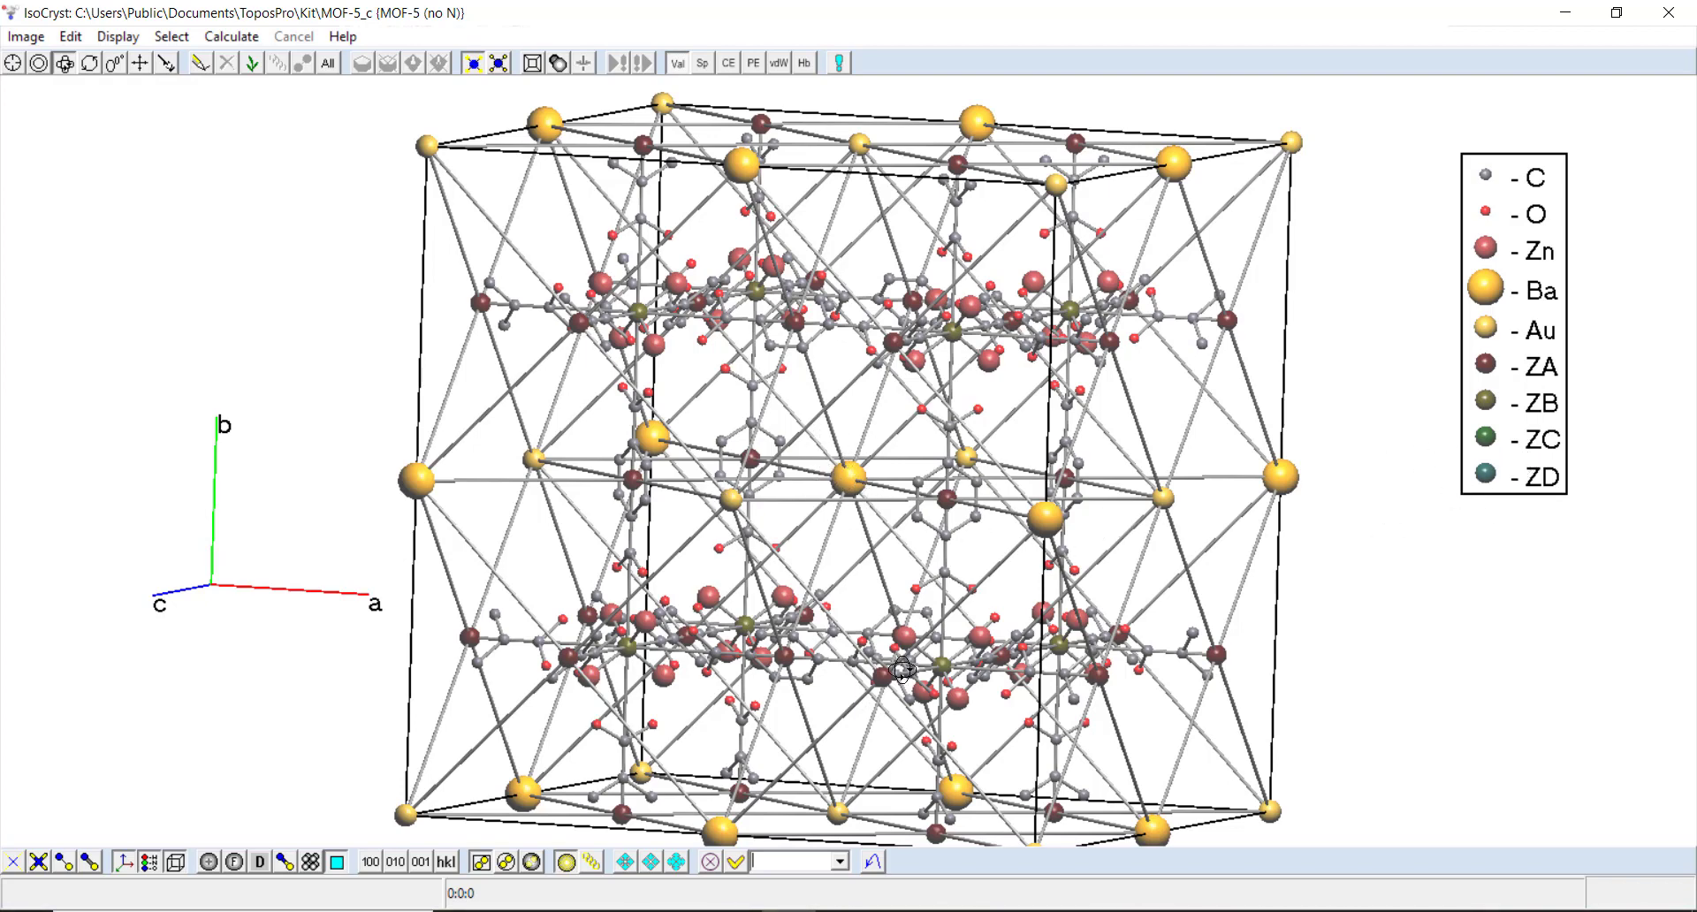
mouse_move(1494, 508)
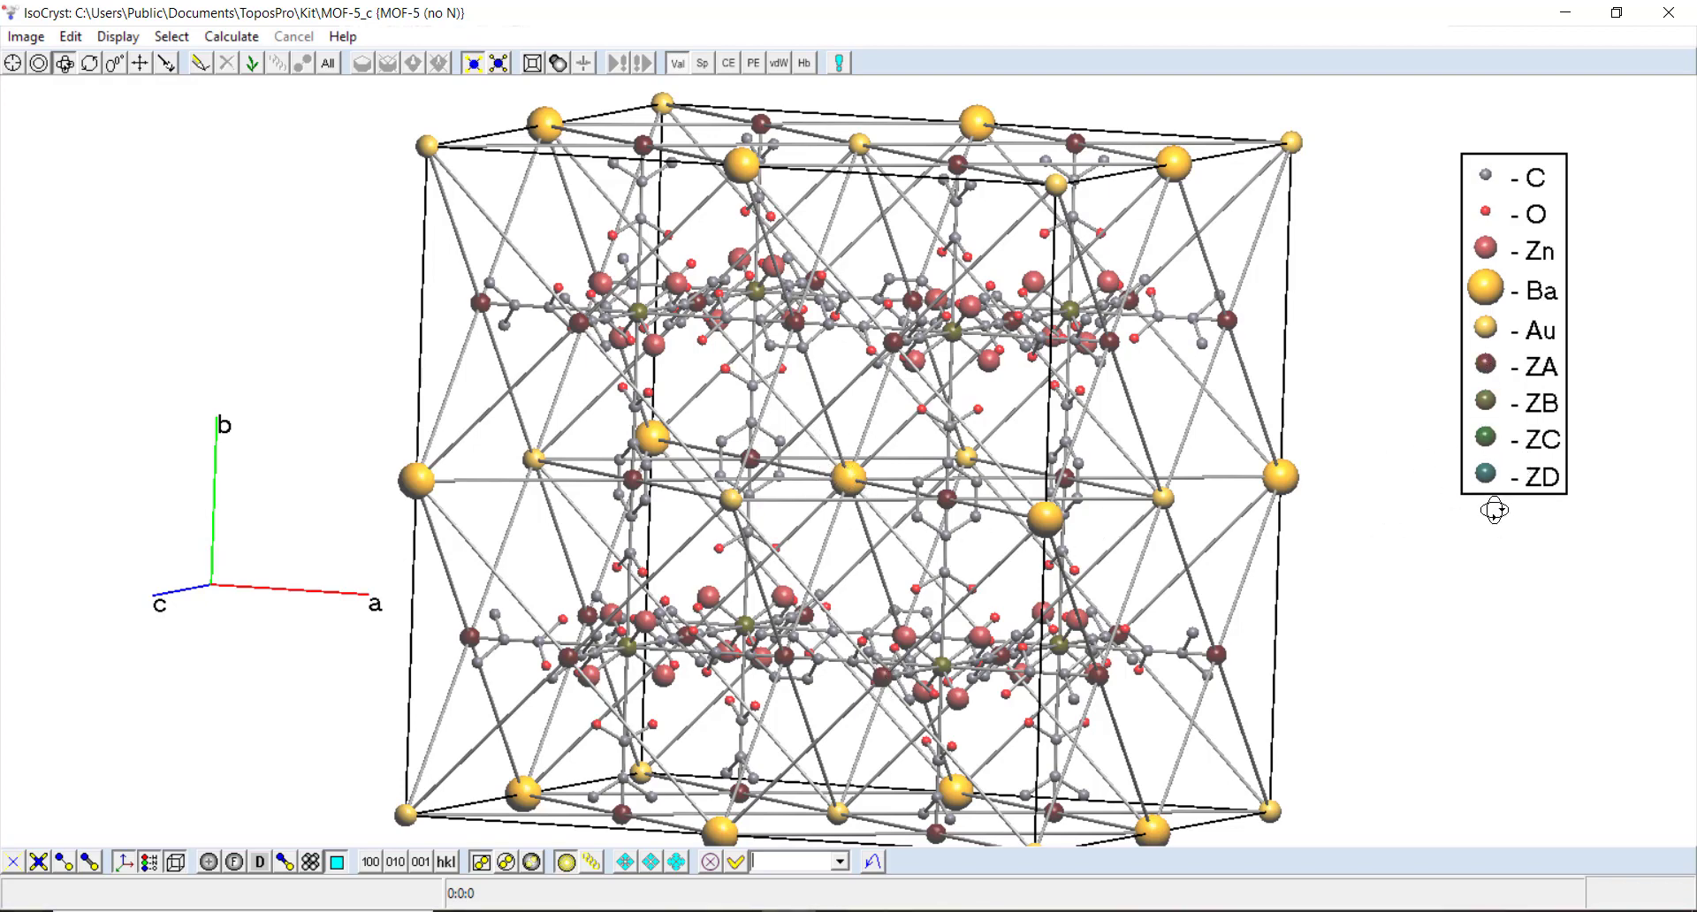
mouse_move(1498, 399)
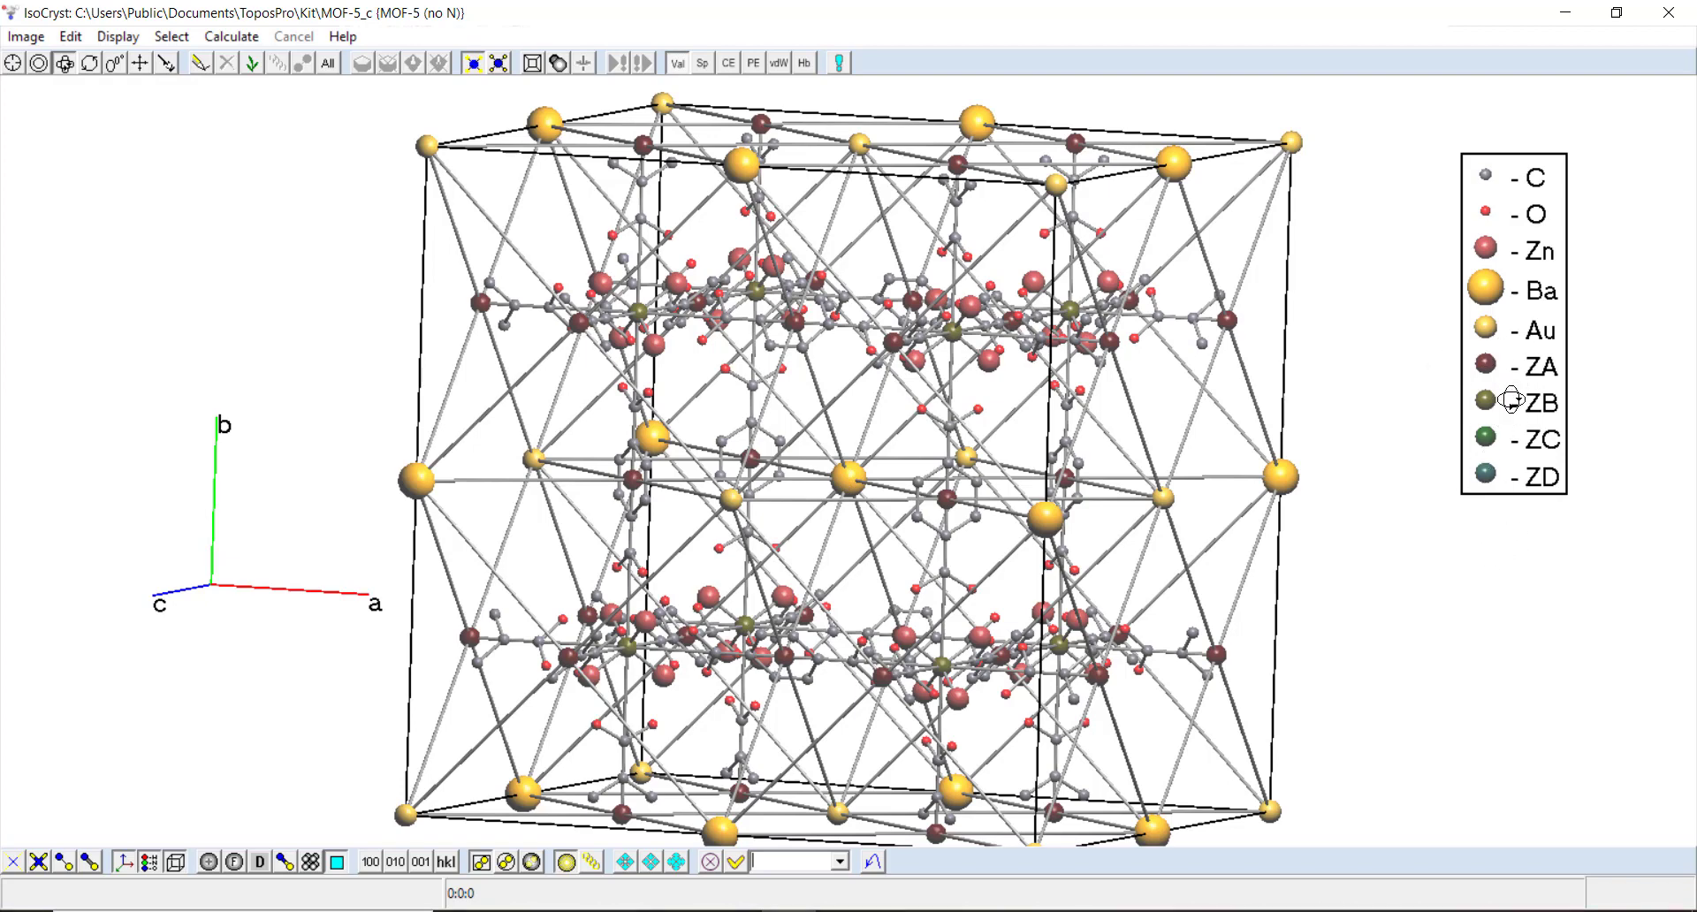
mouse_move(1447, 444)
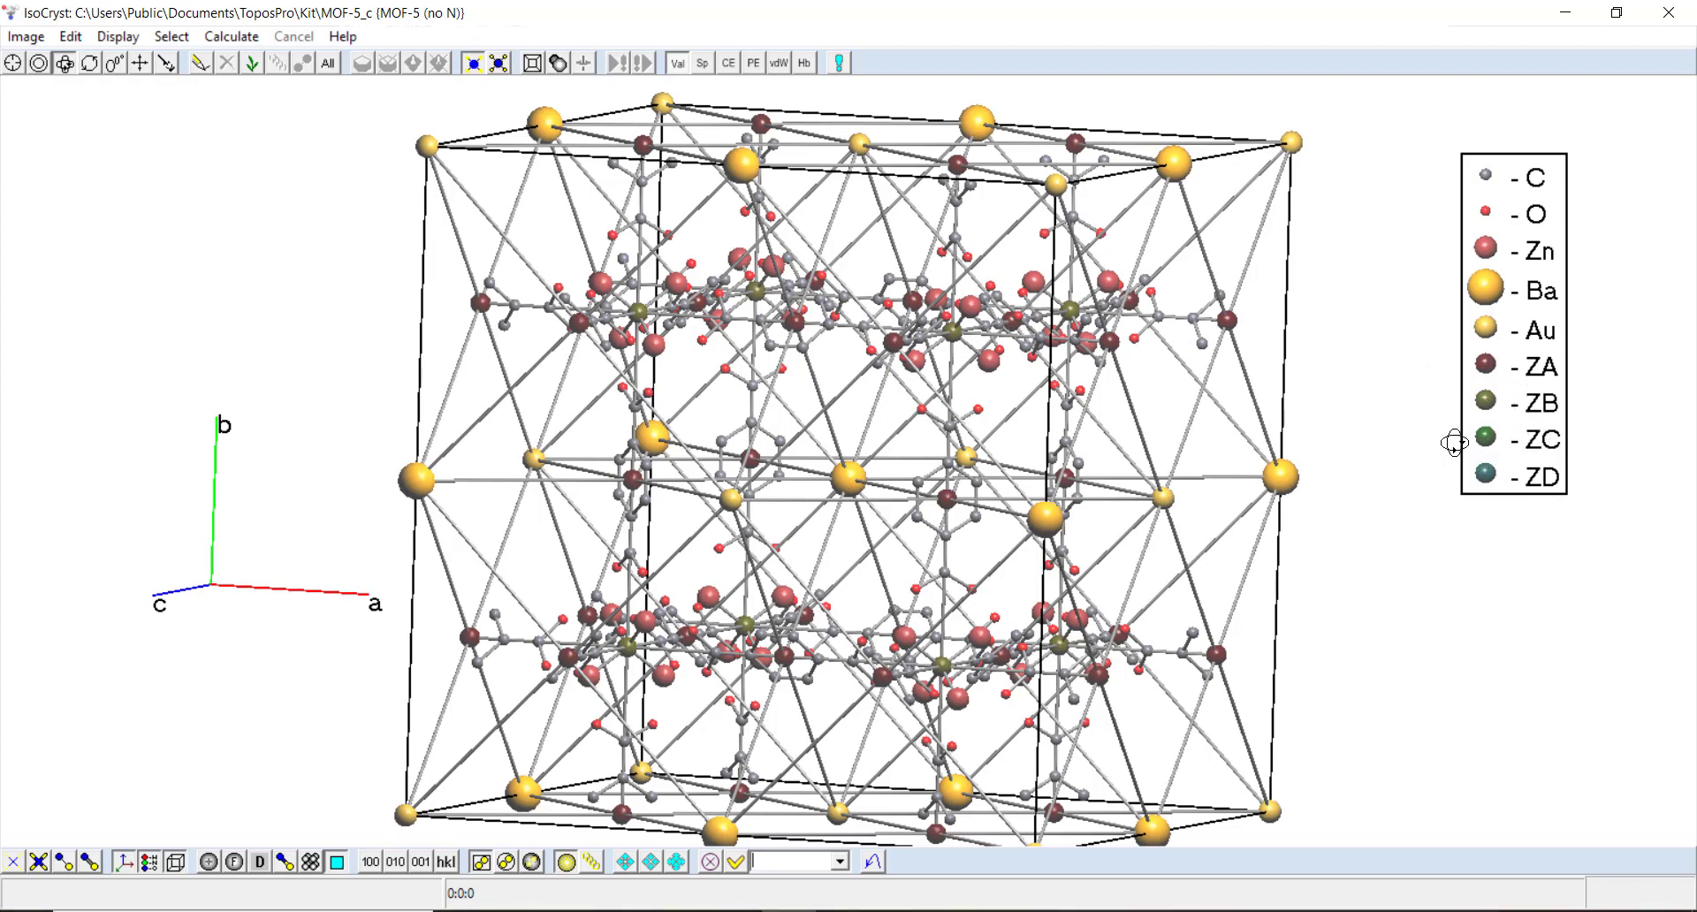
mouse_move(1661, 24)
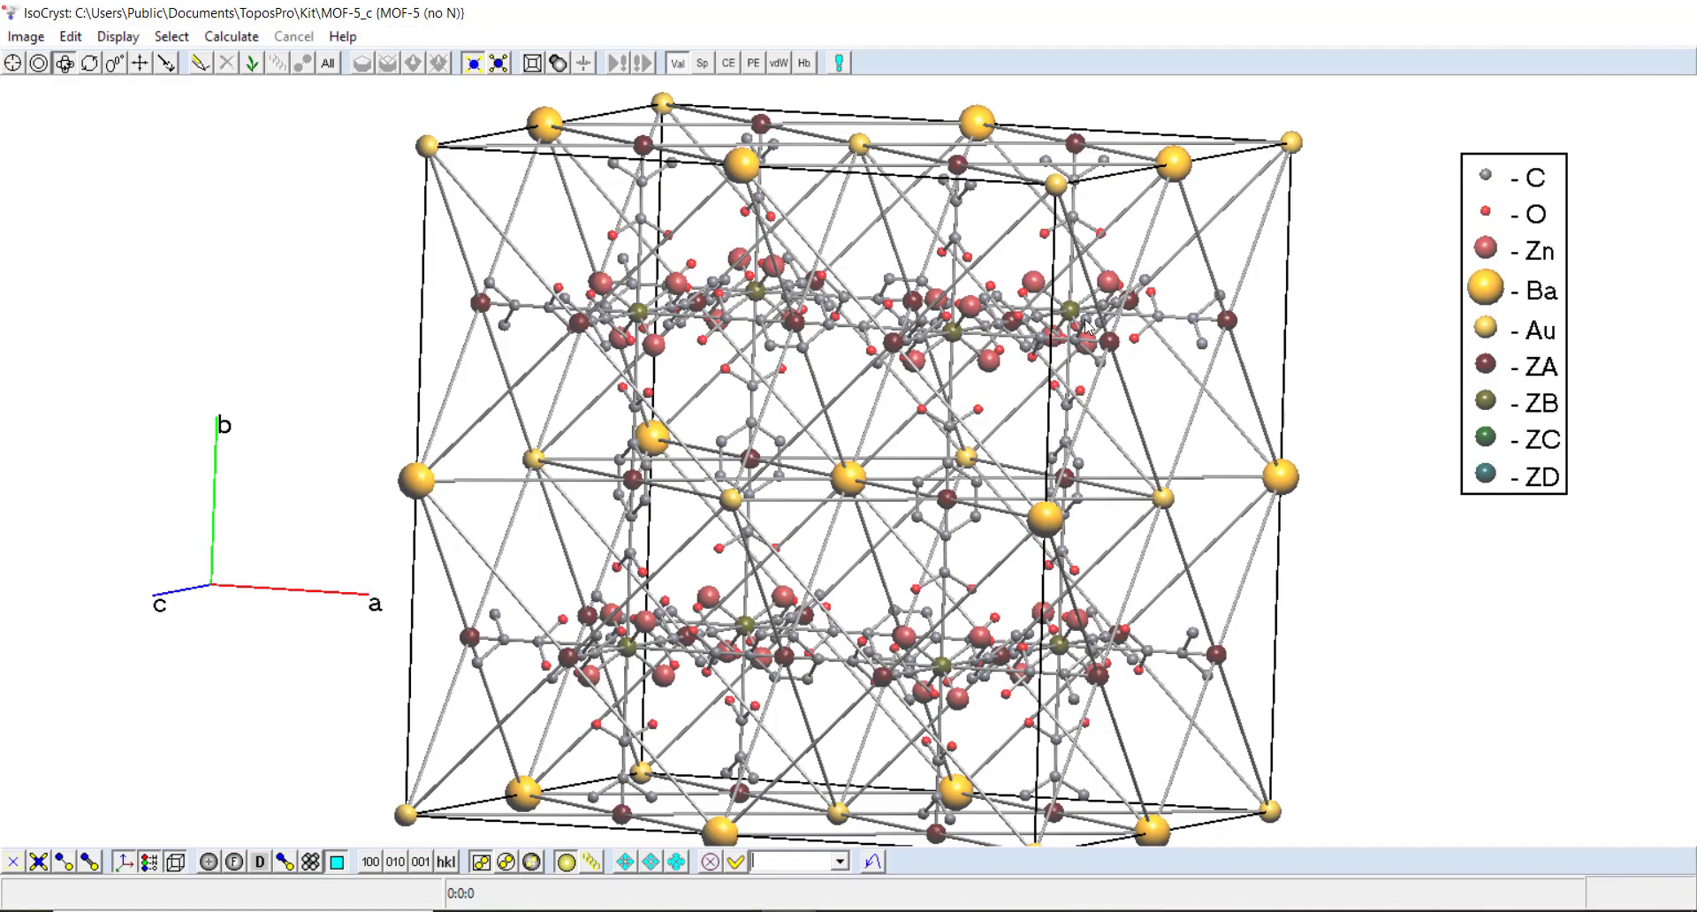
Step: Open the MOF-5 (no N) text data record via View and scroll through it
right_click(197, 286)
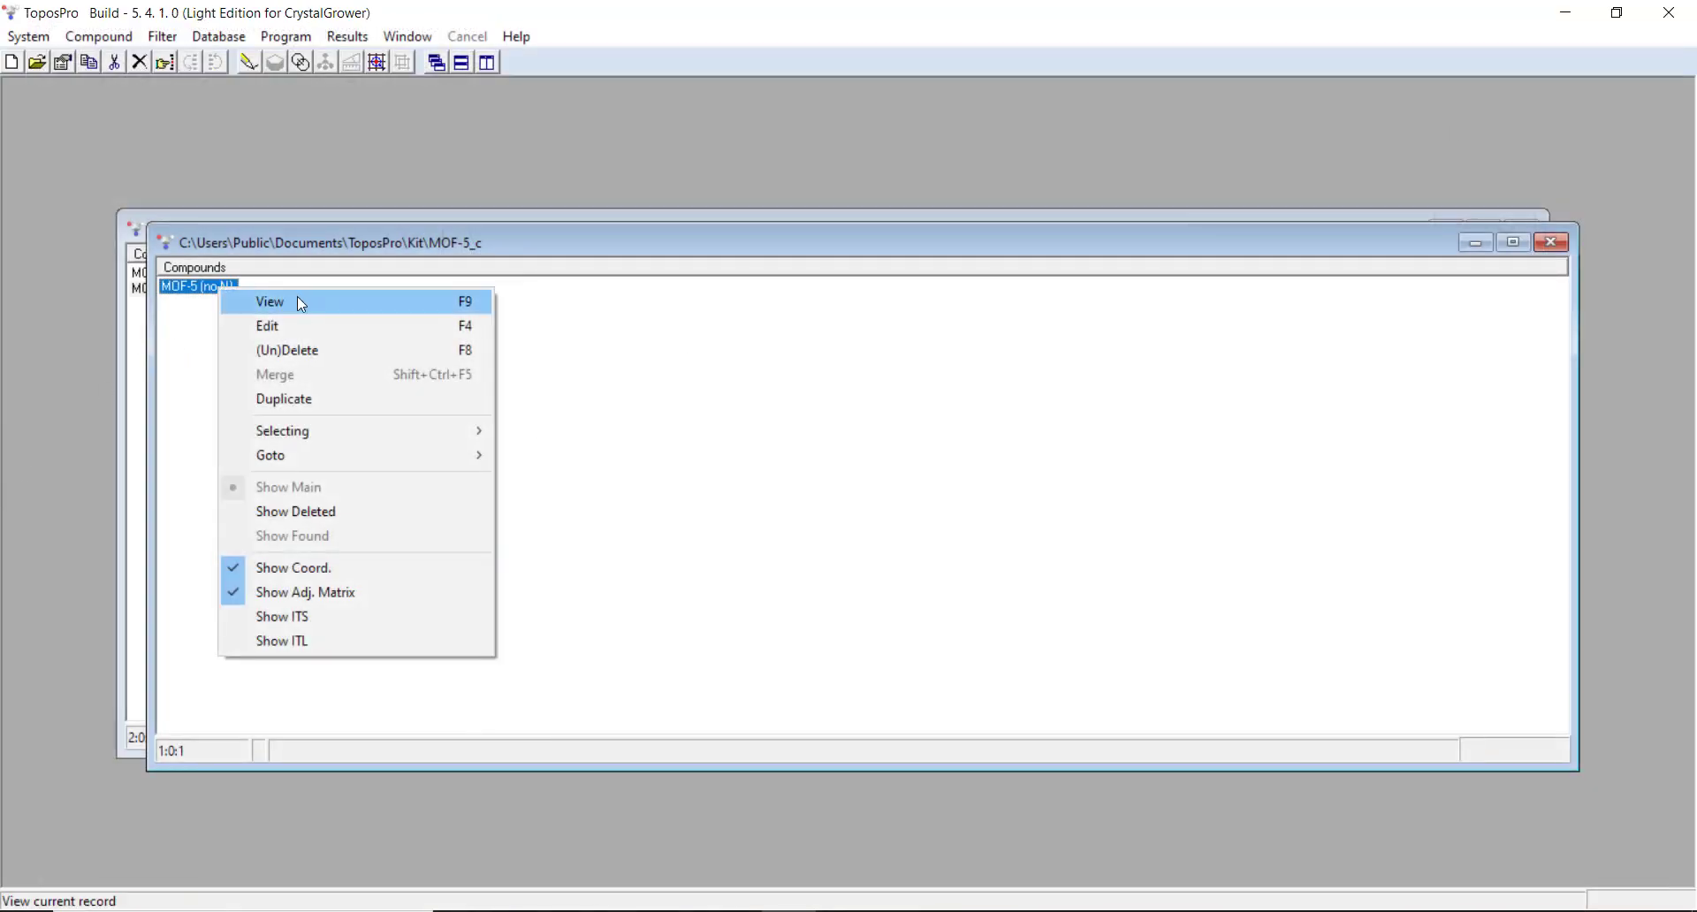
click(269, 302)
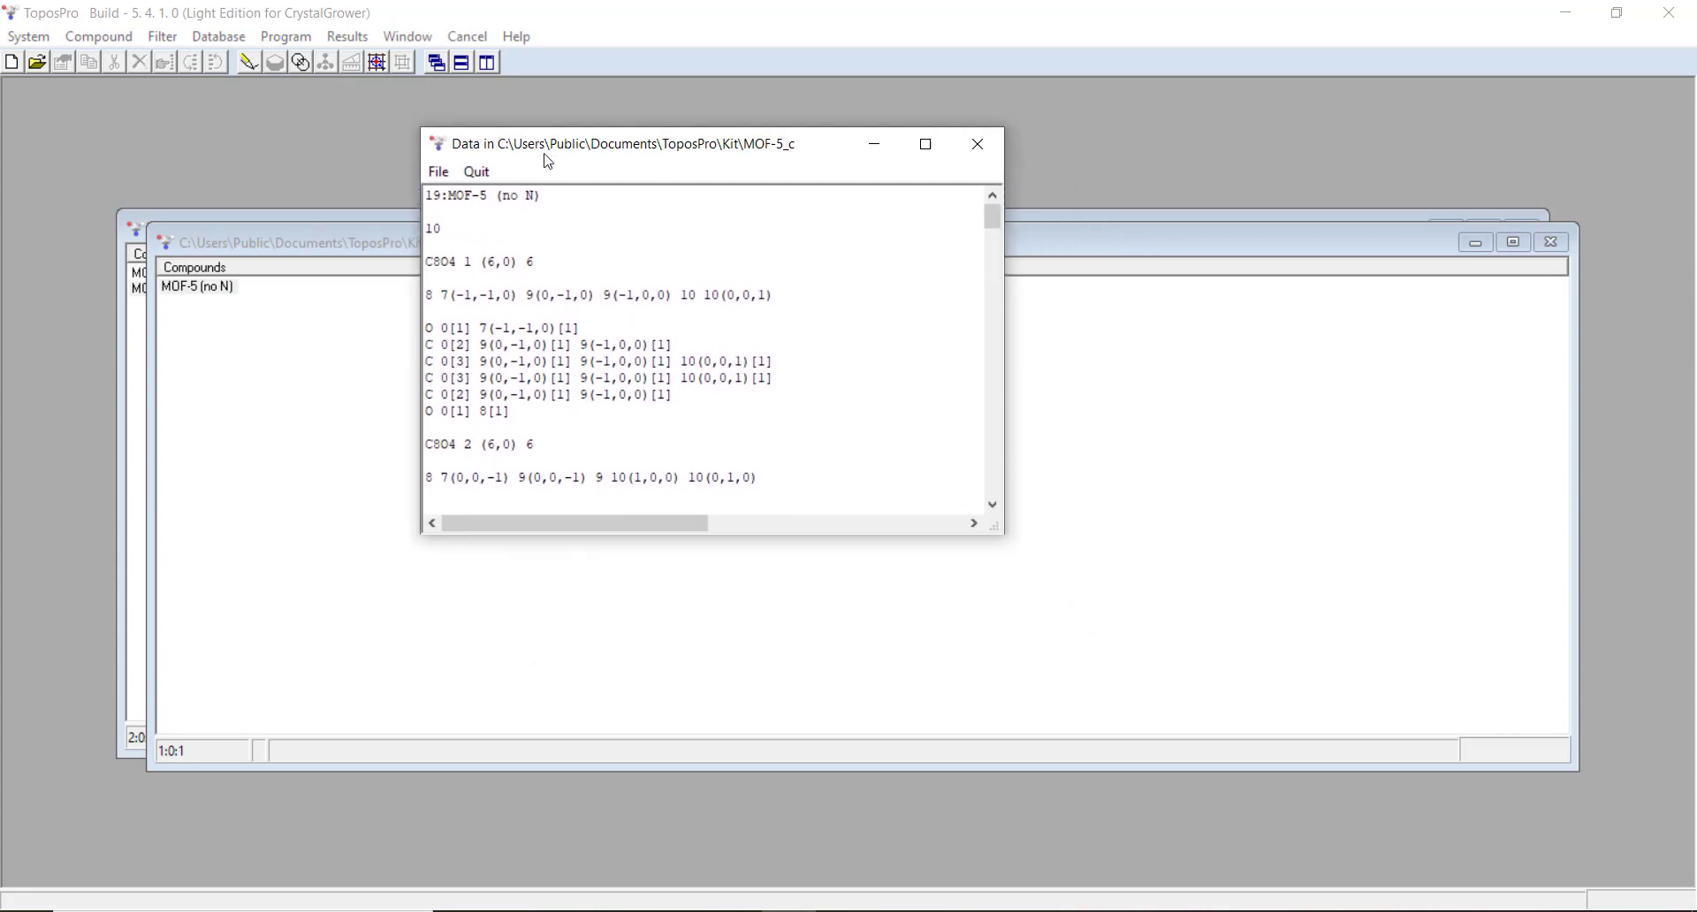
scroll(down, 3)
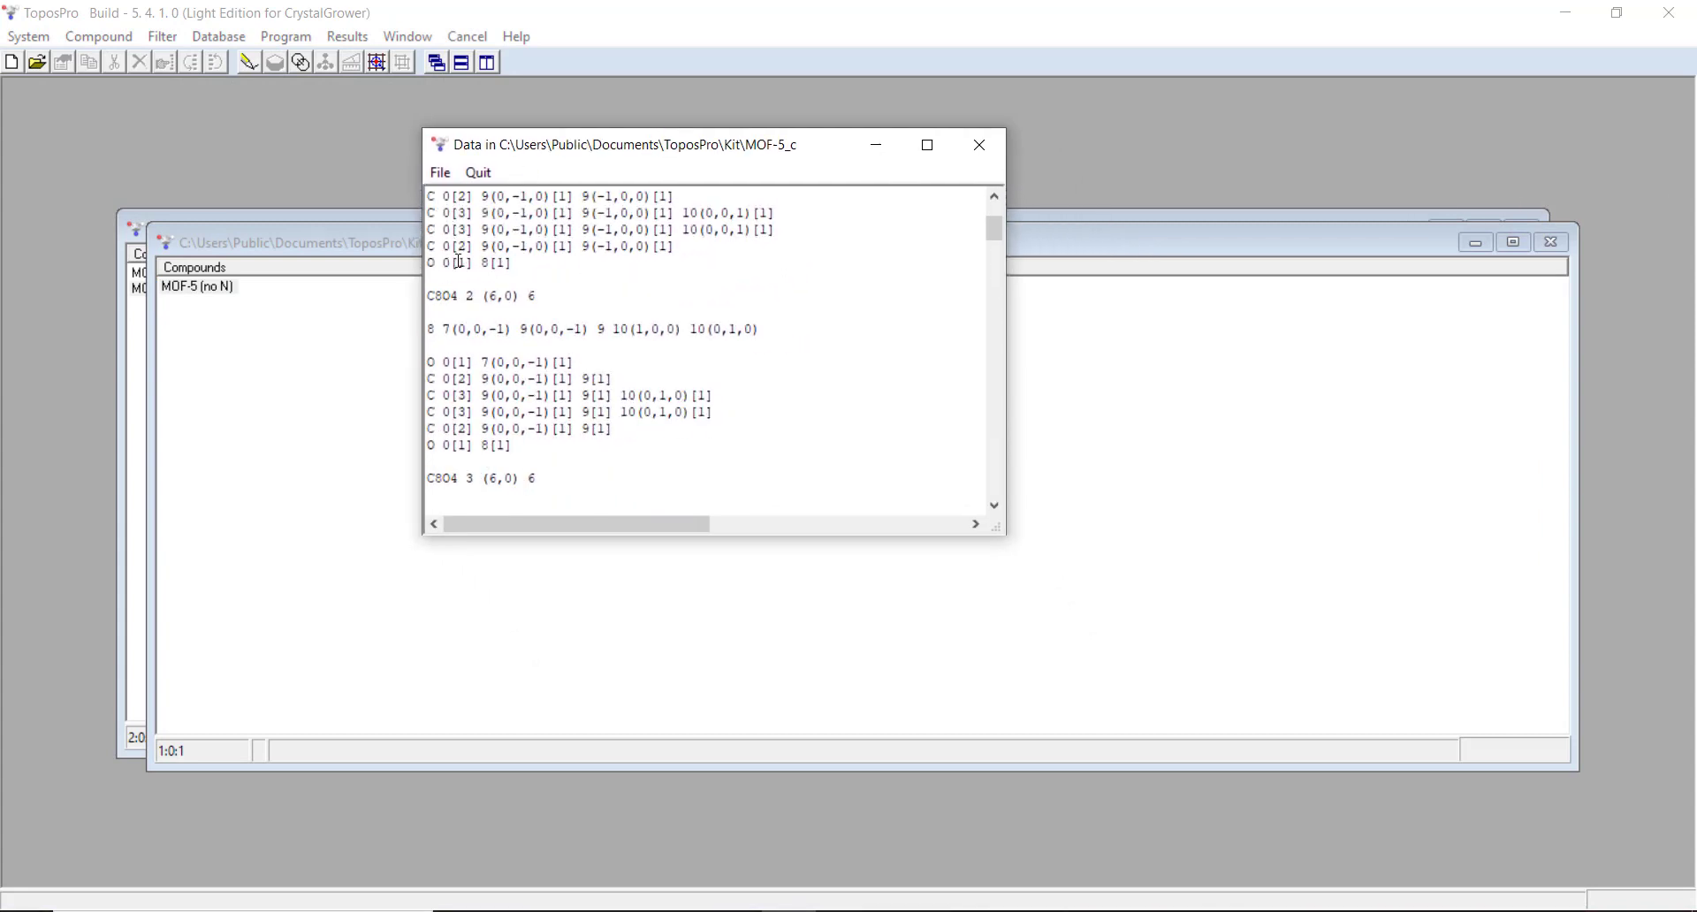
scroll(down, 3)
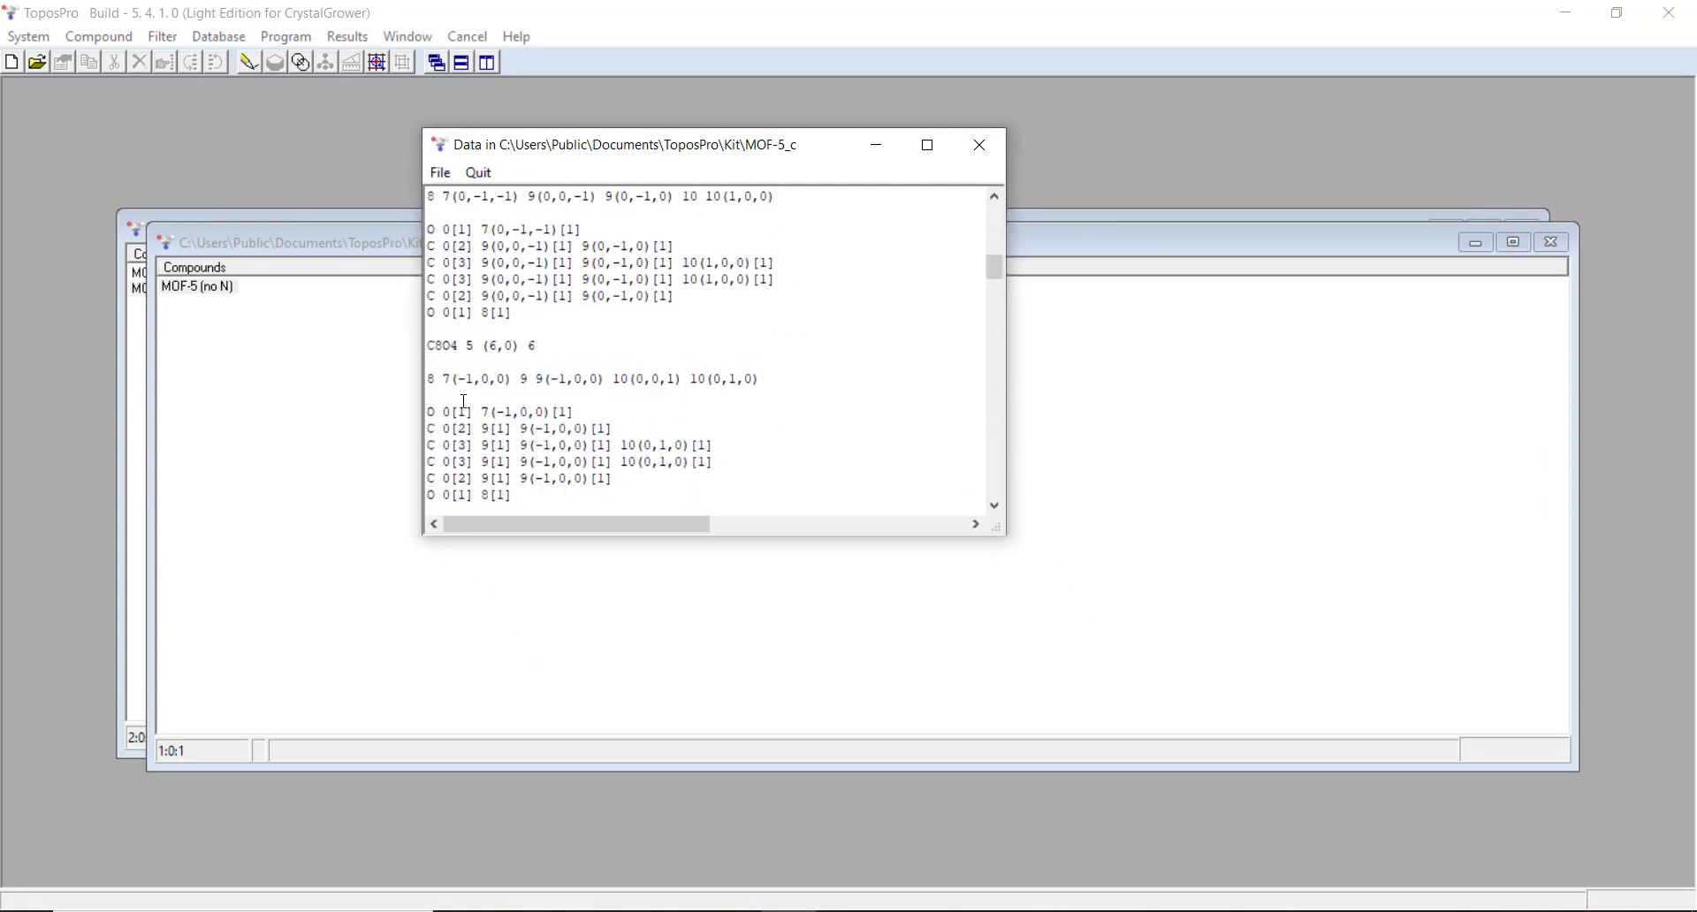
scroll(down, 3)
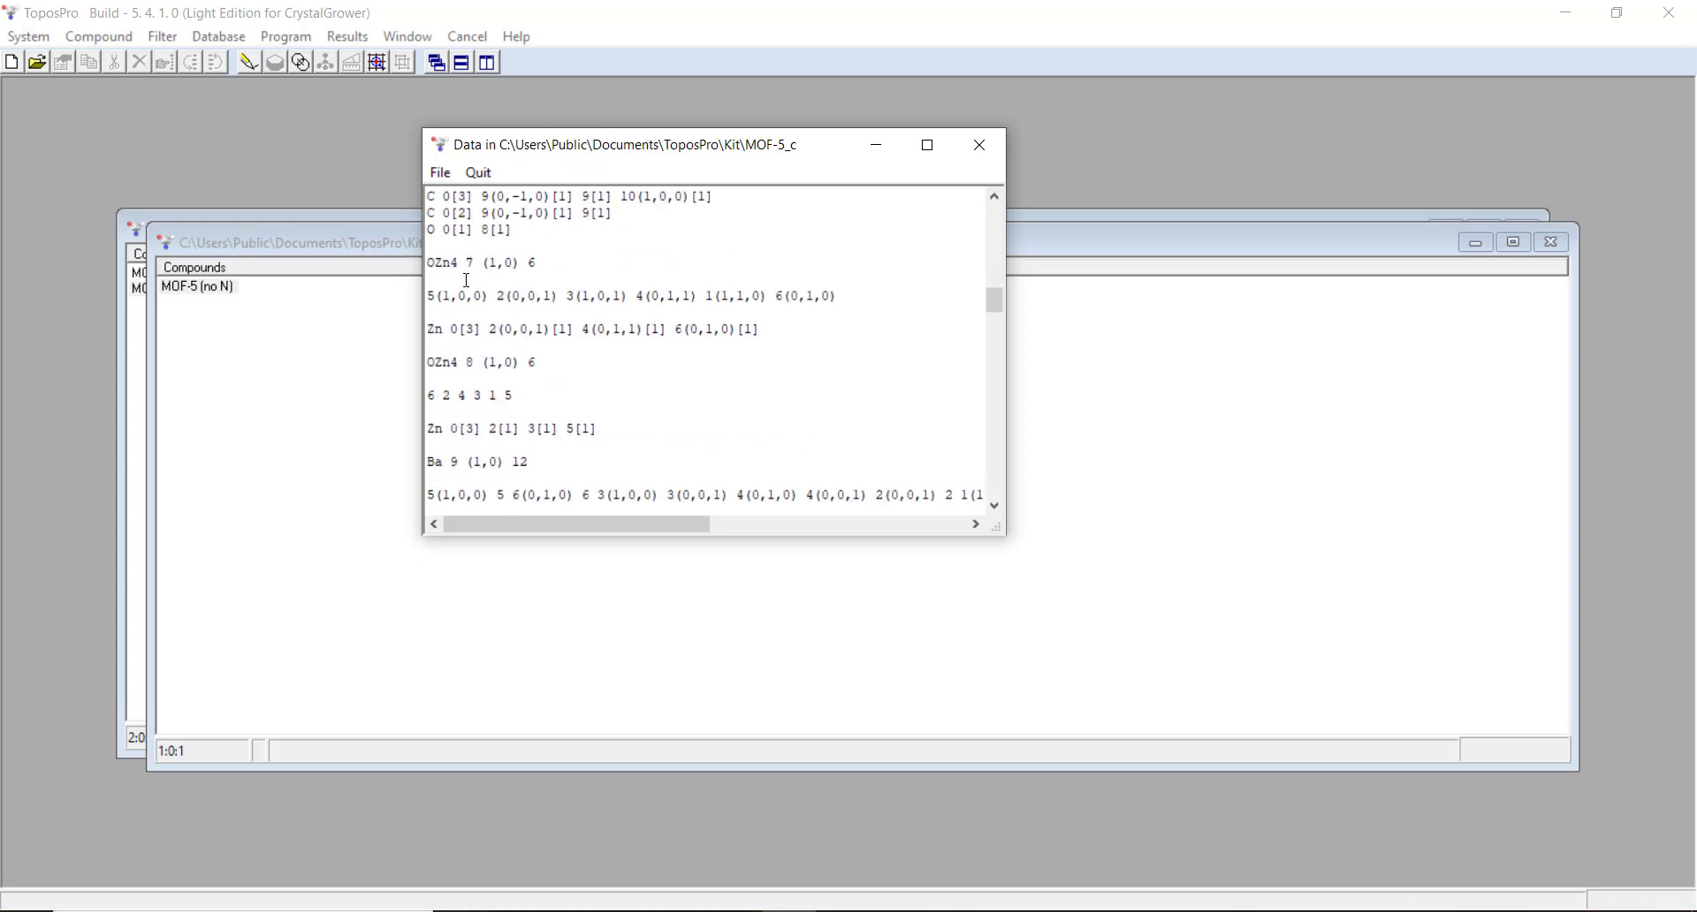
scroll(down, 3)
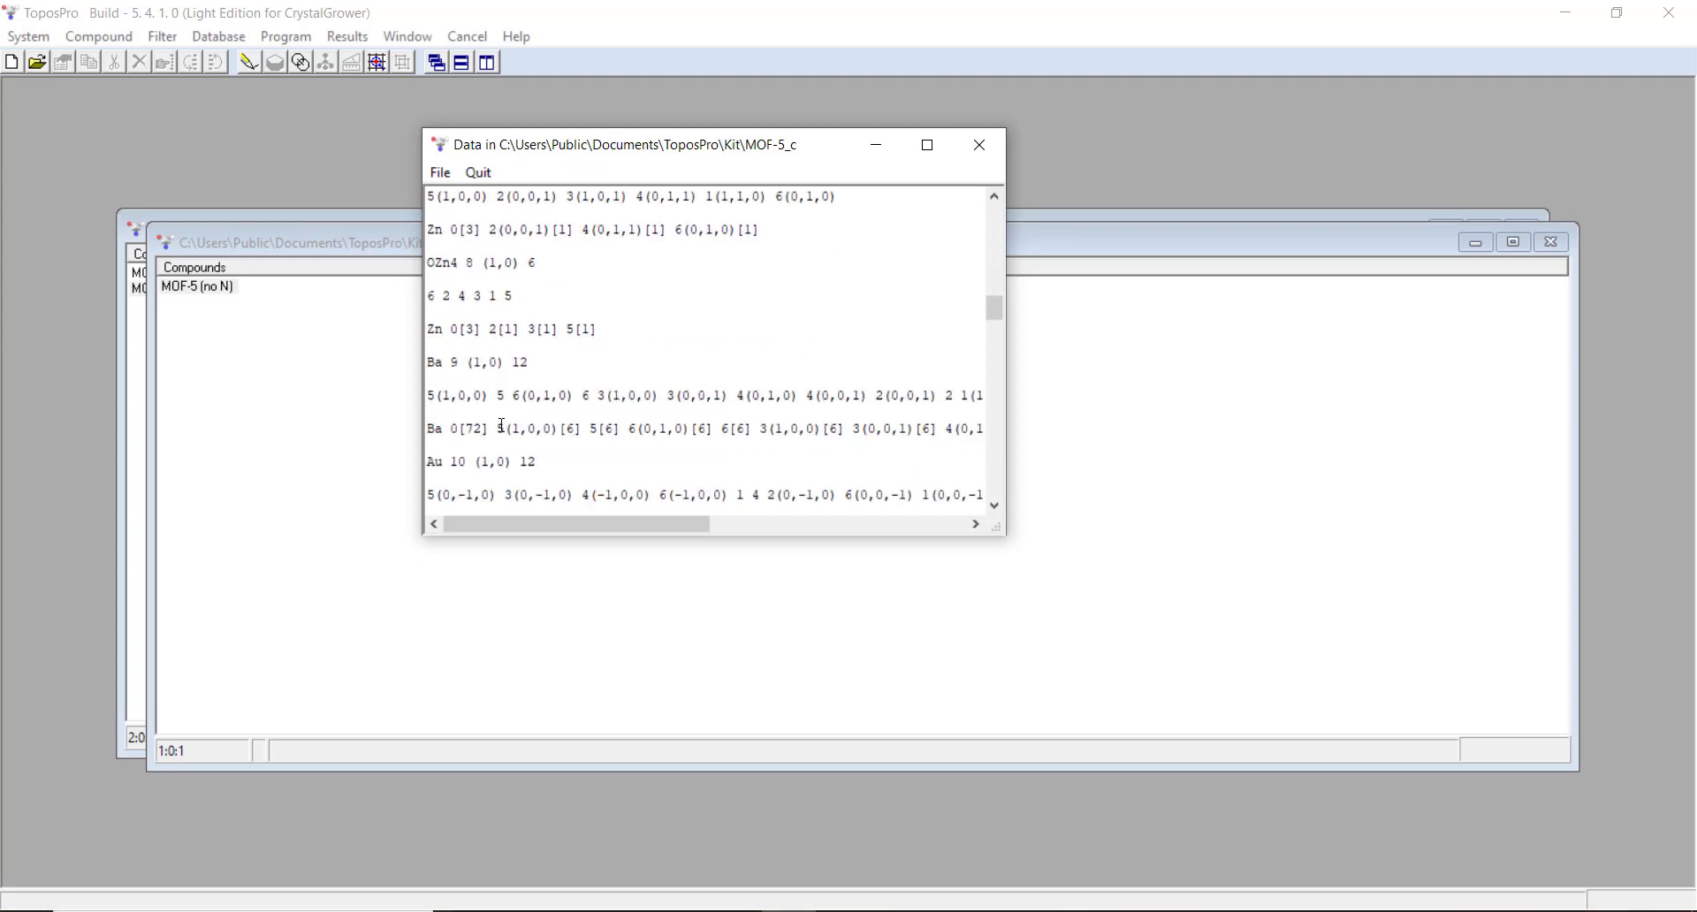
Step: Select the Ba 9 and Au 10 node lines in the data record
double_click(477, 361)
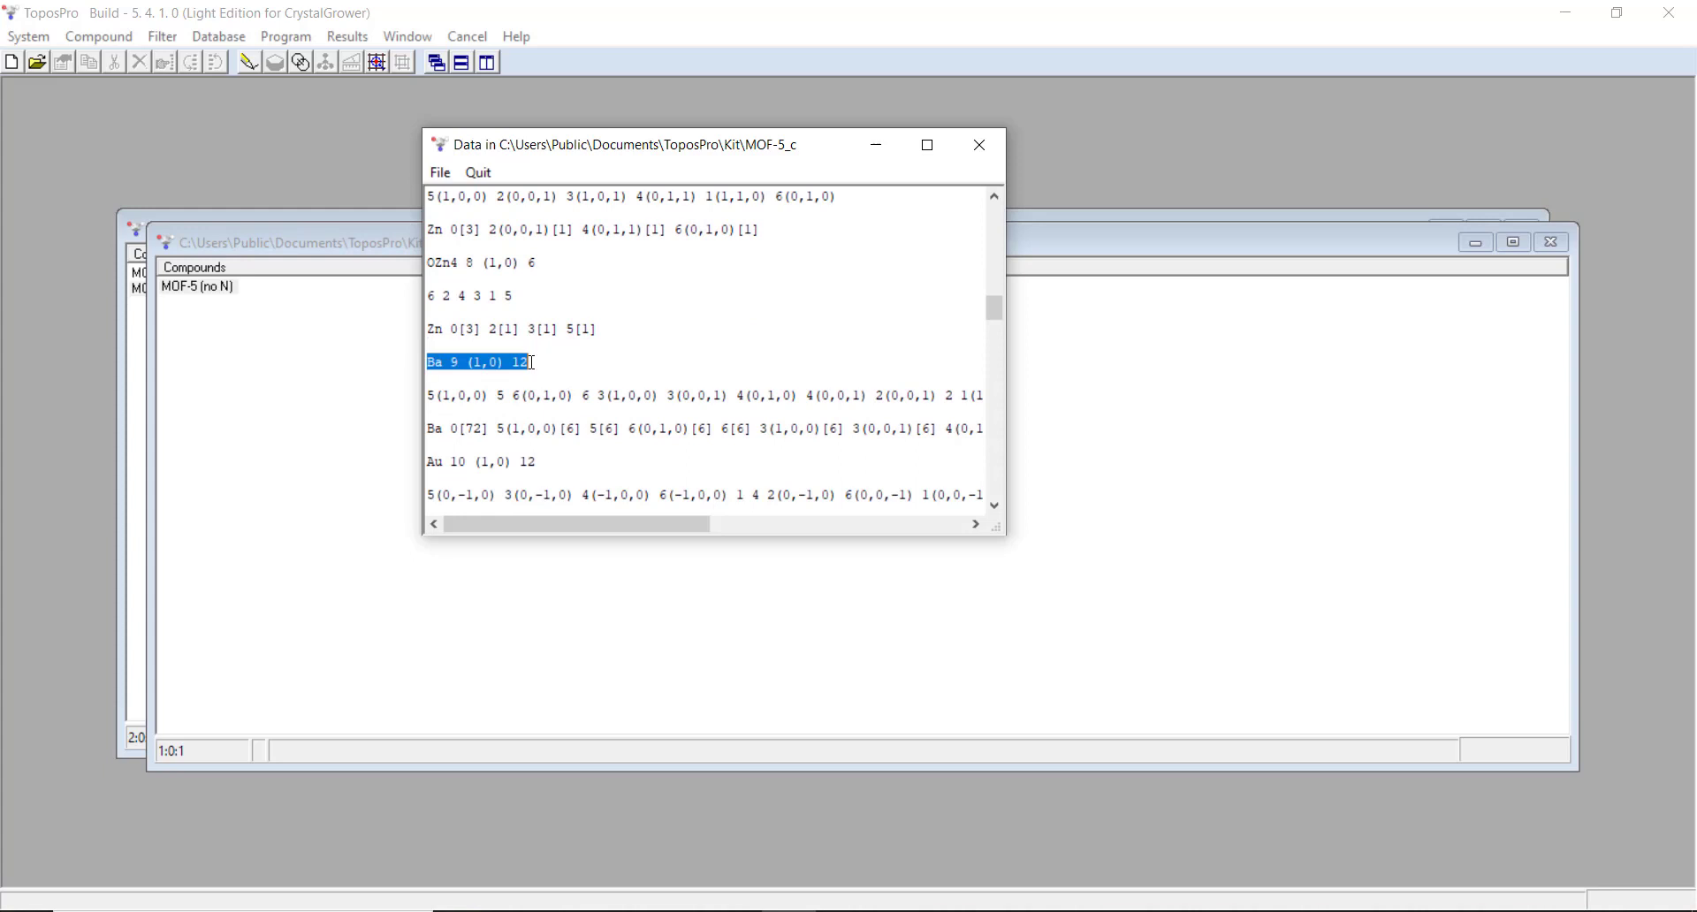
scroll(down, 3)
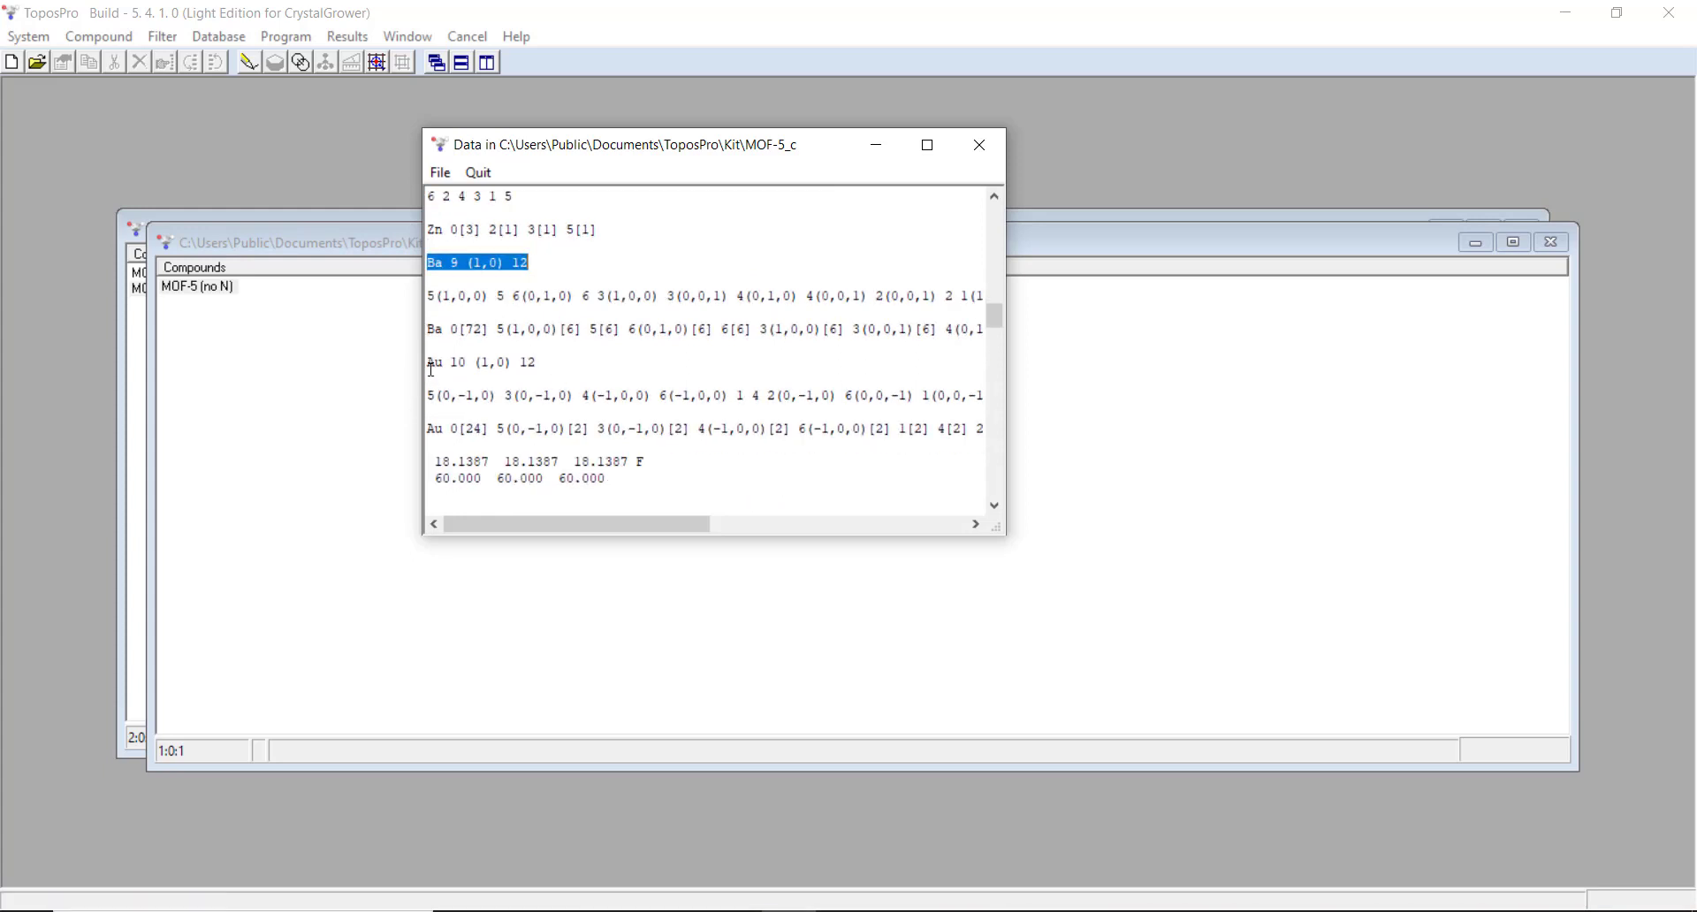
click(481, 361)
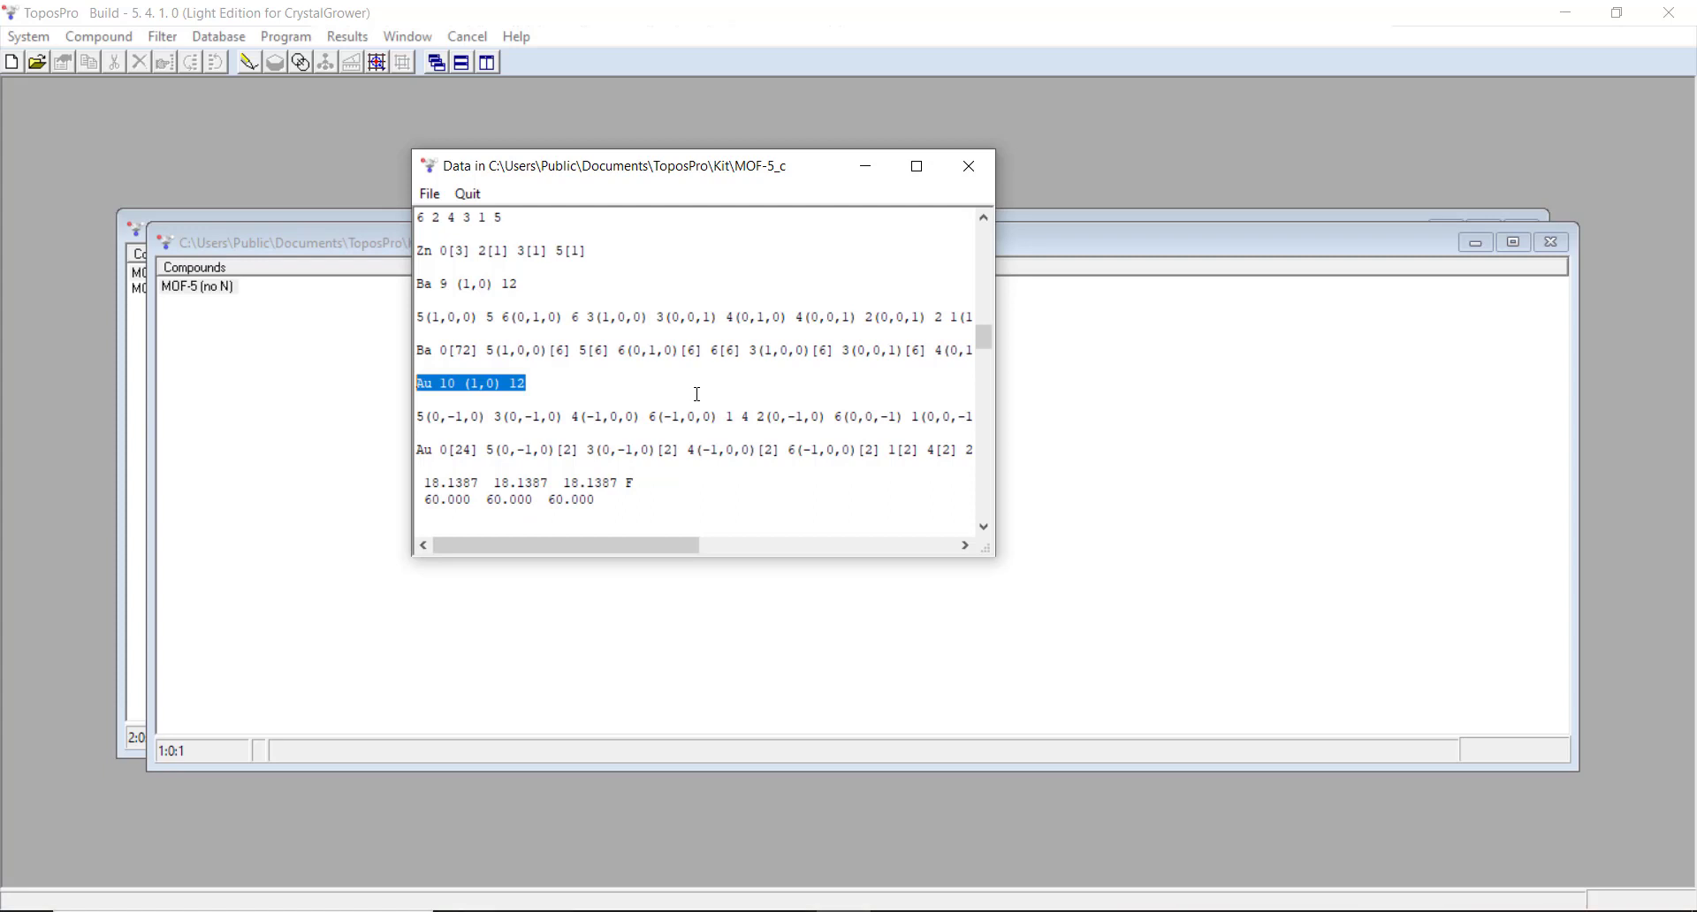
mouse_move(892, 408)
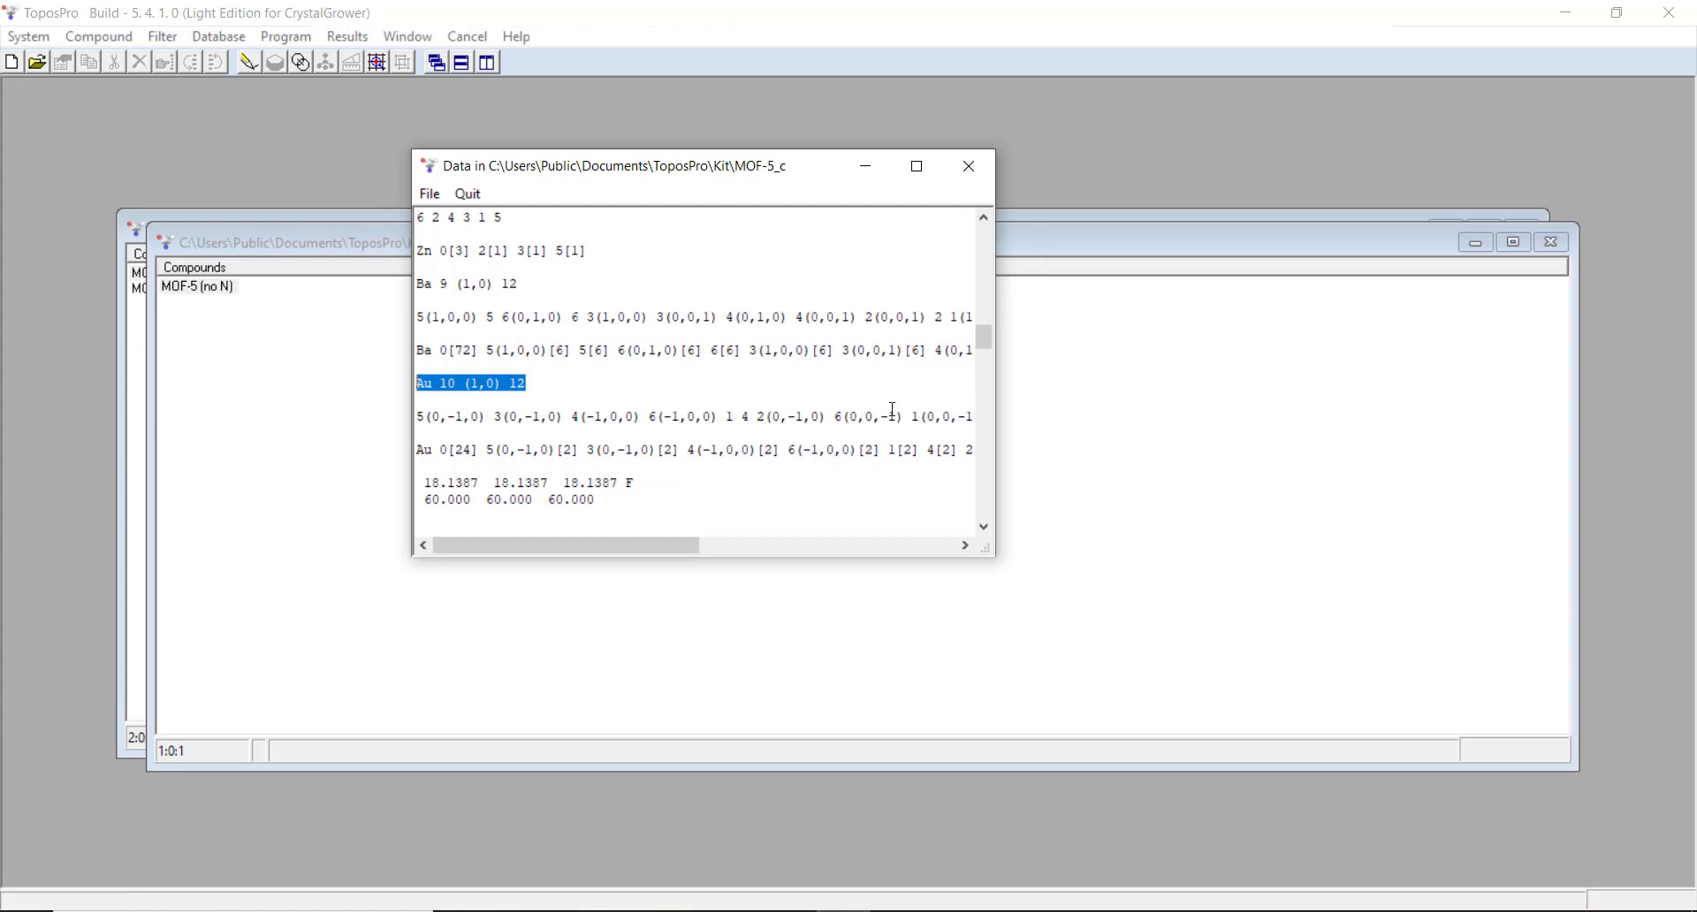
click(966, 165)
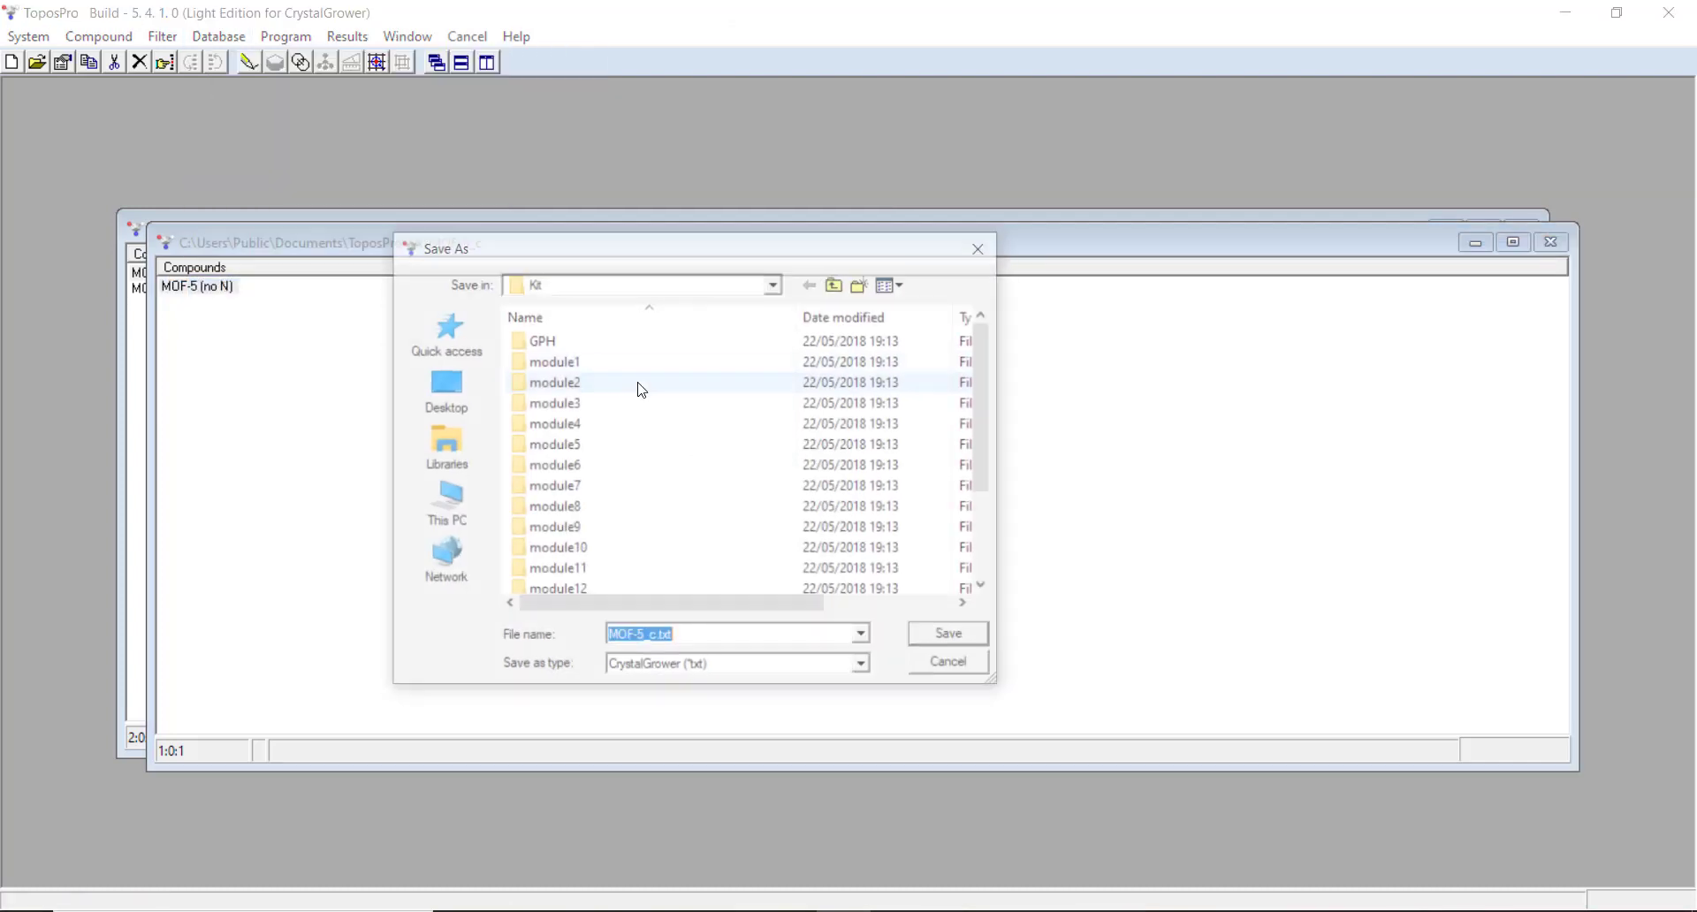
Step: Save the net to the Desktop as MOF-5_p.txt in CrystalGrower (*.txt) format
click(444, 390)
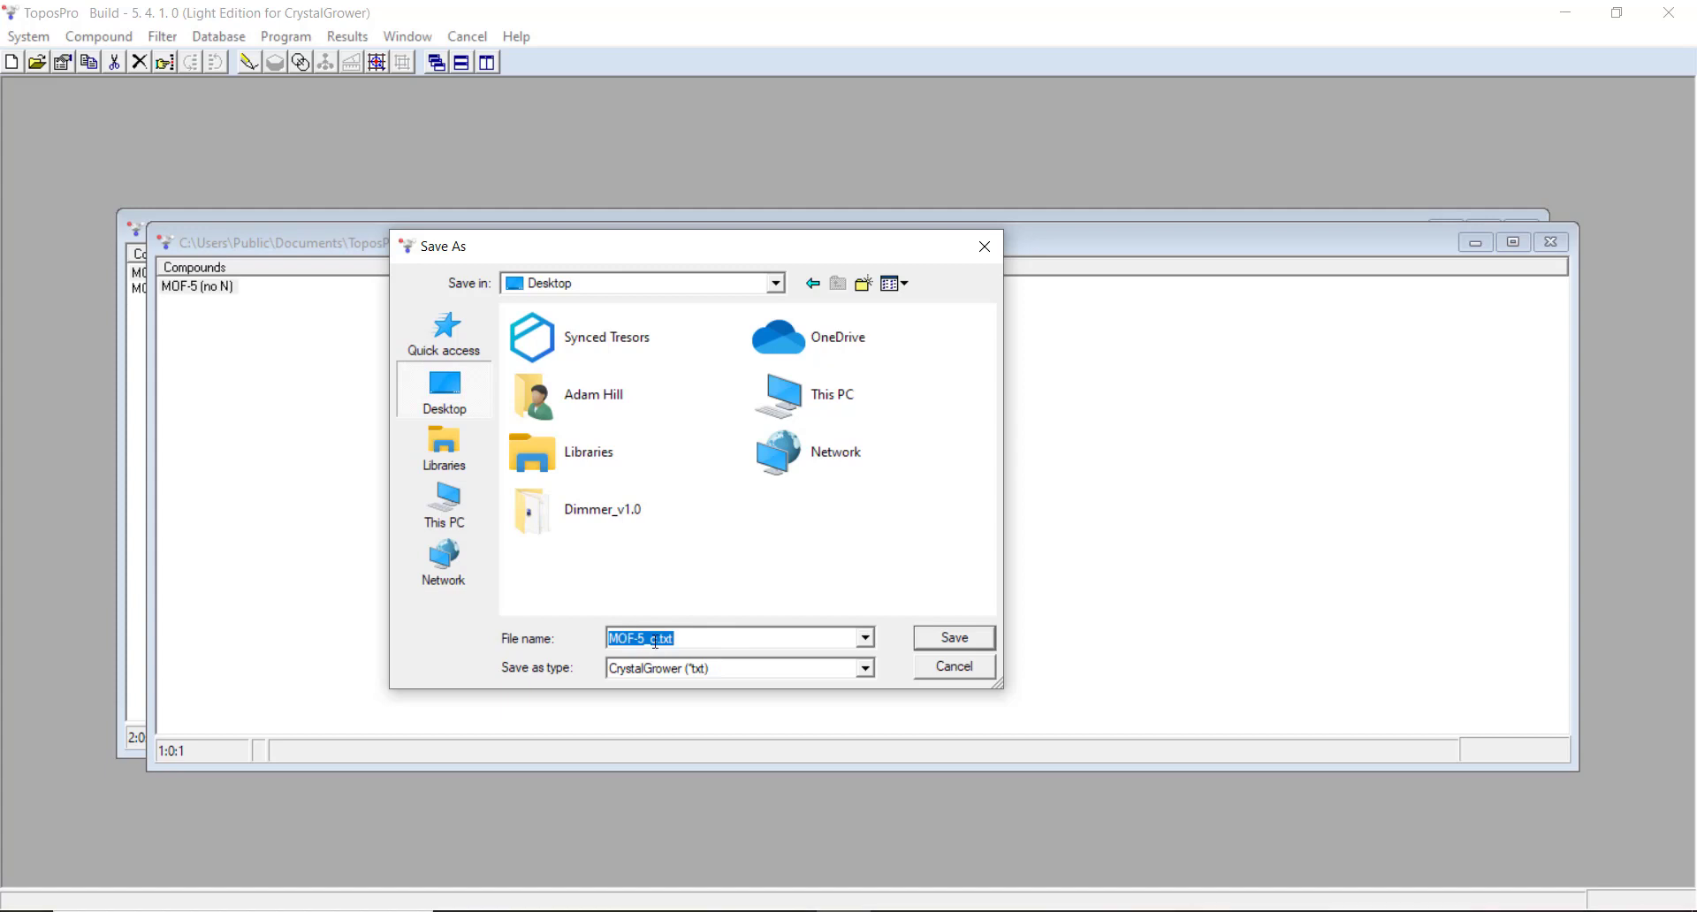
text(MOF-5_p.txt)
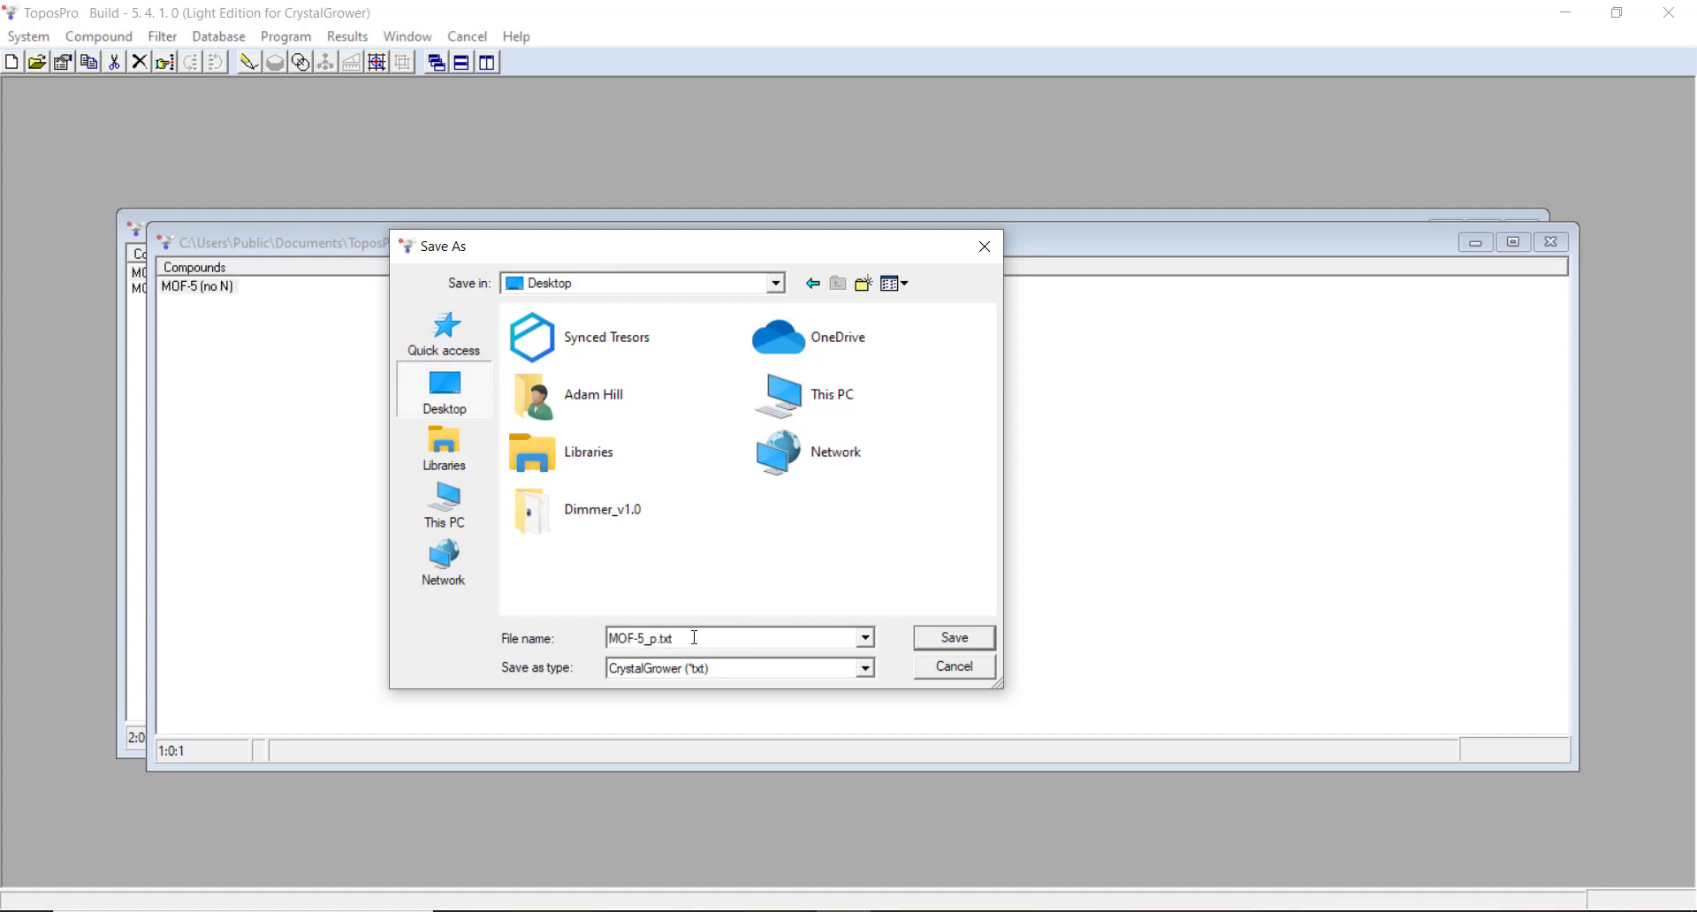
click(953, 637)
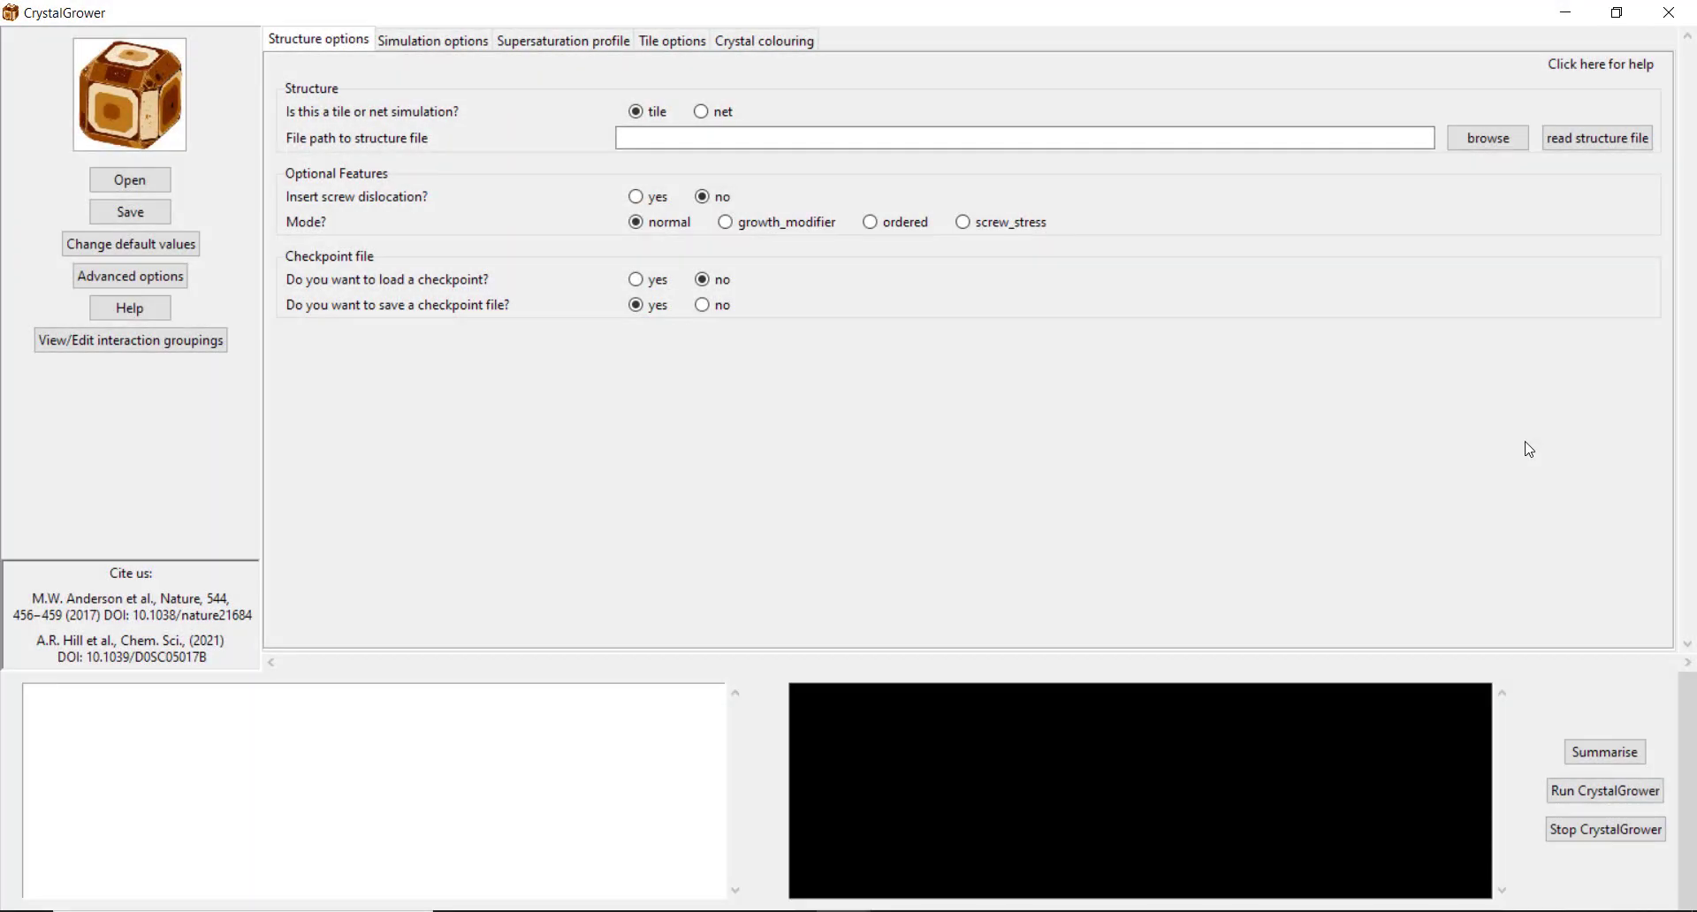
mouse_move(1053, 477)
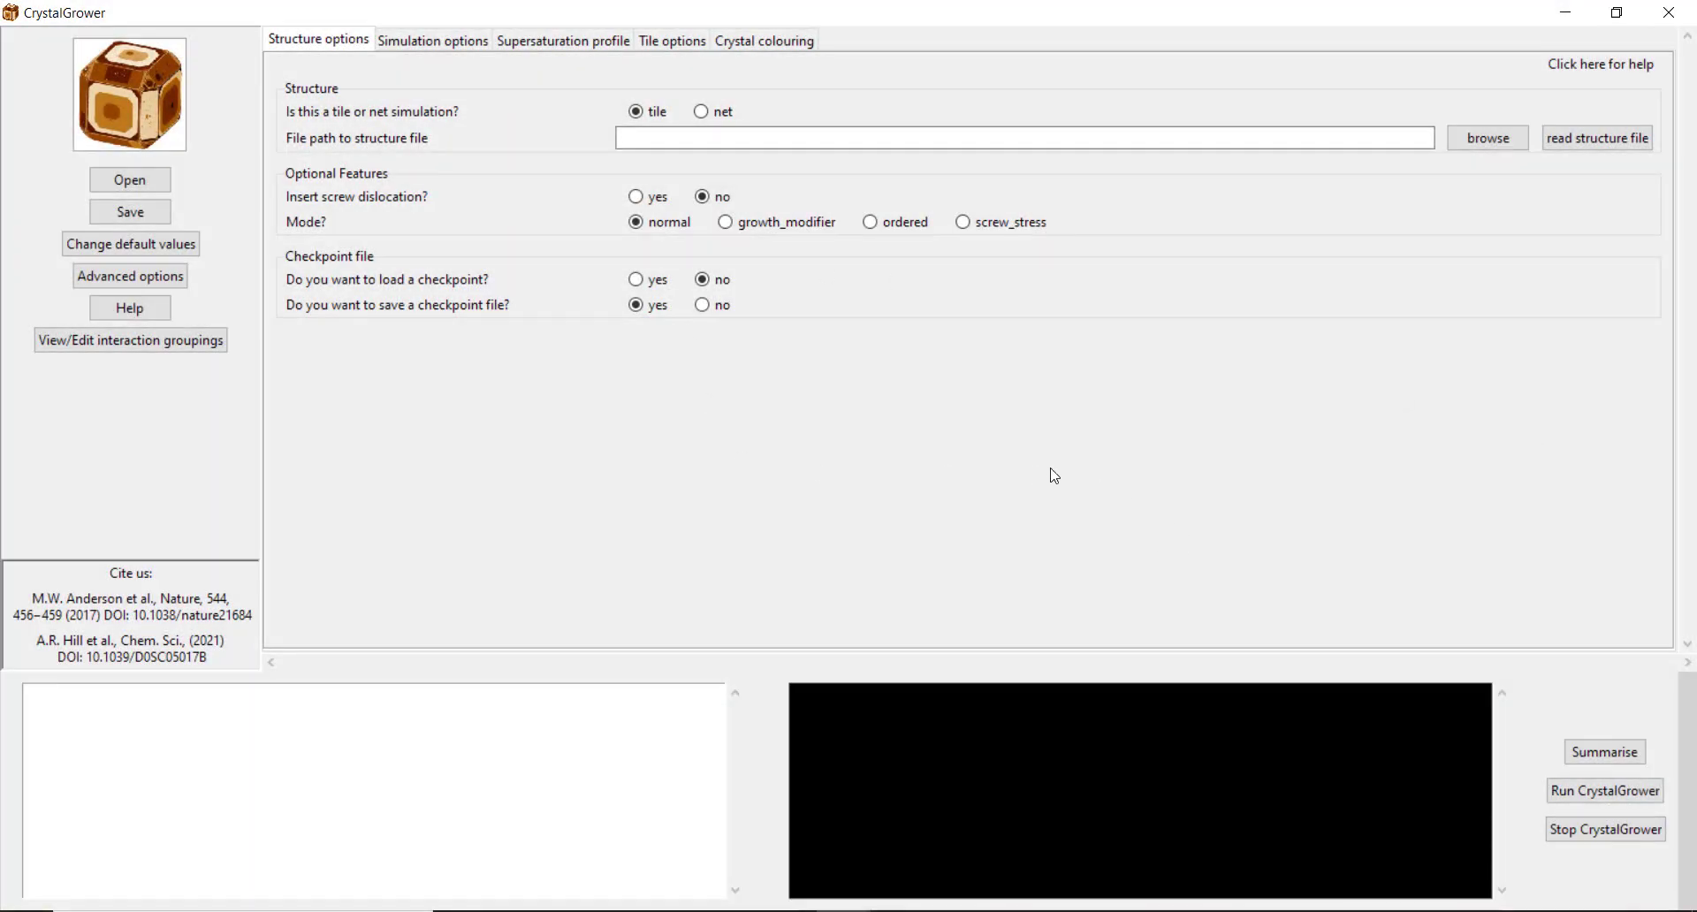
mouse_move(724, 222)
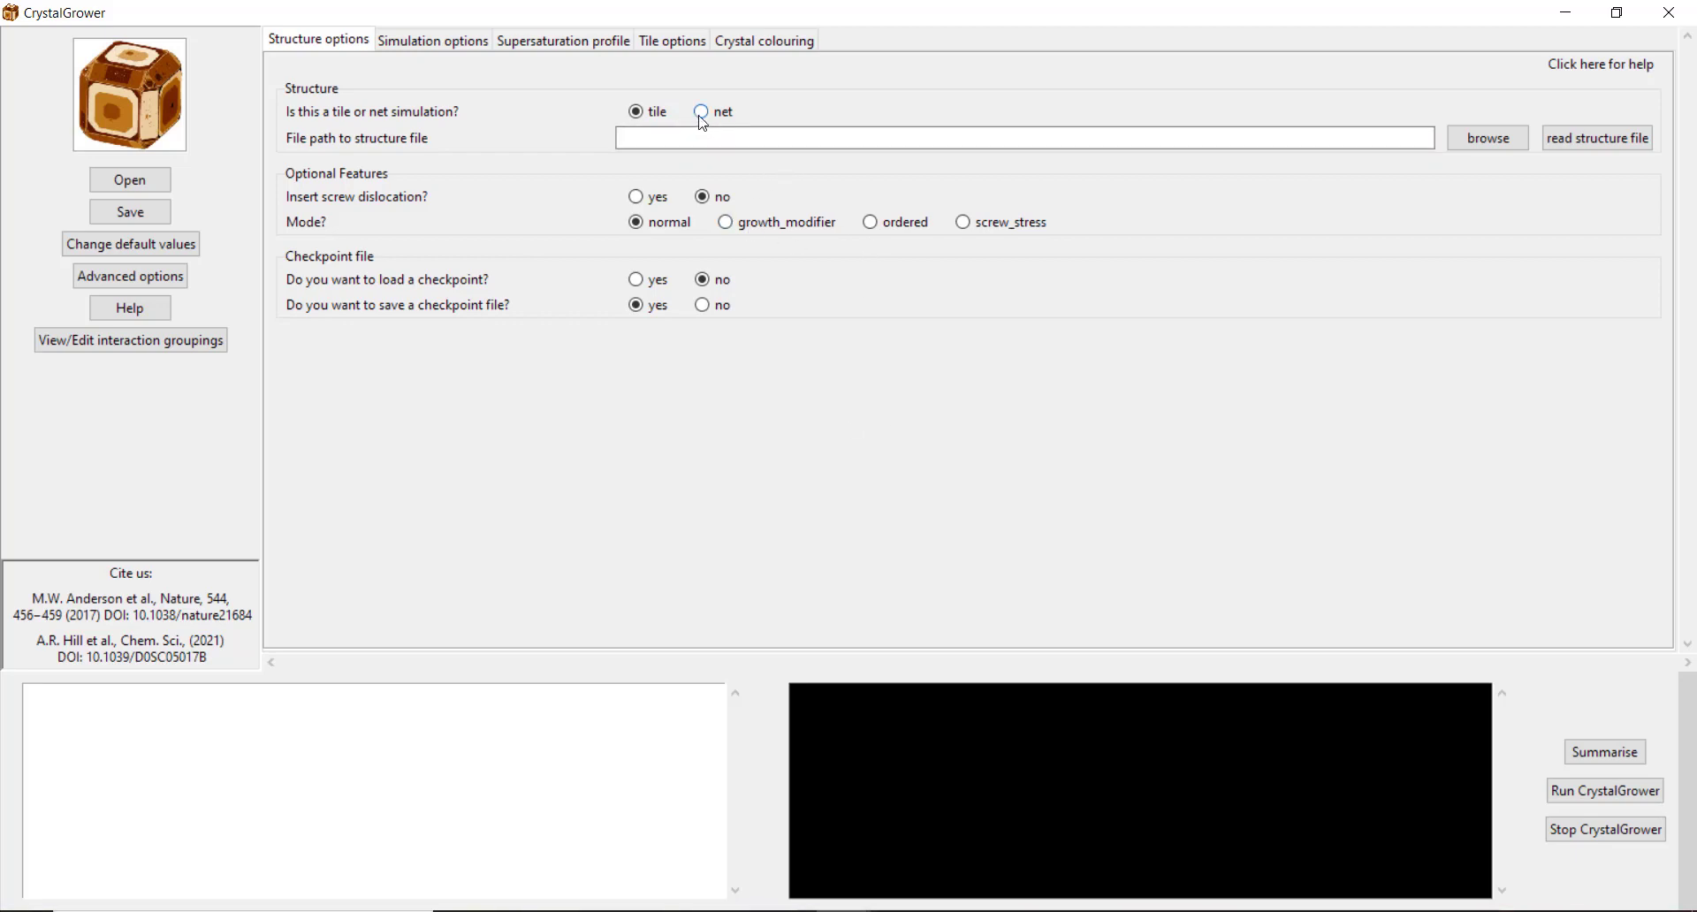
Step: Choose a net simulation and read MOF-5_pore.txt as the structure file
click(701, 112)
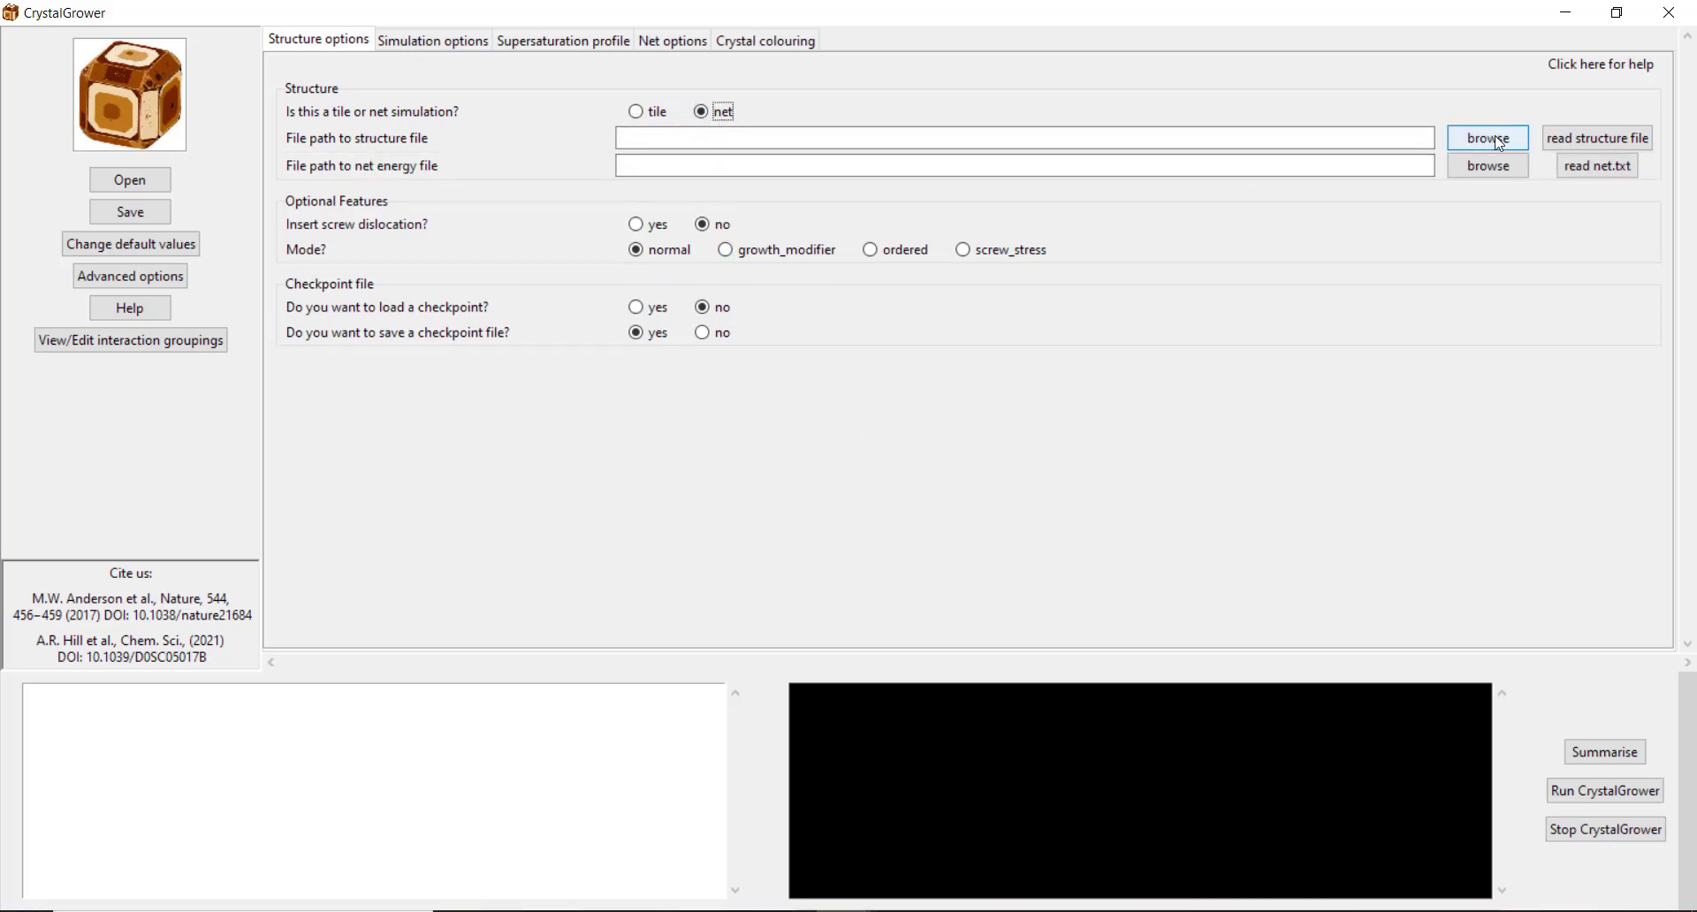
click(1486, 137)
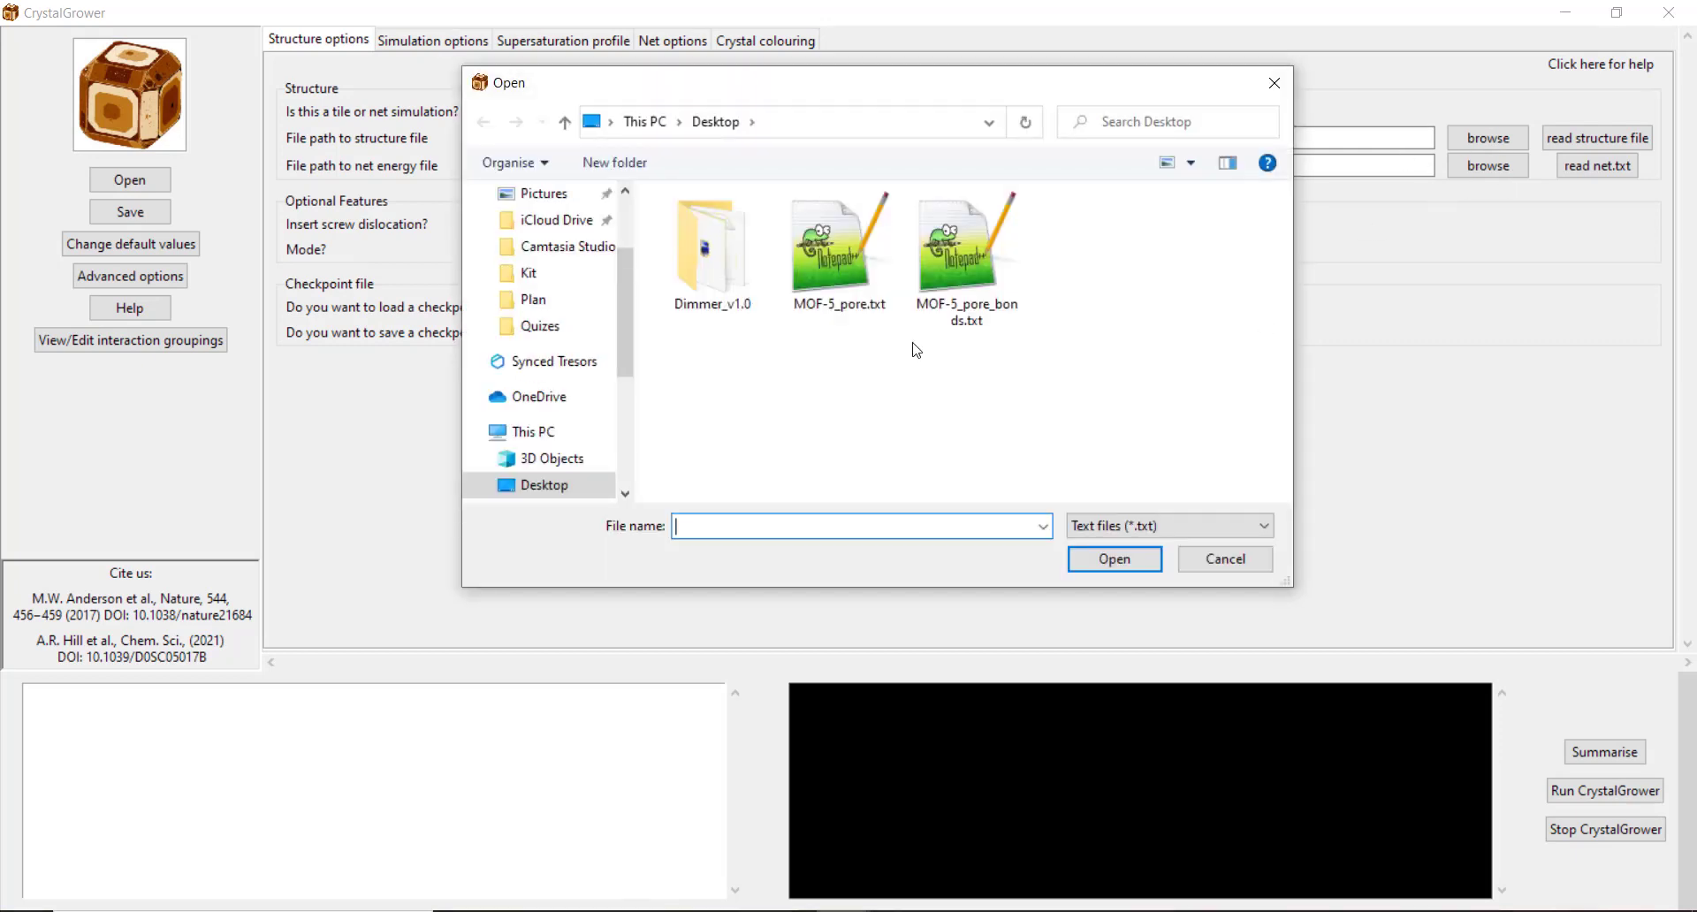
mouse_move(839, 249)
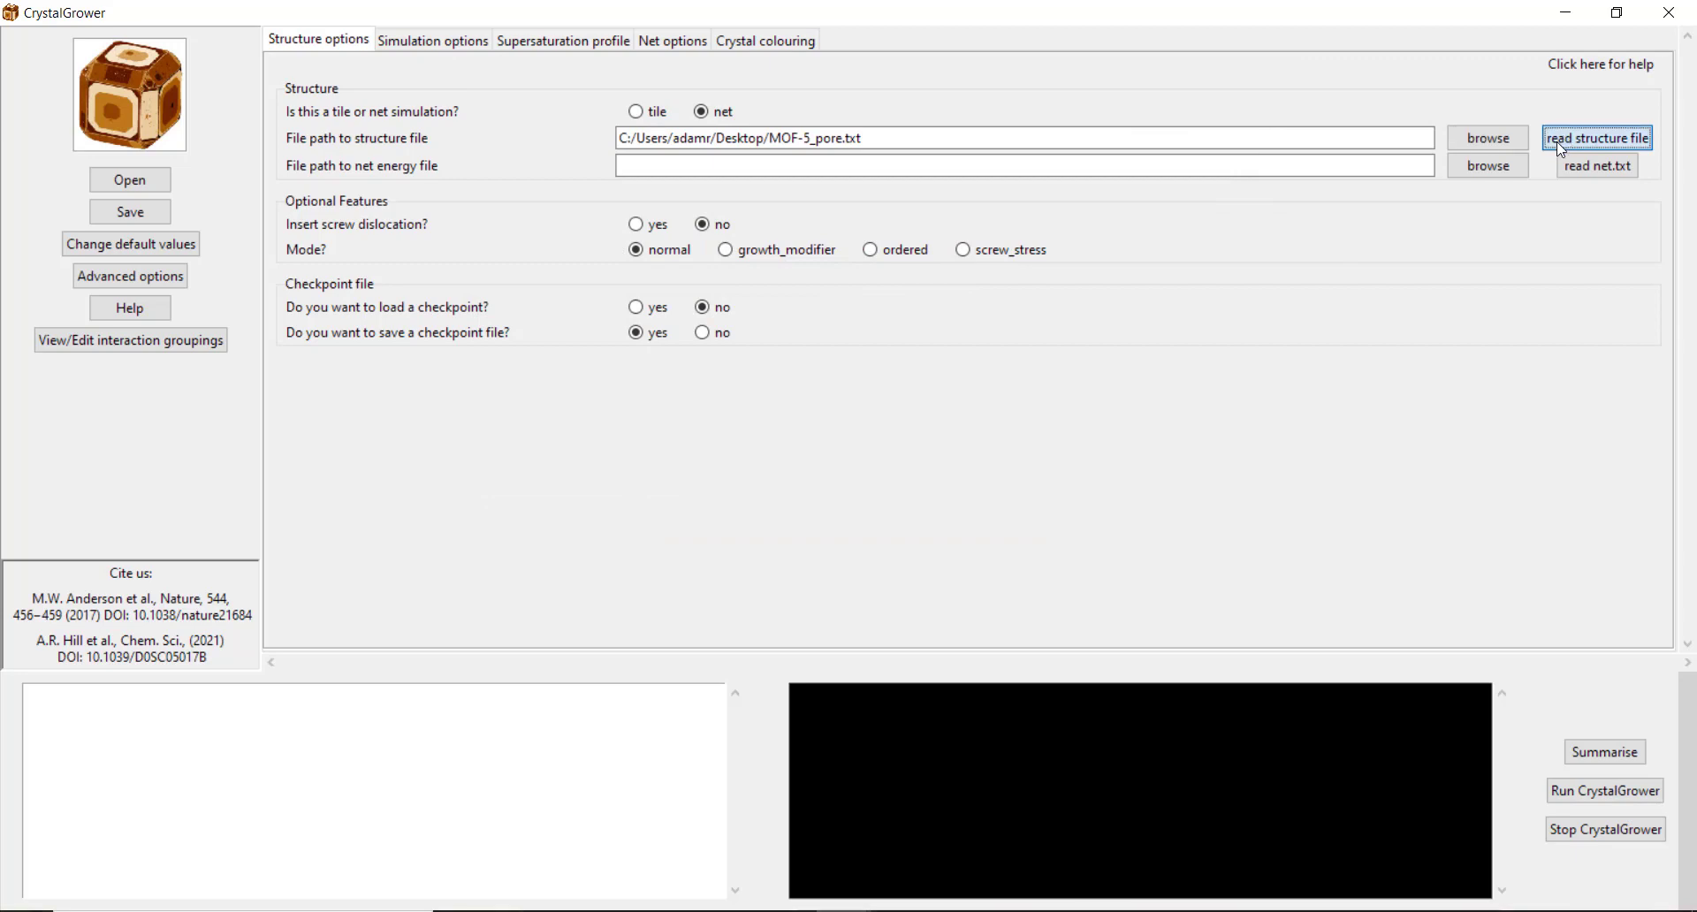
click(1595, 137)
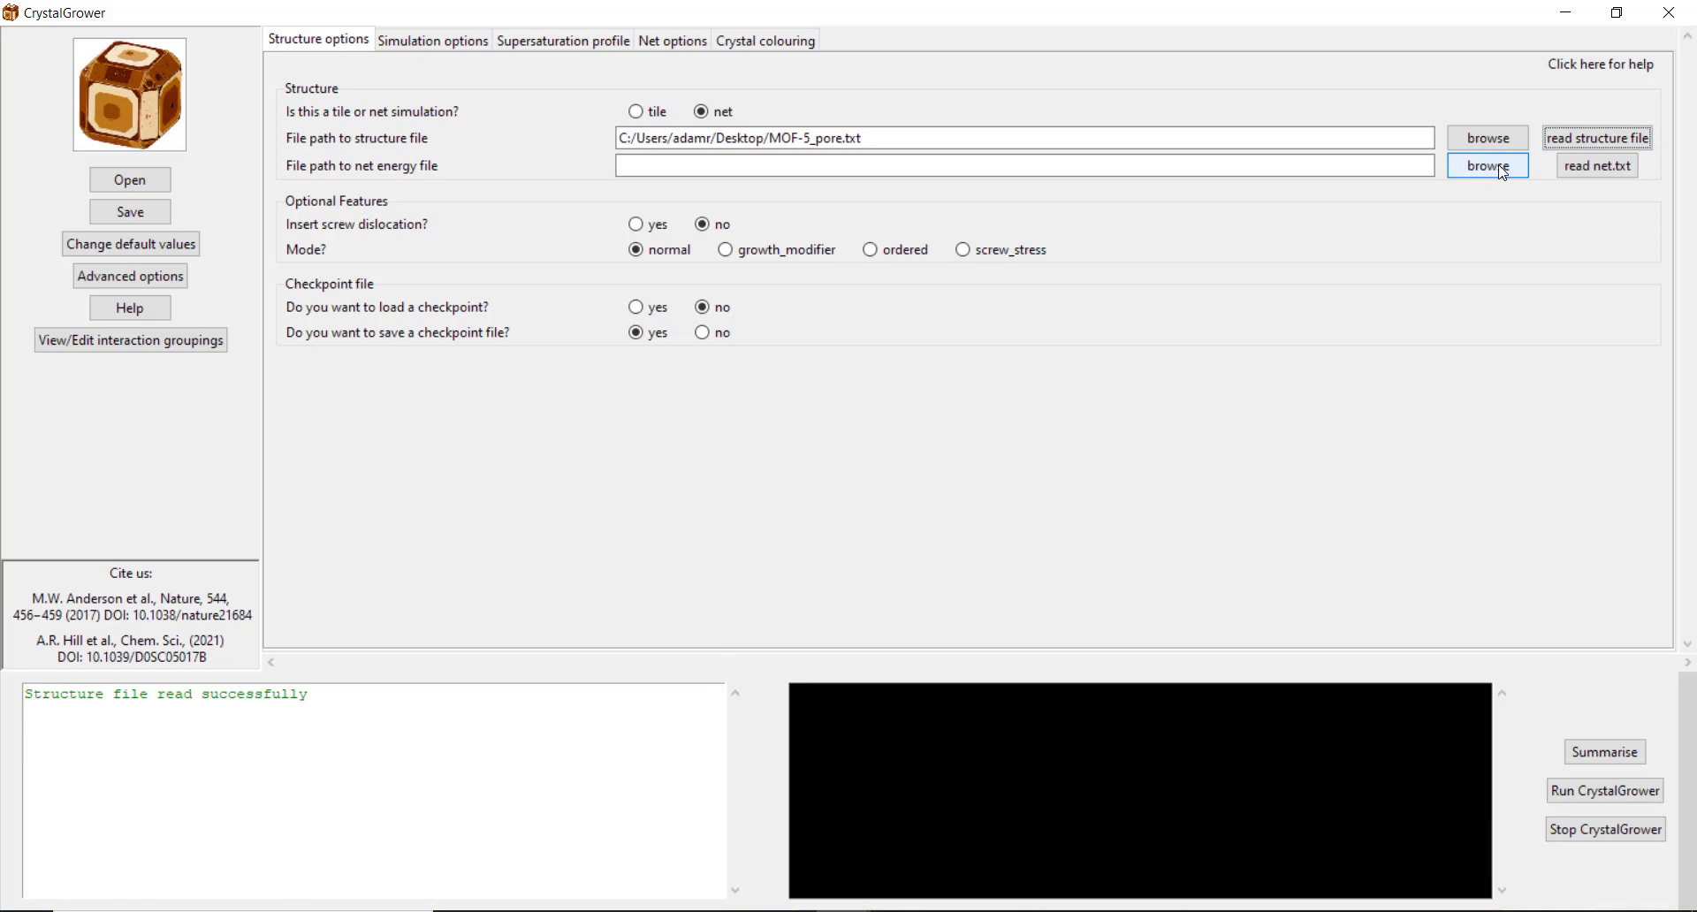
Step: Load MOF-5_pore_bonds.txt as the net energy file
click(1486, 165)
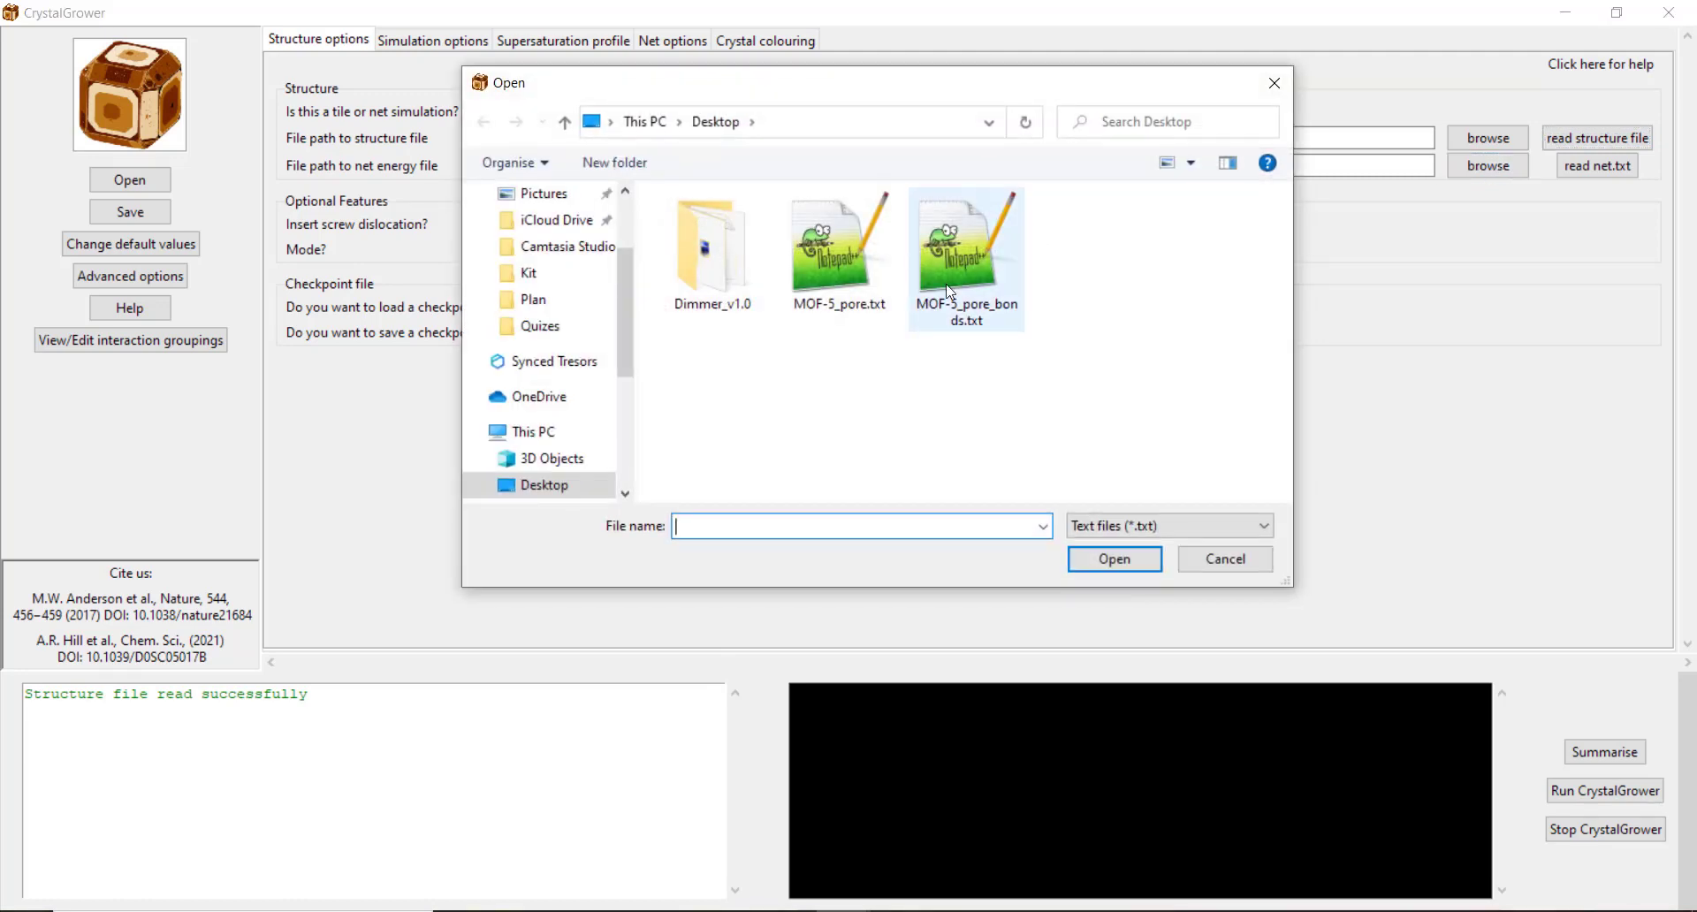
click(964, 249)
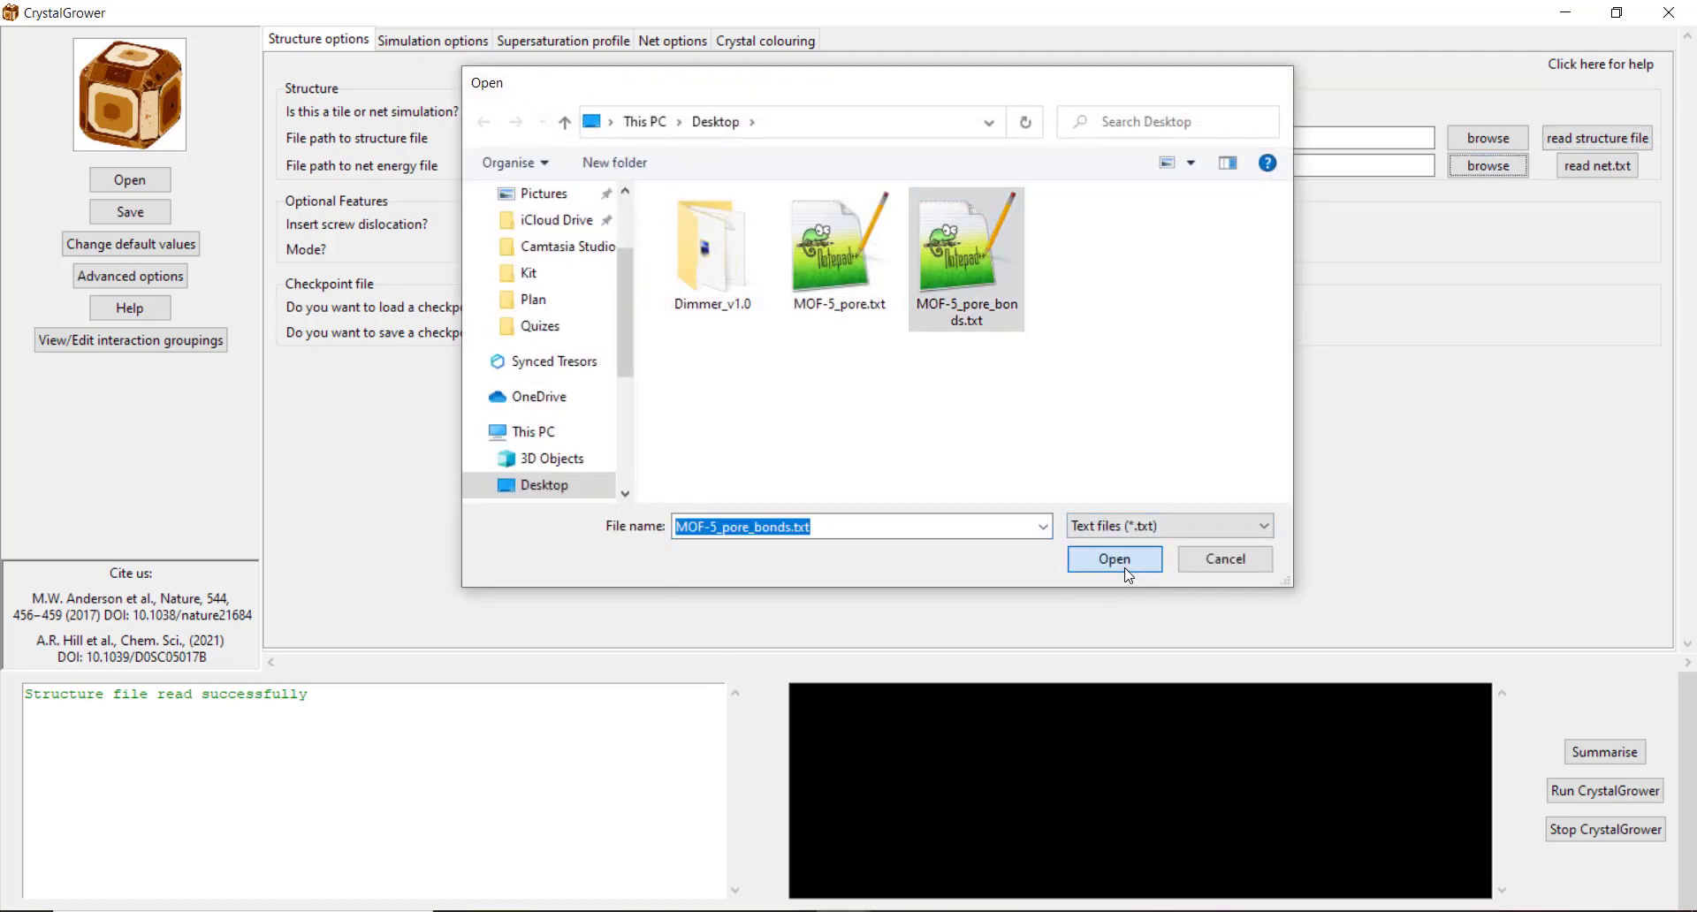
click(1114, 559)
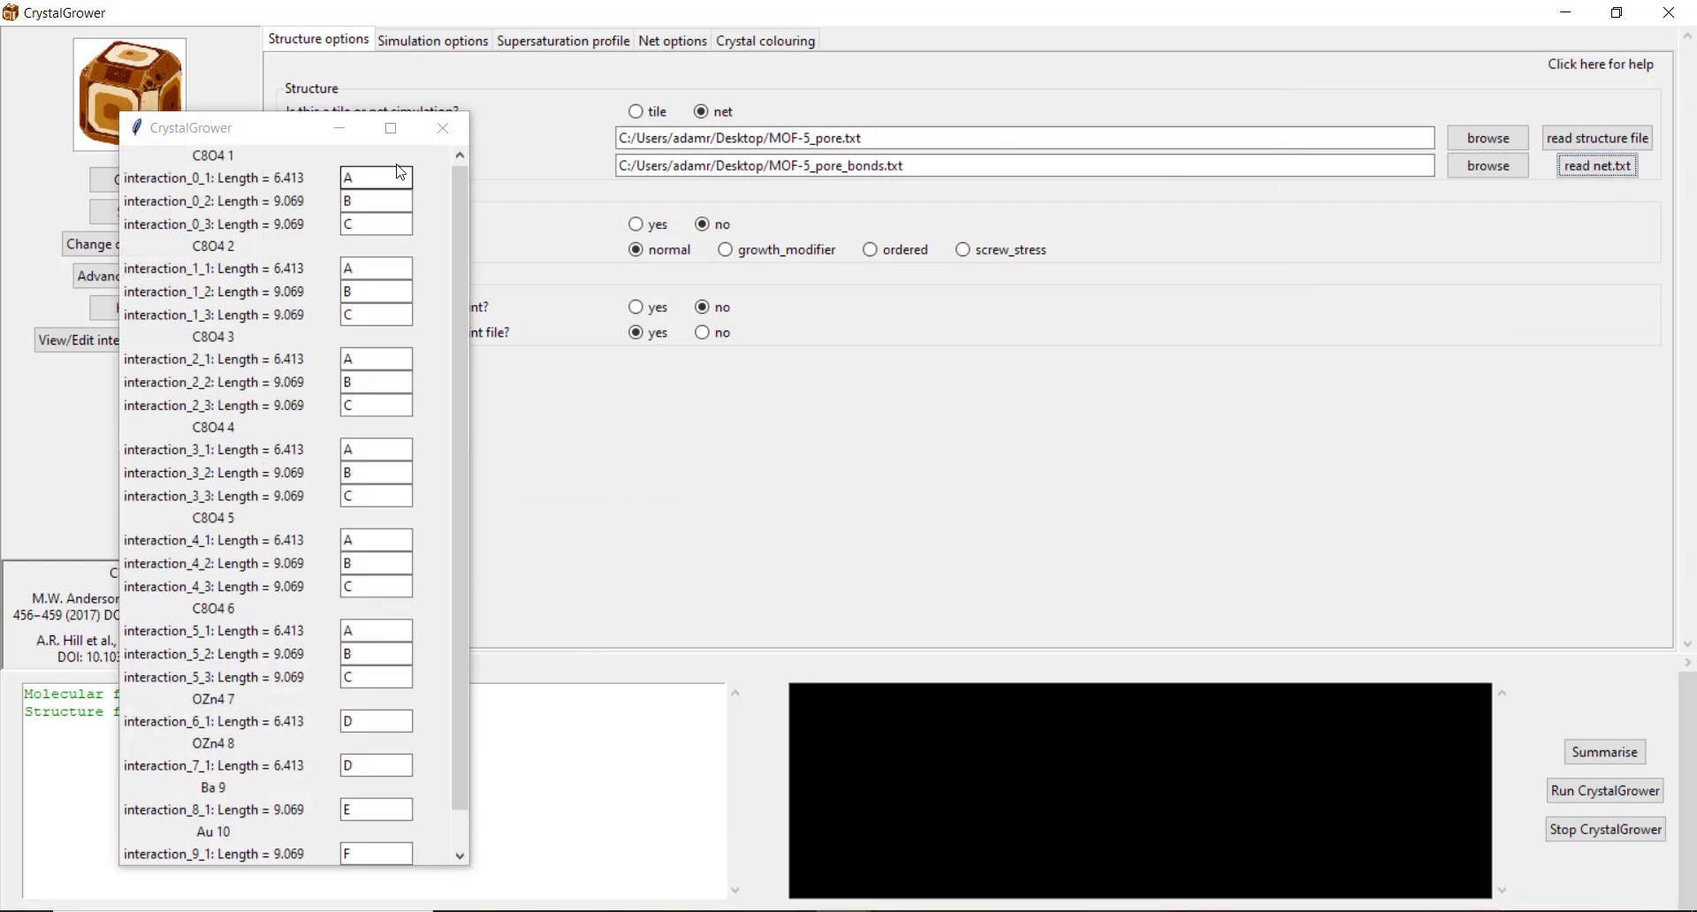
mouse_move(454, 235)
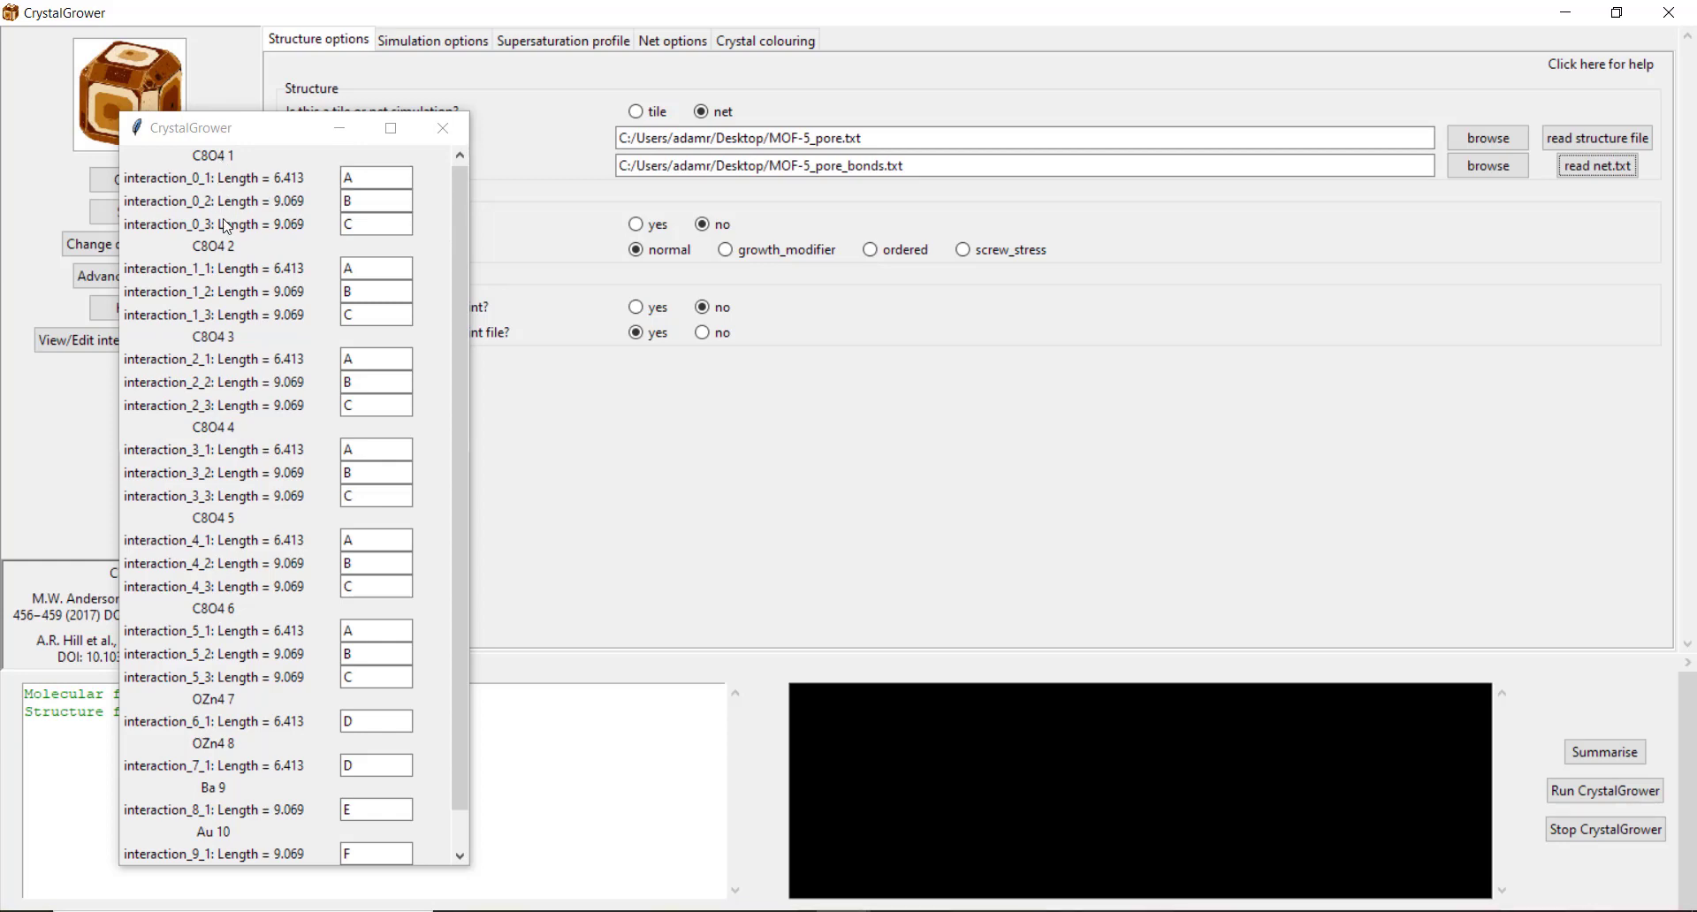
mouse_move(271, 239)
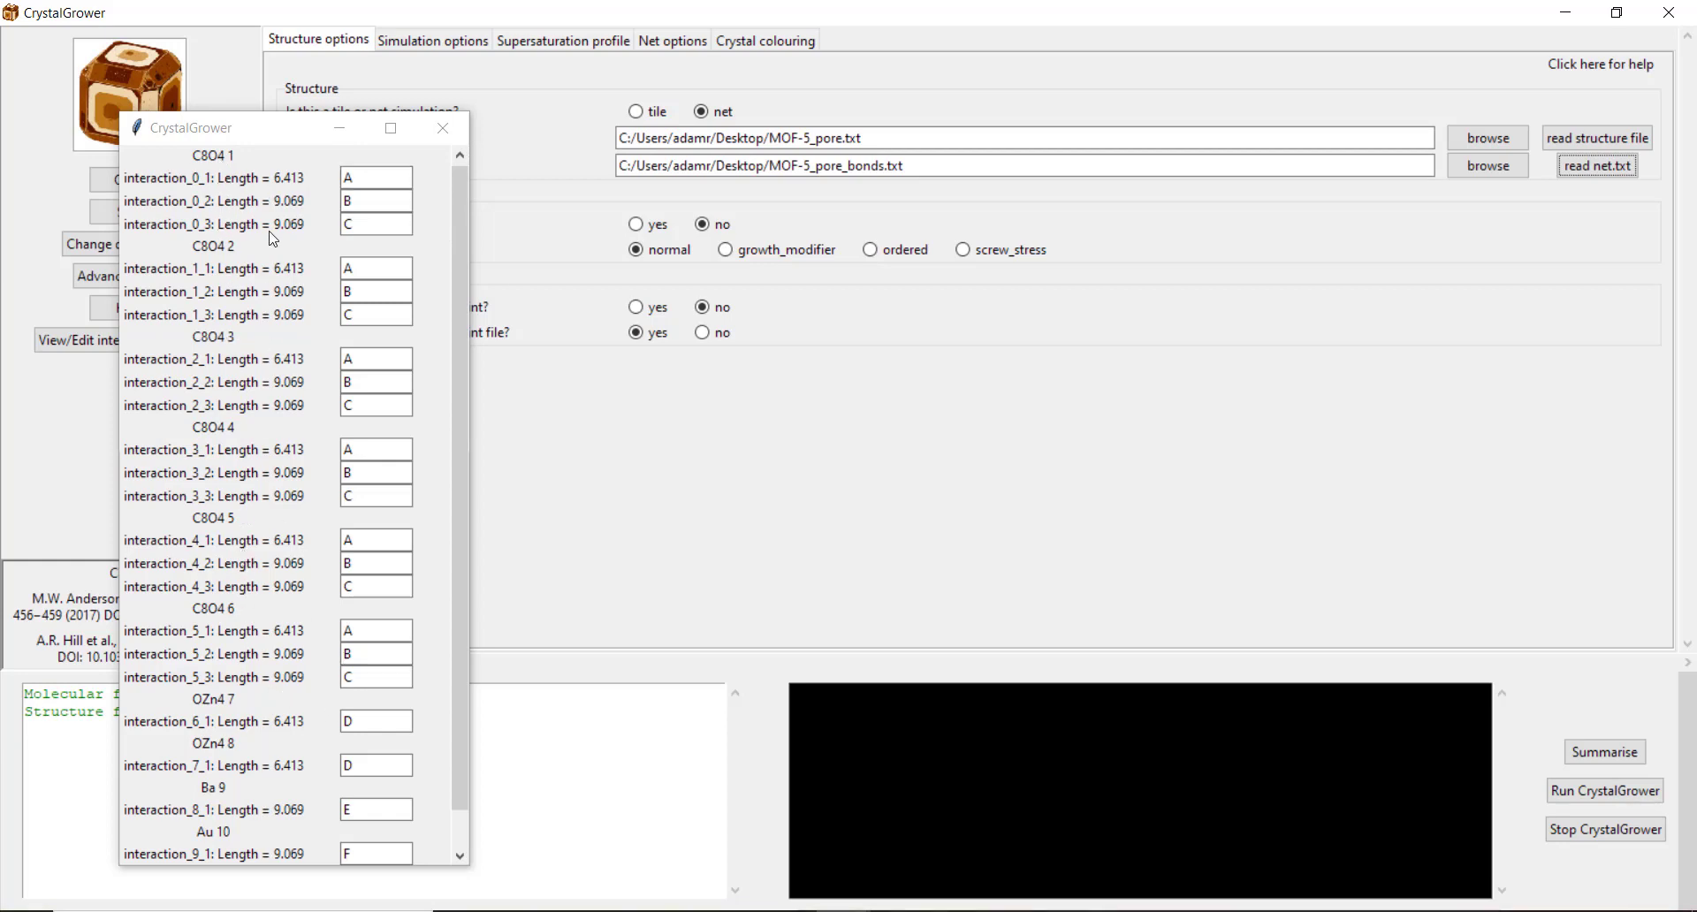
mouse_move(257, 189)
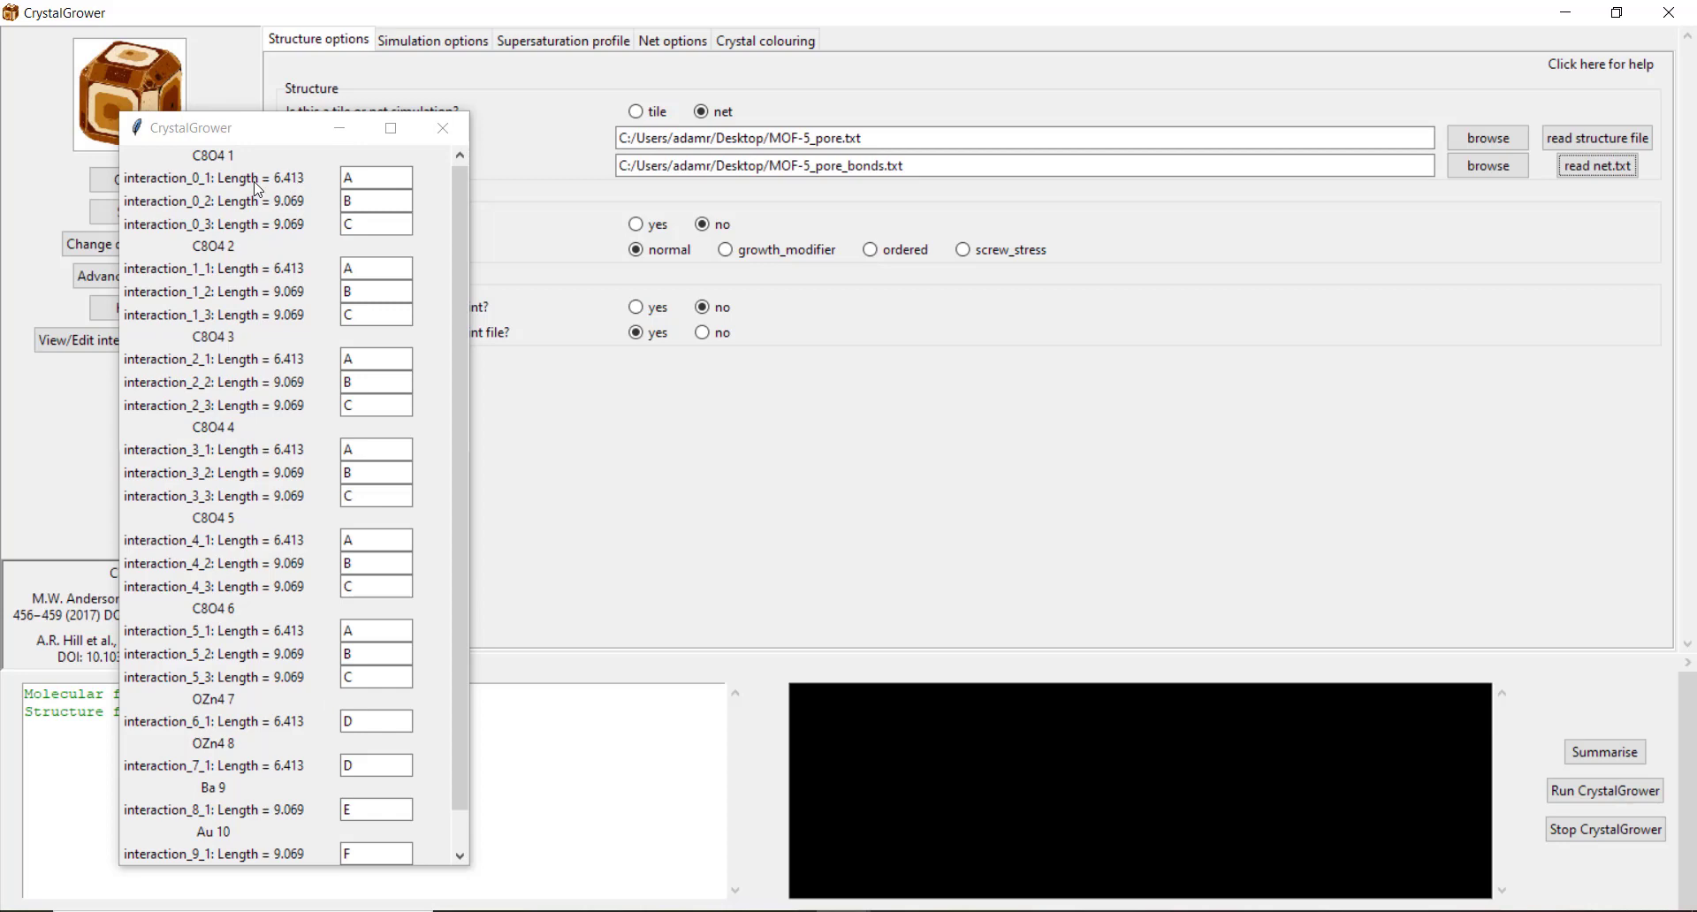
Step: Review the grouping letters of the C8O4 interactions
click(375, 178)
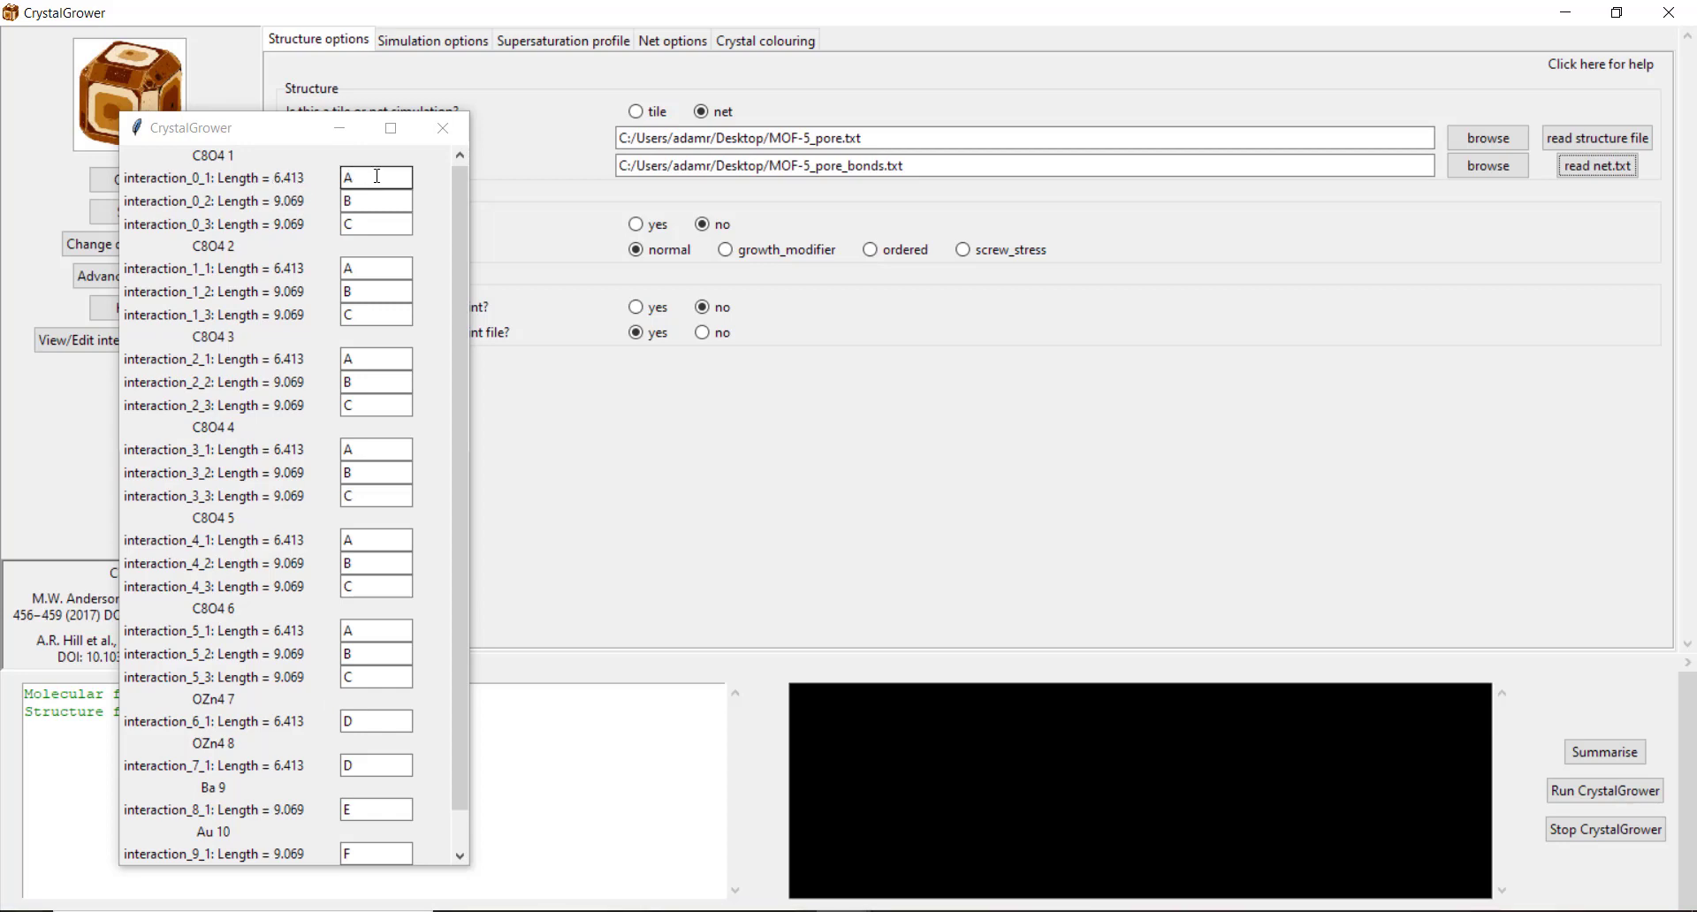
mouse_move(289, 237)
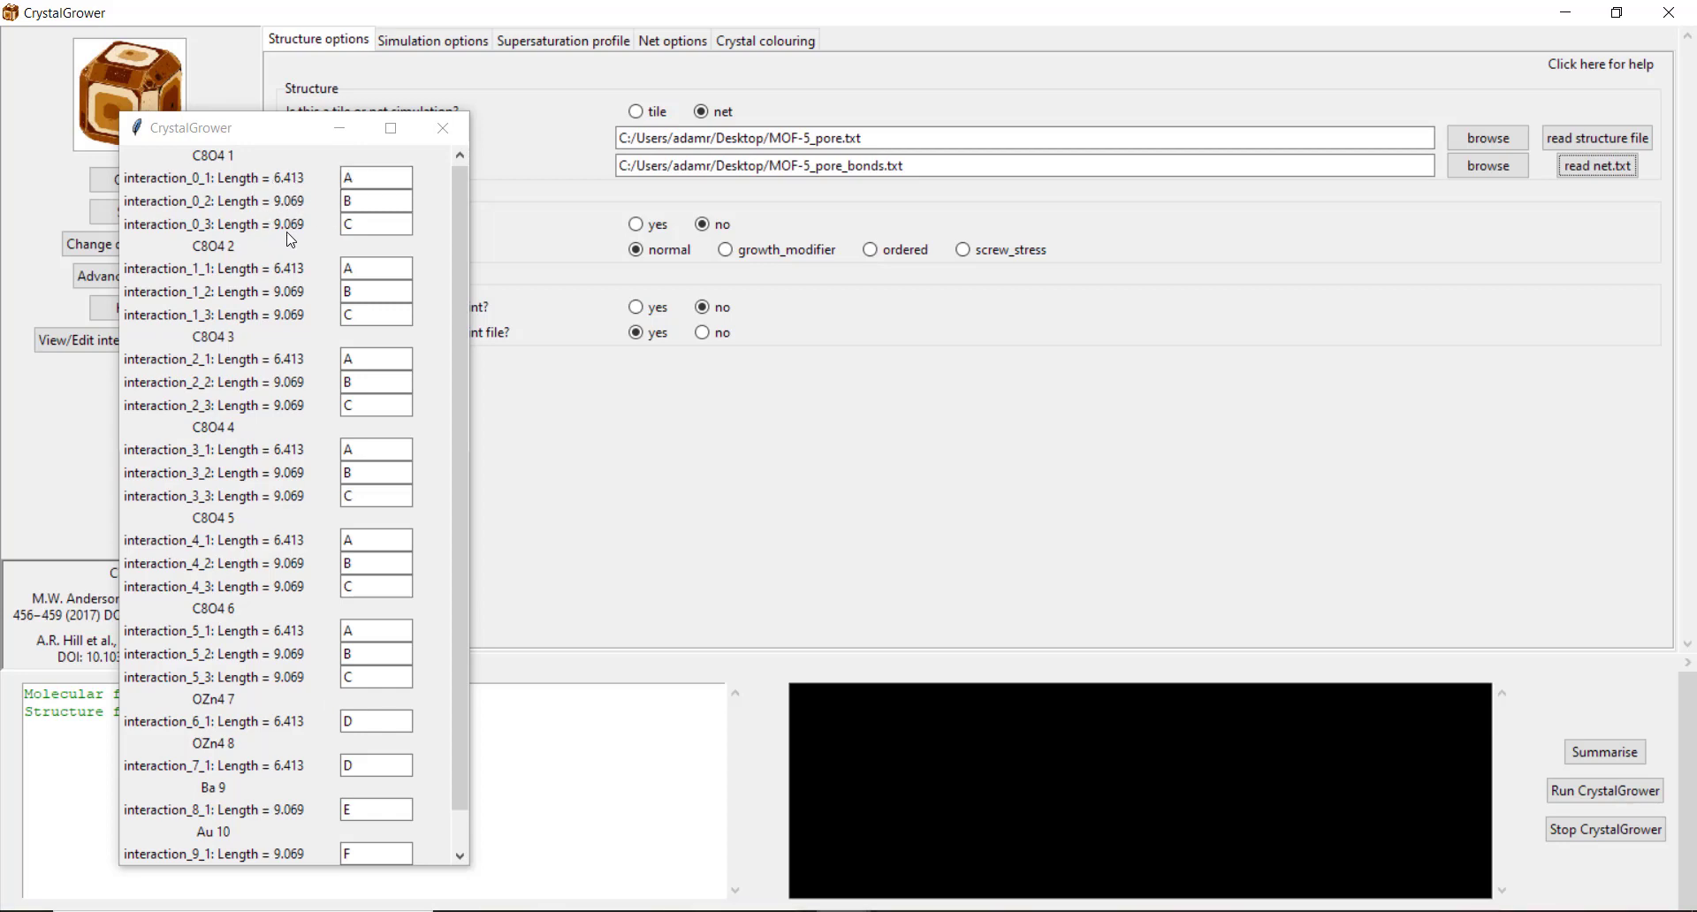
click(375, 223)
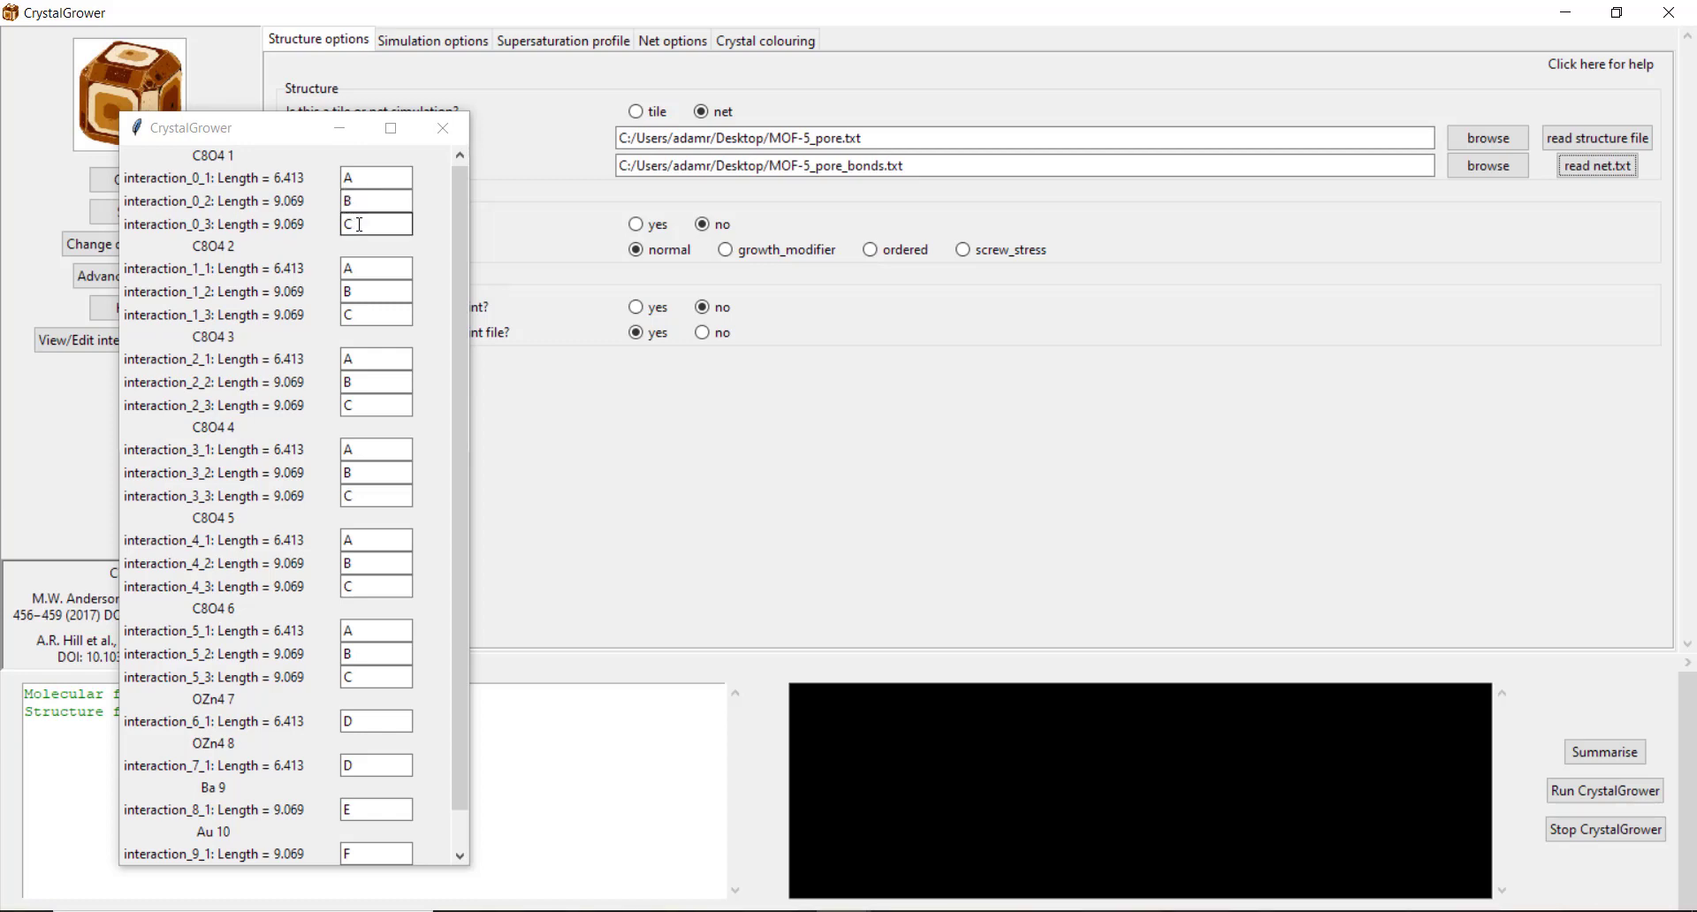
click(376, 177)
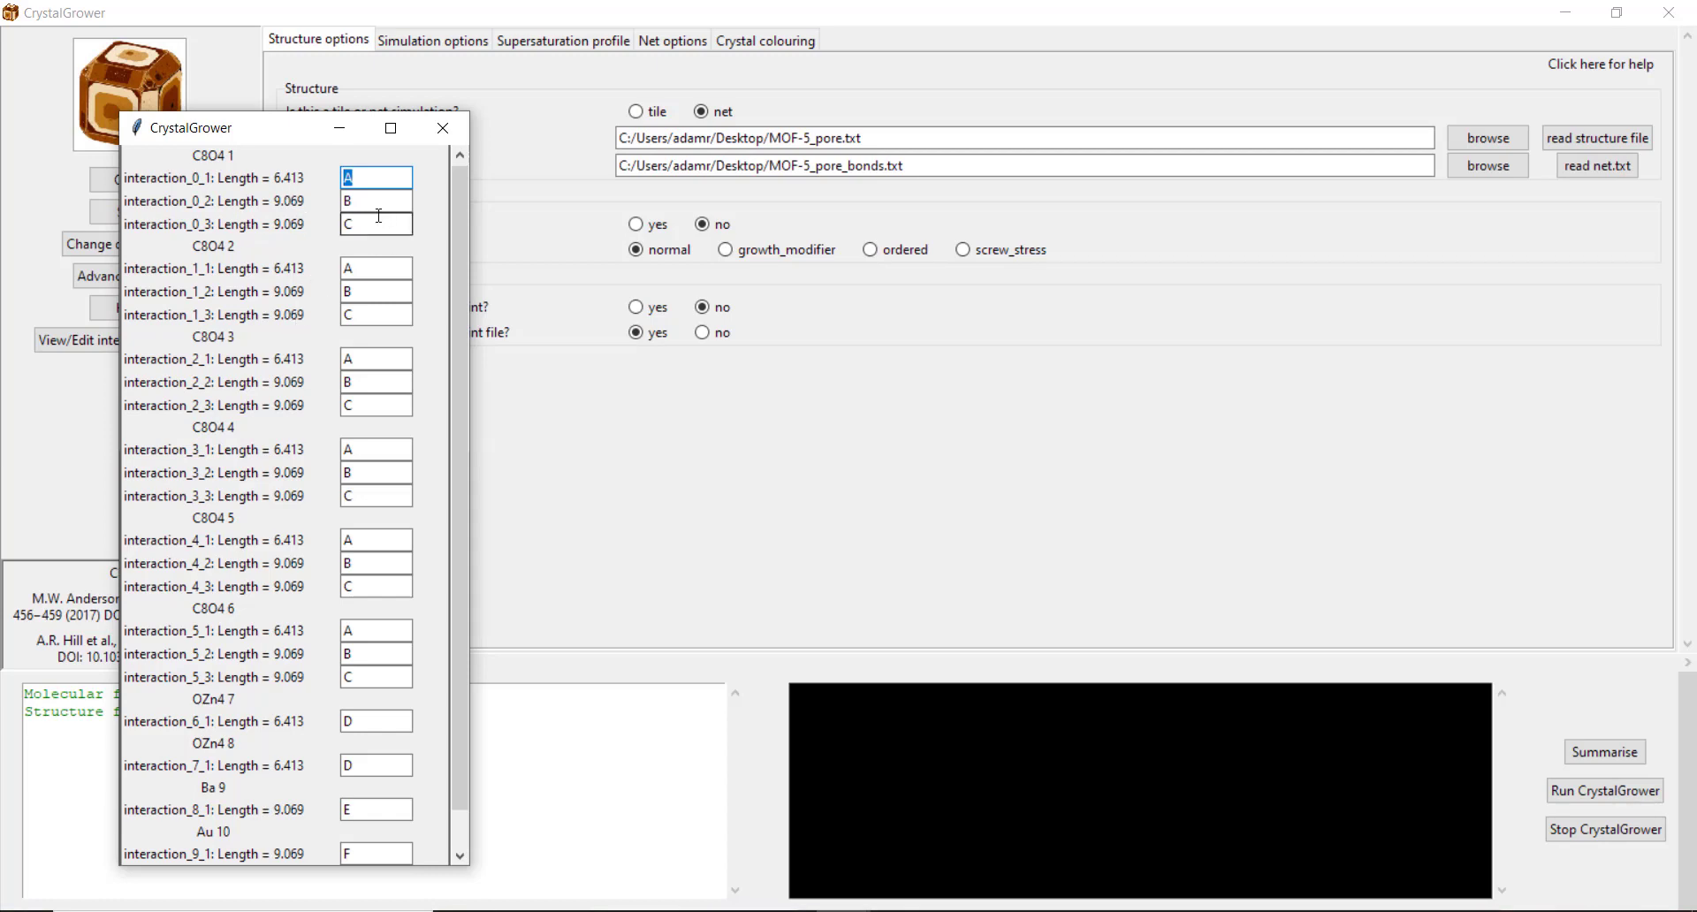
click(376, 200)
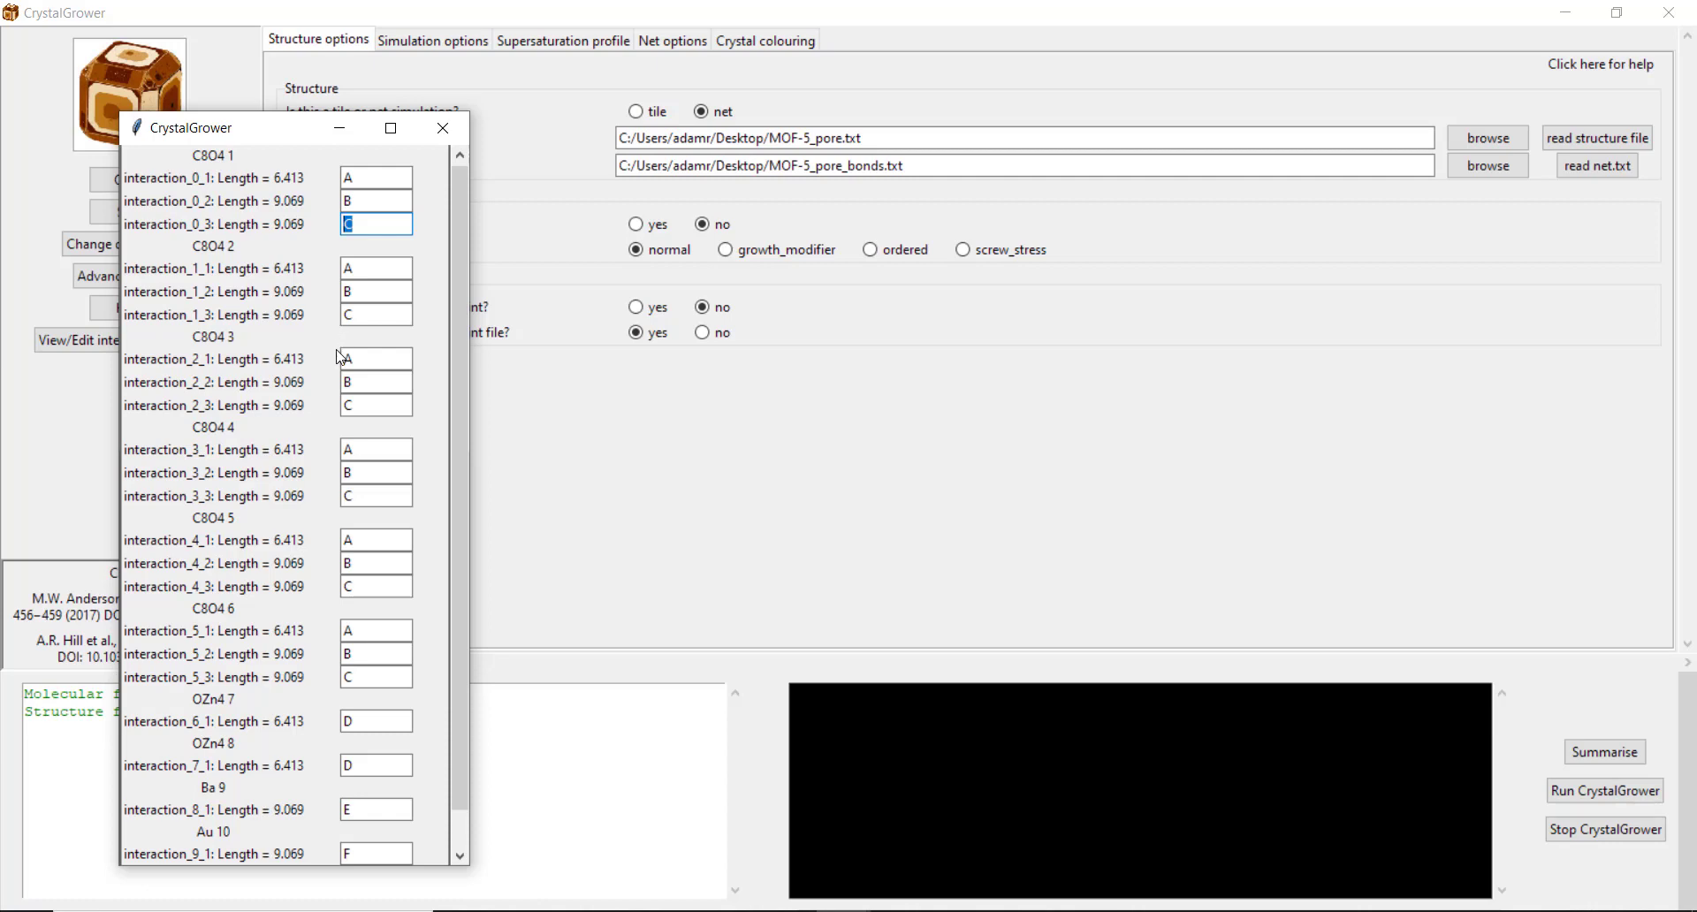
scroll(down, 3)
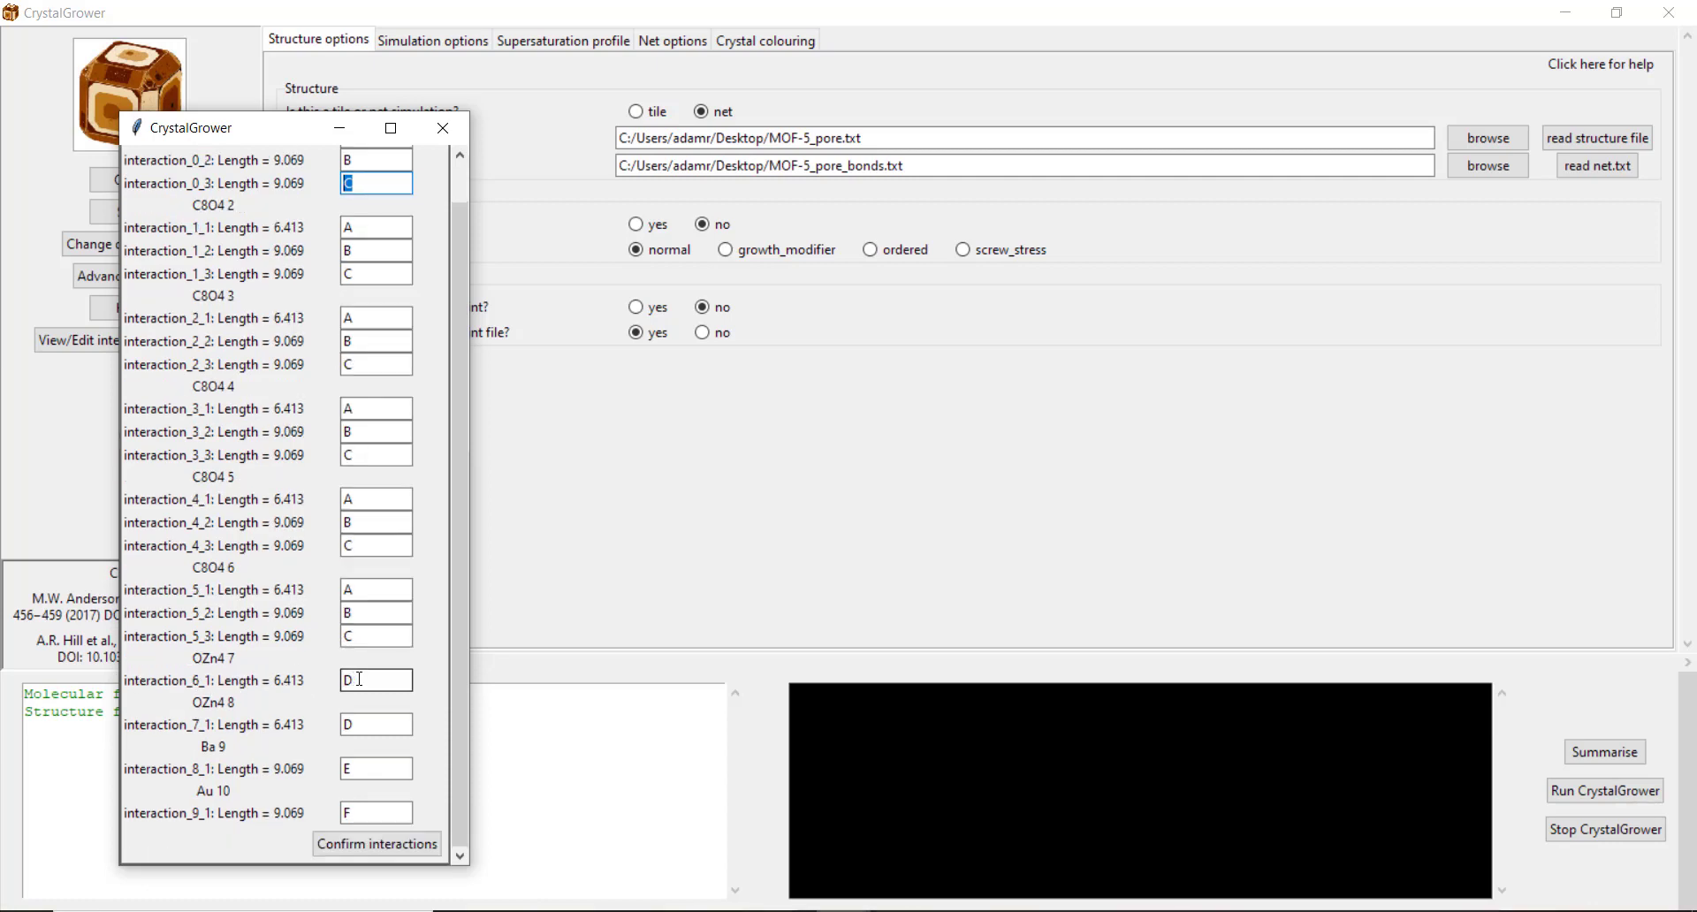
Step: Set the OZn4 8 interaction to group D, check Ba and Au, and confirm interactions
click(376, 724)
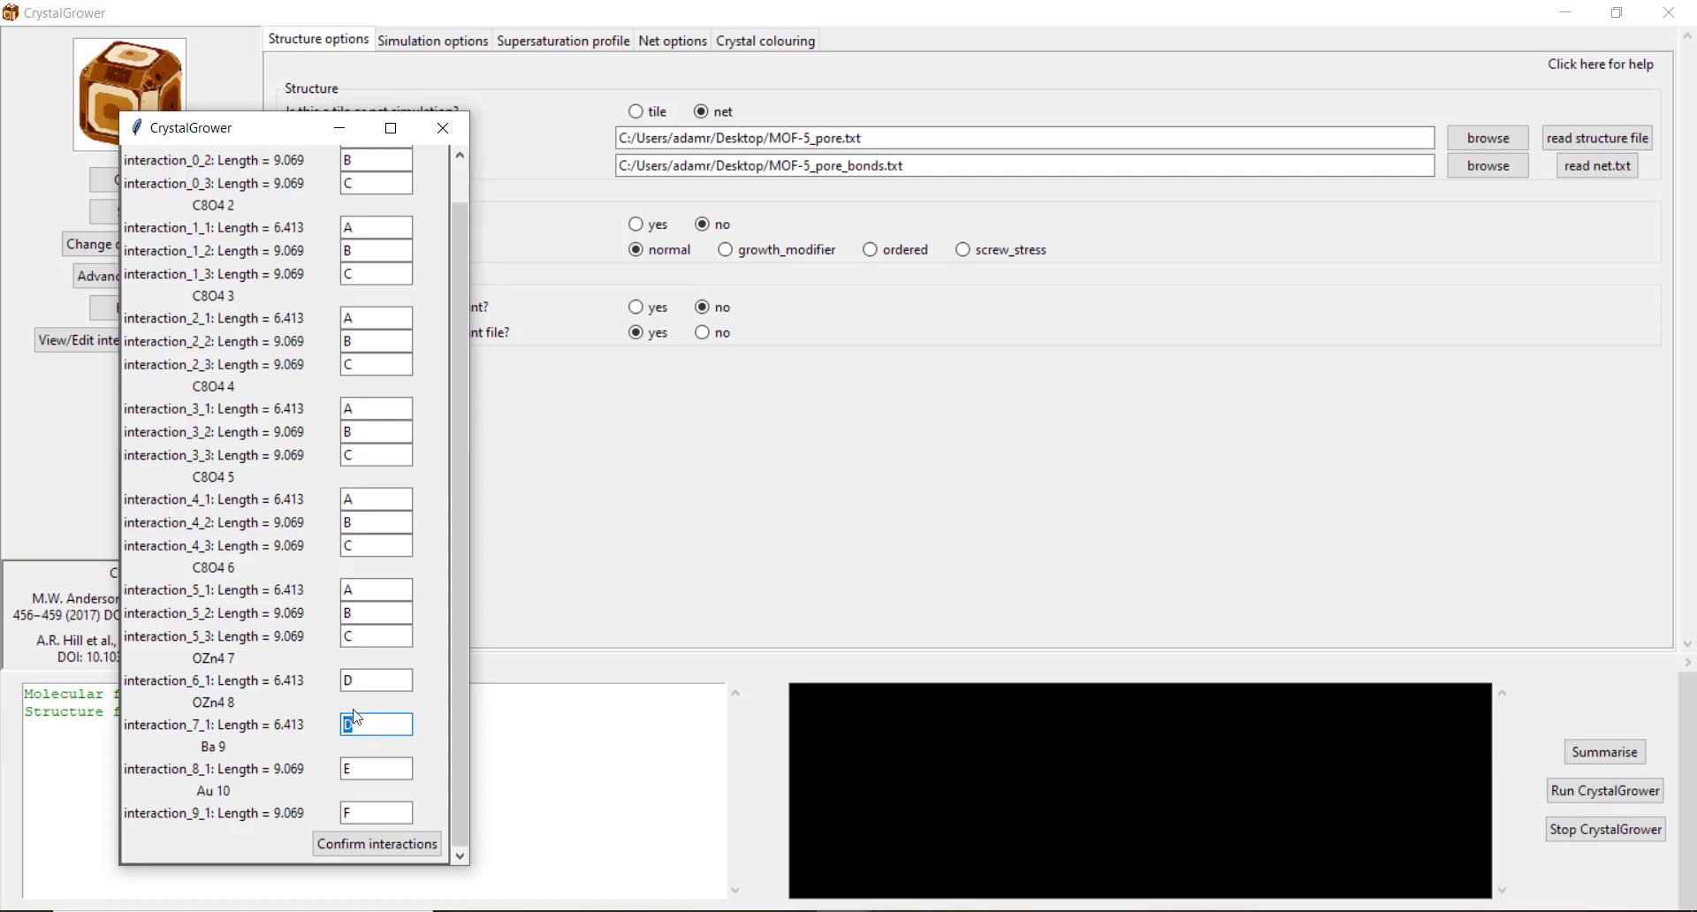
text(D)
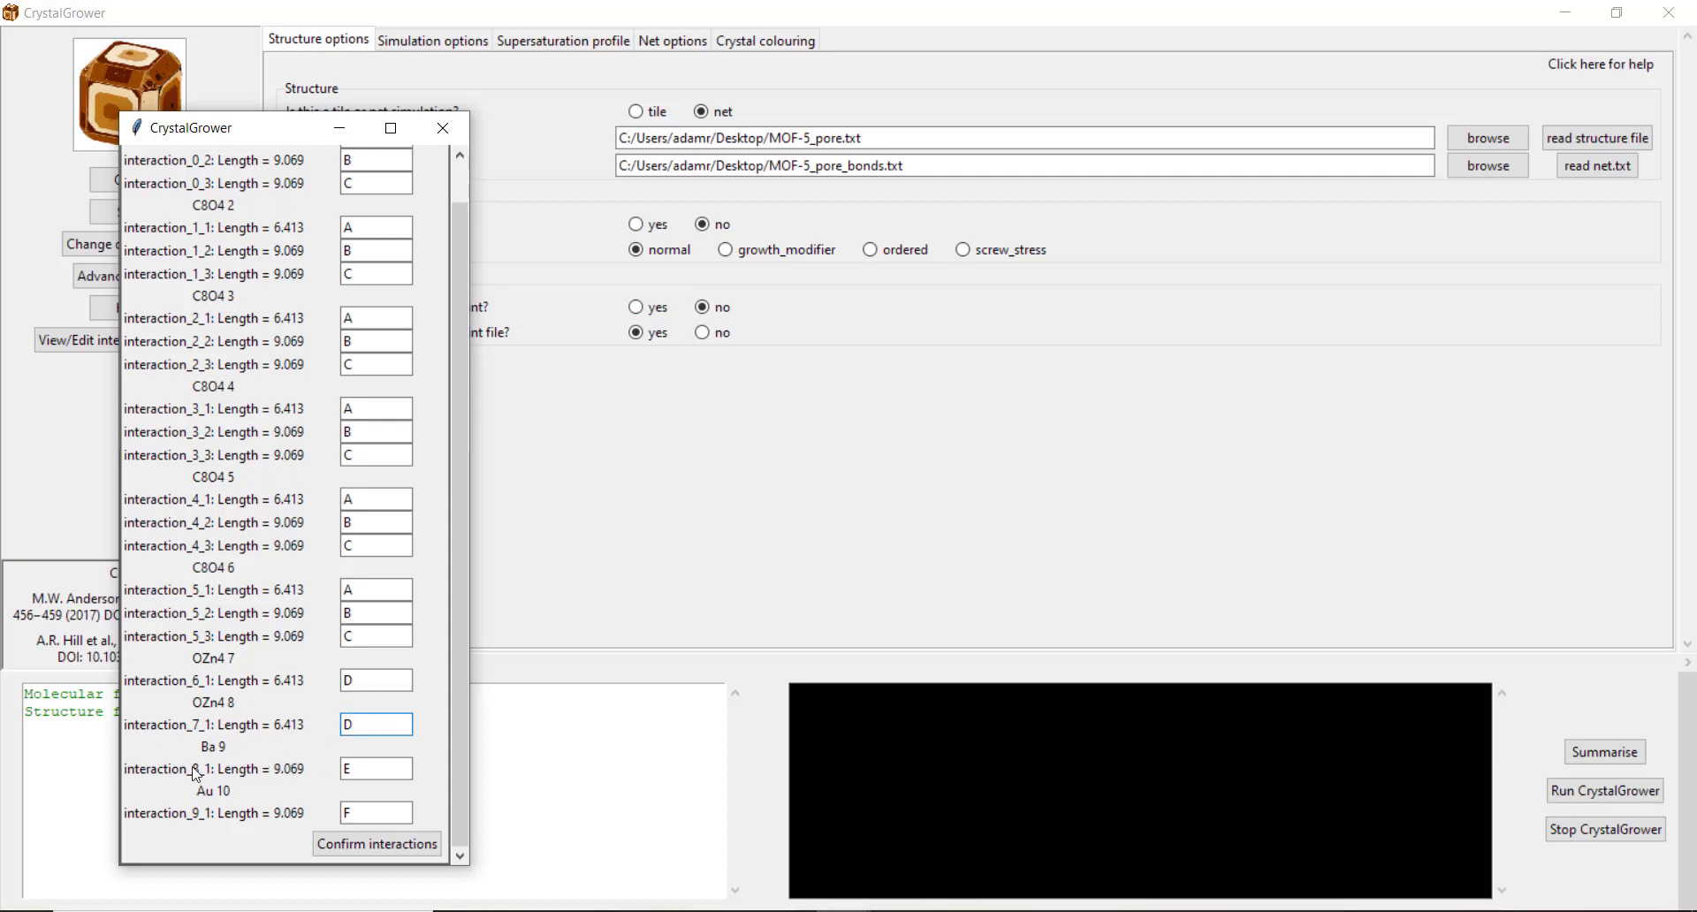
click(375, 723)
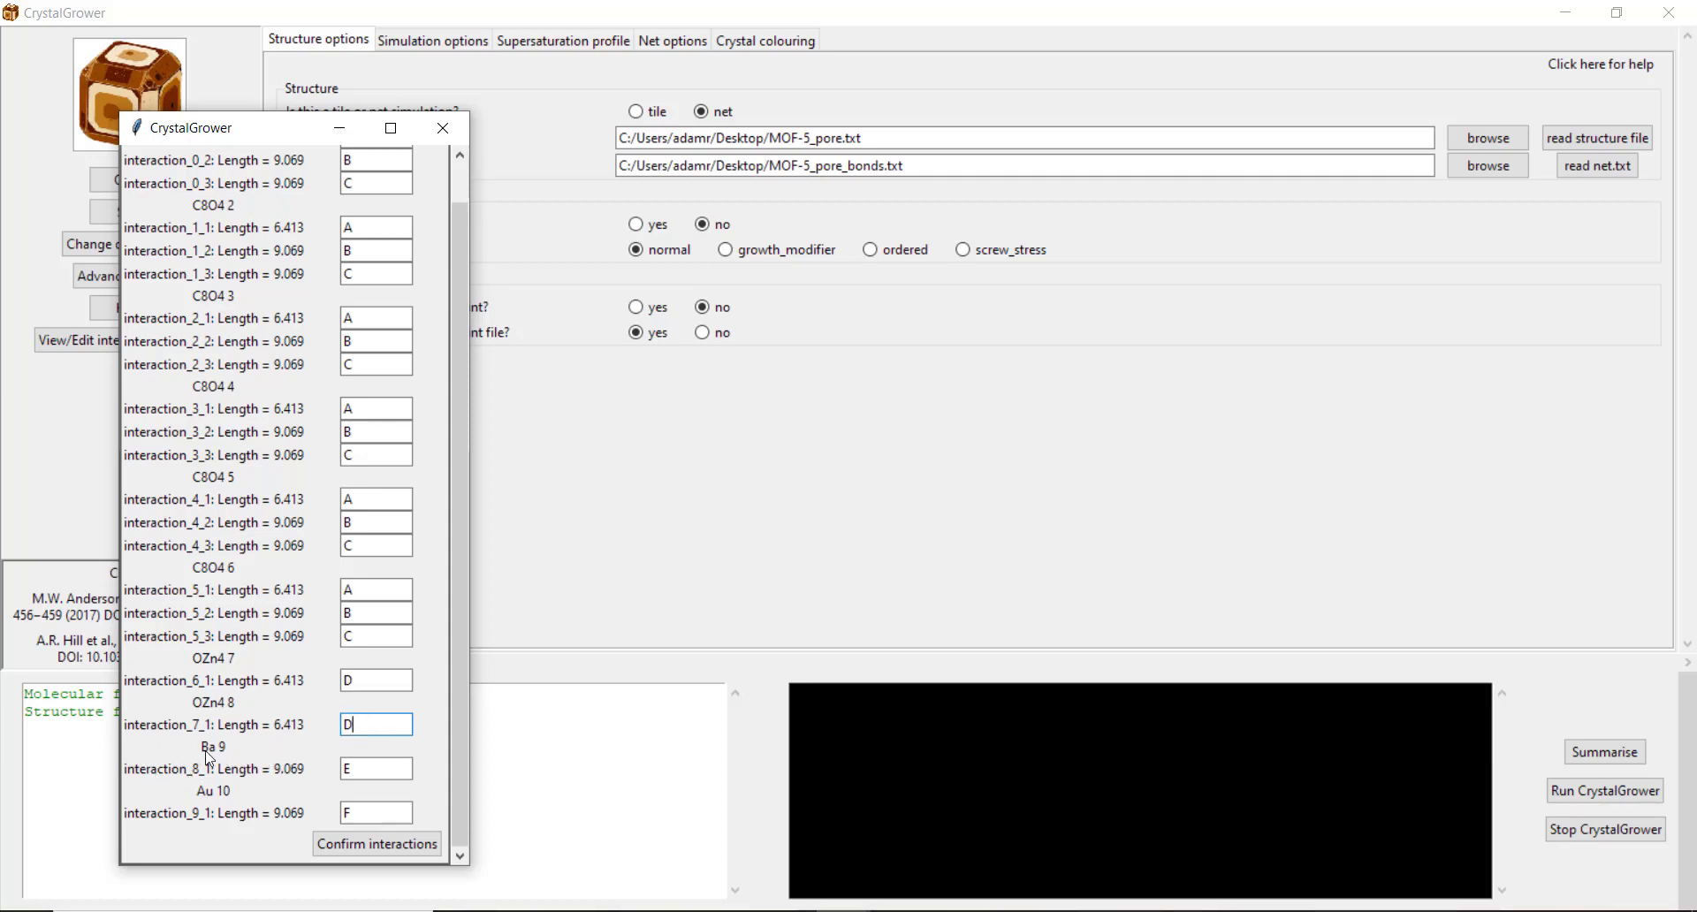
click(376, 768)
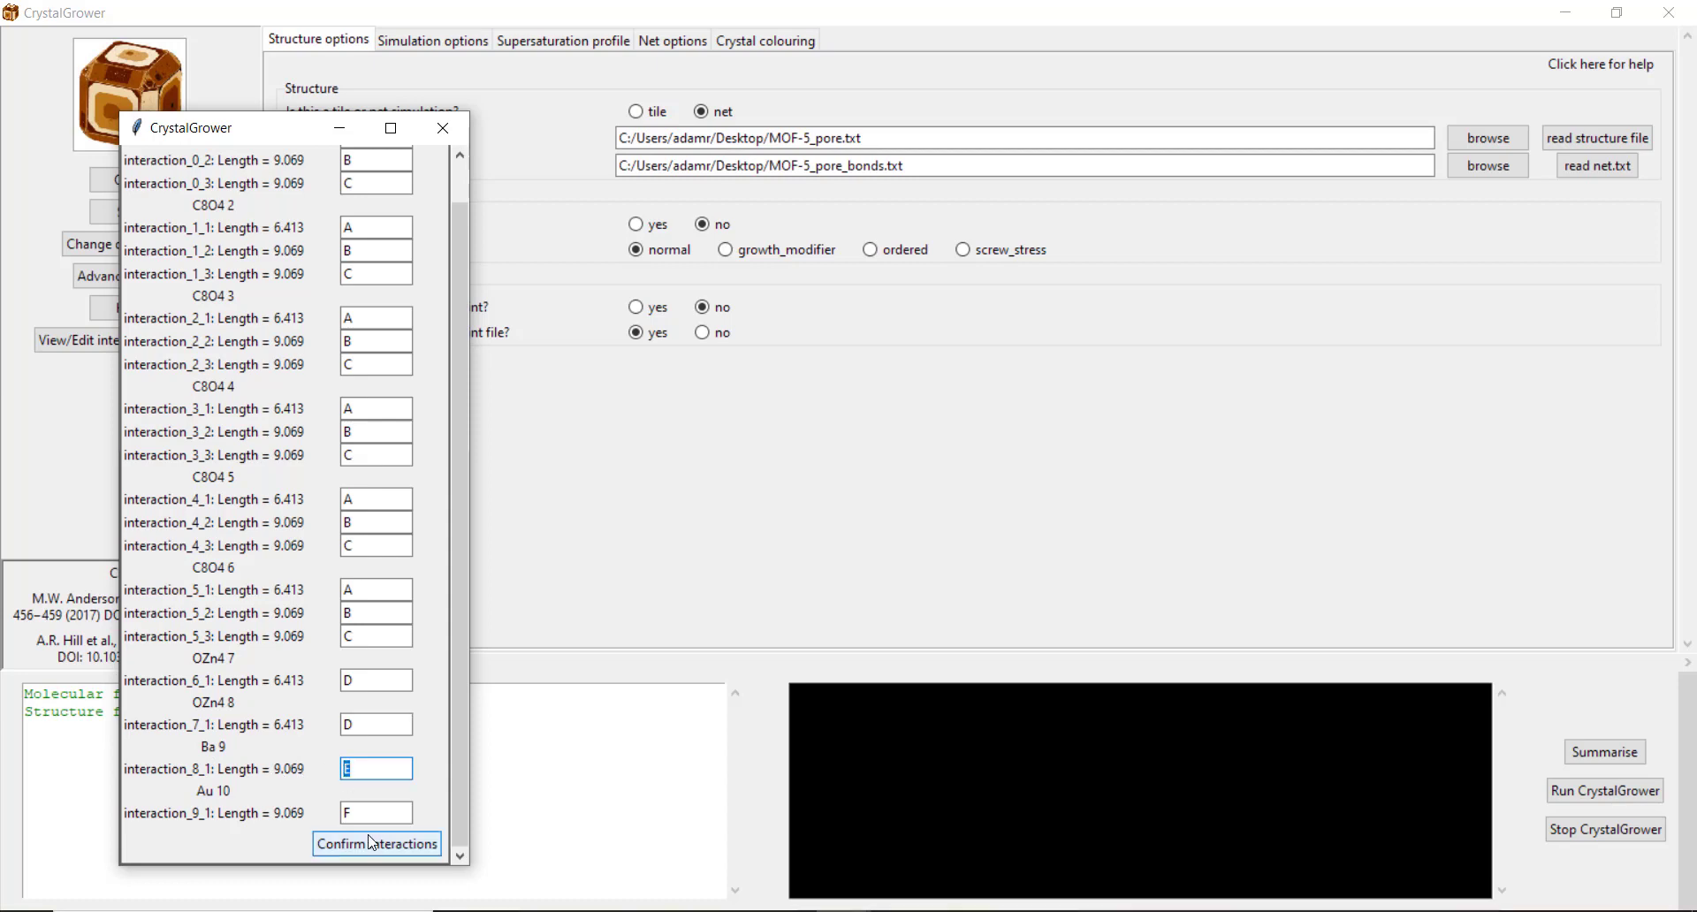
click(375, 812)
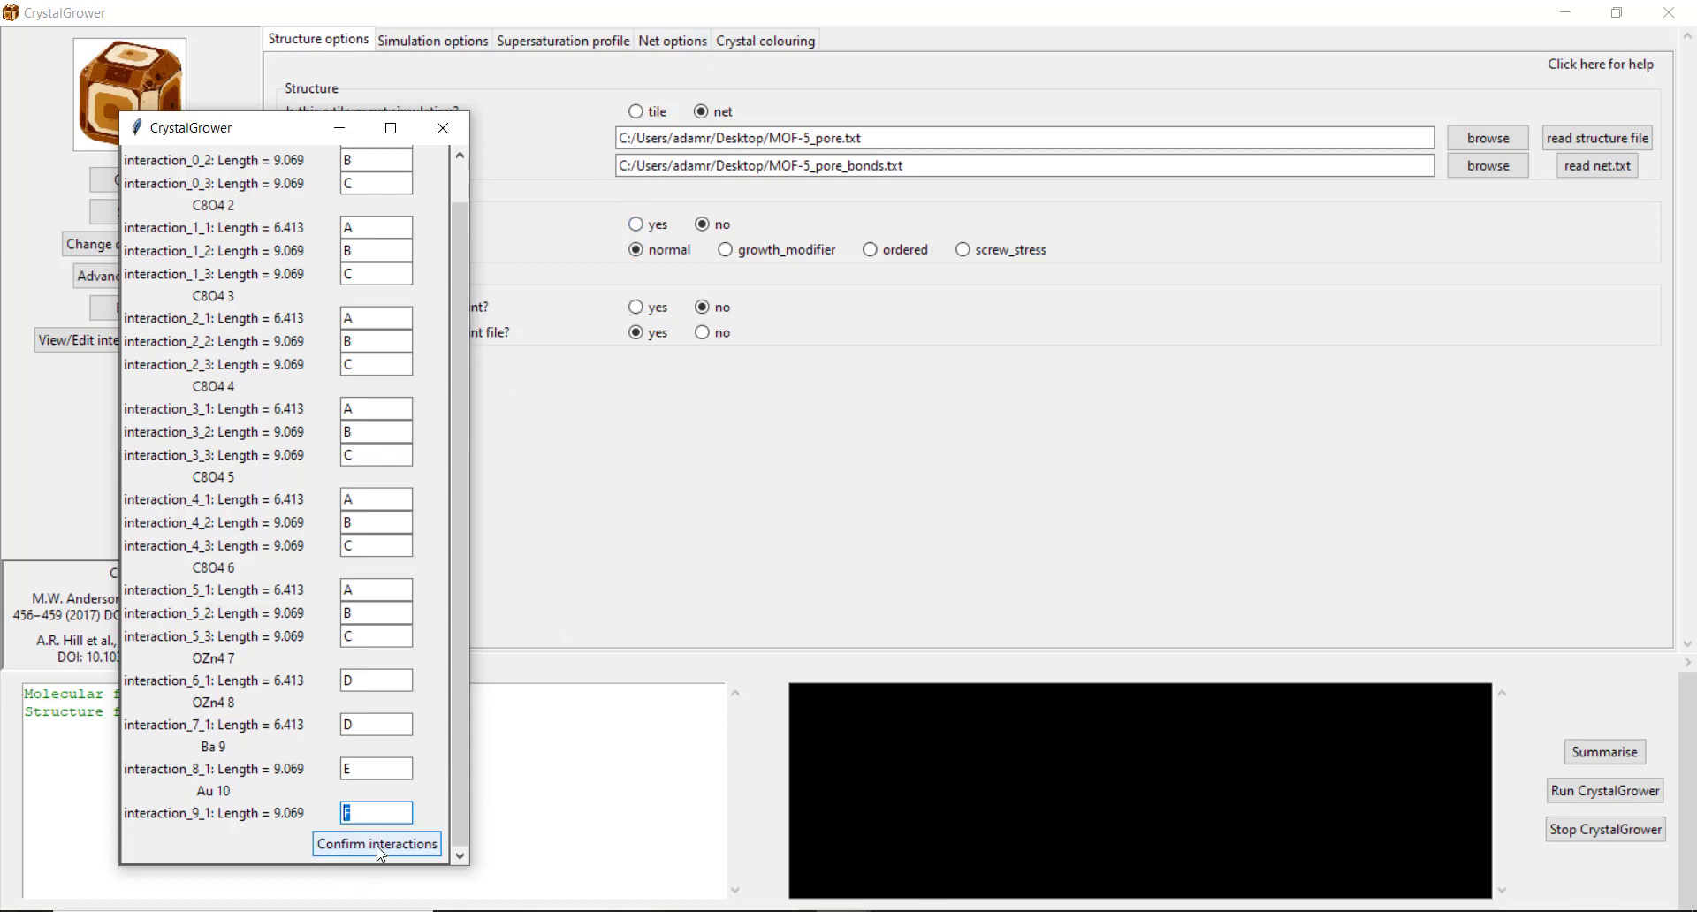
click(376, 844)
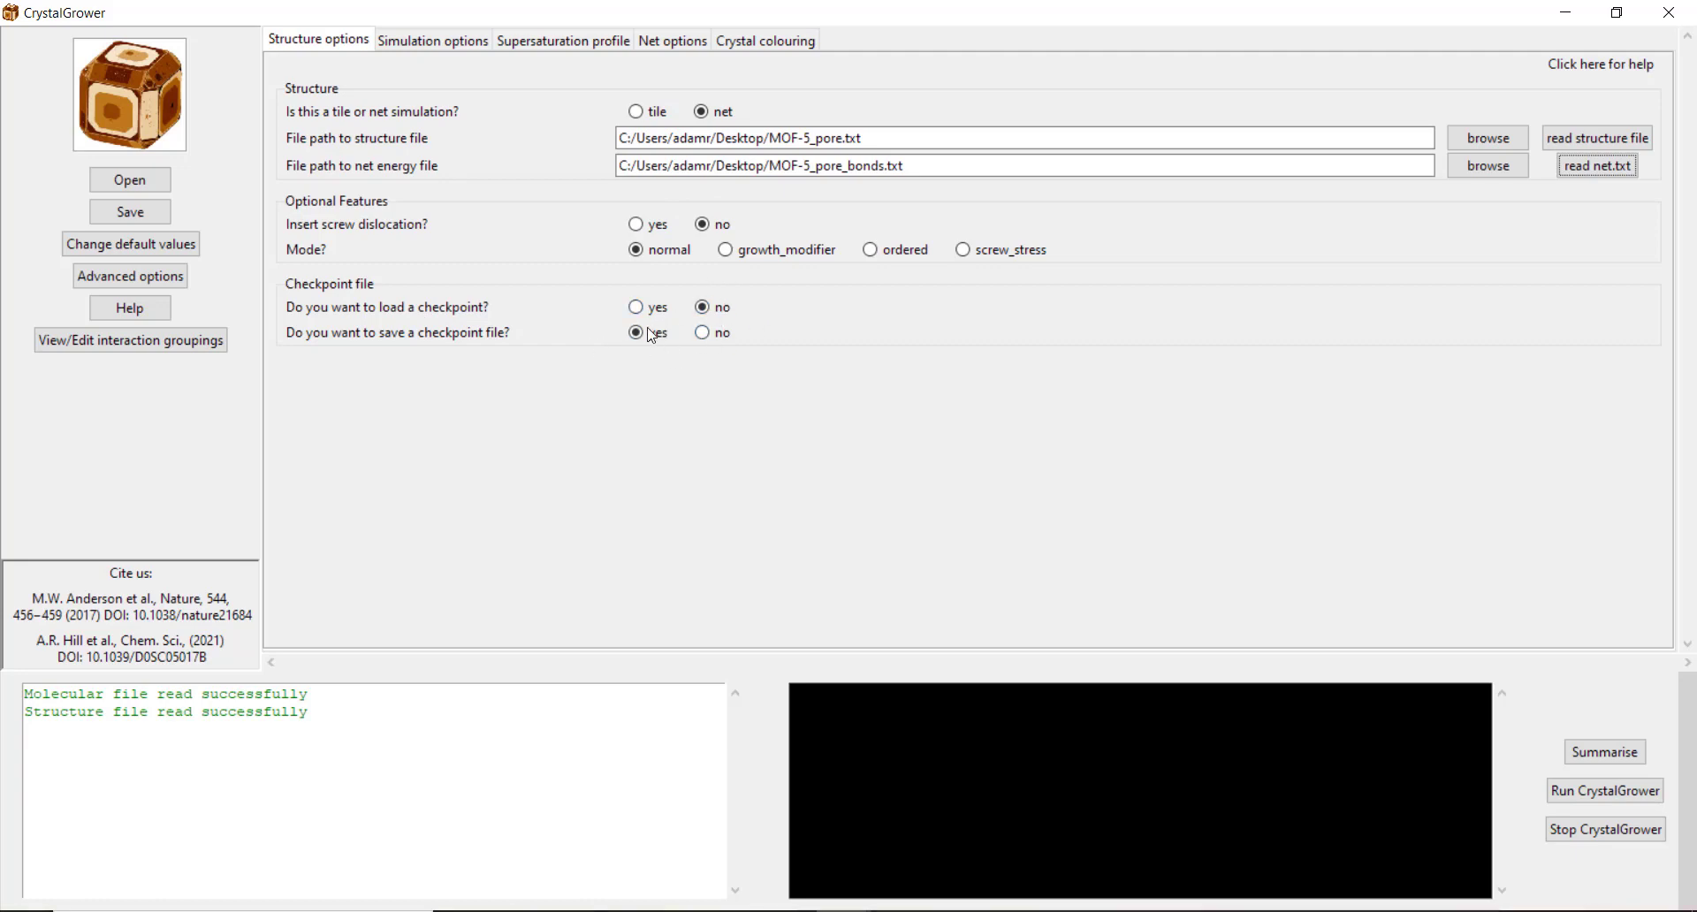
Step: Set the output prefix to MOF-5_pore and the output folder to MOF-5_pore
click(433, 40)
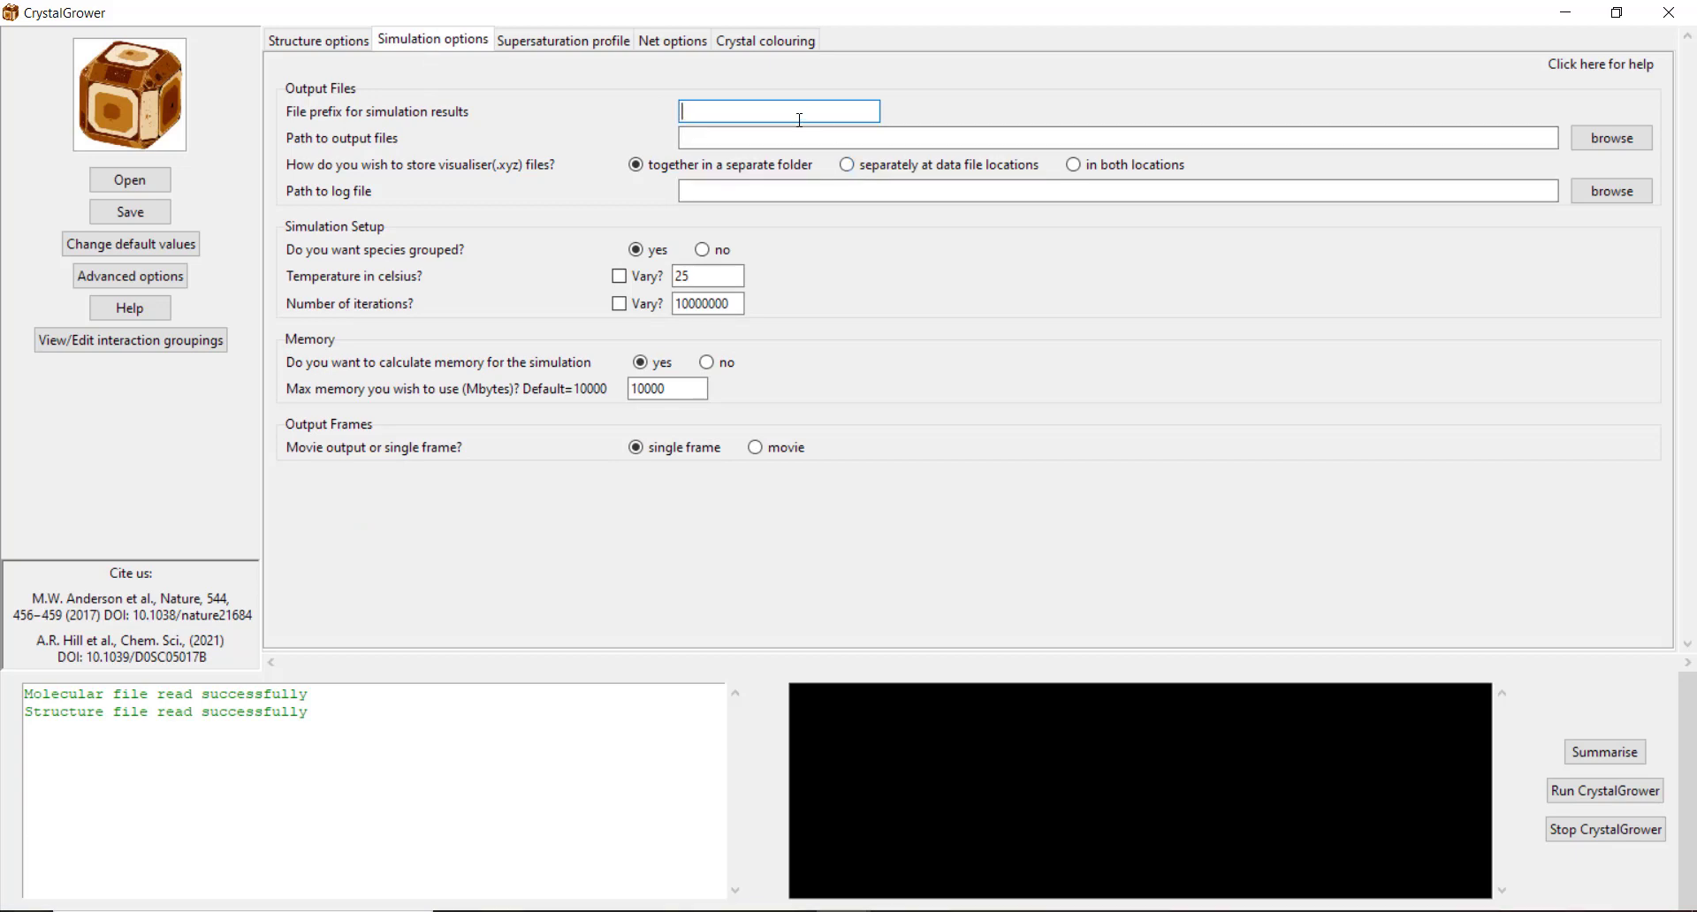
text(MOF-5_po)
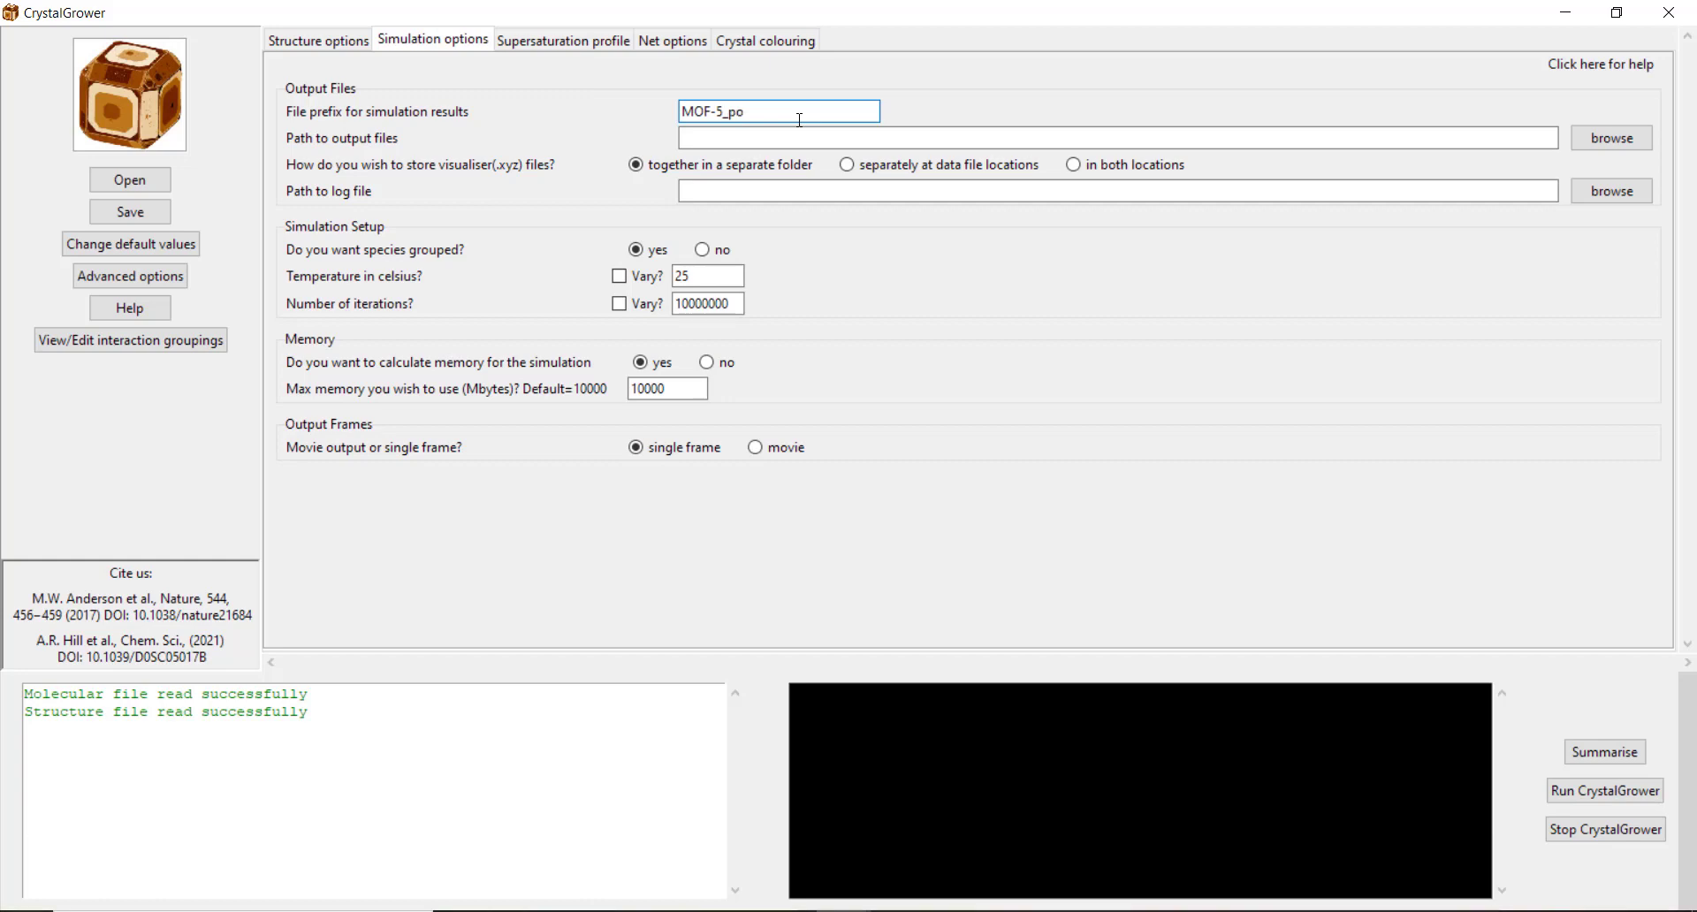
text(re)
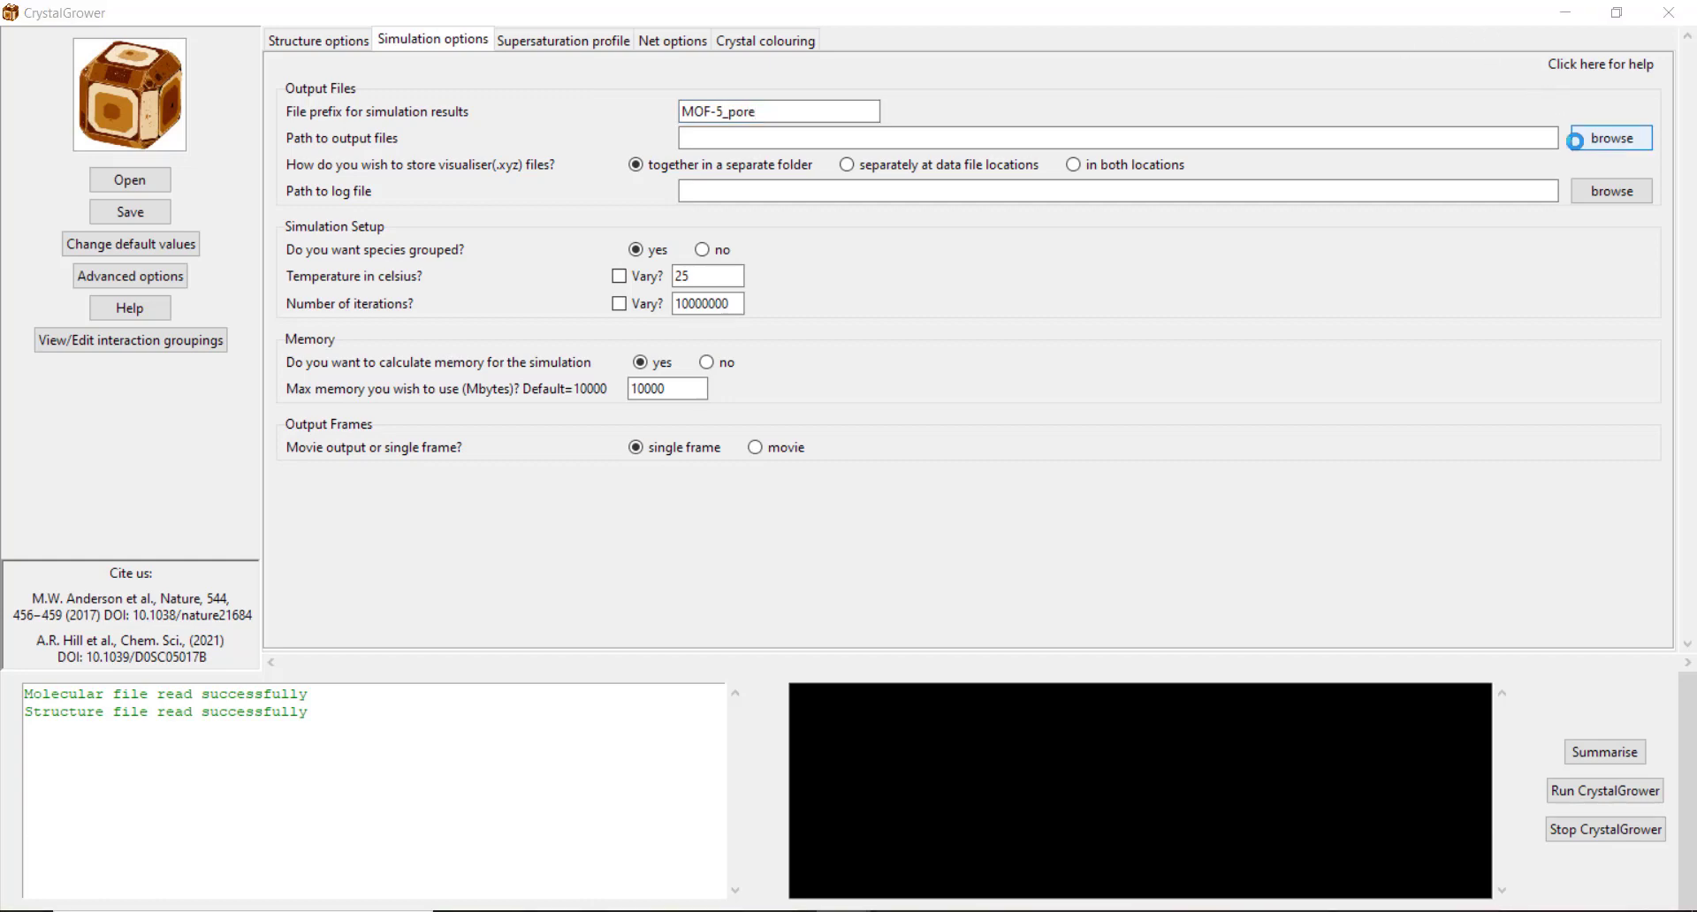
click(1608, 137)
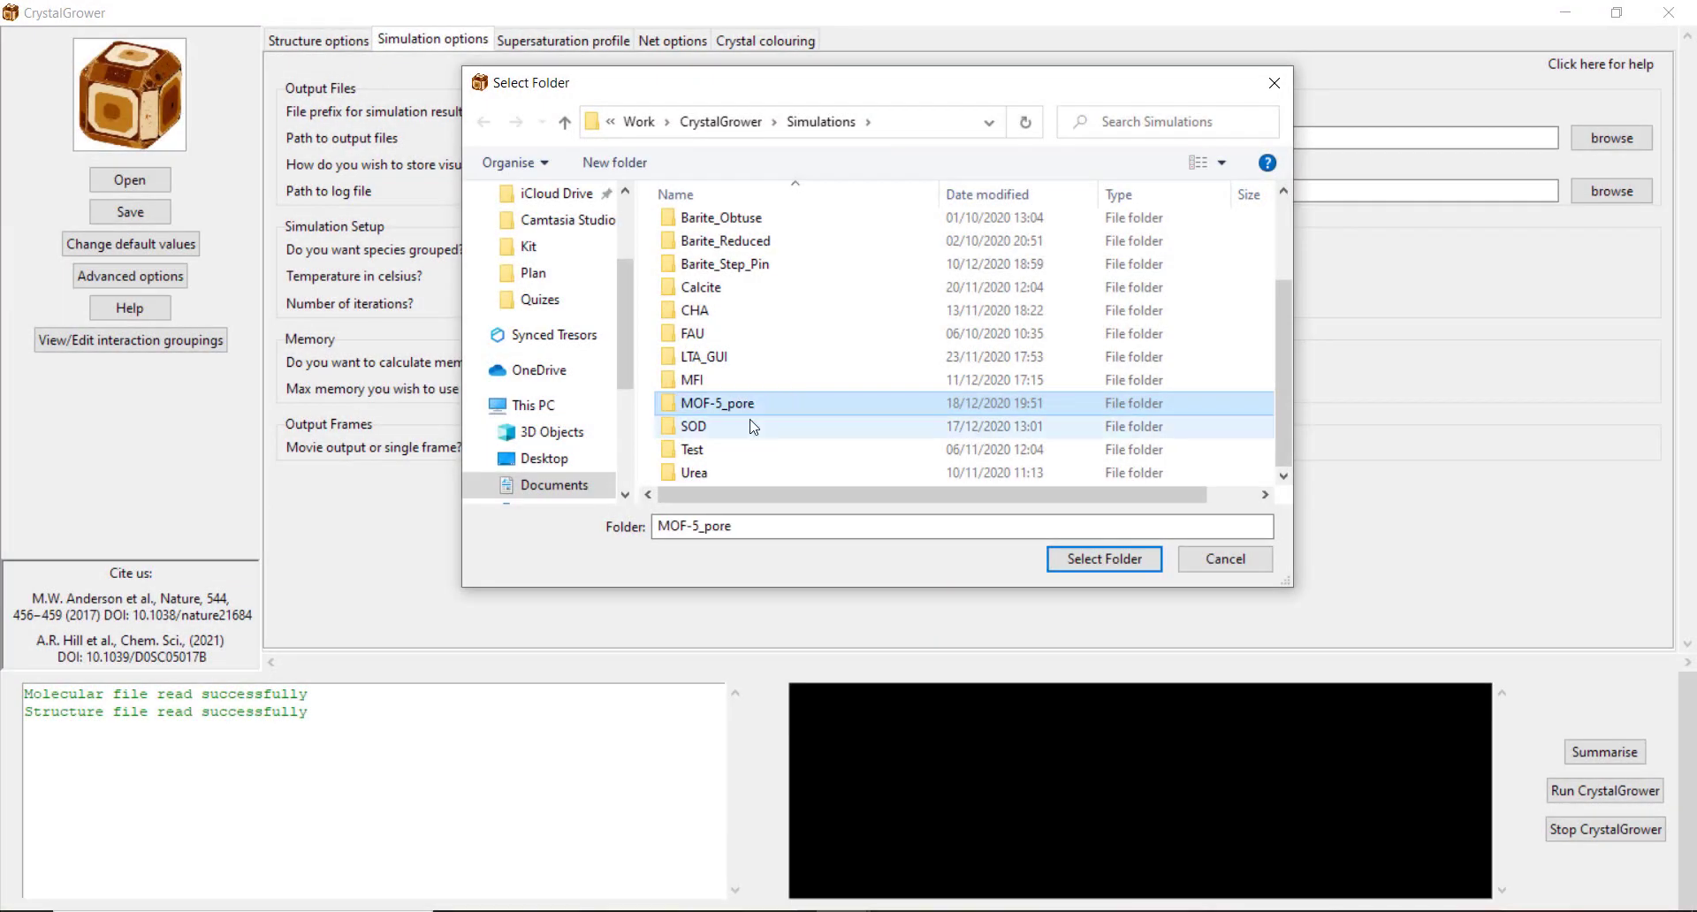
click(1103, 559)
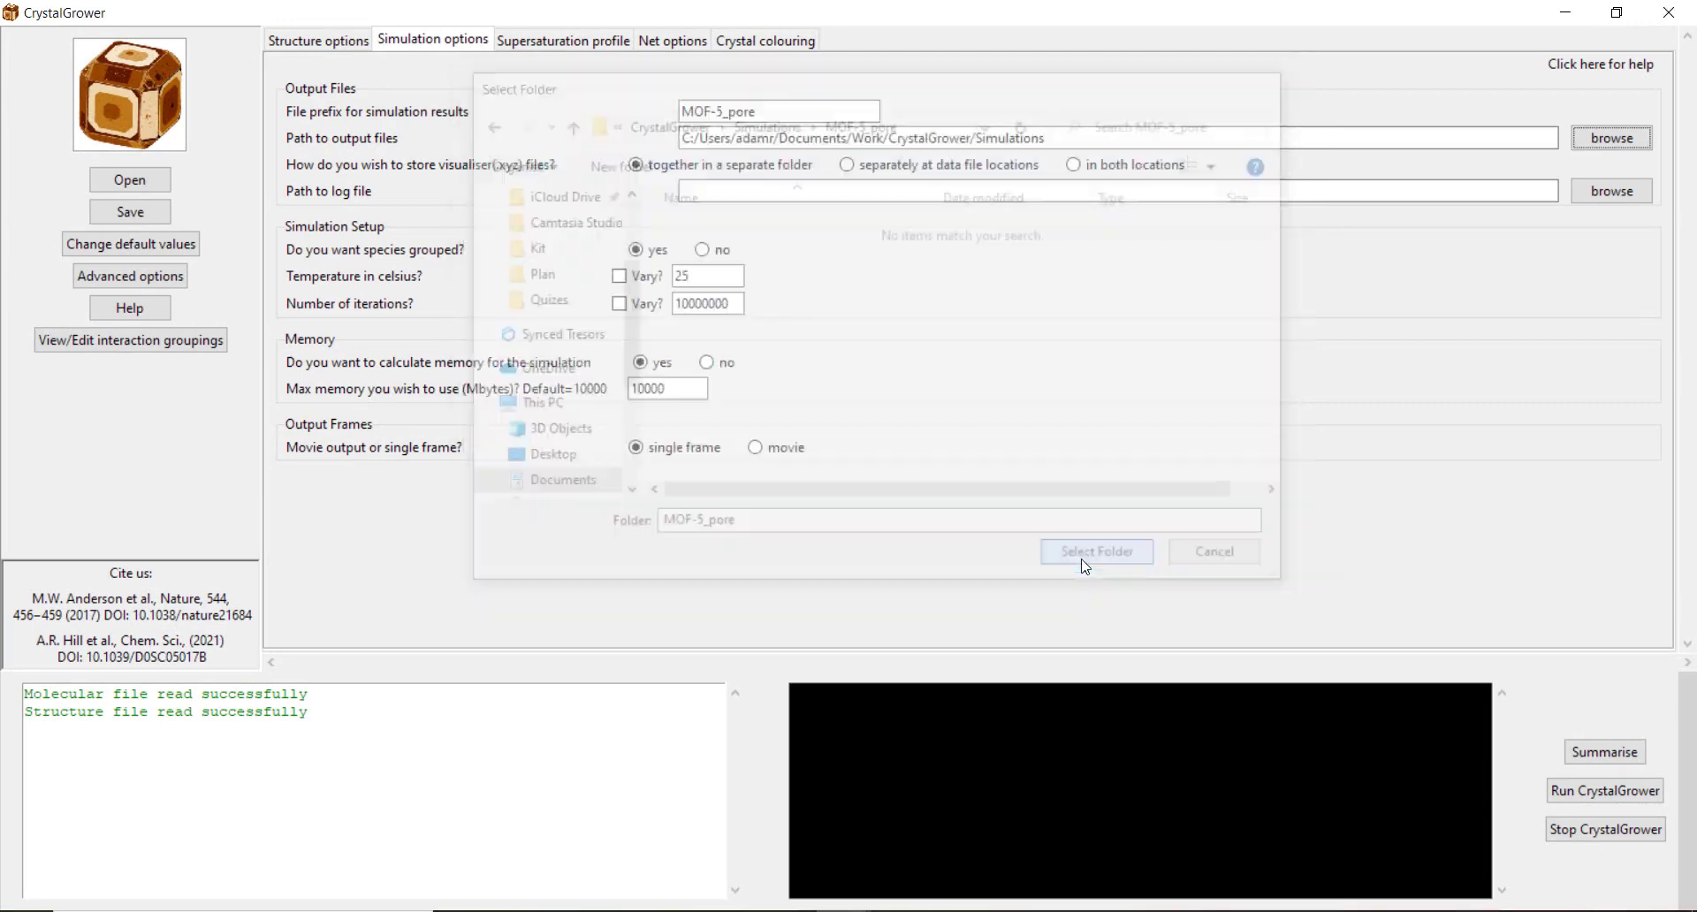
Step: Set the temperature to 120 °C and output a 20-frame movie
click(1095, 551)
text(120)
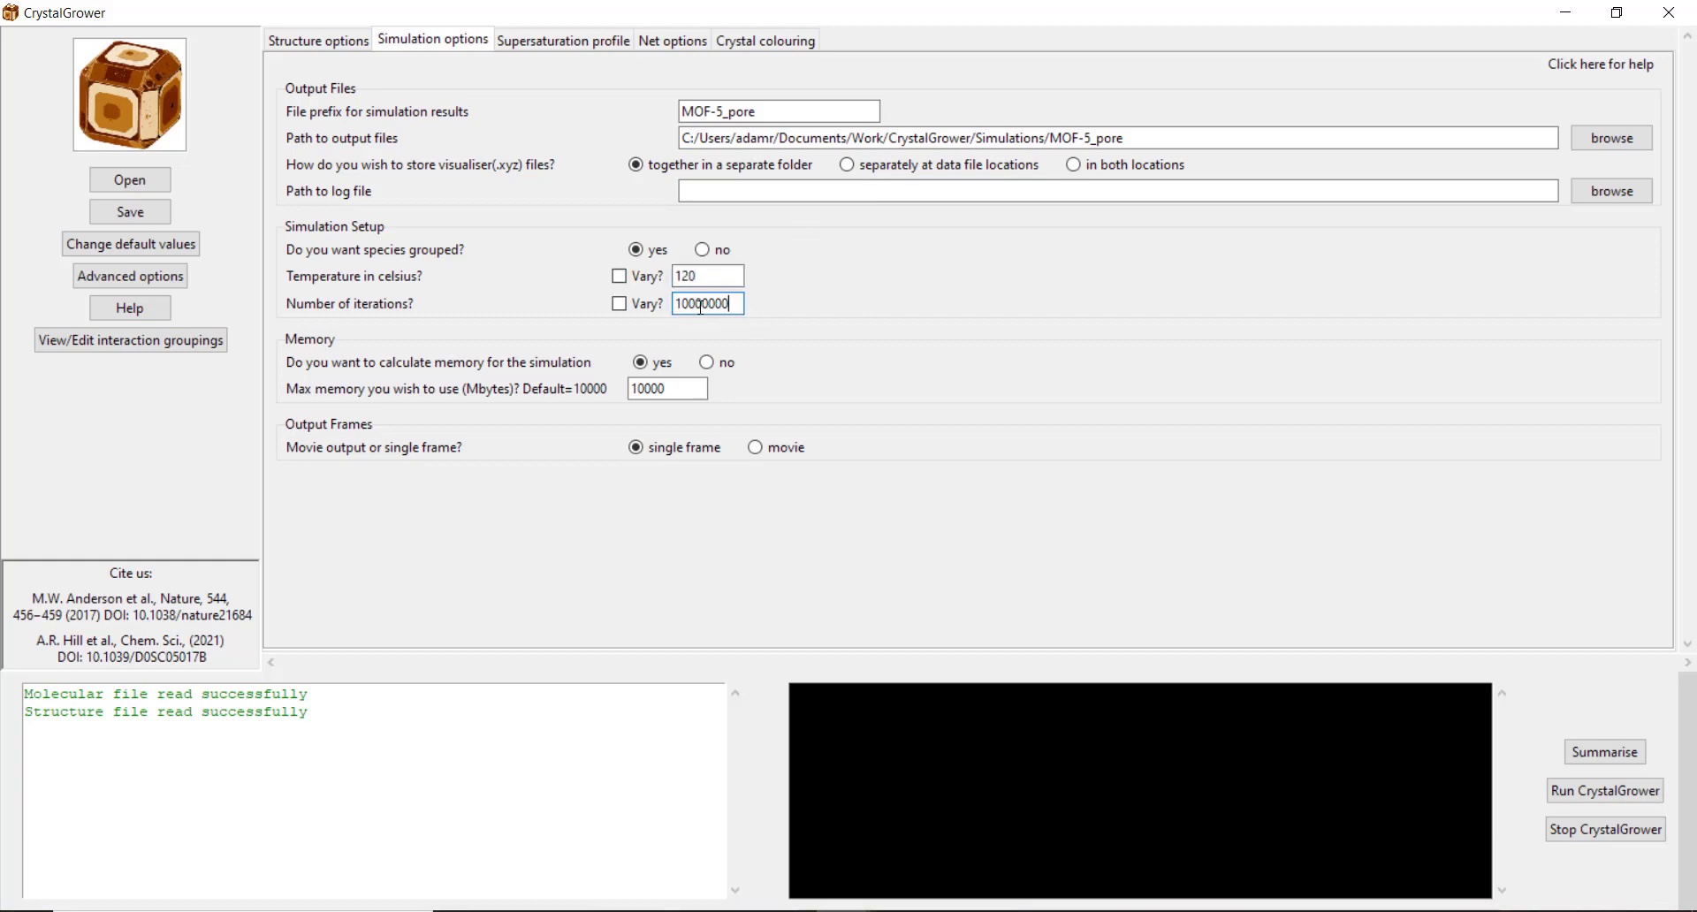
triple_click(707, 304)
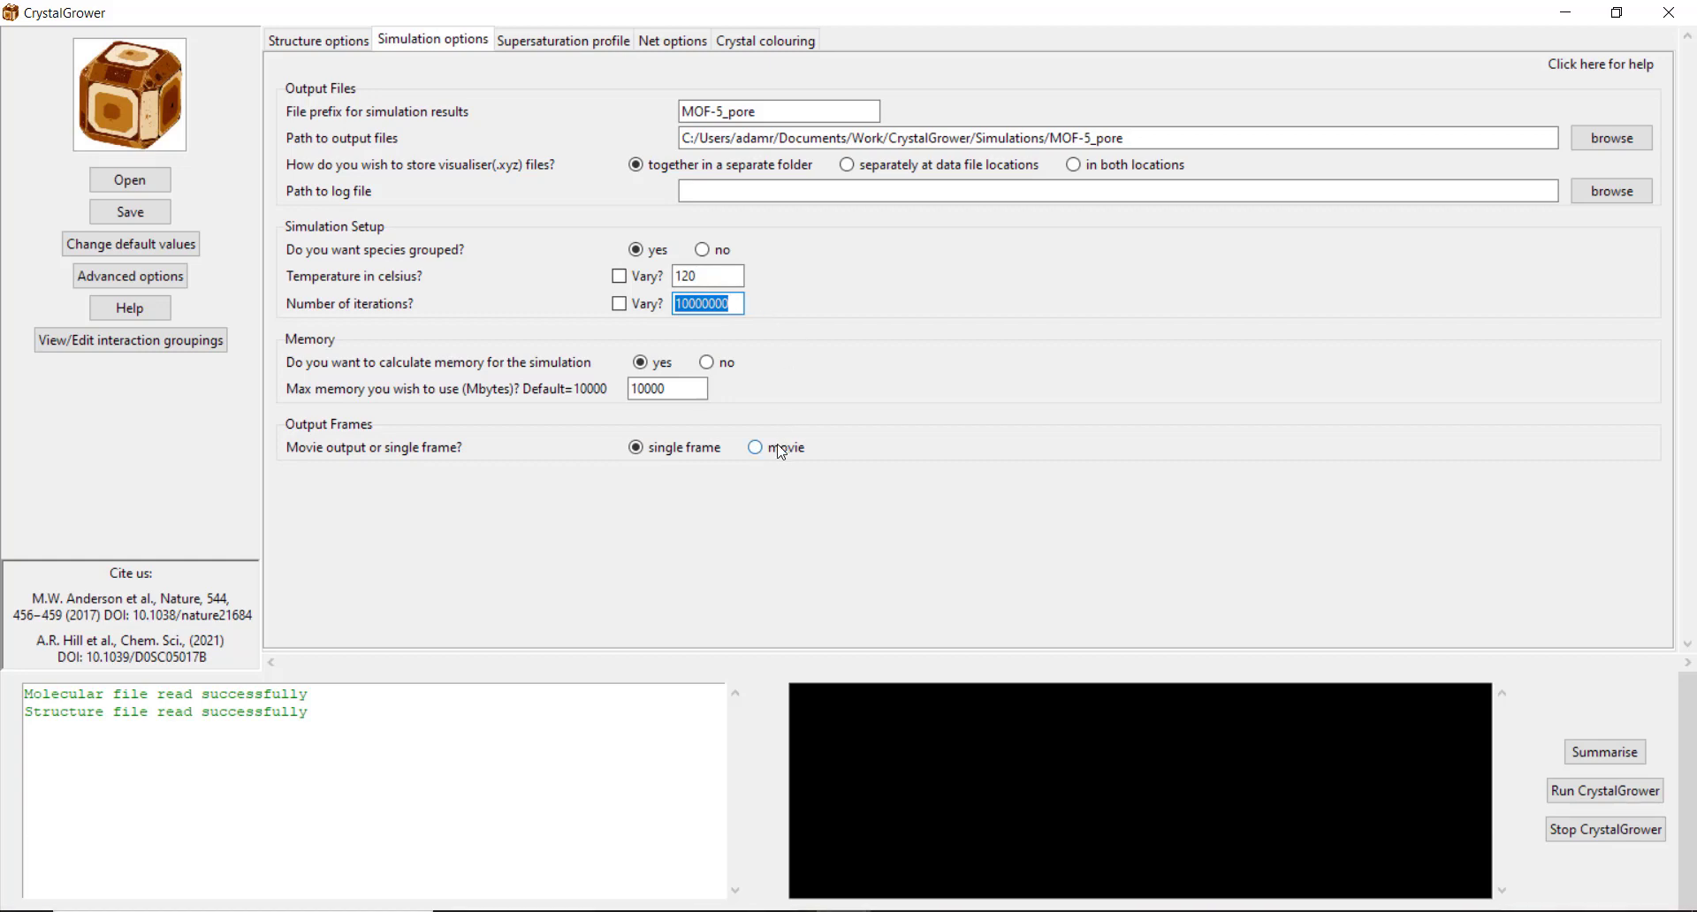
click(755, 447)
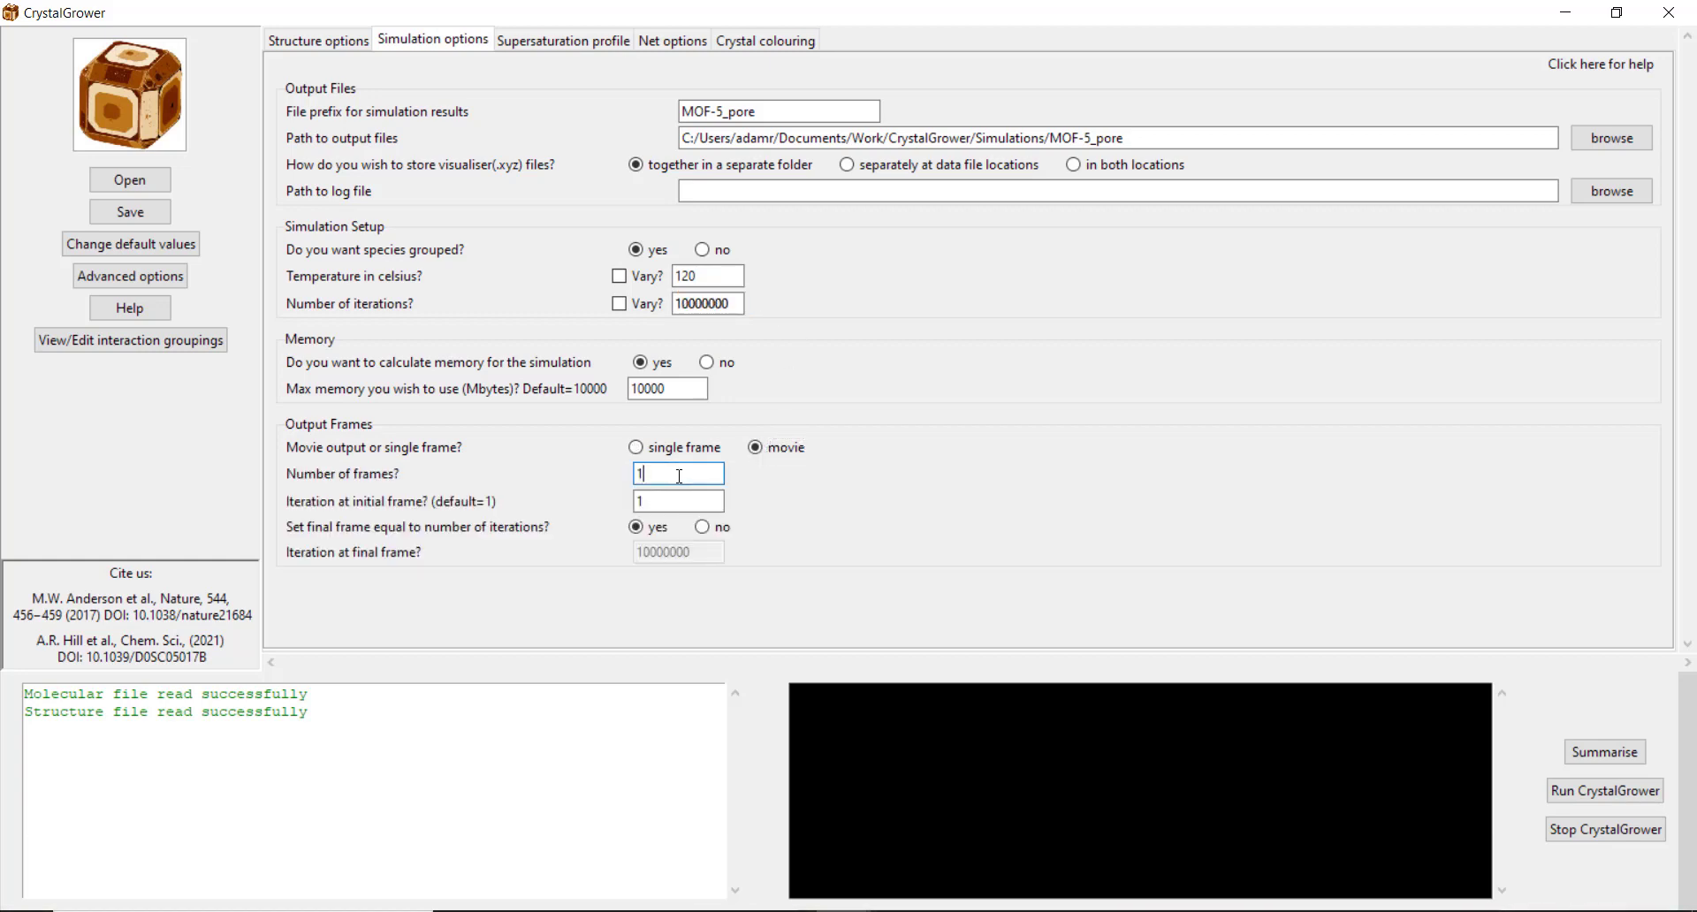
mouse_move(666, 498)
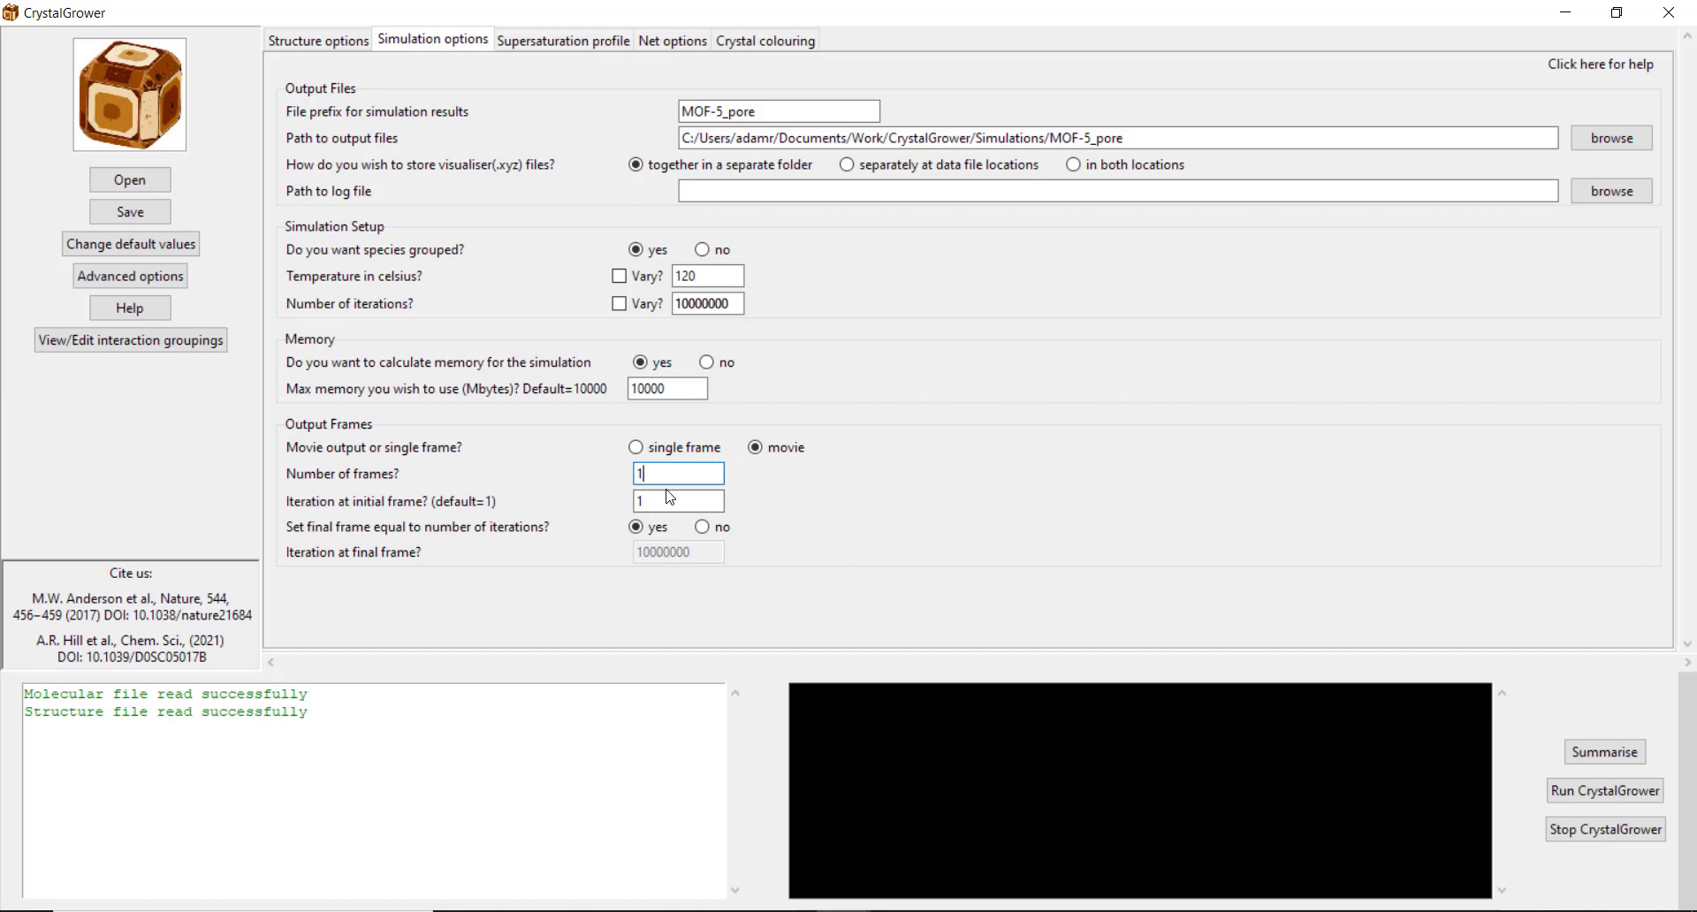
text(20)
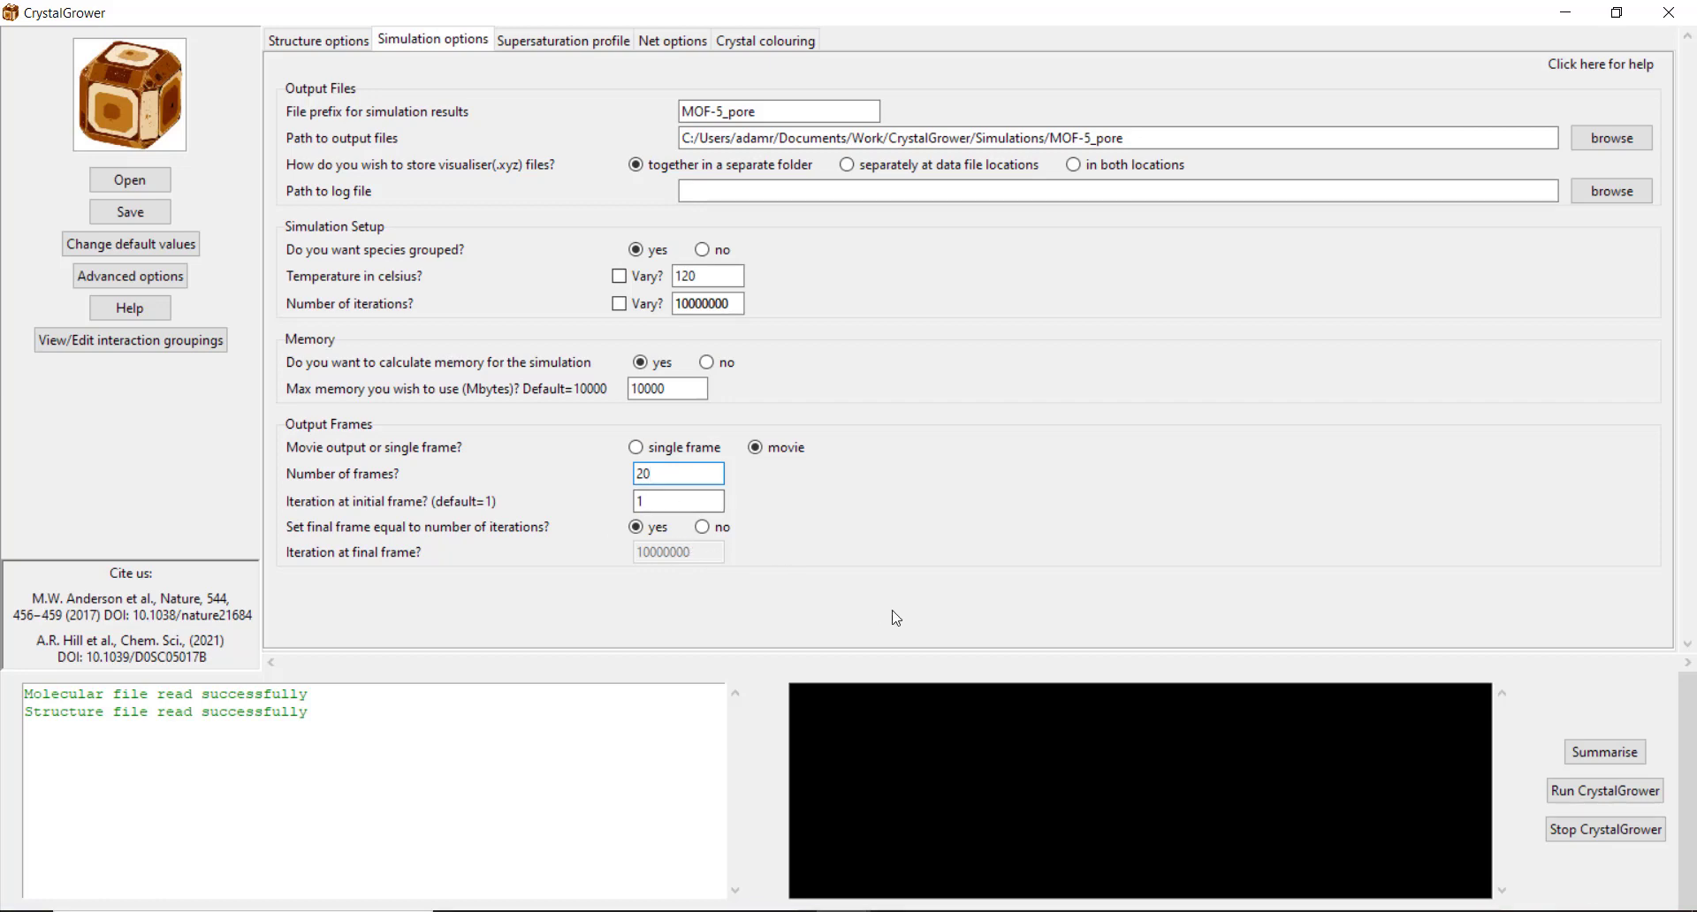
click(562, 40)
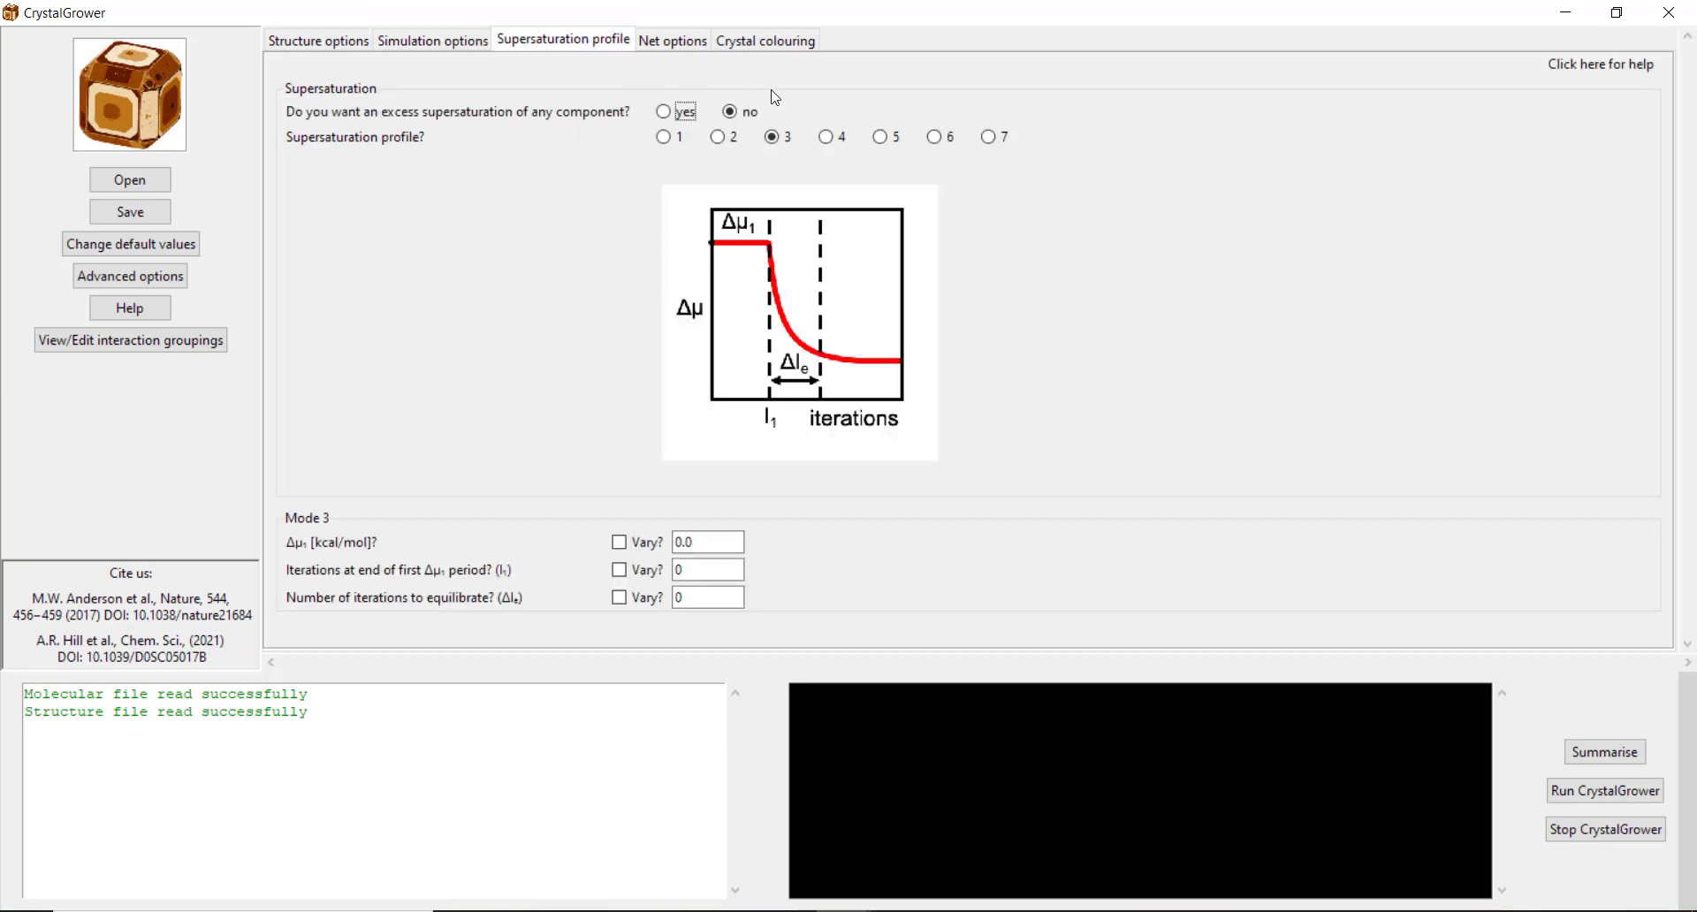
Step: Set supersaturation profile Δμ1 to 100 kcal/mol, I1 to 5000000 and ΔIe to 100000
click(708, 542)
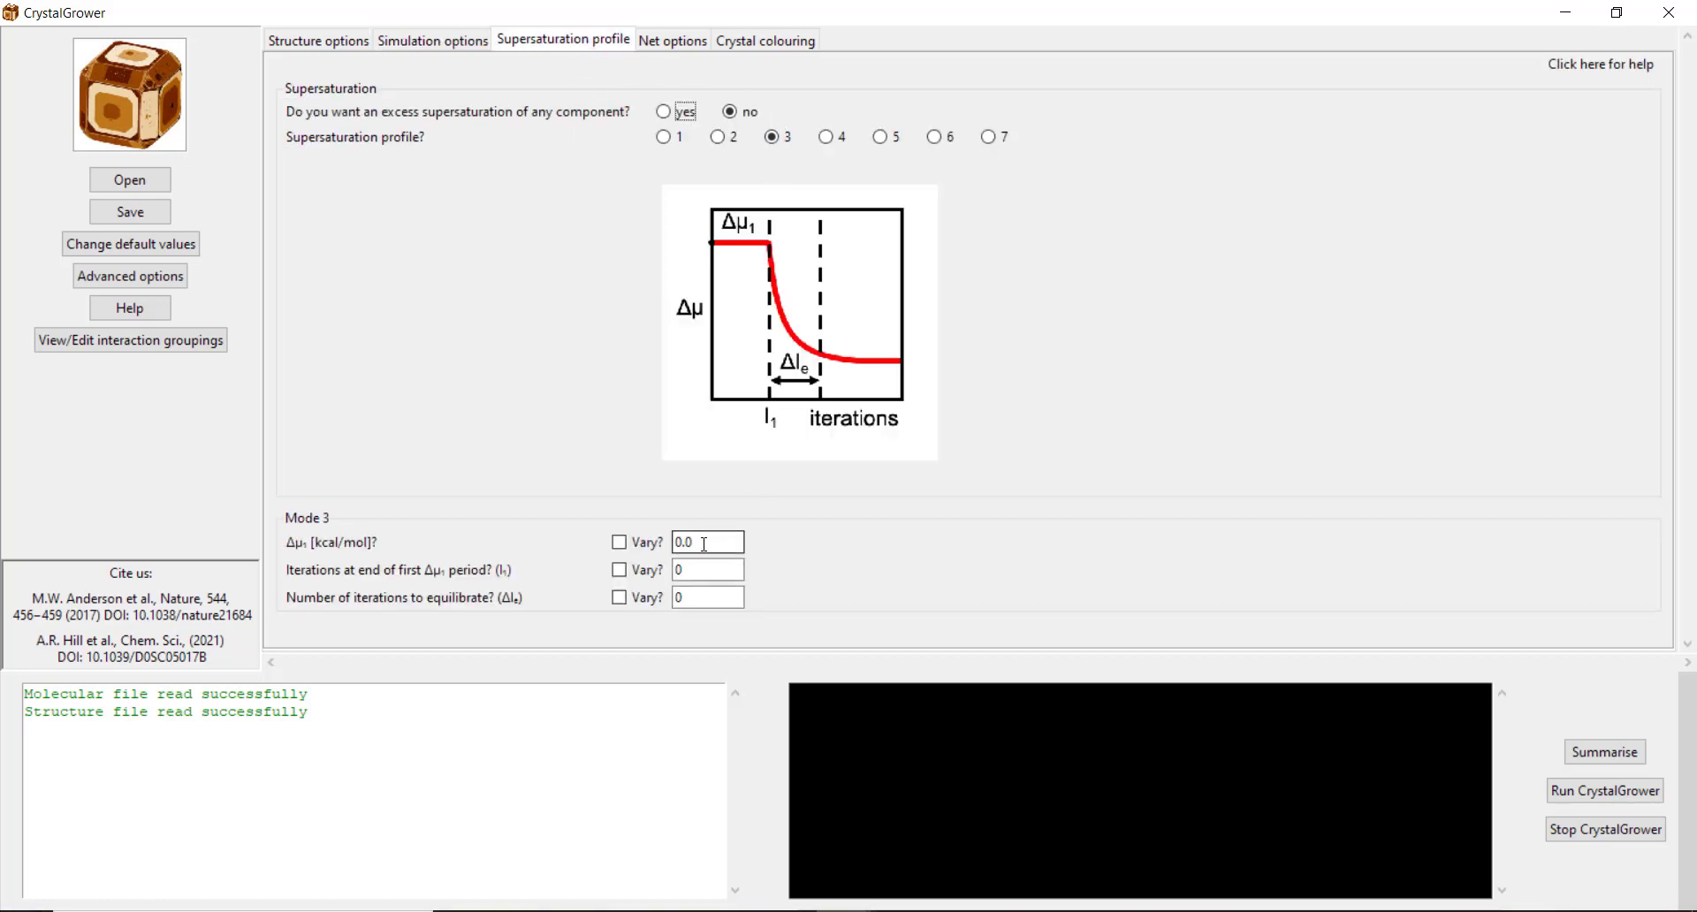
triple_click(705, 541)
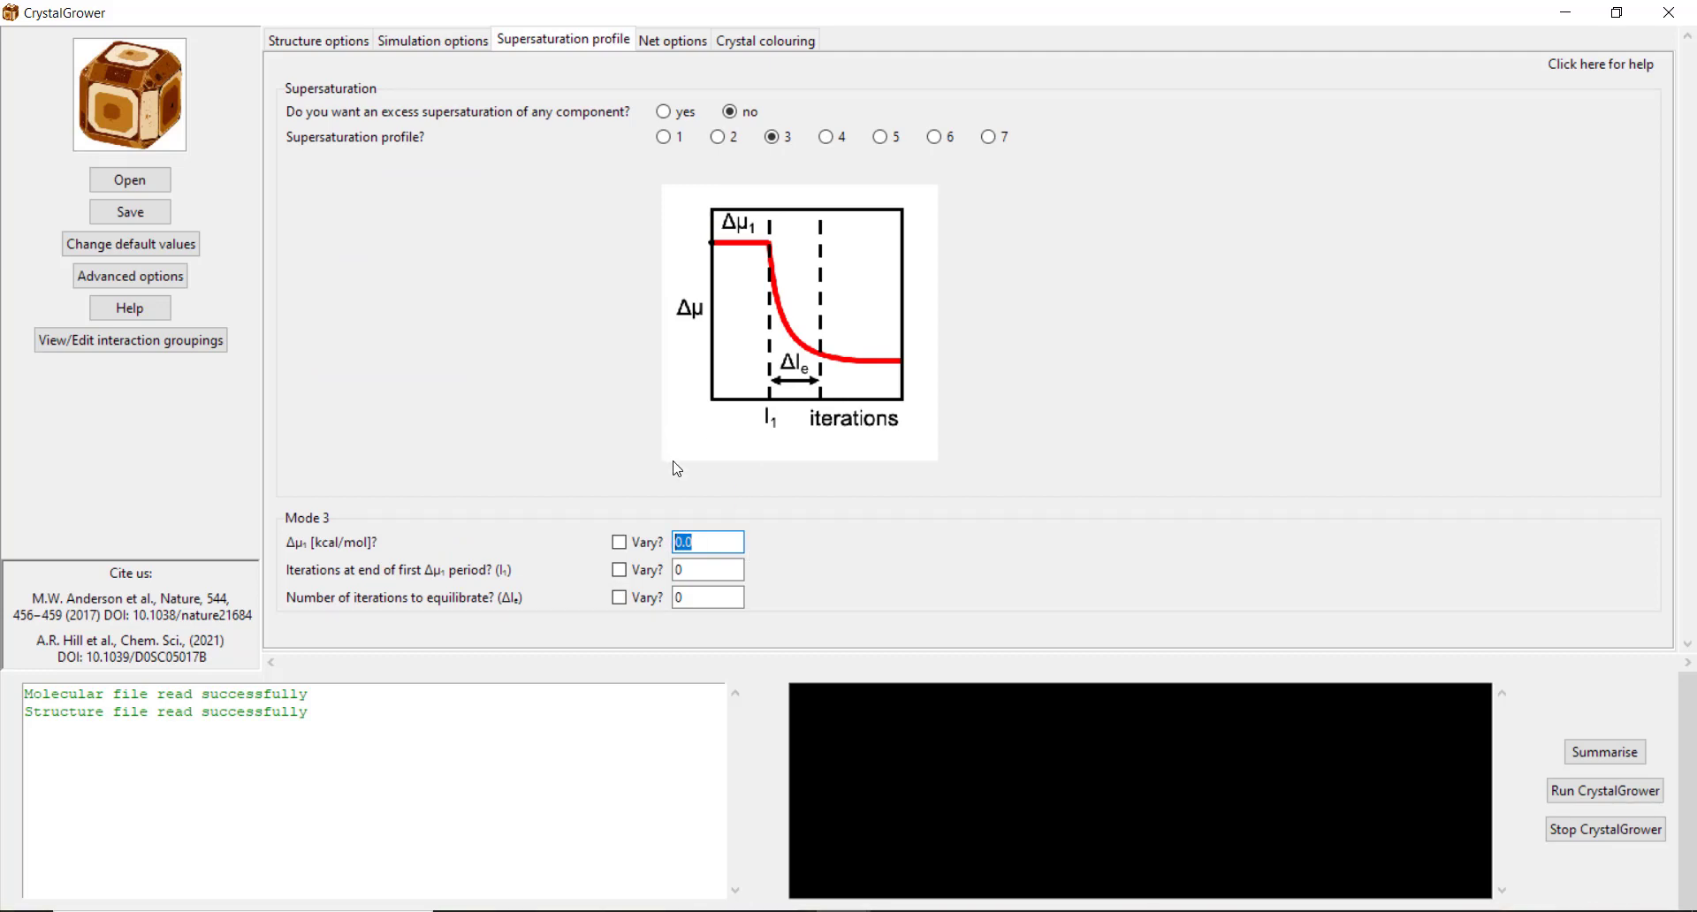
text(10)
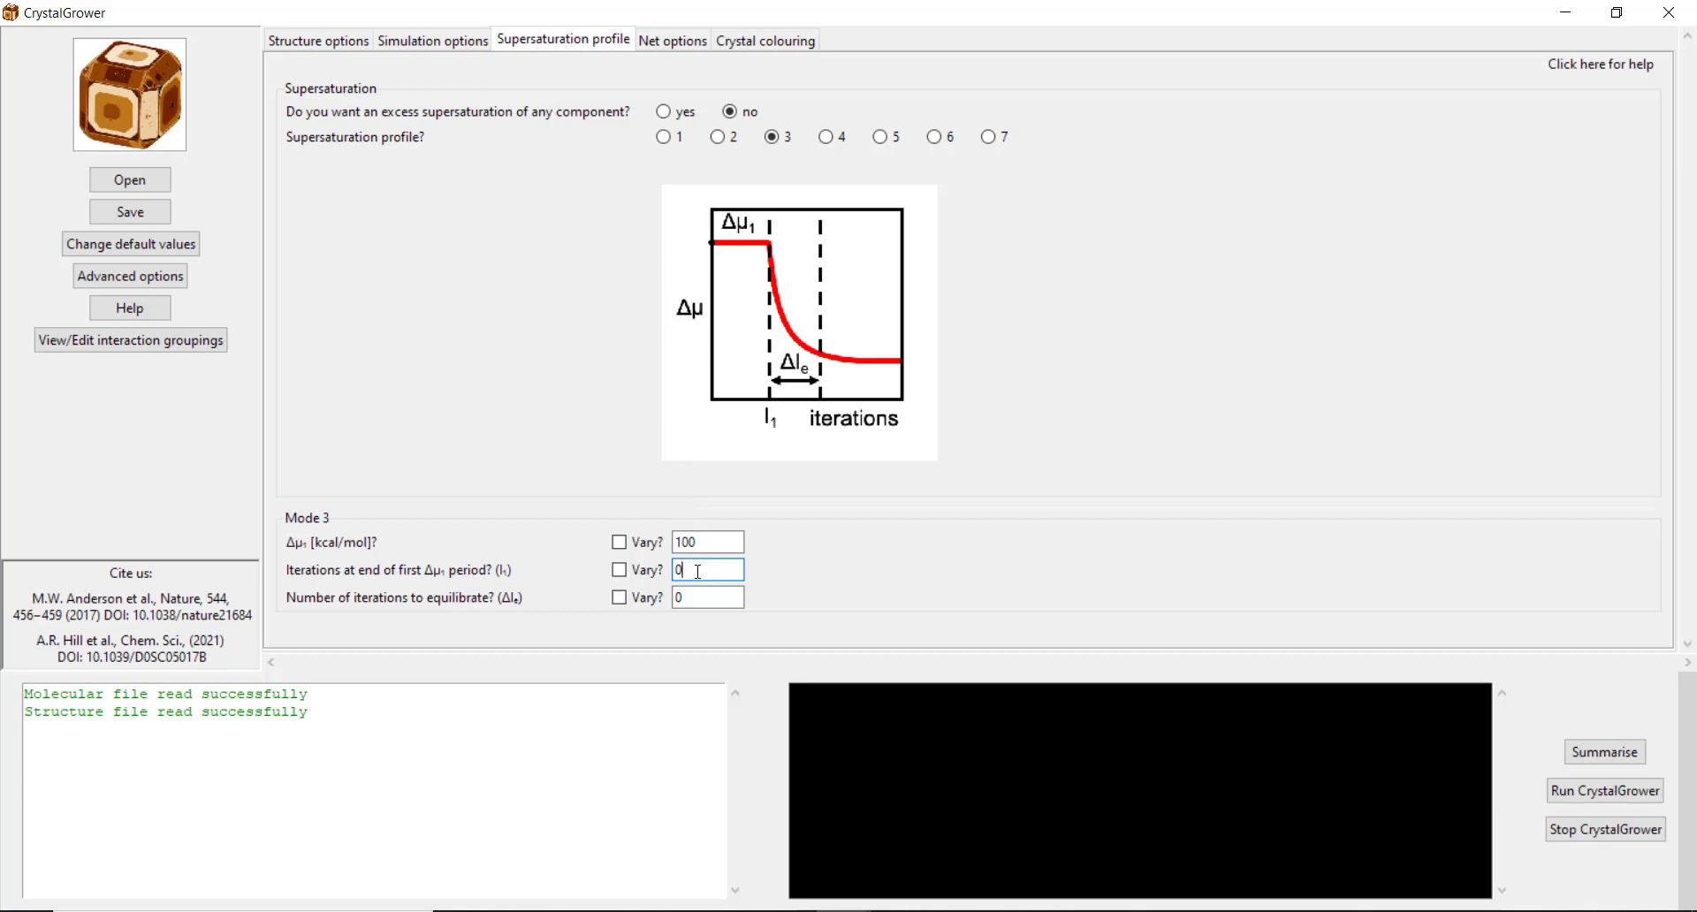
text(50)
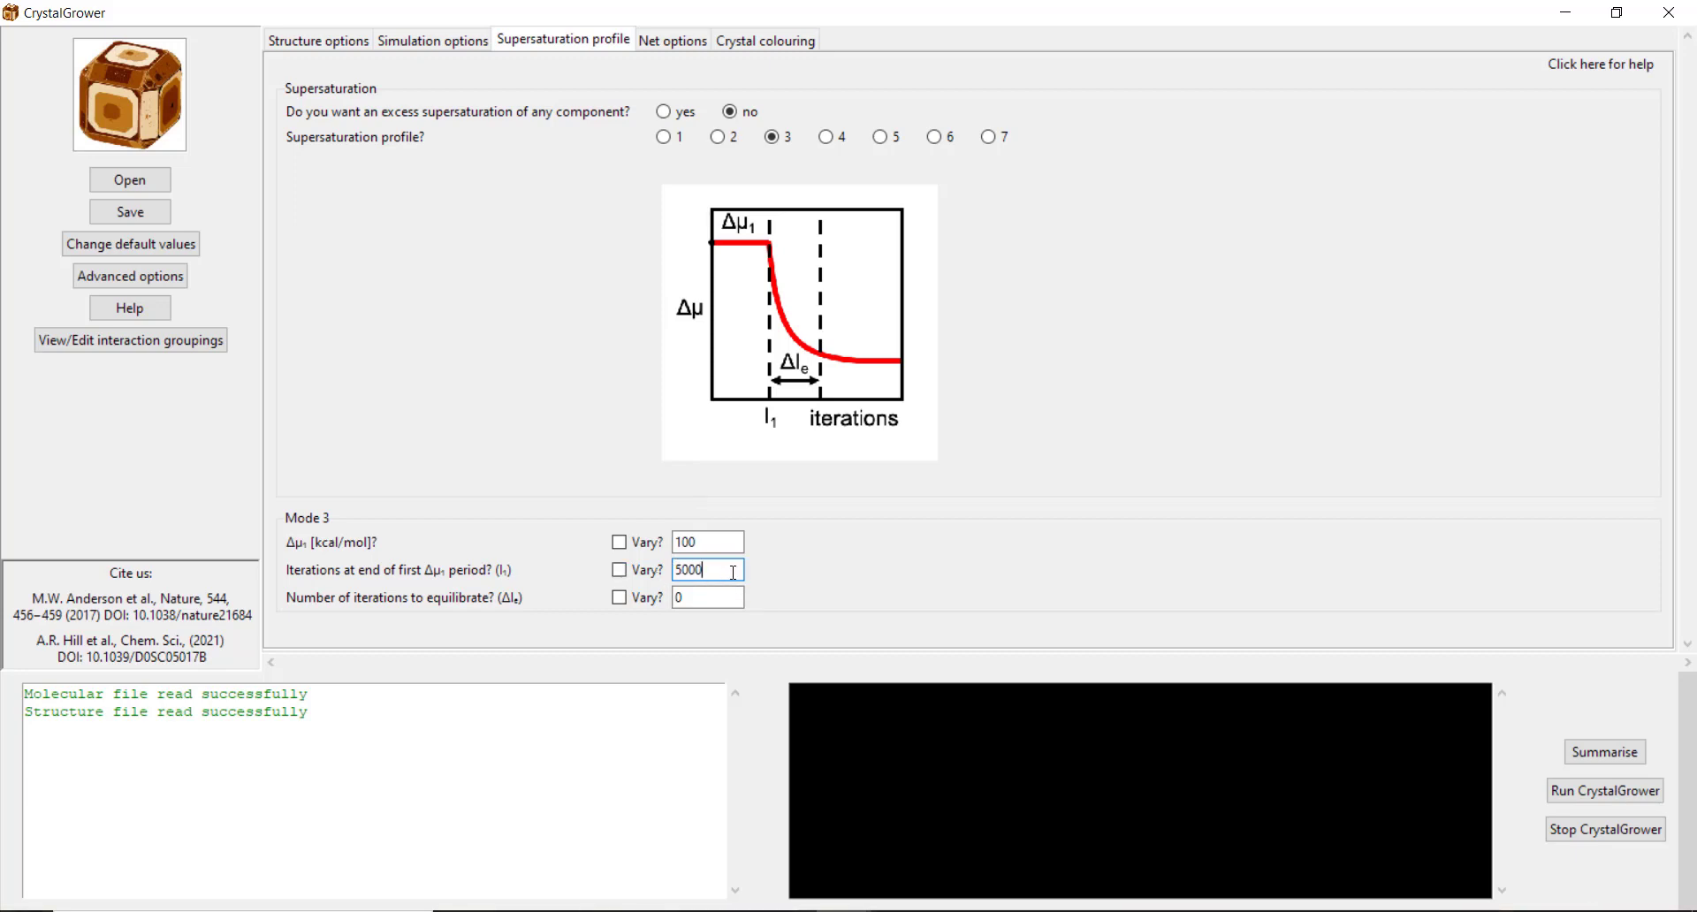
text(000)
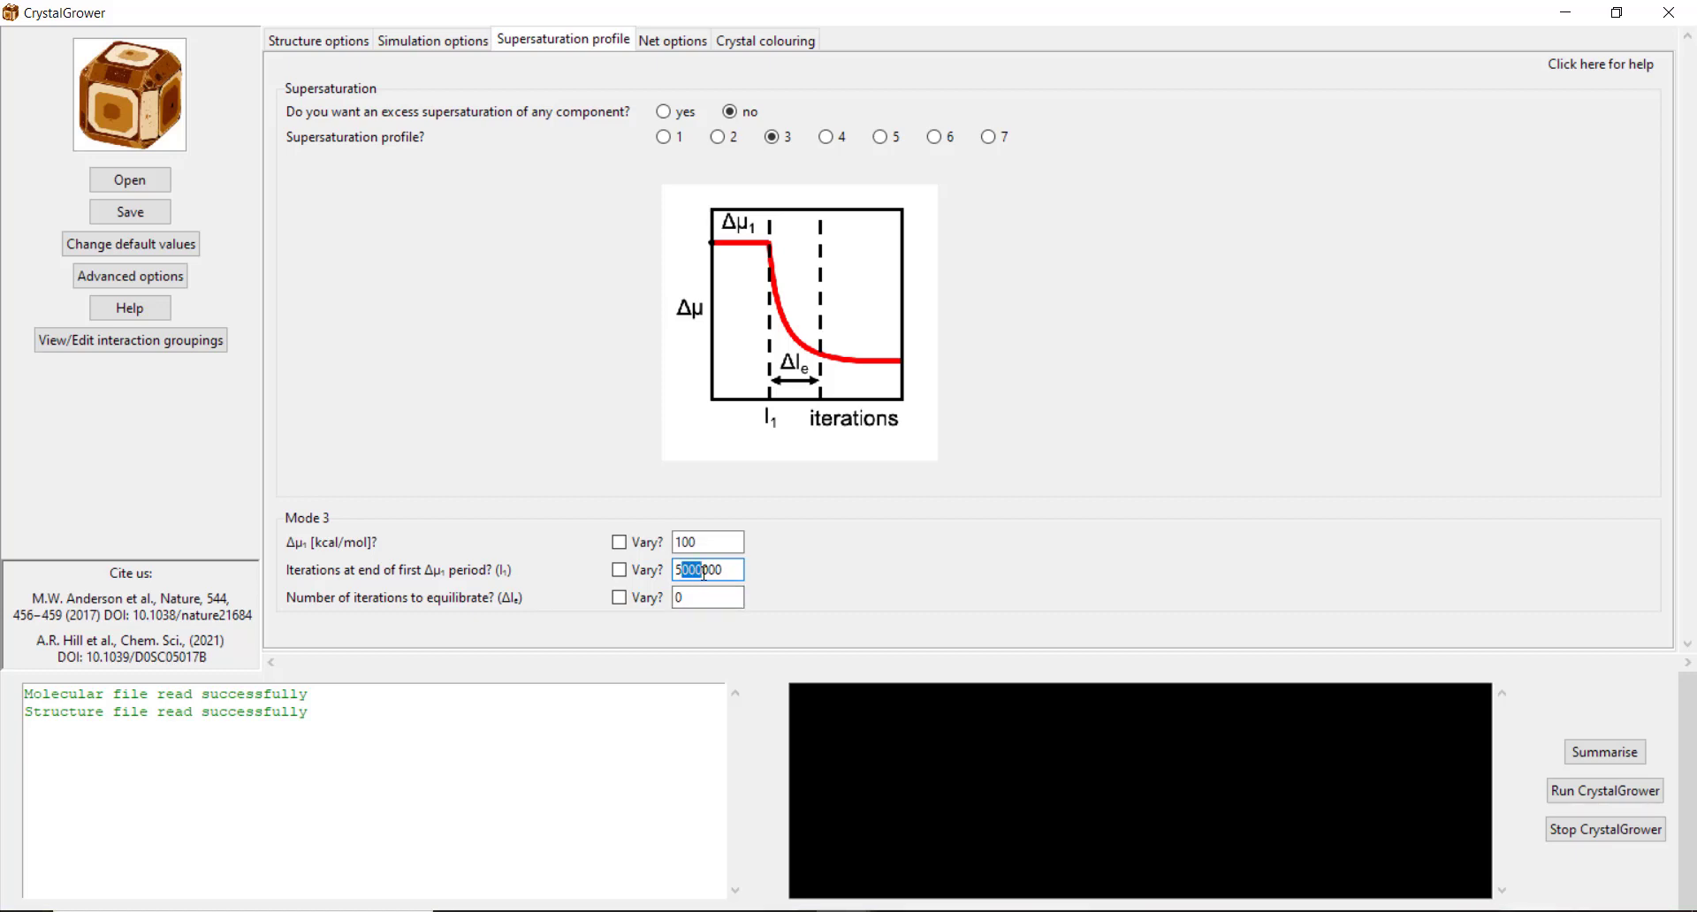
click(707, 597)
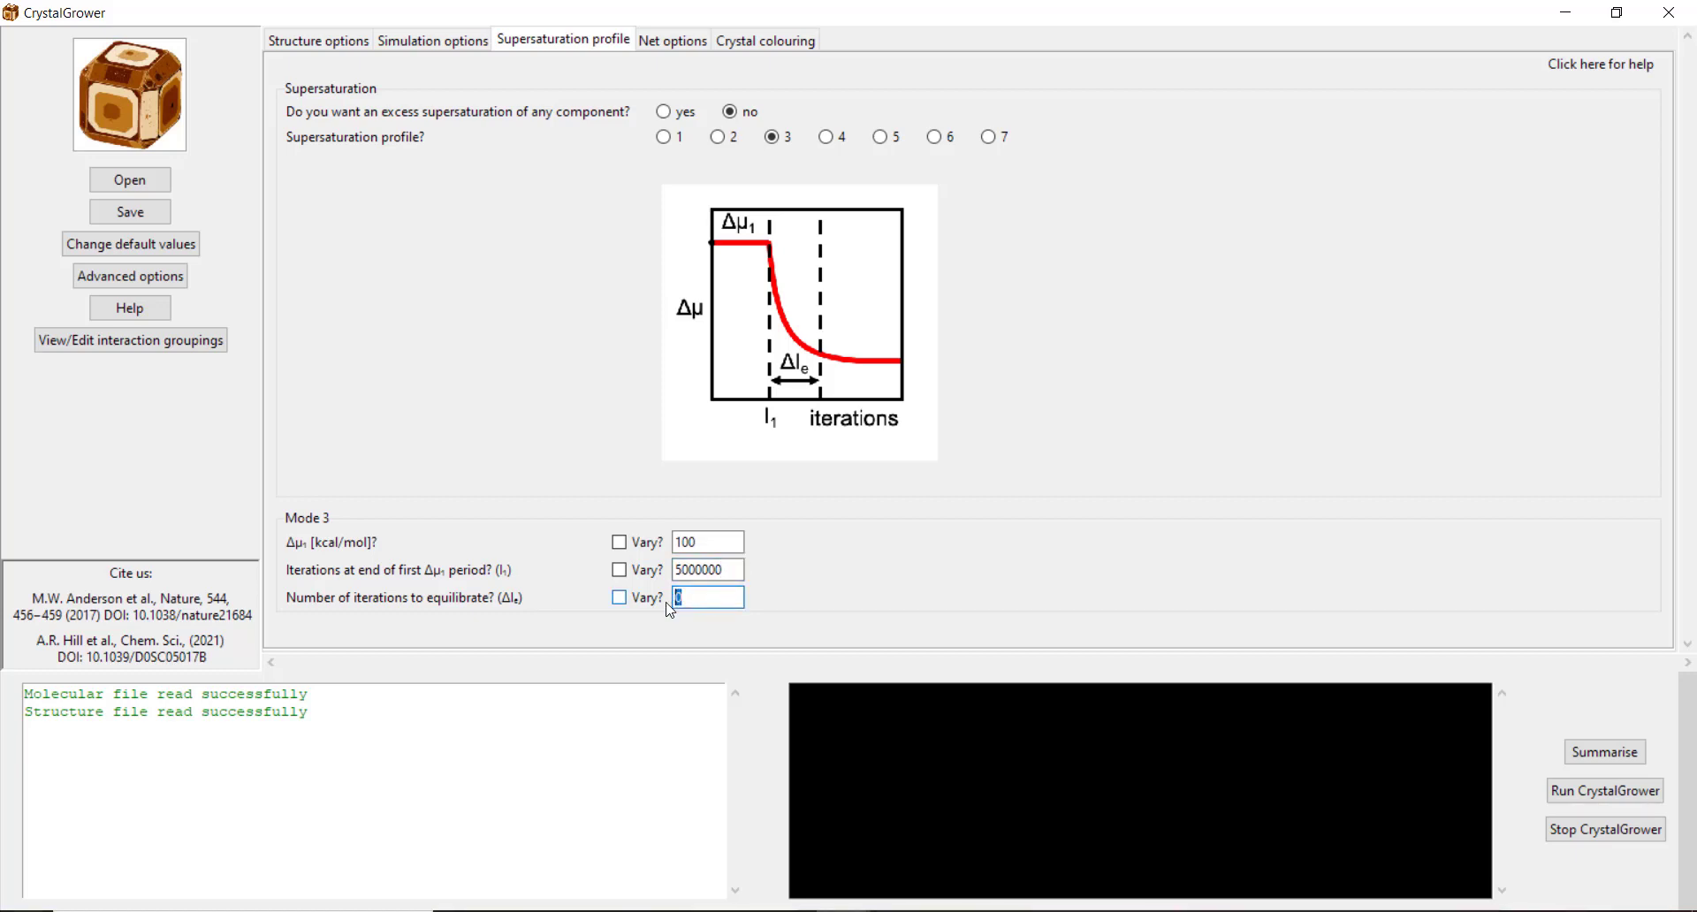
text(100000)
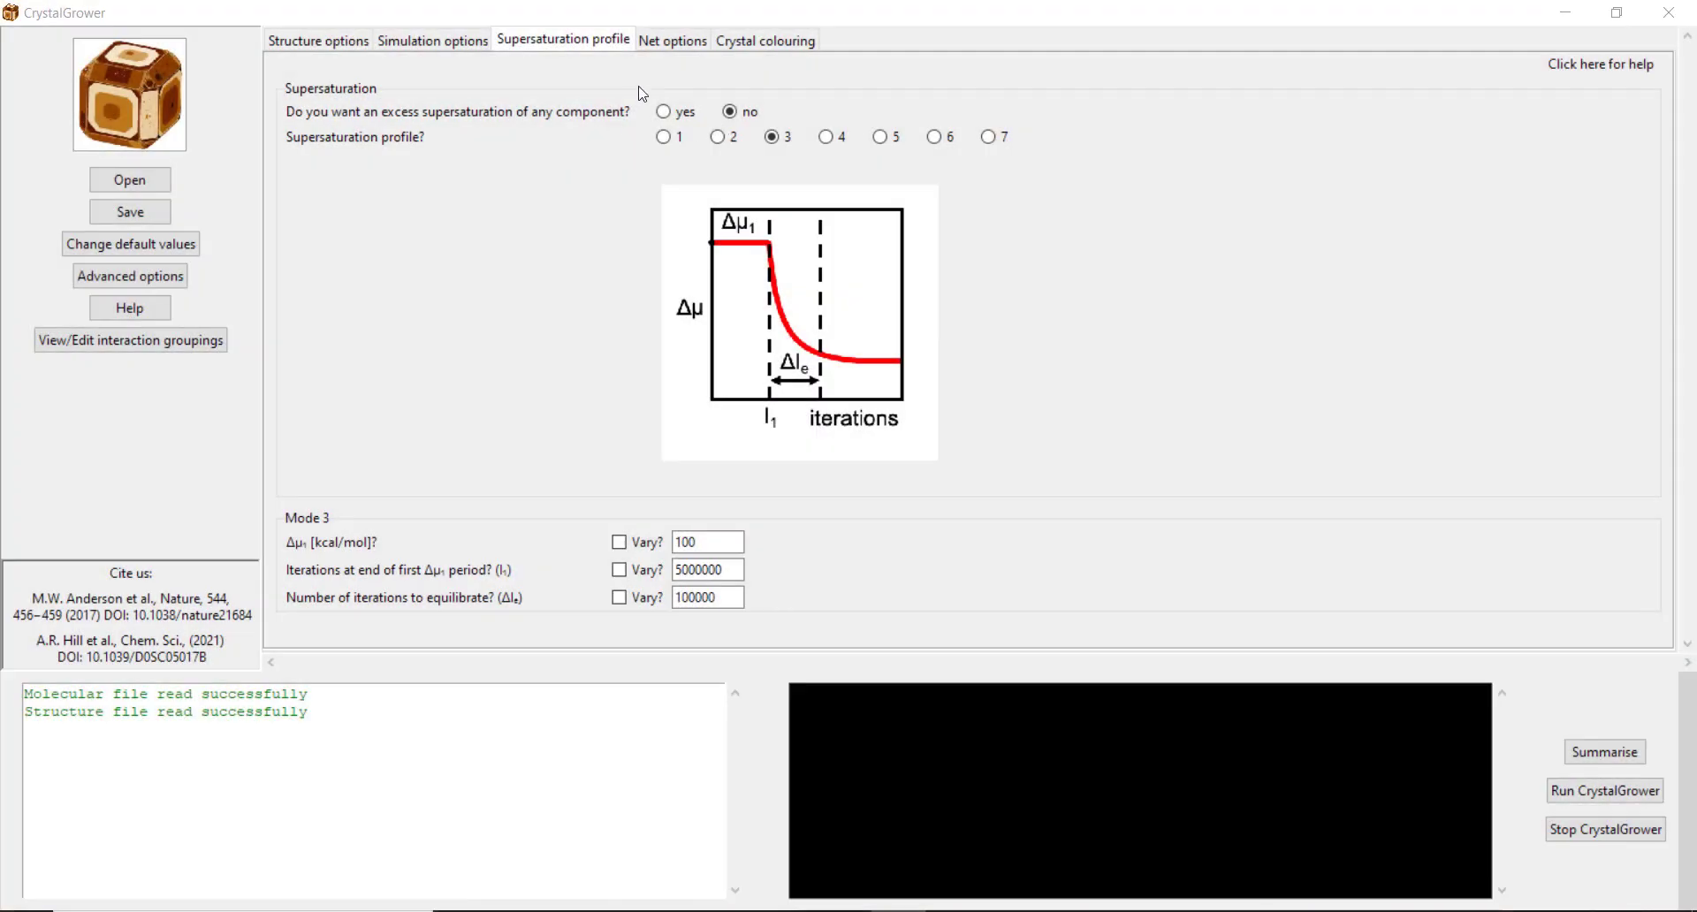
click(671, 40)
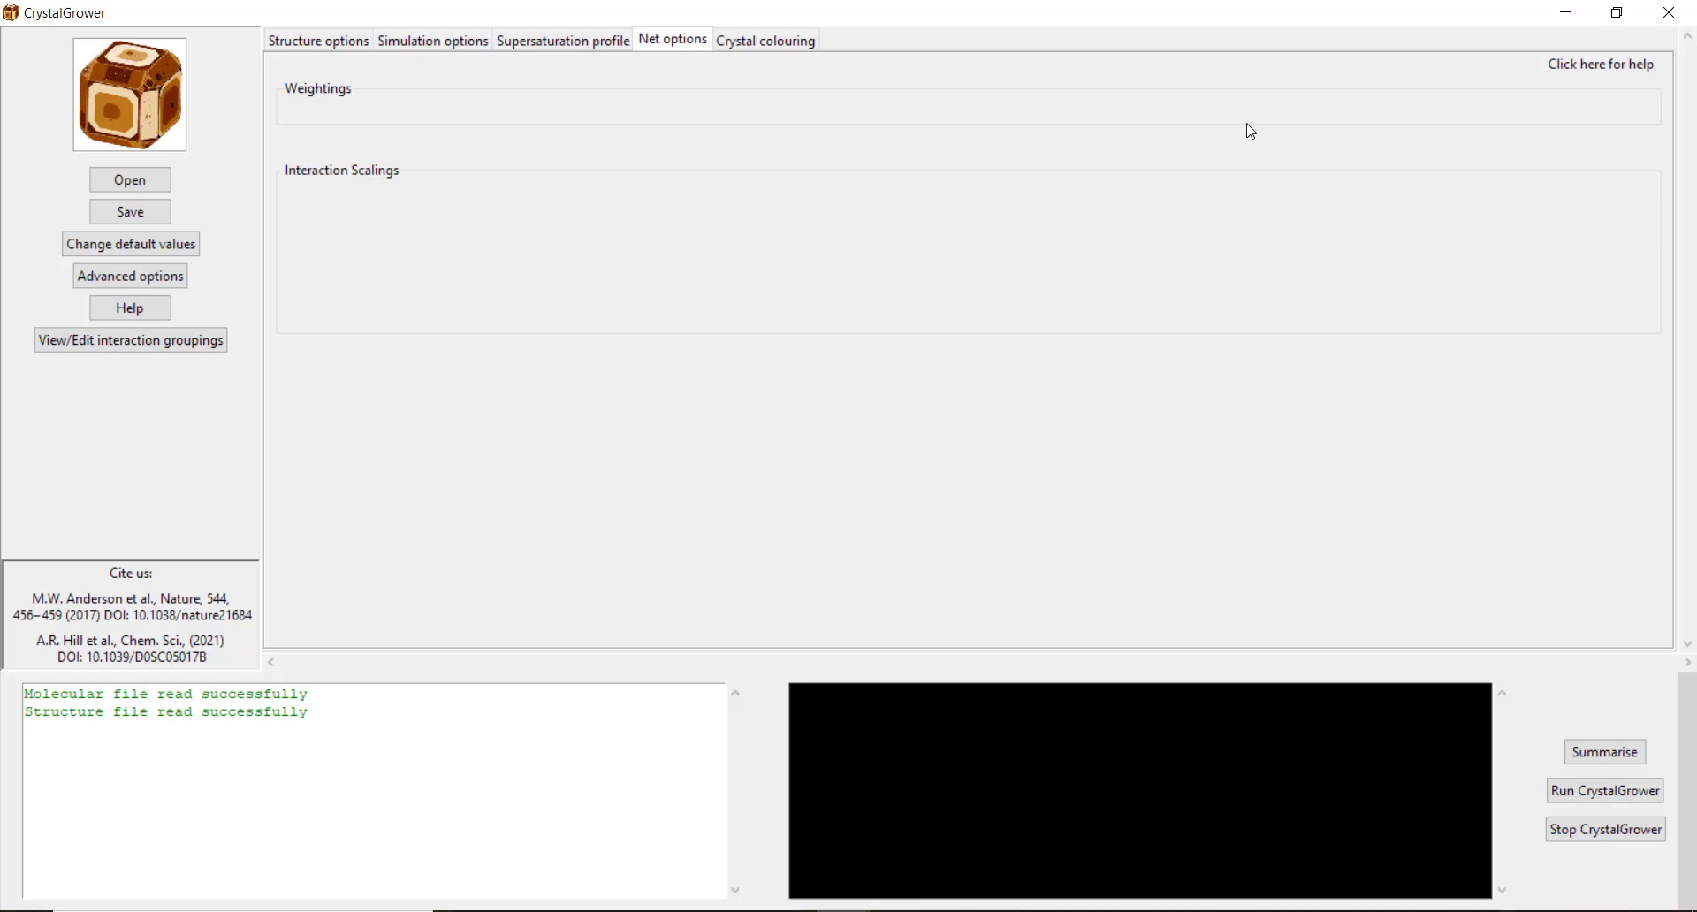
Step: Keep equal multiple-bond weightings and change type A strength from 42.910 to 8.000
click(671, 40)
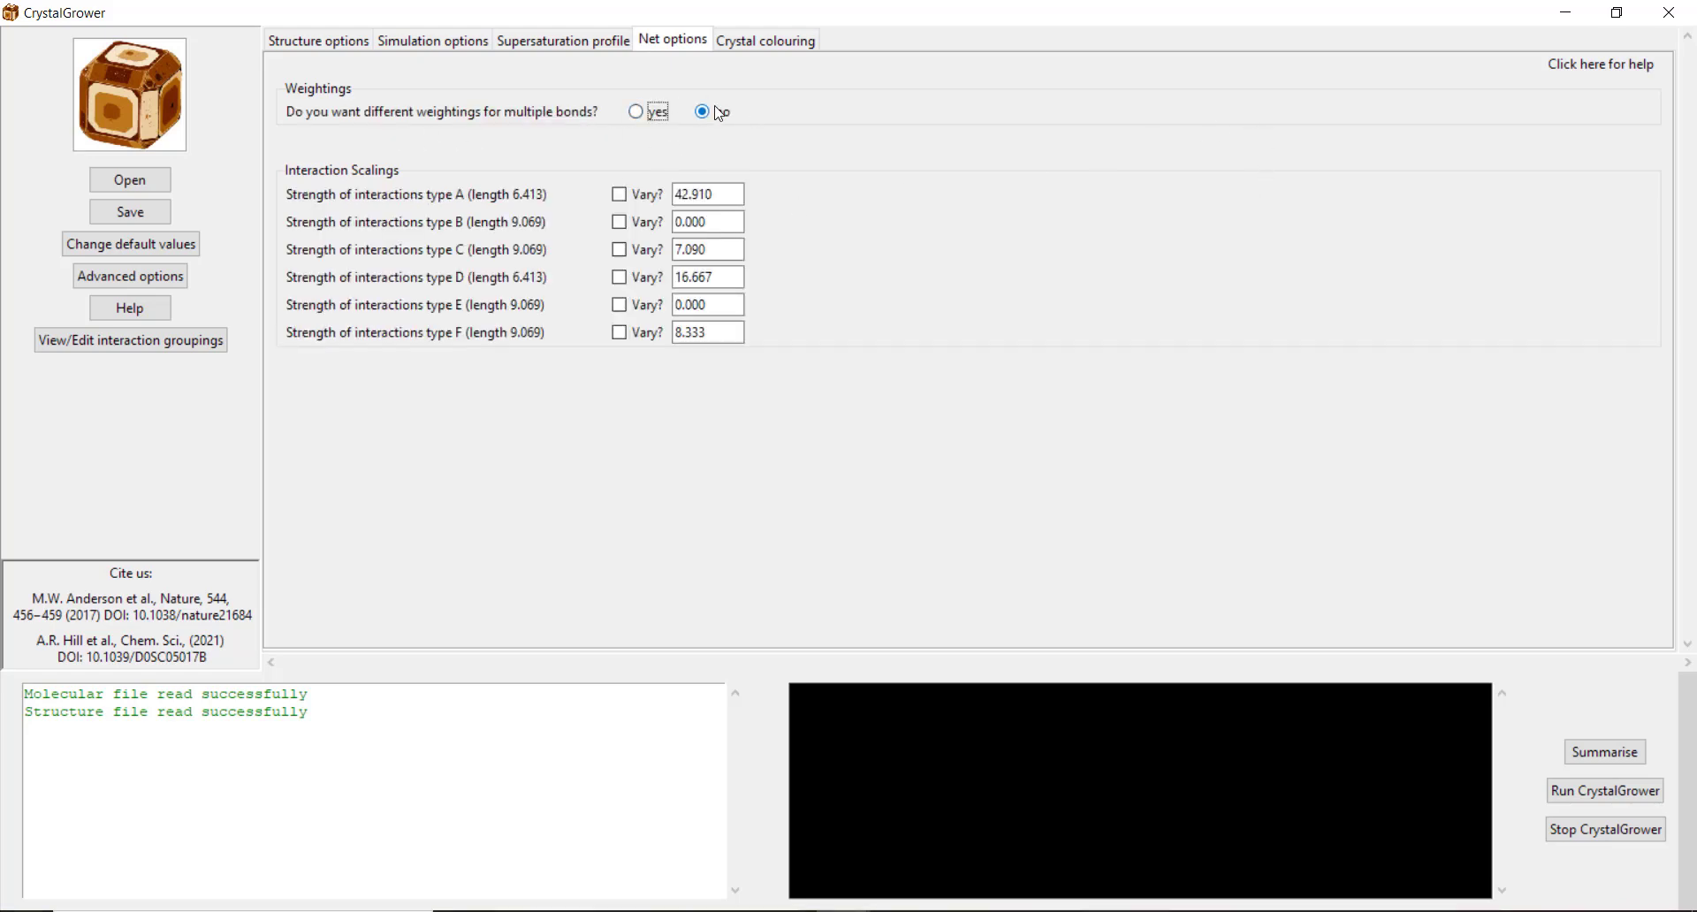
mouse_move(717, 188)
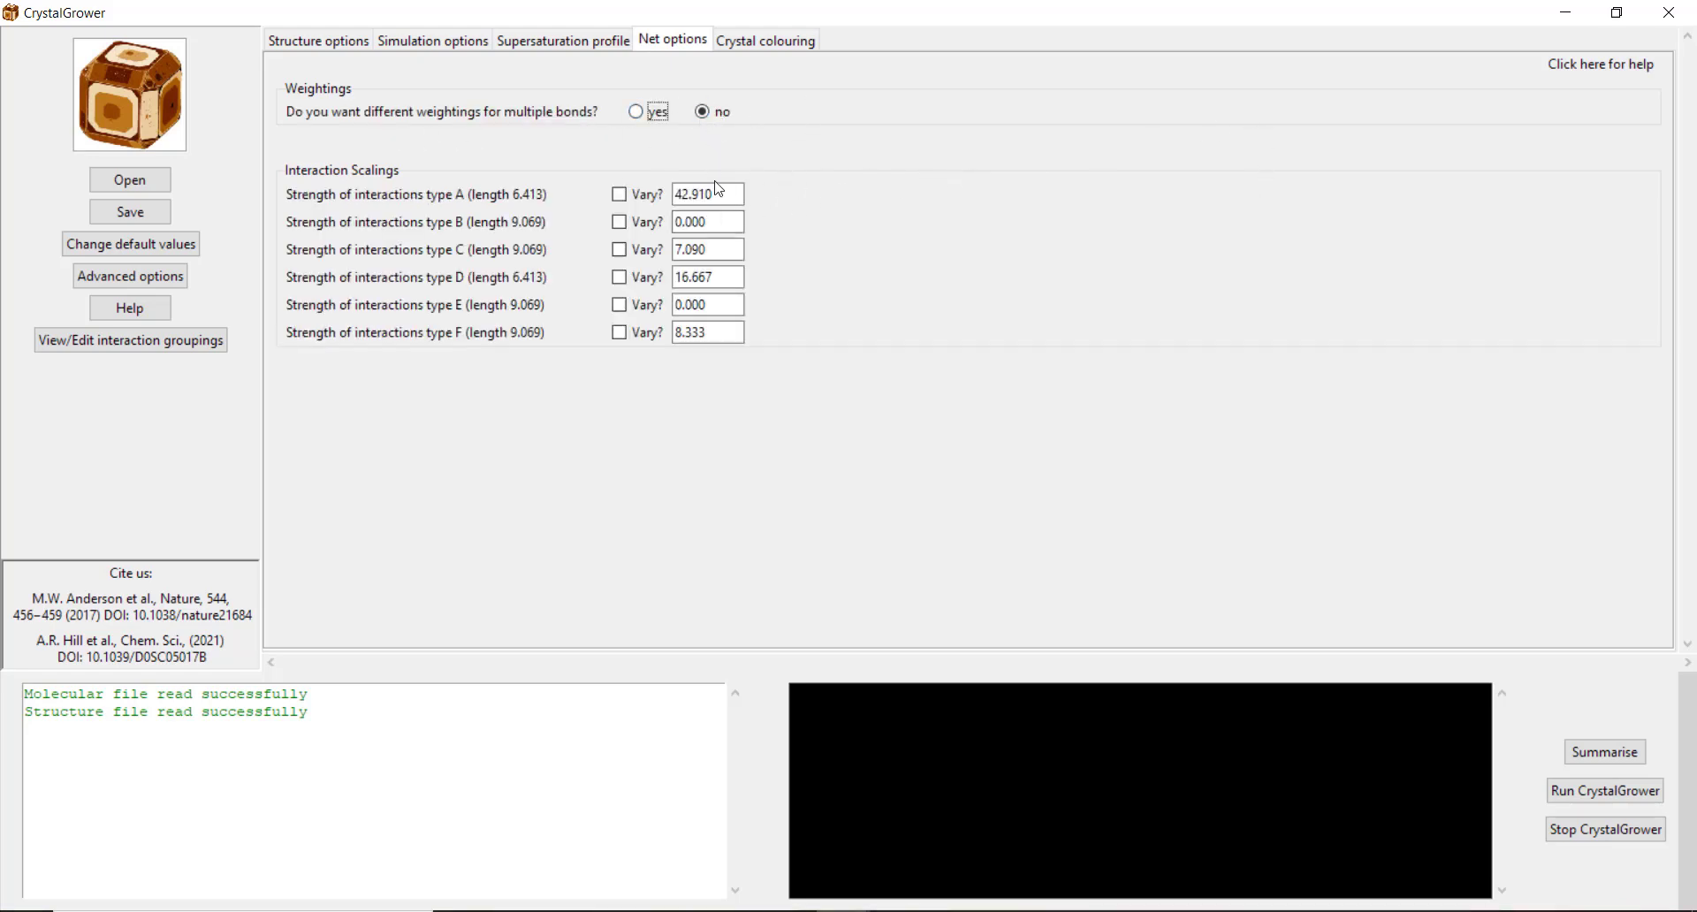
mouse_move(776, 174)
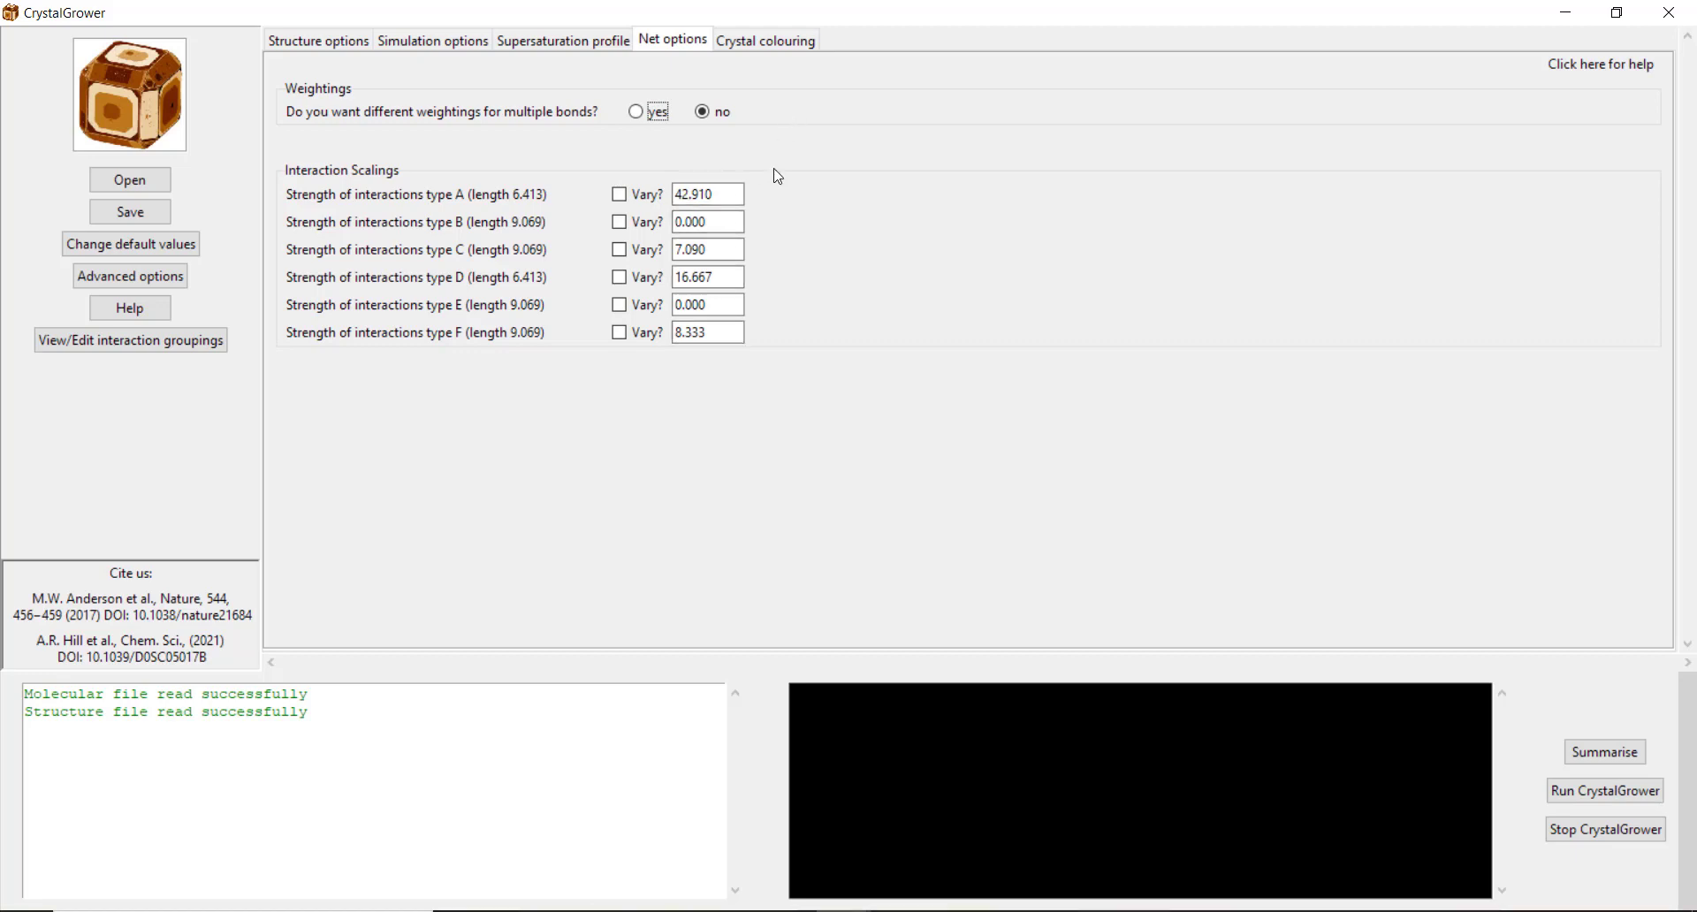
mouse_move(834, 133)
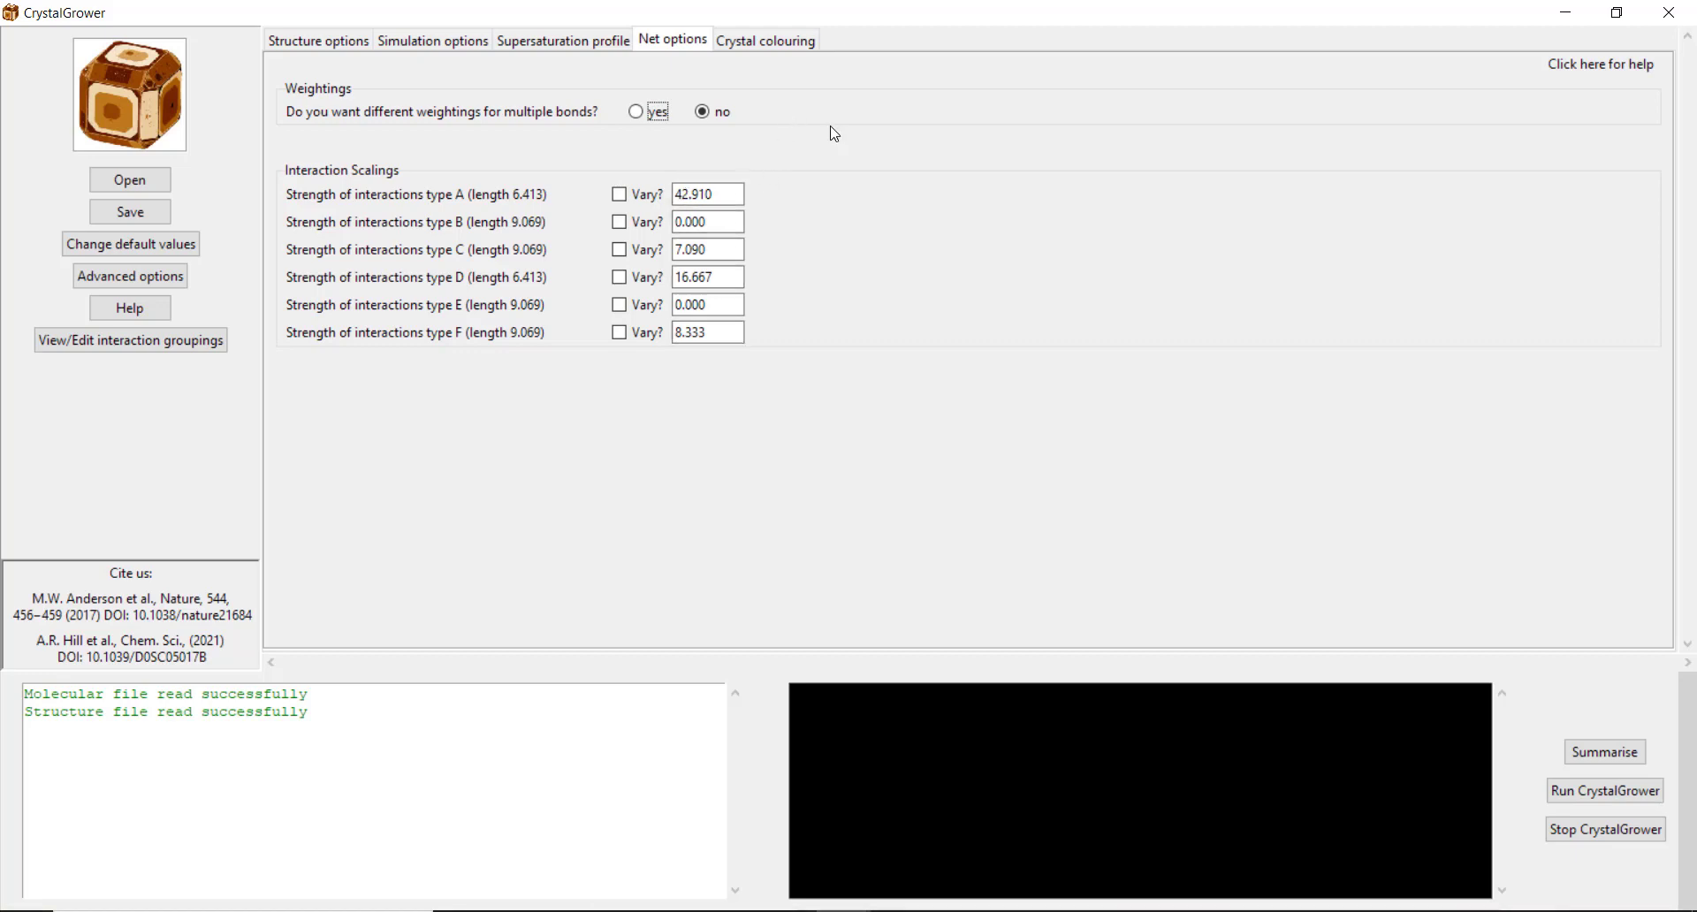
mouse_move(828, 157)
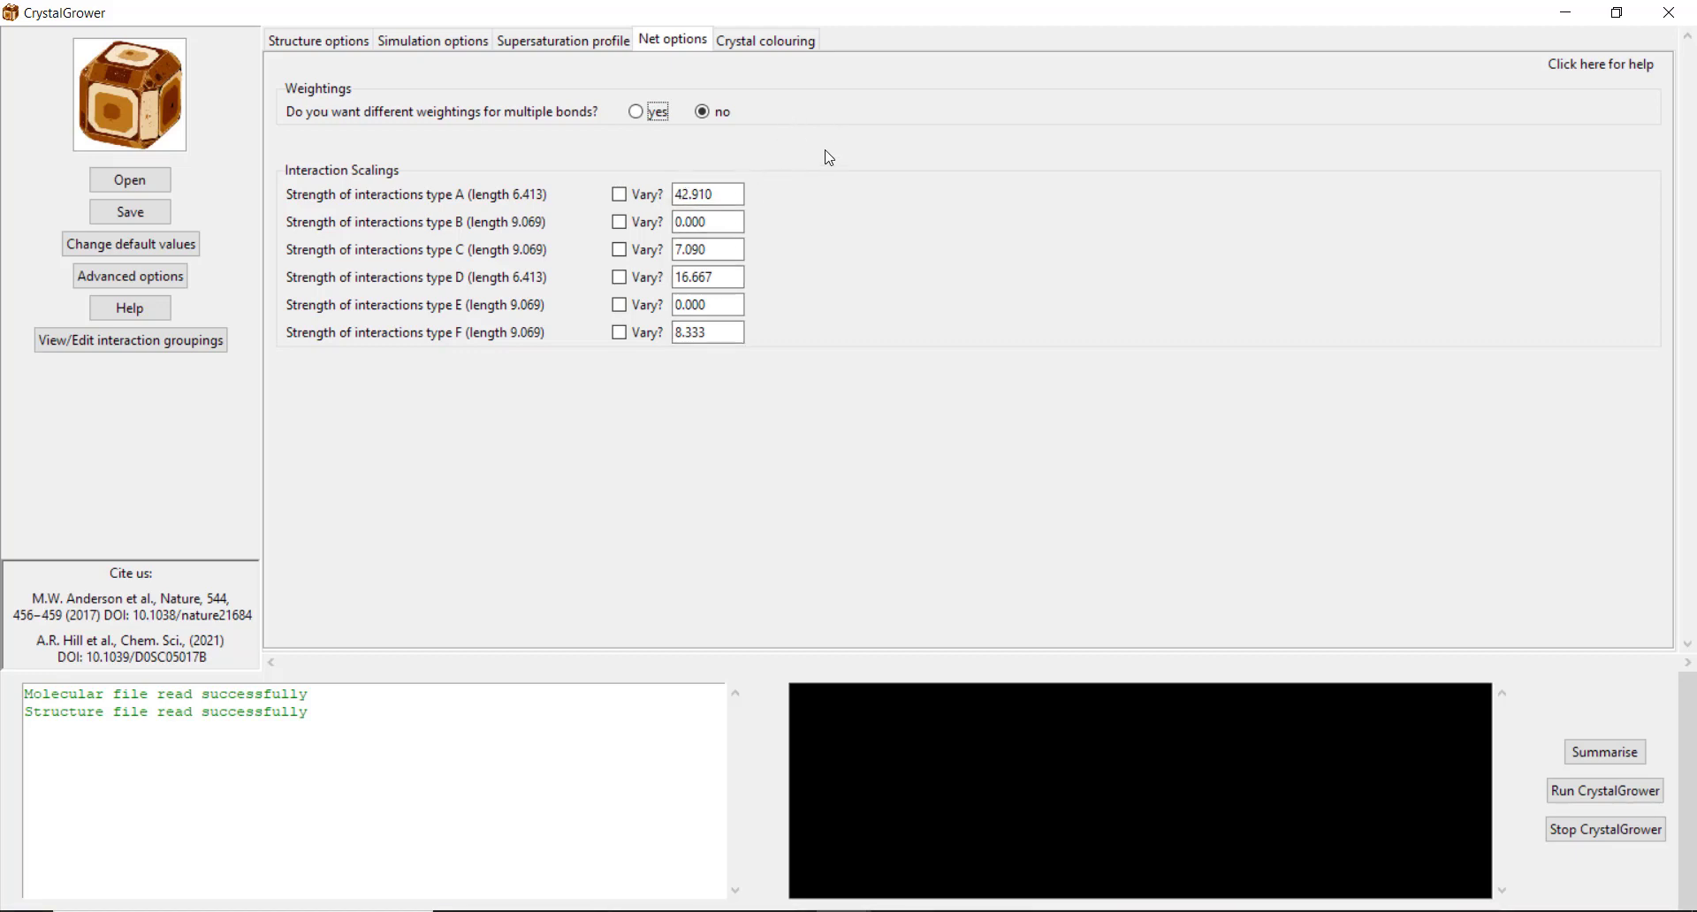
click(707, 193)
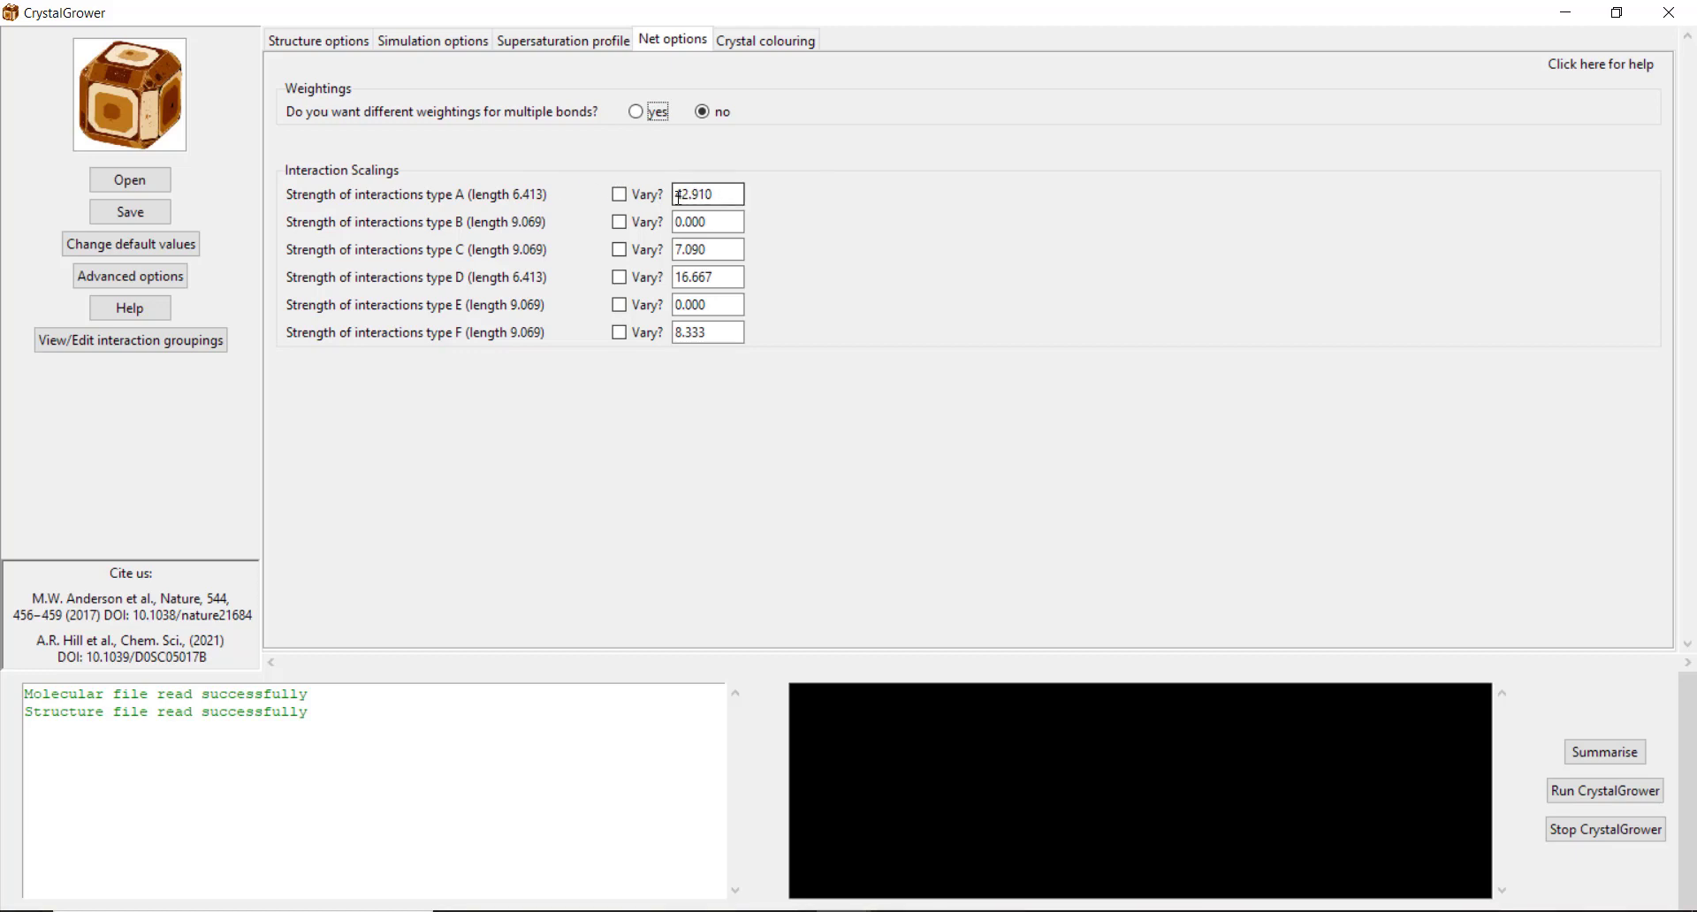
text(4)
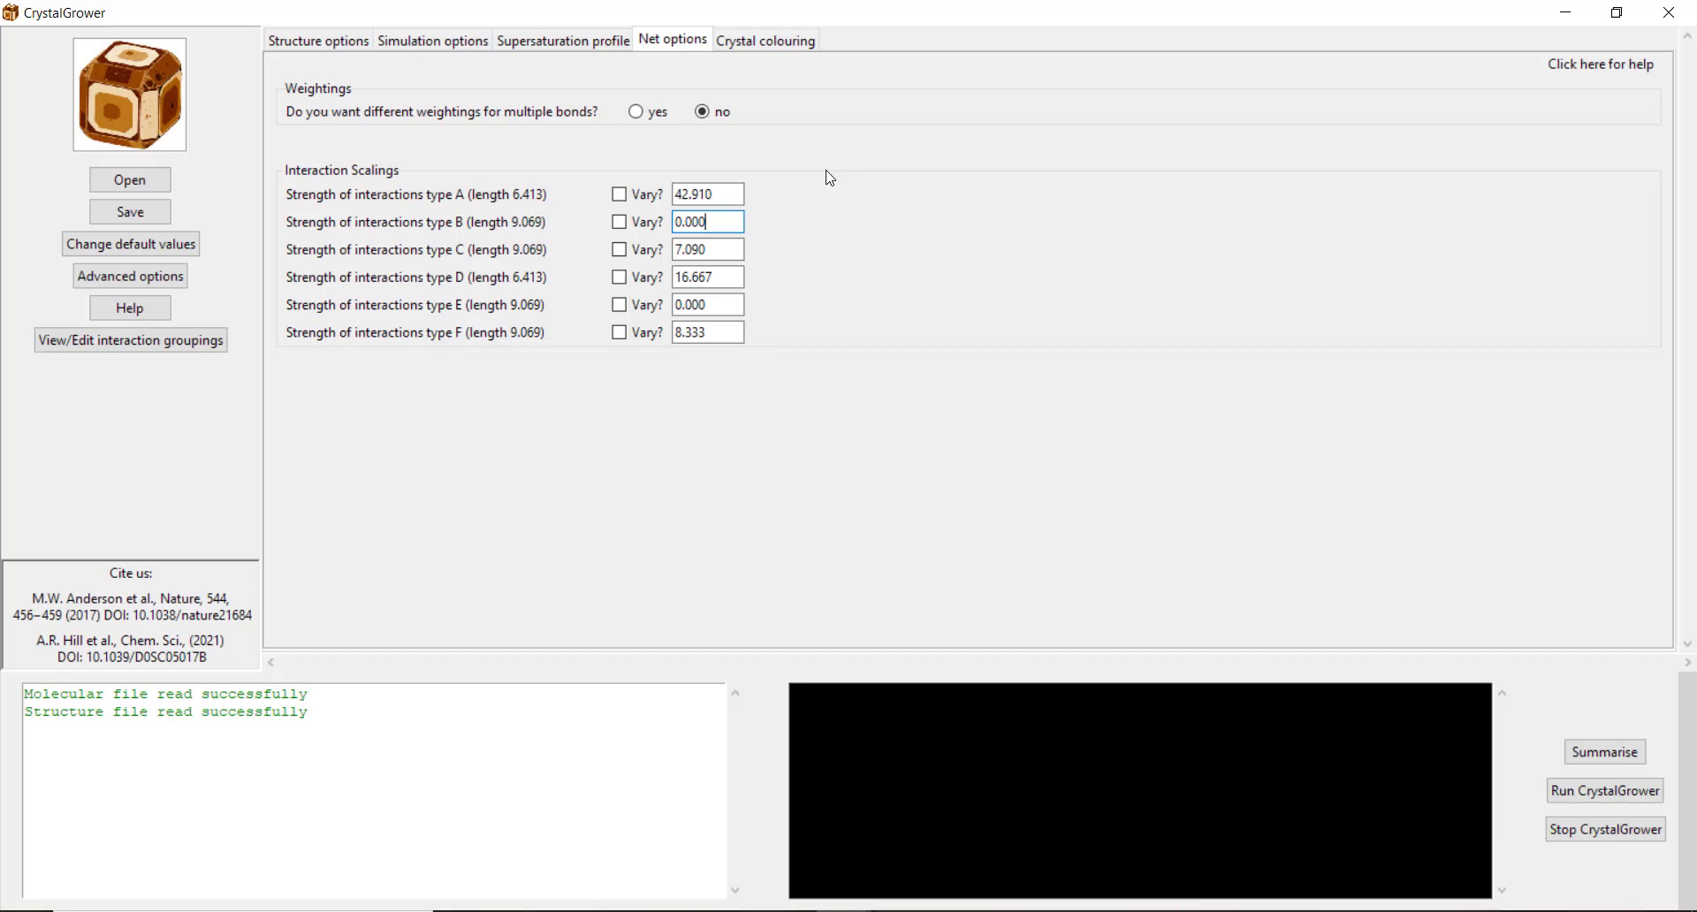
mouse_move(840, 212)
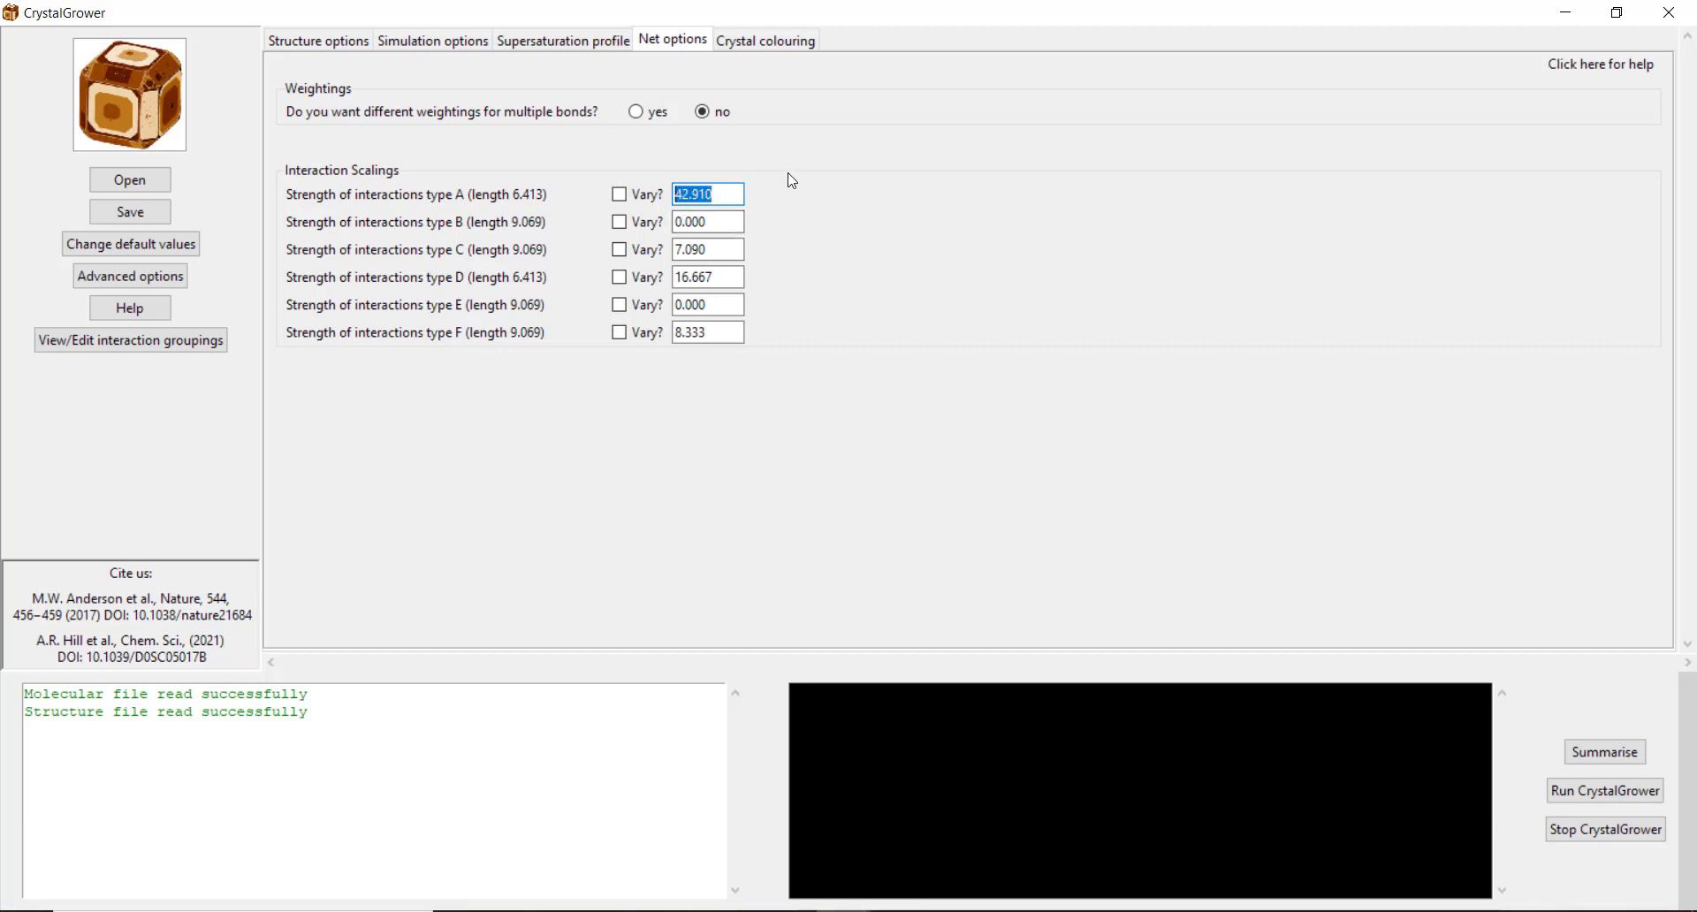
text(8.000)
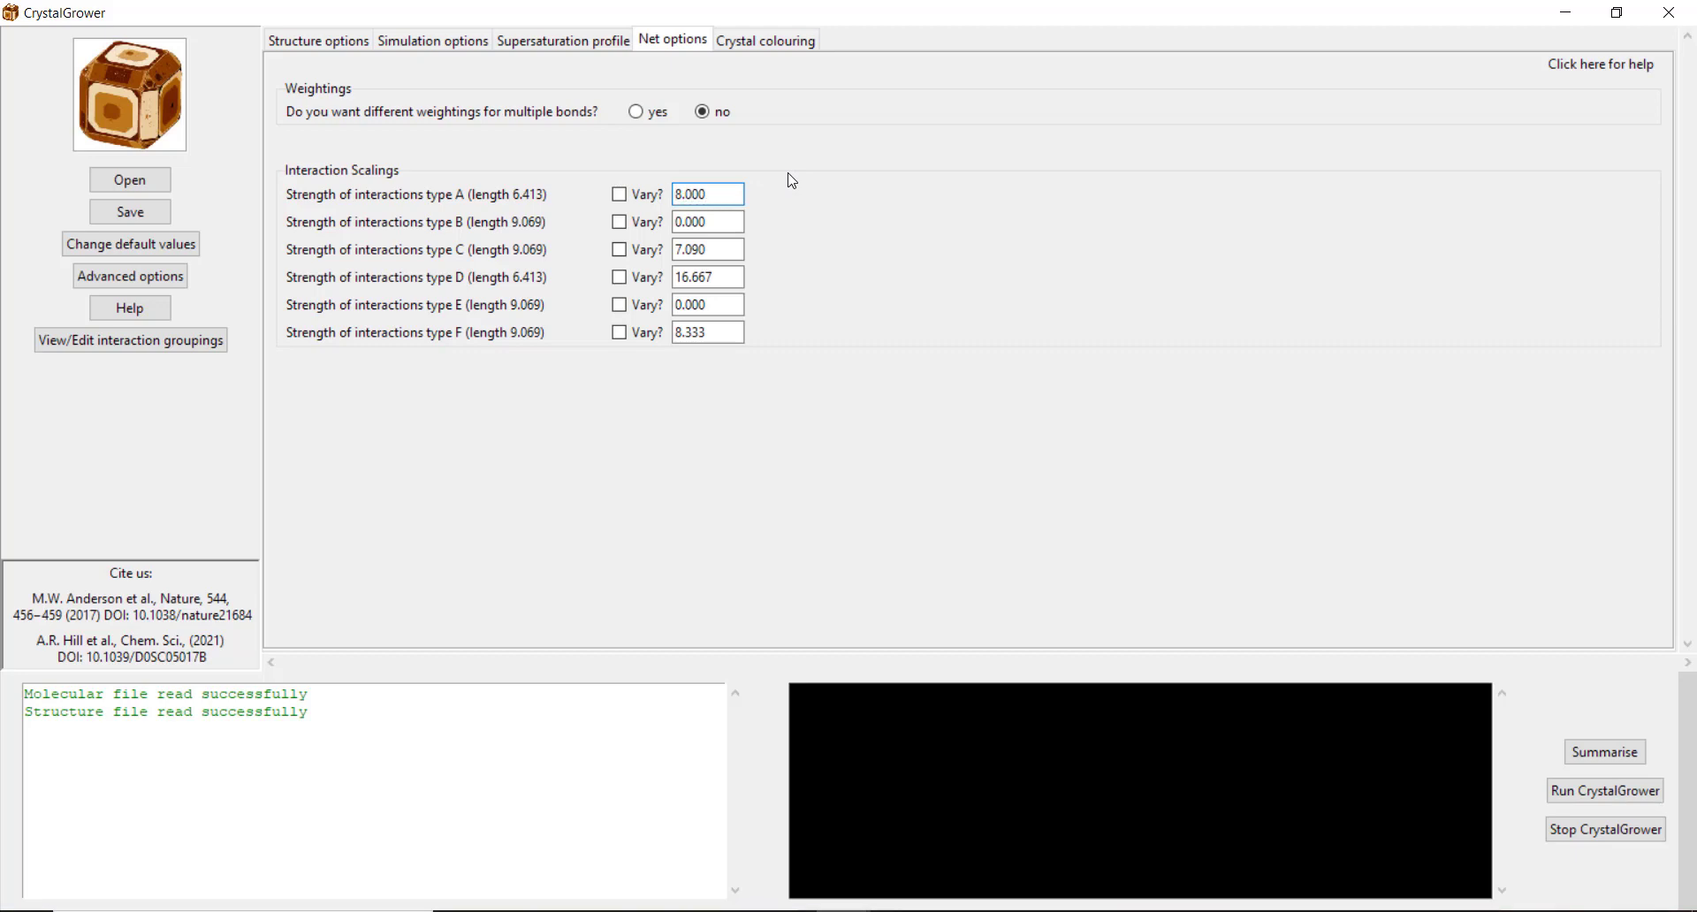
click(707, 222)
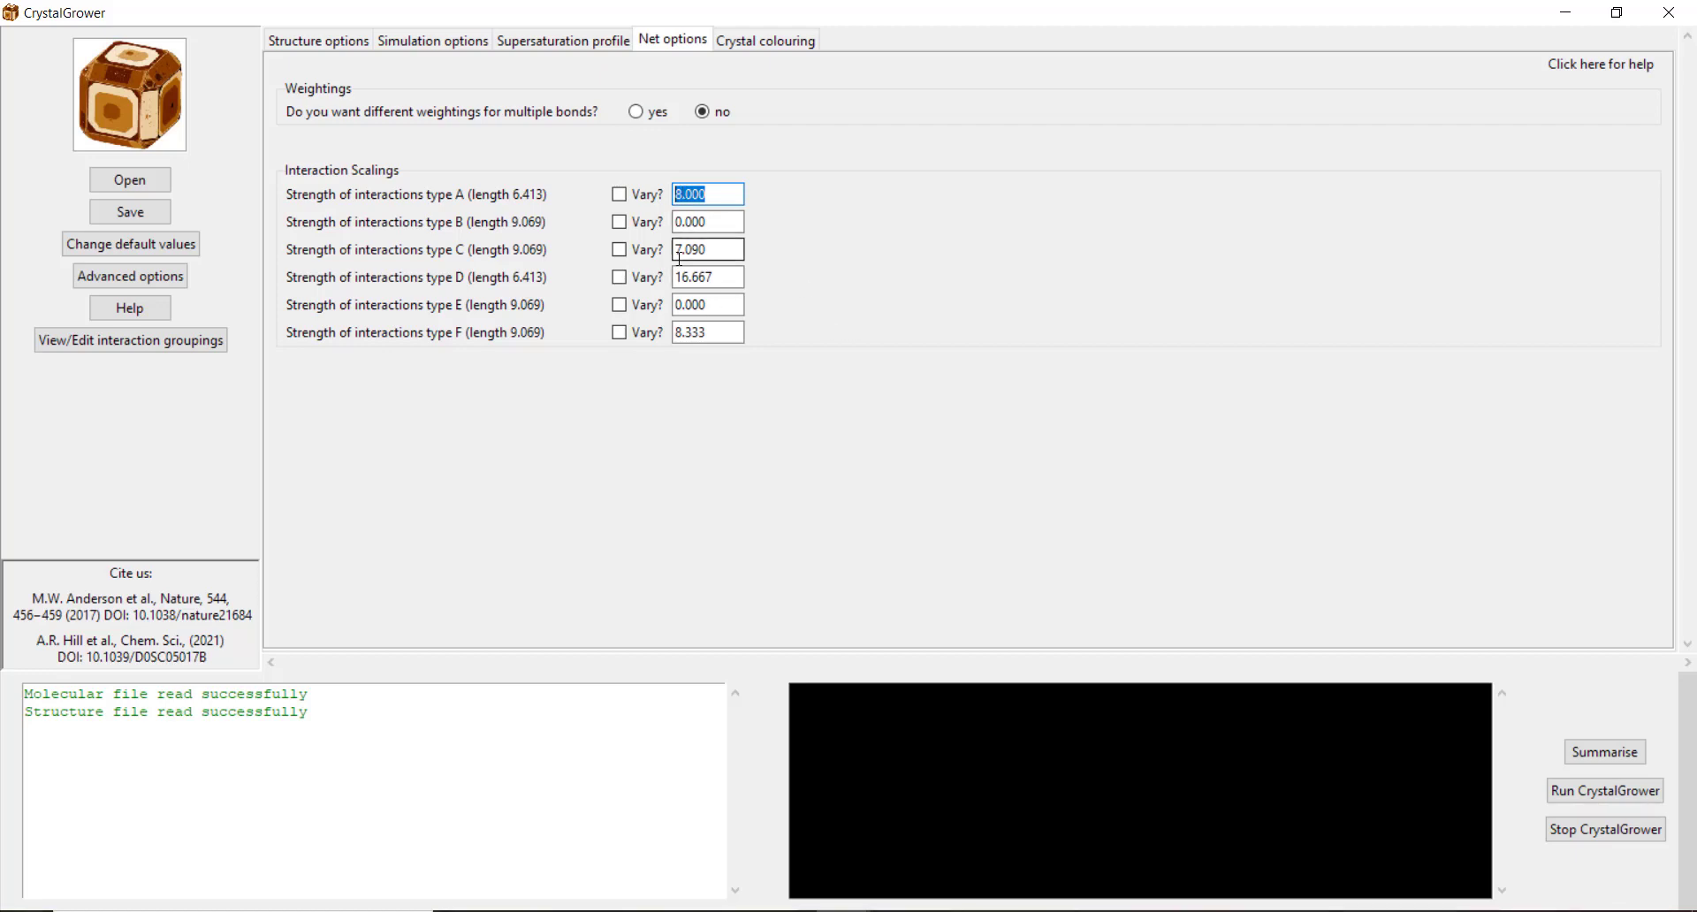
Step: Enter interaction scalings C=0, D=8.000, E=2.000 and F=2.000
click(707, 249)
text(0.000)
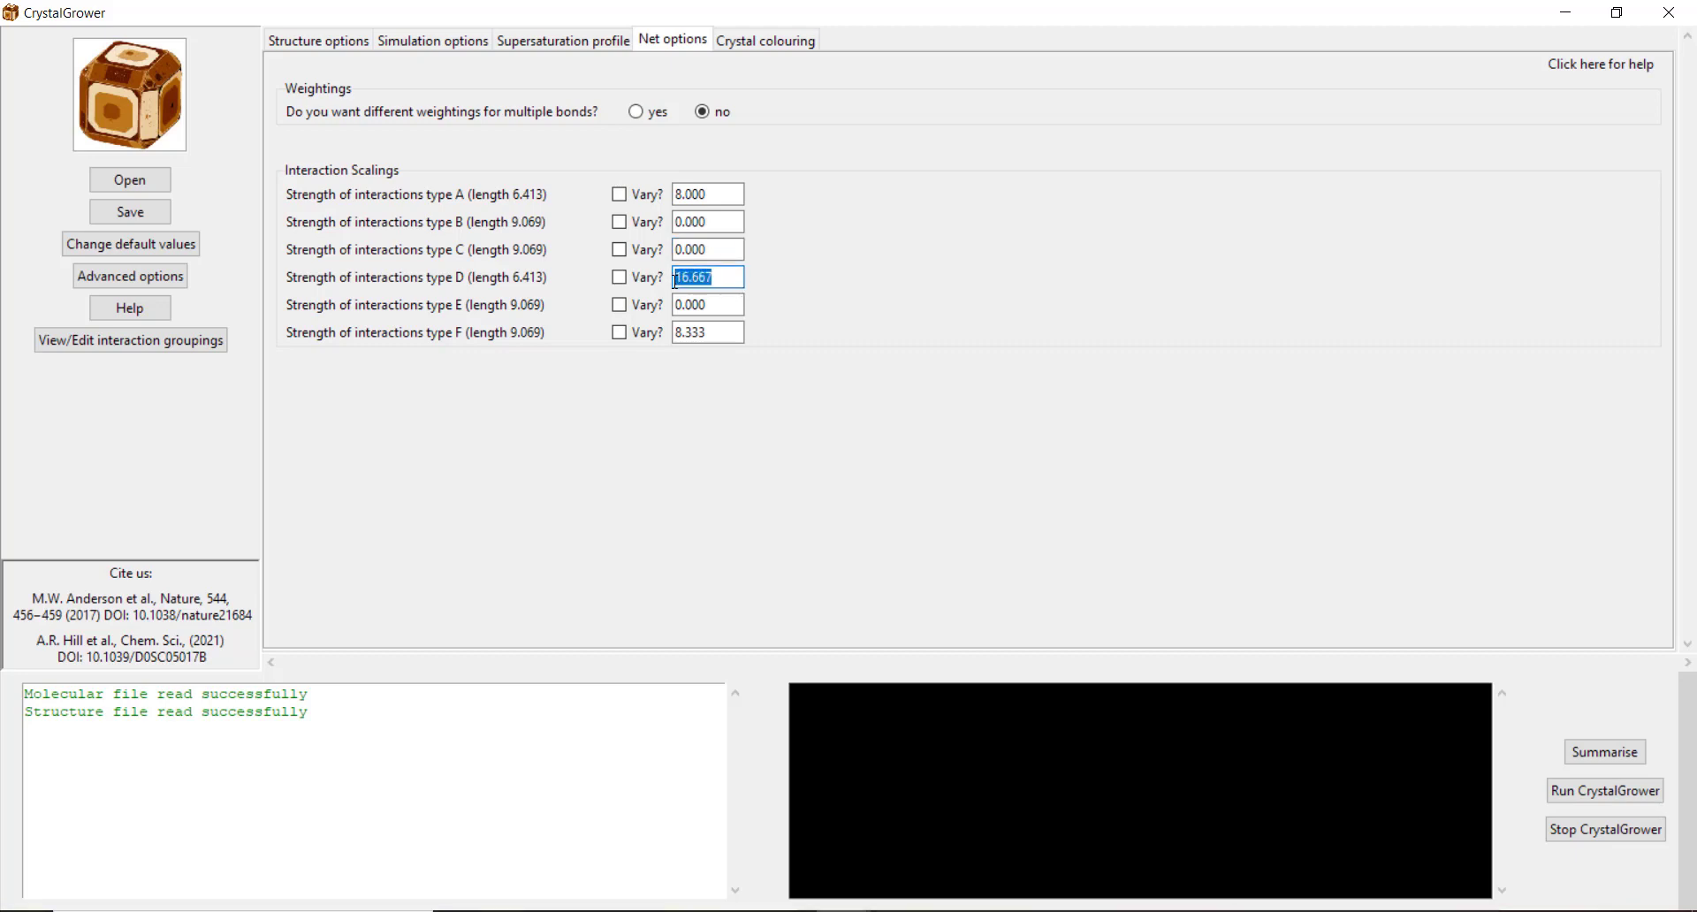
mouse_move(531, 204)
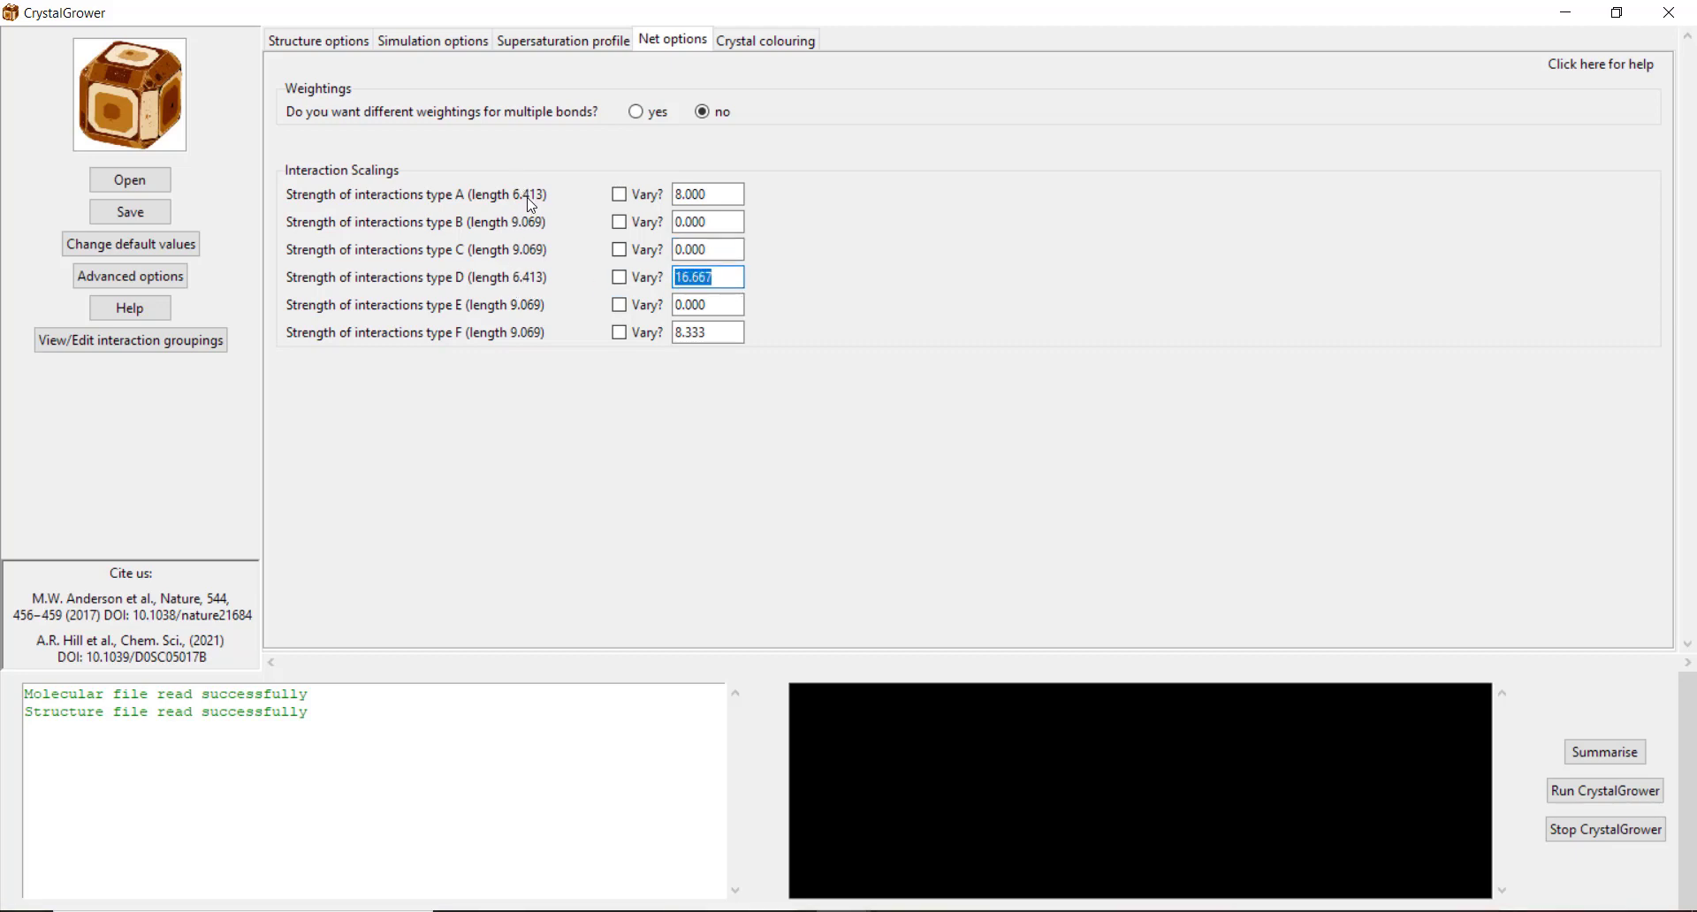
mouse_move(763, 285)
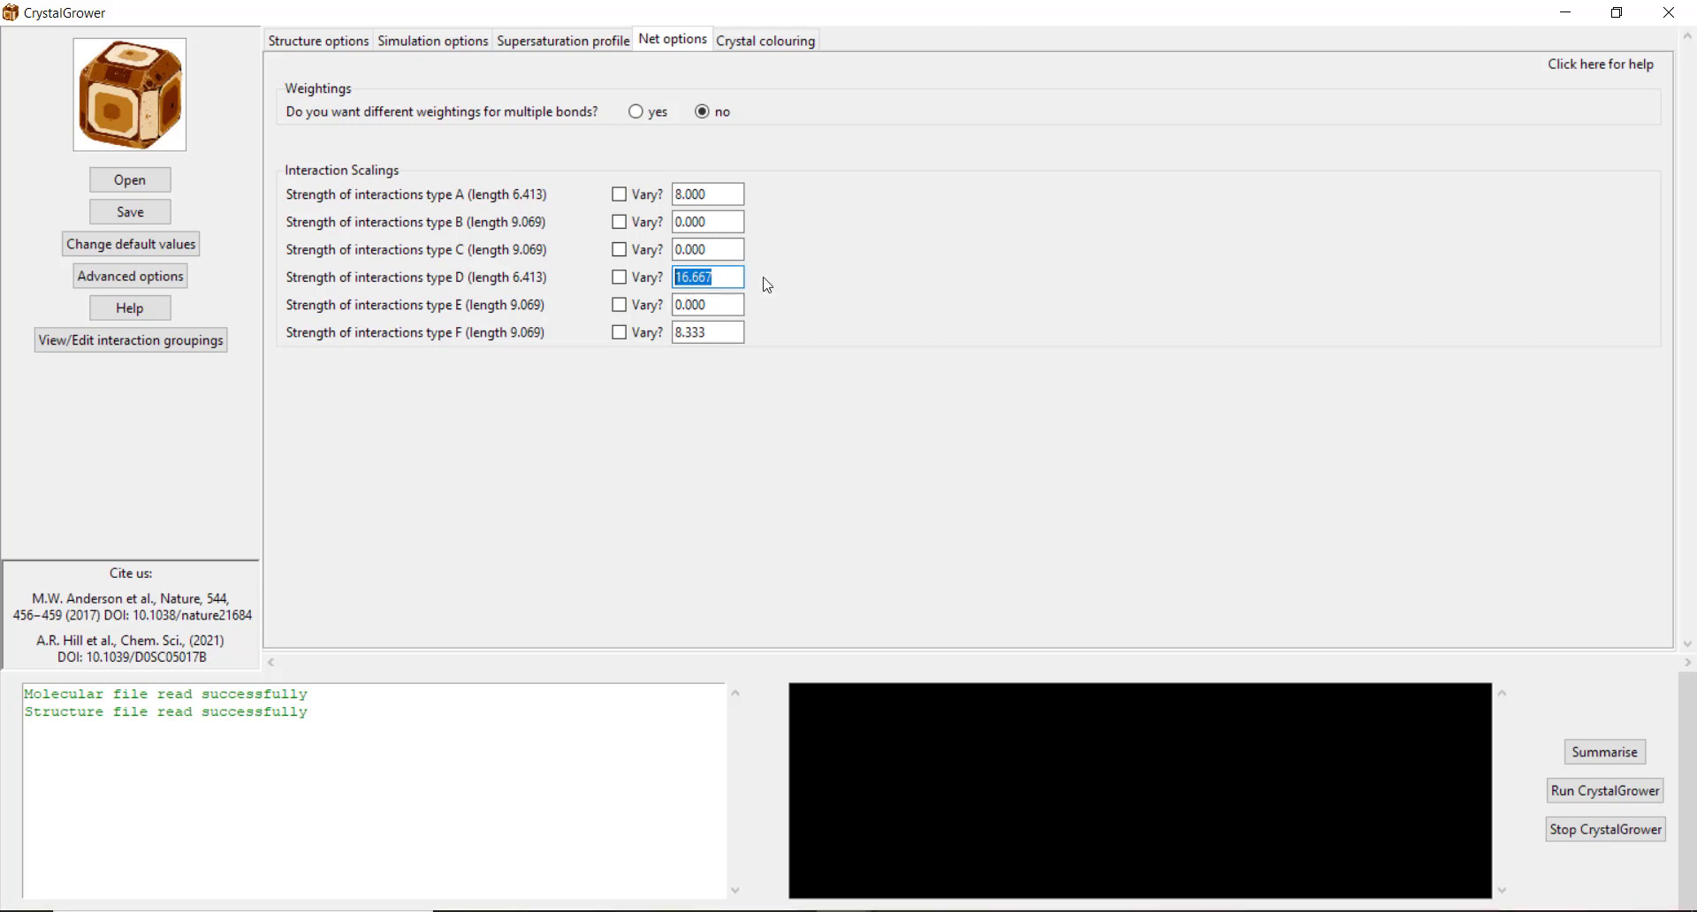
mouse_move(838, 295)
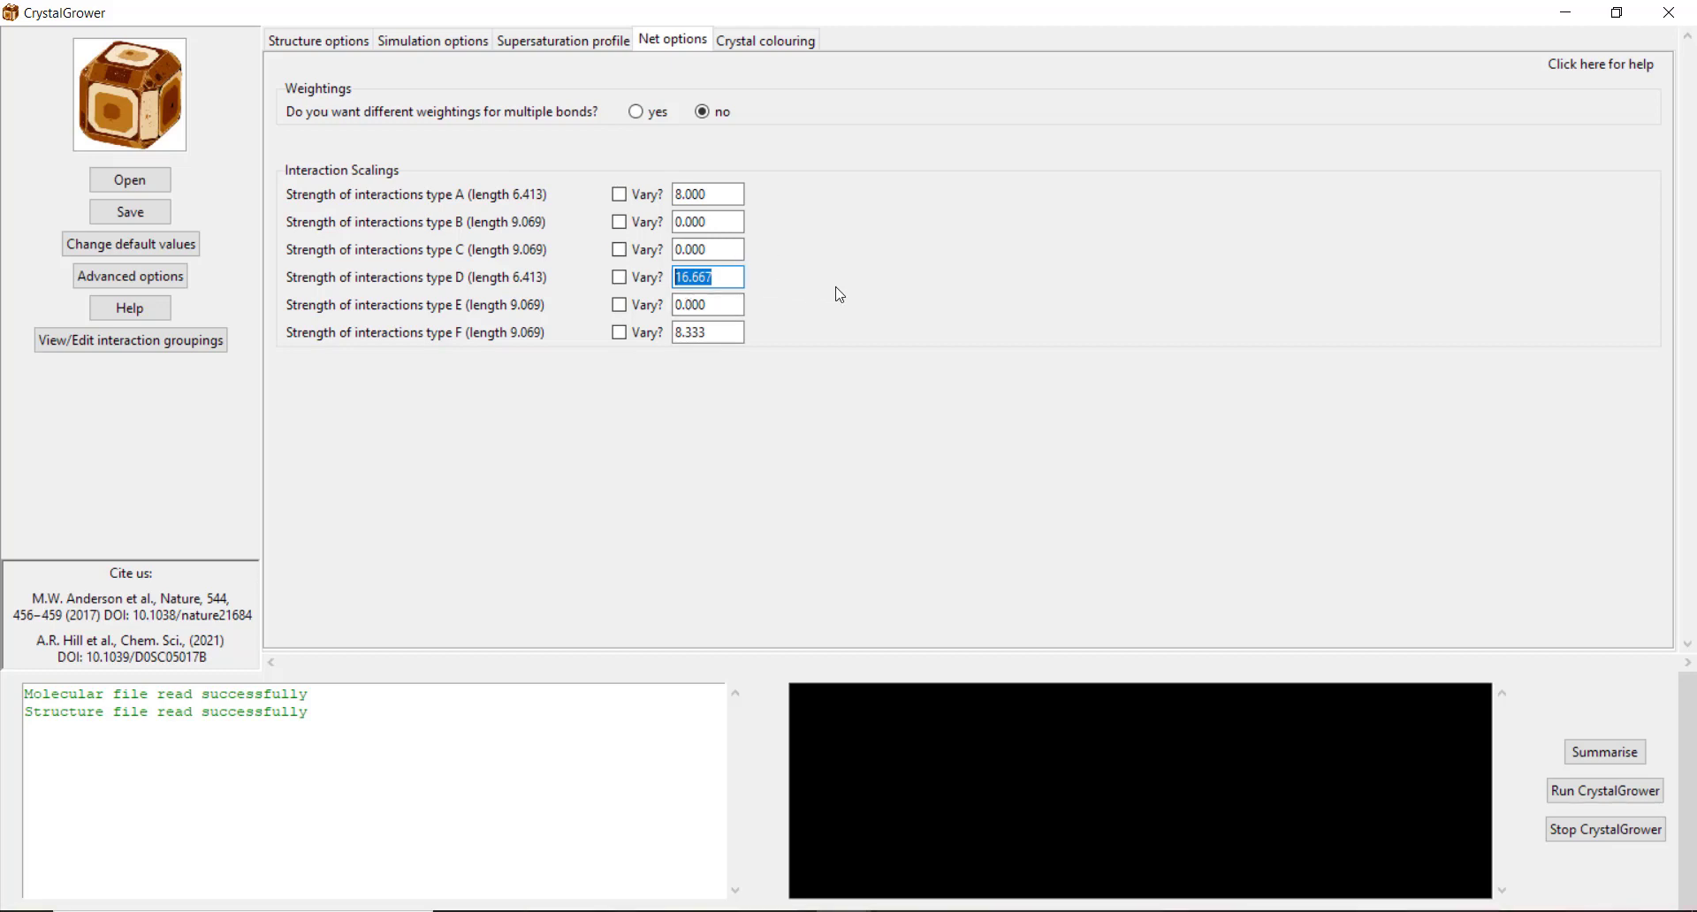
text(8)
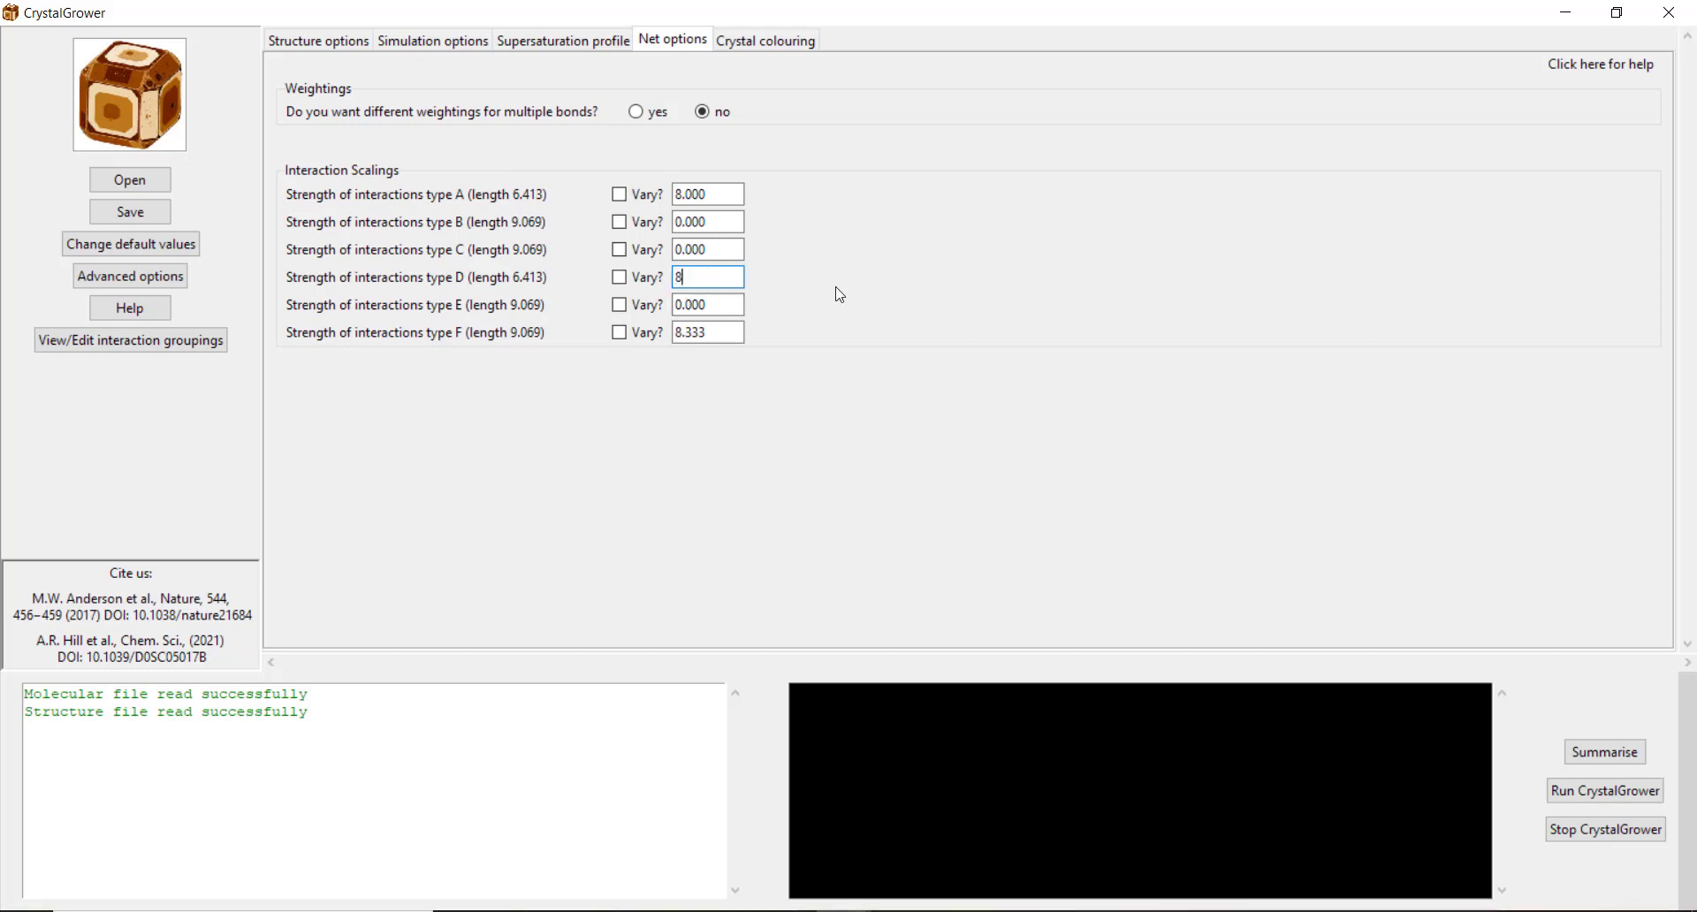
click(708, 304)
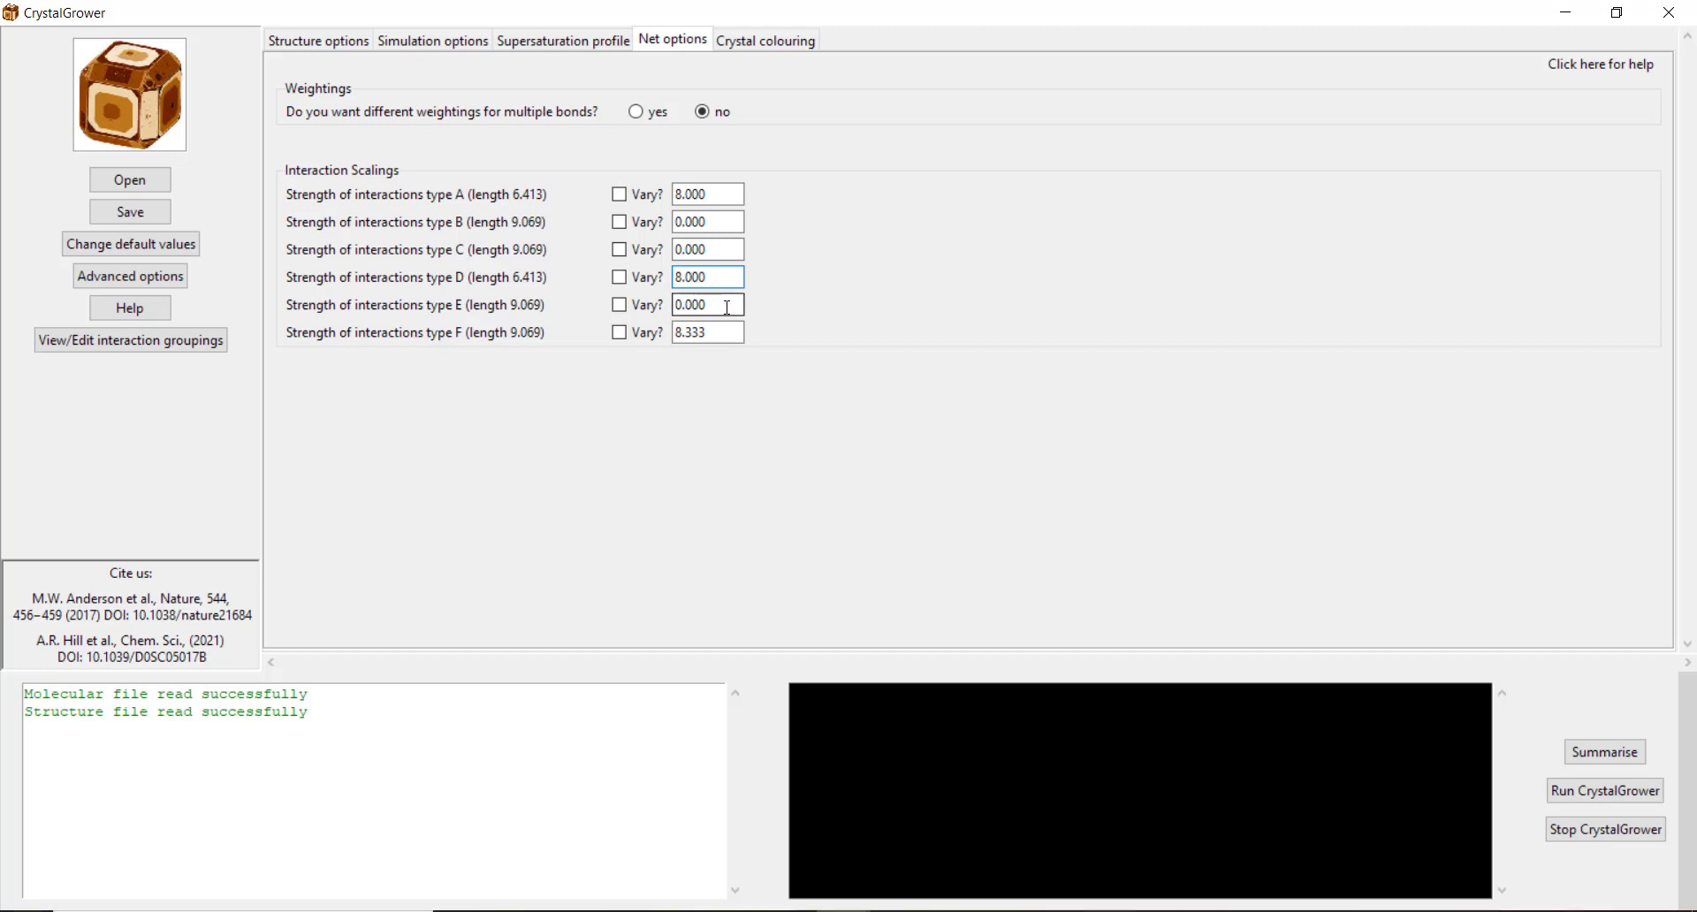
triple_click(705, 304)
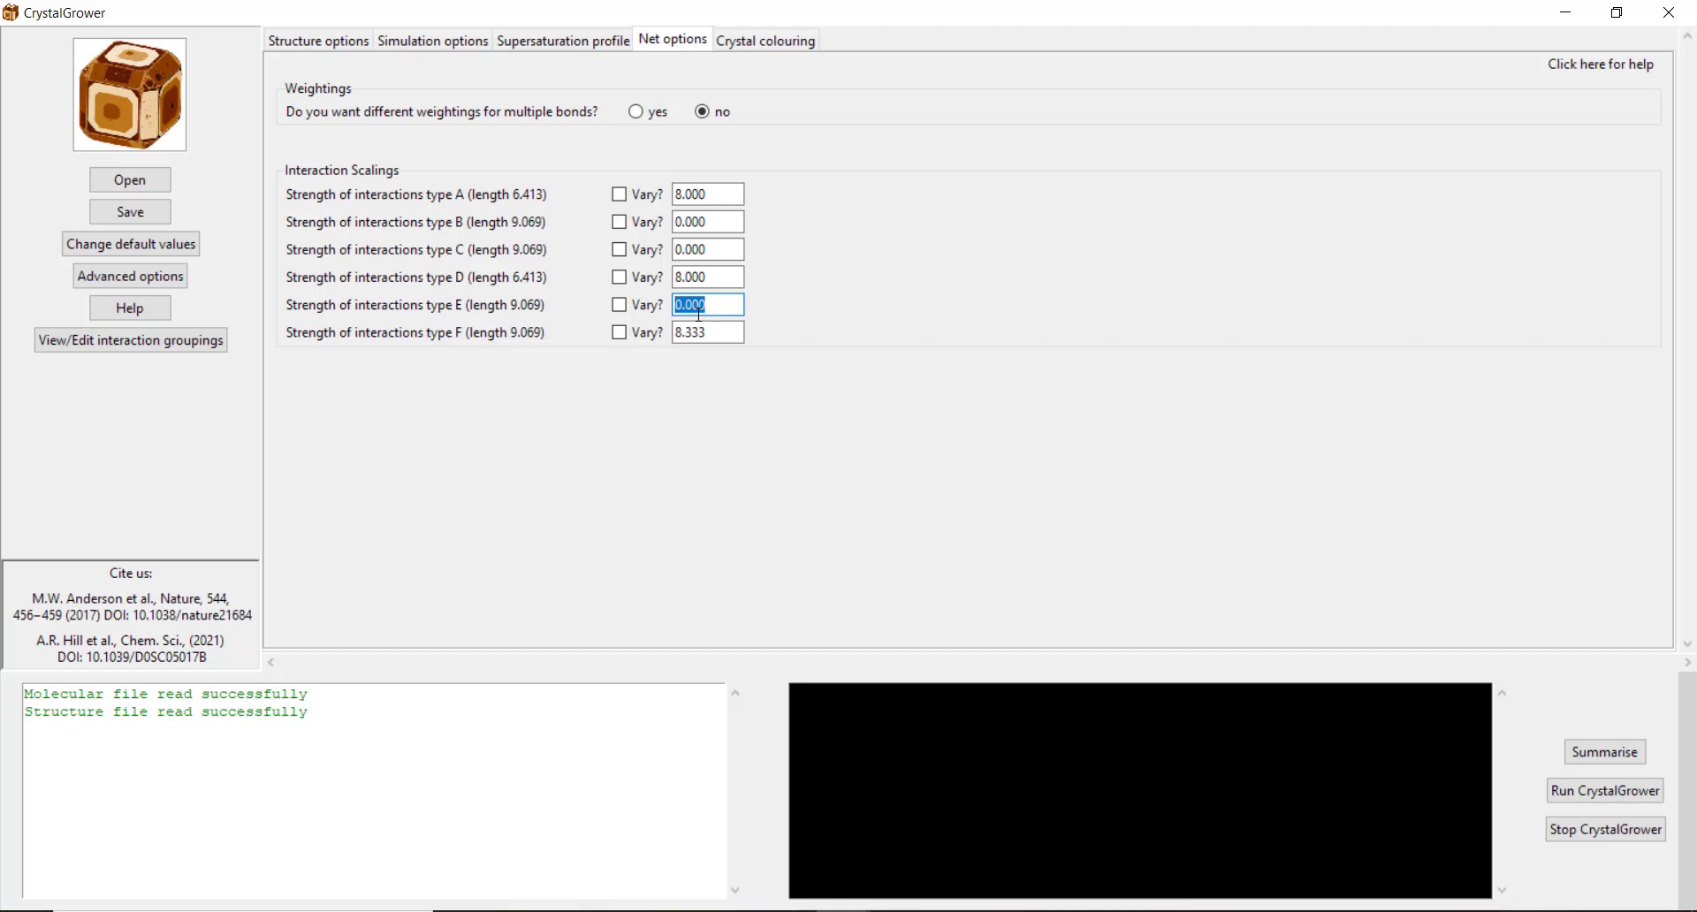
text(2.000)
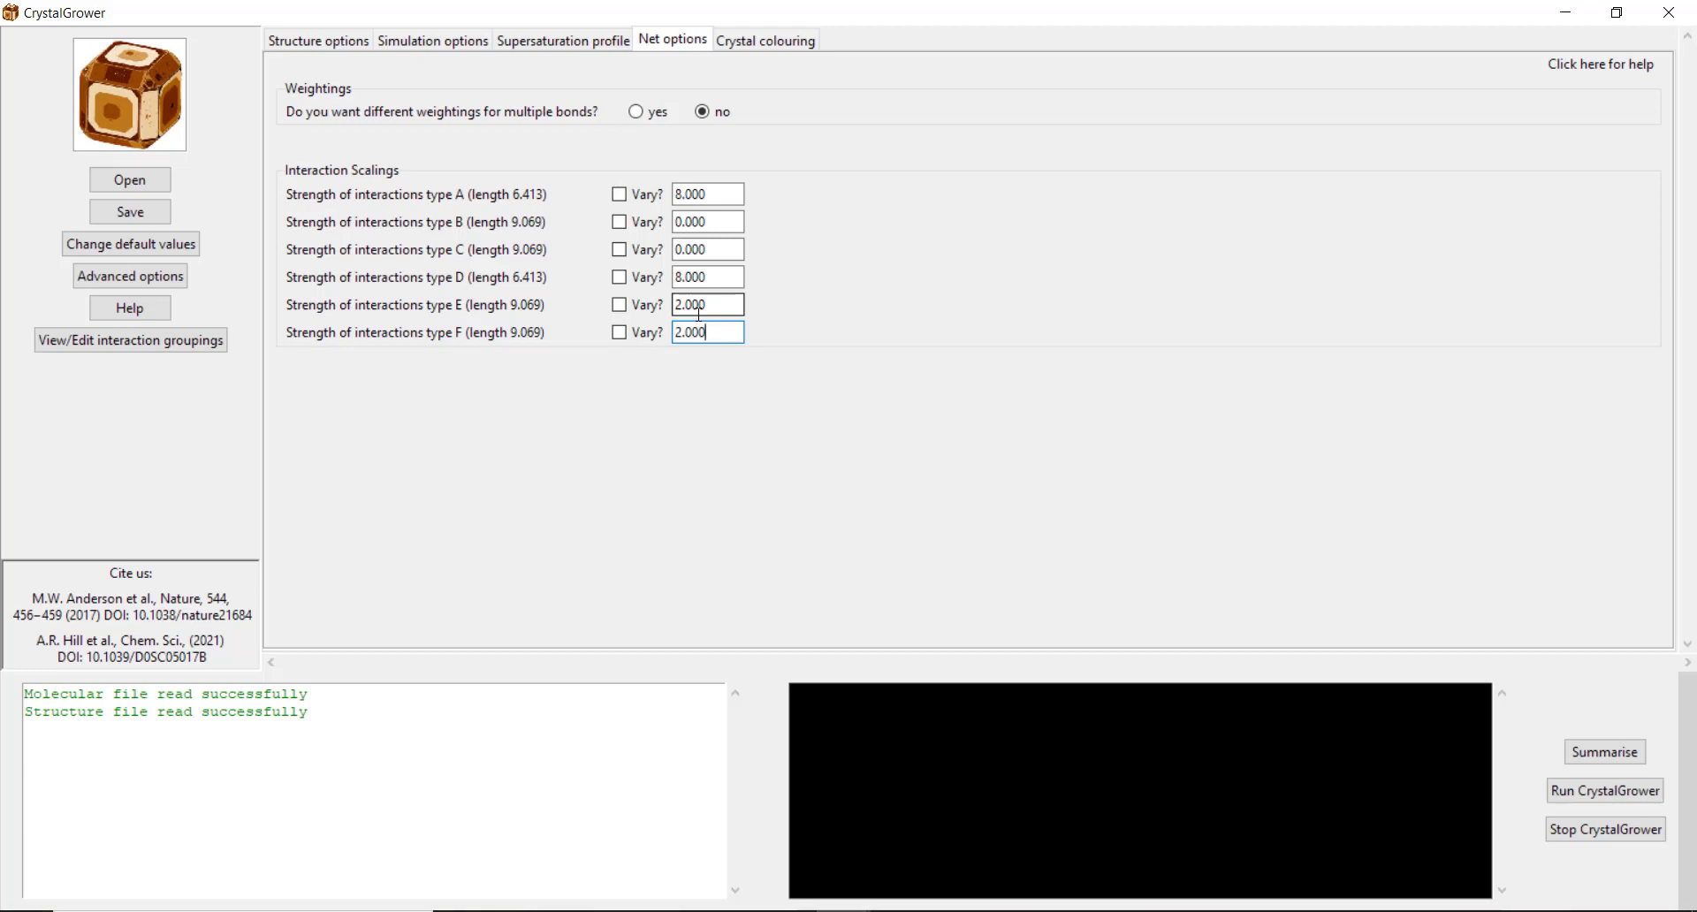
click(763, 40)
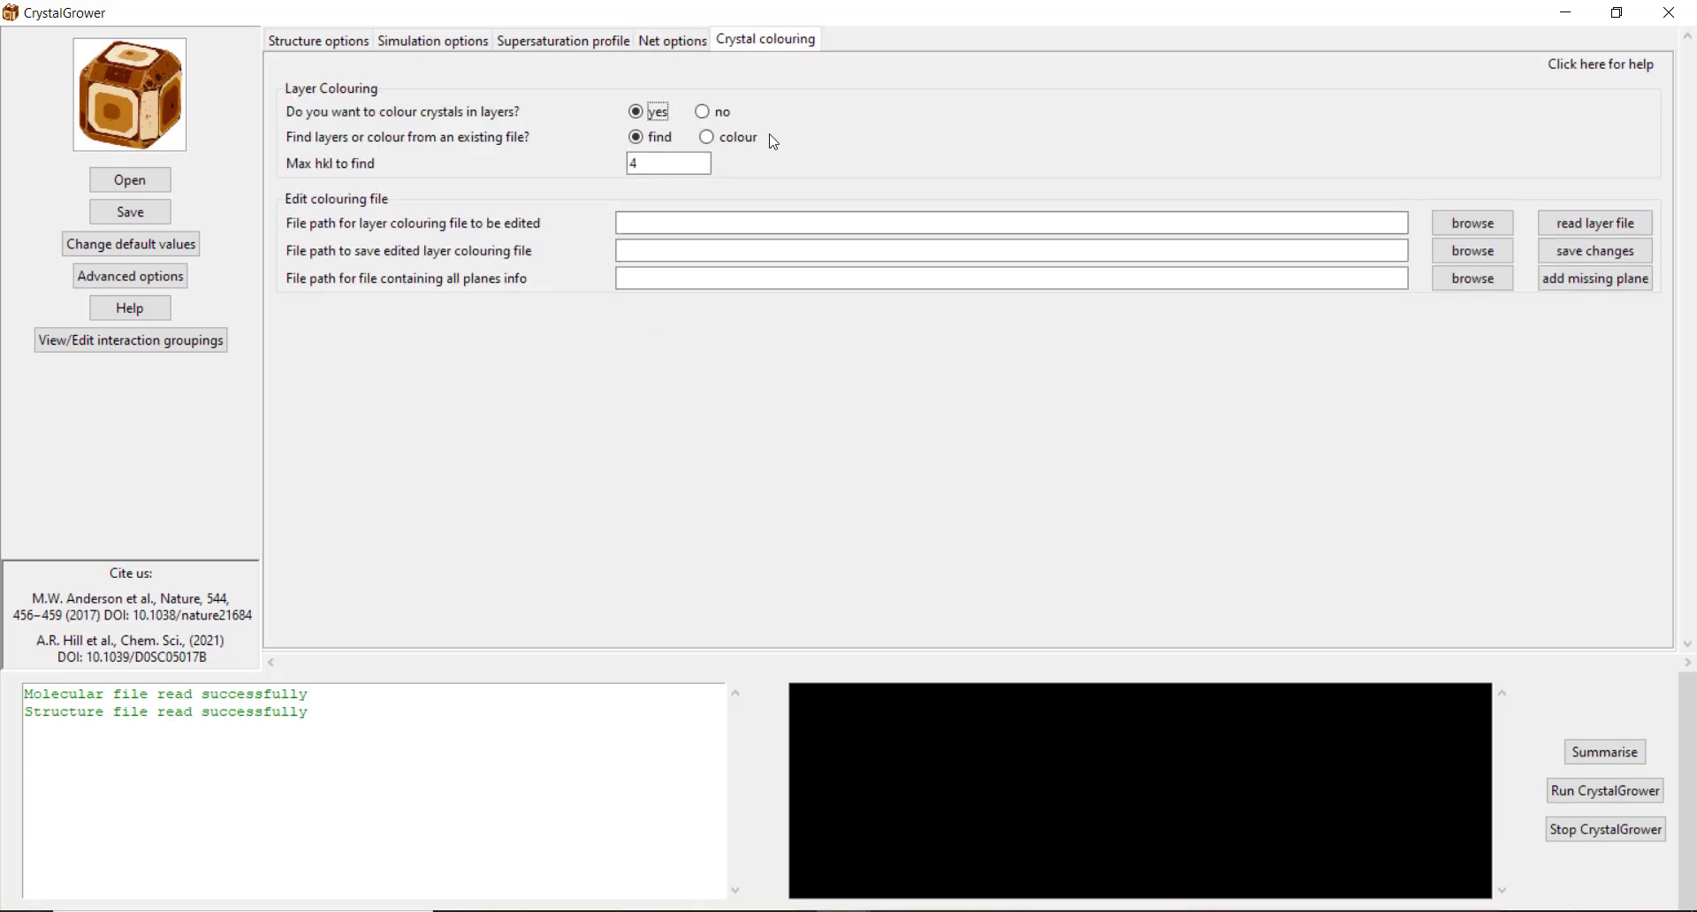
mouse_move(669, 59)
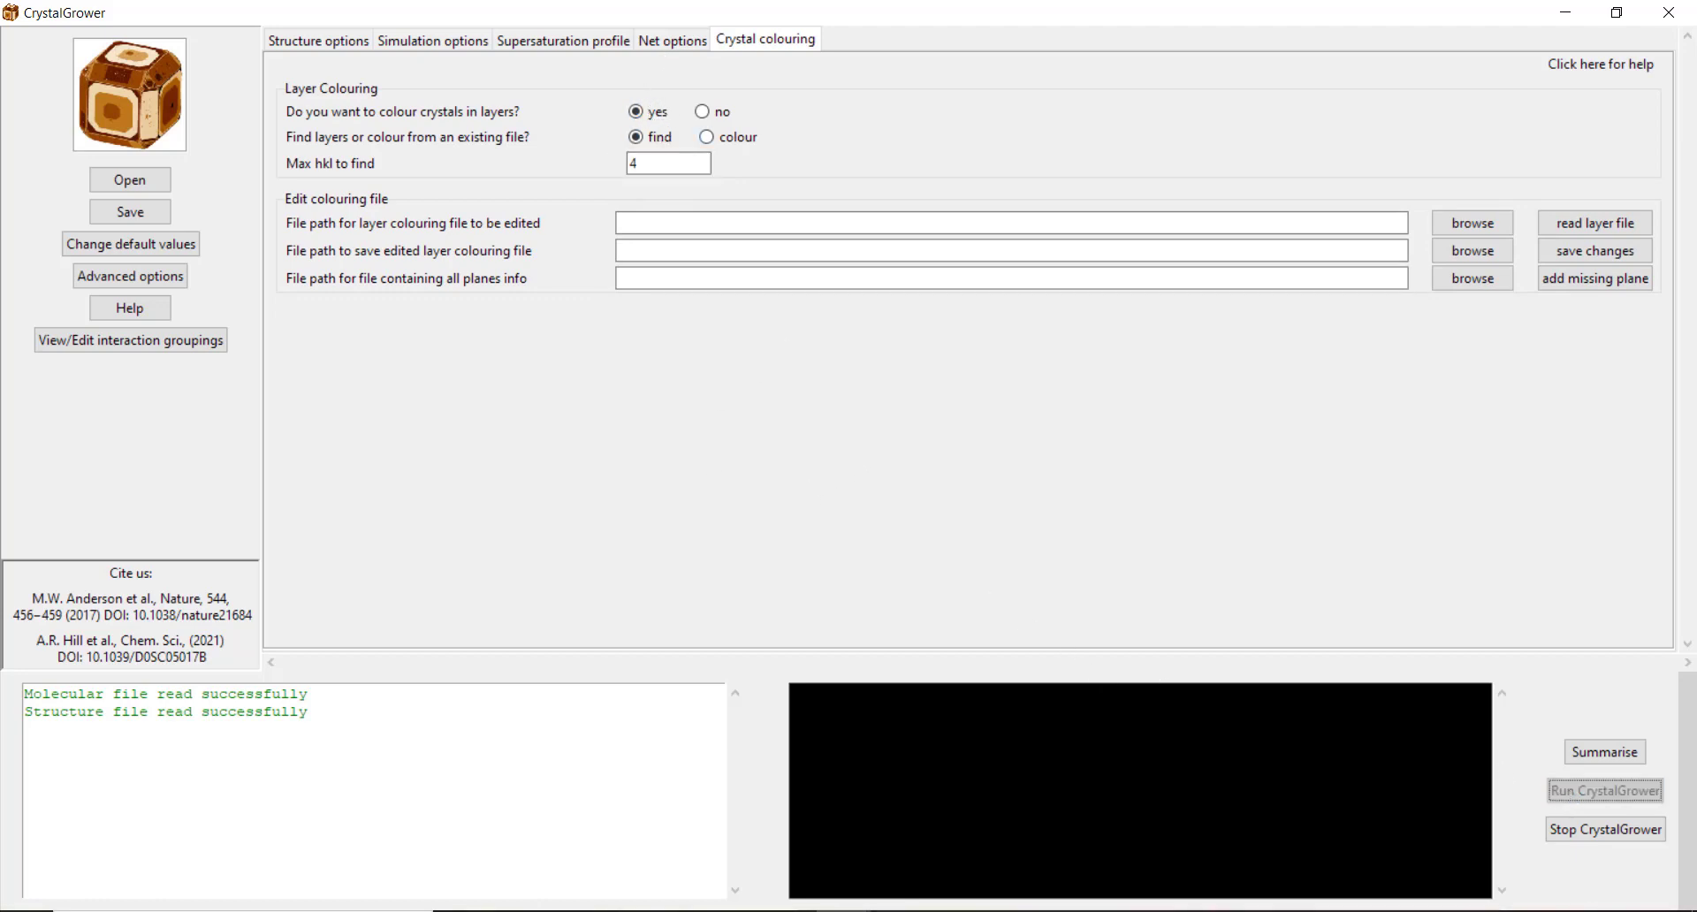
Step: Run the growth simulation and open MOF-5_pore_1_ovito_CGvisualiser.XYZ in OVITO
click(1605, 790)
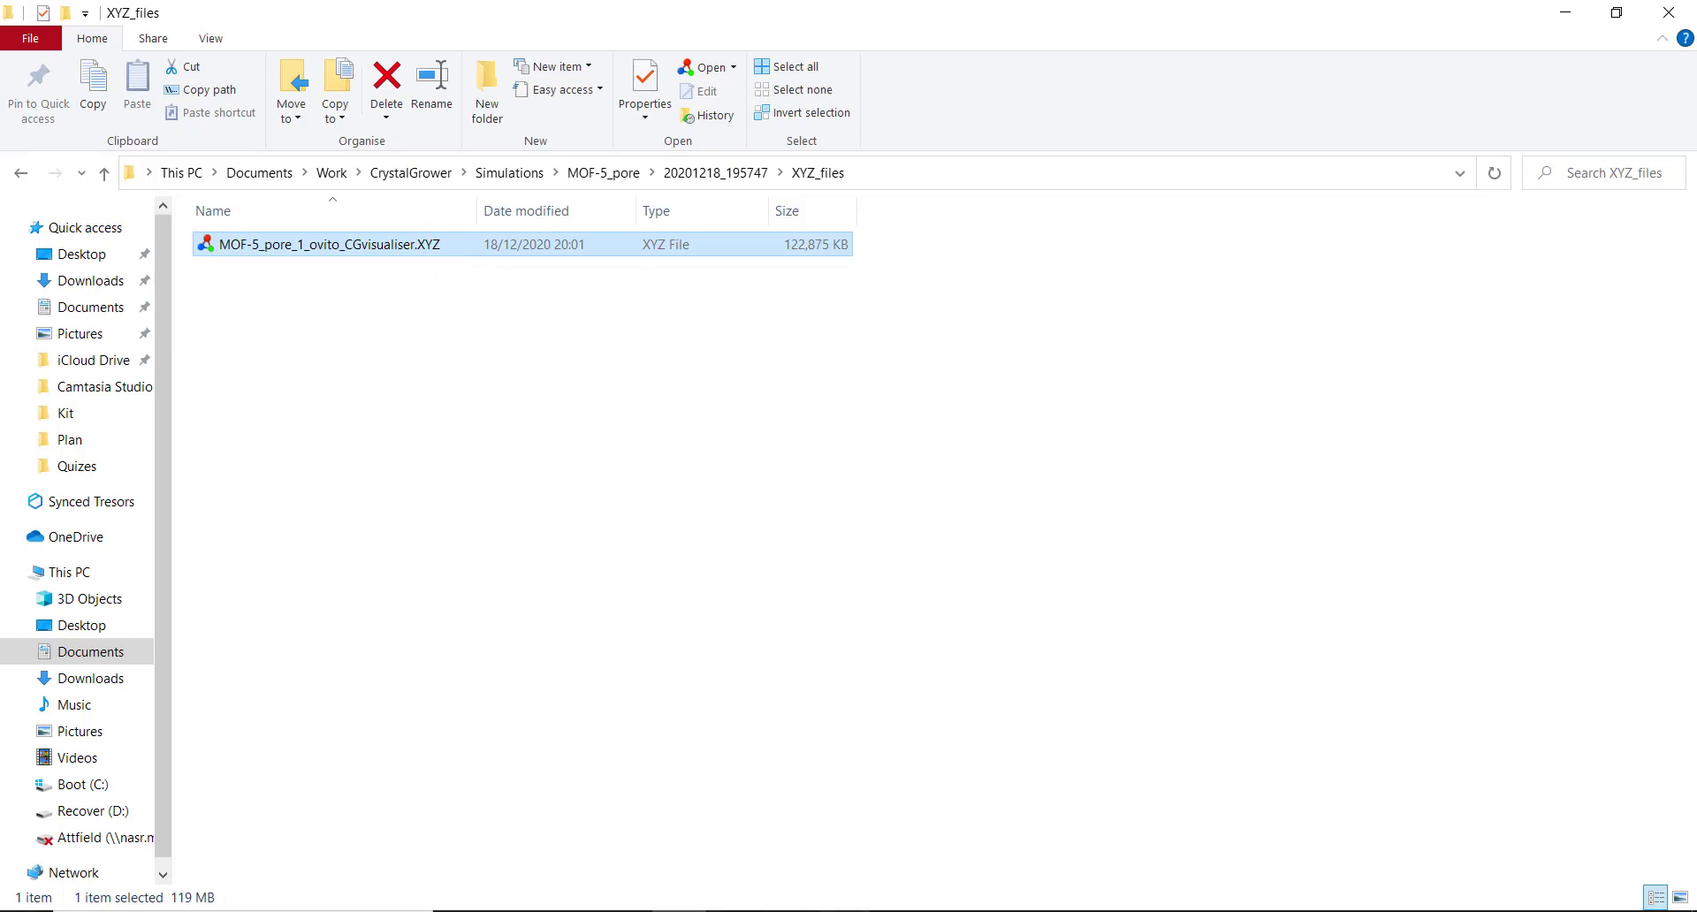
double_click(327, 243)
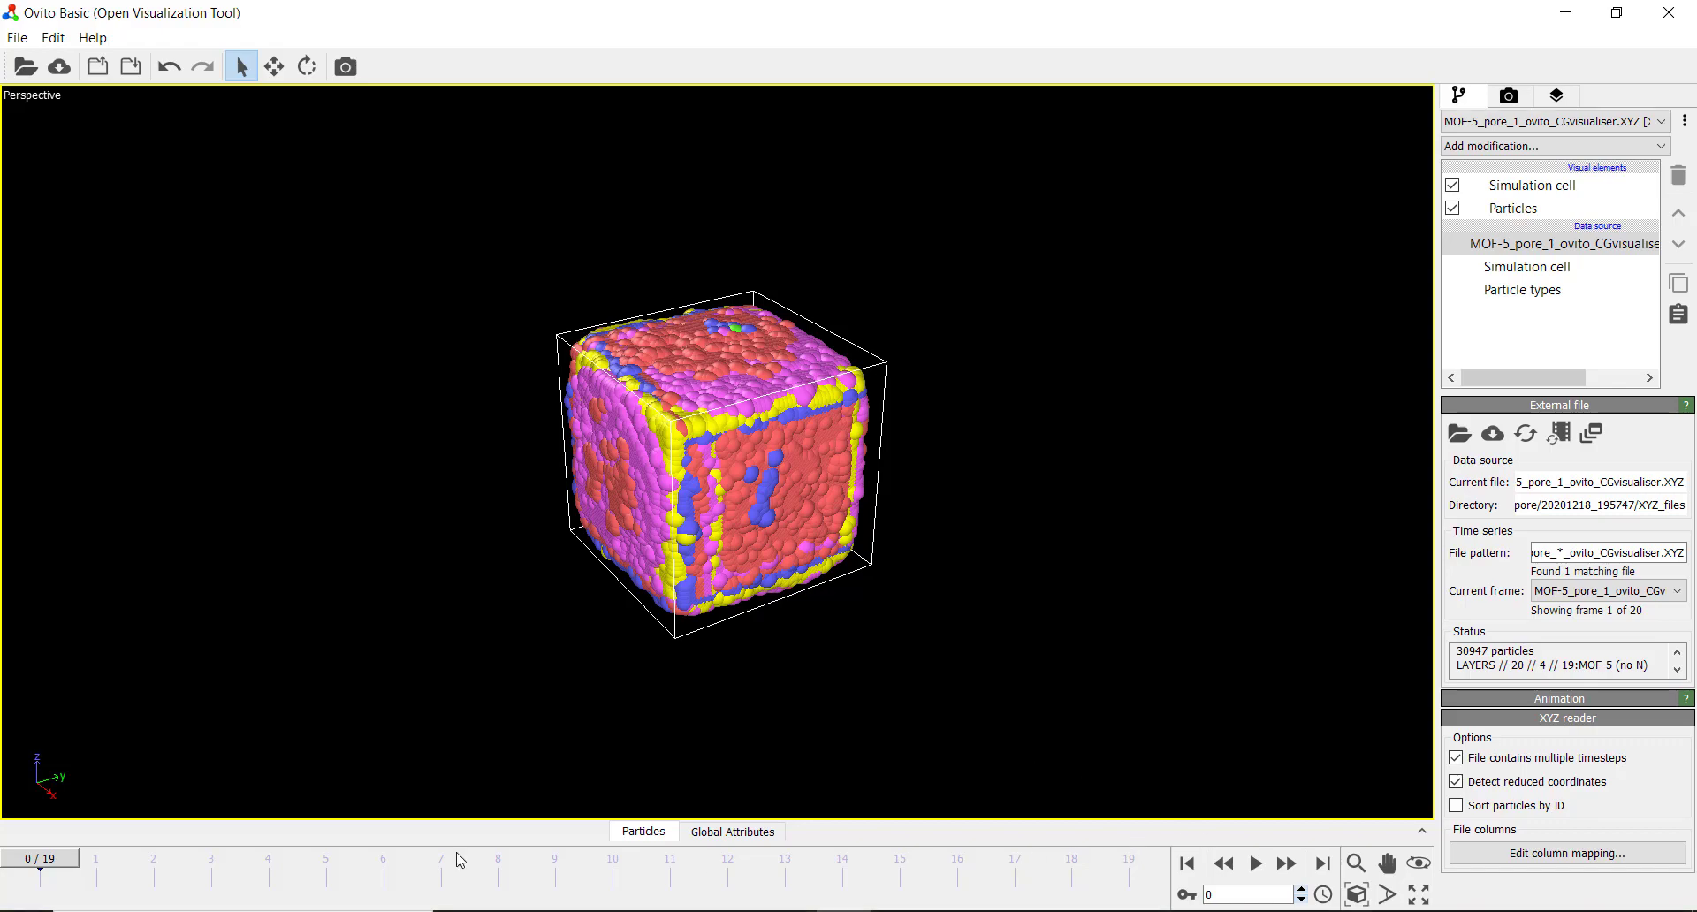
mouse_move(1286, 863)
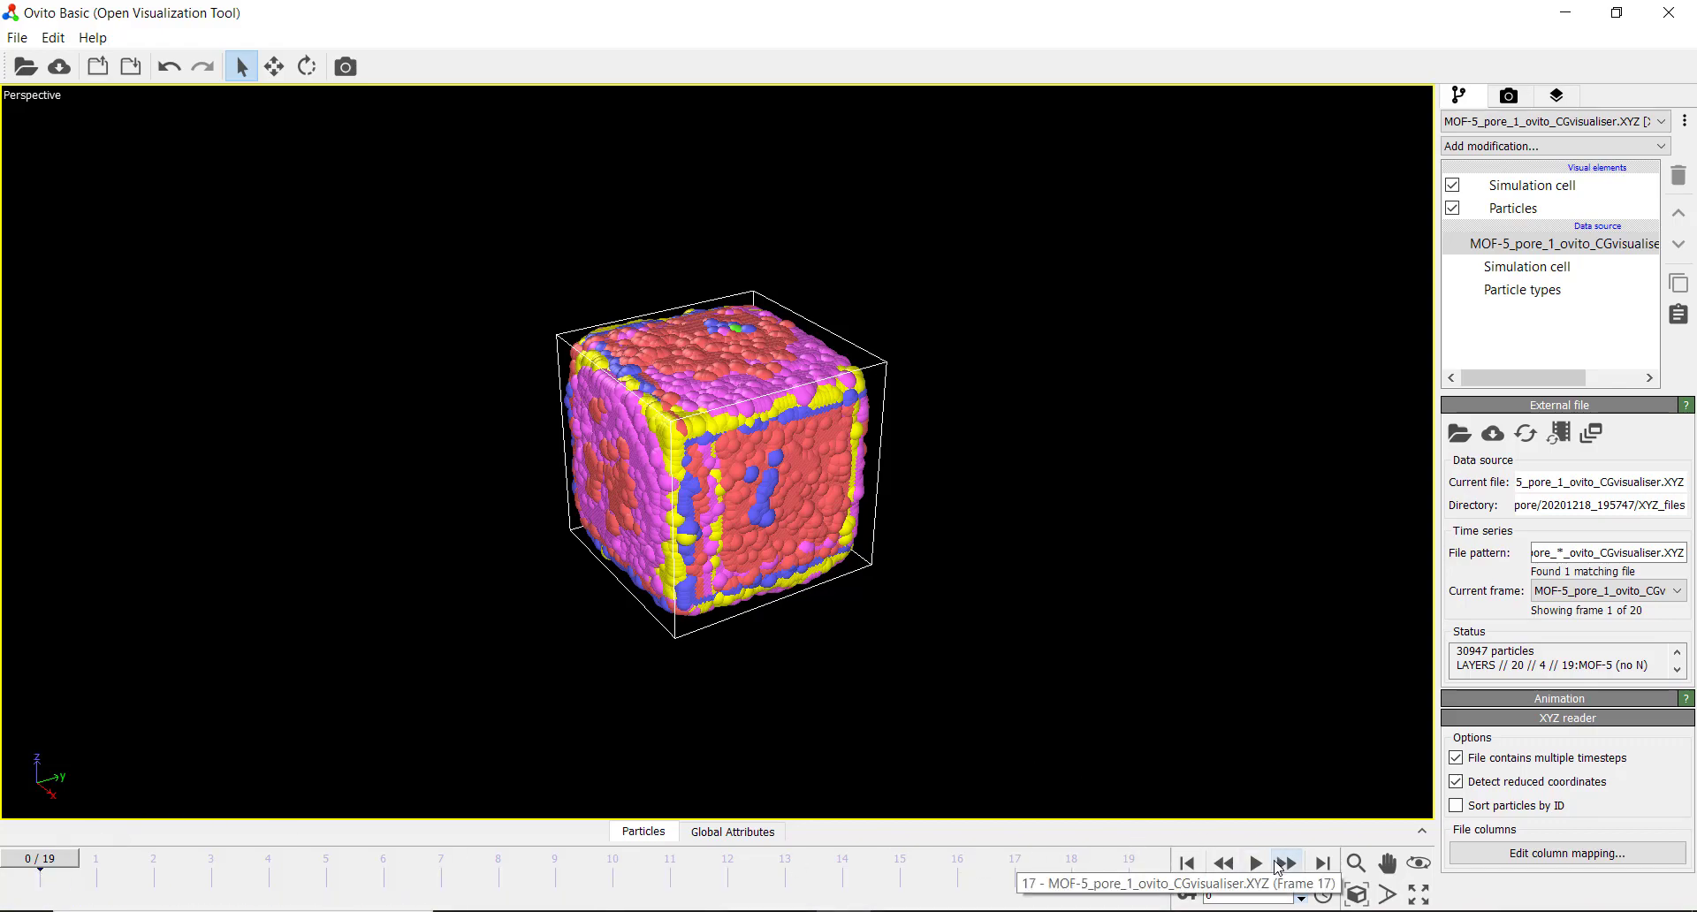
Step: Jump to frame 20, where the MOF-5 cube reaches 179998 particles
click(1254, 862)
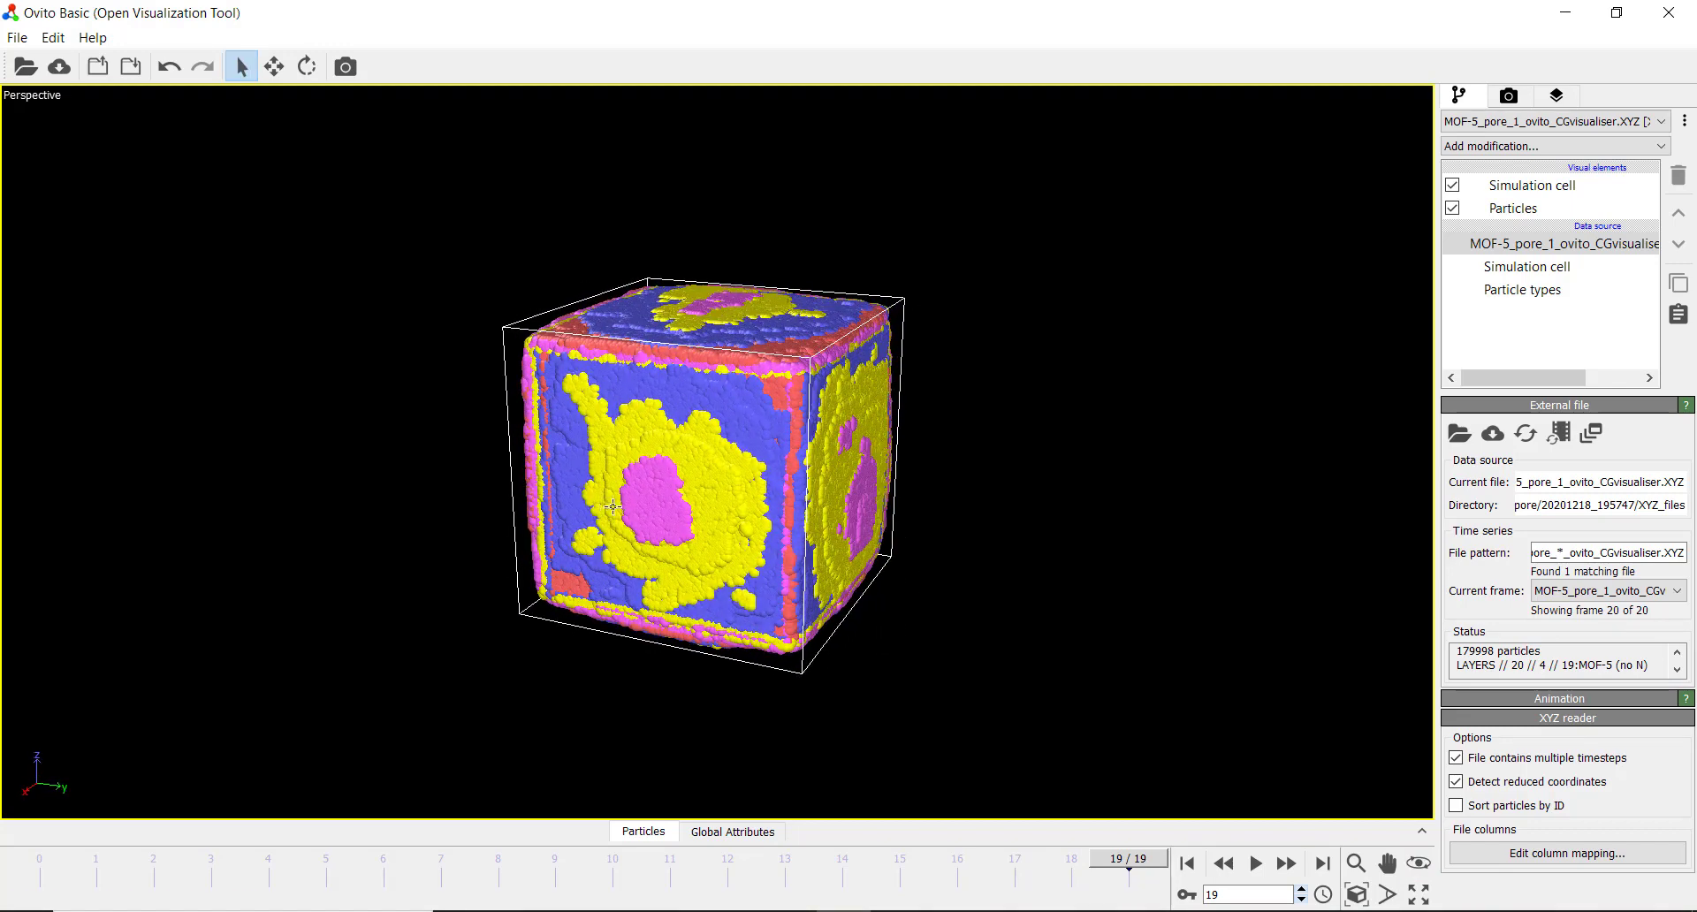
mouse_move(760, 564)
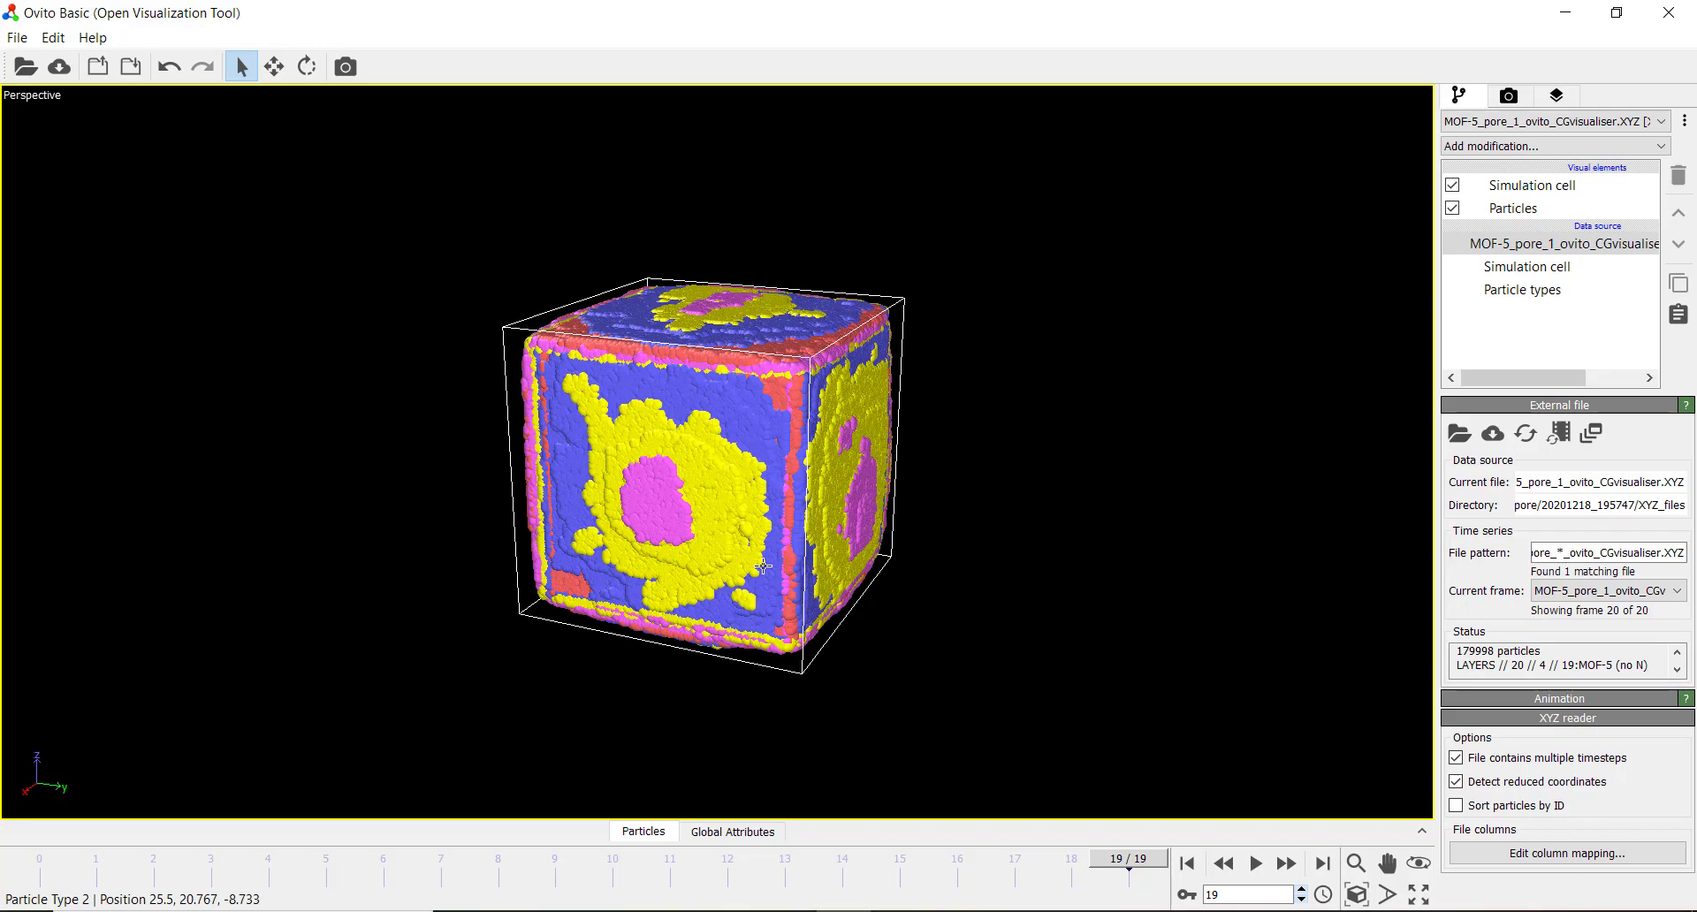
mouse_move(871, 502)
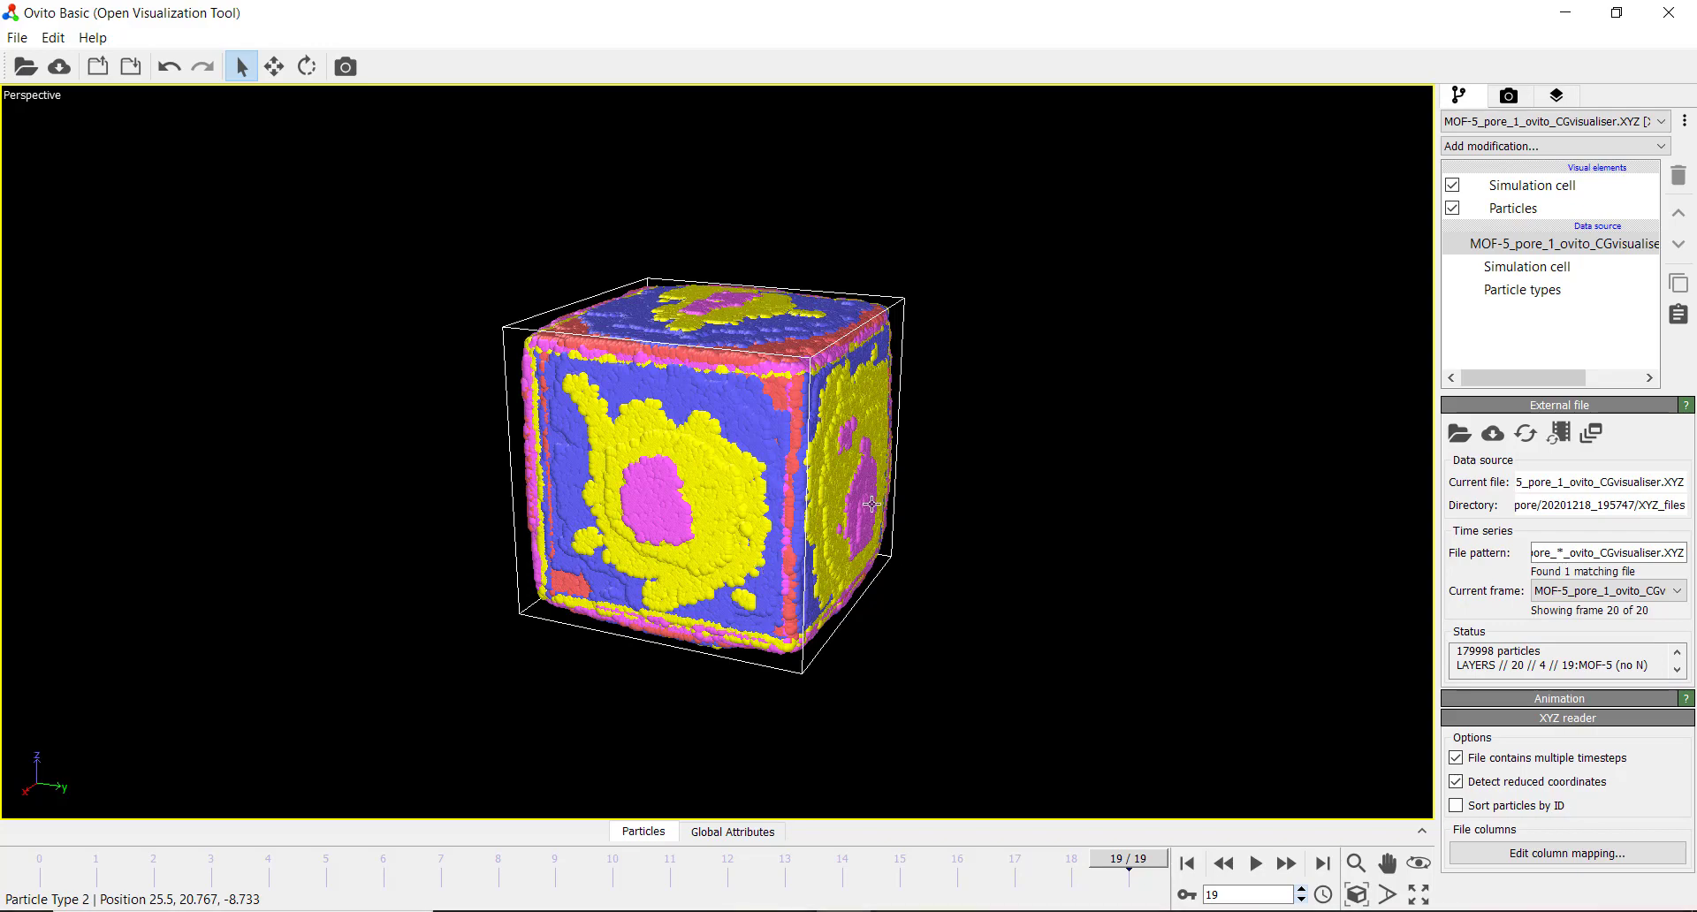
mouse_move(1004, 349)
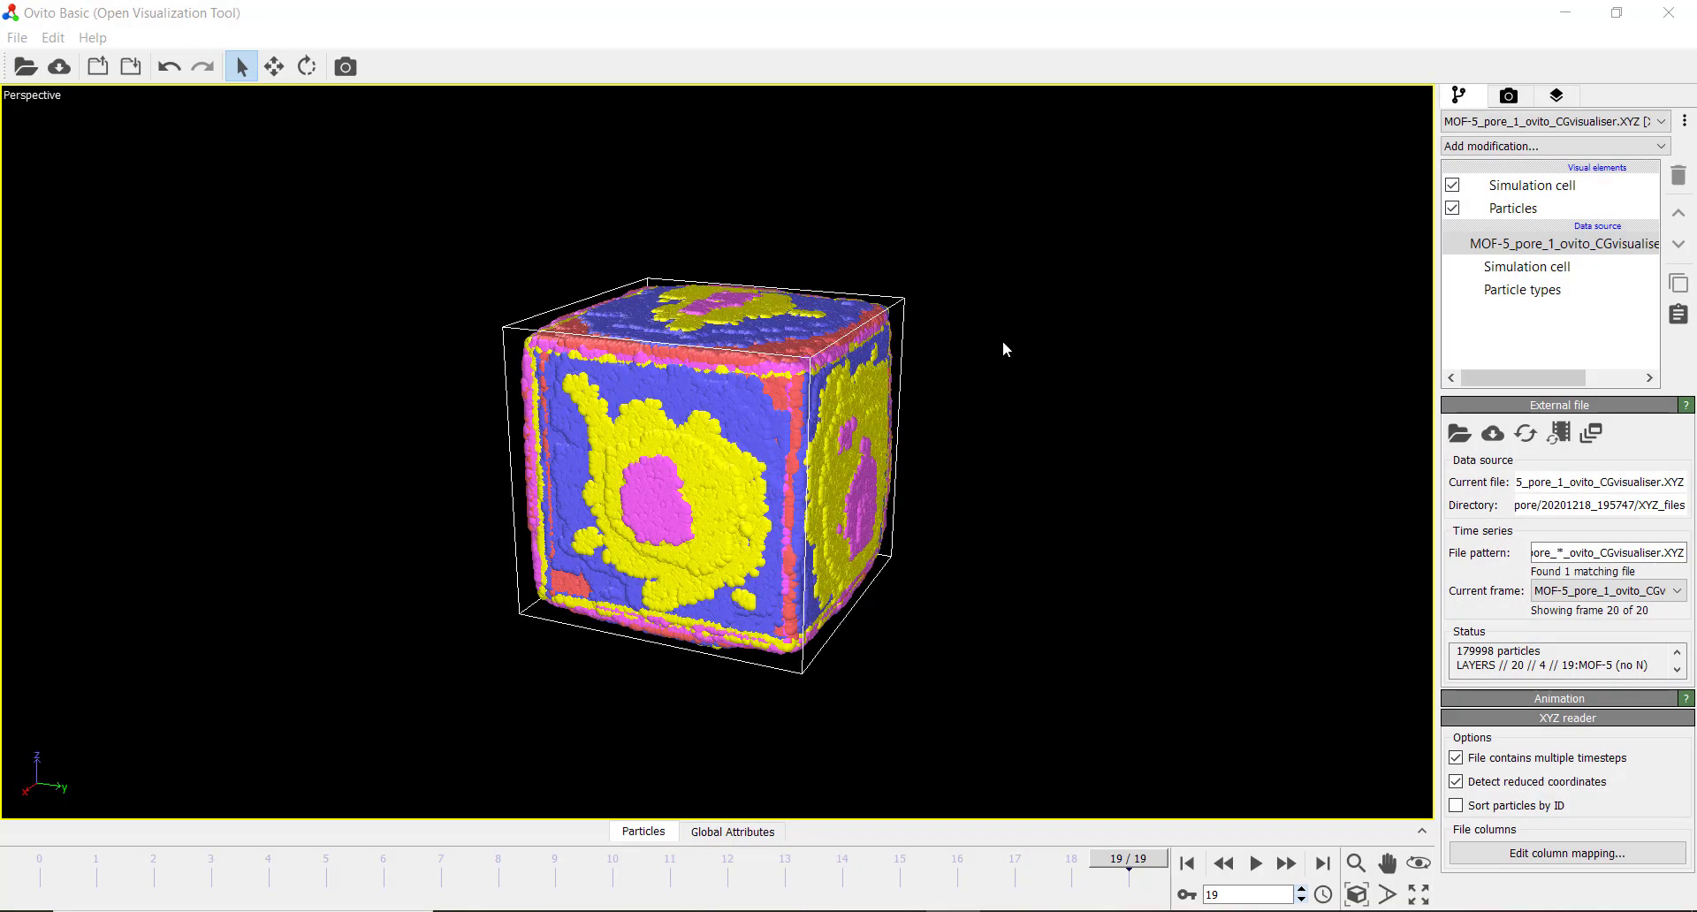